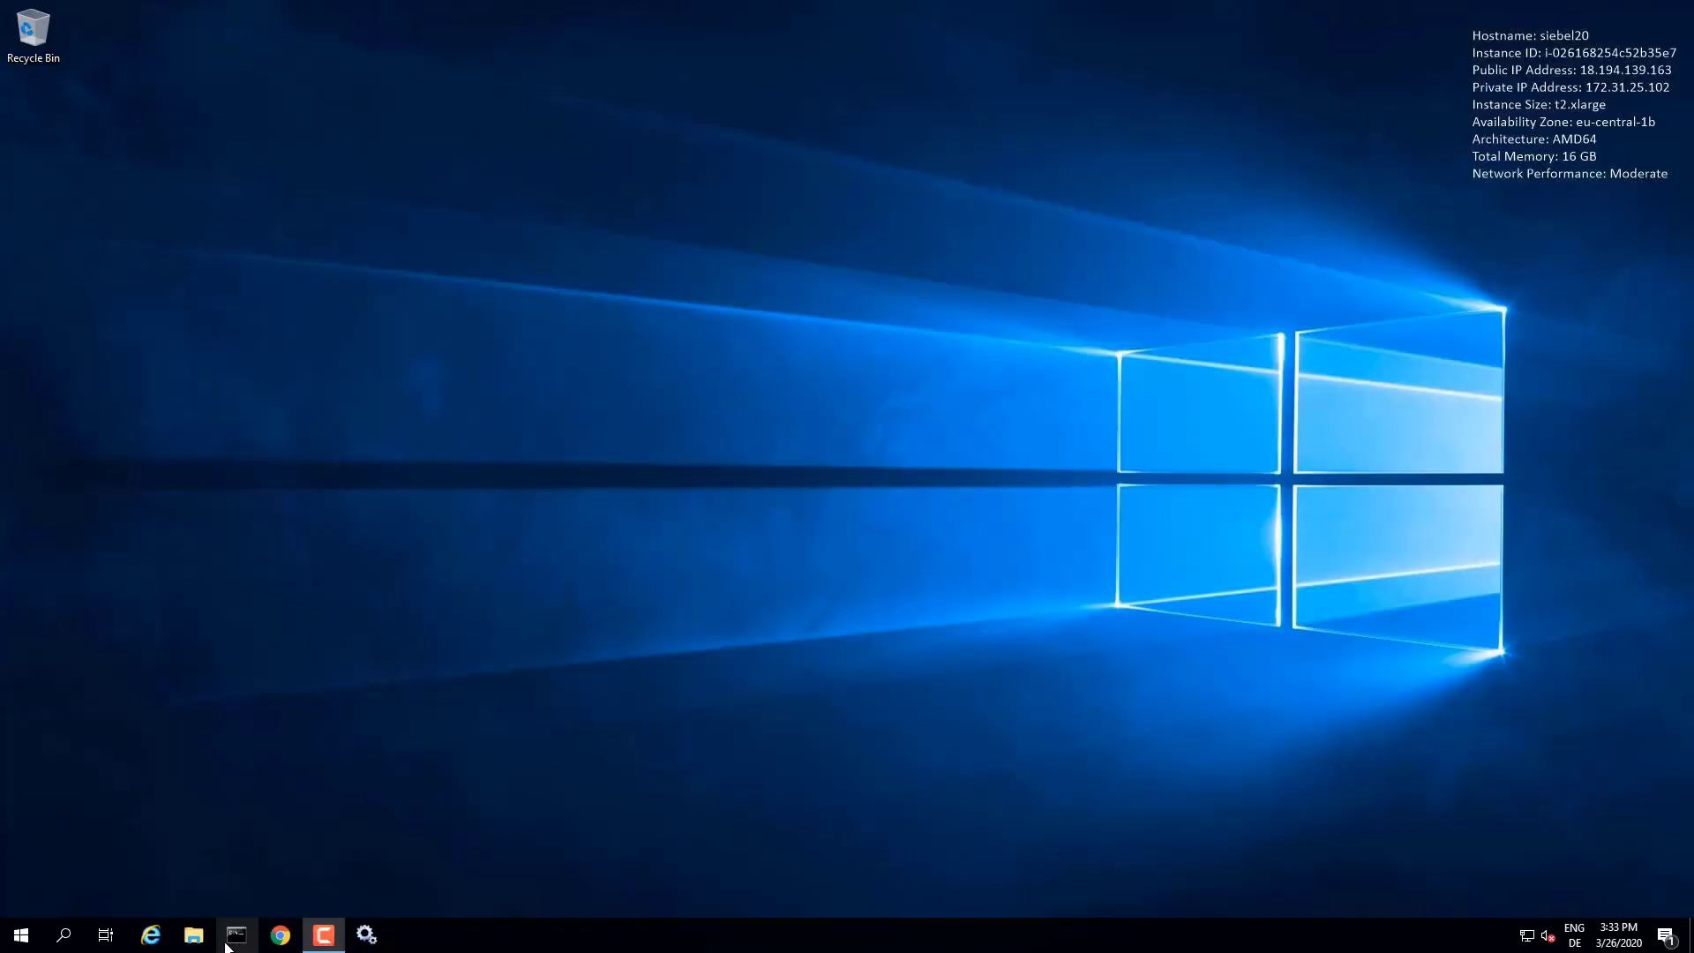
# Connect to orcl as SYSDBA in SQL*Plus, then create the SIEBELDB_DATA and SIEBELDB_IDX tablespaces.
pyautogui.click(236, 934)
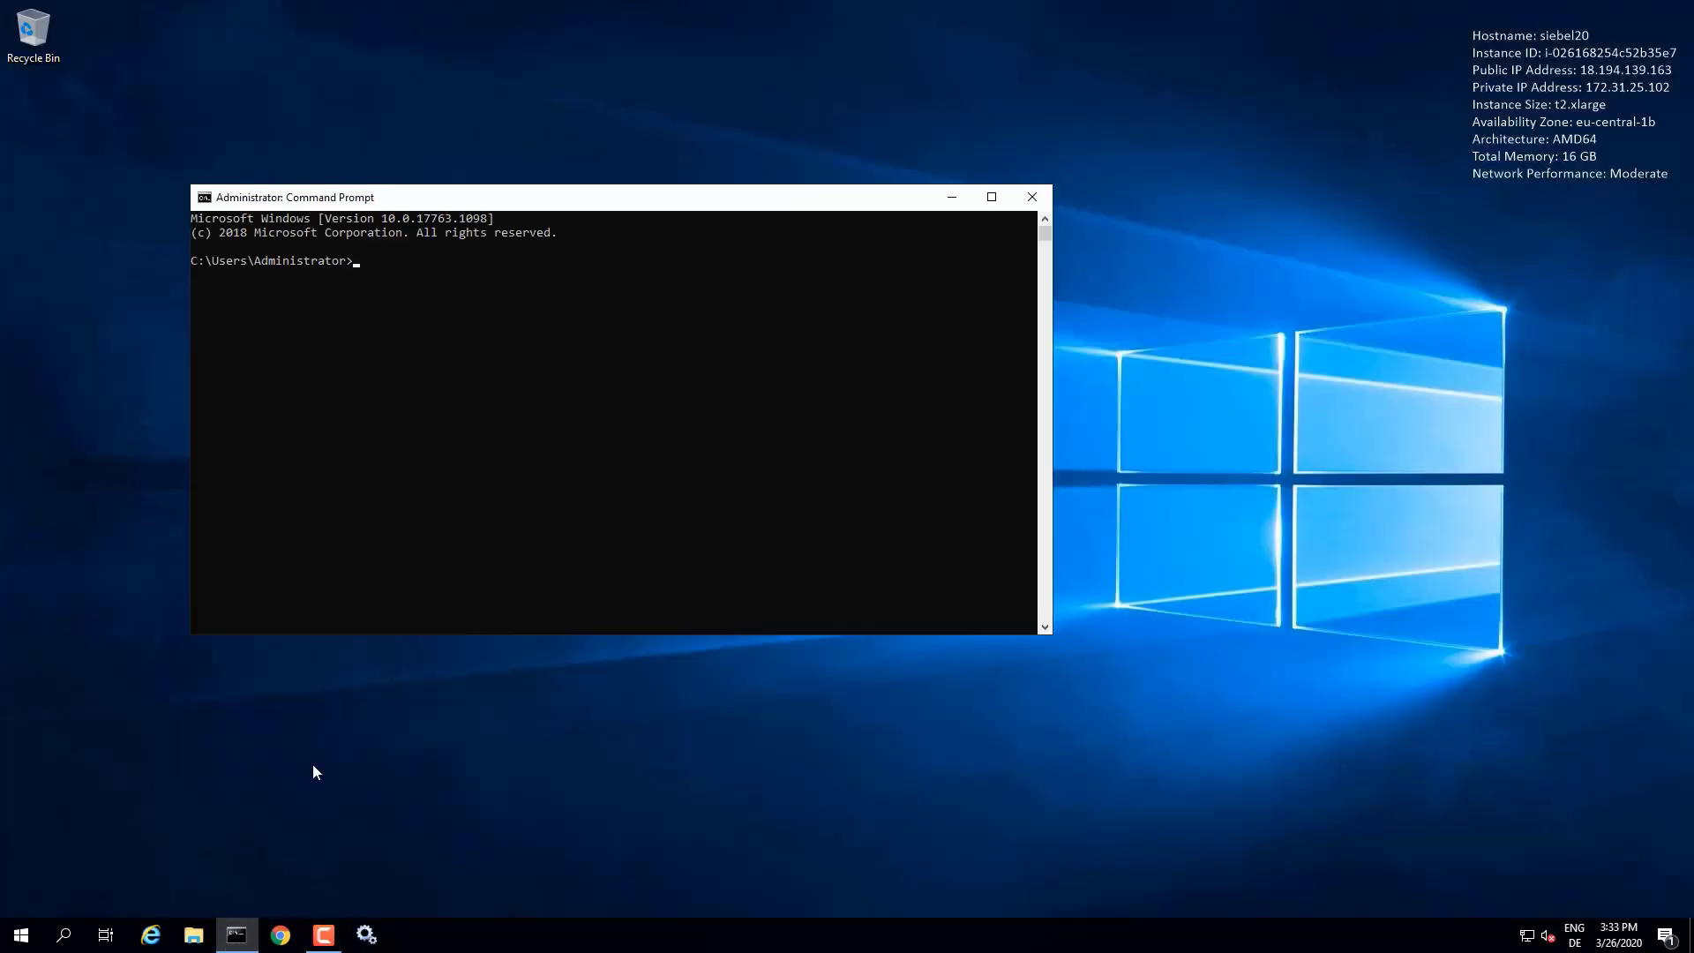
pyautogui.write('sqlpl')
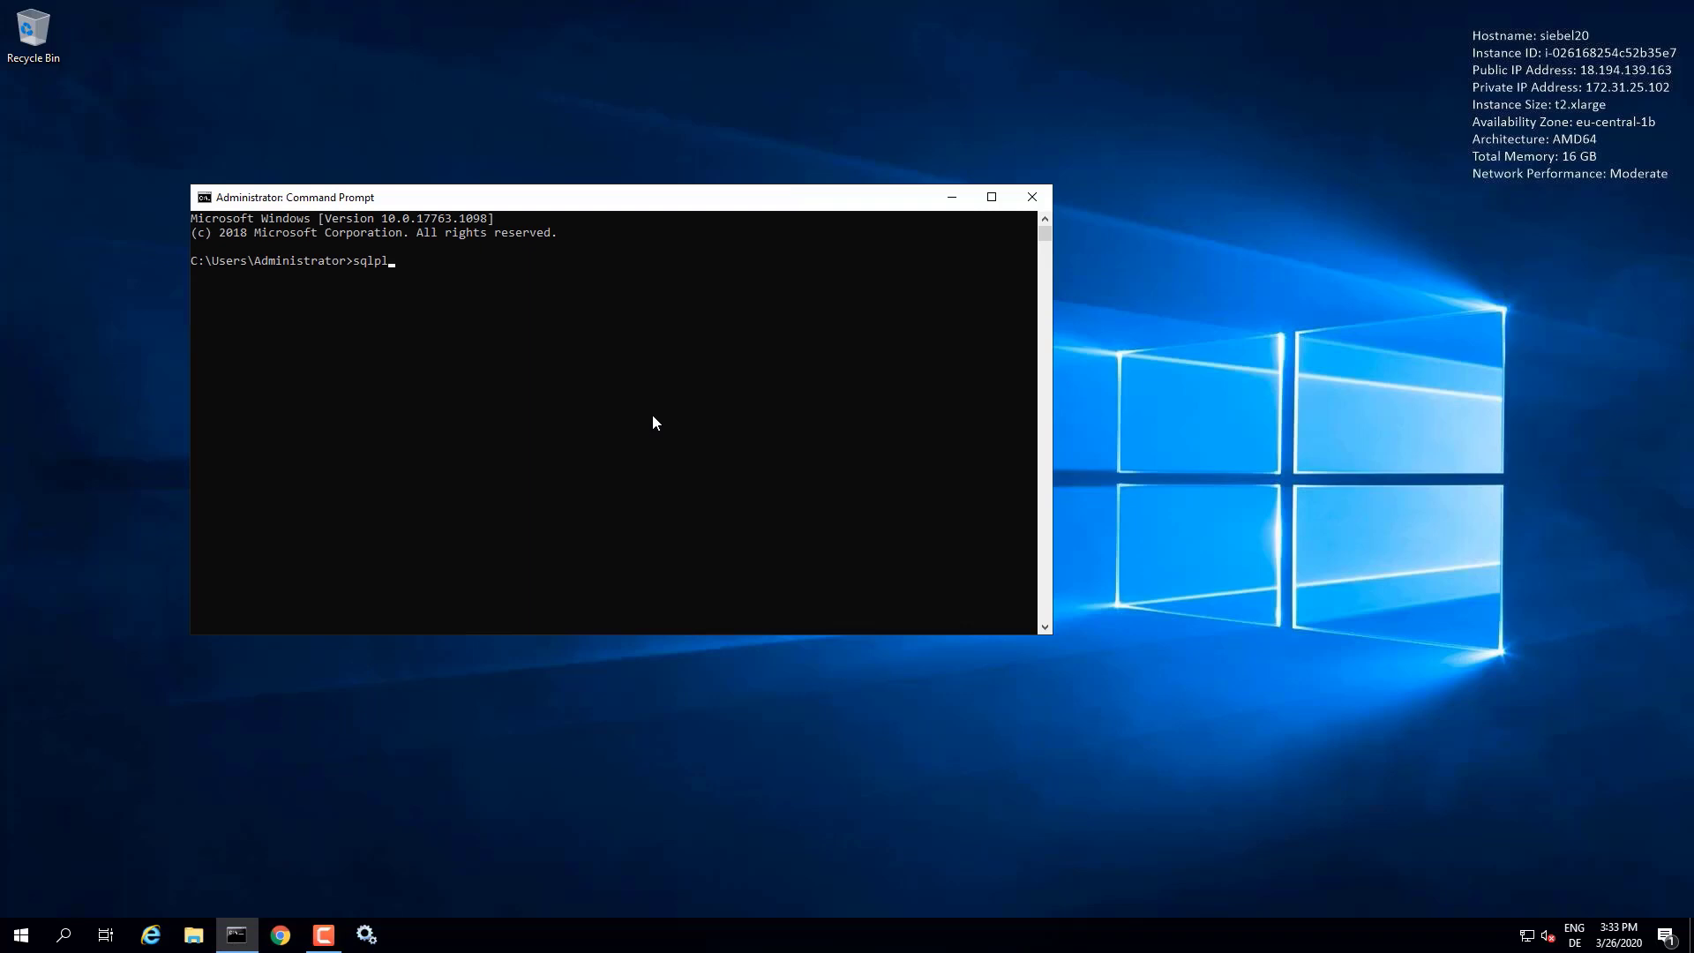
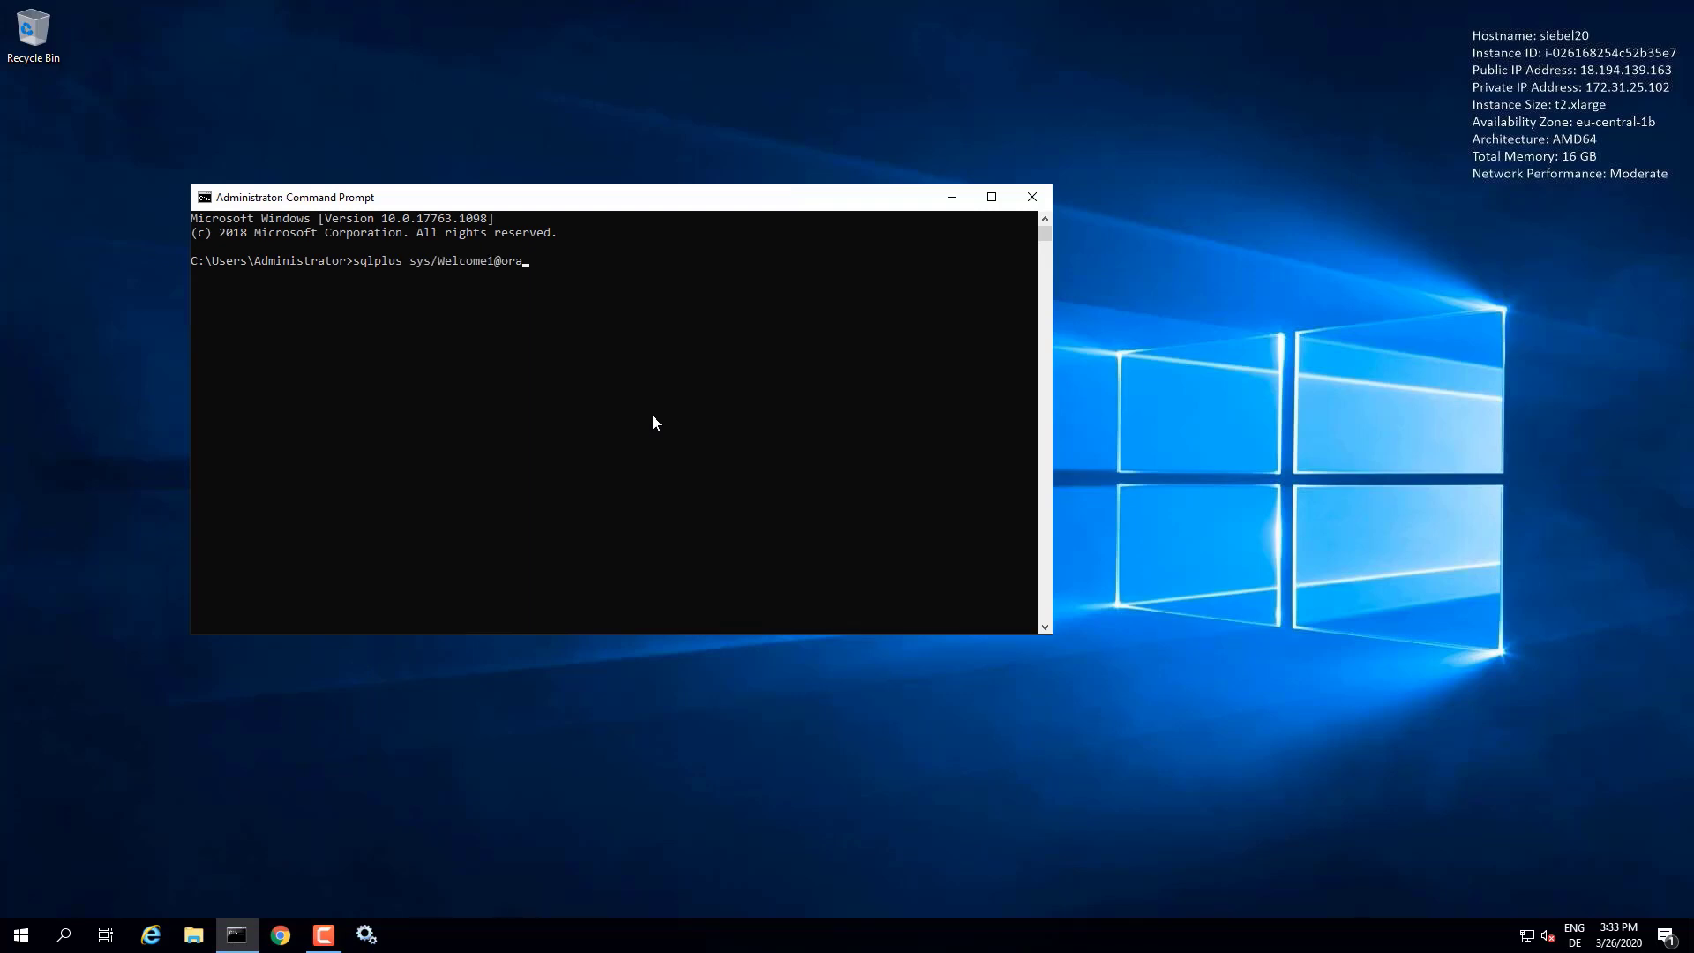
pyautogui.write('cl as sysdba')
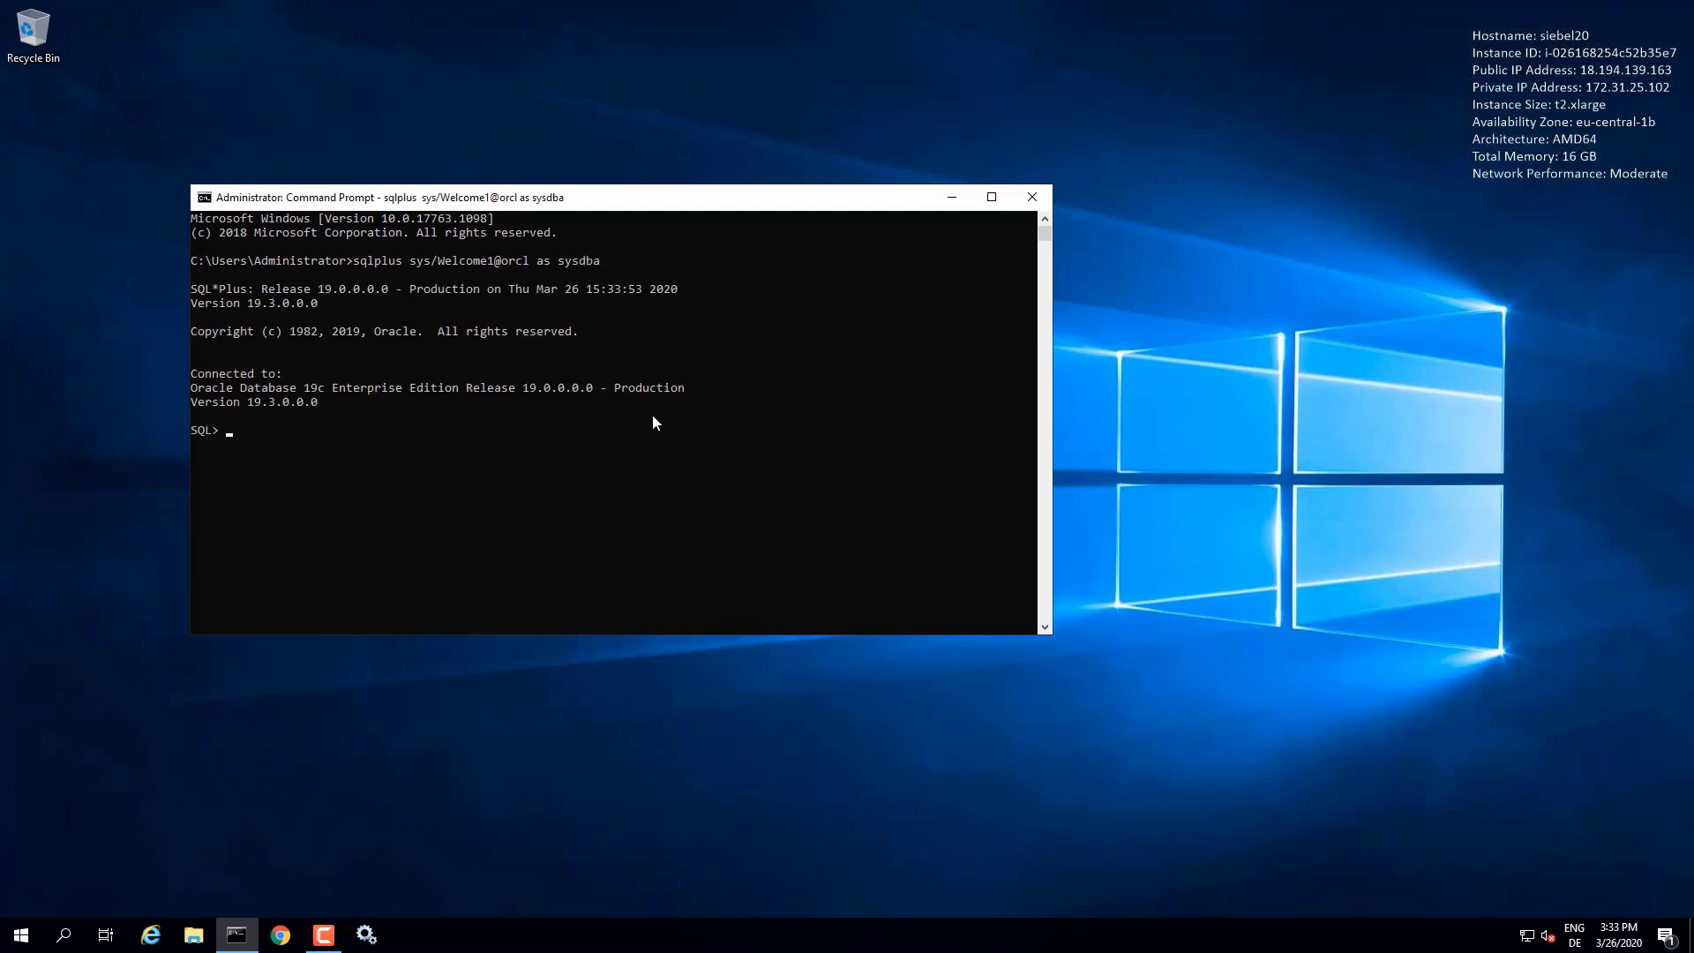
pyautogui.moveTo(392, 292)
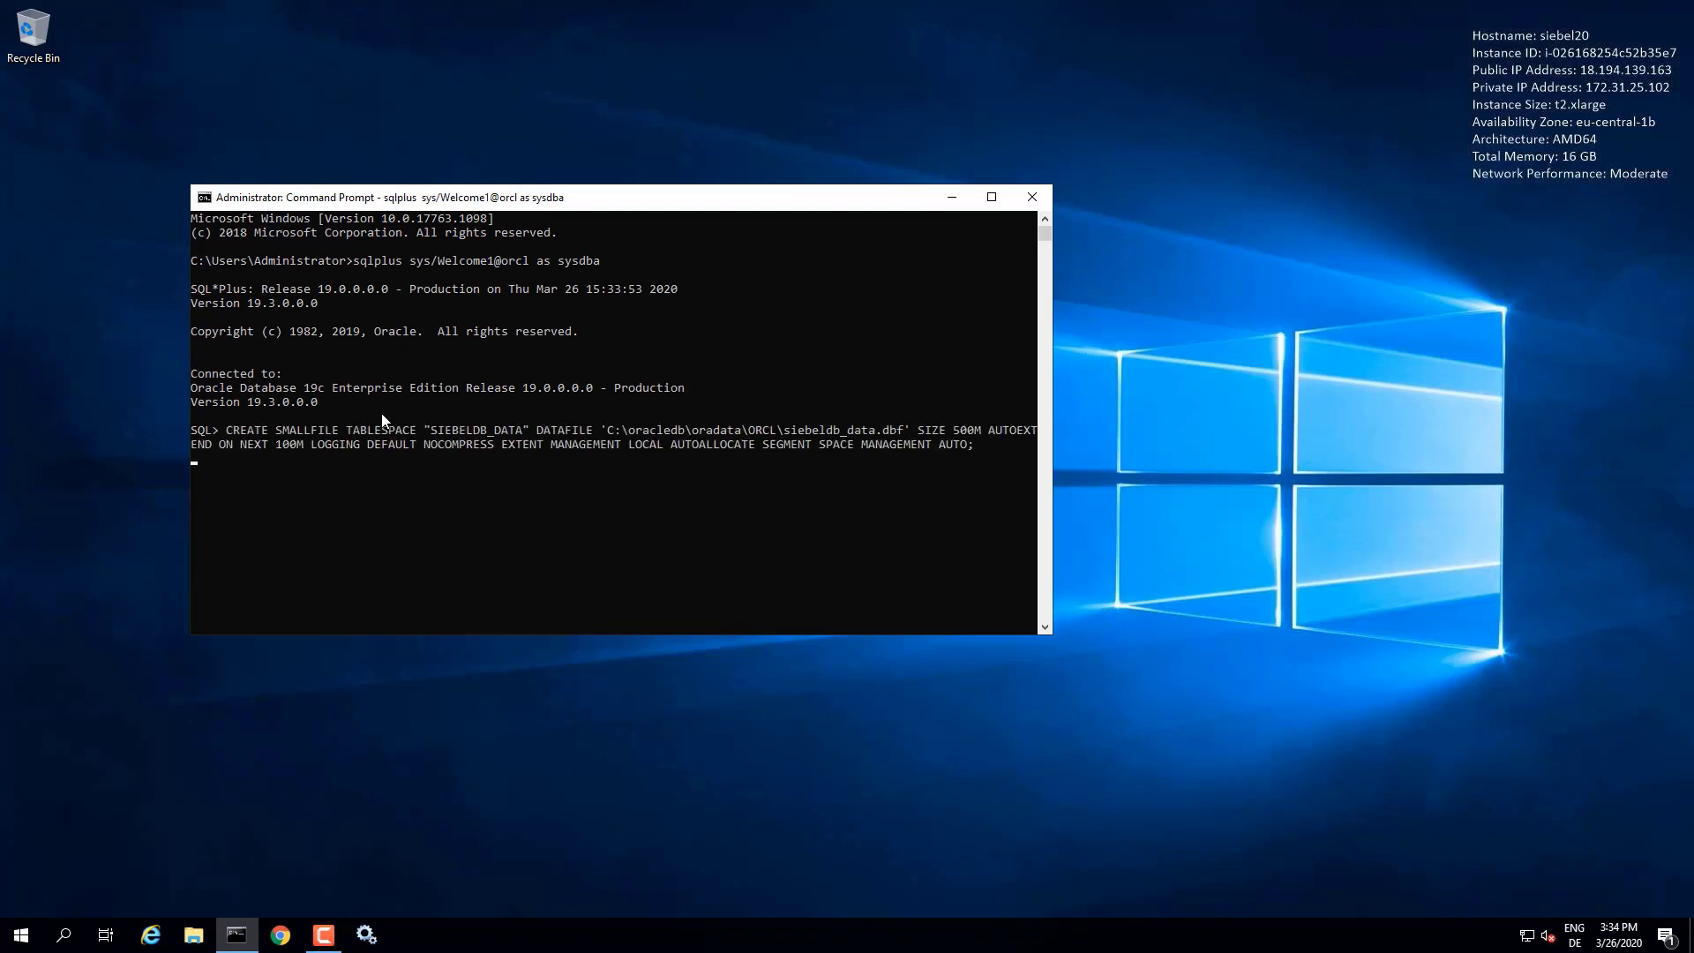
pyautogui.moveTo(548, 203)
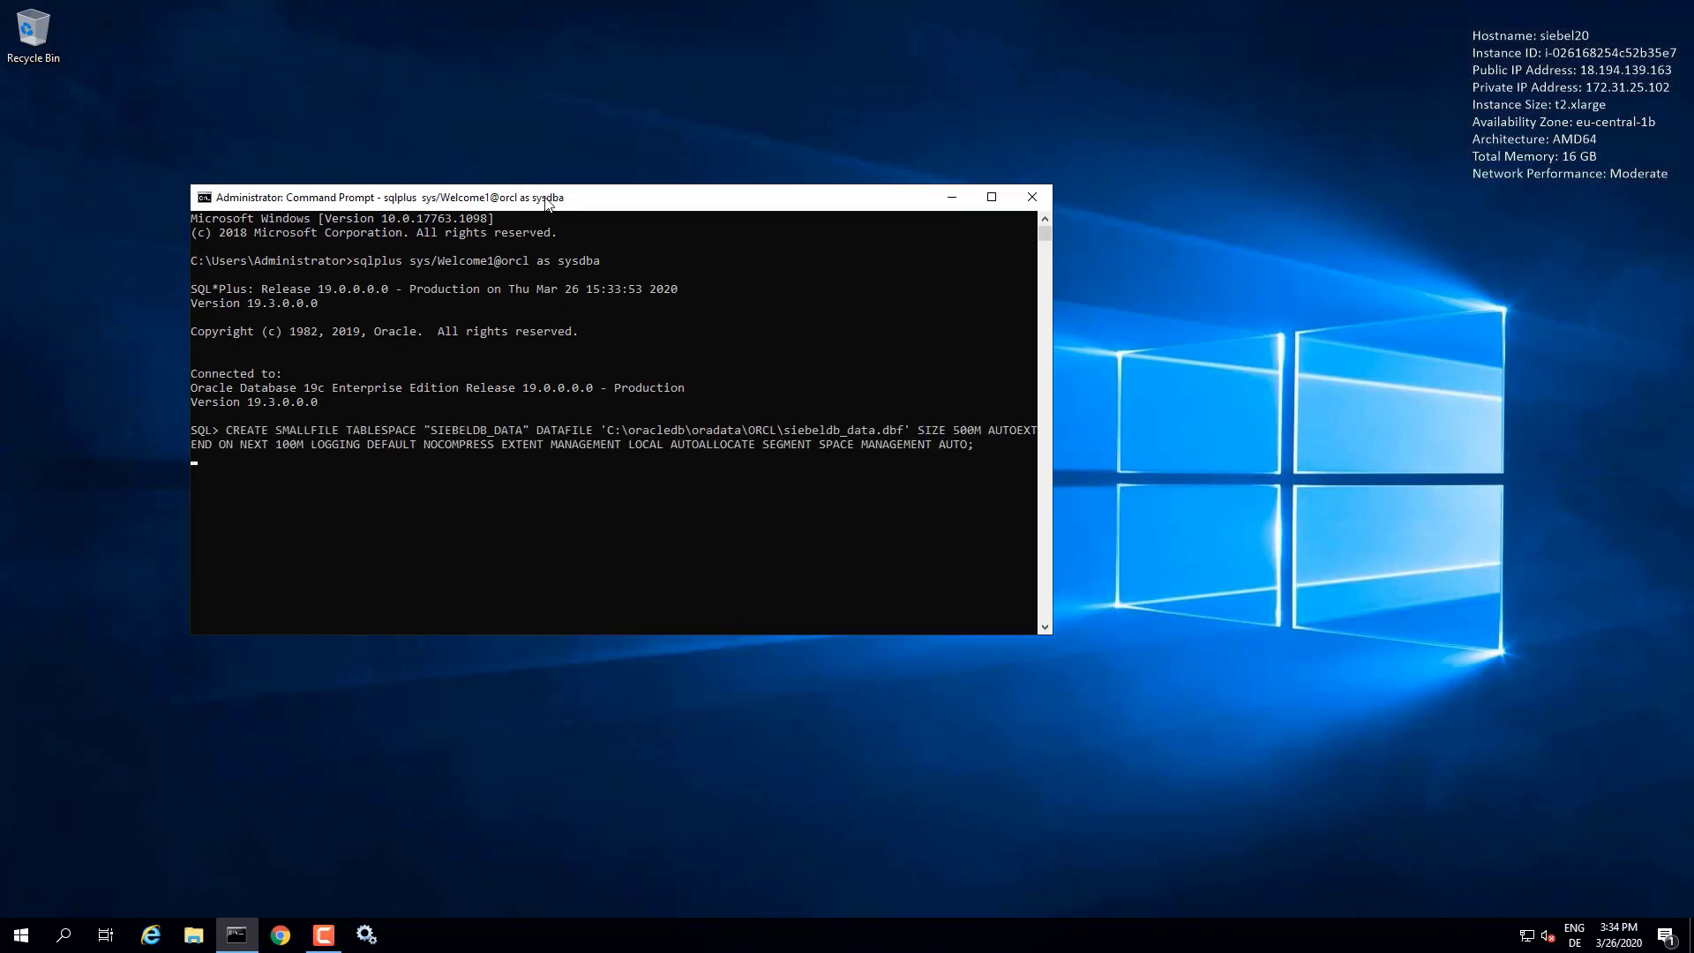
pyautogui.press('Return')
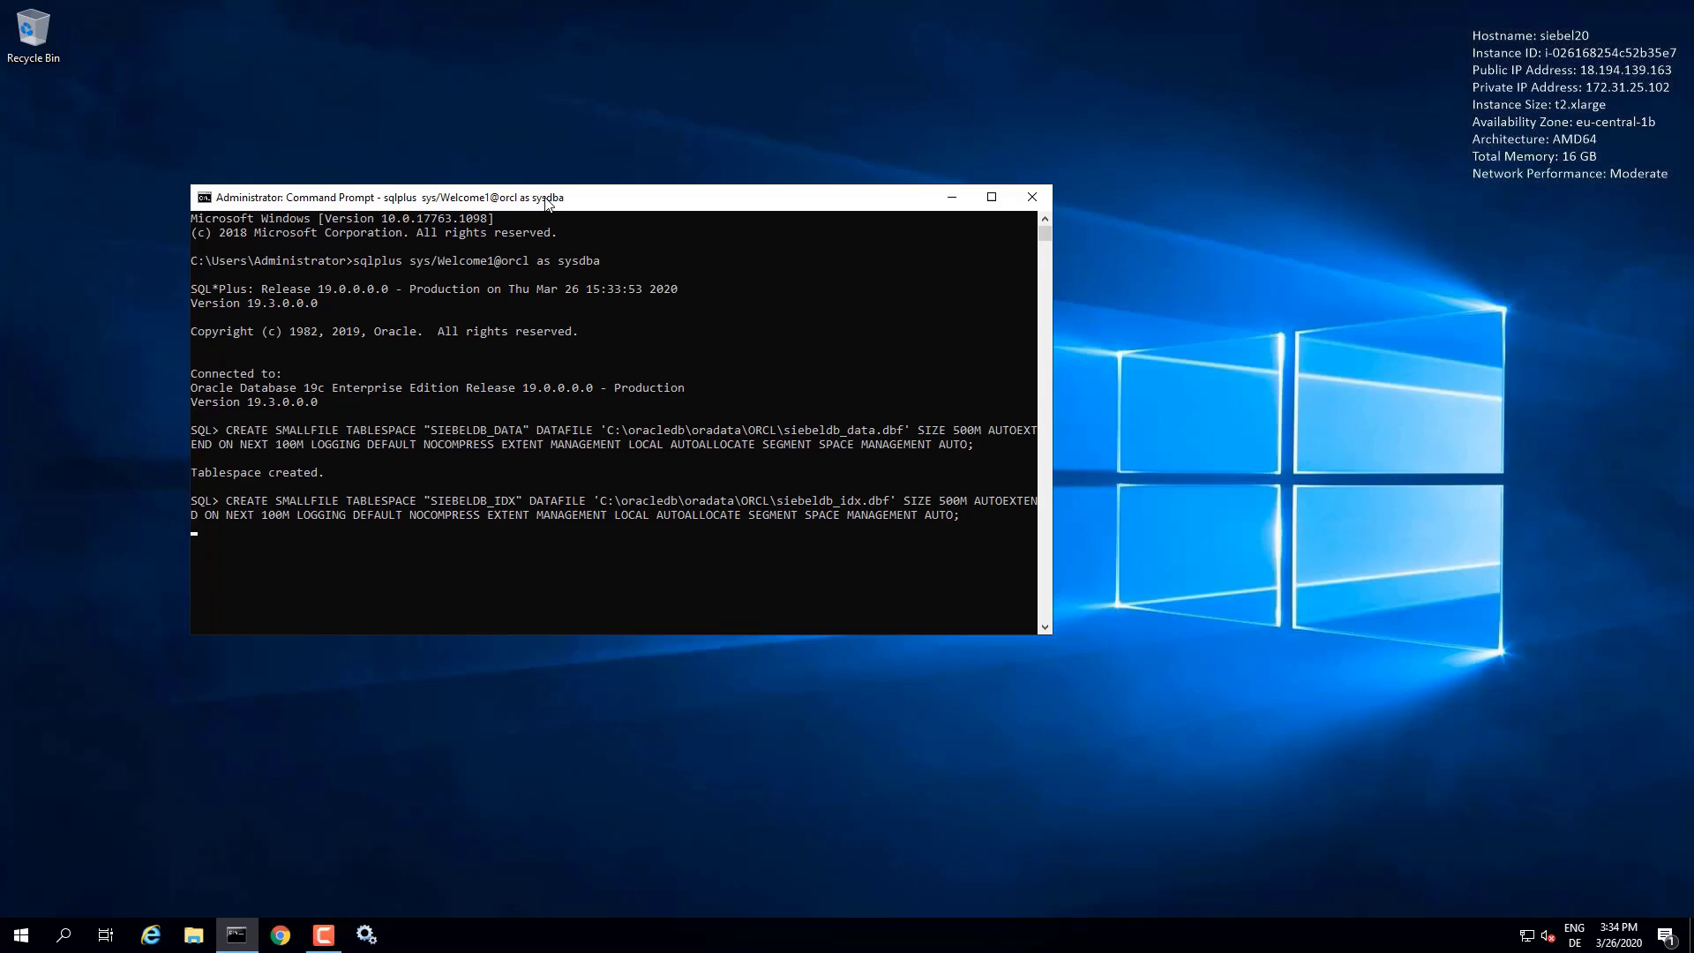
pyautogui.press('Return')
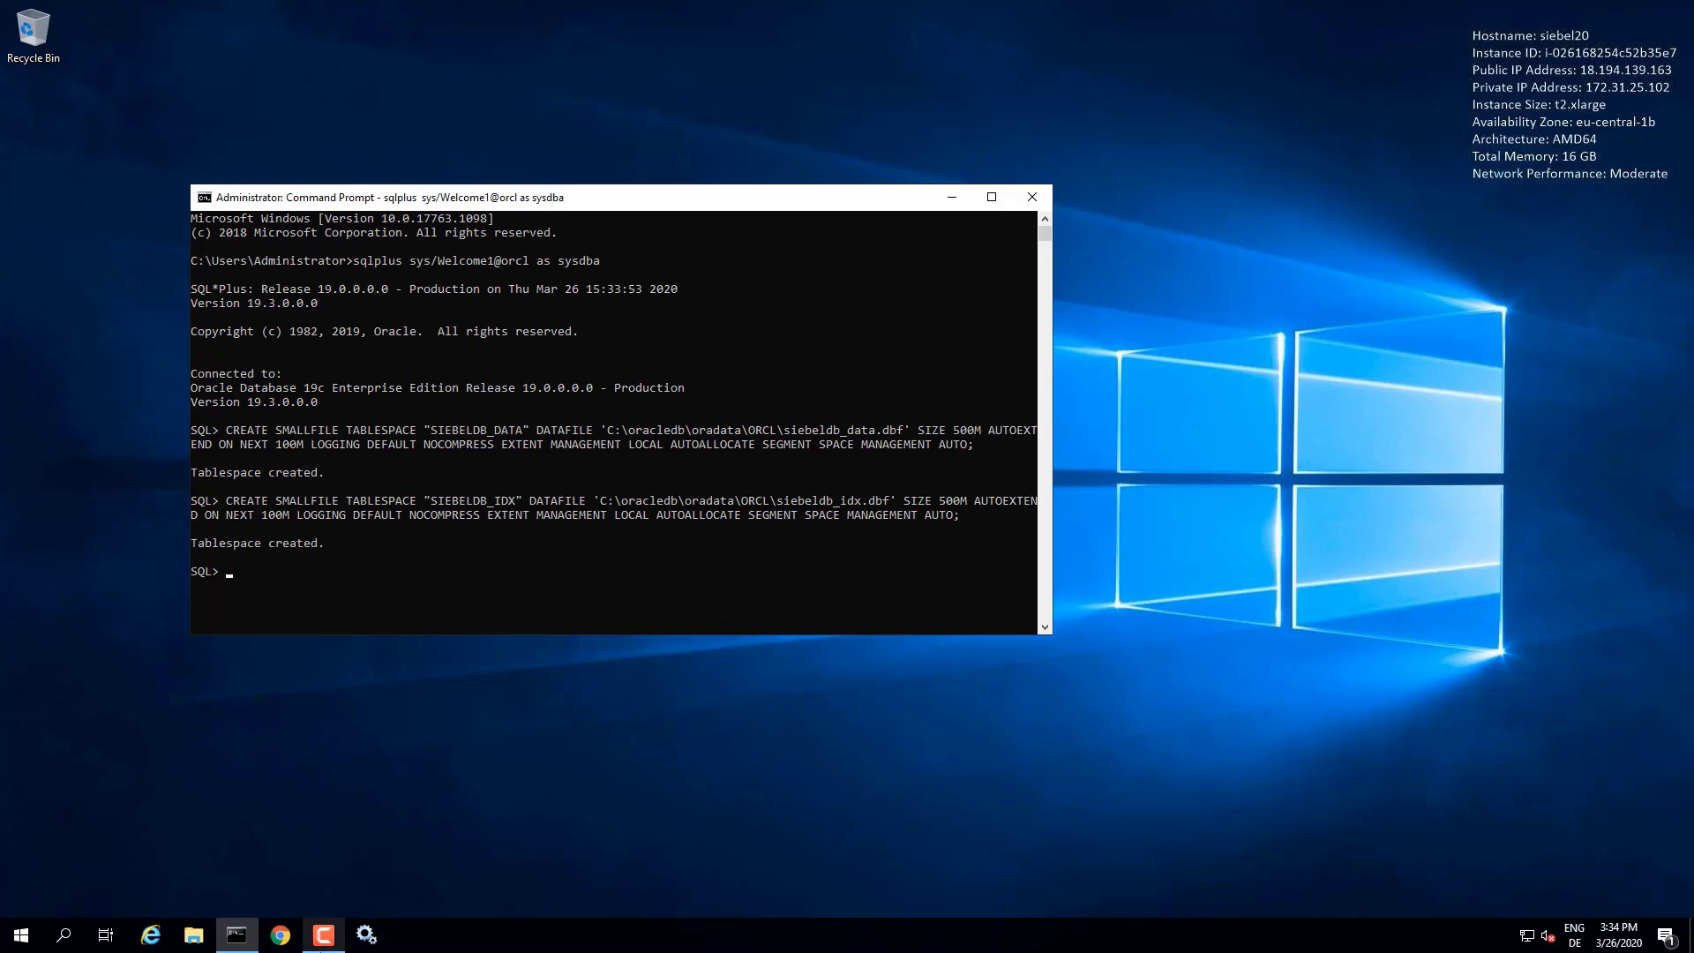
pyautogui.click(192, 933)
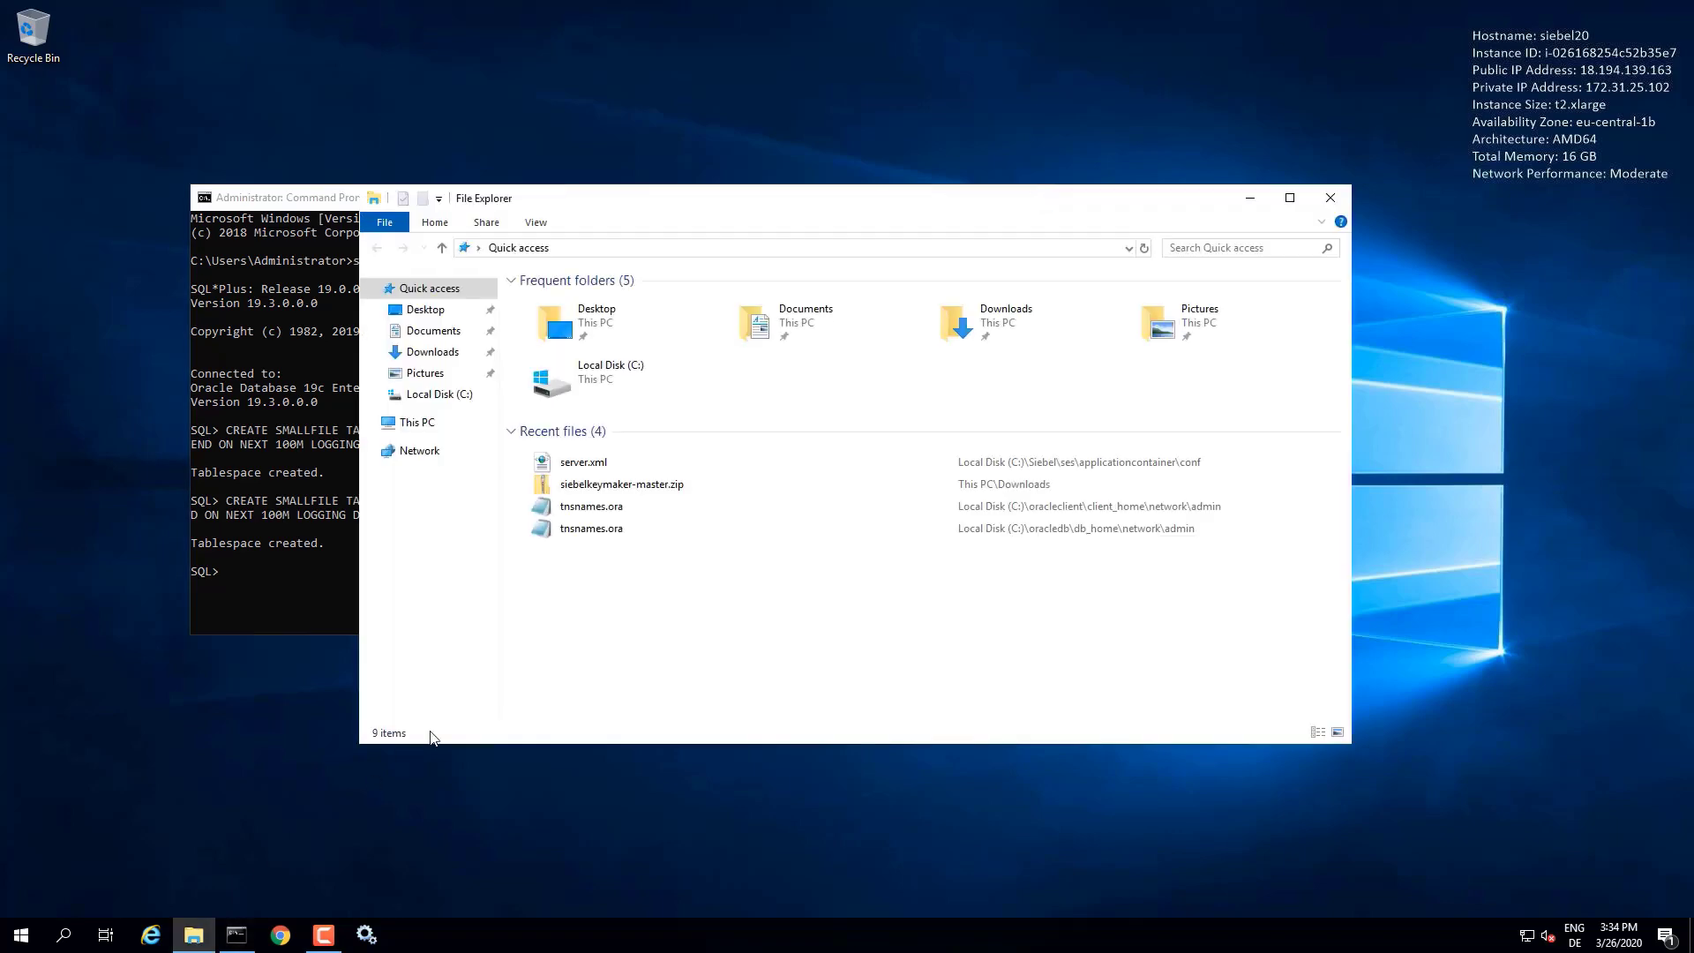
pyautogui.click(416, 422)
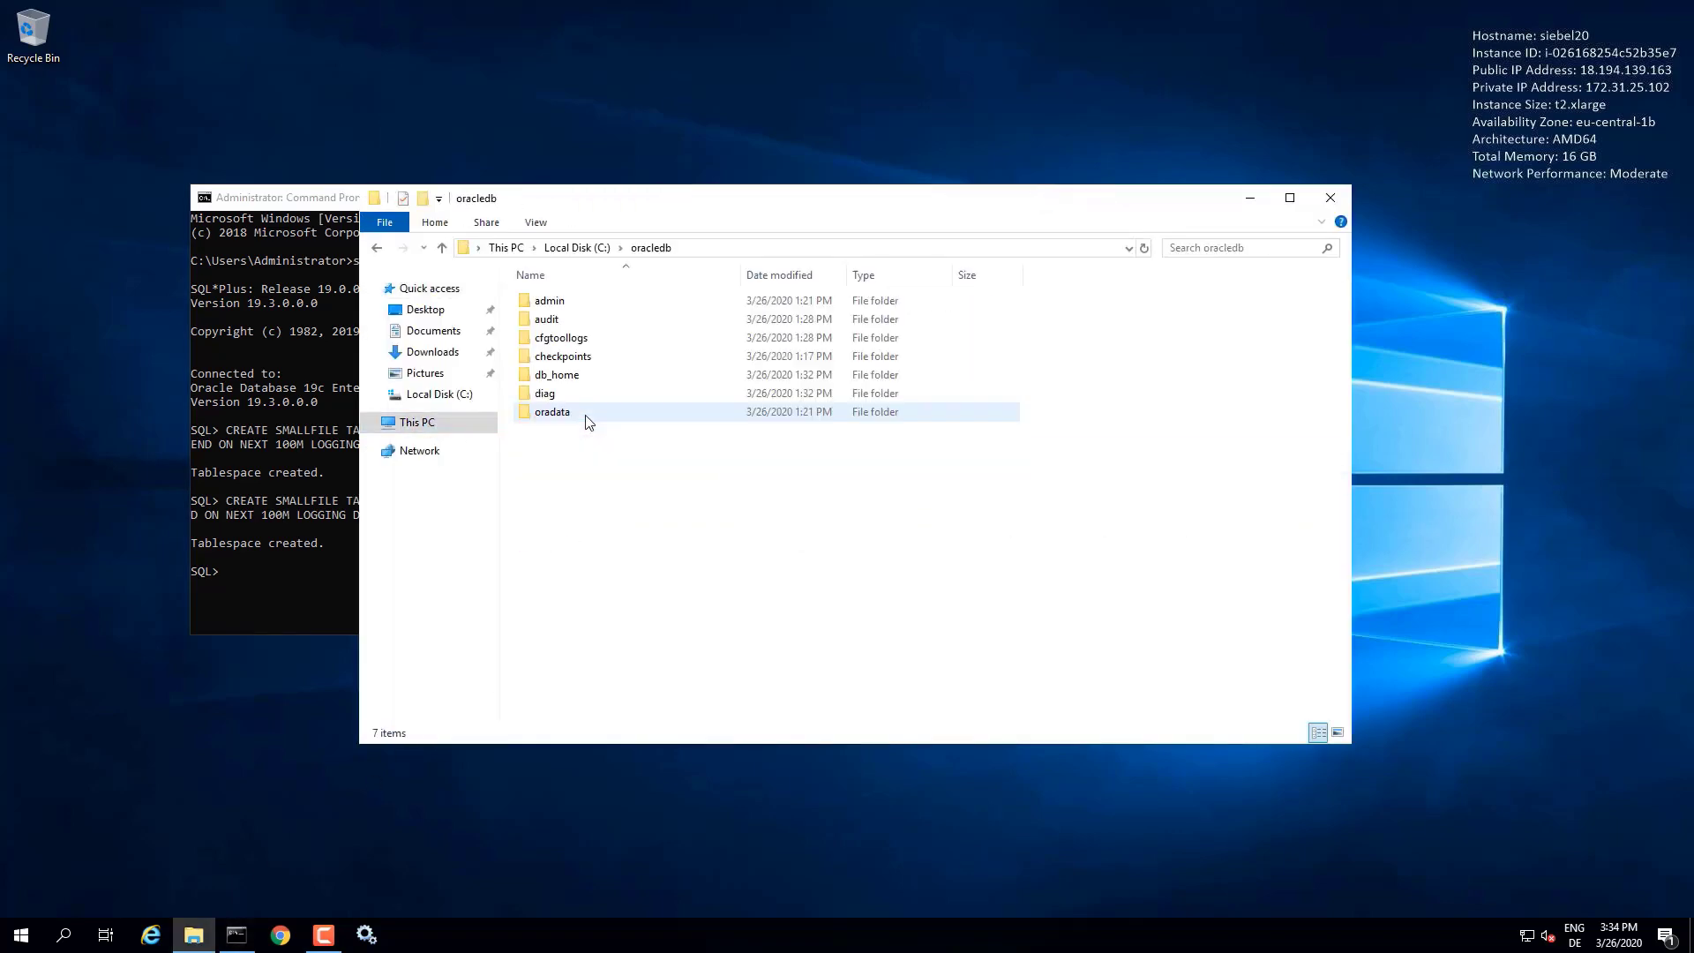
pyautogui.doubleClick(552, 412)
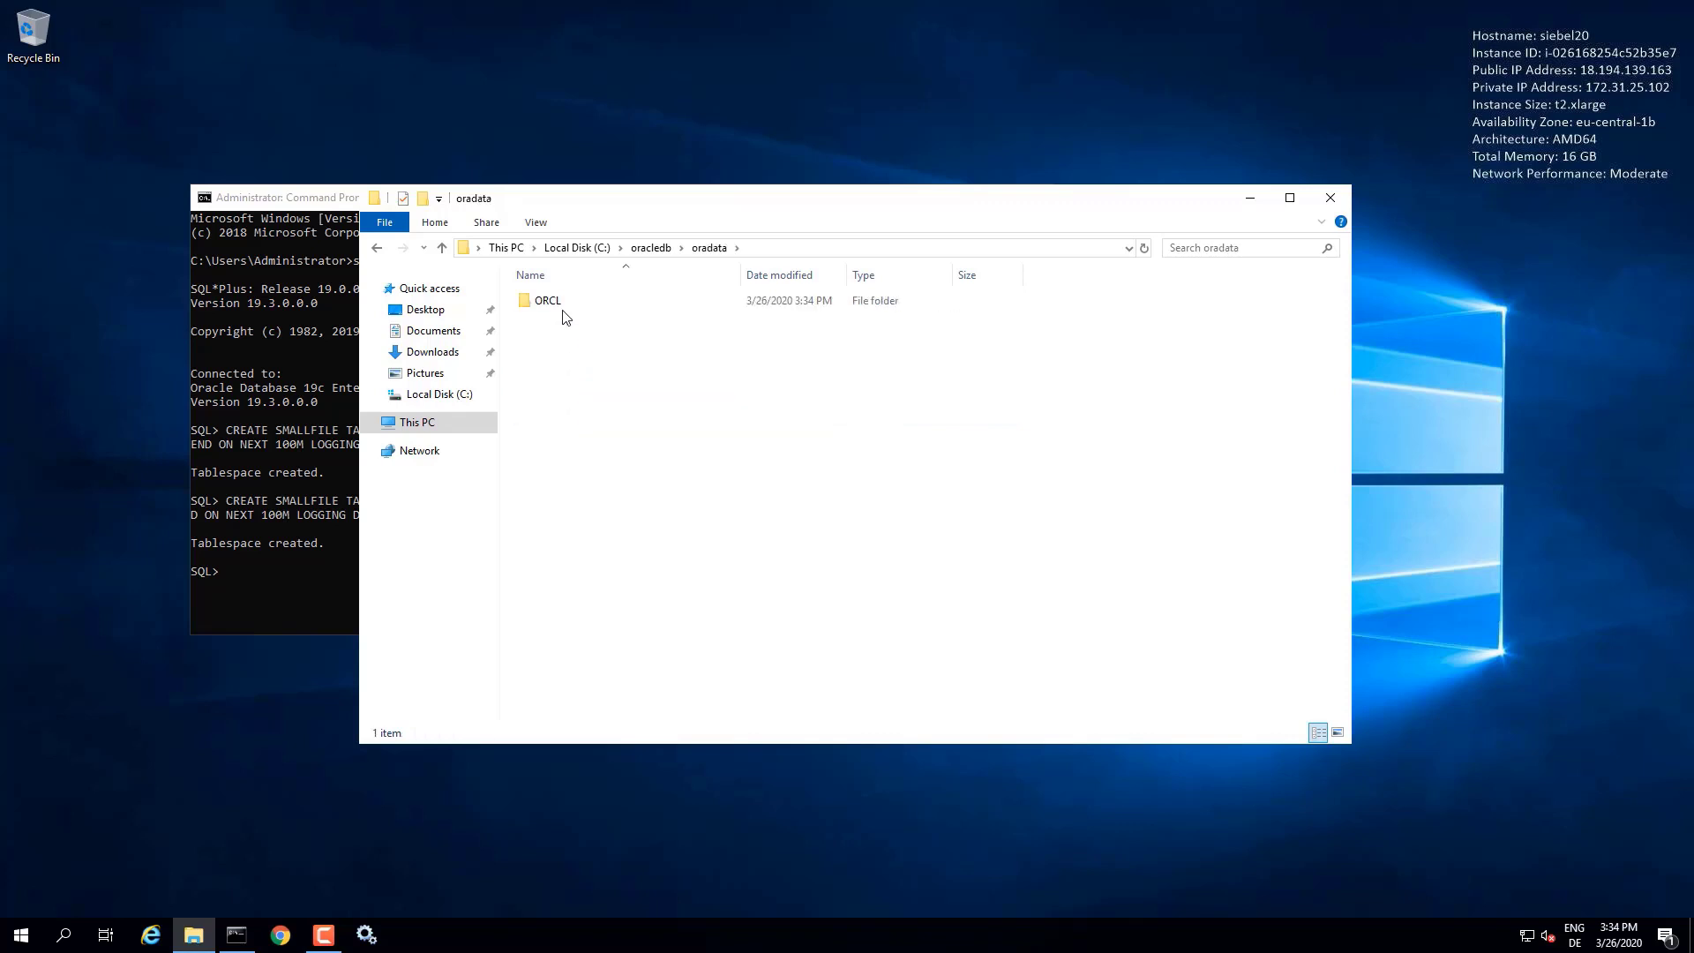
pyautogui.doubleClick(547, 300)
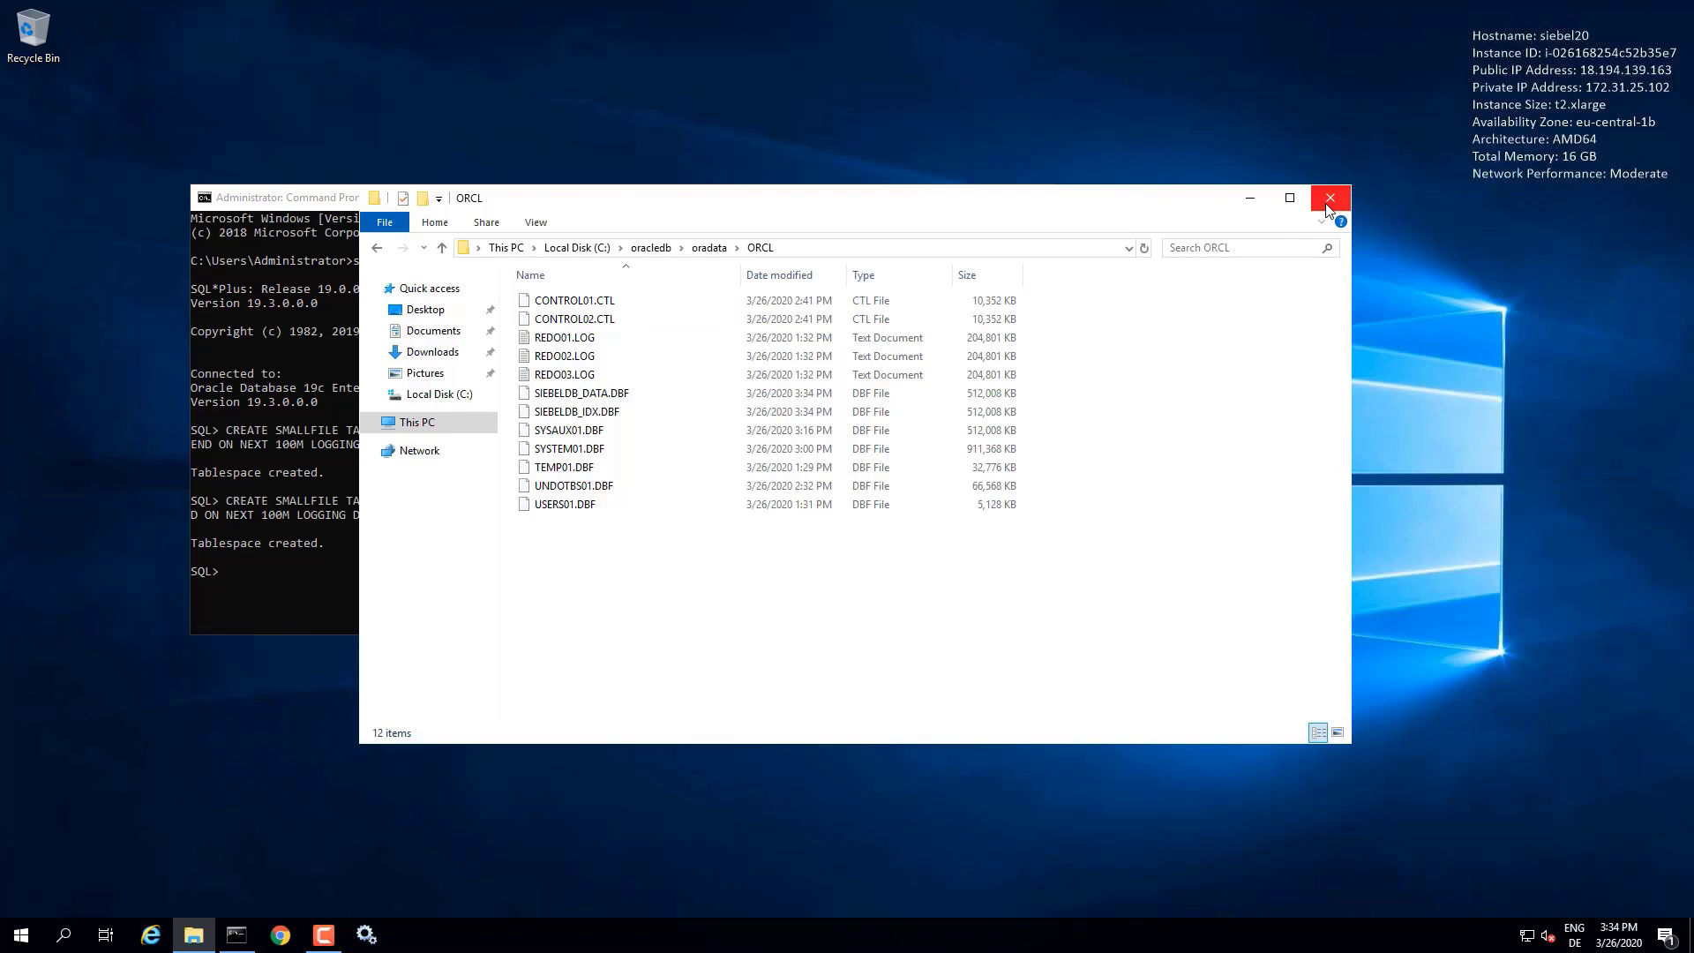
pyautogui.click(1330, 198)
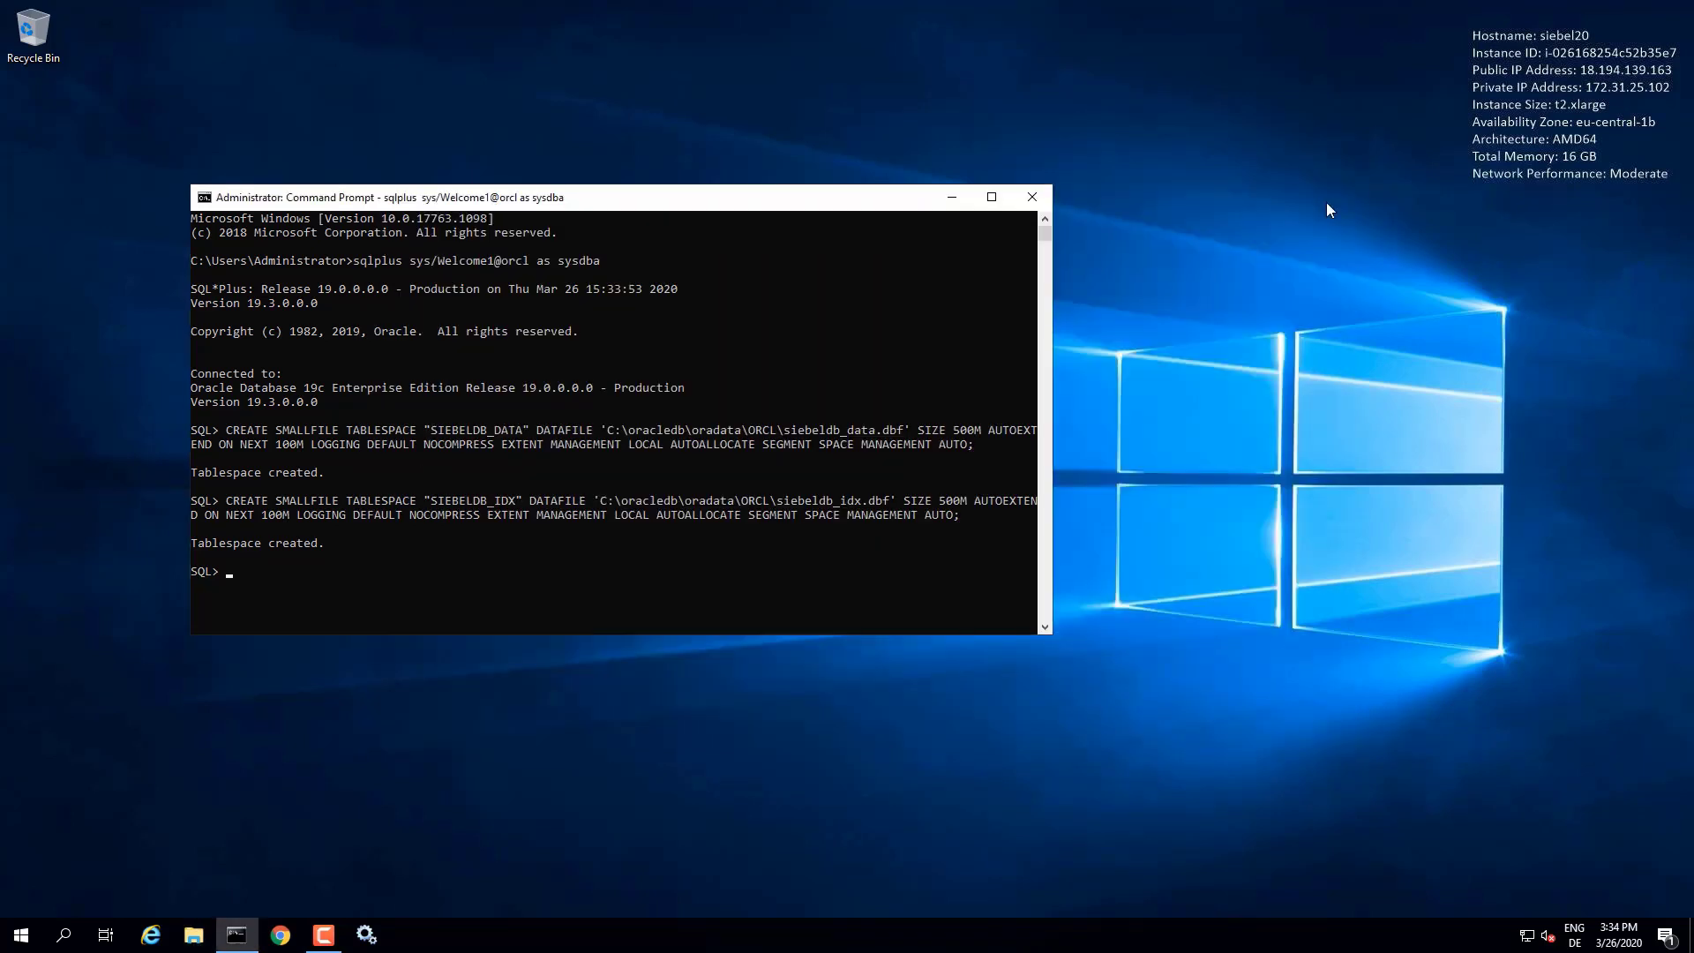
pyautogui.moveTo(1074, 33)
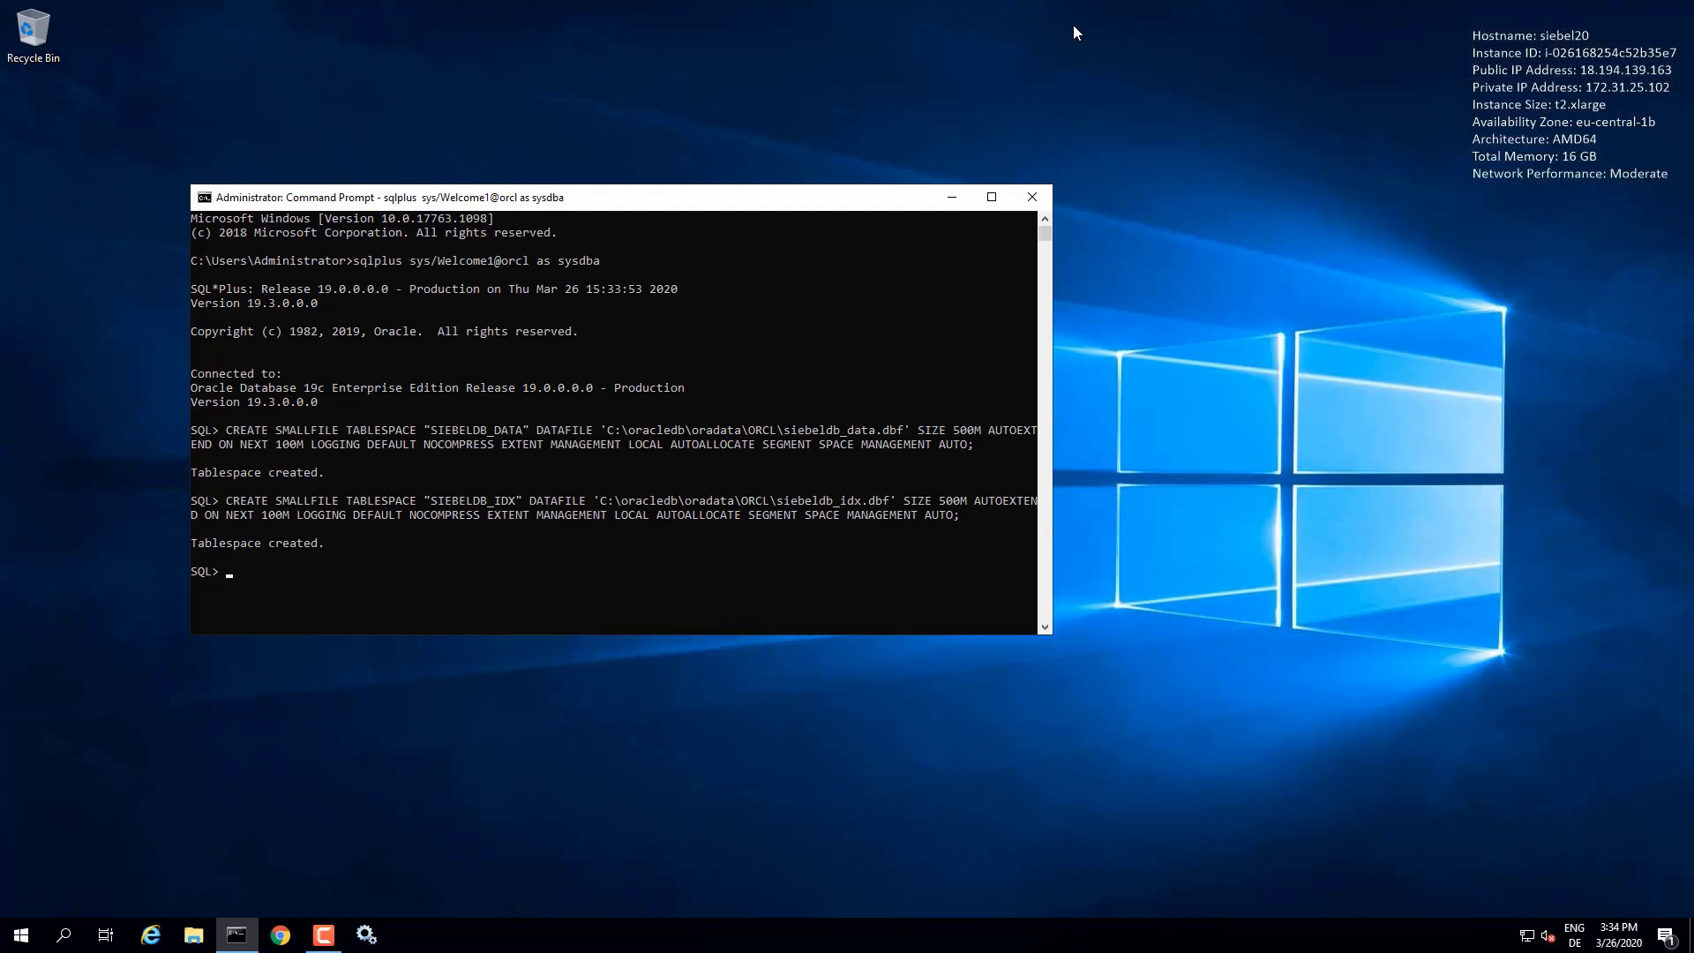
# Set PASSWORD_VERIFY_FUNCTION NULL on the DEFAULT profile and run C:\Siebel\ses\dbsrvr\oracle\grantusr.sql.
pyautogui.write('ALTER PROFILE "DEFAULT" LIMIT PASSWORD_VERIFY_FUNCTION NULL;')
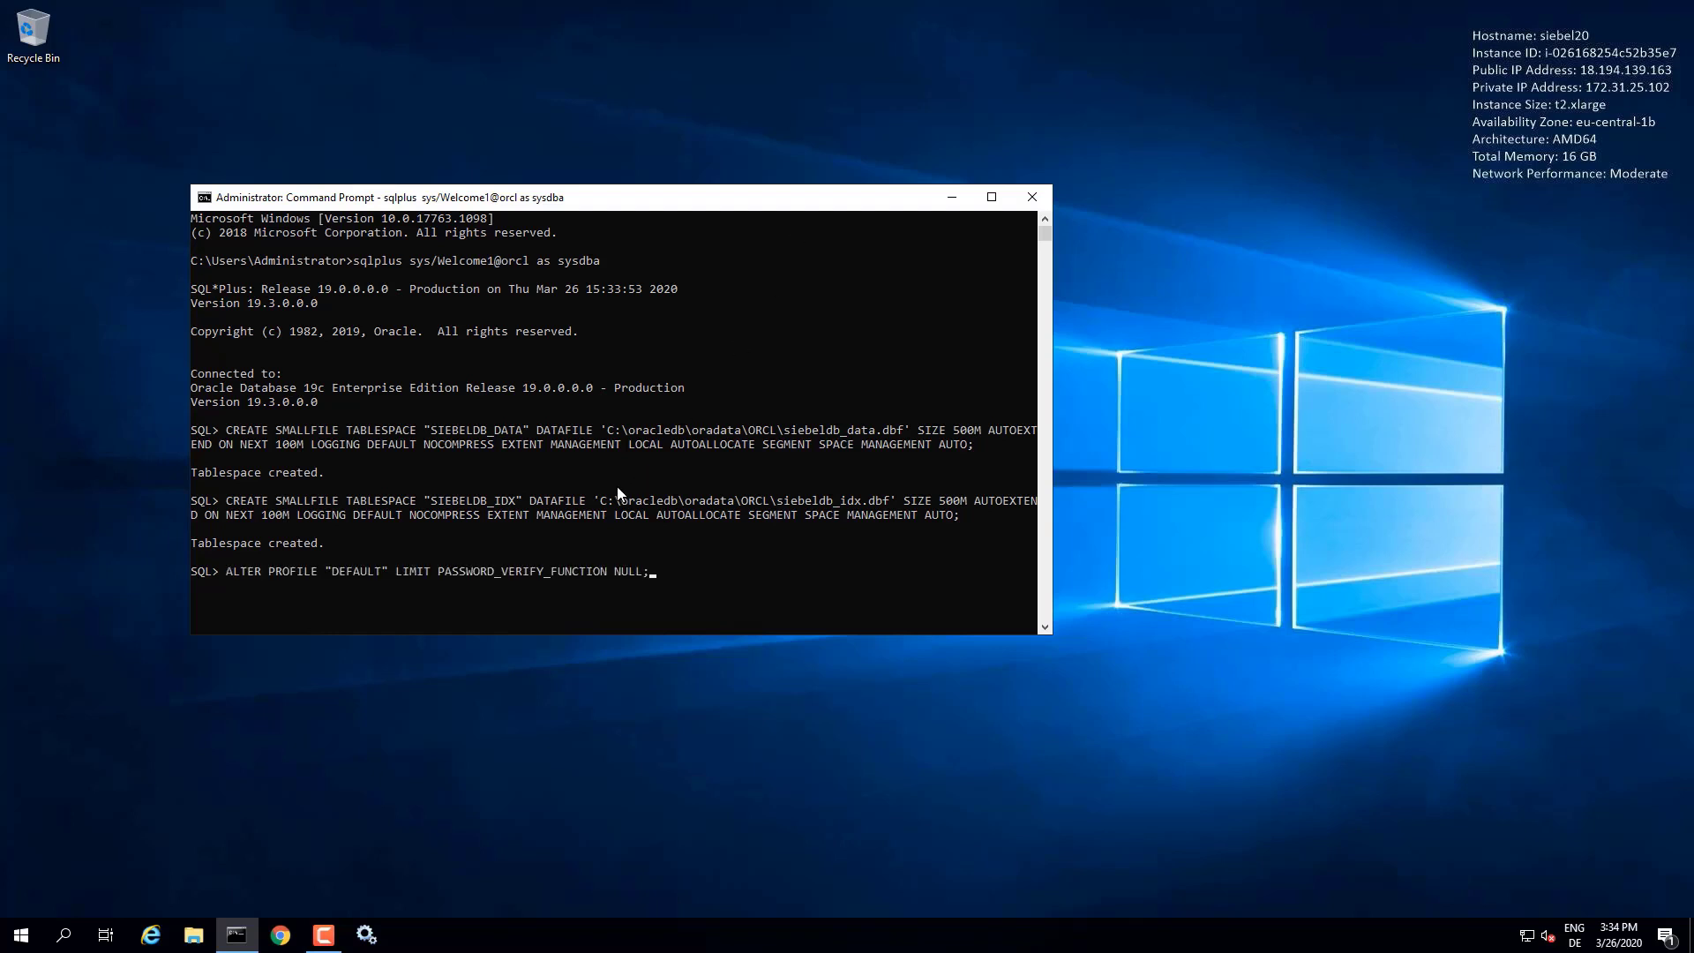
pyautogui.press('Return')
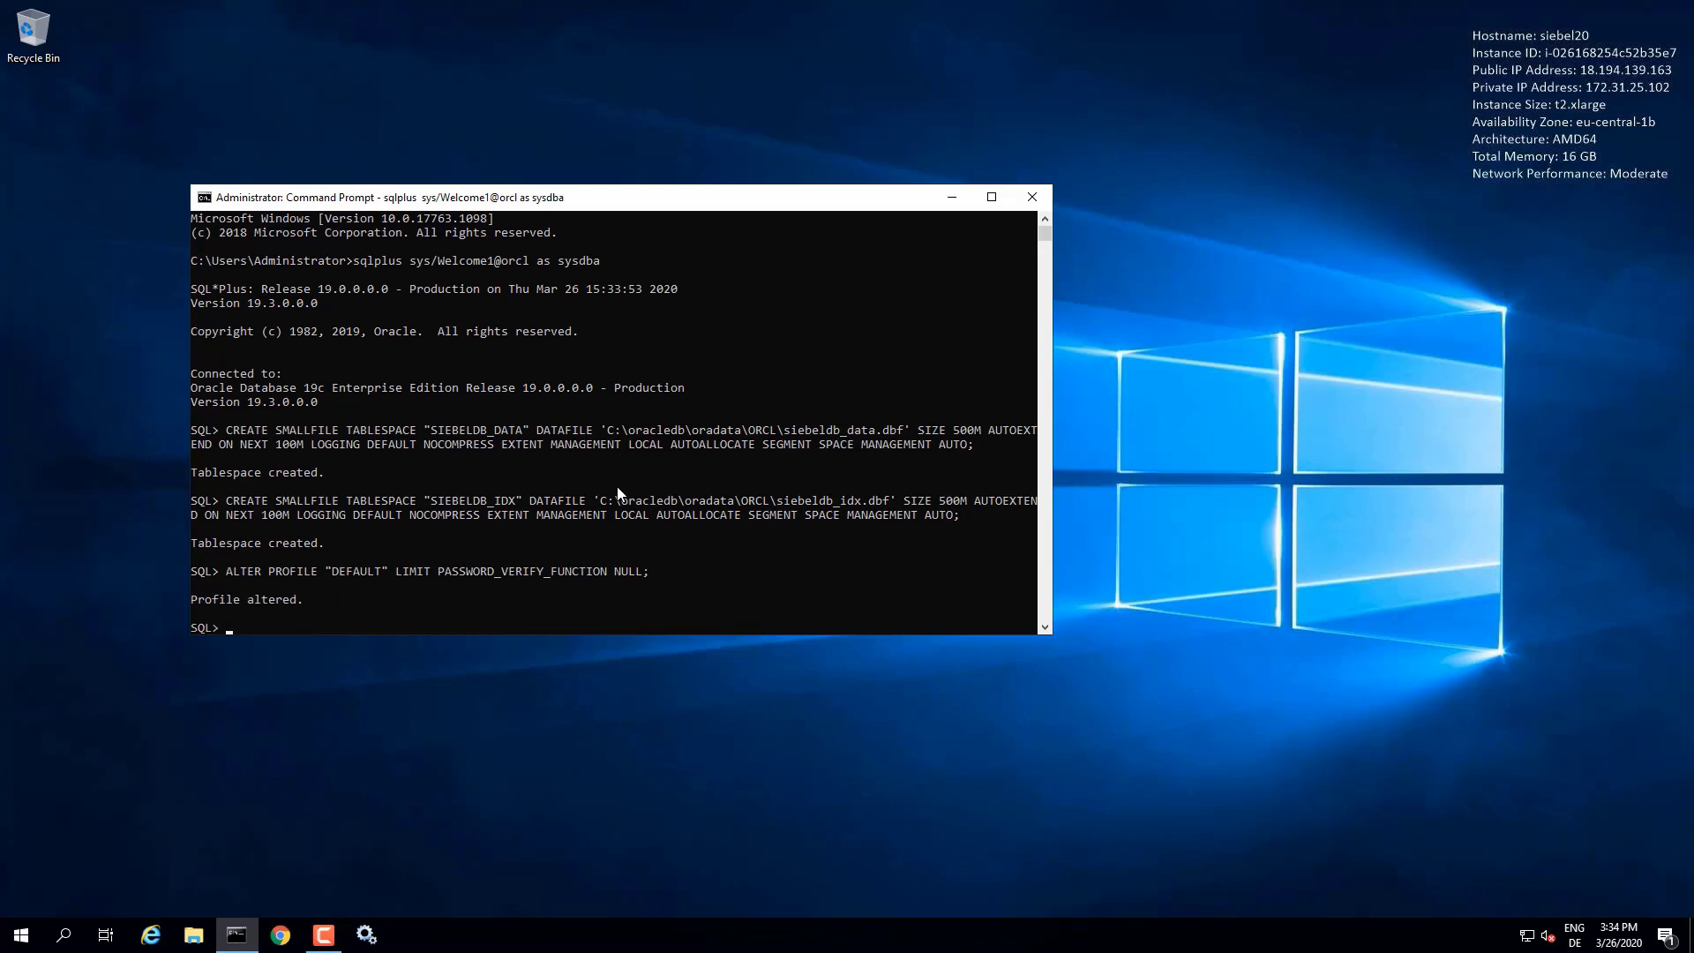
pyautogui.write('@')
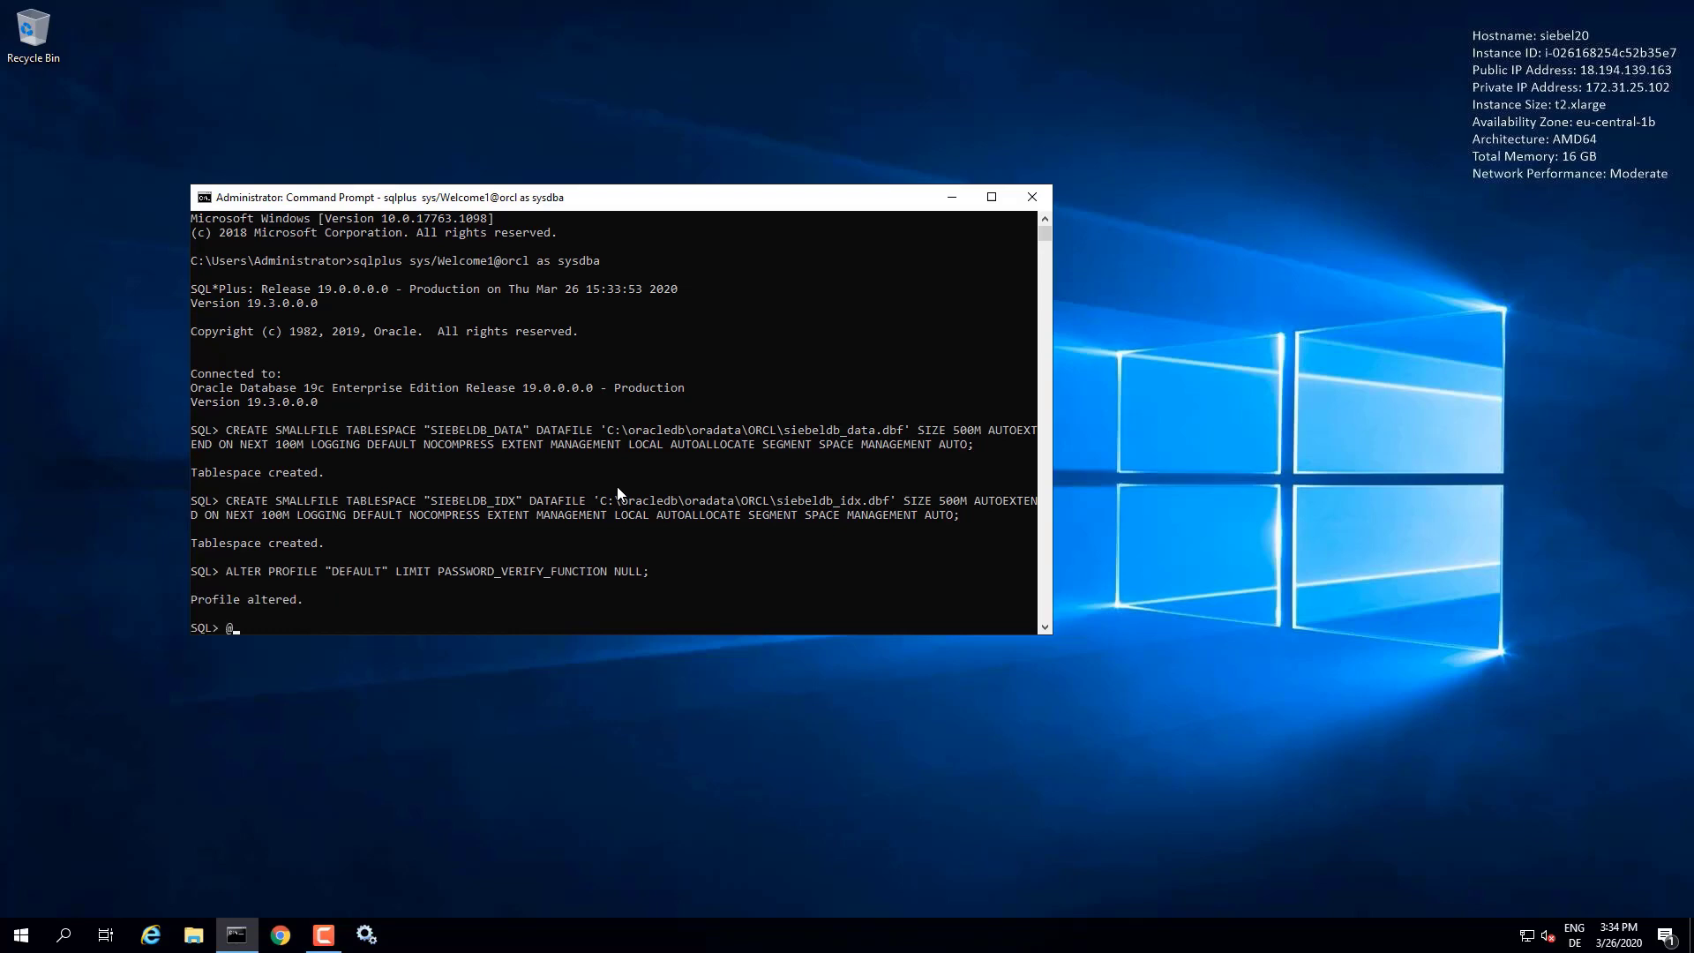
pyautogui.write('@C:\\S')
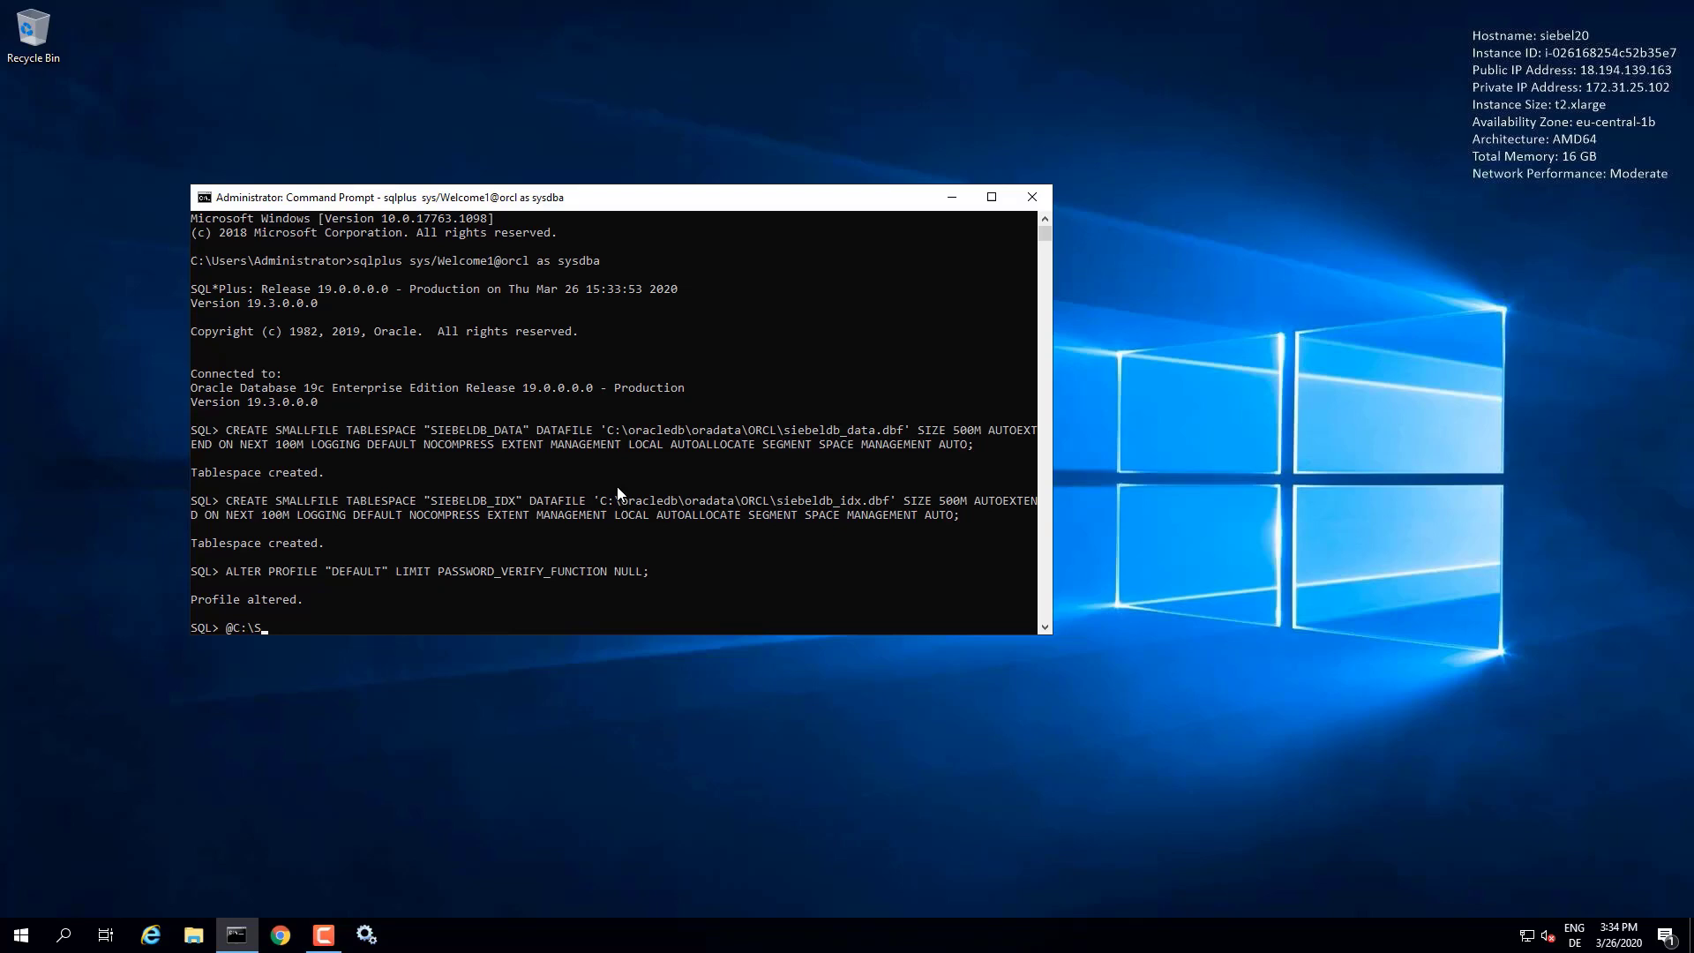
pyautogui.write('iebel\\ses')
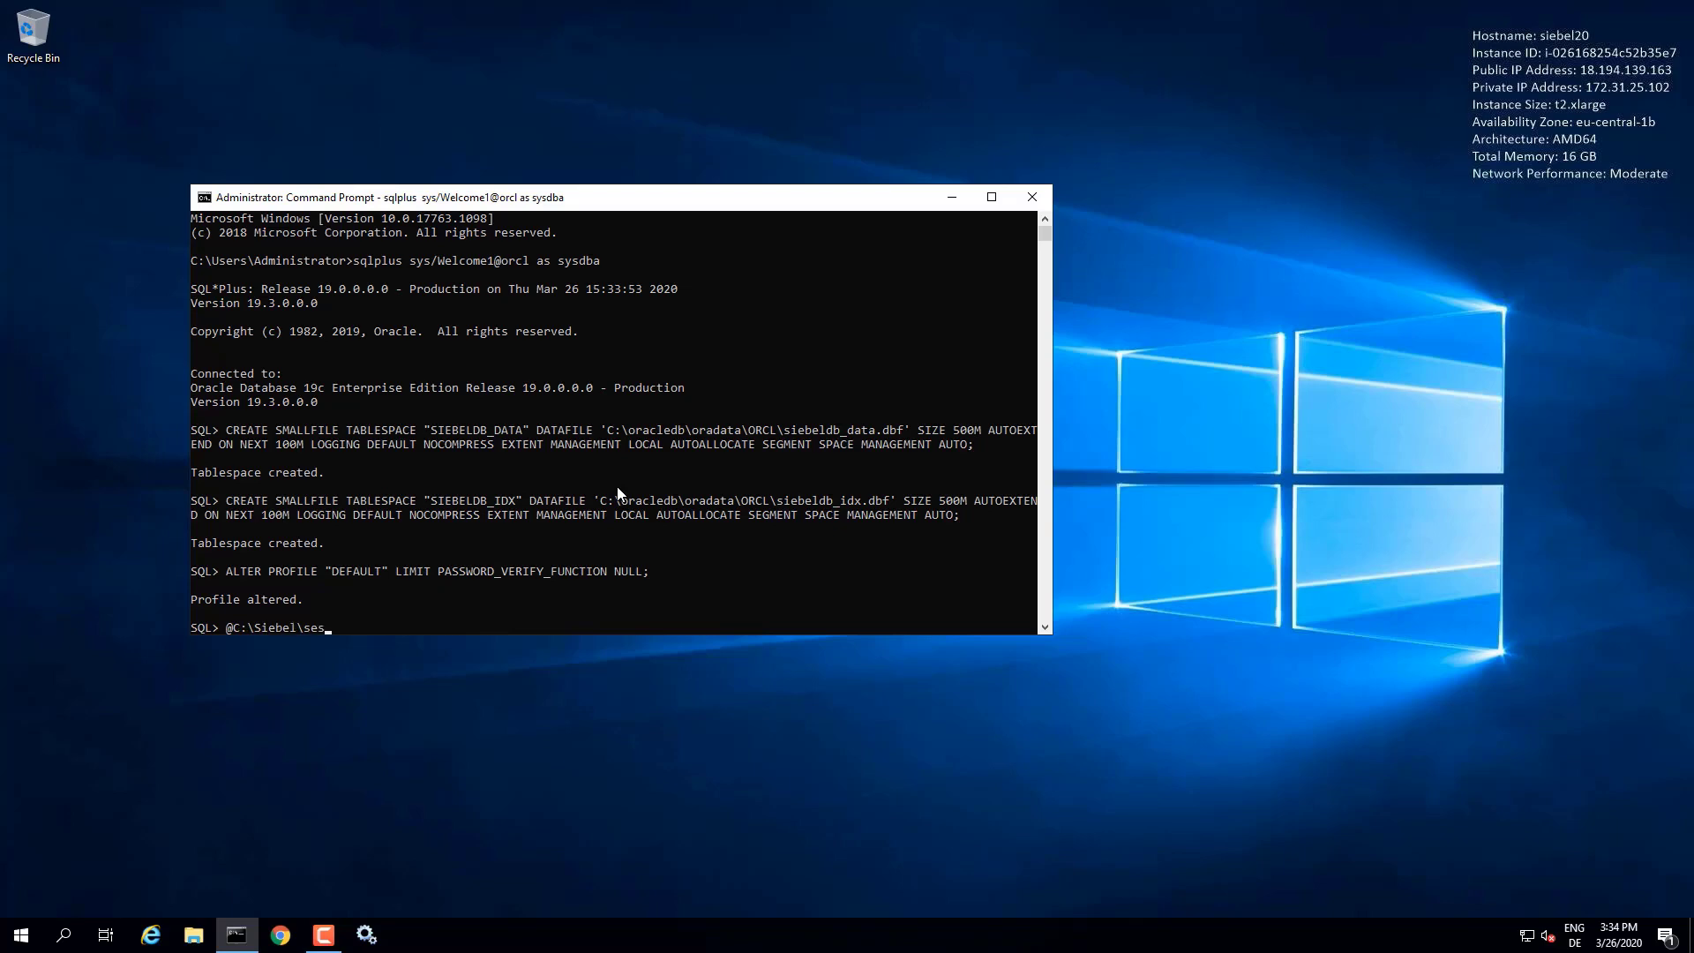
pyautogui.write('dbsr')
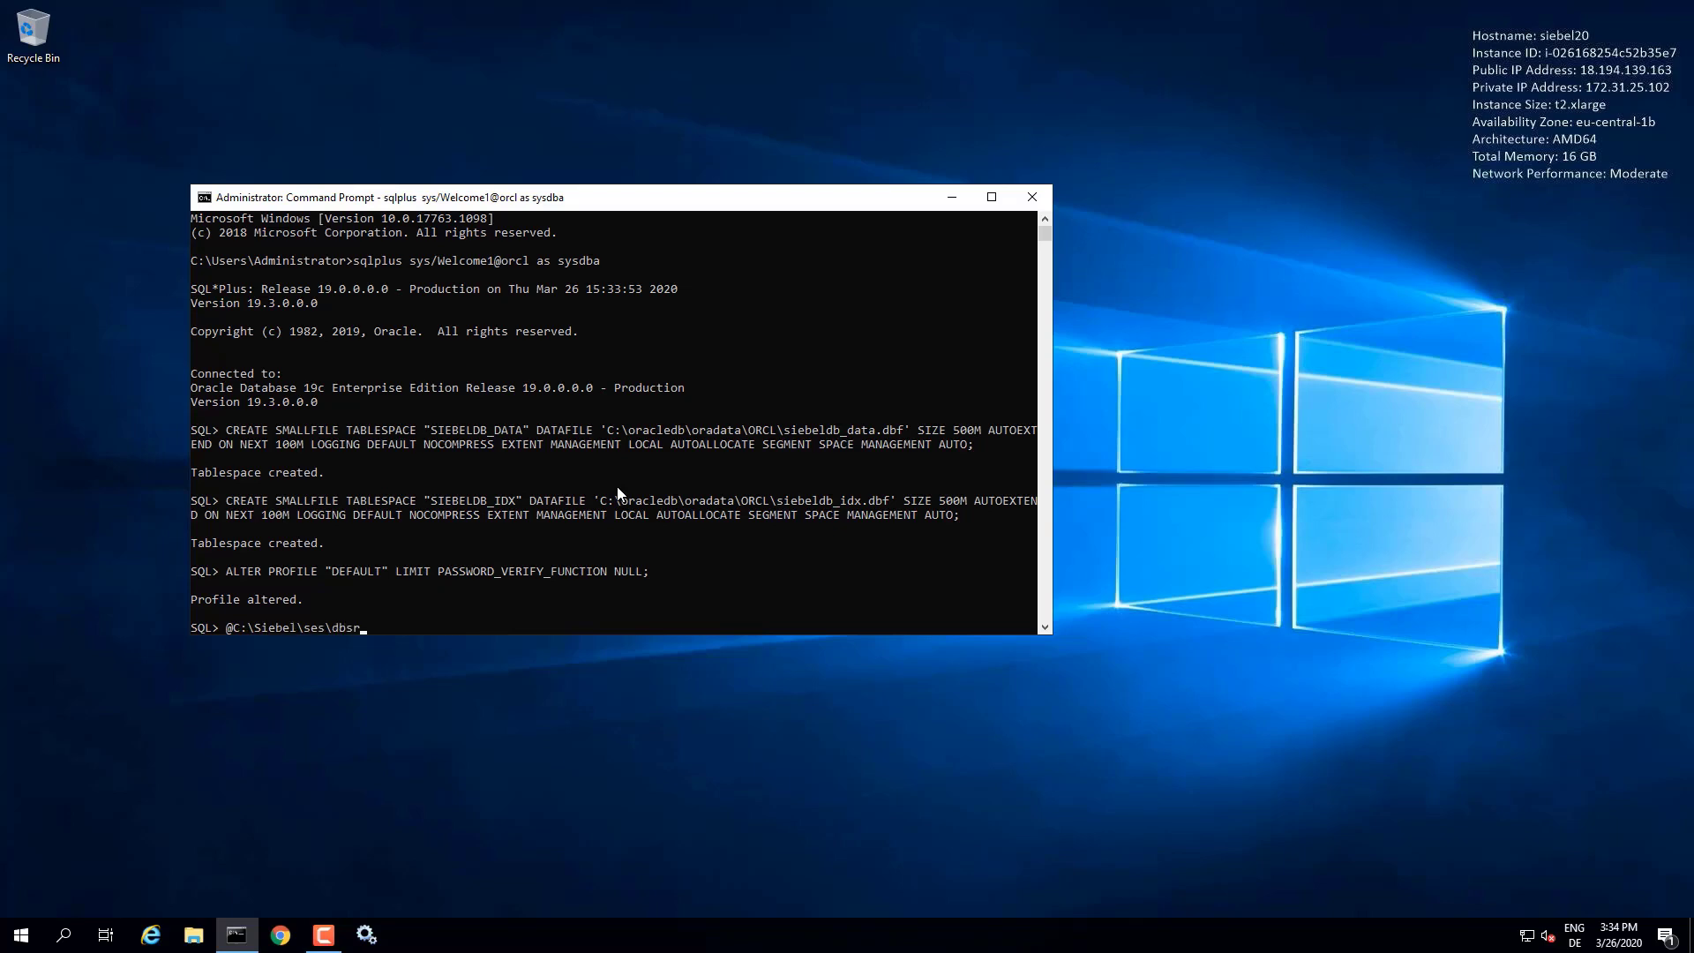
pyautogui.write('vr\\ora')
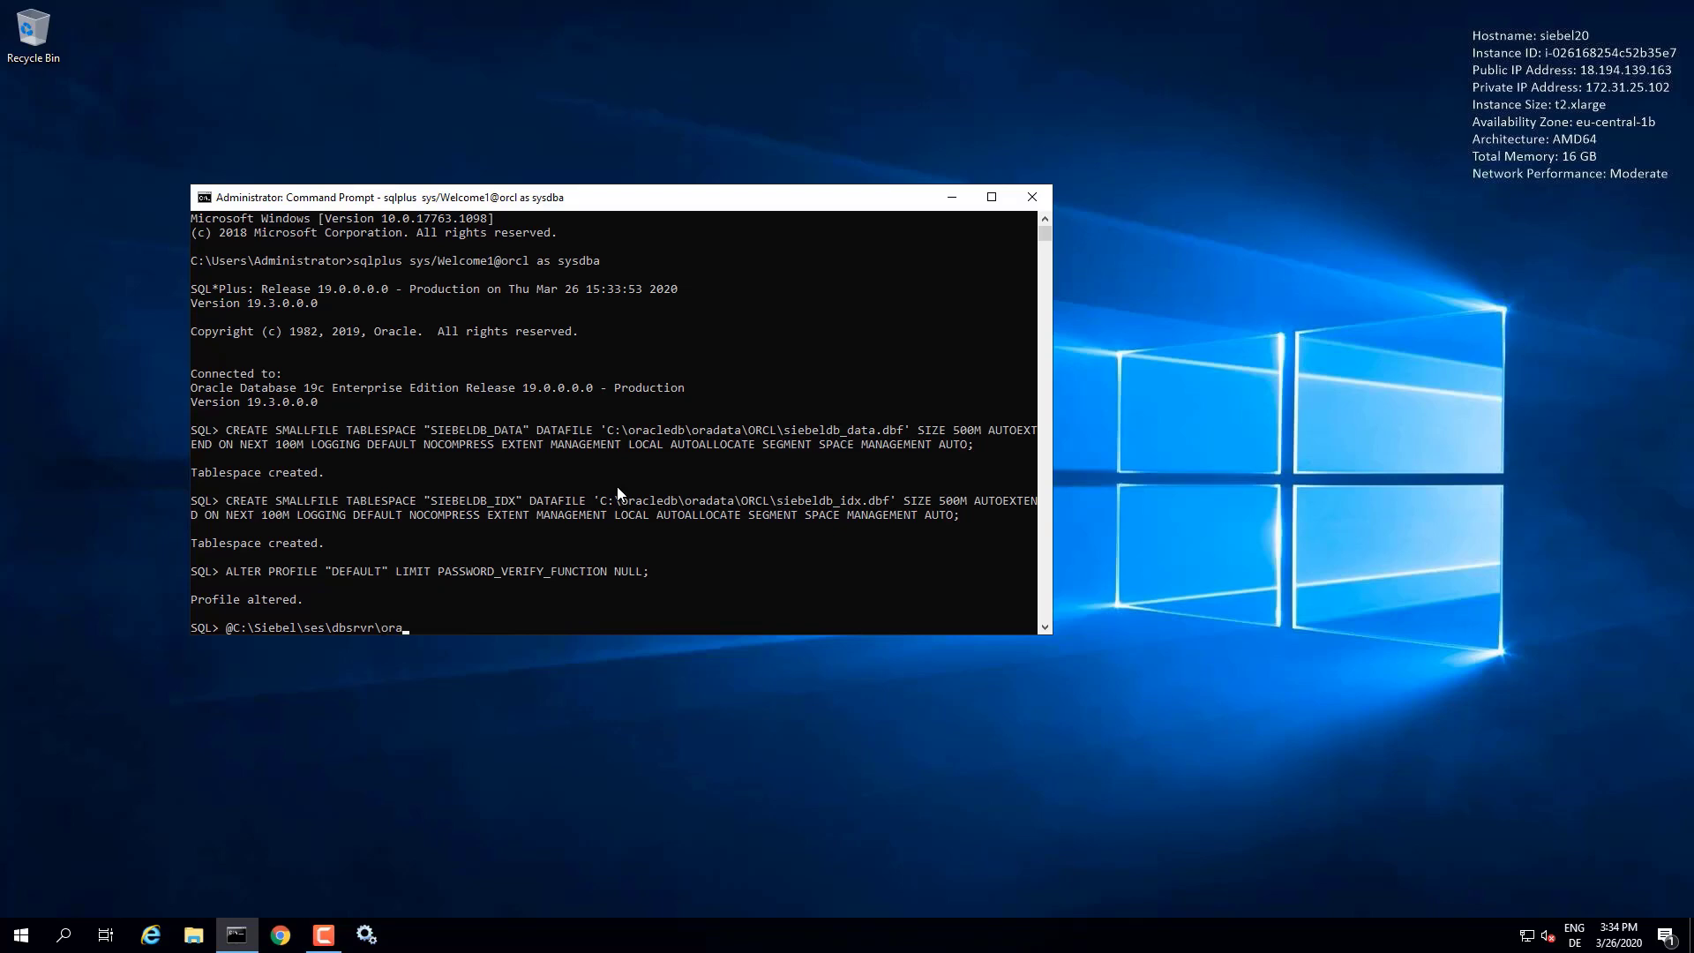
pyautogui.write('cle\\grant')
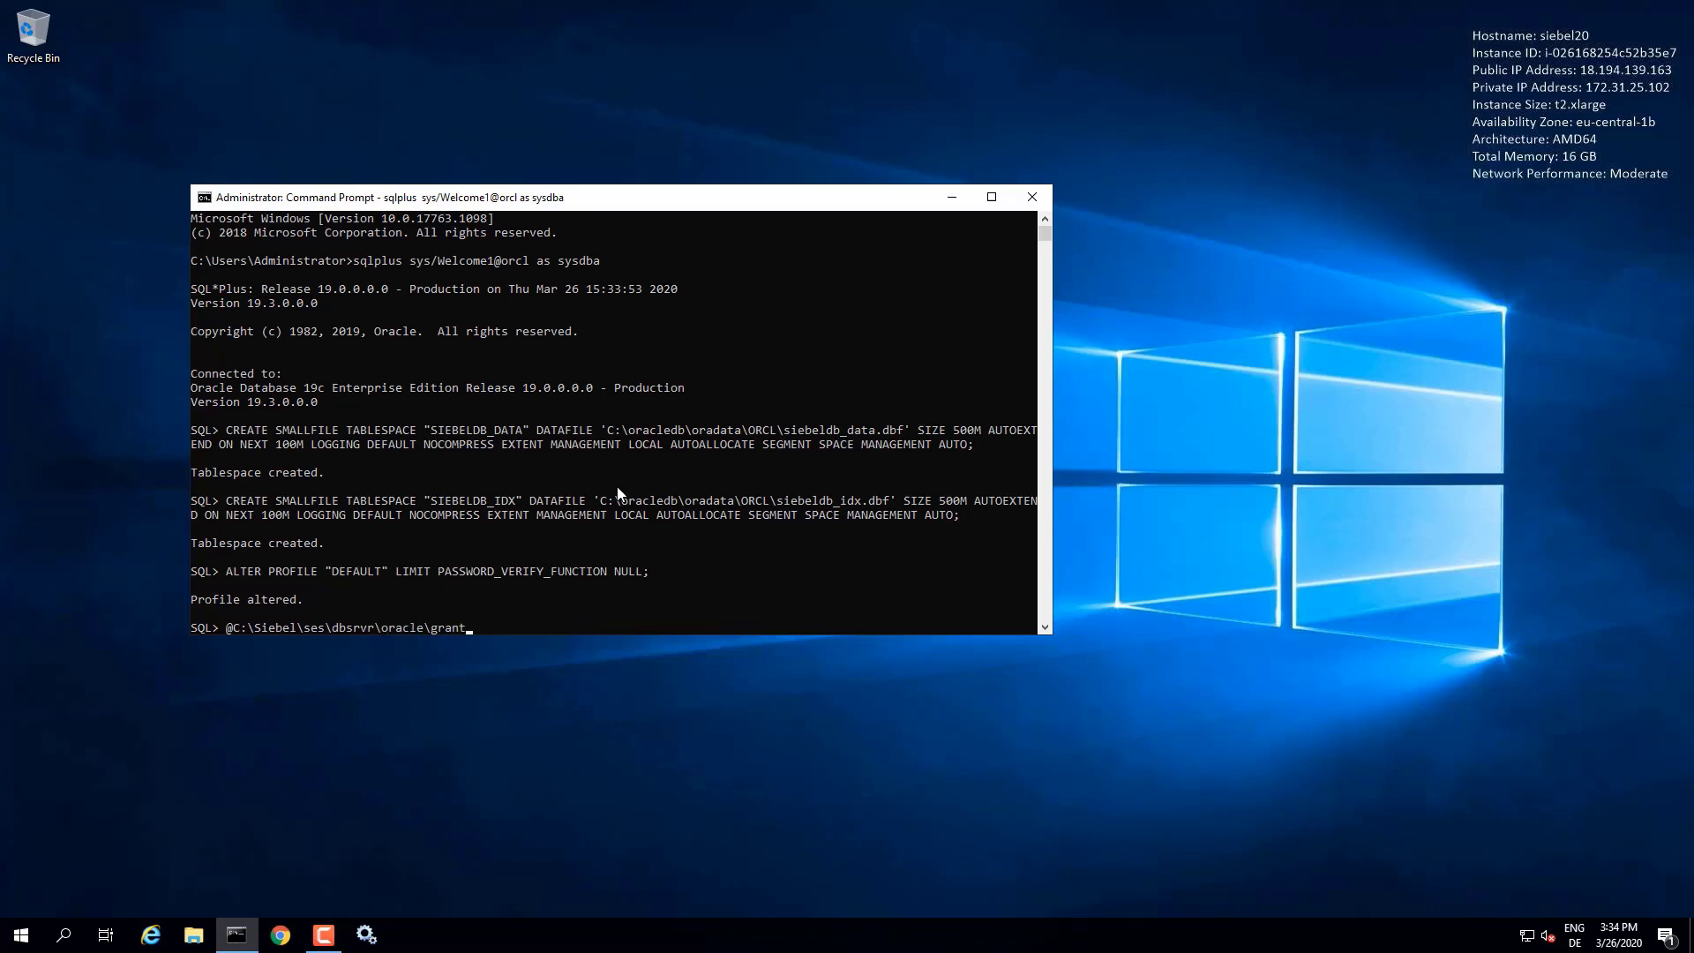
pyautogui.write('usr.sql')
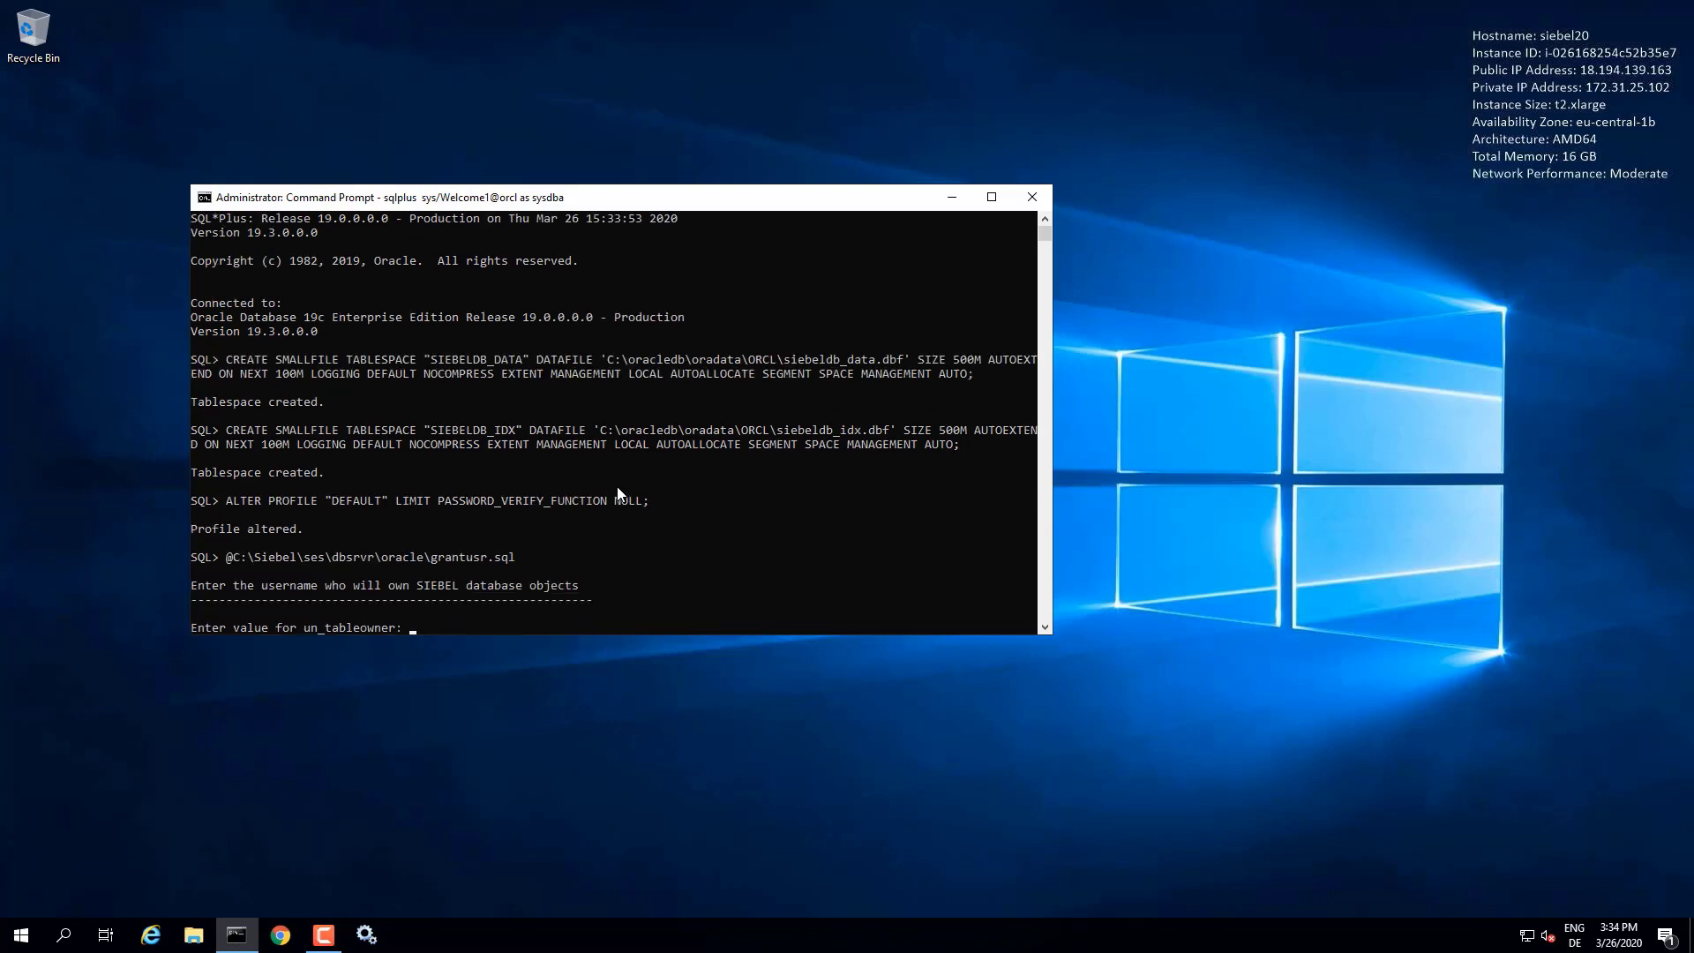
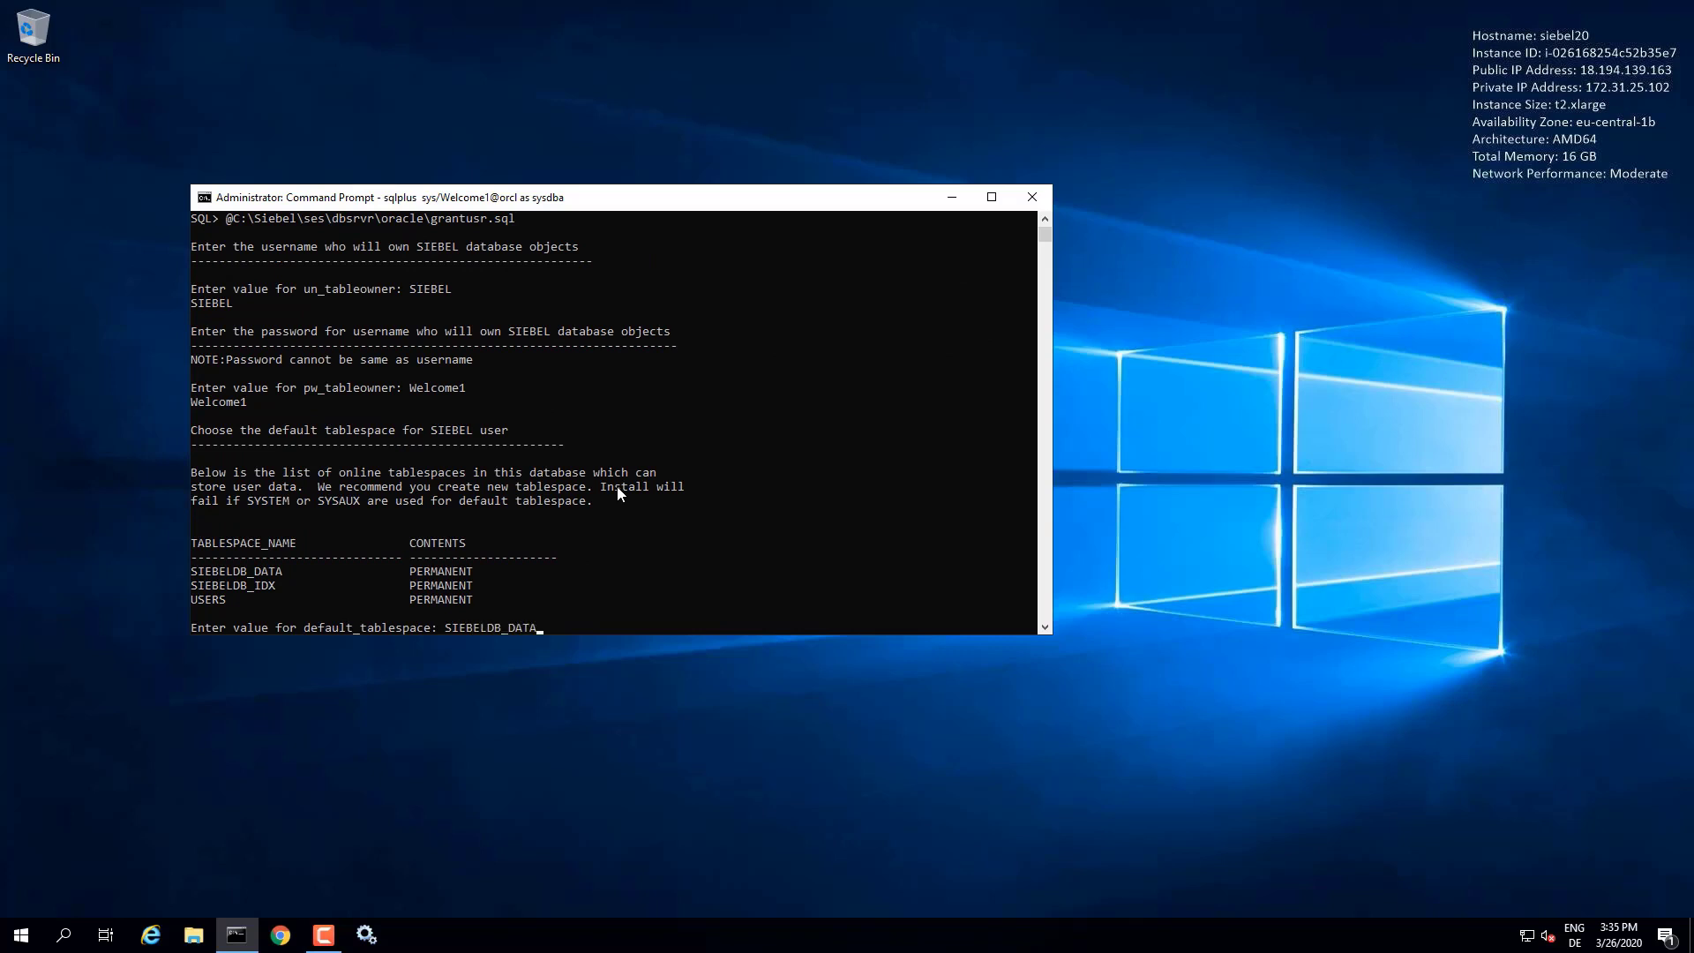
# Answer grantusr.sql with owner SIEBEL and SIEBELDB_DATA as the default tablespace.
pyautogui.press('Return')
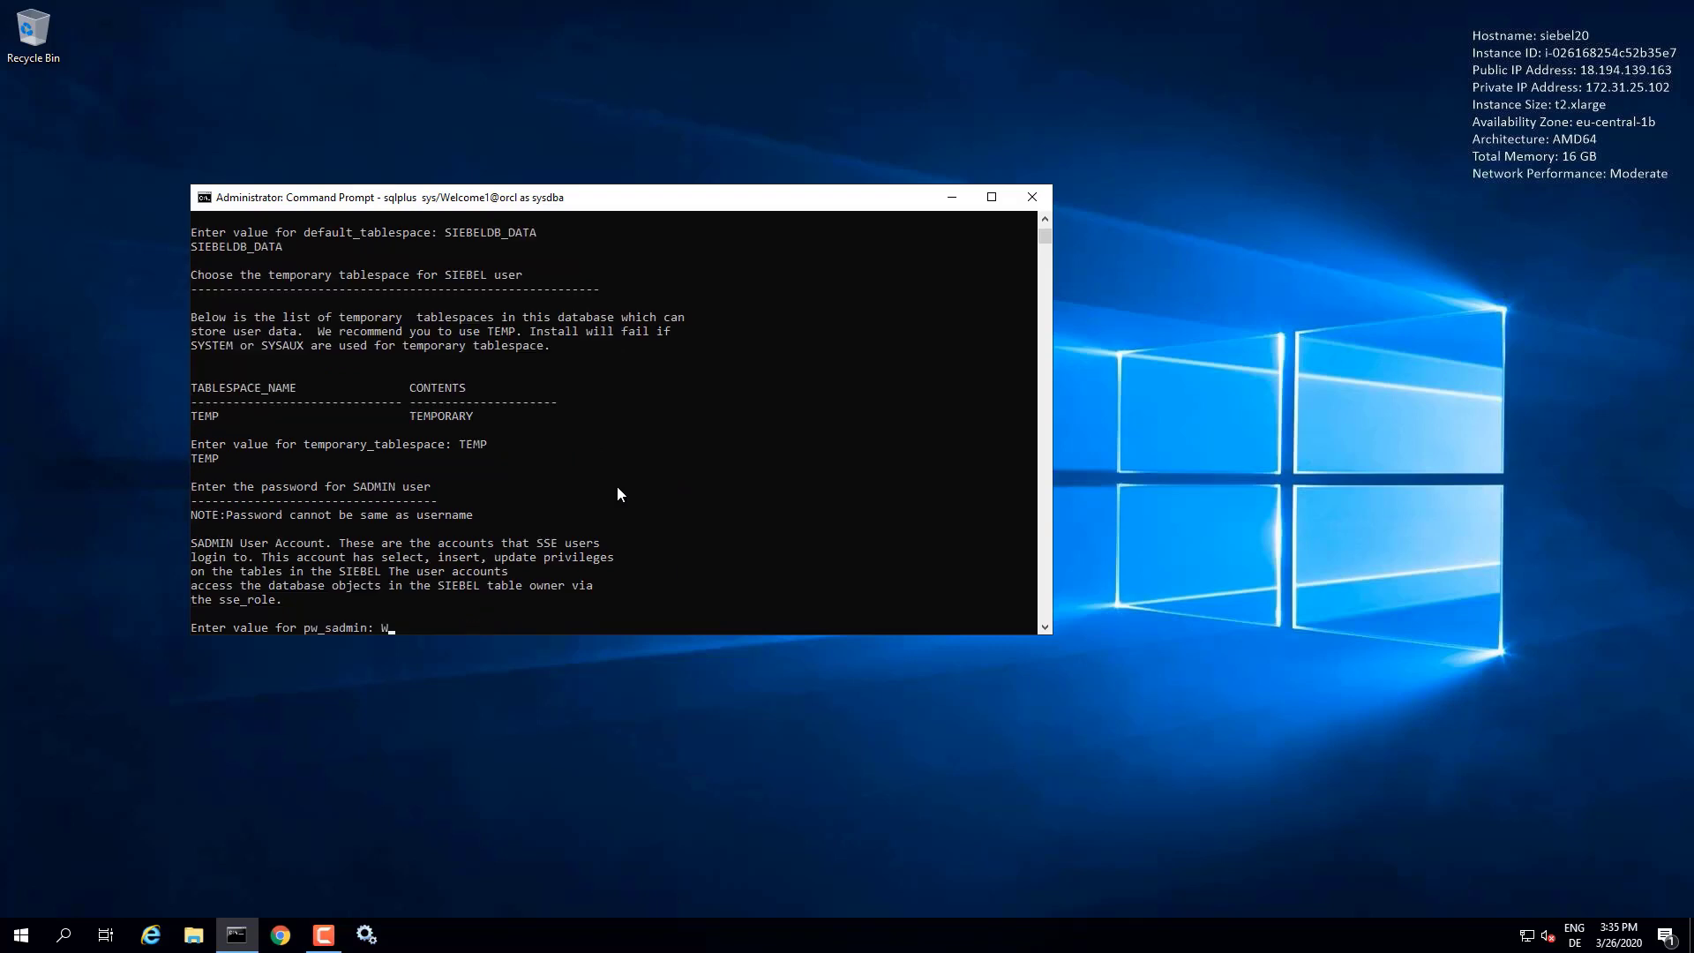
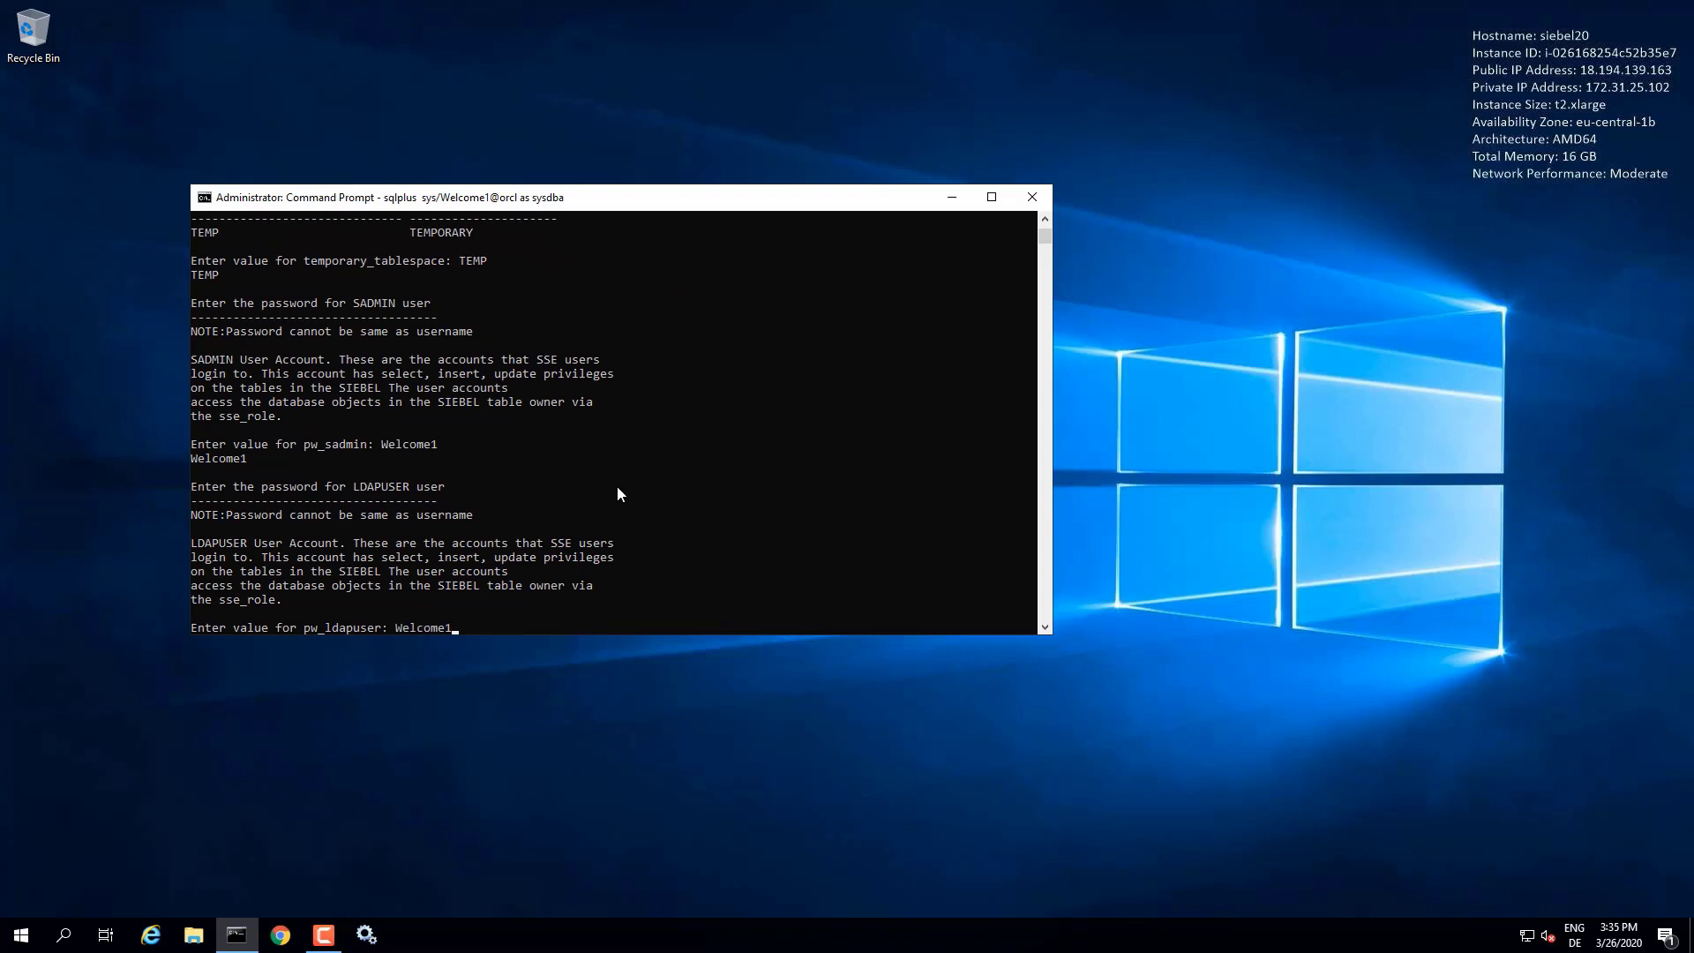
pyautogui.press('Return')
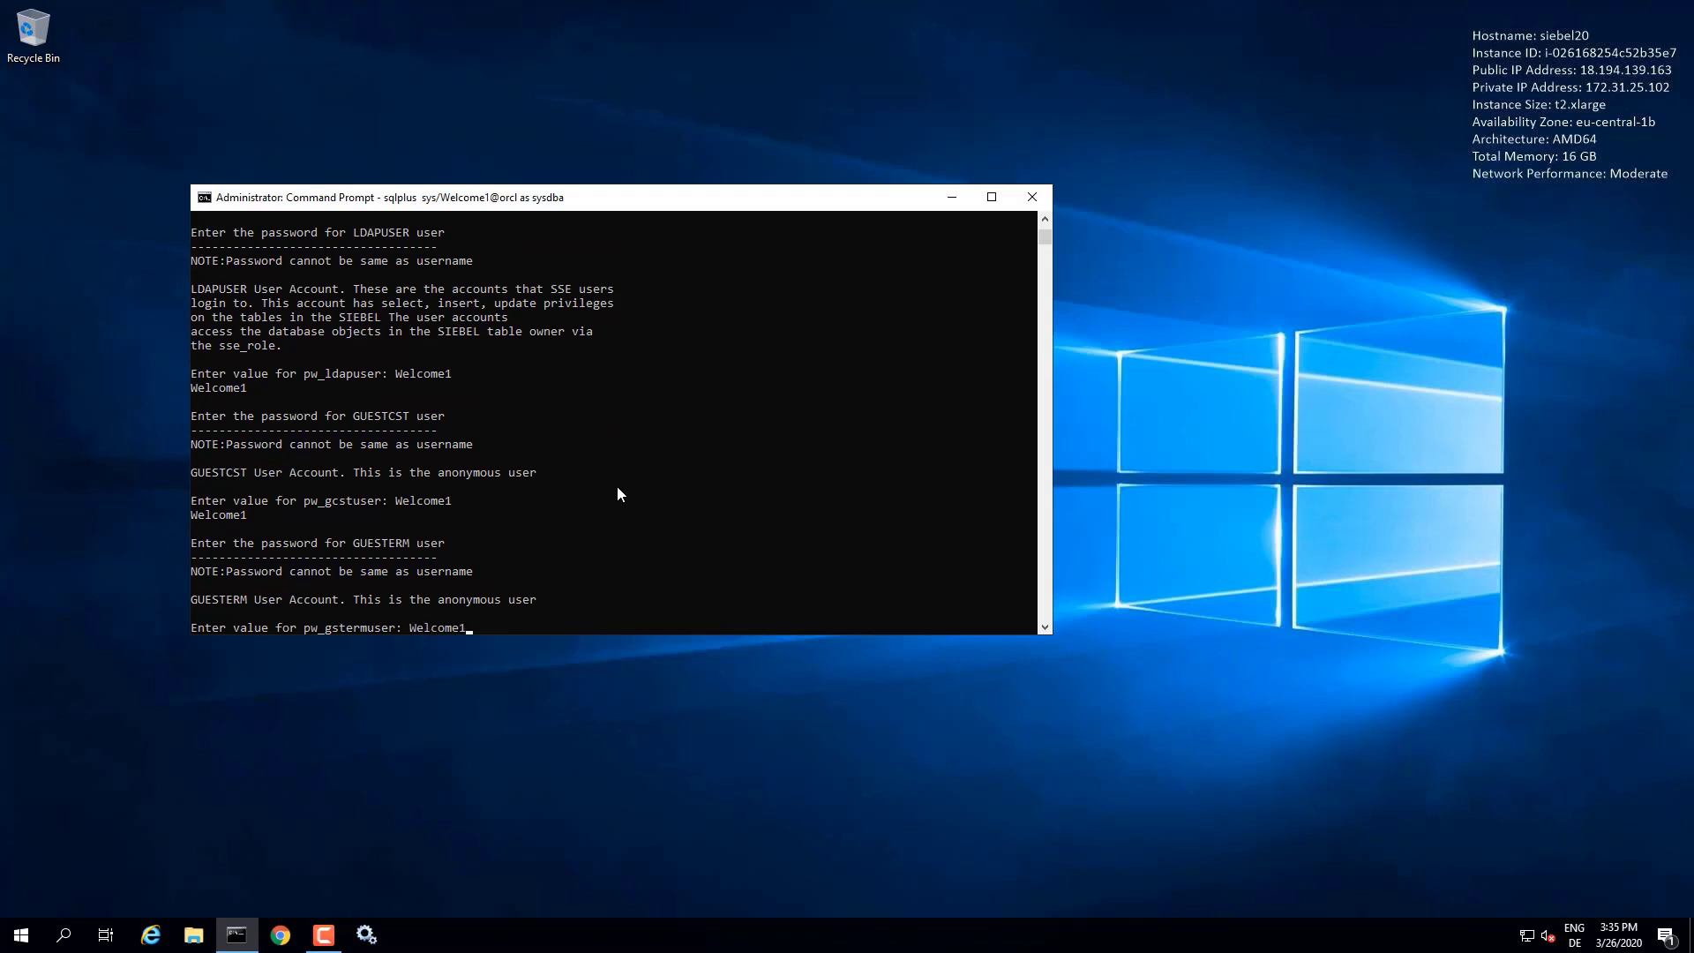
pyautogui.press('Return')
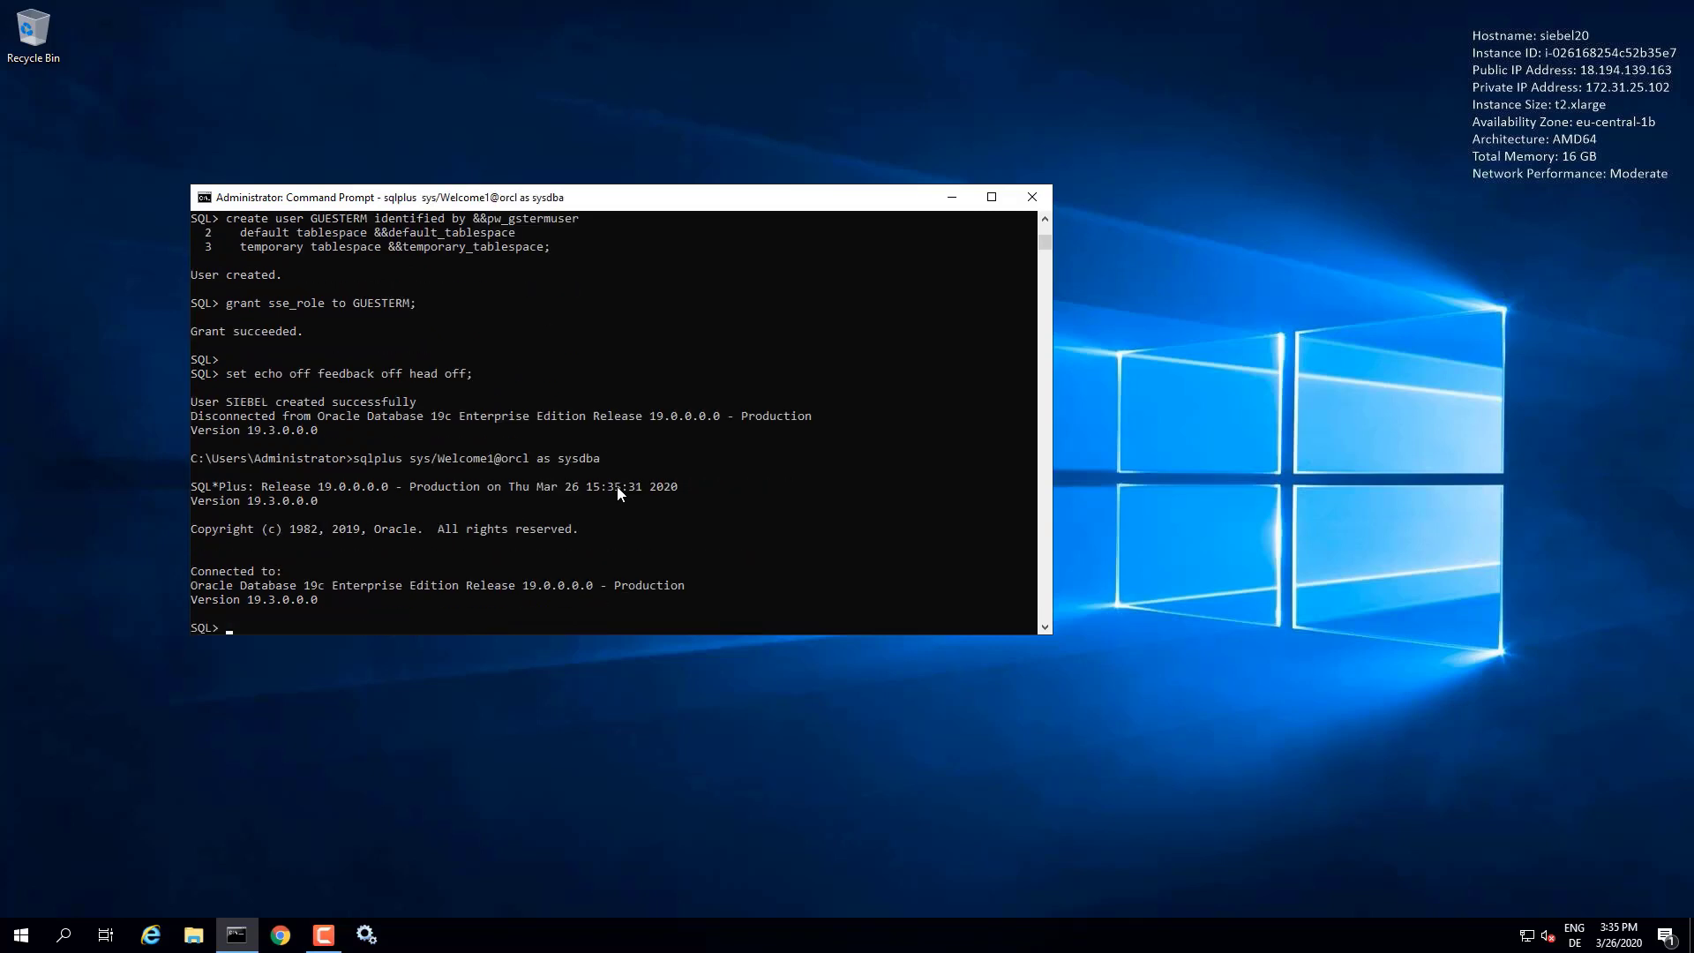
pyautogui.moveTo(988, 32)
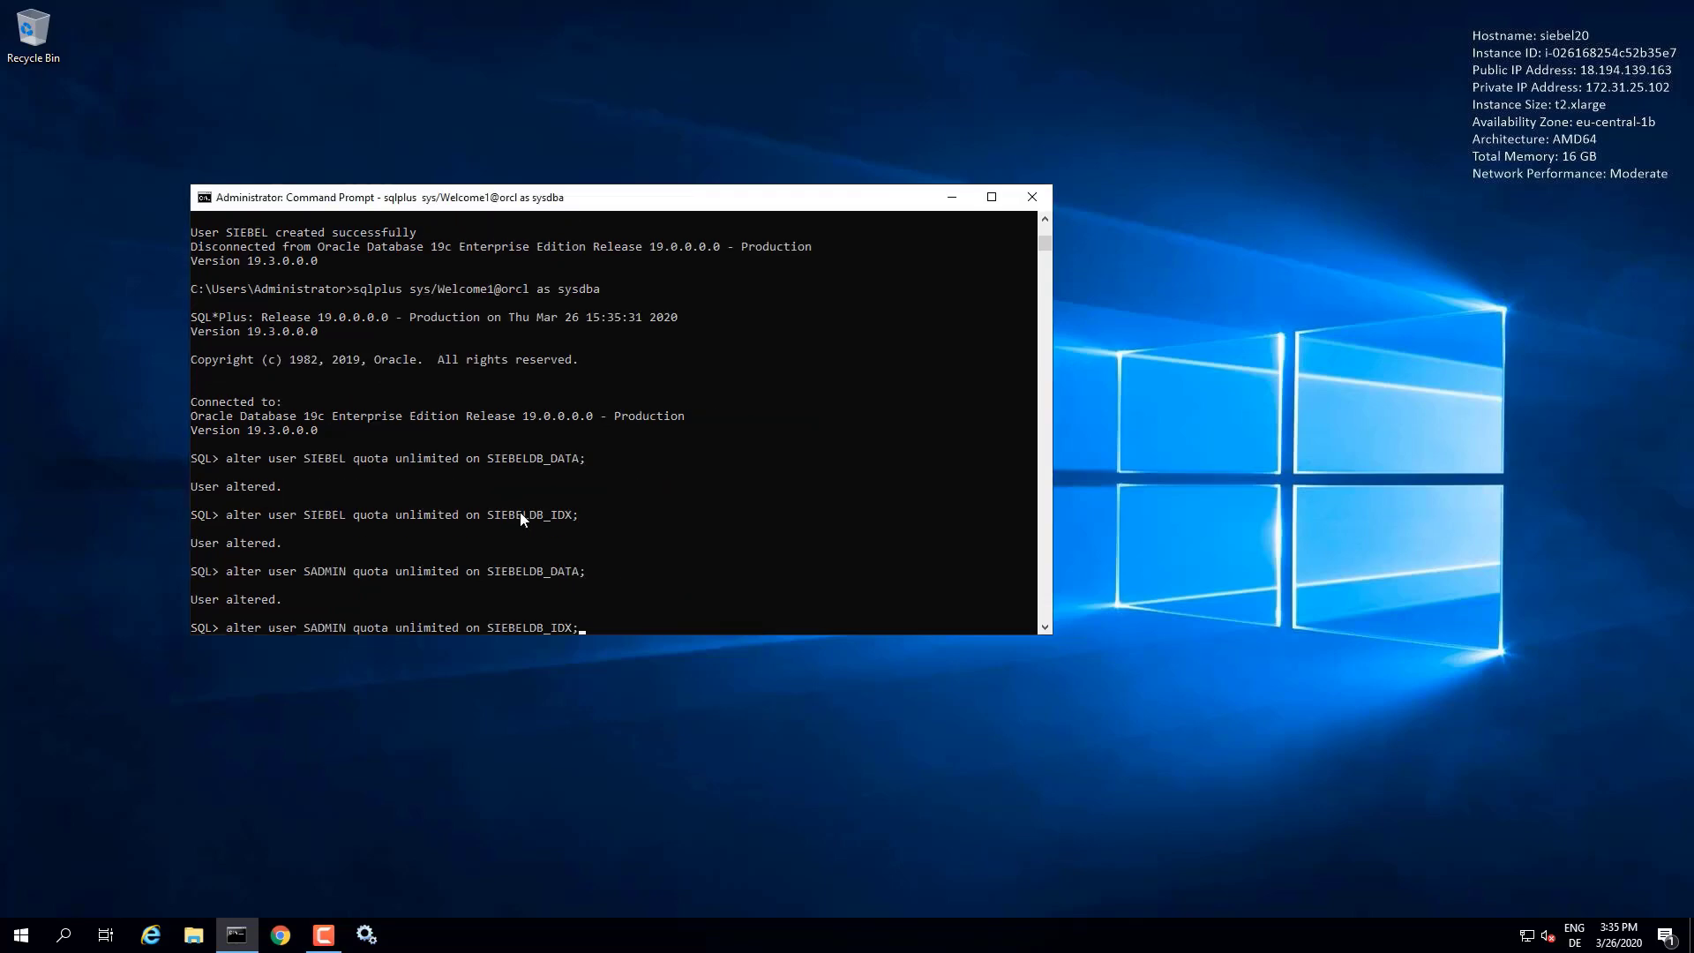
# Give SADMIN unlimited quota on SIEBELDB_IDX, exit SQL*Plus, and browse Start programs.
pyautogui.press('Return')
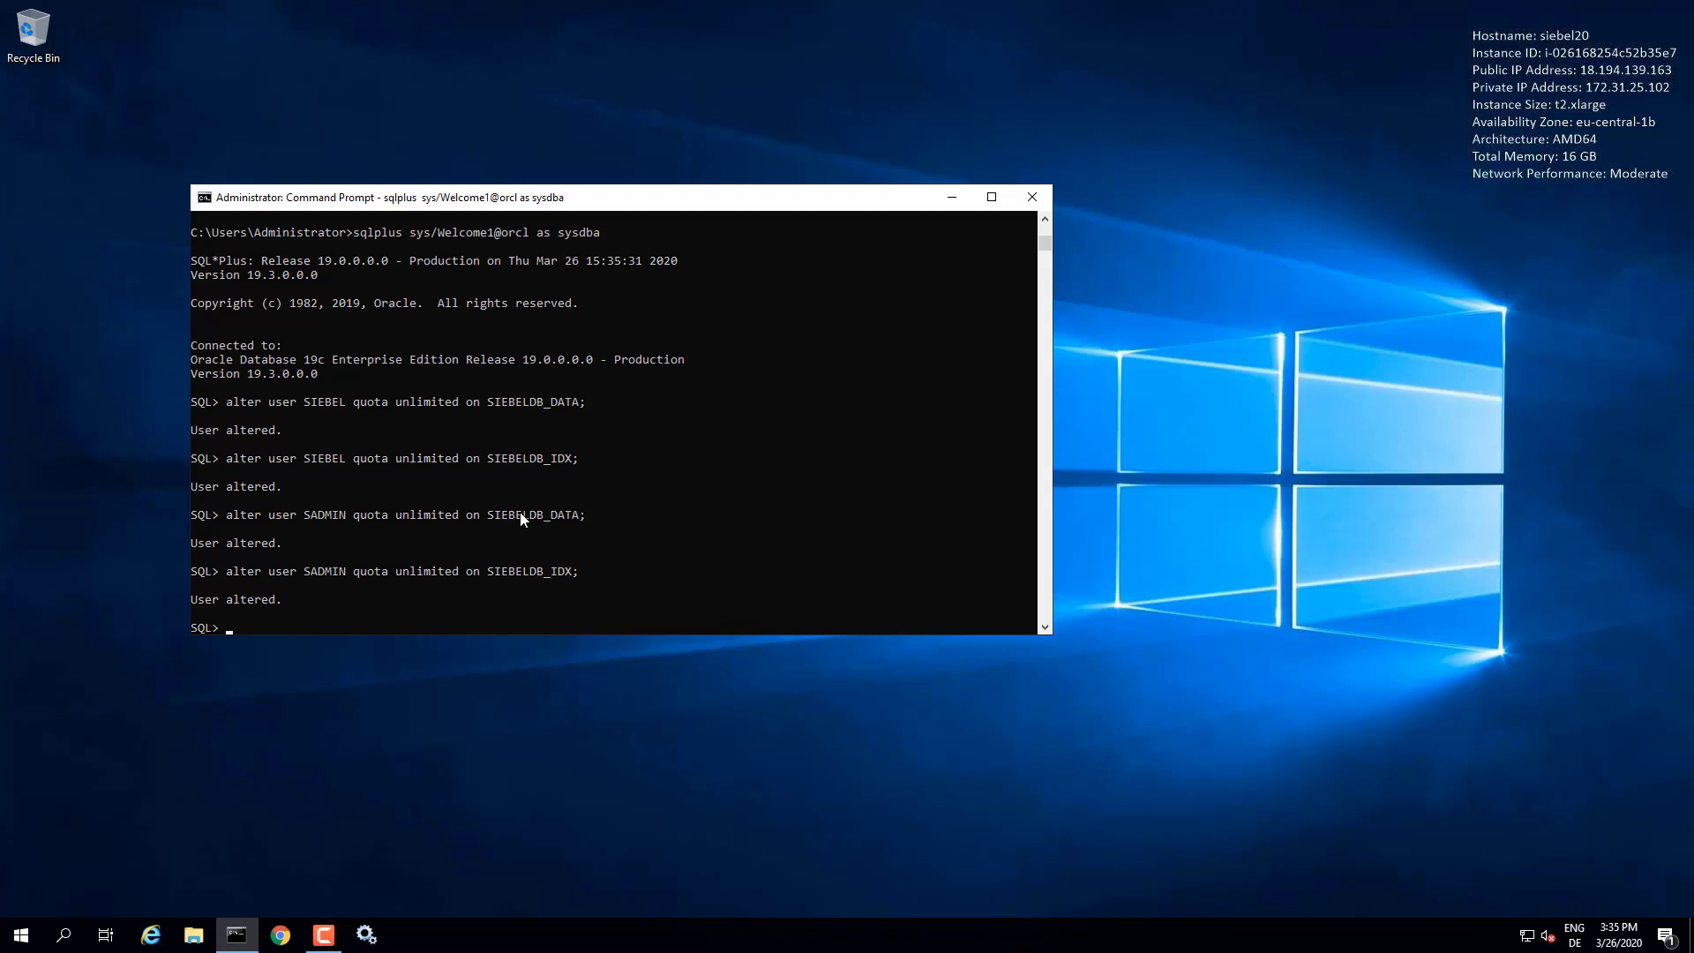
pyautogui.write('exit')
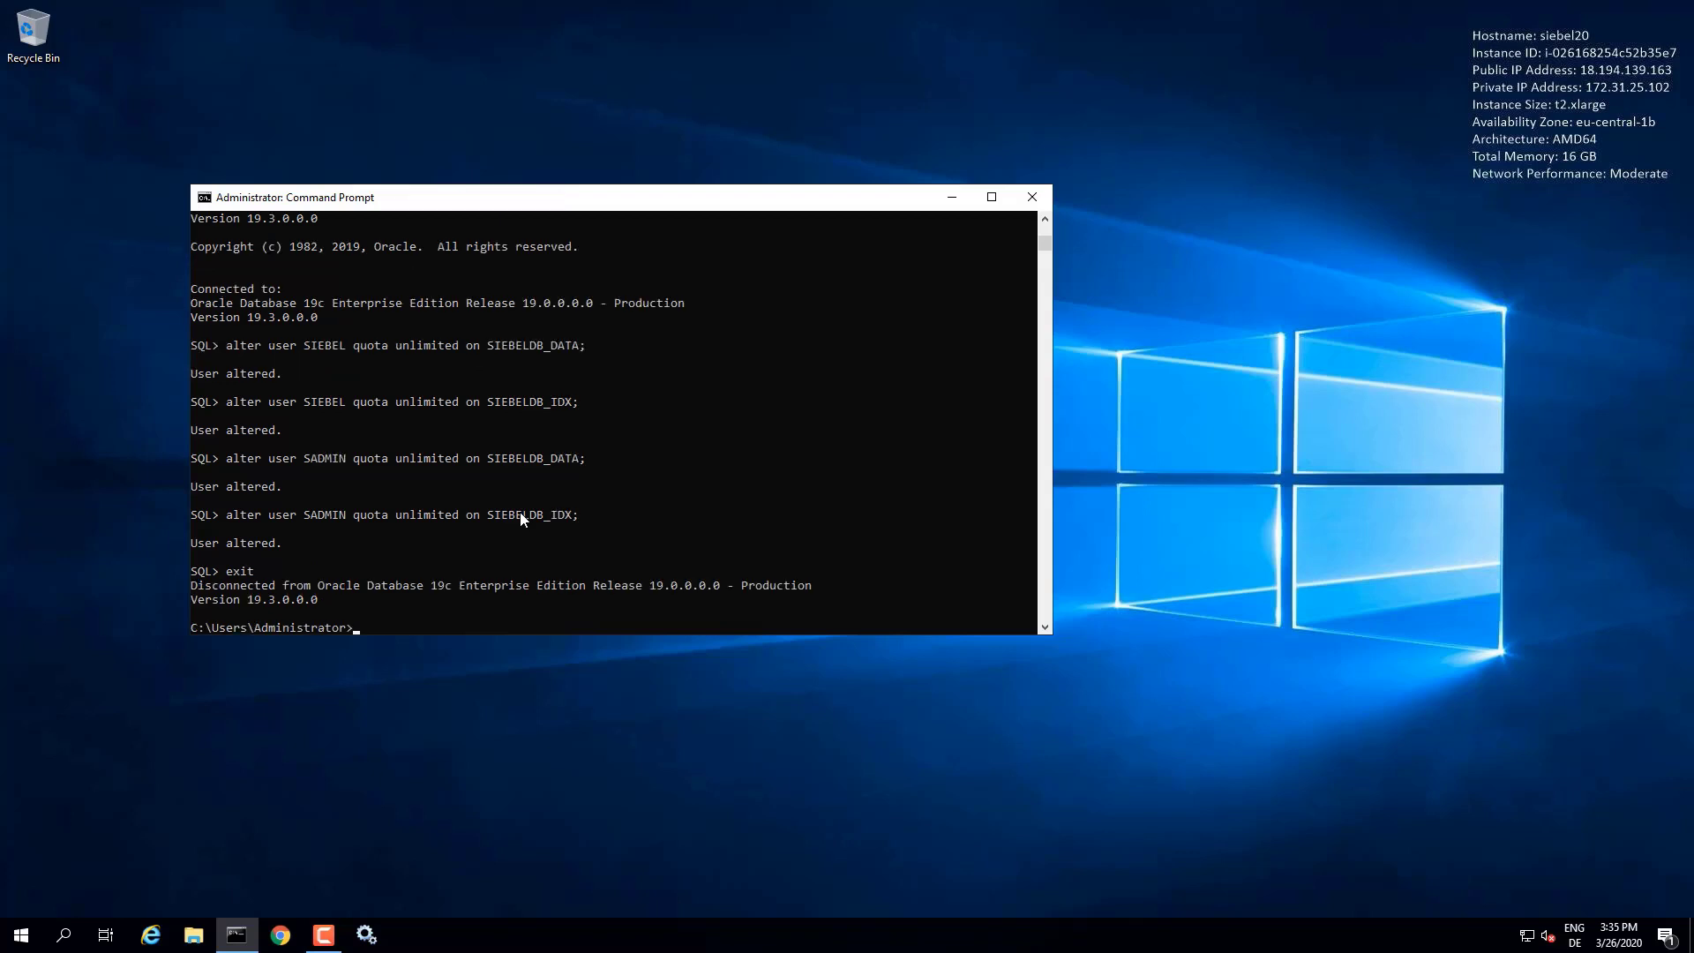
pyautogui.click(1029, 197)
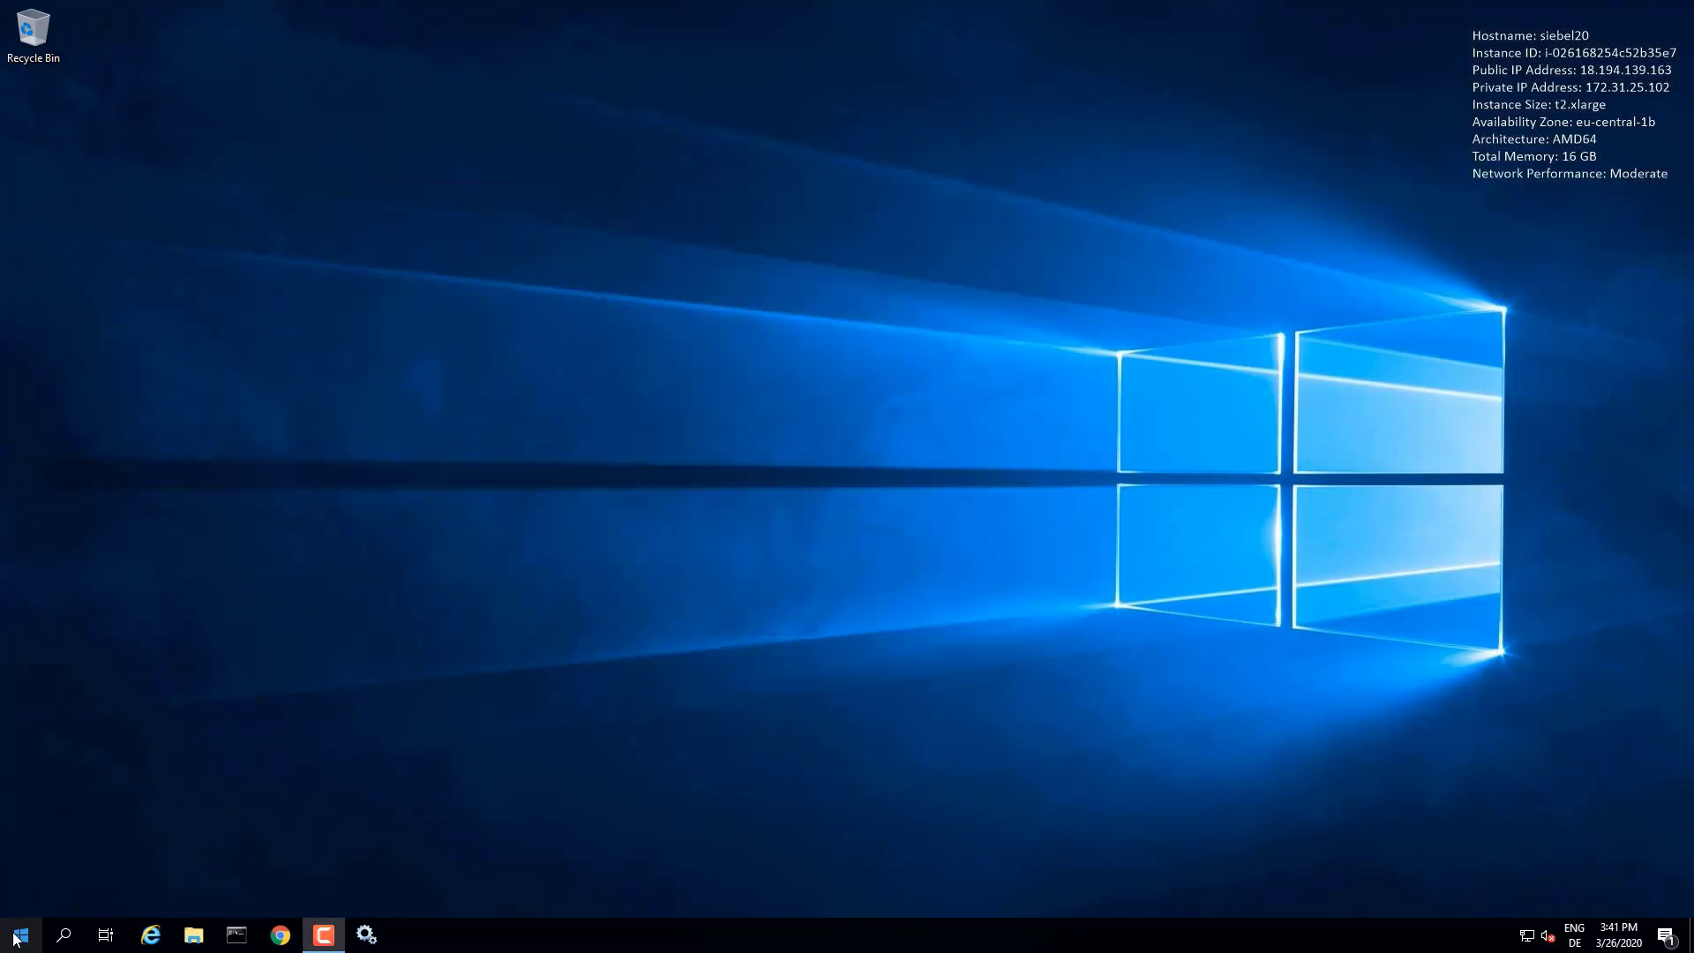
pyautogui.click(18, 934)
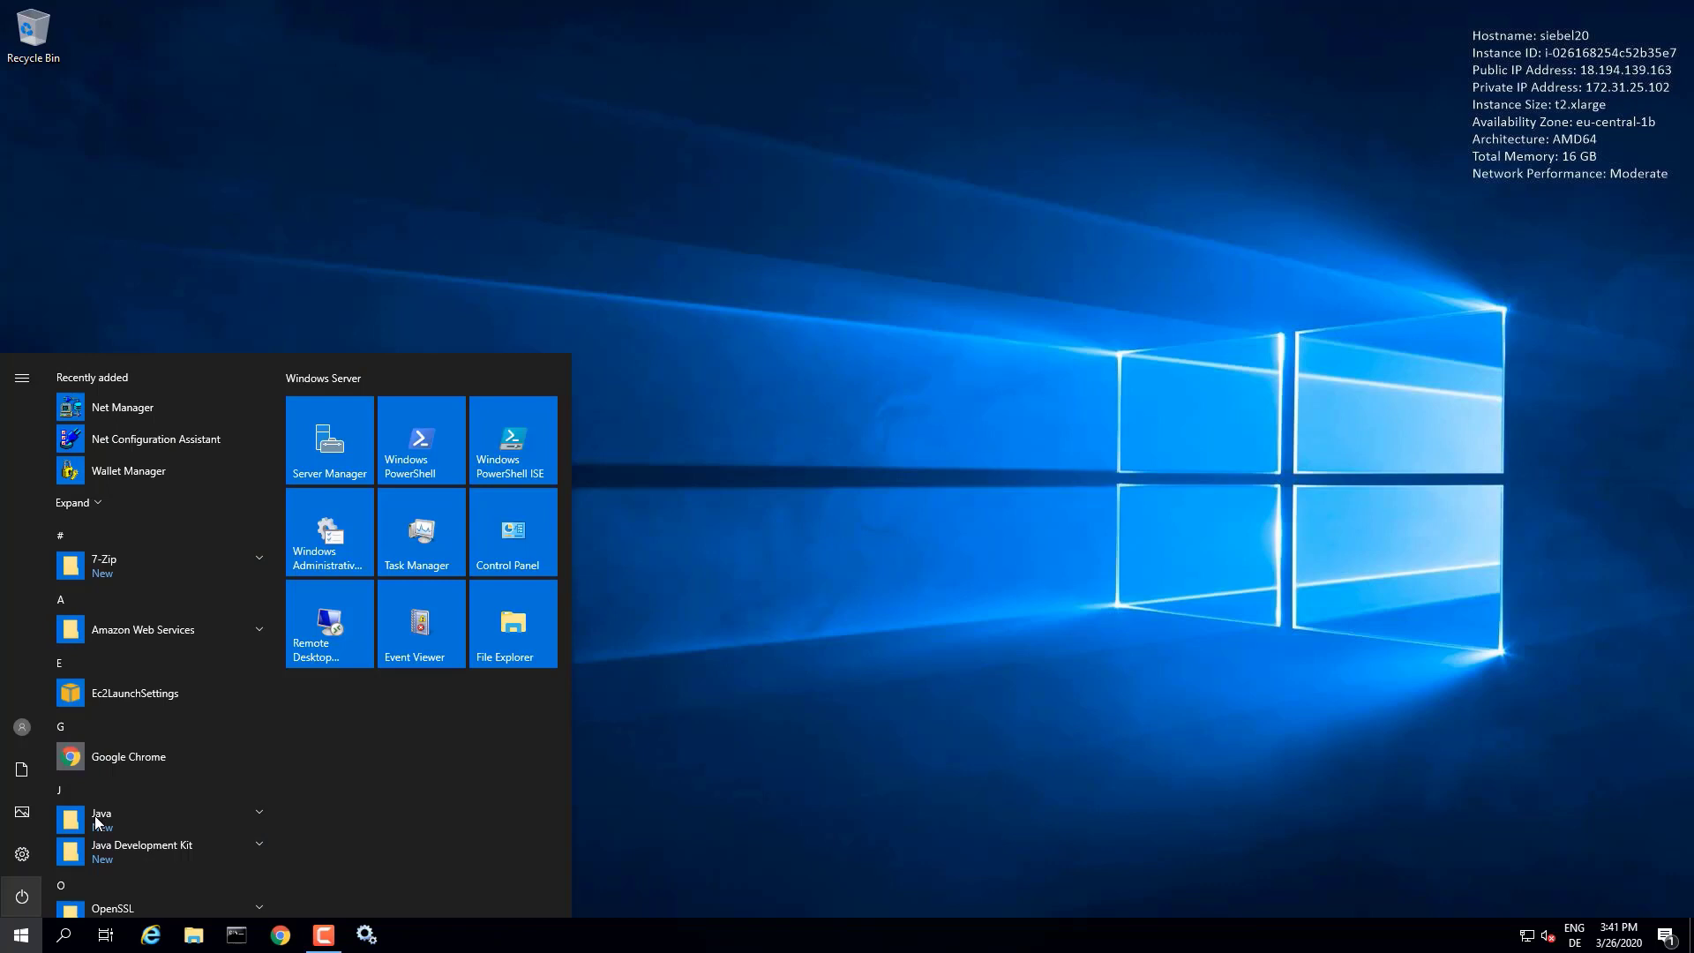
pyautogui.scroll(-3)
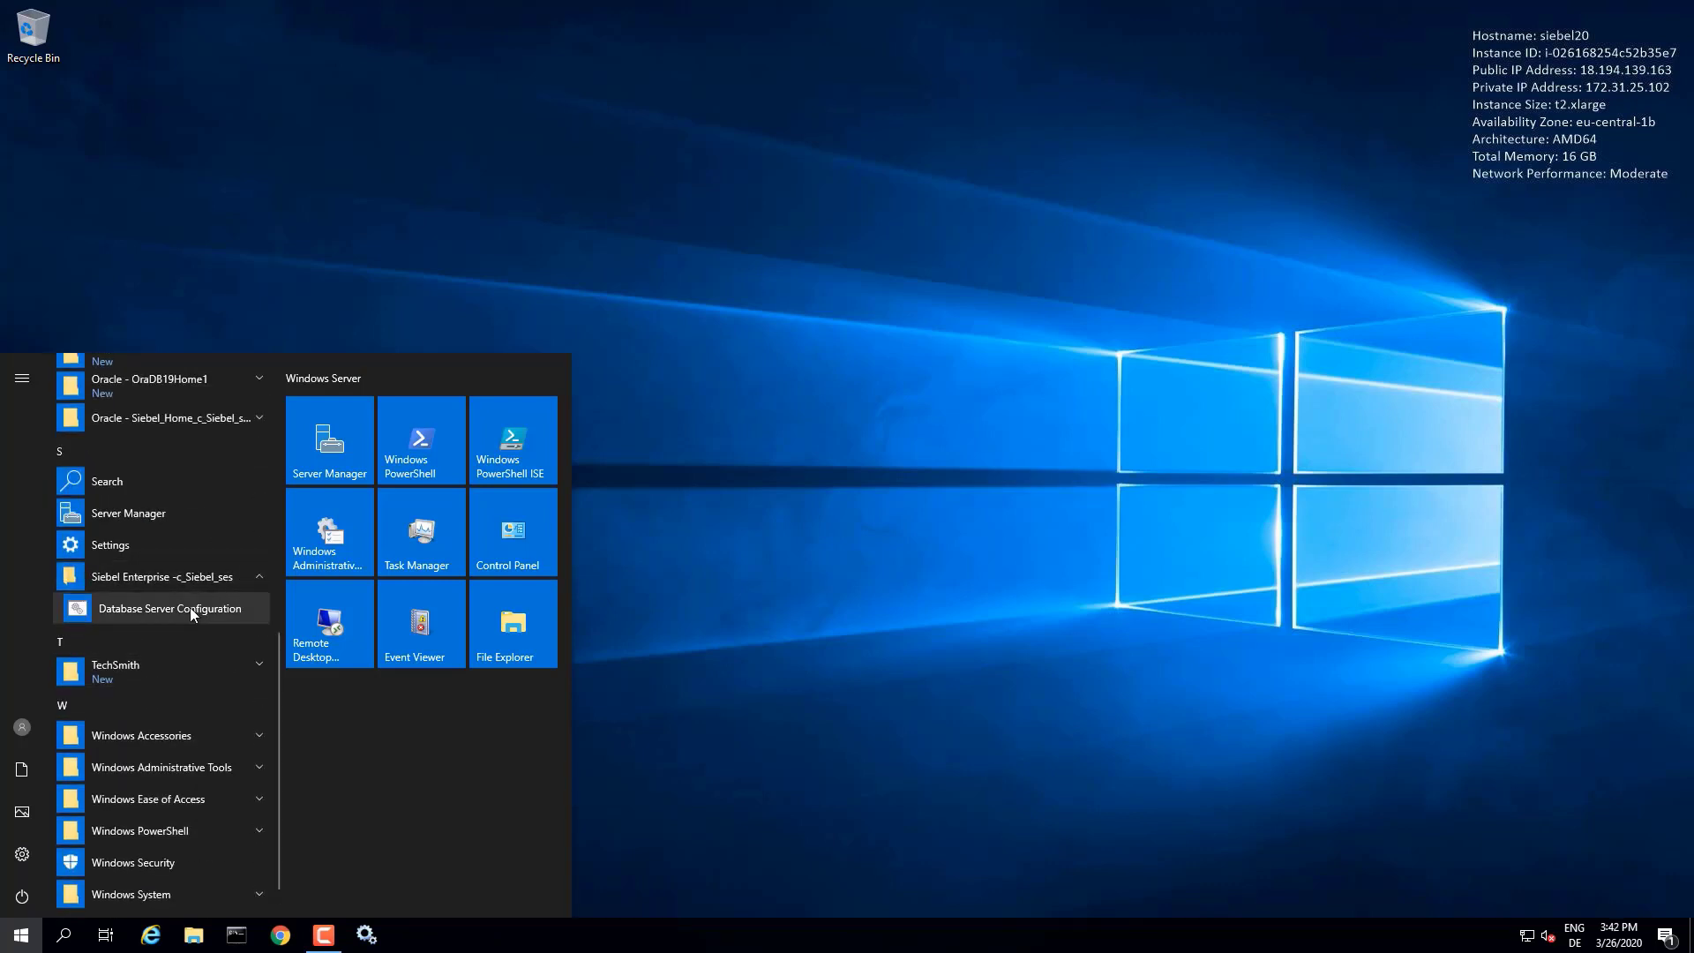
# Launch Database Server Configuration for a new Siebel database install on Oracle Enterprise Edition.
pyautogui.click(169, 608)
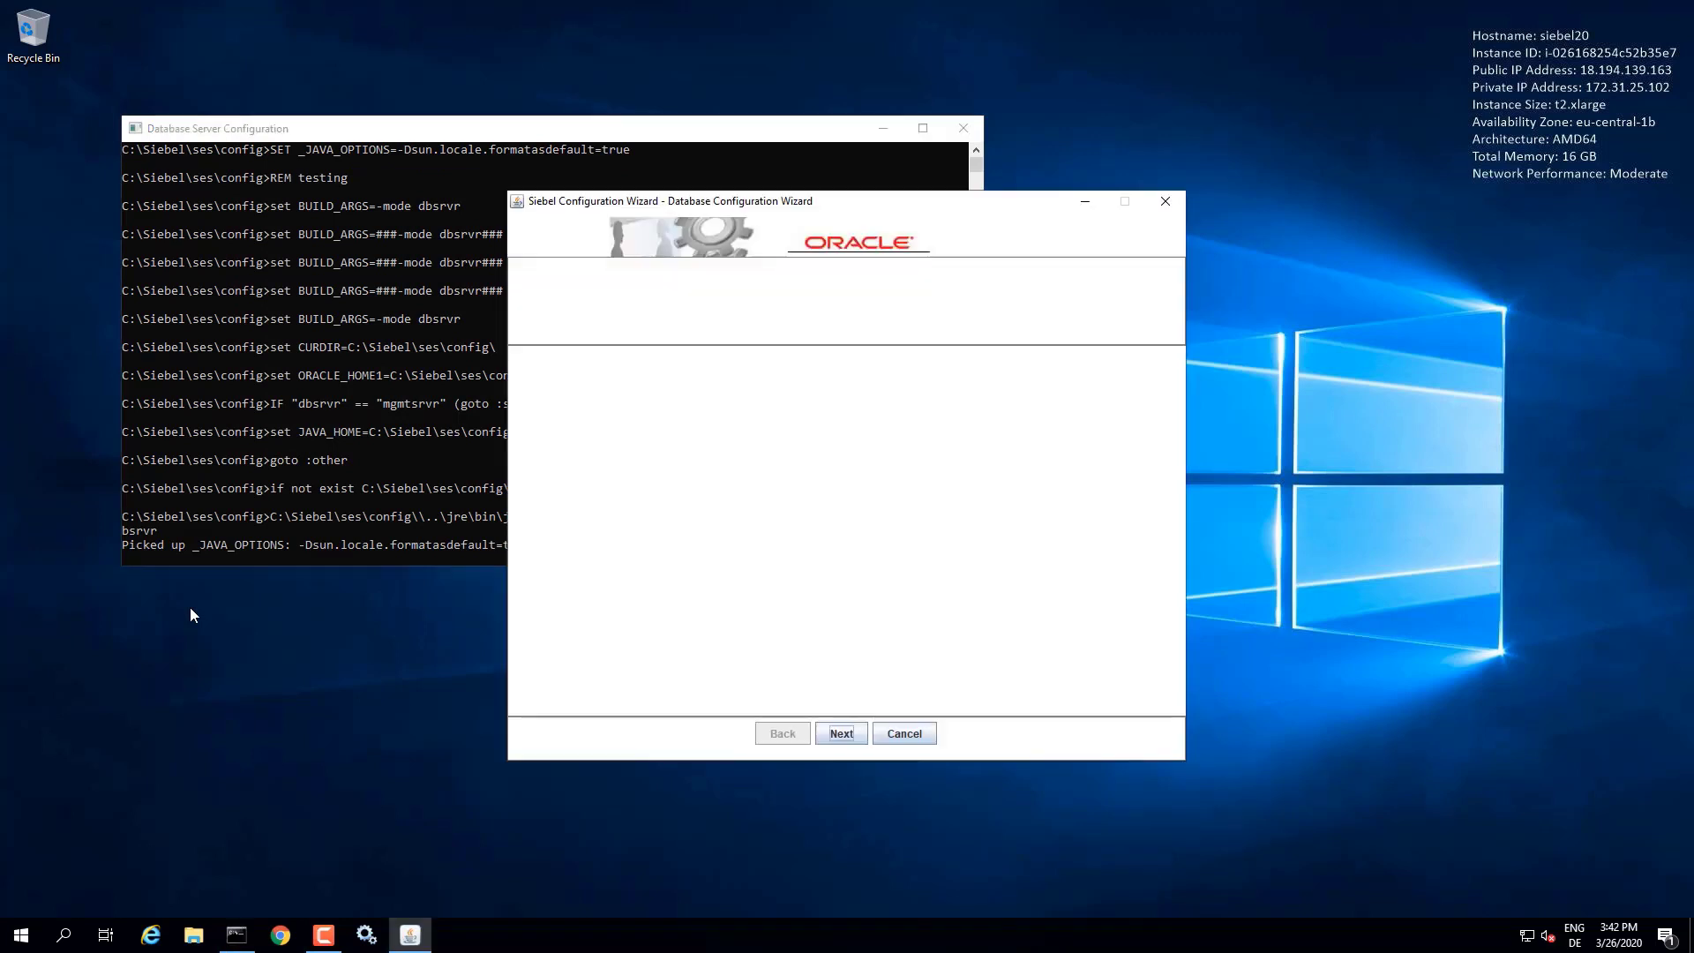
pyautogui.click(839, 732)
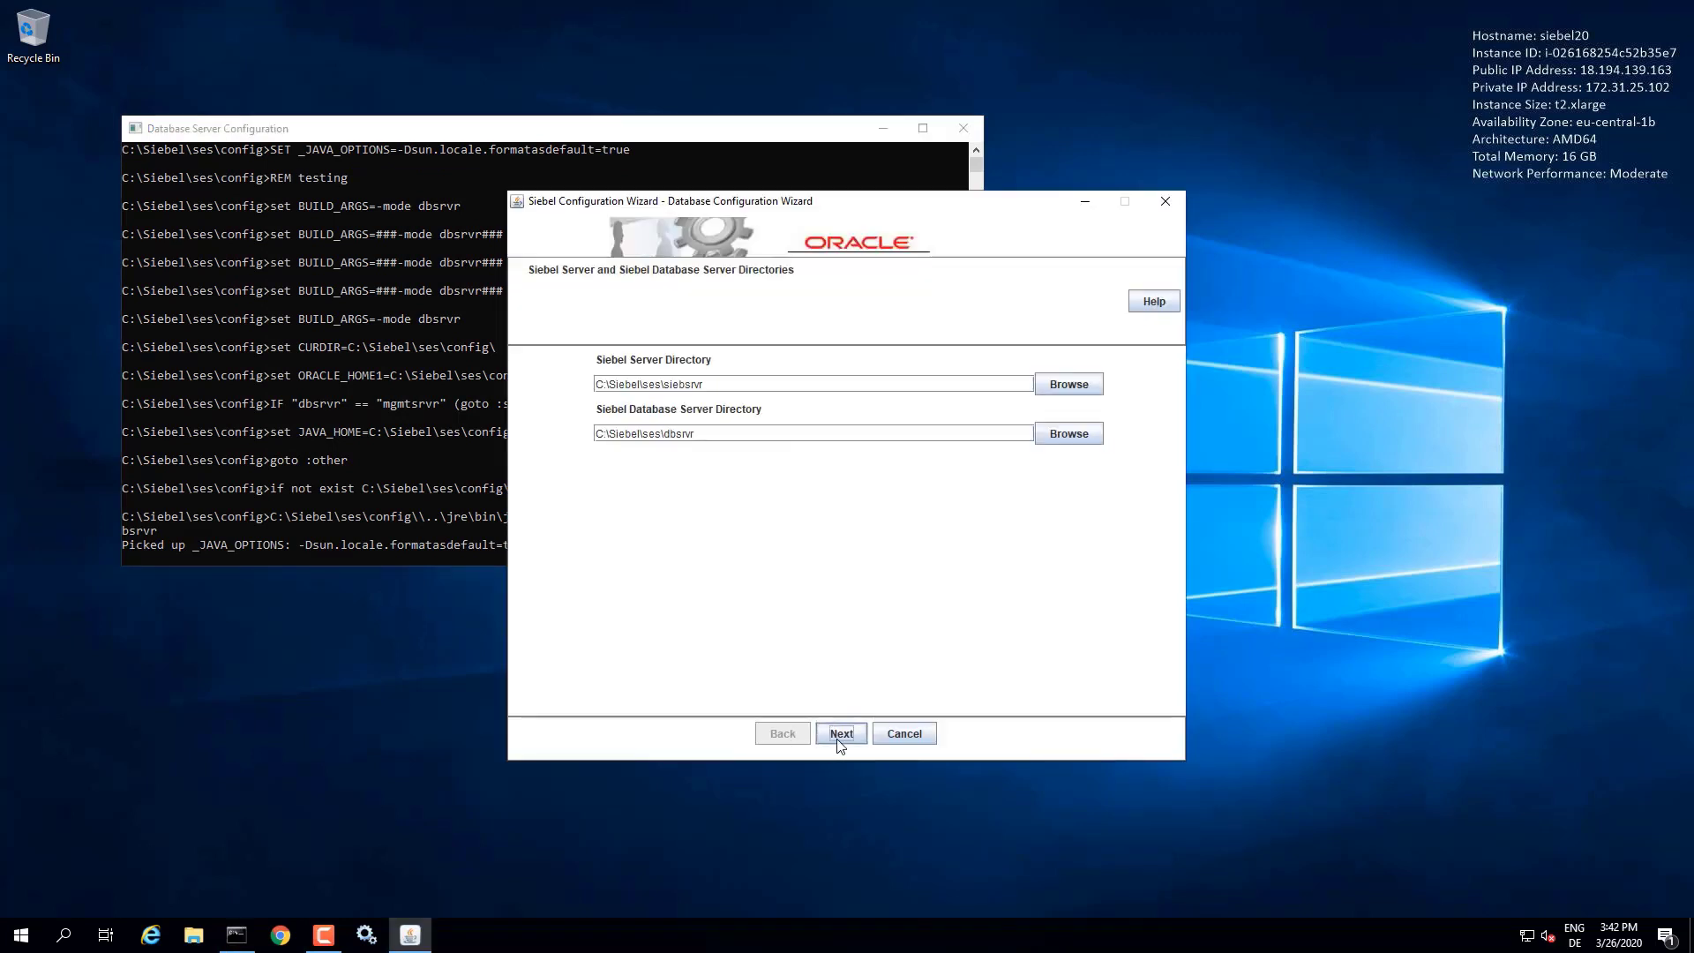
pyautogui.click(839, 732)
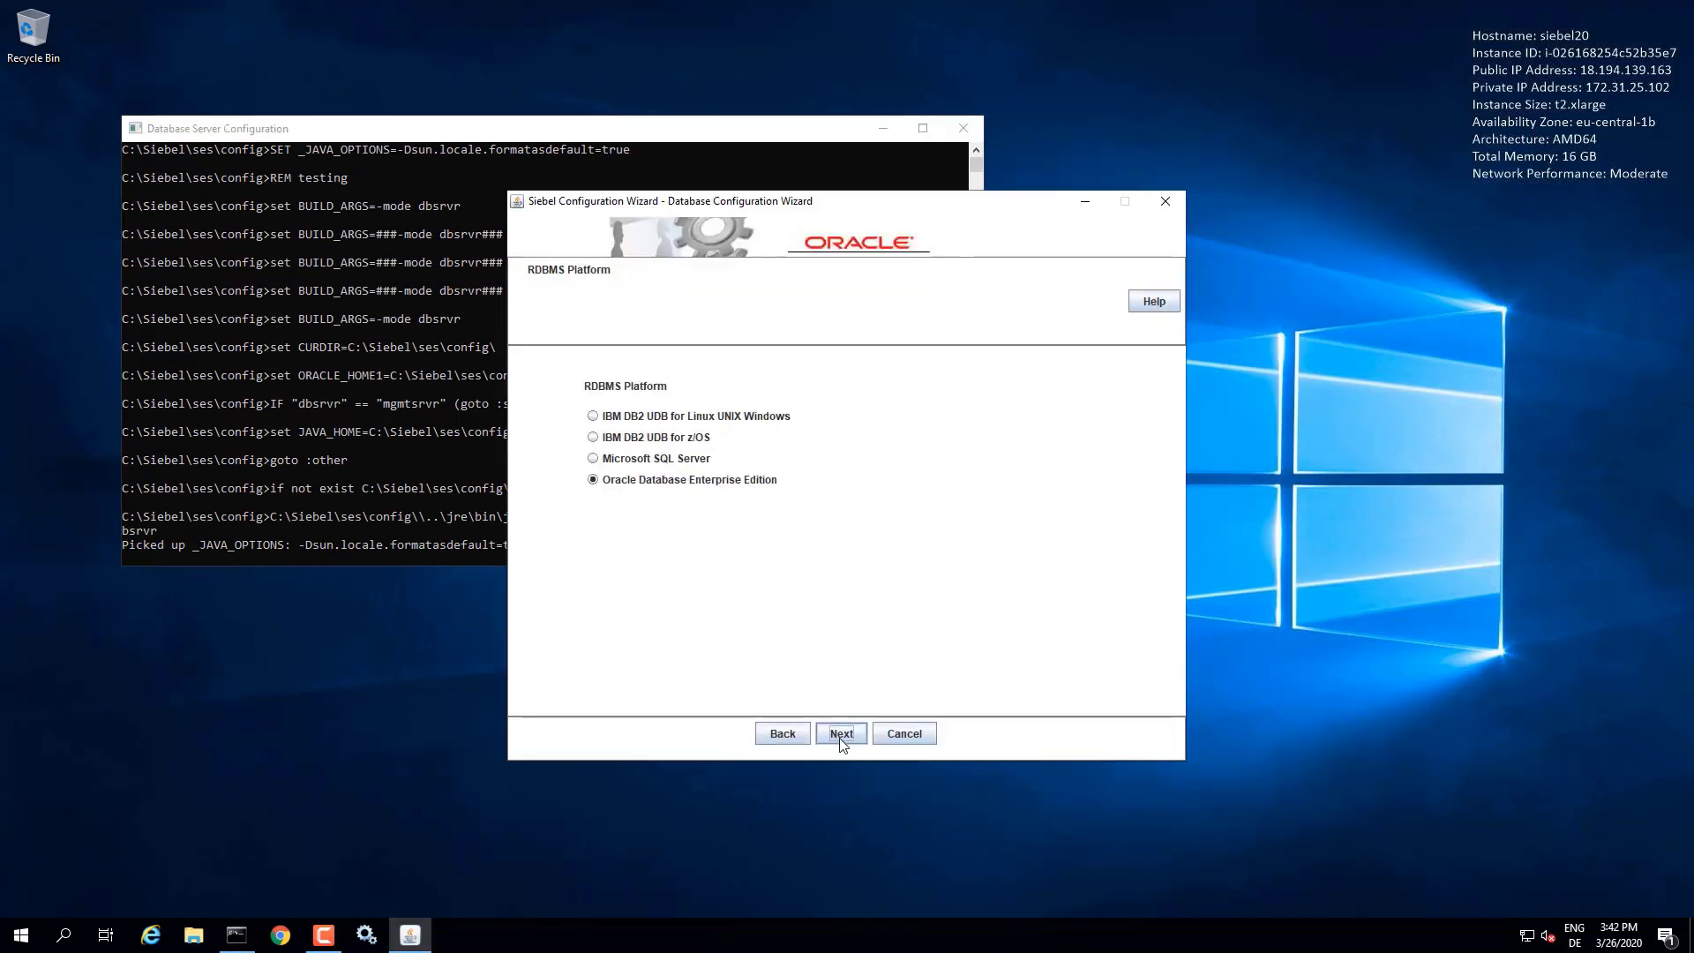
pyautogui.click(839, 733)
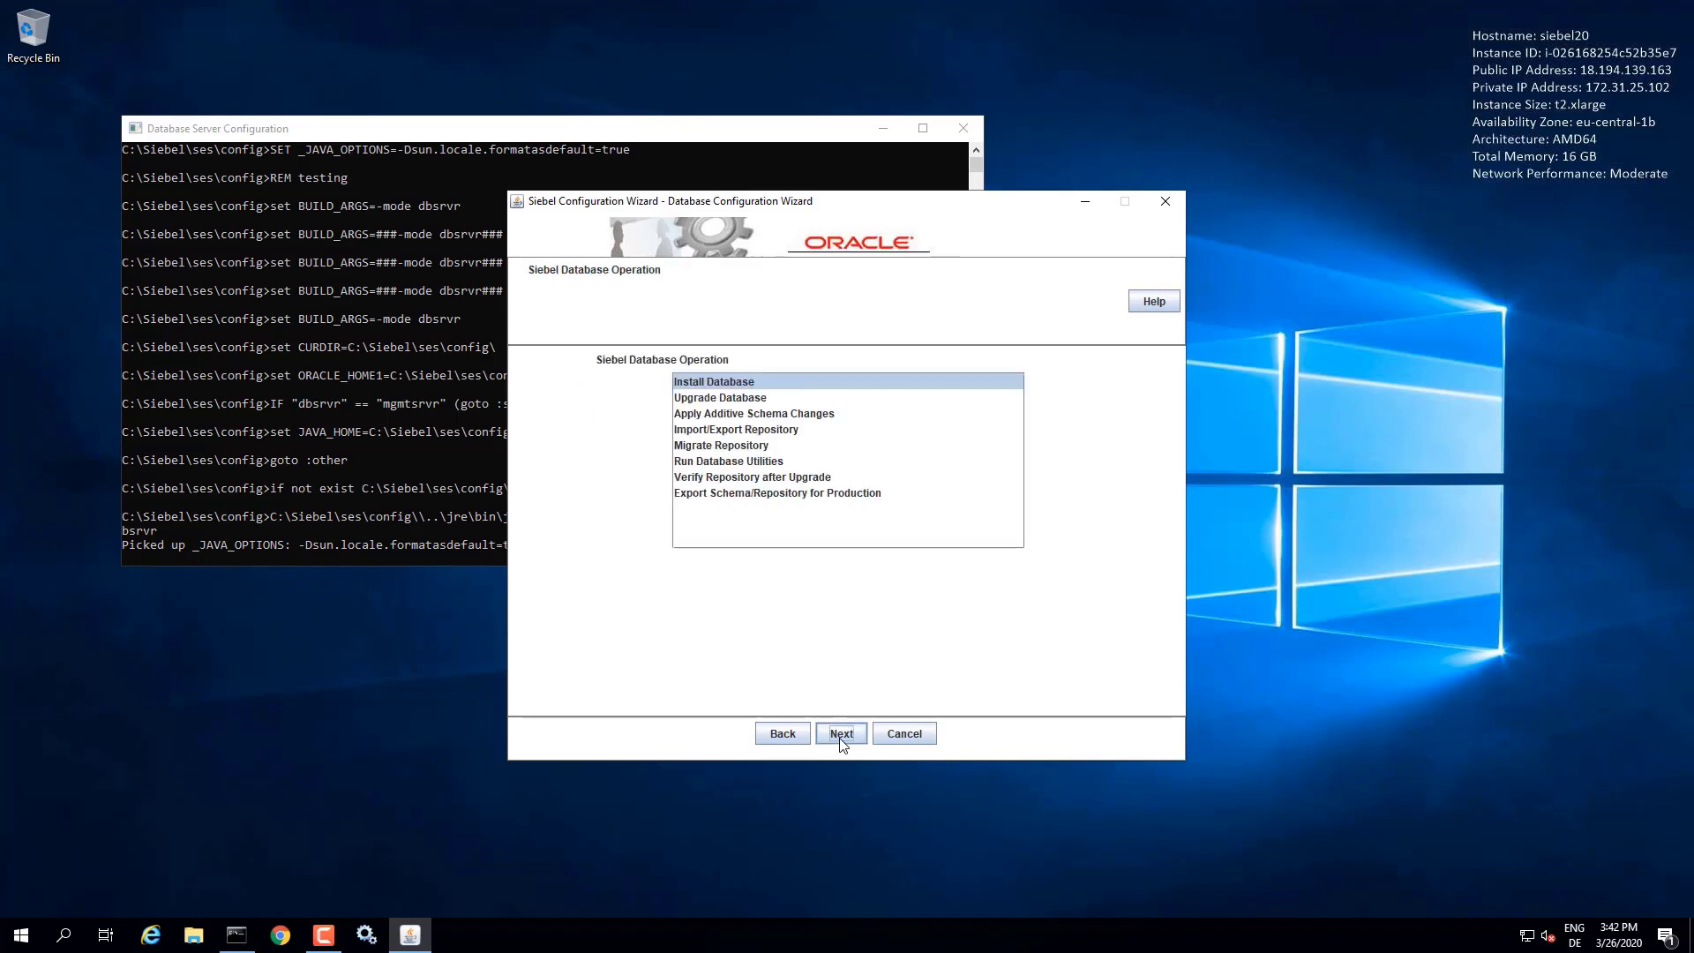
pyautogui.click(839, 733)
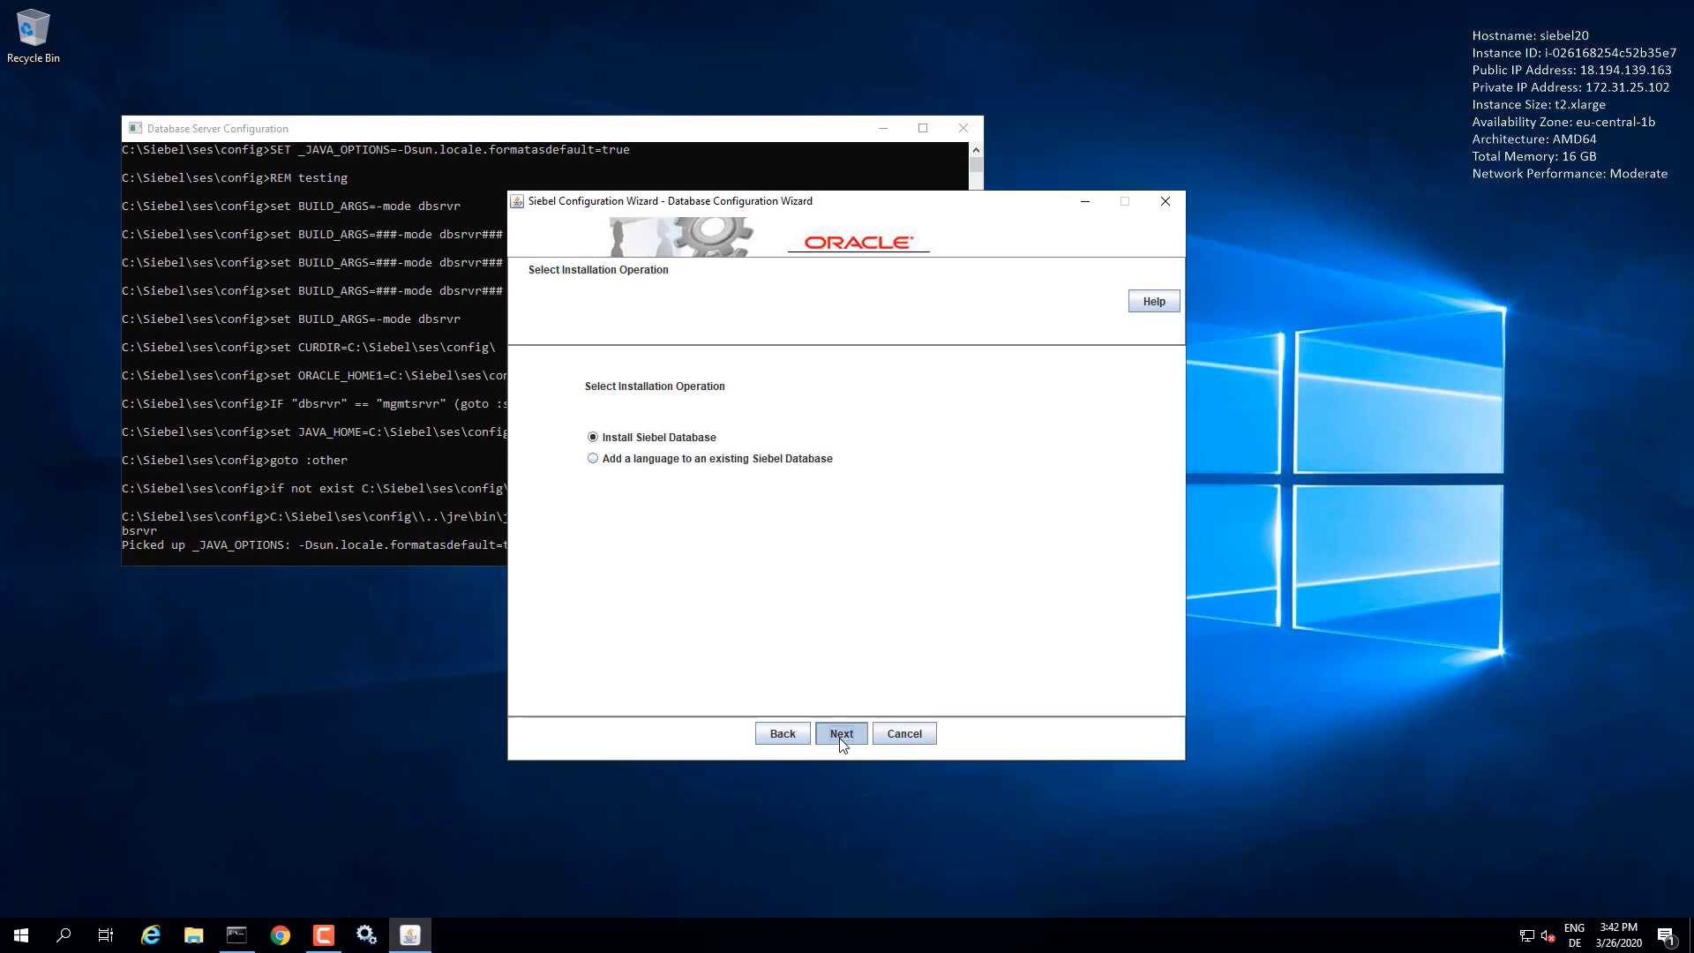
pyautogui.click(839, 733)
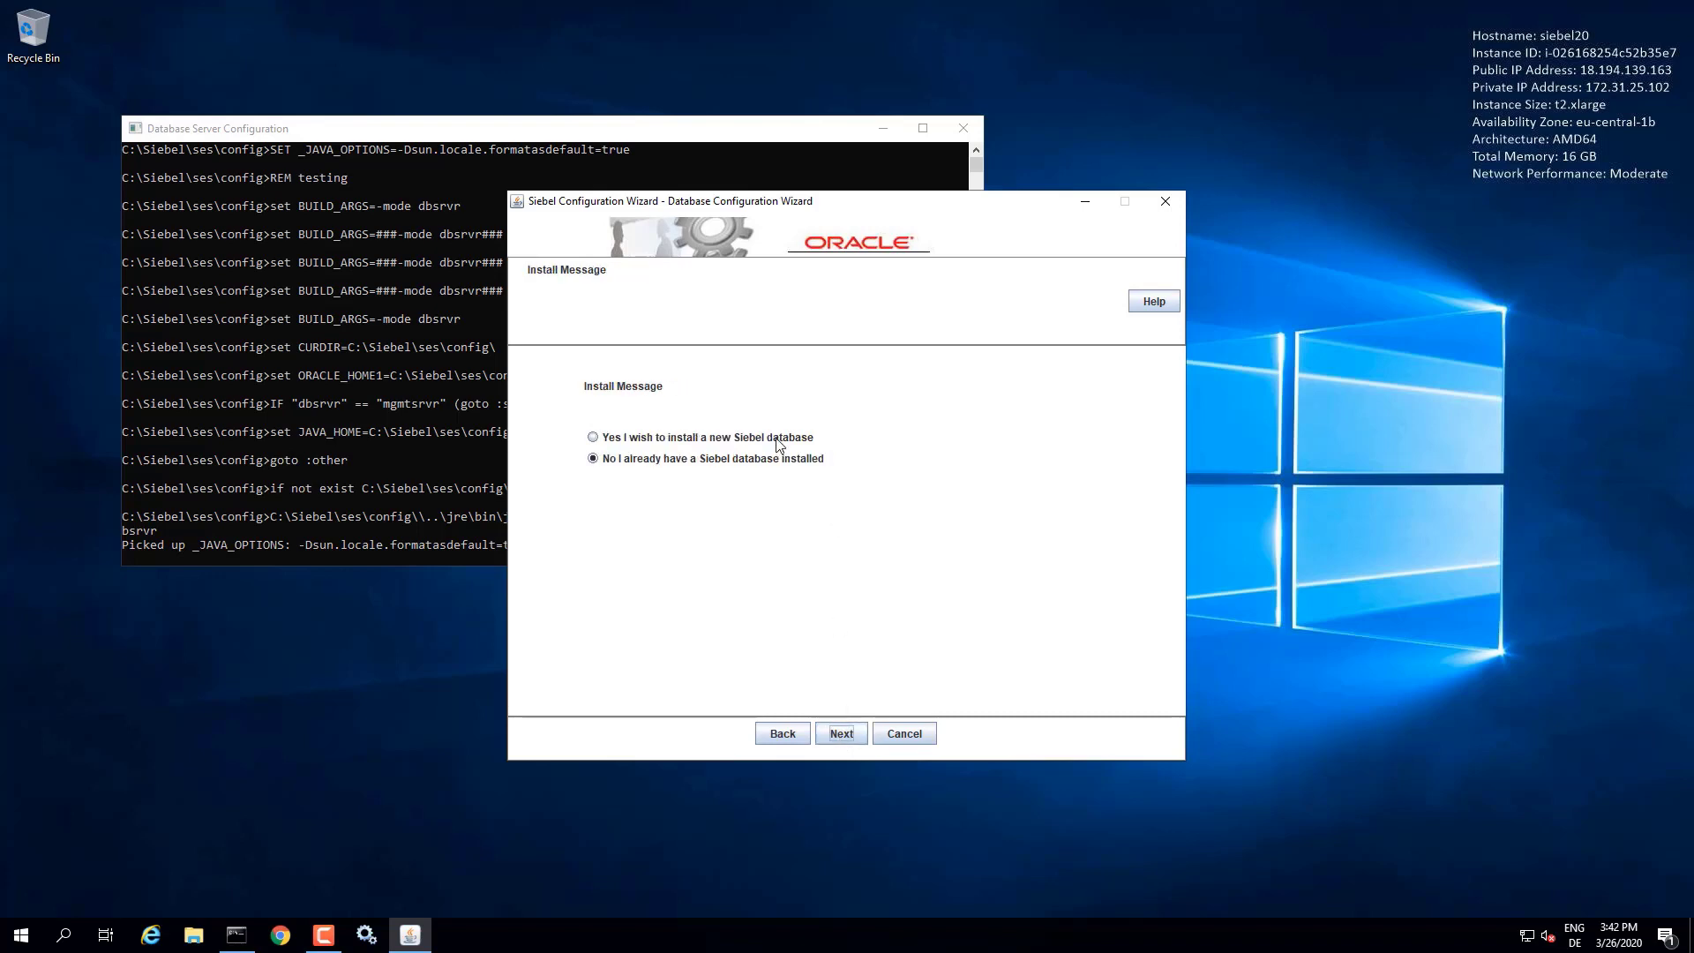
pyautogui.click(592, 436)
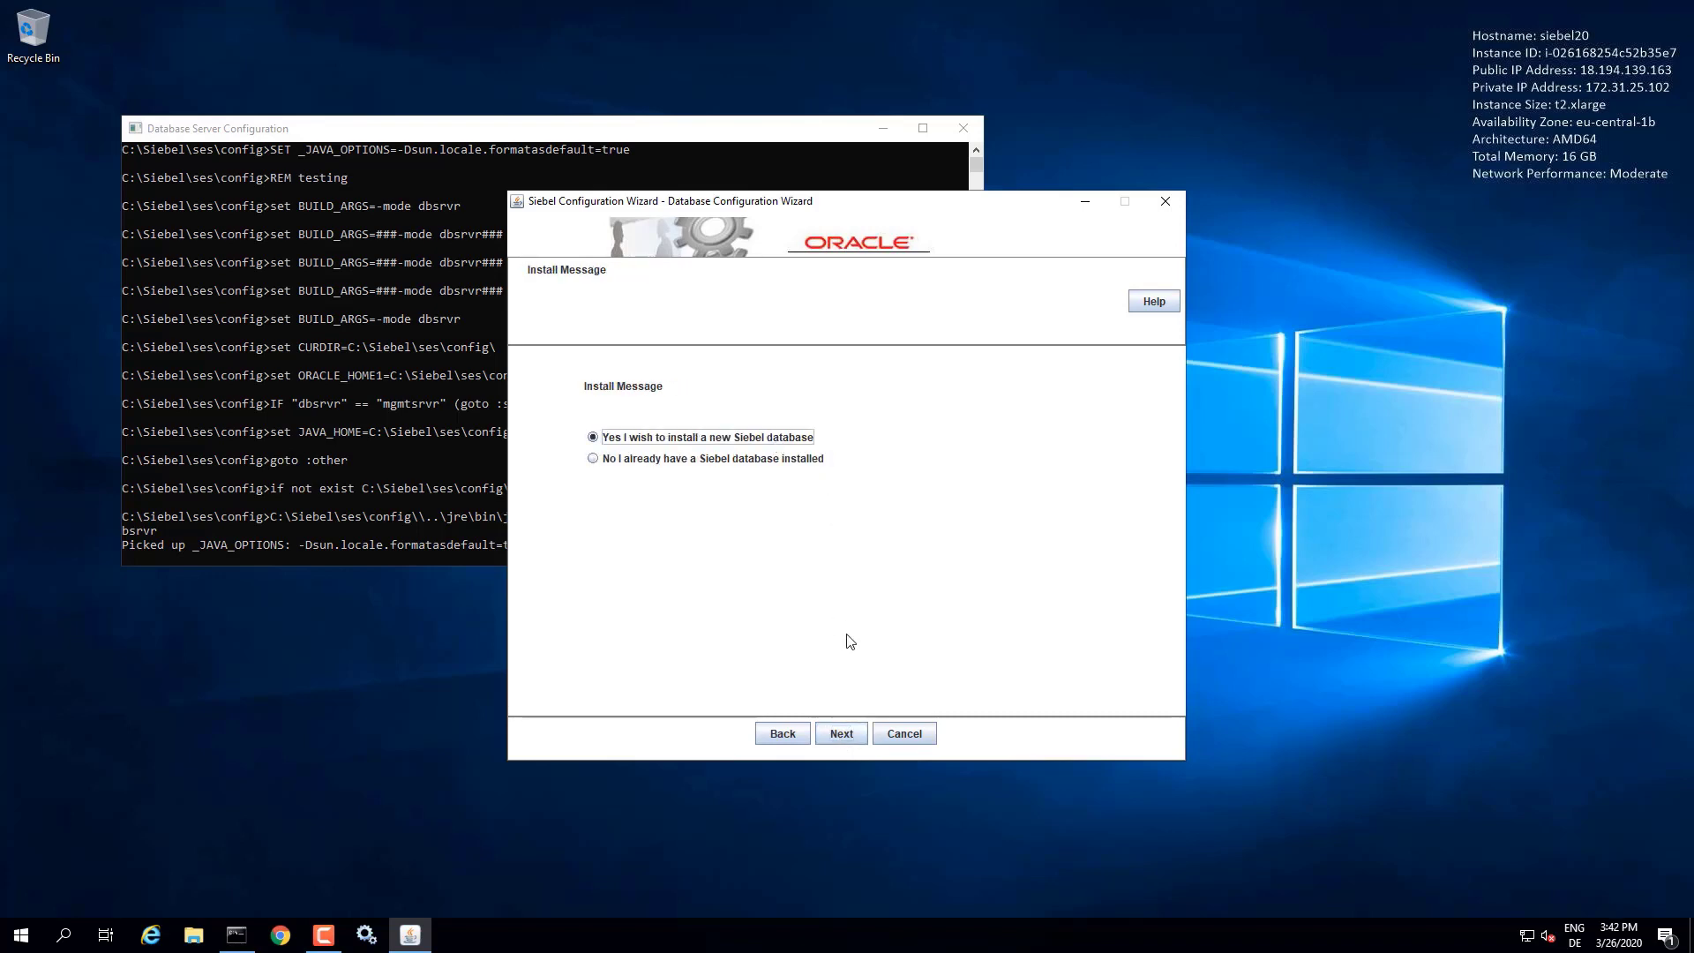
pyautogui.click(841, 732)
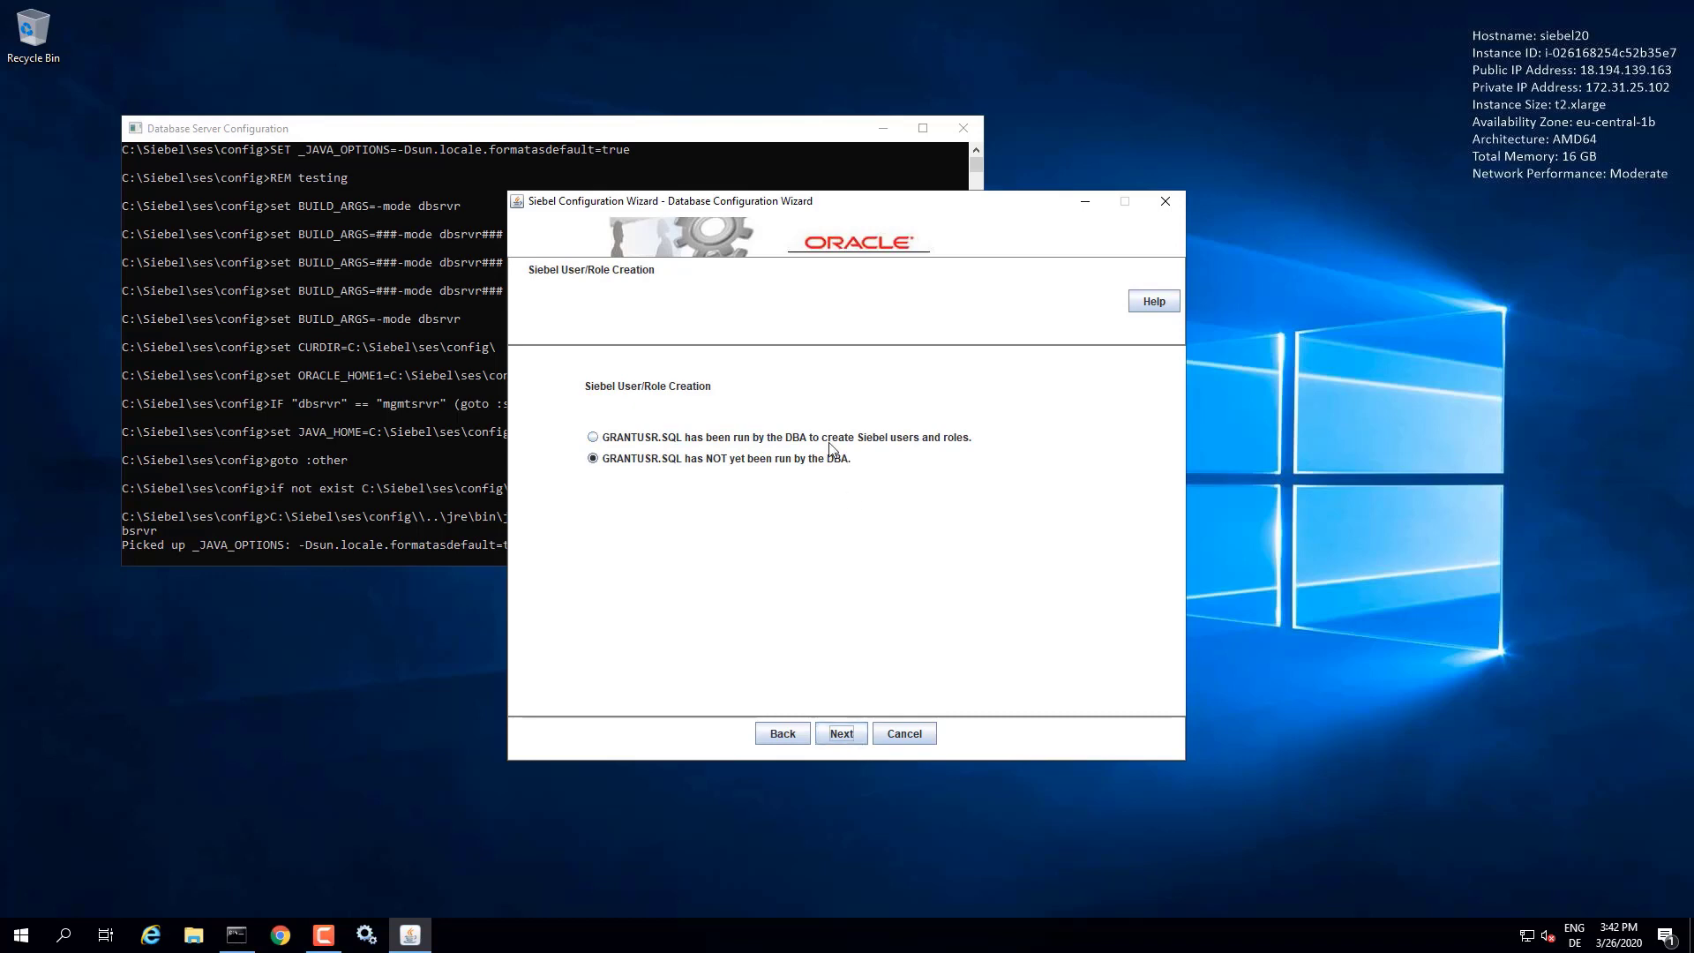
# Confirm GRANTUSR.SQL was run; set connect string orcl, UNICODE and English (American).
pyautogui.click(592, 437)
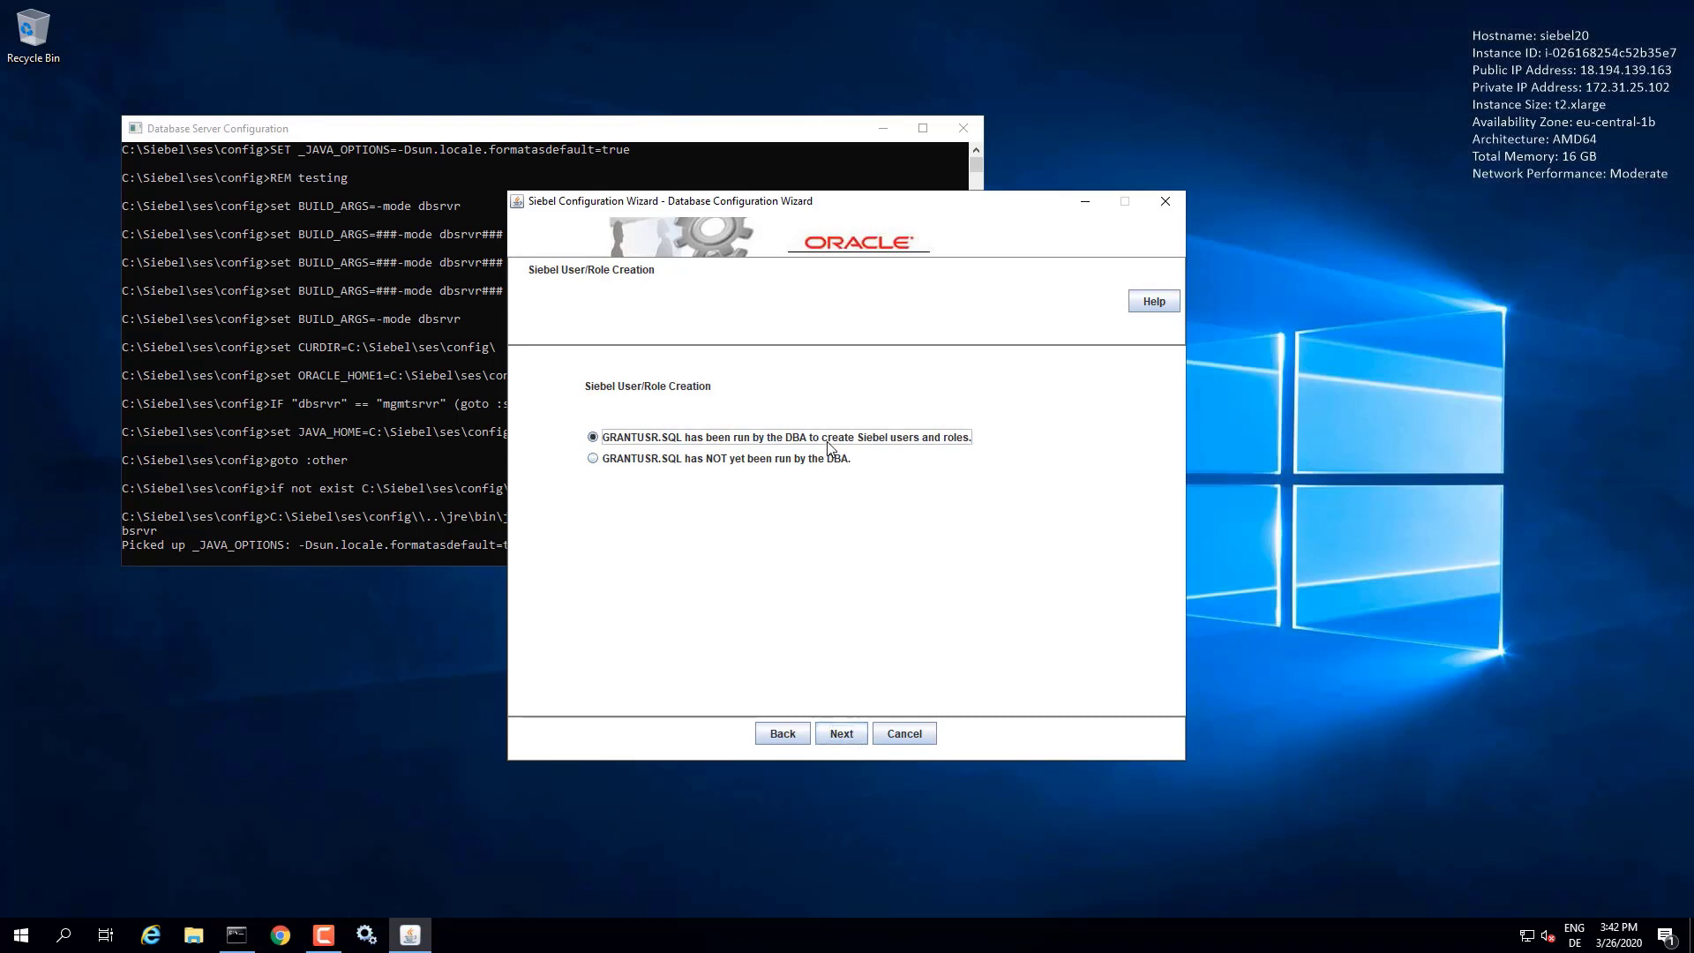
pyautogui.click(841, 733)
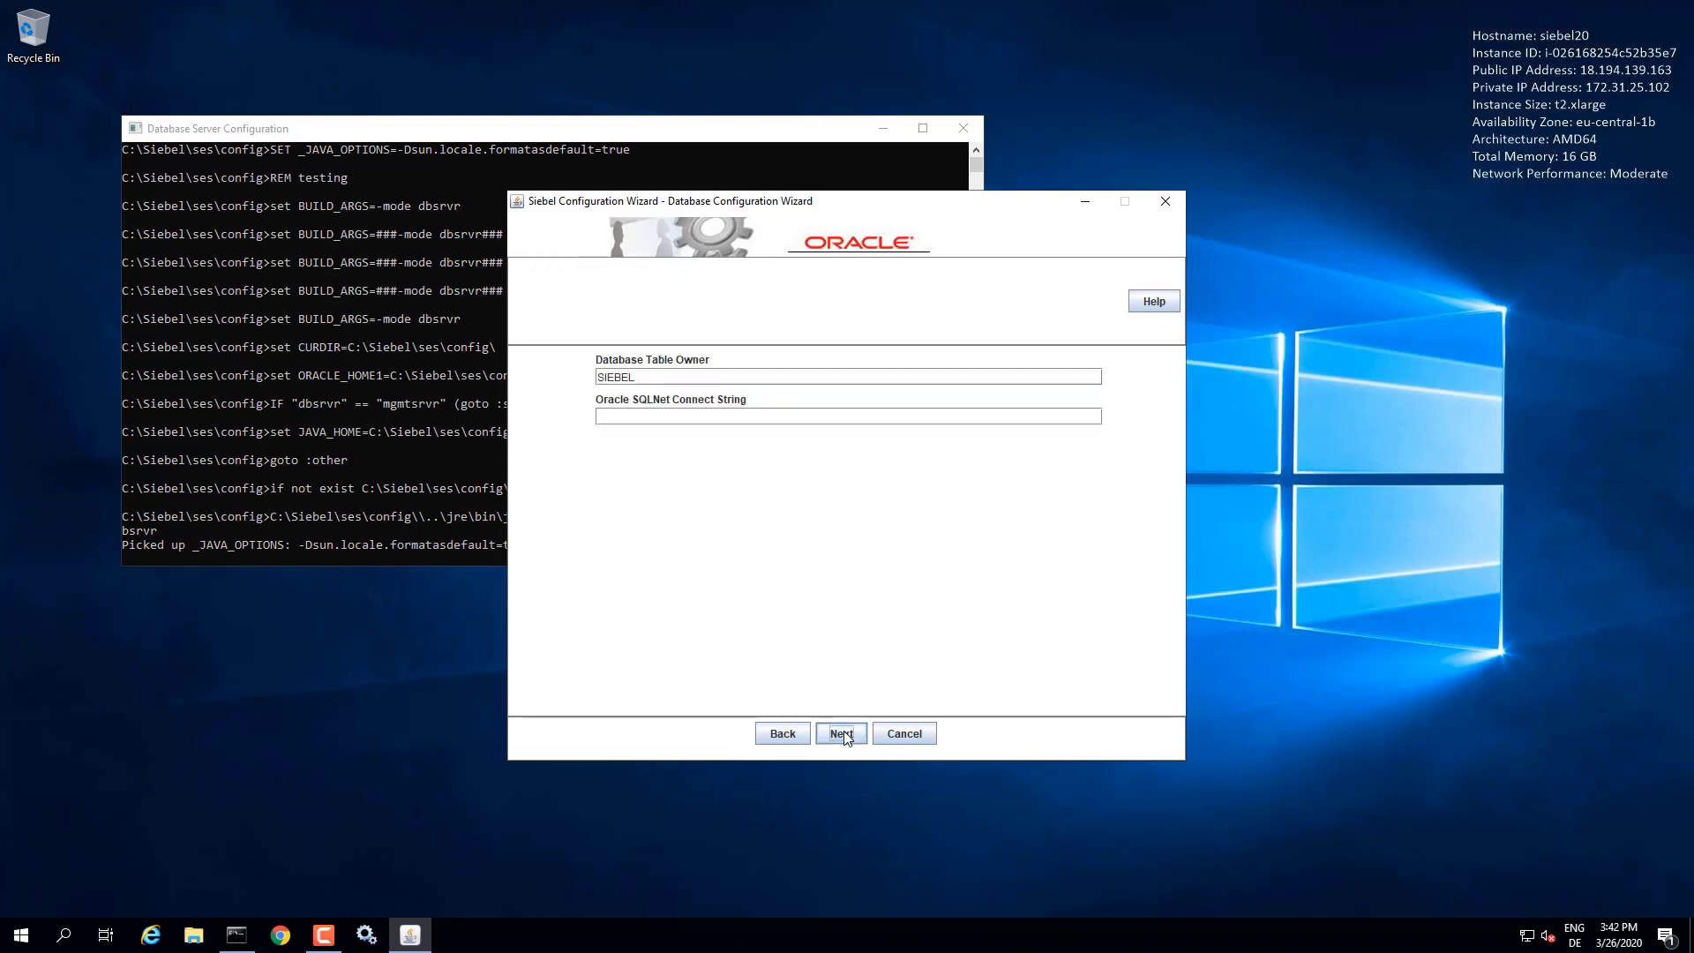
pyautogui.write('orcl')
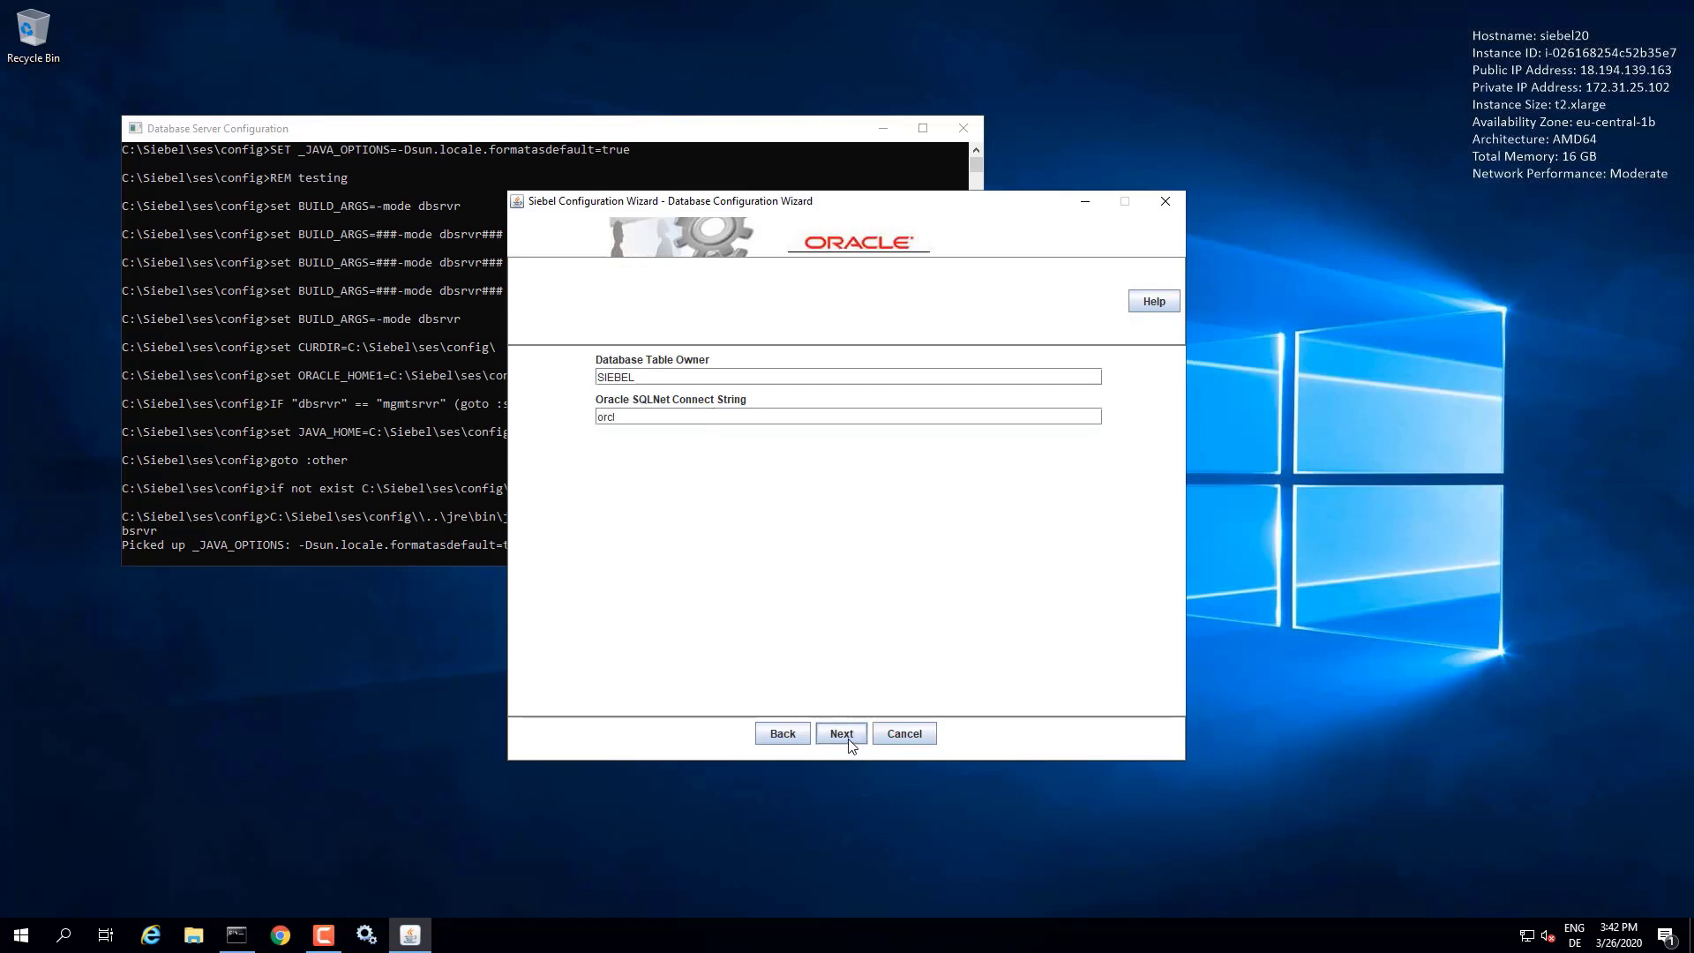
pyautogui.click(839, 733)
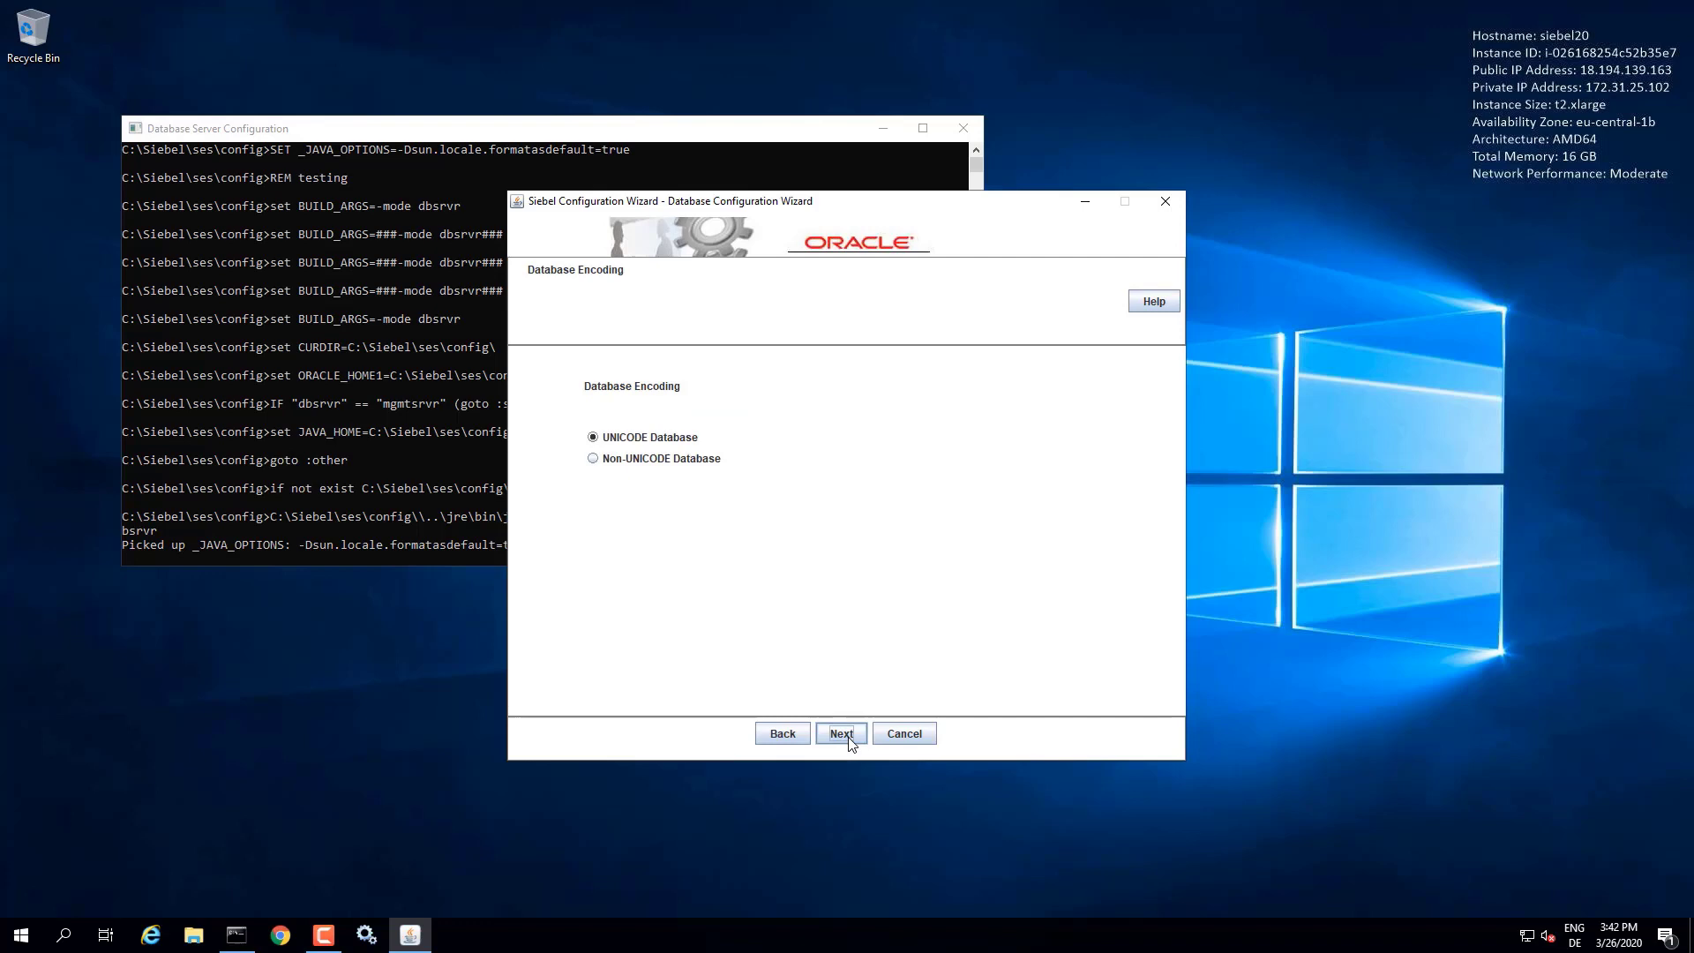
pyautogui.click(840, 733)
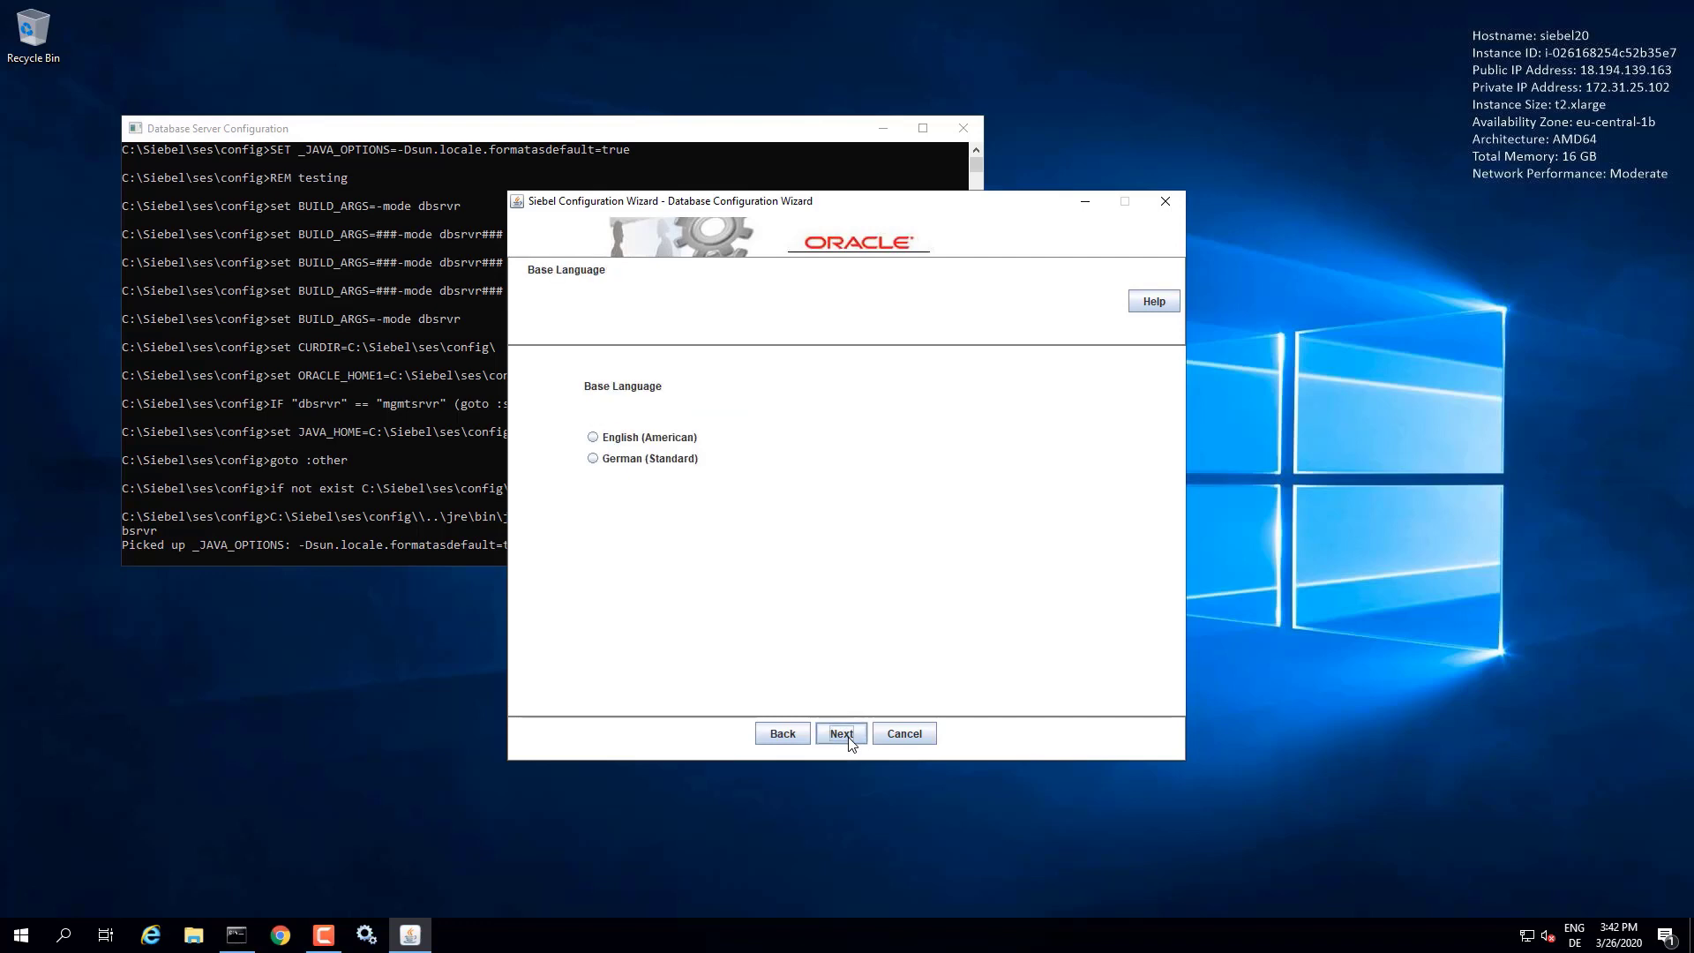
pyautogui.click(592, 437)
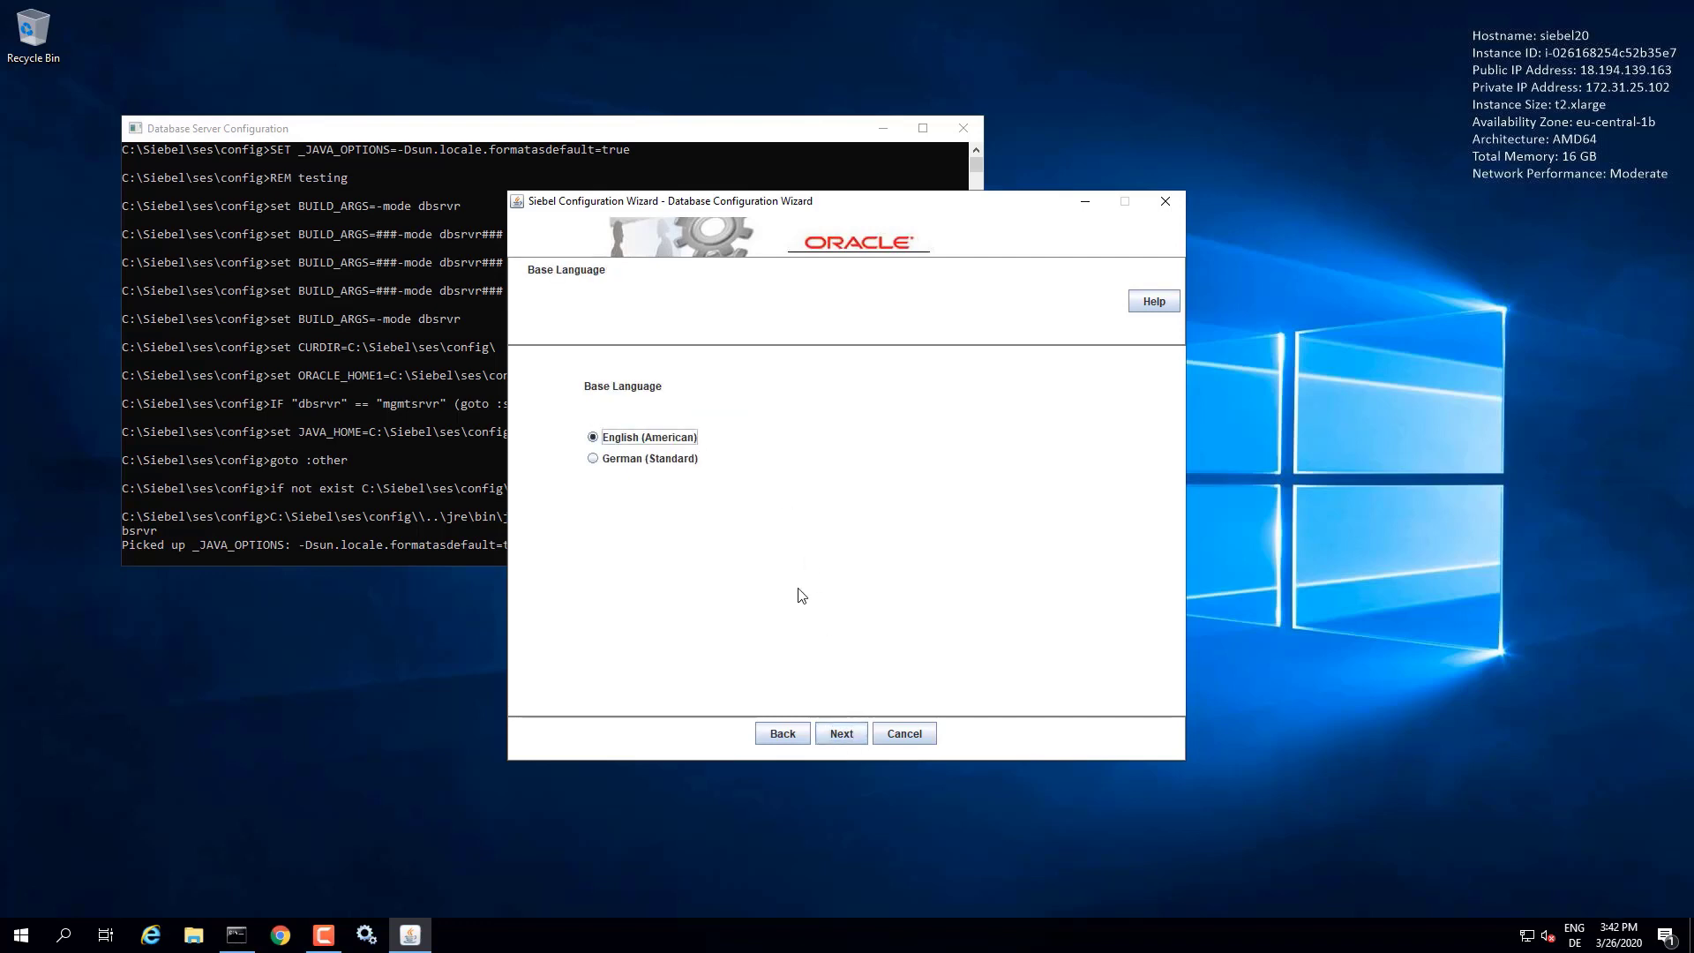
pyautogui.click(839, 732)
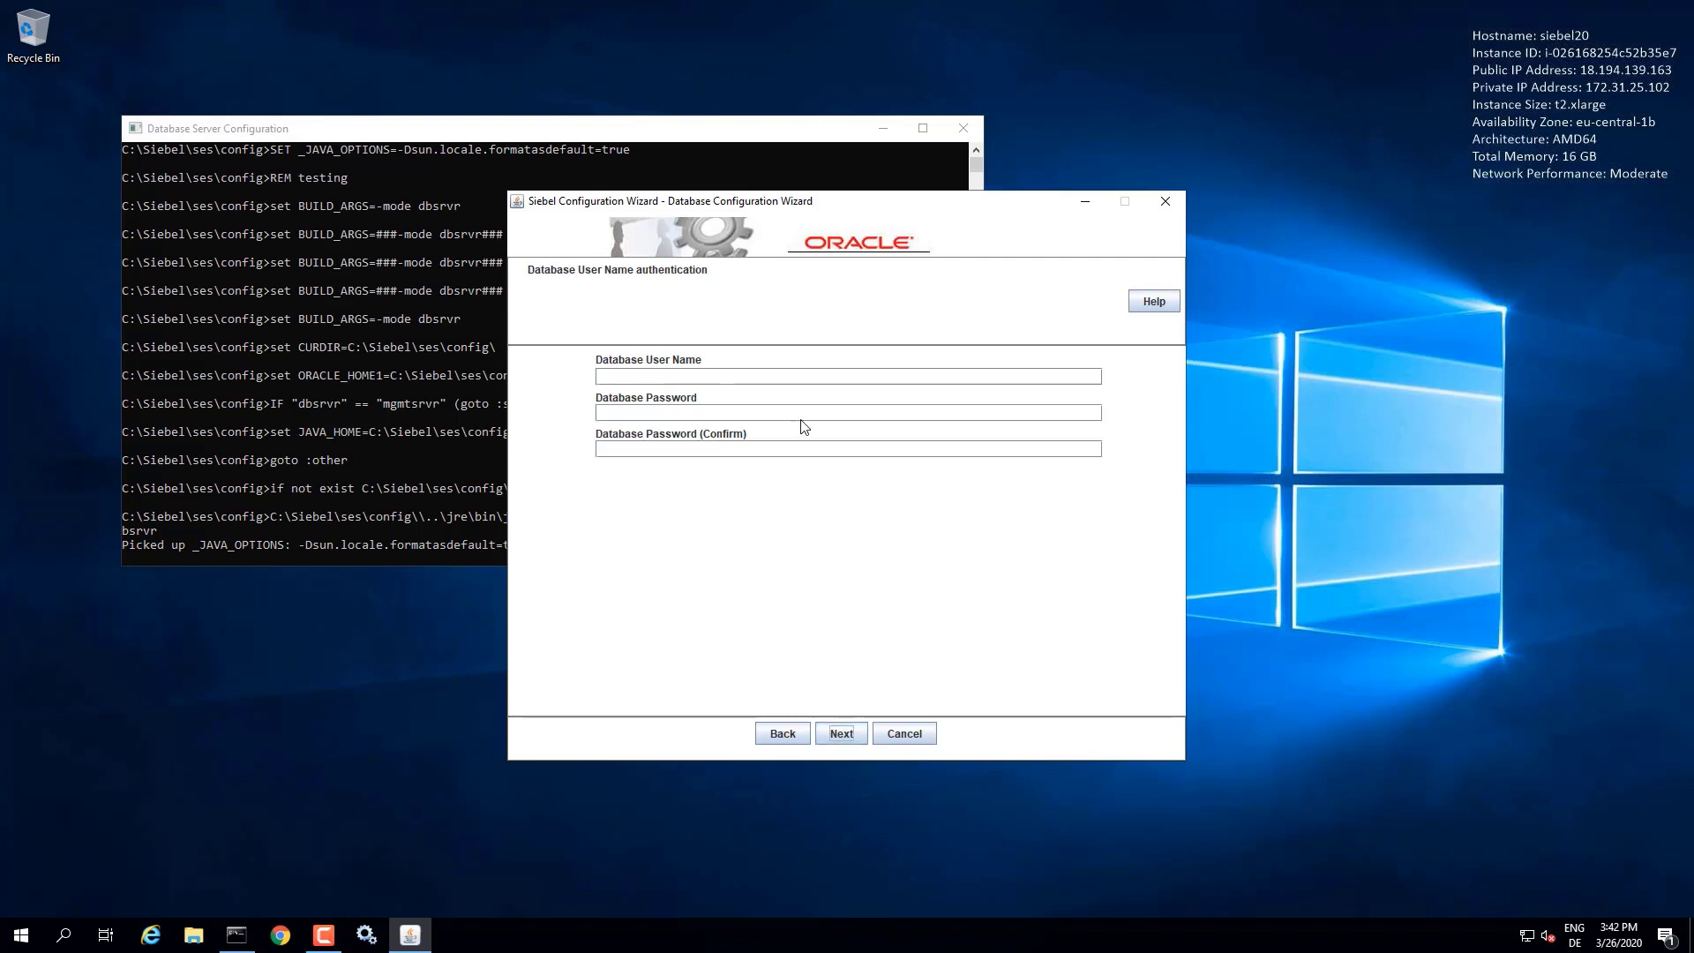
# Enter the SADMIN database credentials and the SIEBEL table owner password.
pyautogui.write('SADMIN')
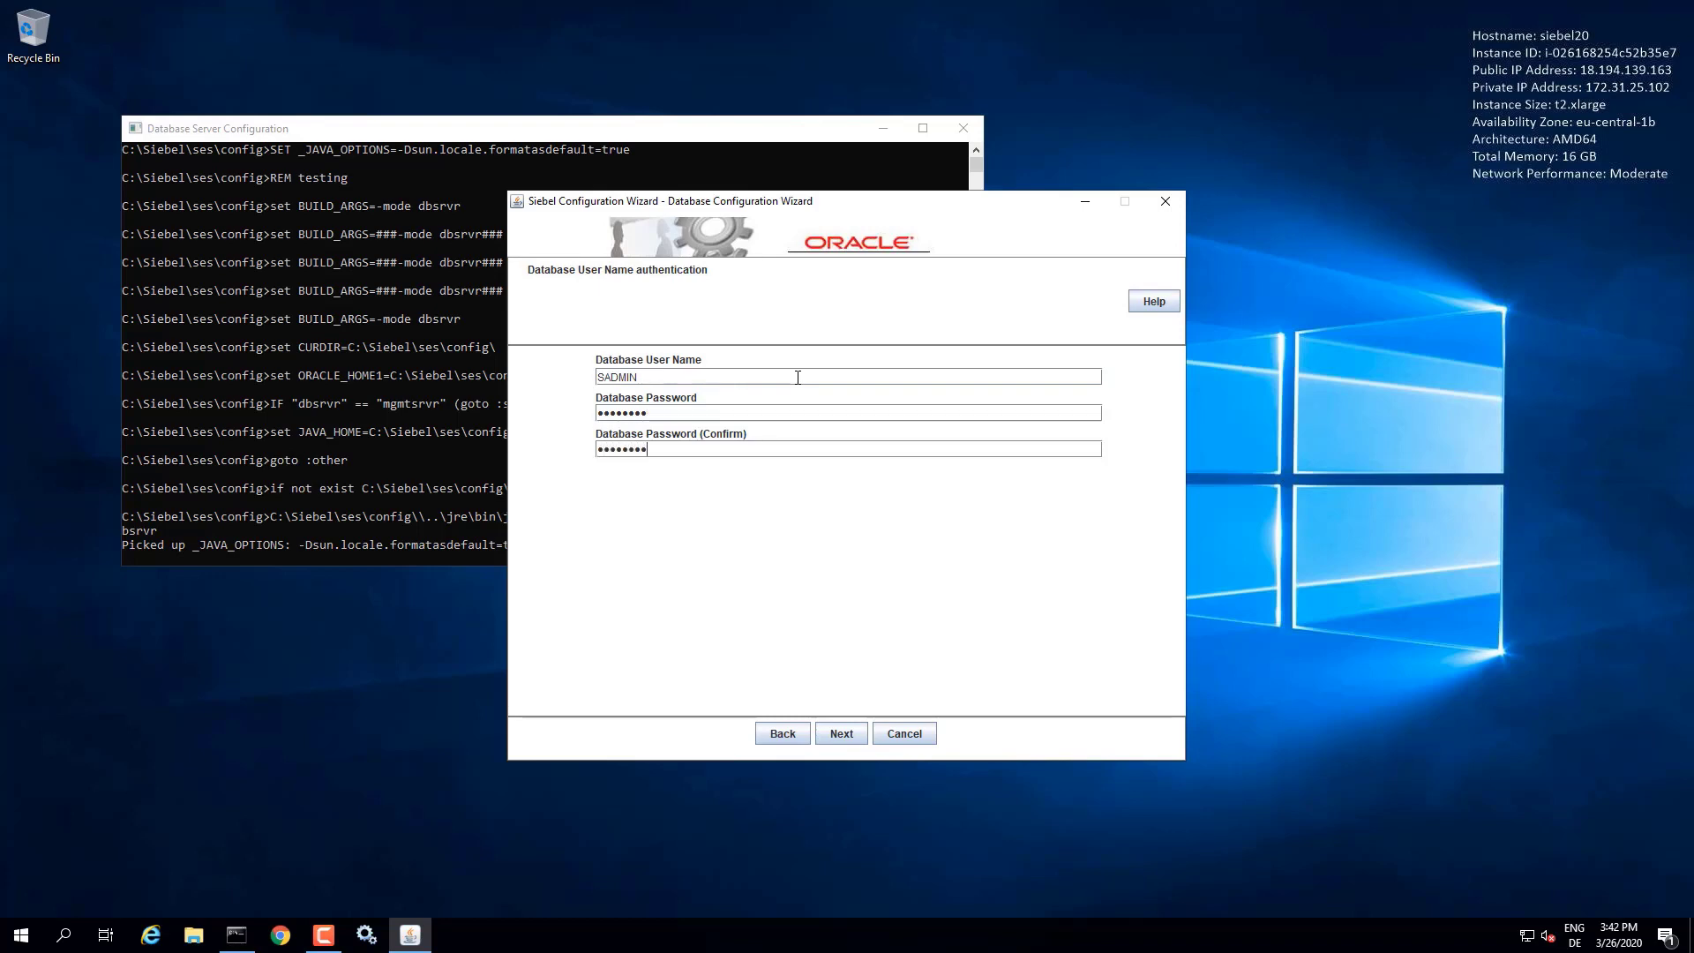
pyautogui.click(841, 734)
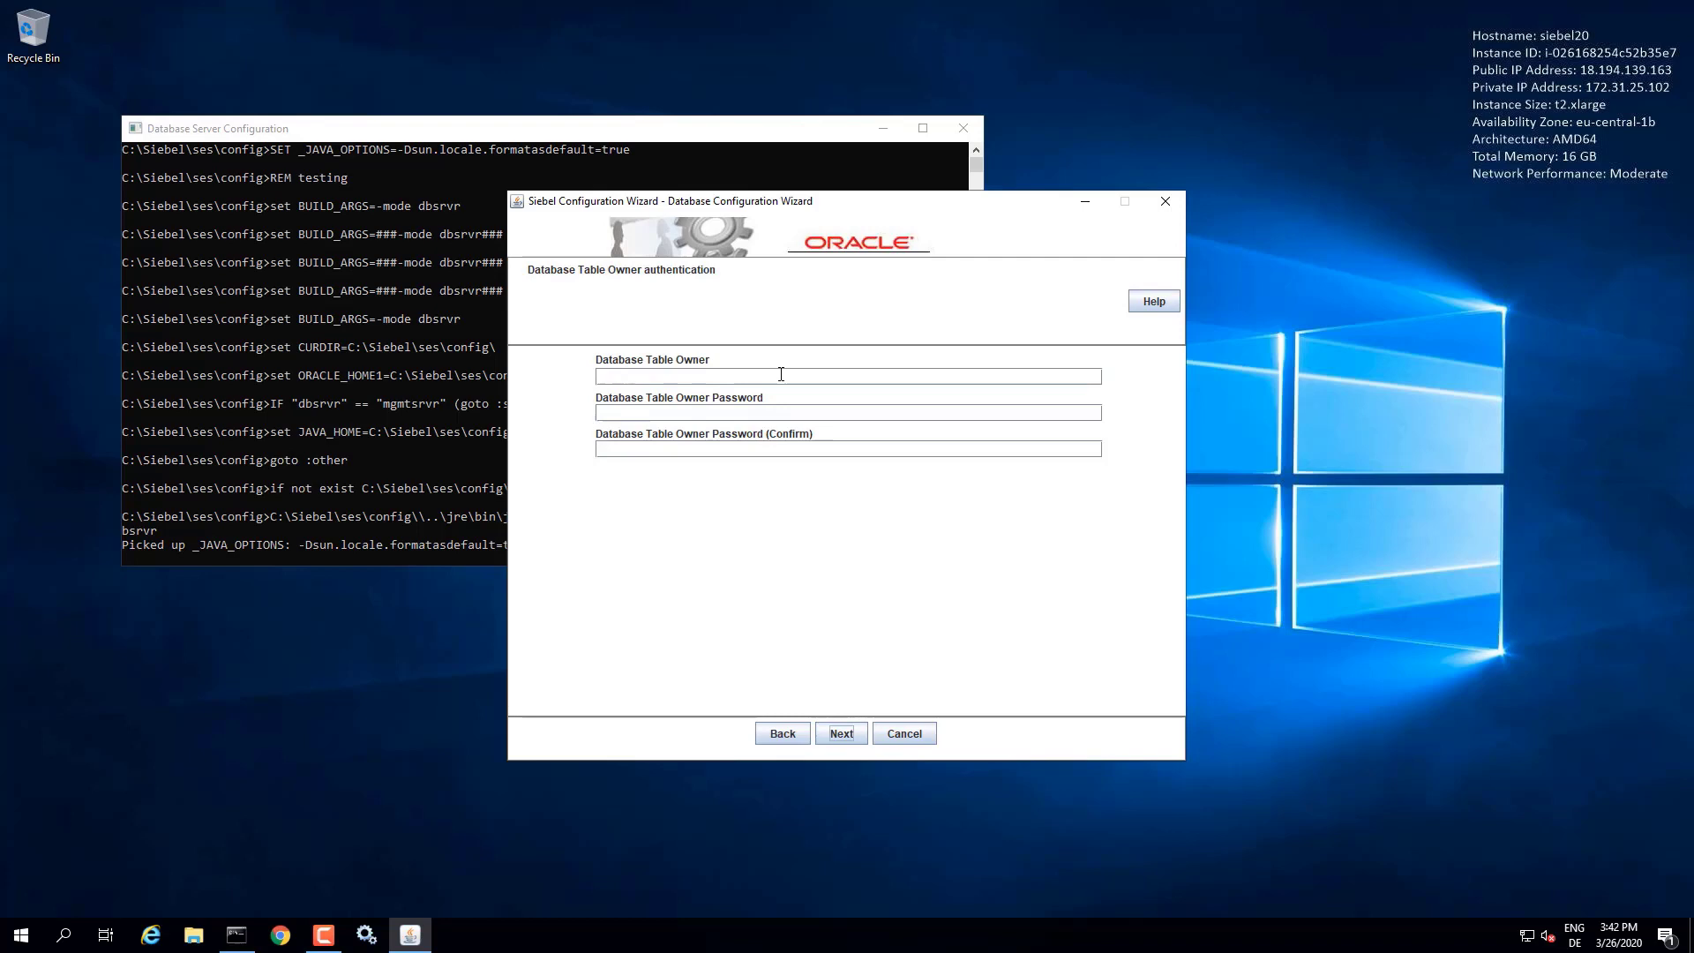
pyautogui.write('SIEBEL')
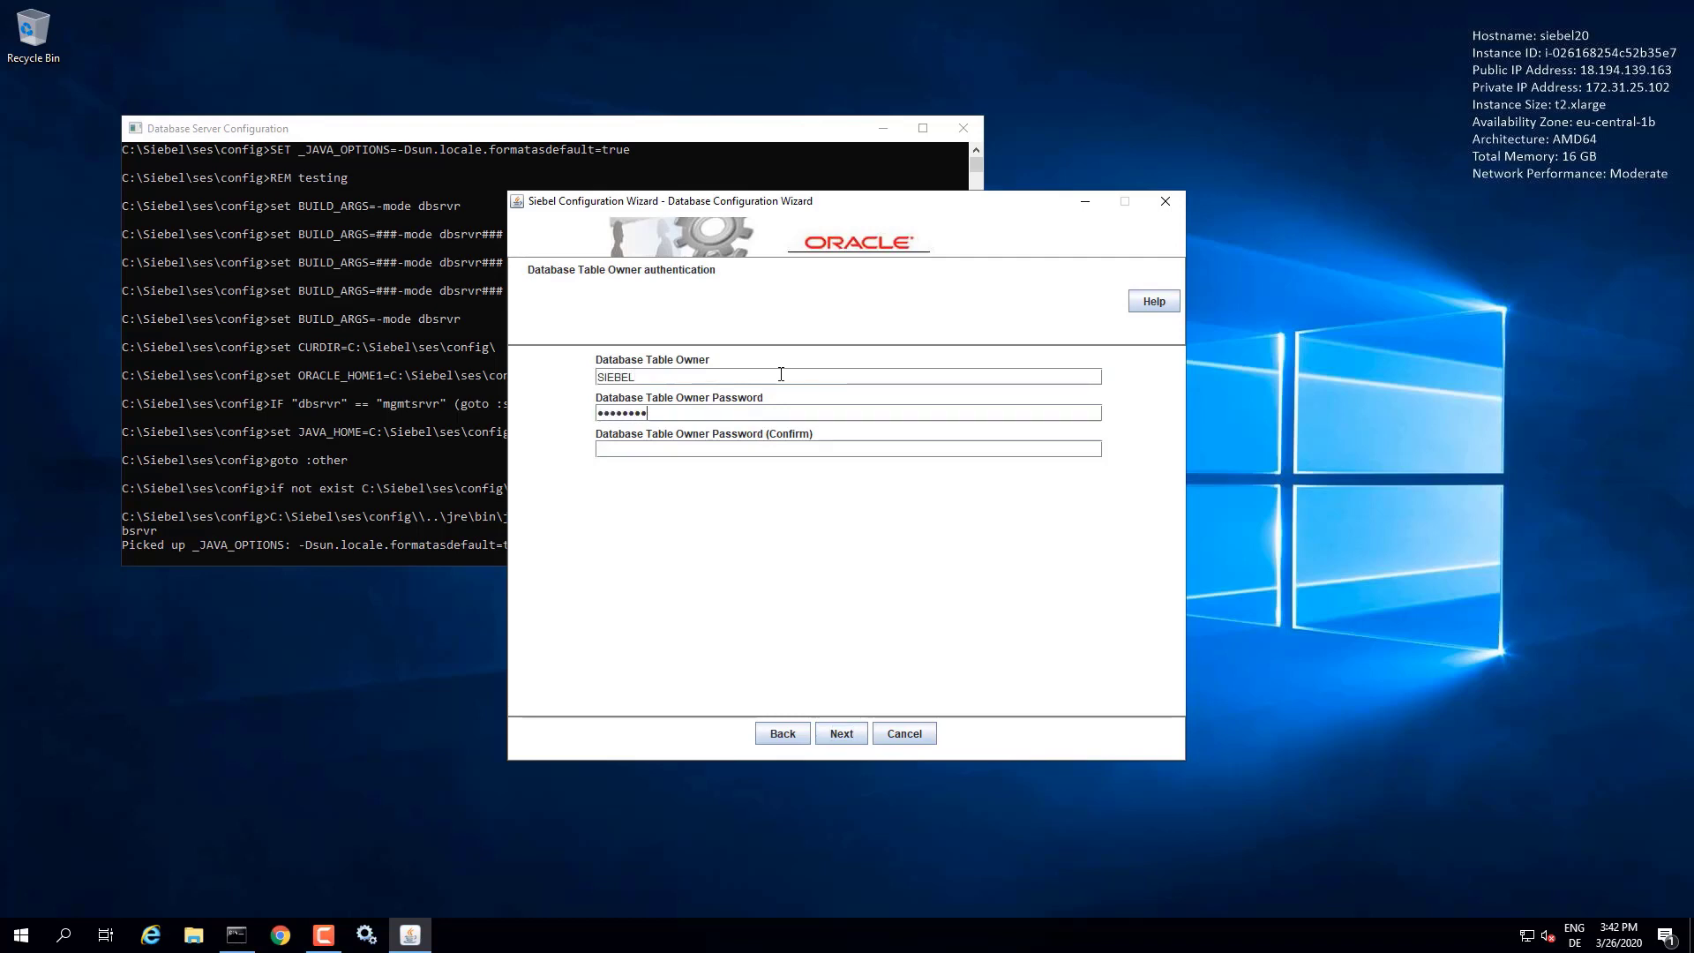
pyautogui.write('••••••')
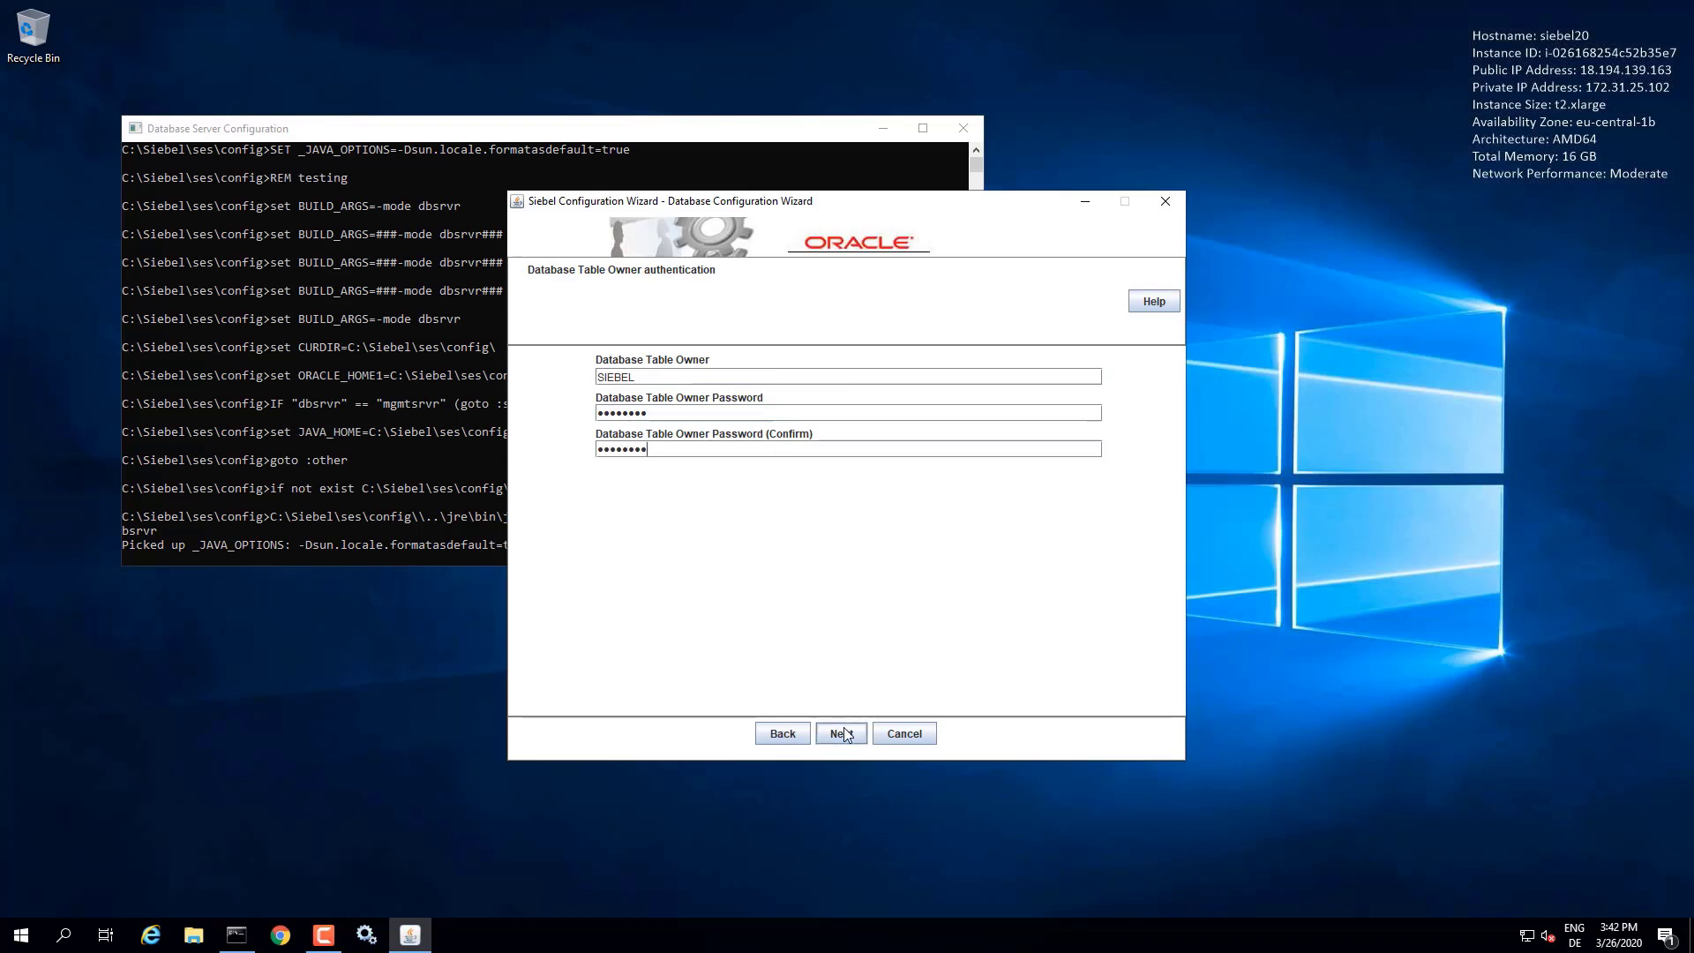
pyautogui.click(841, 733)
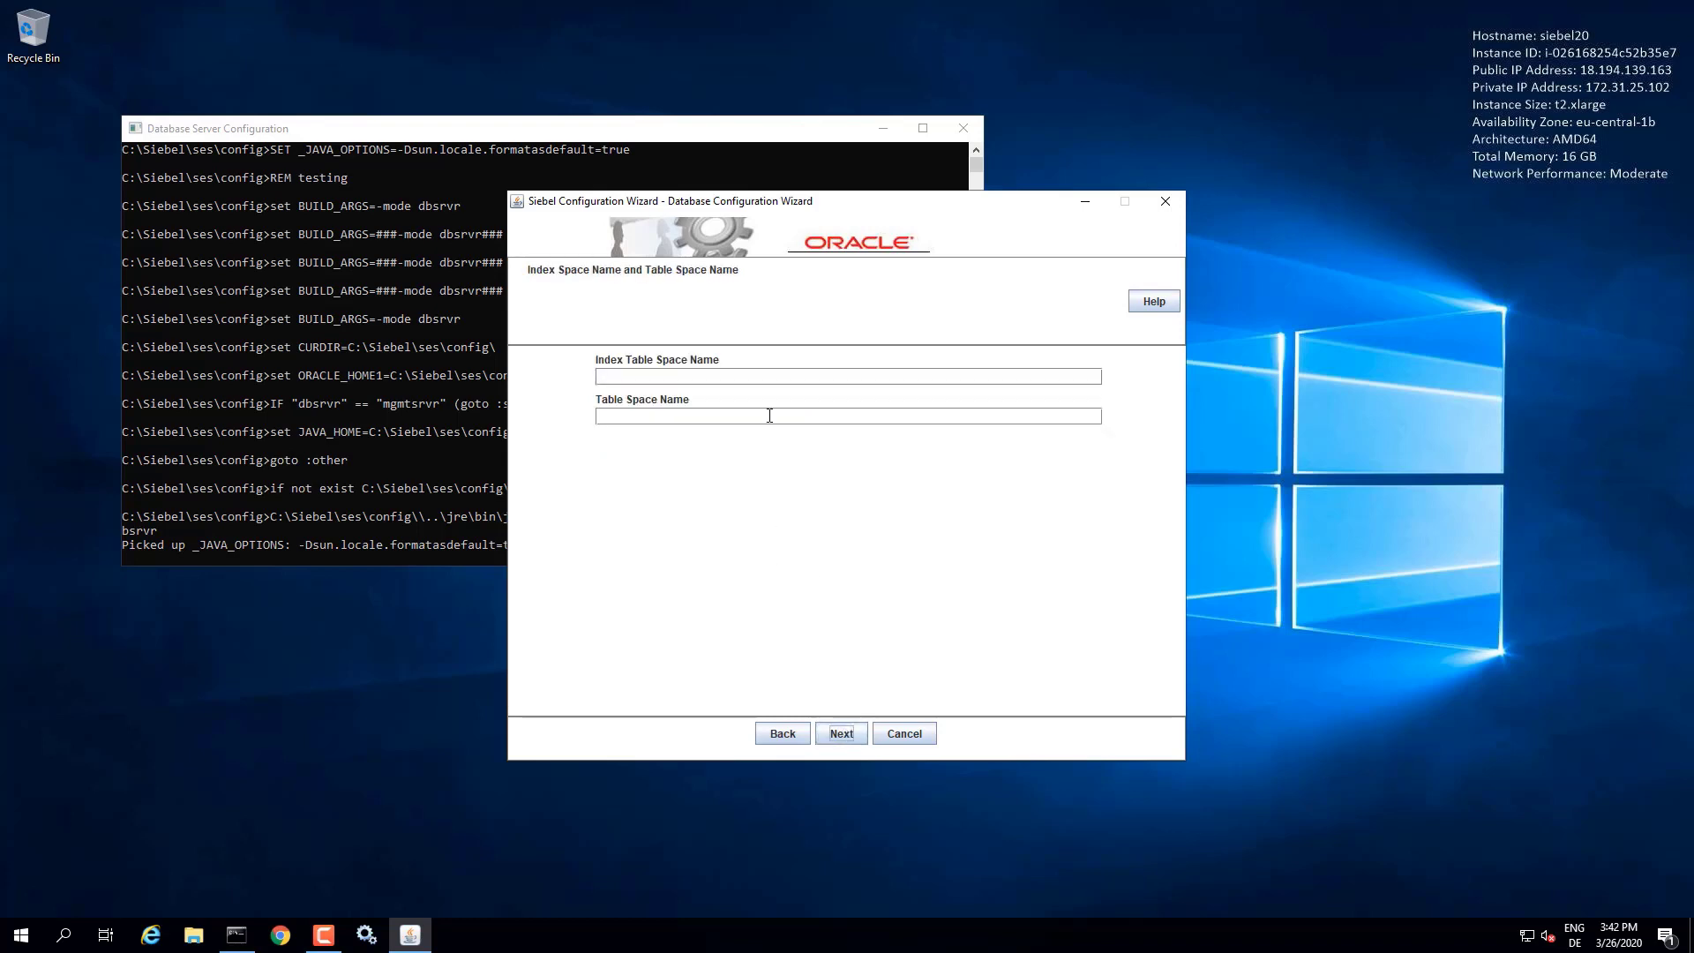
# Set tablespaces SIEBELDB_IDX and SIEBELDB_DATA, keeping no parallel indexing and default log directory.
pyautogui.write('SIEBELDB_')
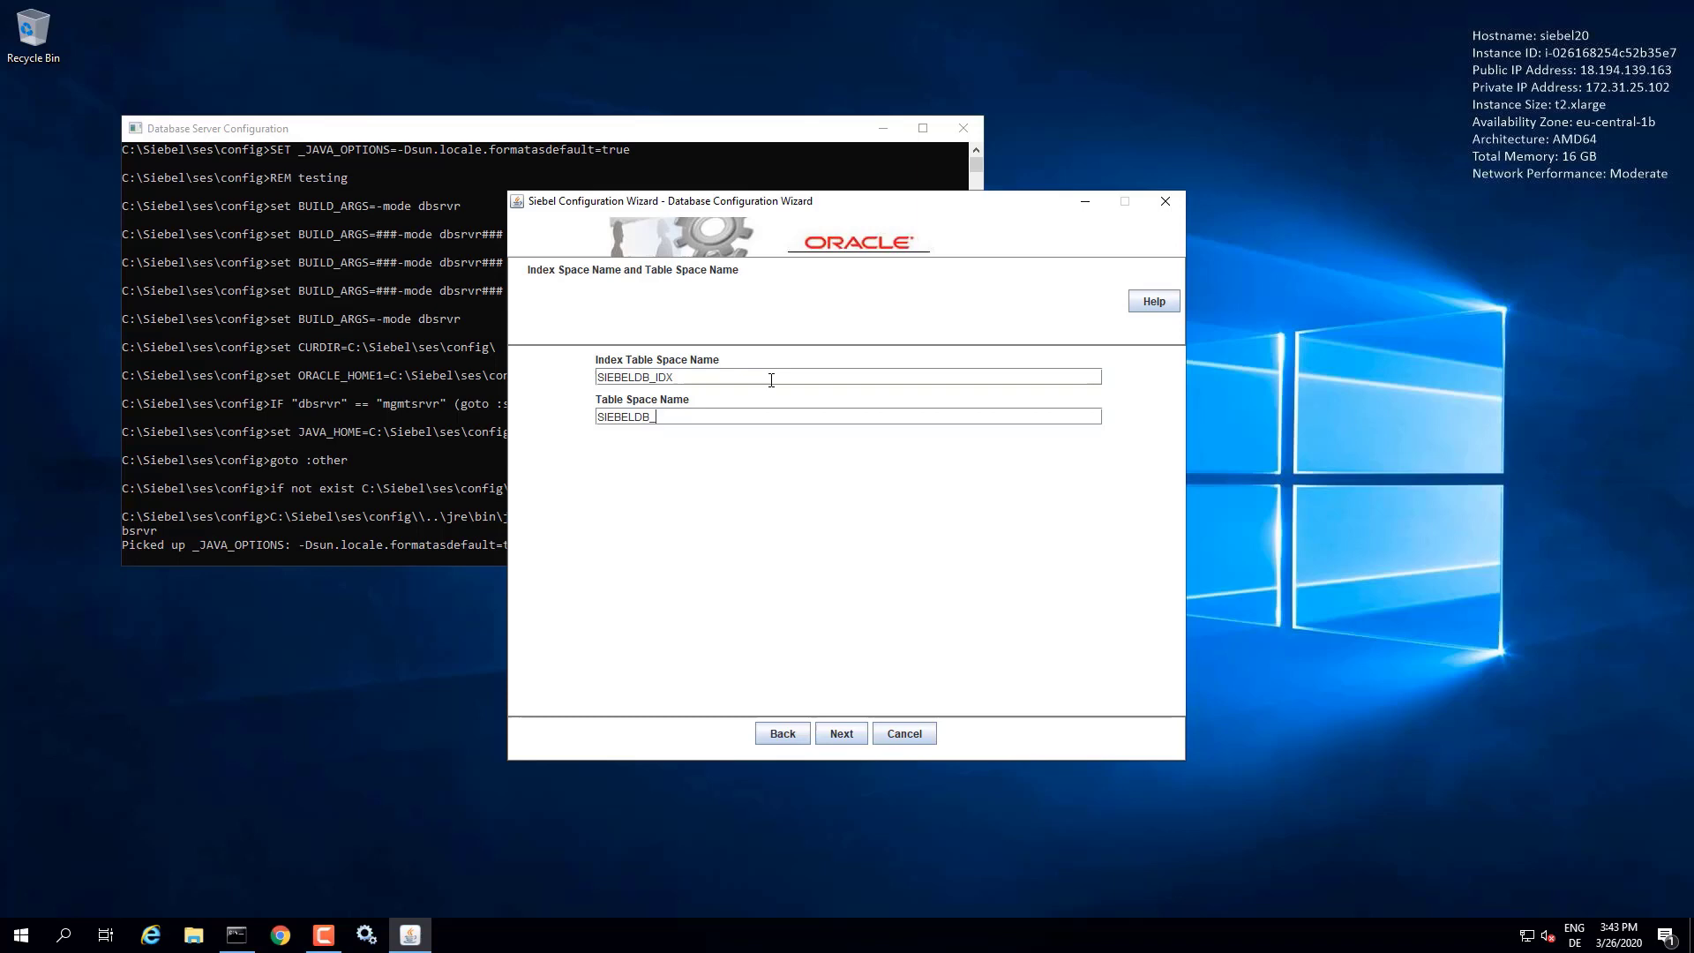
pyautogui.write('DATA')
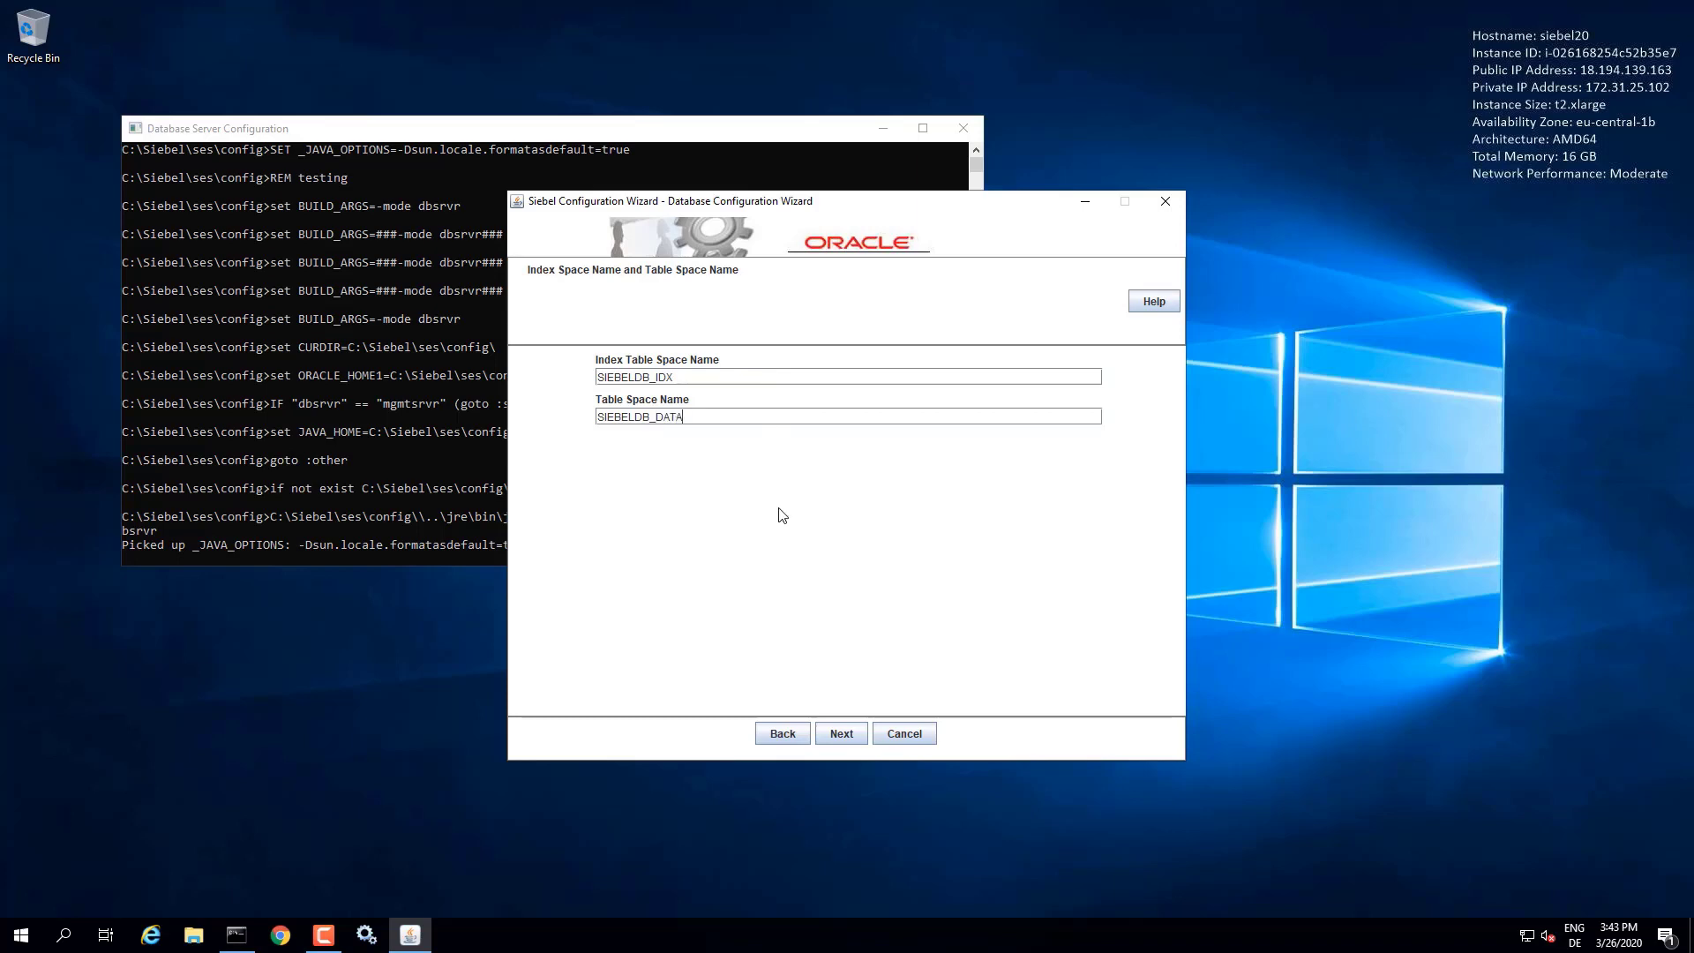
pyautogui.click(840, 732)
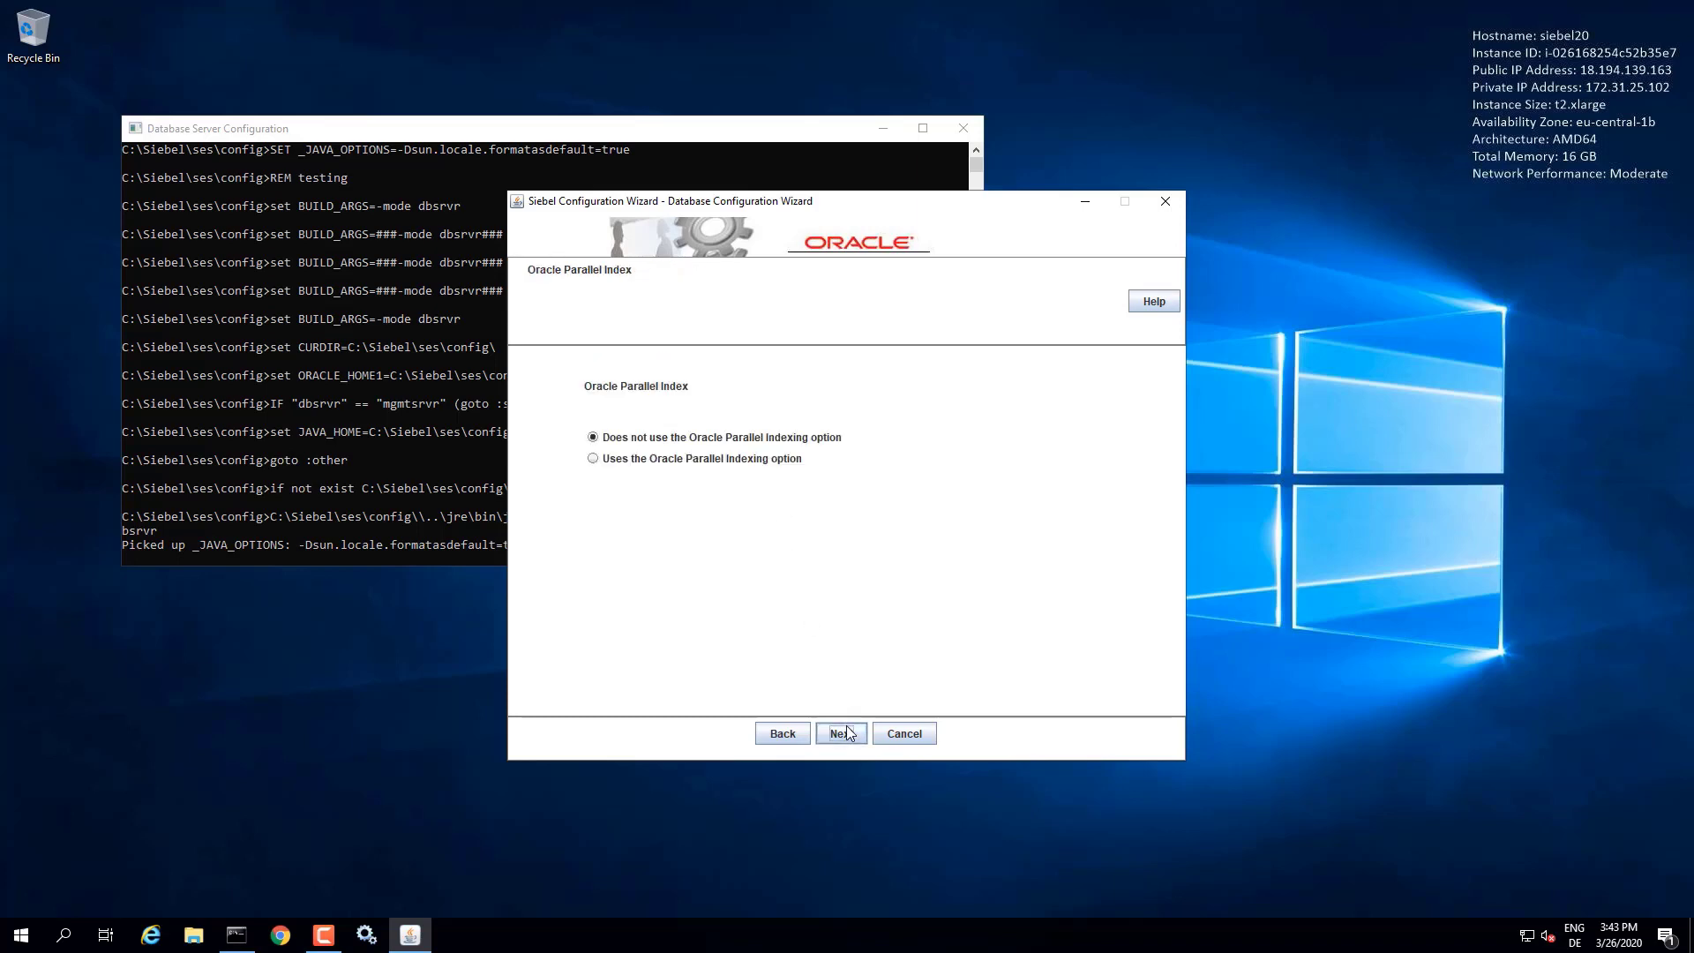
pyautogui.click(842, 733)
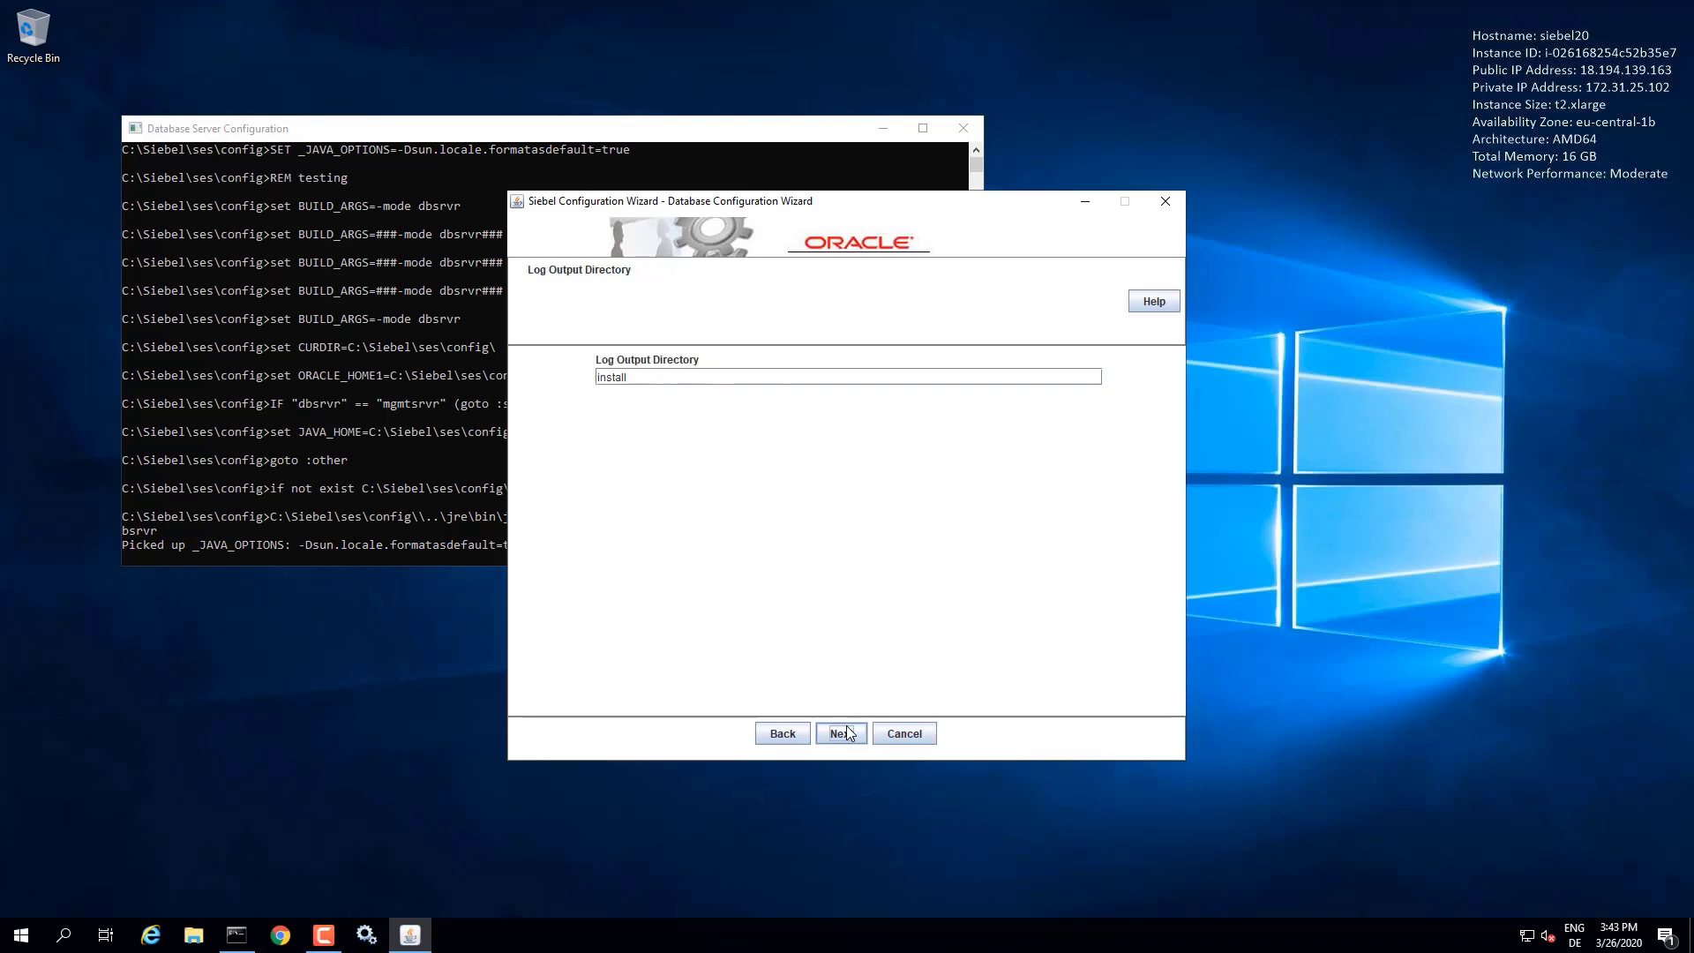
pyautogui.click(841, 732)
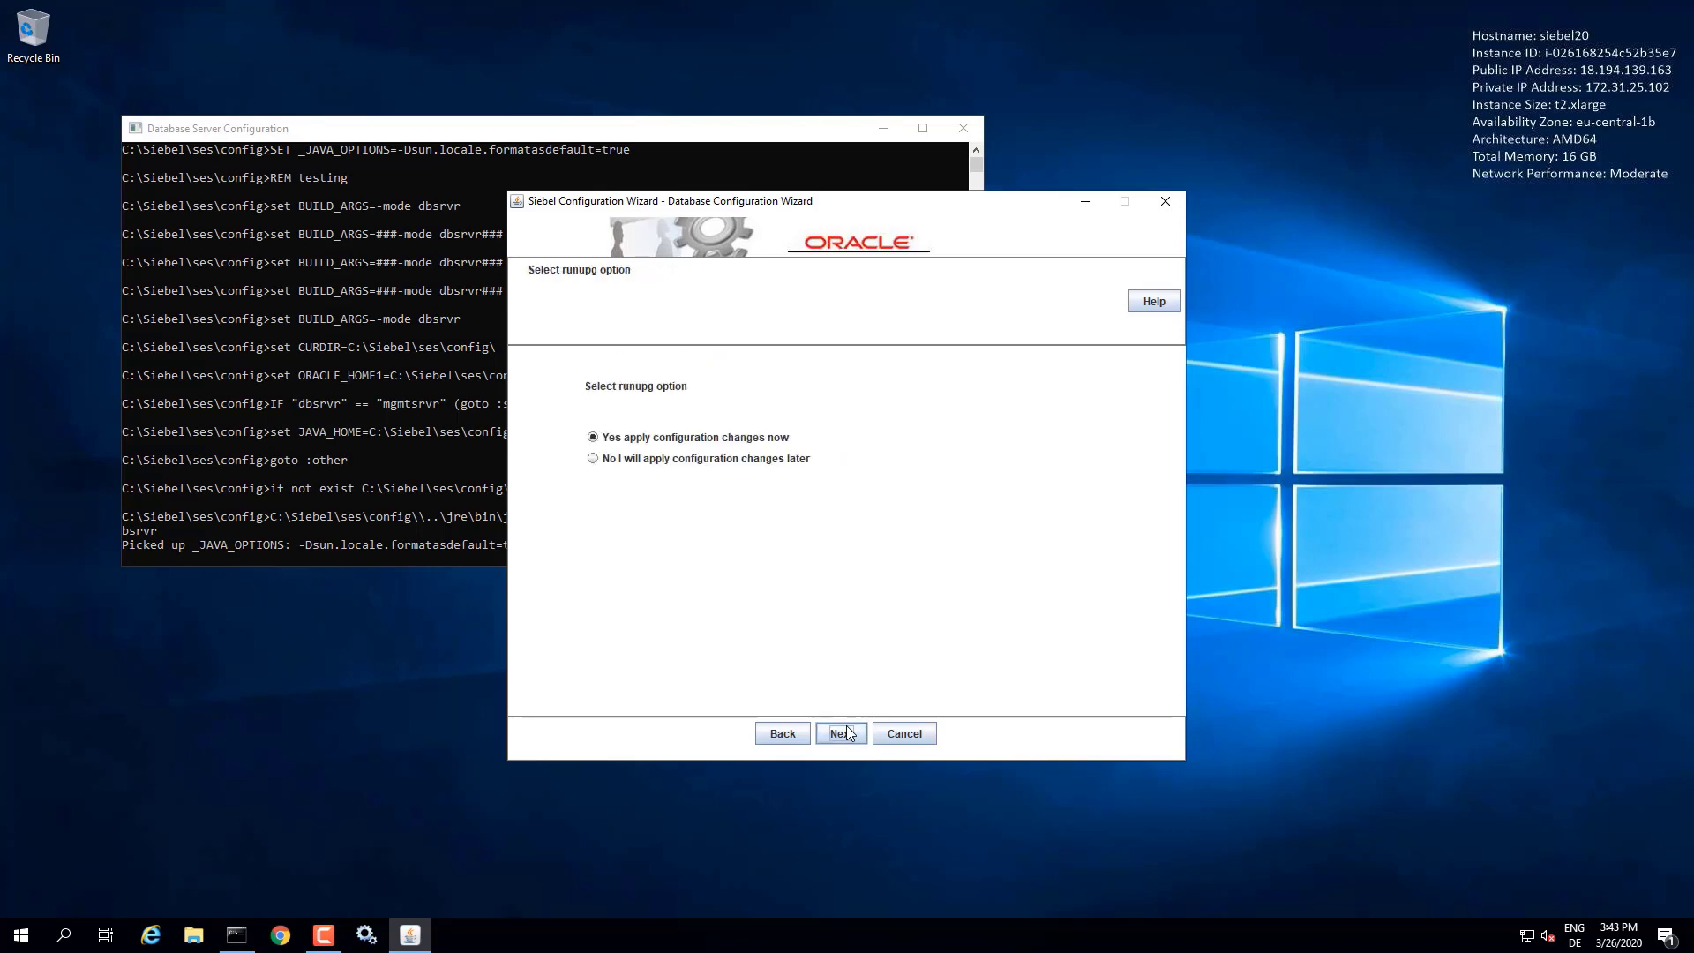
pyautogui.click(842, 732)
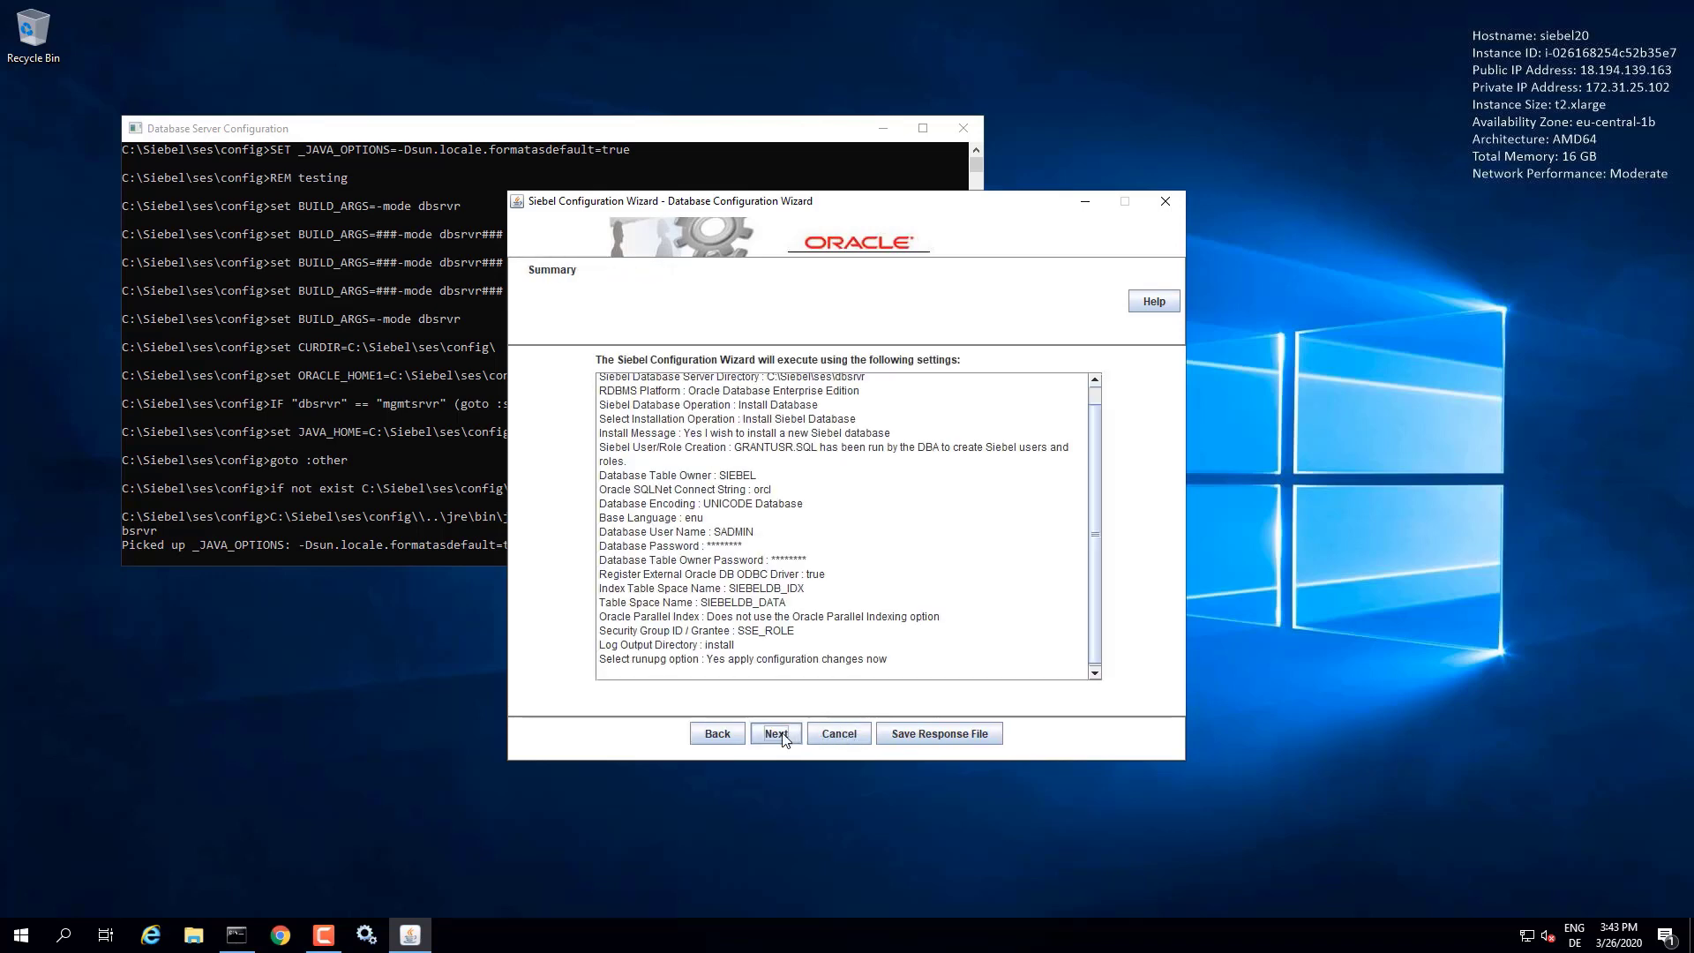
# Start the database install run in Siebel Upgrade Wizard and open Task Manager with more details.
pyautogui.click(774, 732)
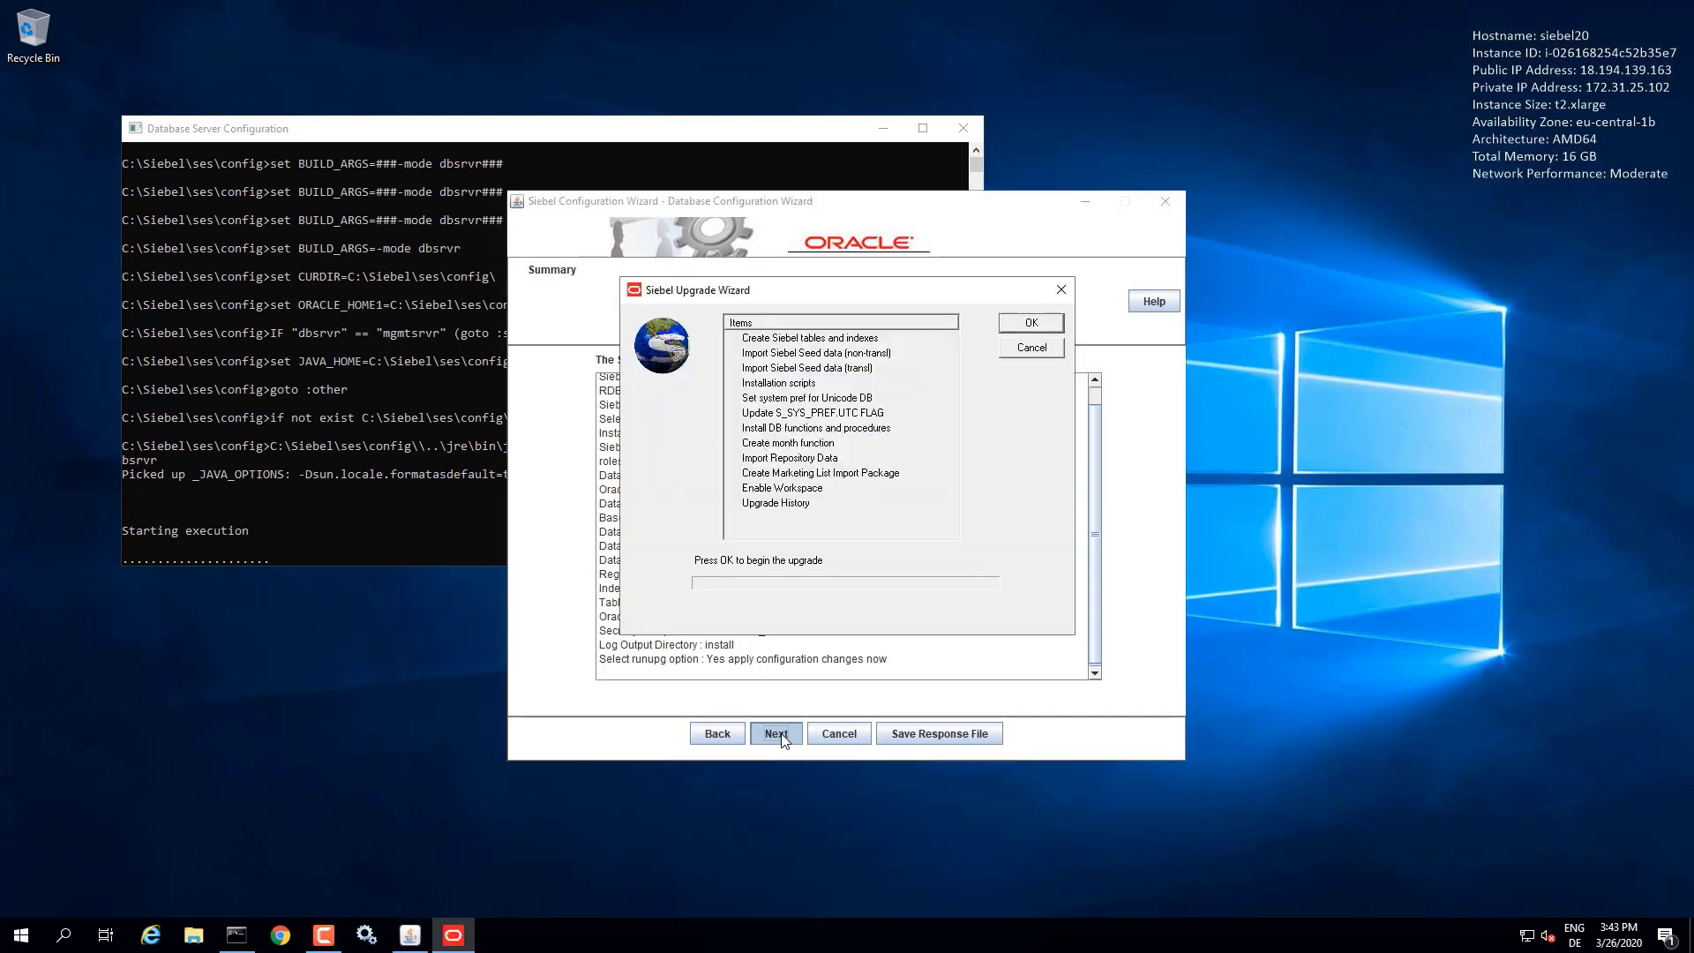
pyautogui.moveTo(902, 632)
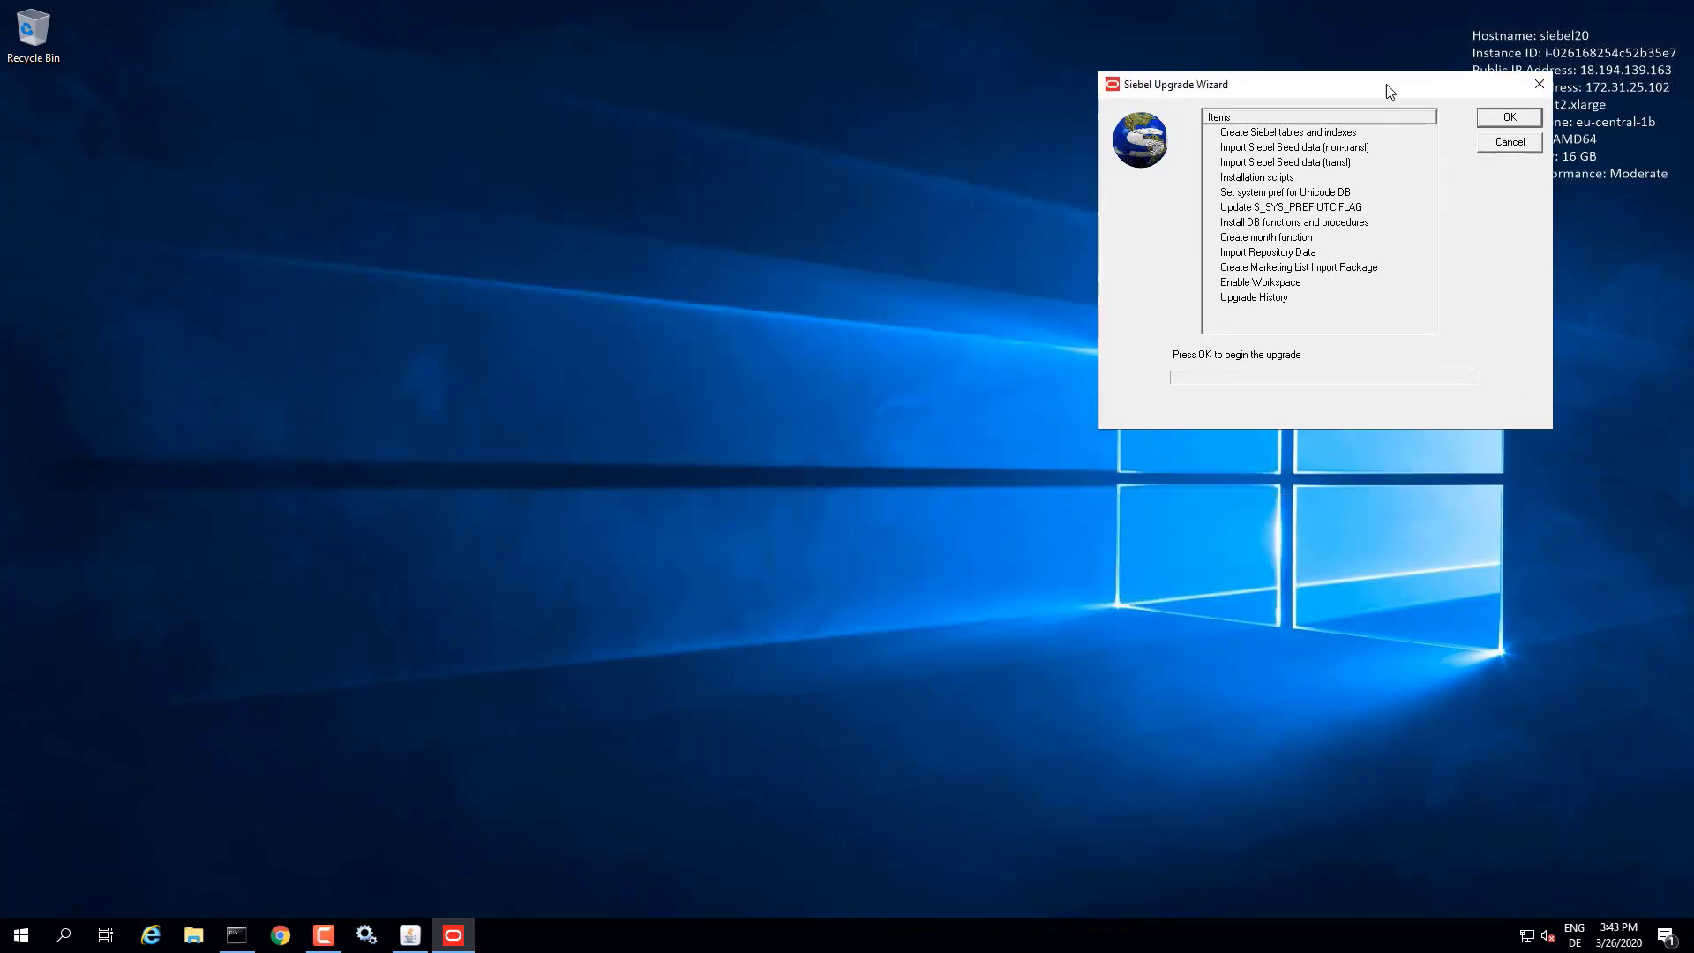
pyautogui.click(1507, 116)
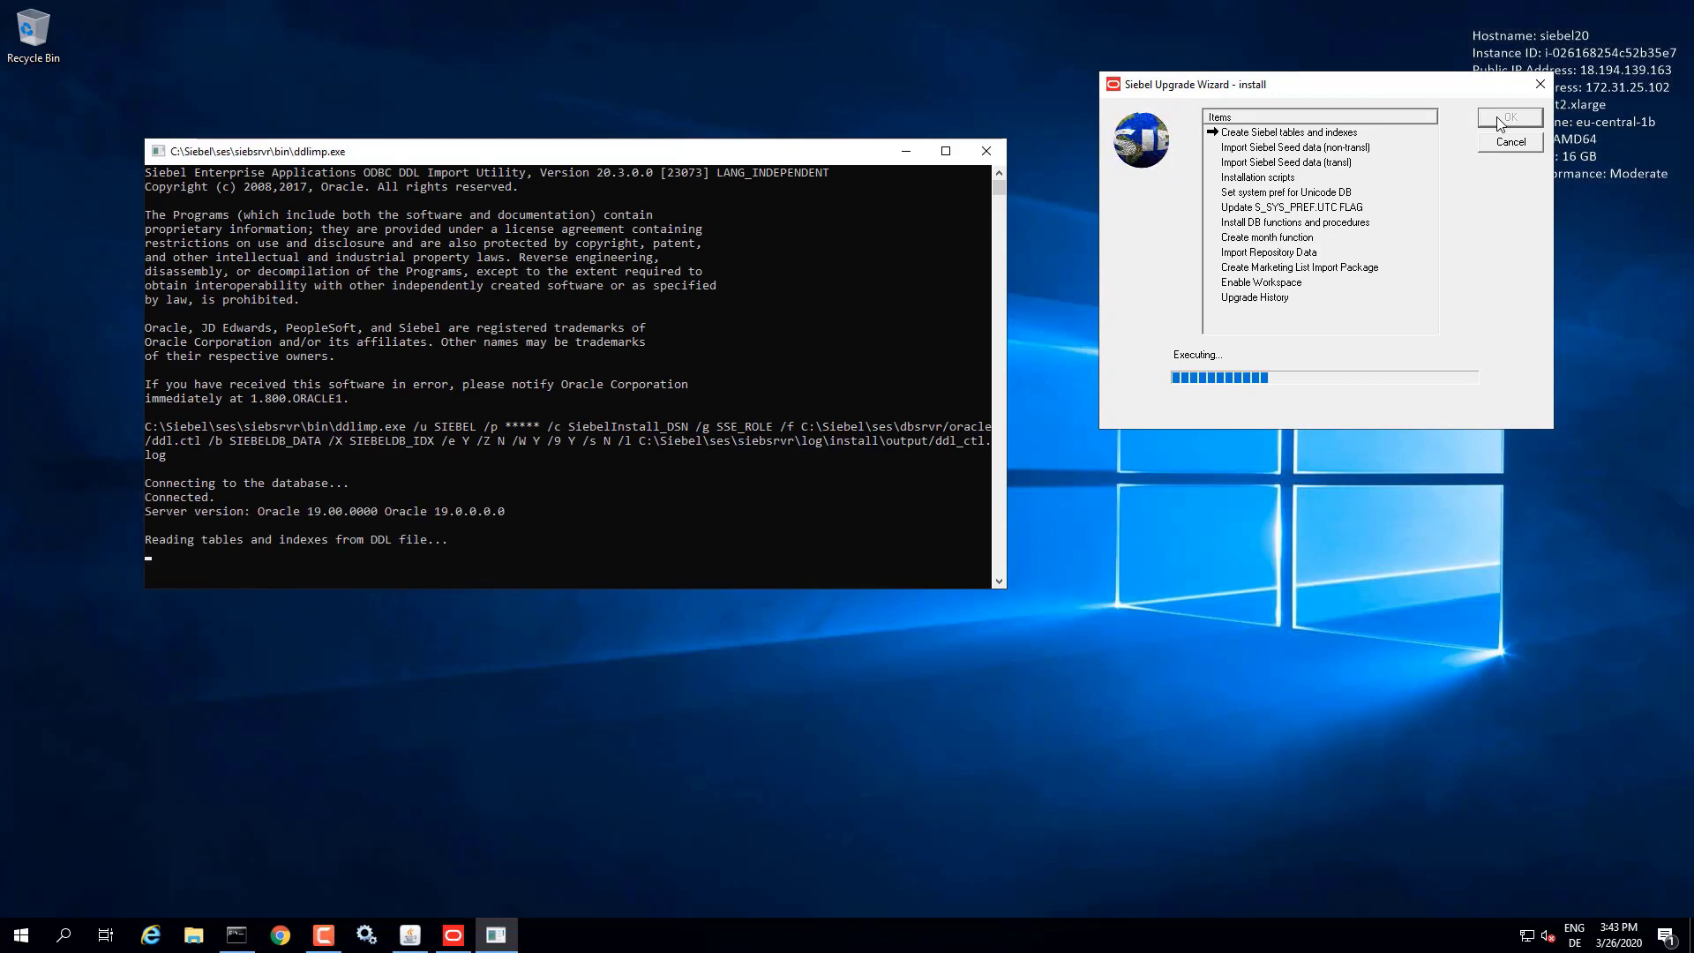
pyautogui.moveTo(1603, 369)
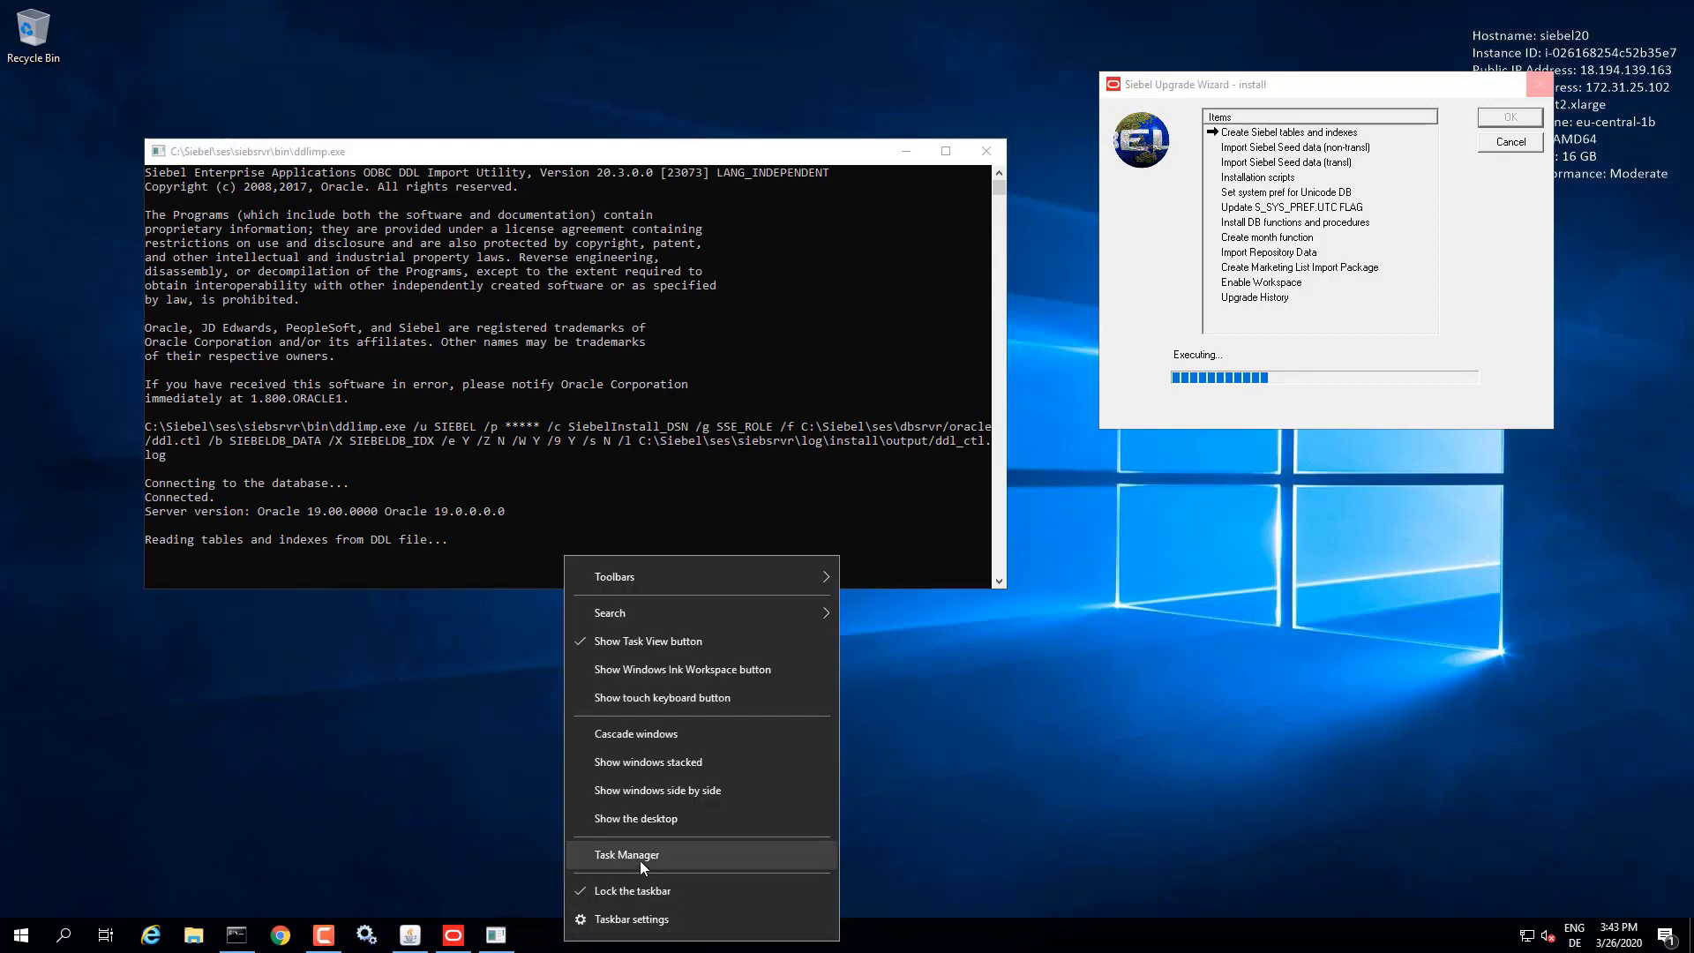
pyautogui.click(626, 855)
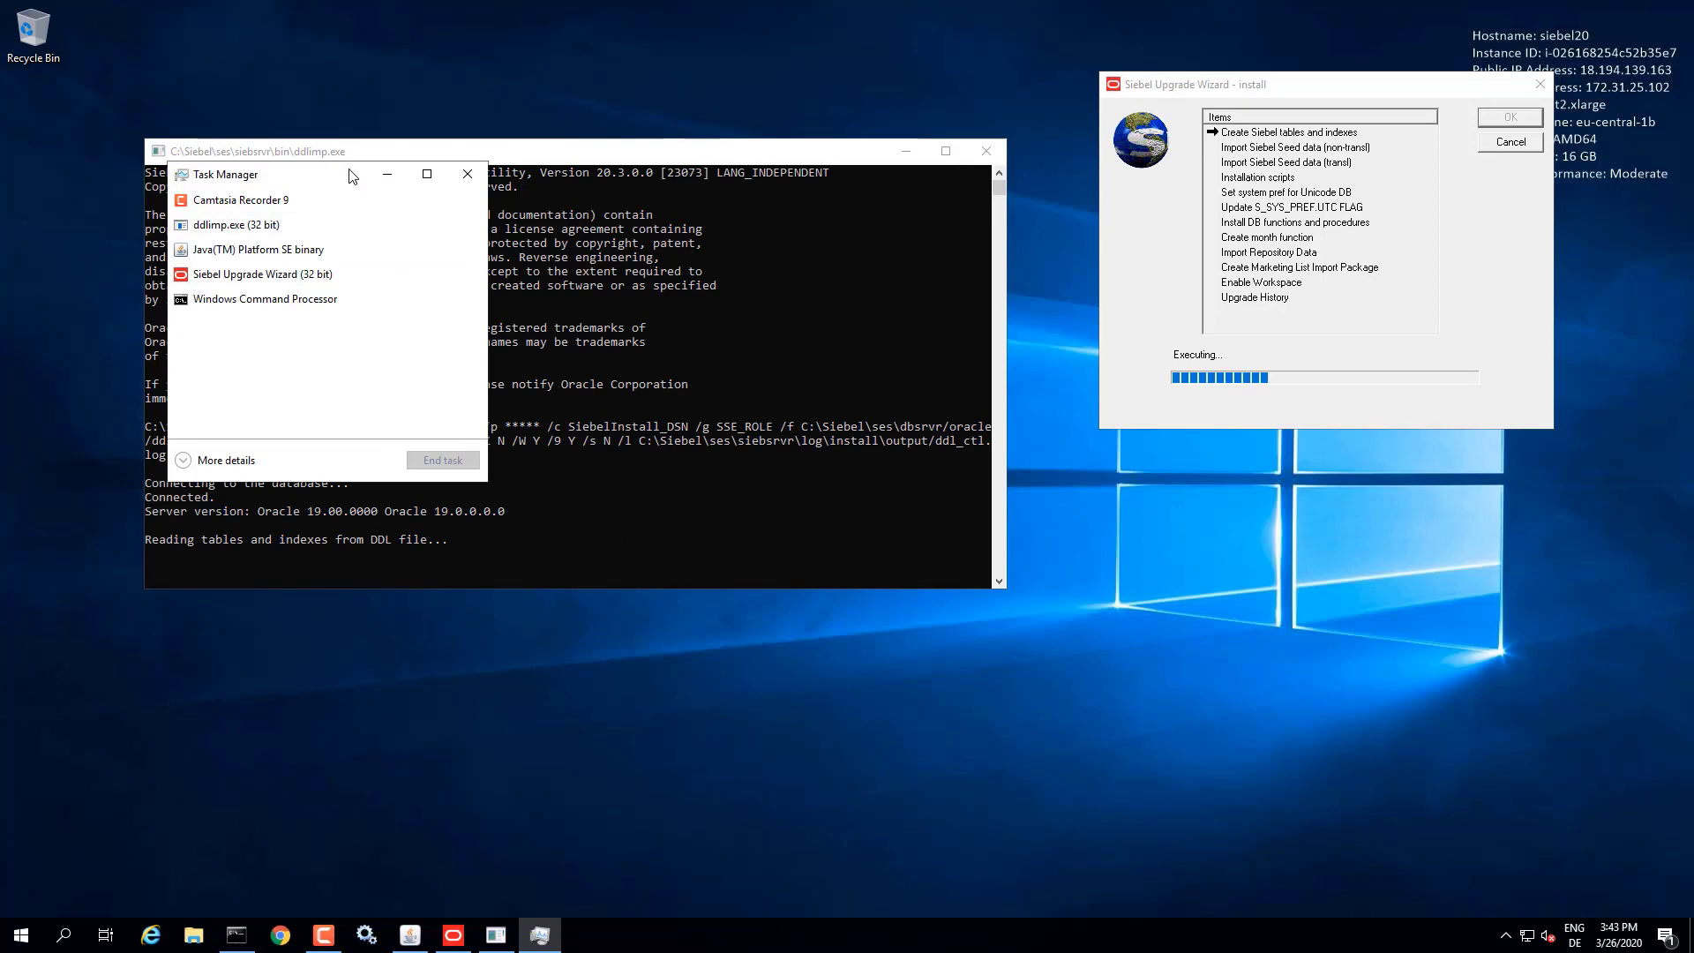
pyautogui.click(226, 459)
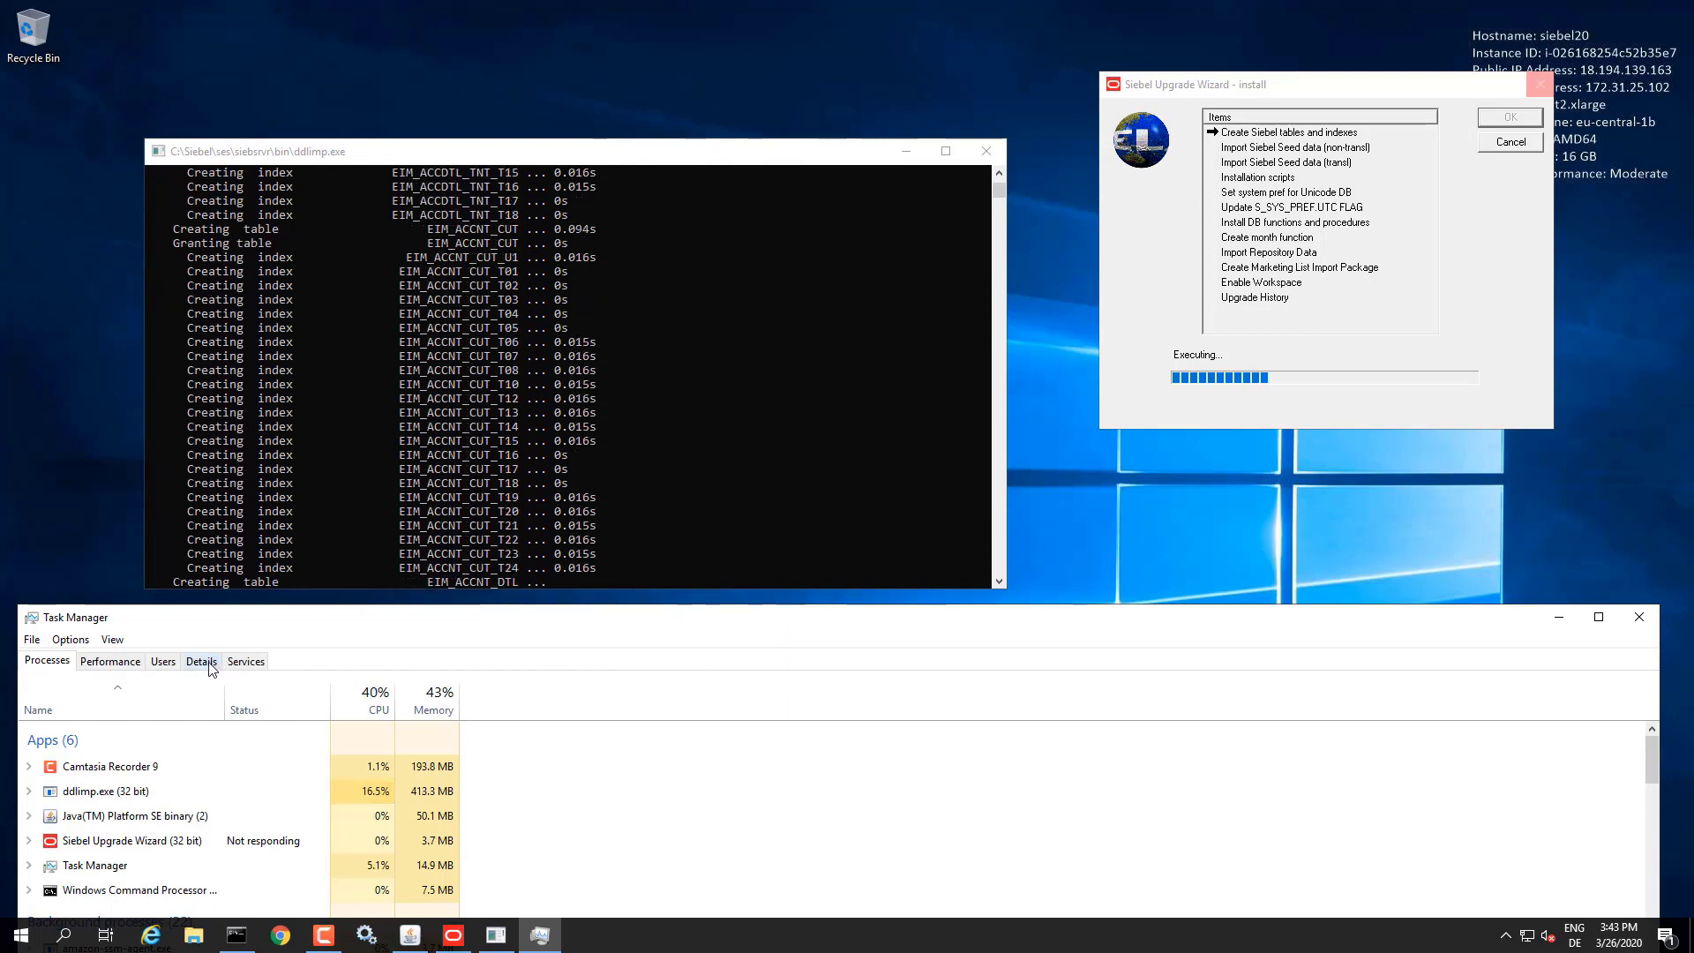
# Watch processes in Task Manager's Details view until the Upgrade Wizard reports Complete.
pyautogui.click(201, 661)
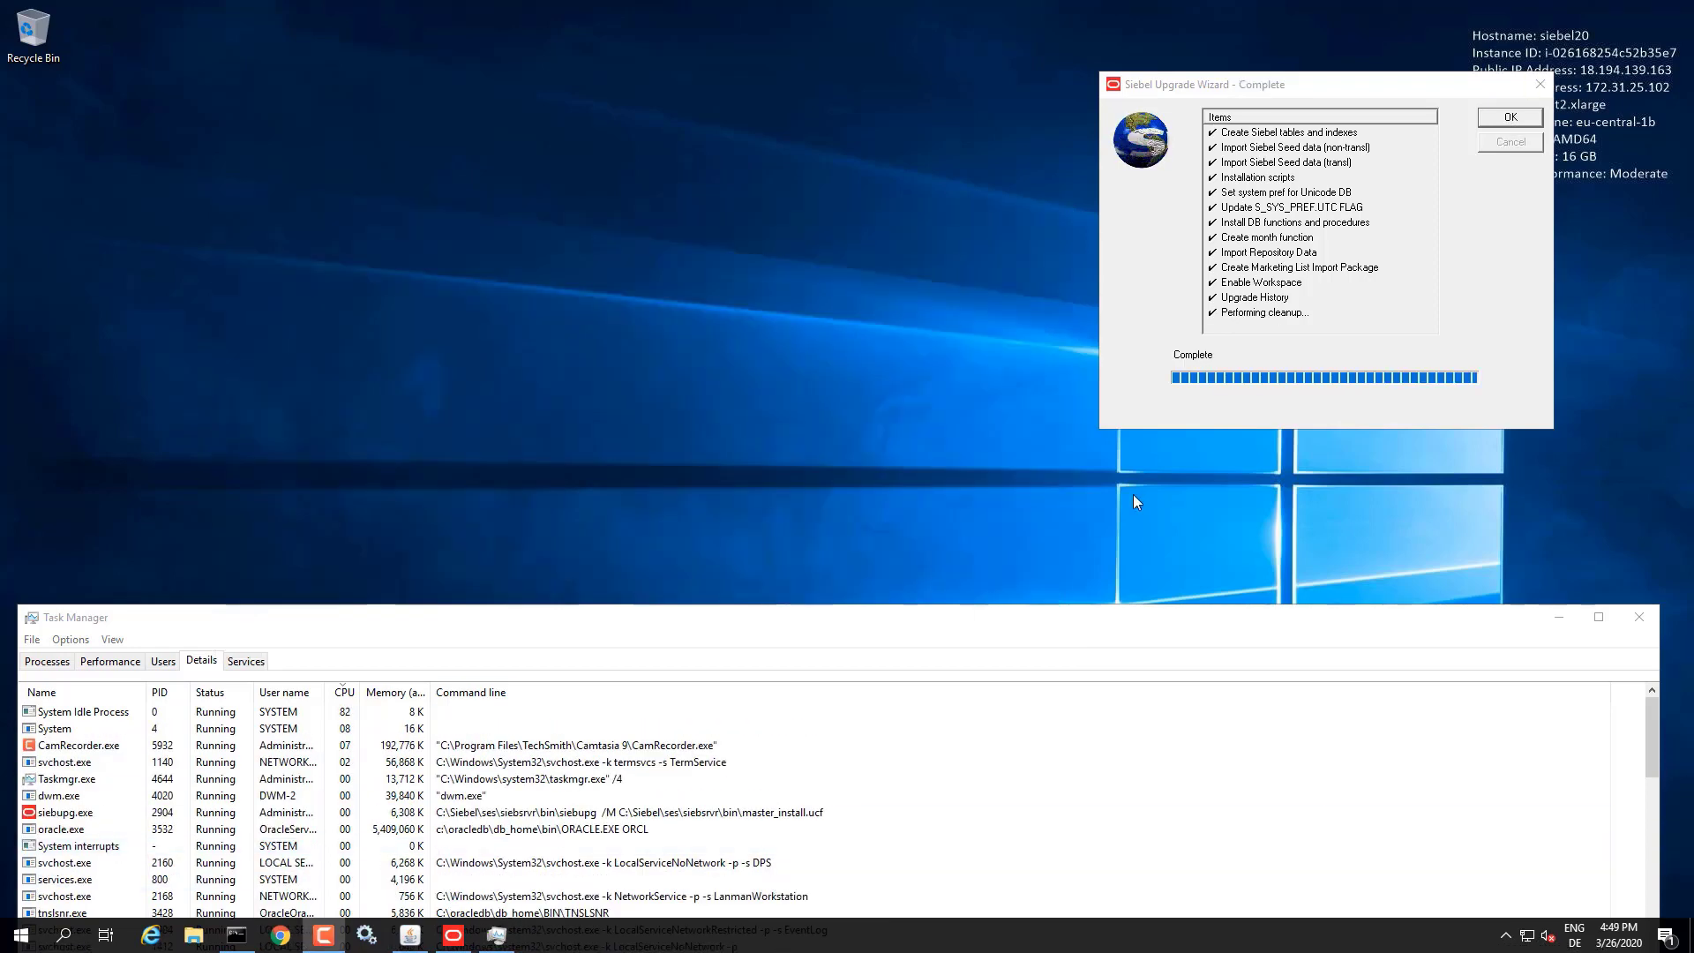
# Acknowledge the completed upgrade run and success message, then exit the Configuration Wizard.
pyautogui.click(1508, 117)
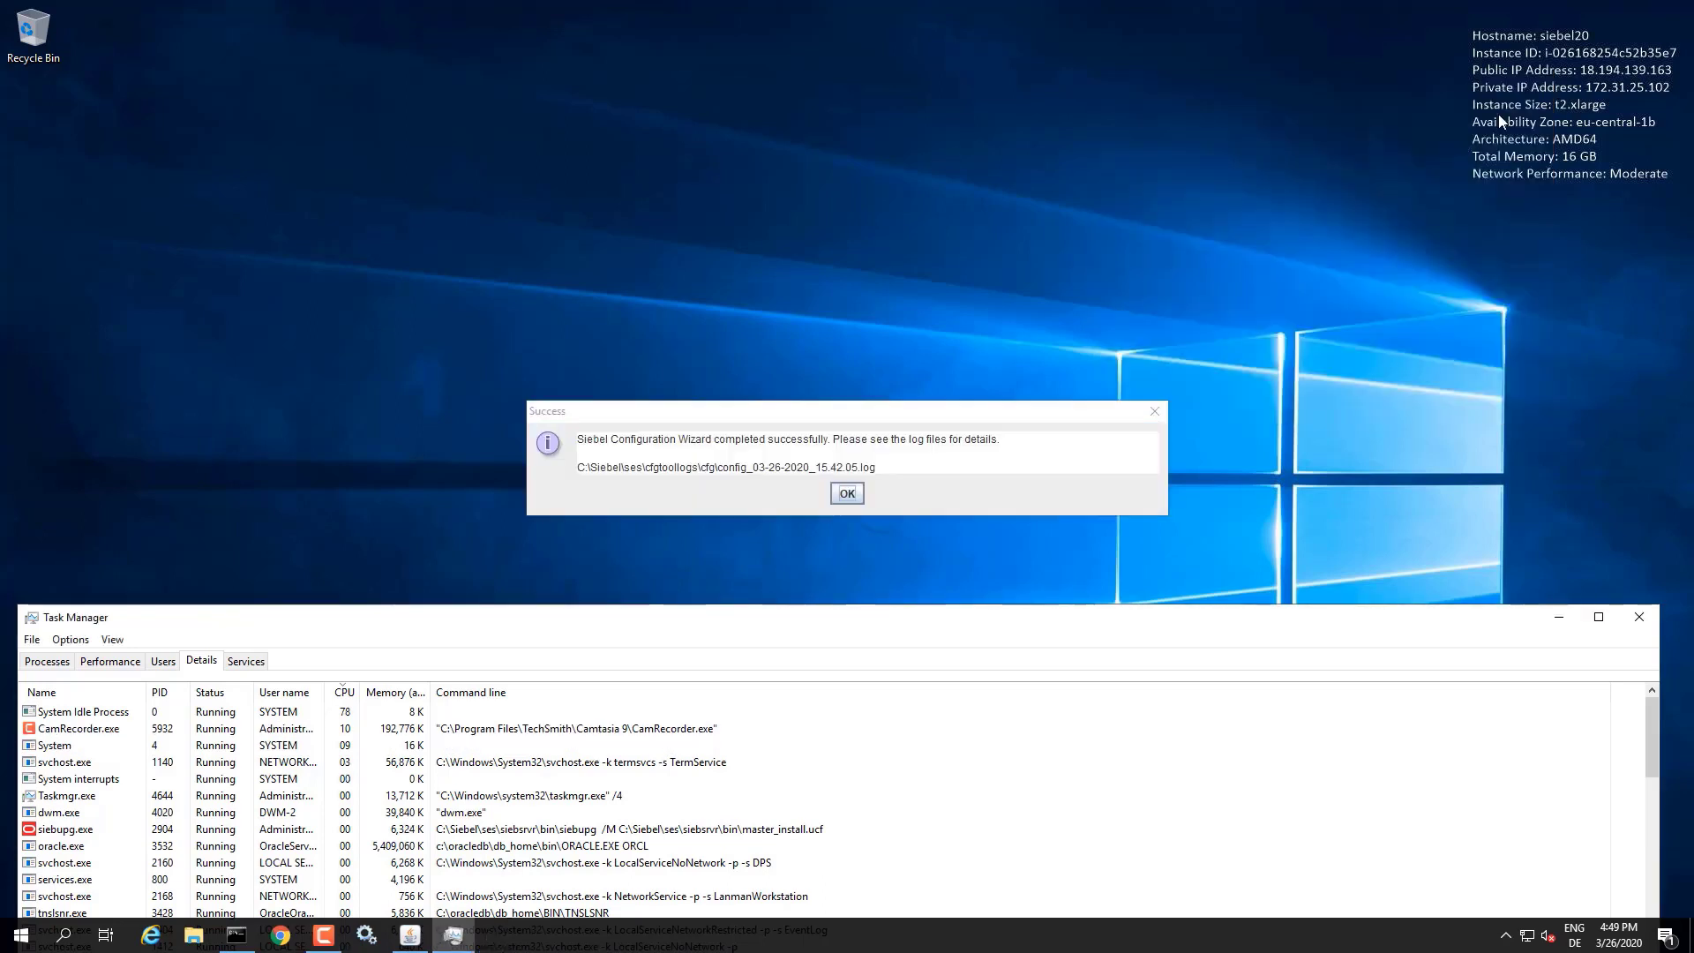
pyautogui.click(847, 492)
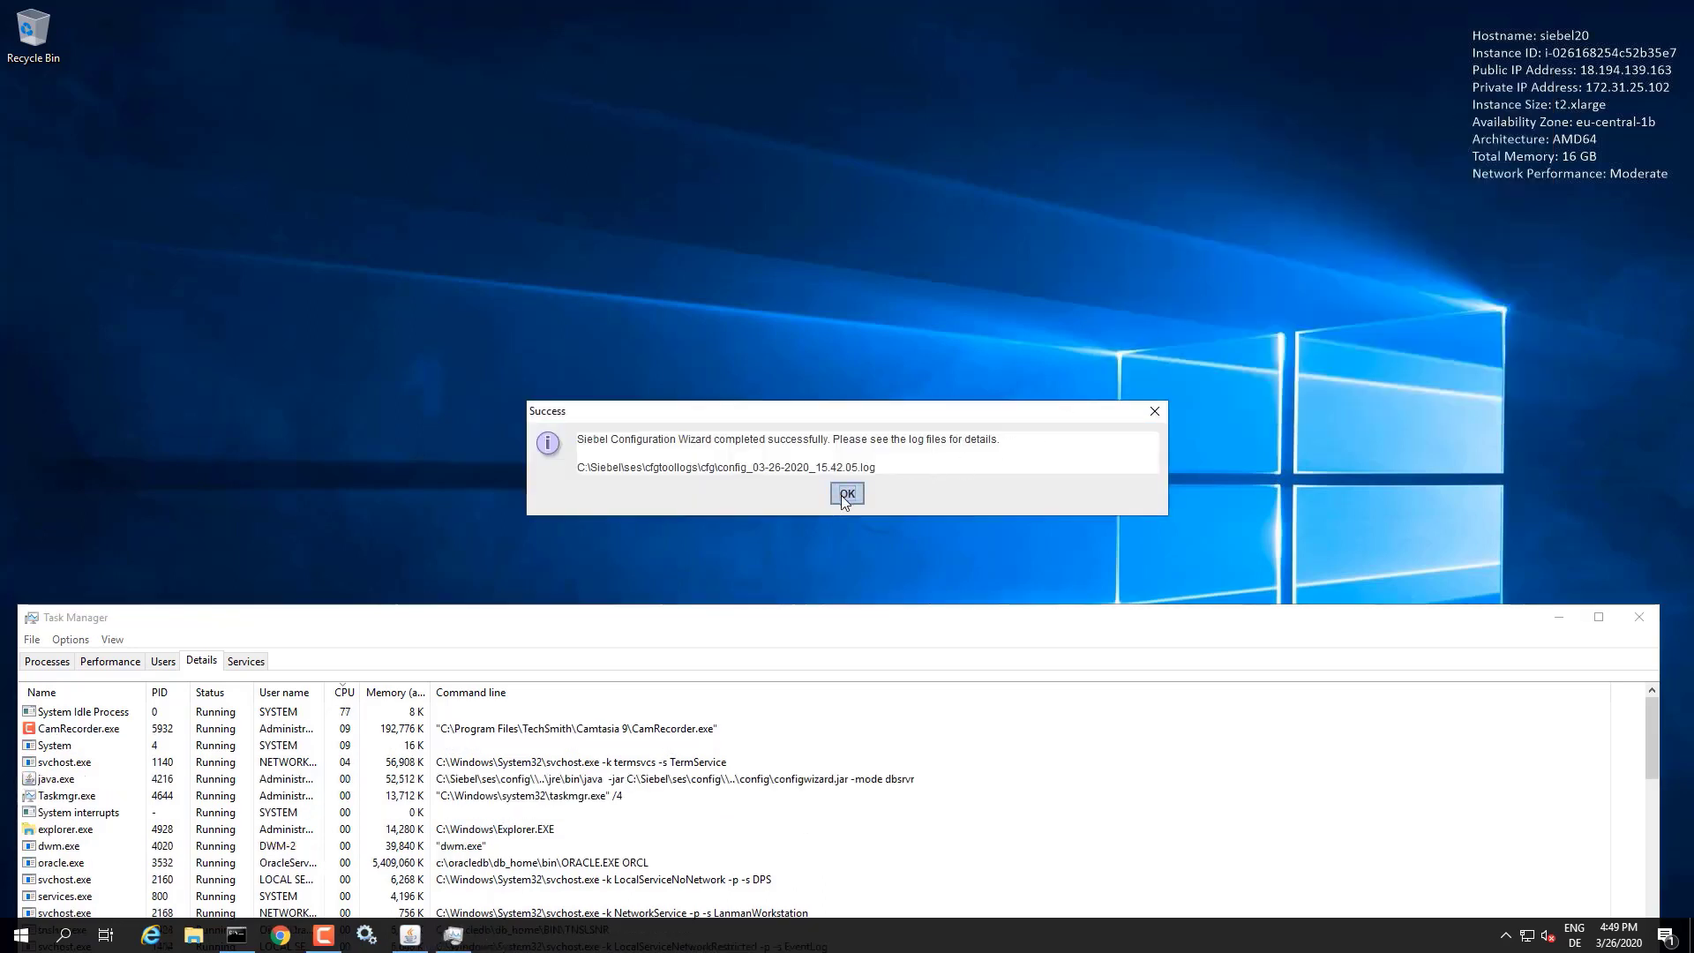
pyautogui.click(847, 494)
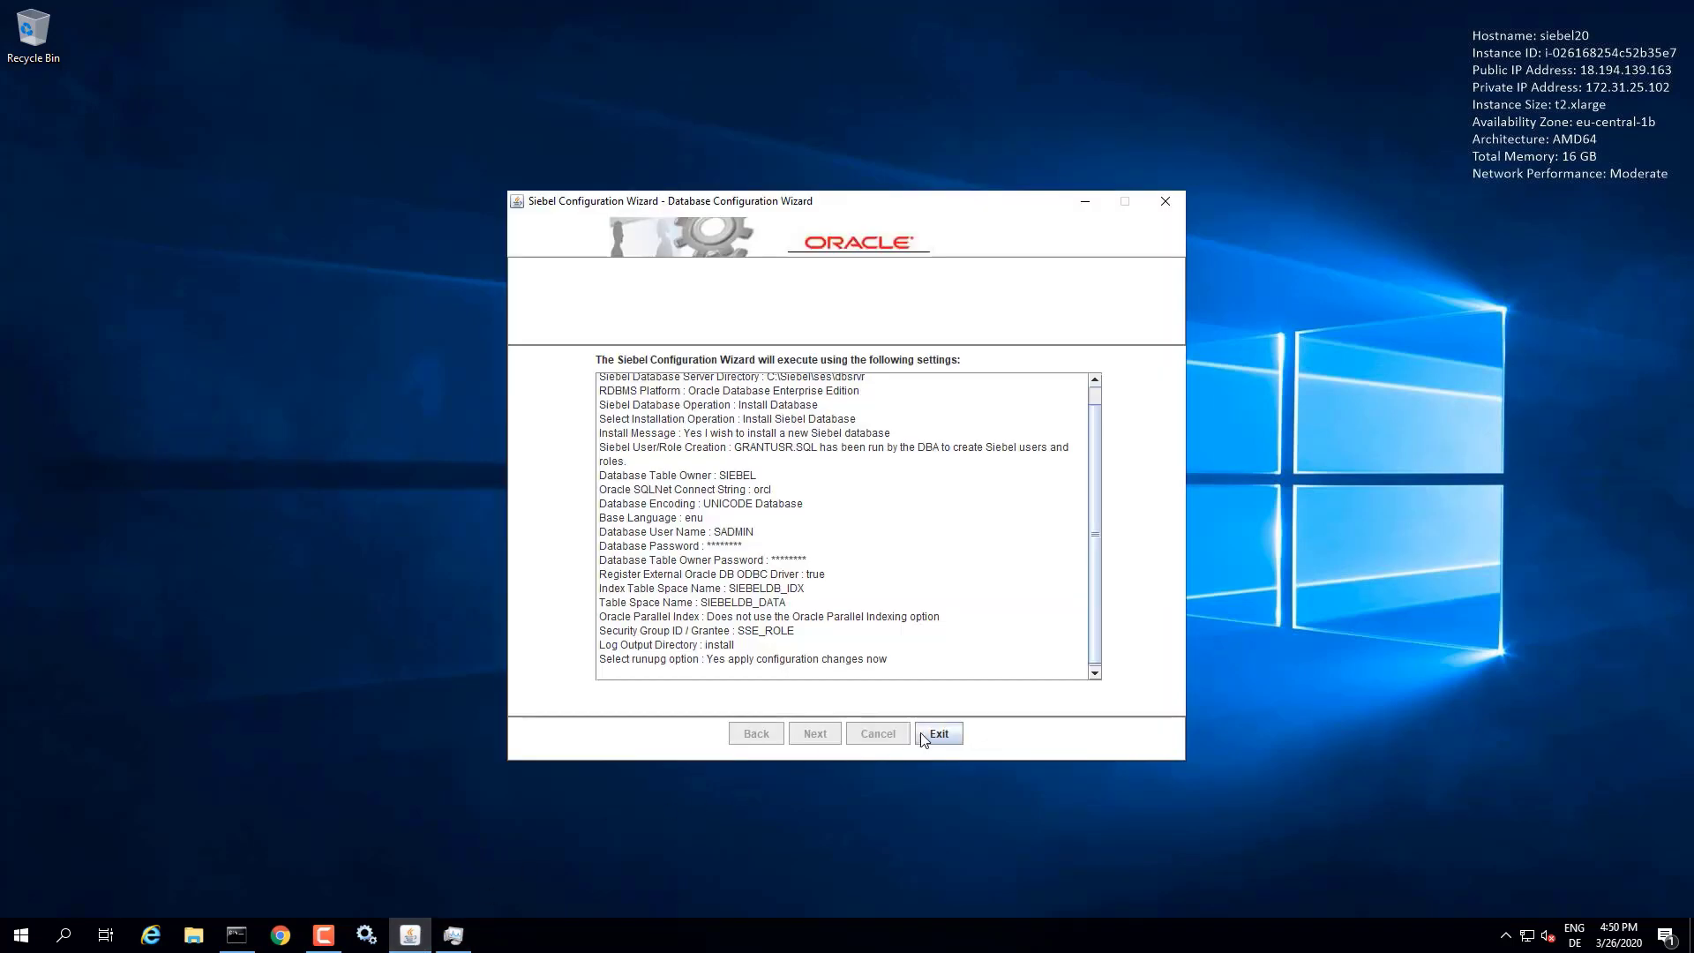
pyautogui.click(937, 733)
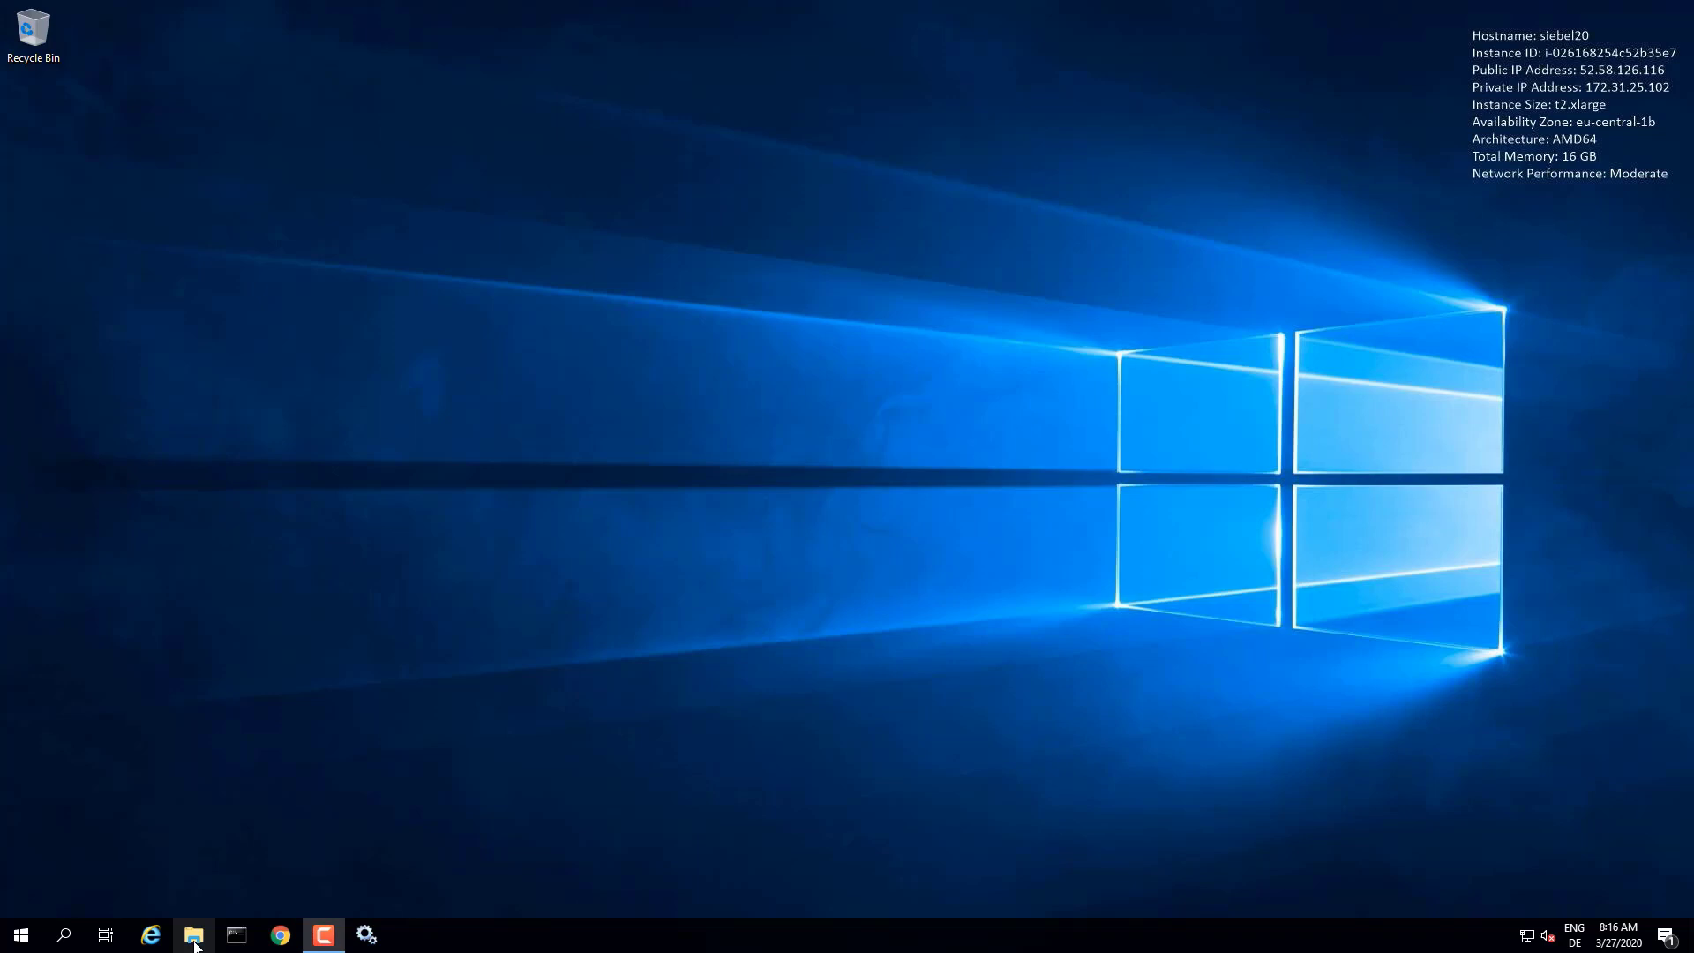
# Browse to C:\Siebel\ses\siebsrvr\BIN in File Explorer and run licensekeymodule.bat.
pyautogui.click(193, 934)
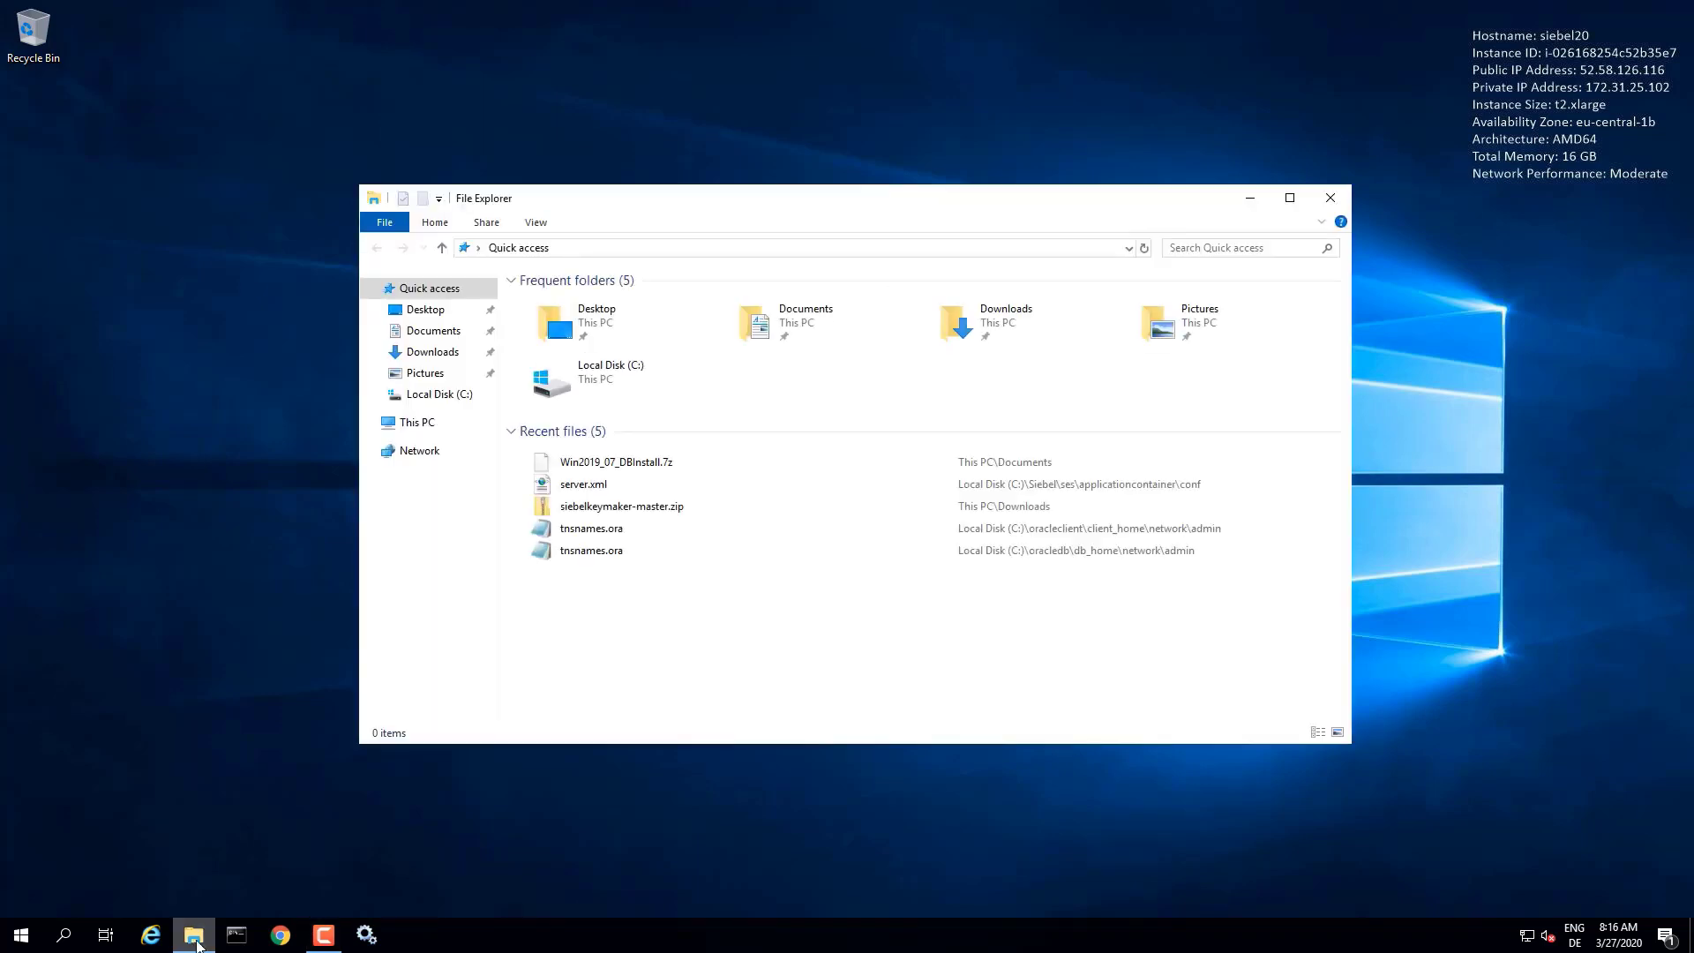
pyautogui.click(437, 394)
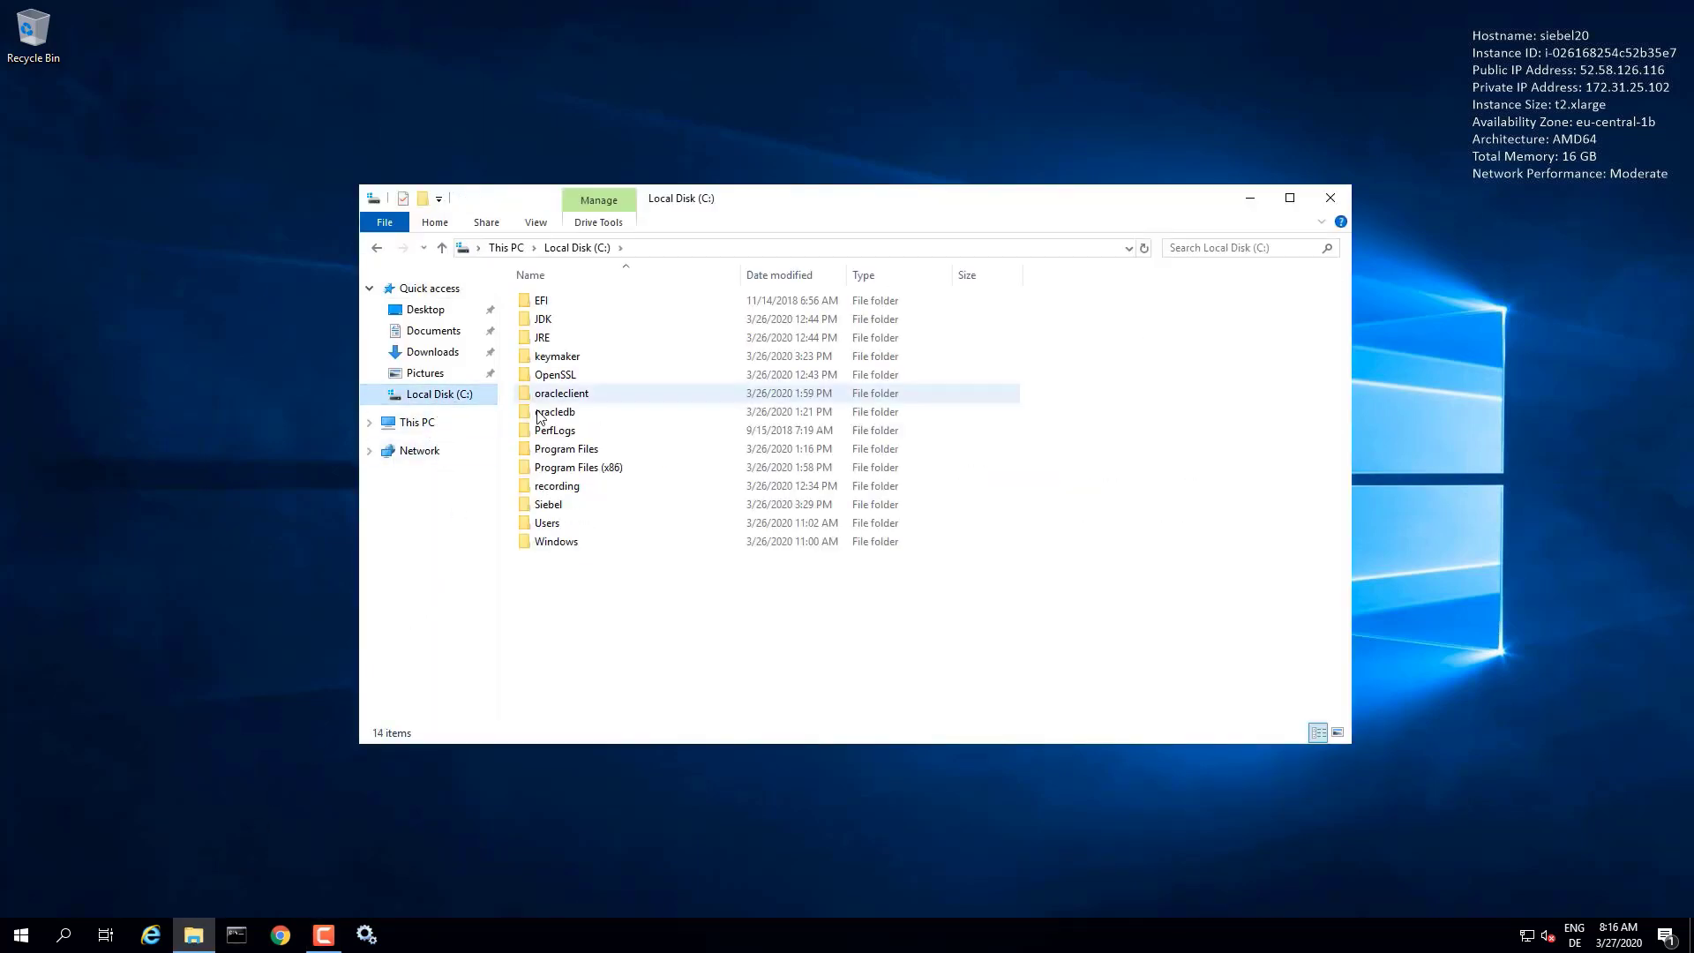
pyautogui.doubleClick(548, 504)
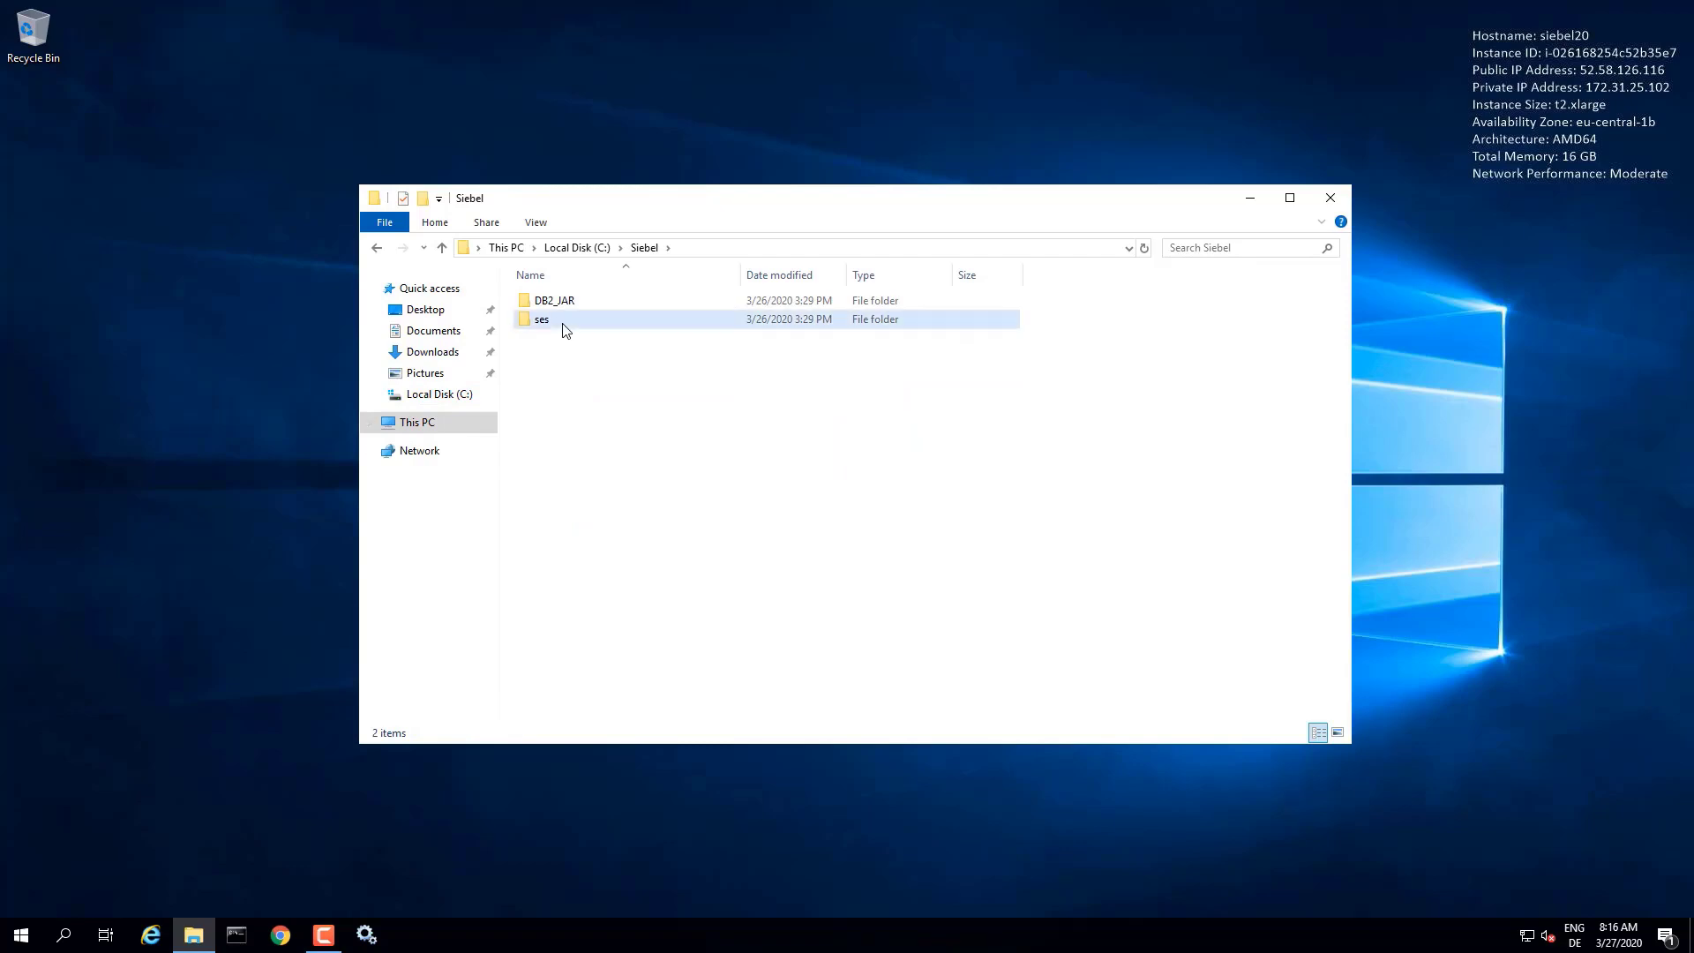
pyautogui.doubleClick(541, 318)
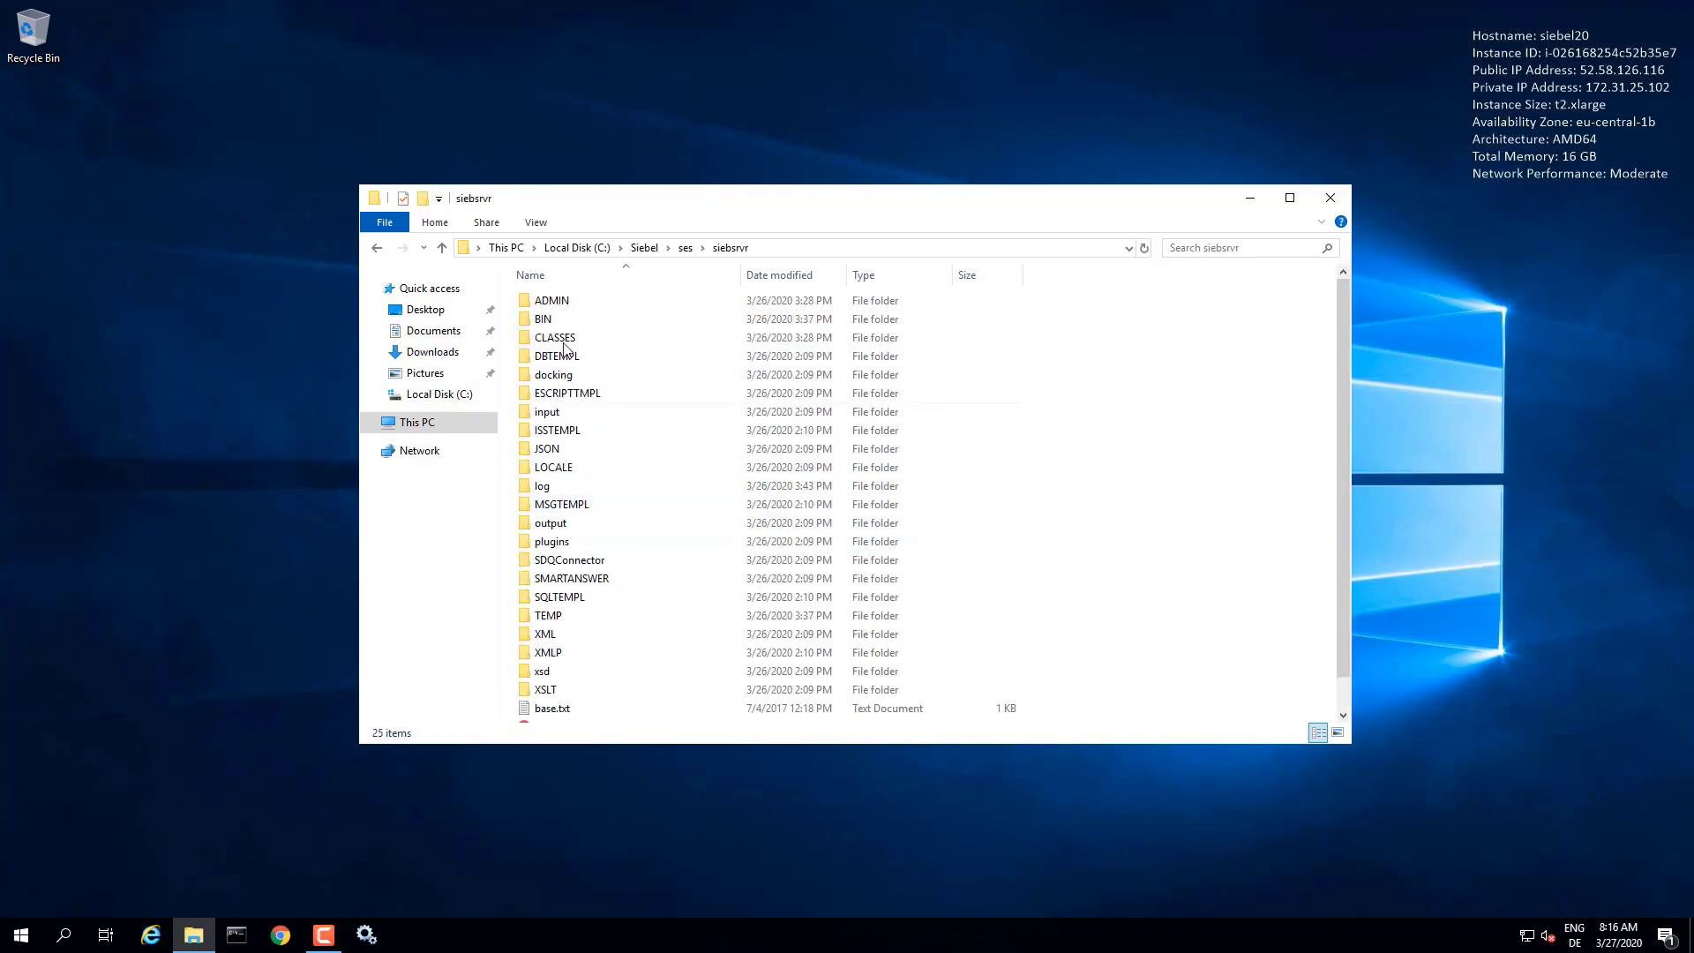
pyautogui.doubleClick(541, 319)
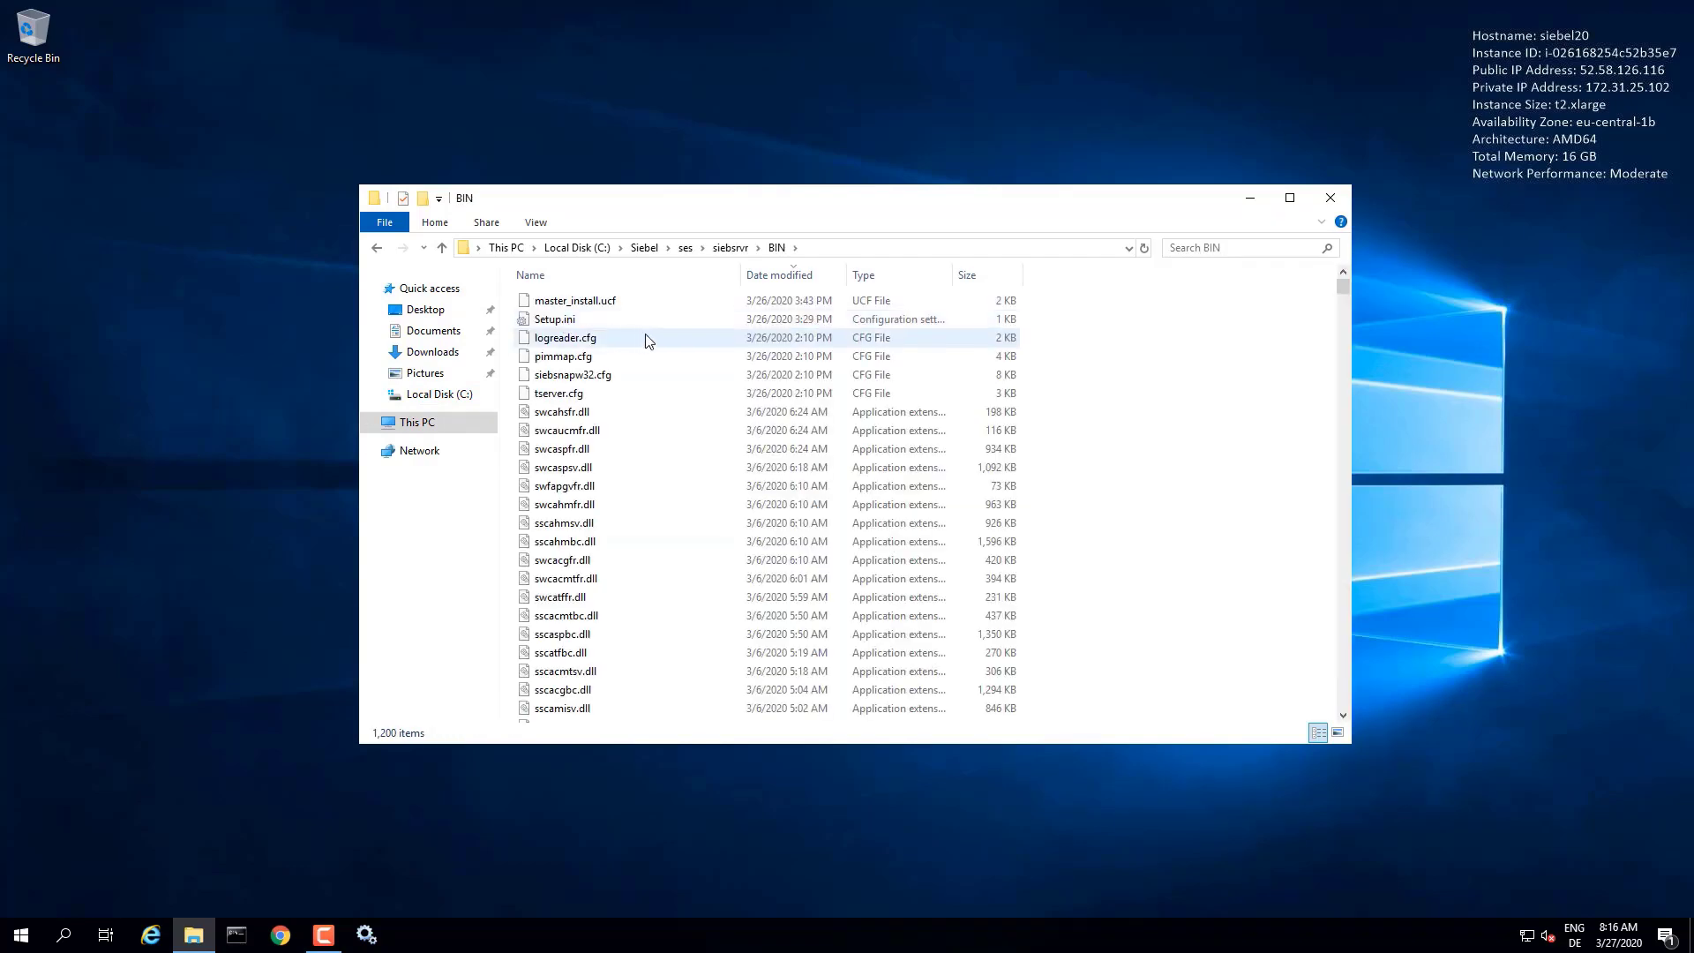
pyautogui.click(1196, 251)
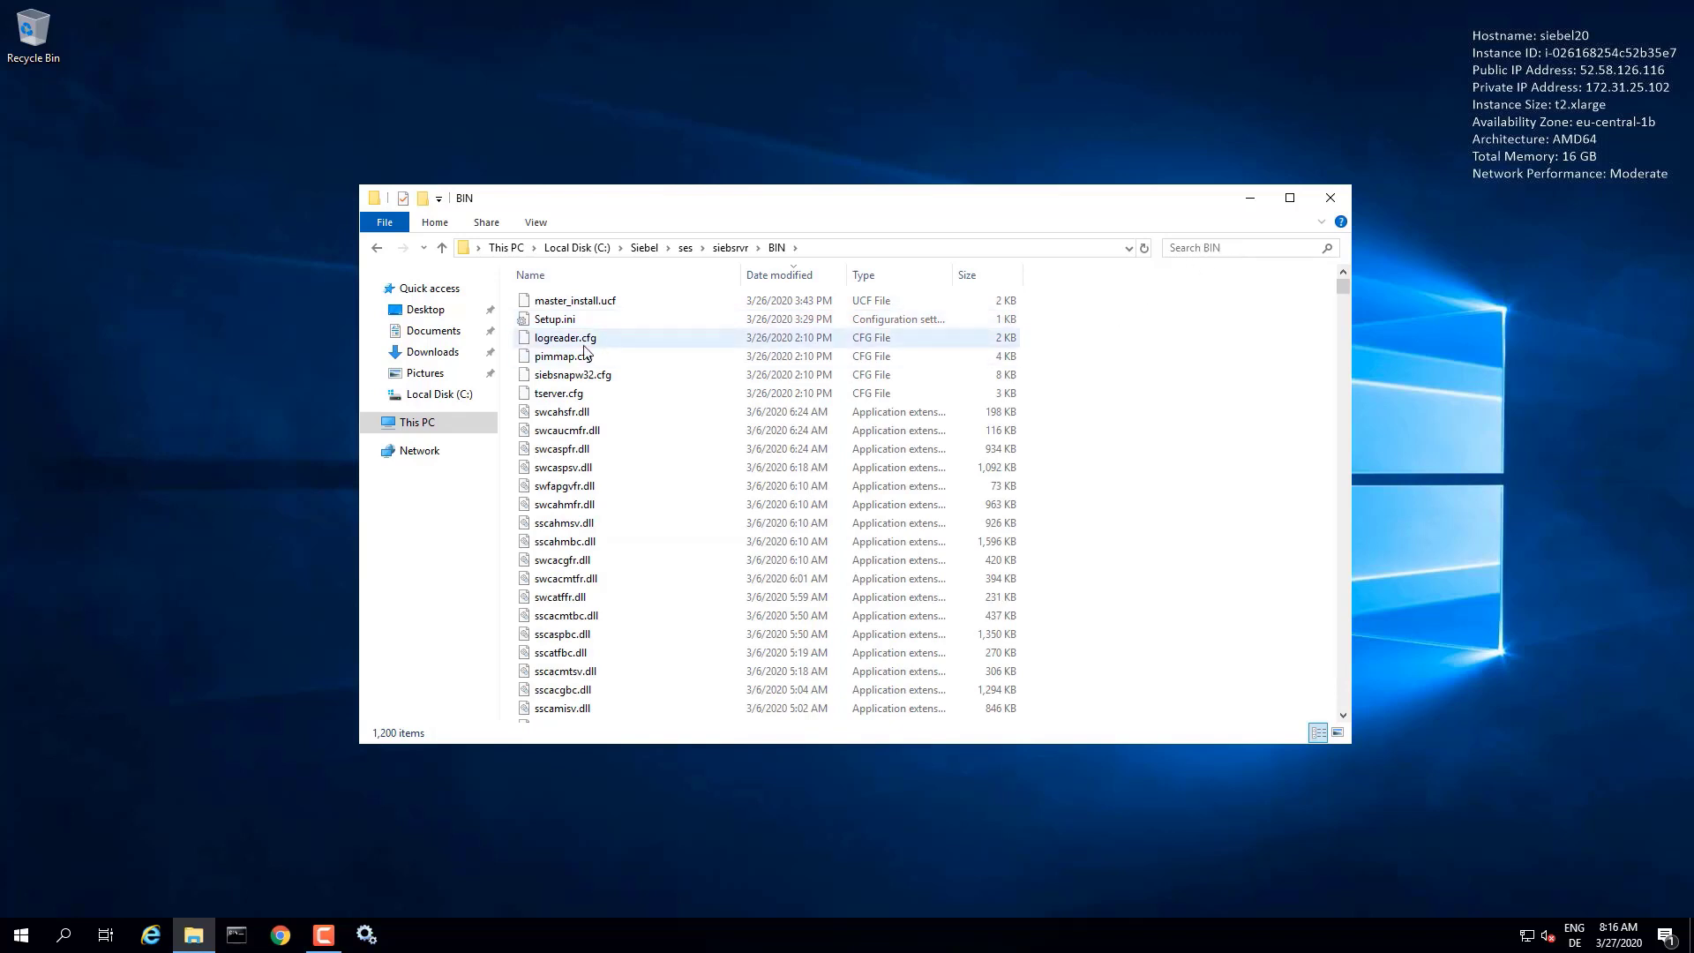
pyautogui.click(587, 351)
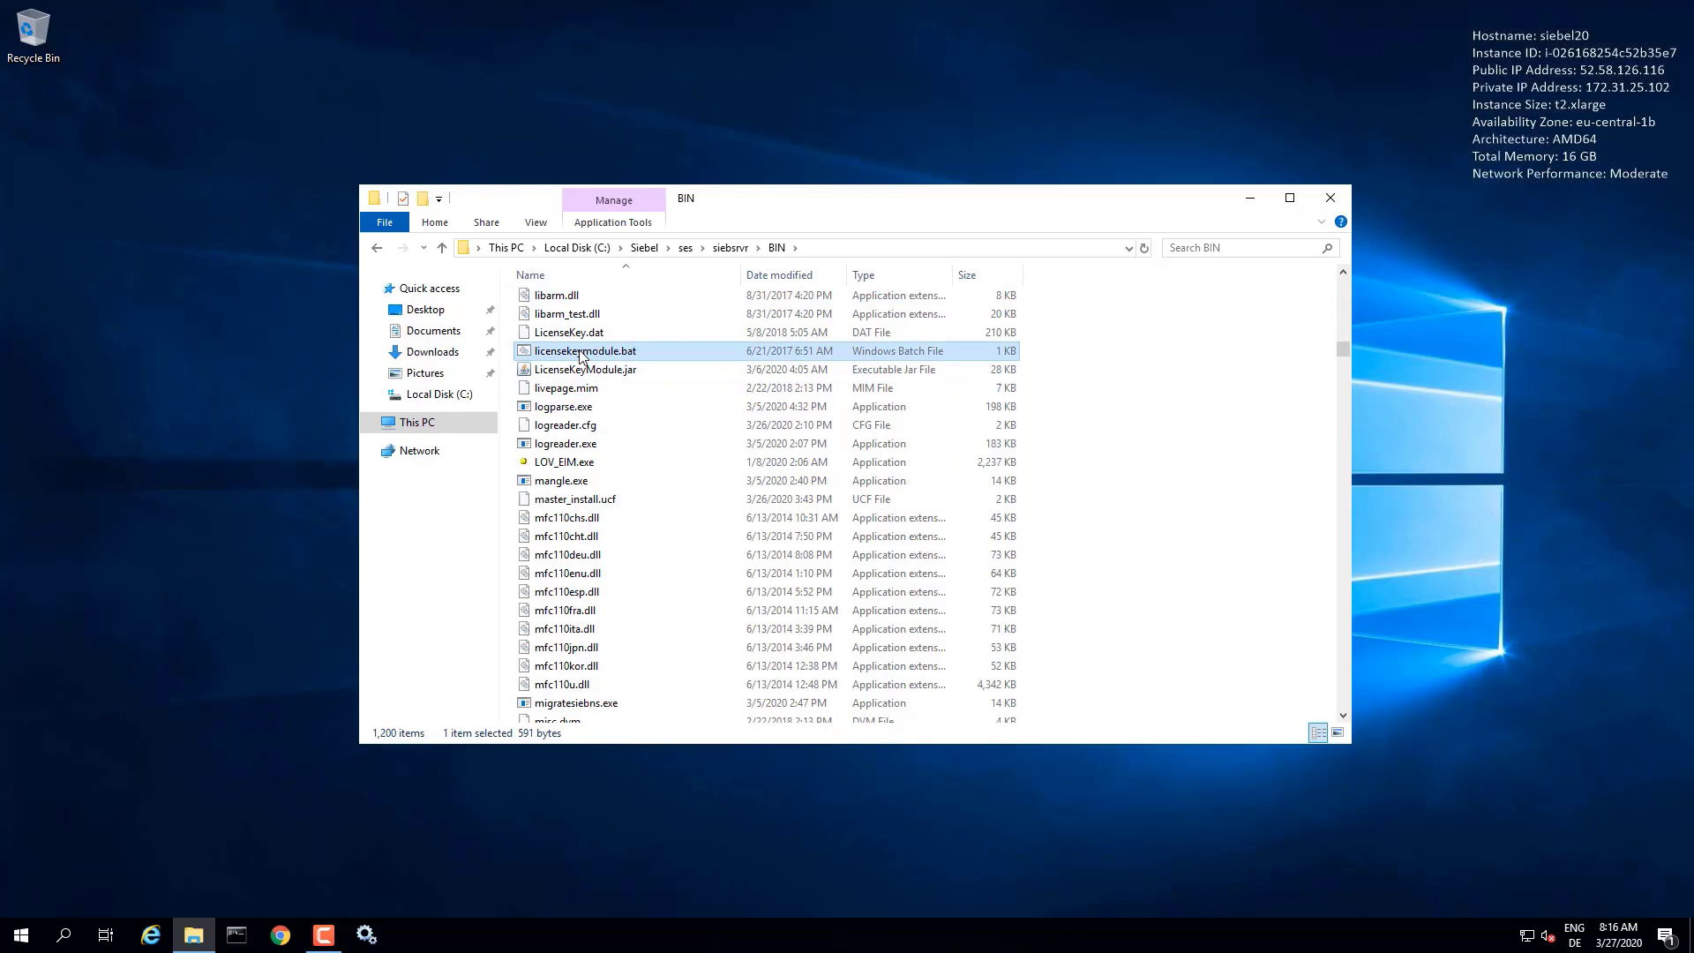
pyautogui.moveTo(567, 350)
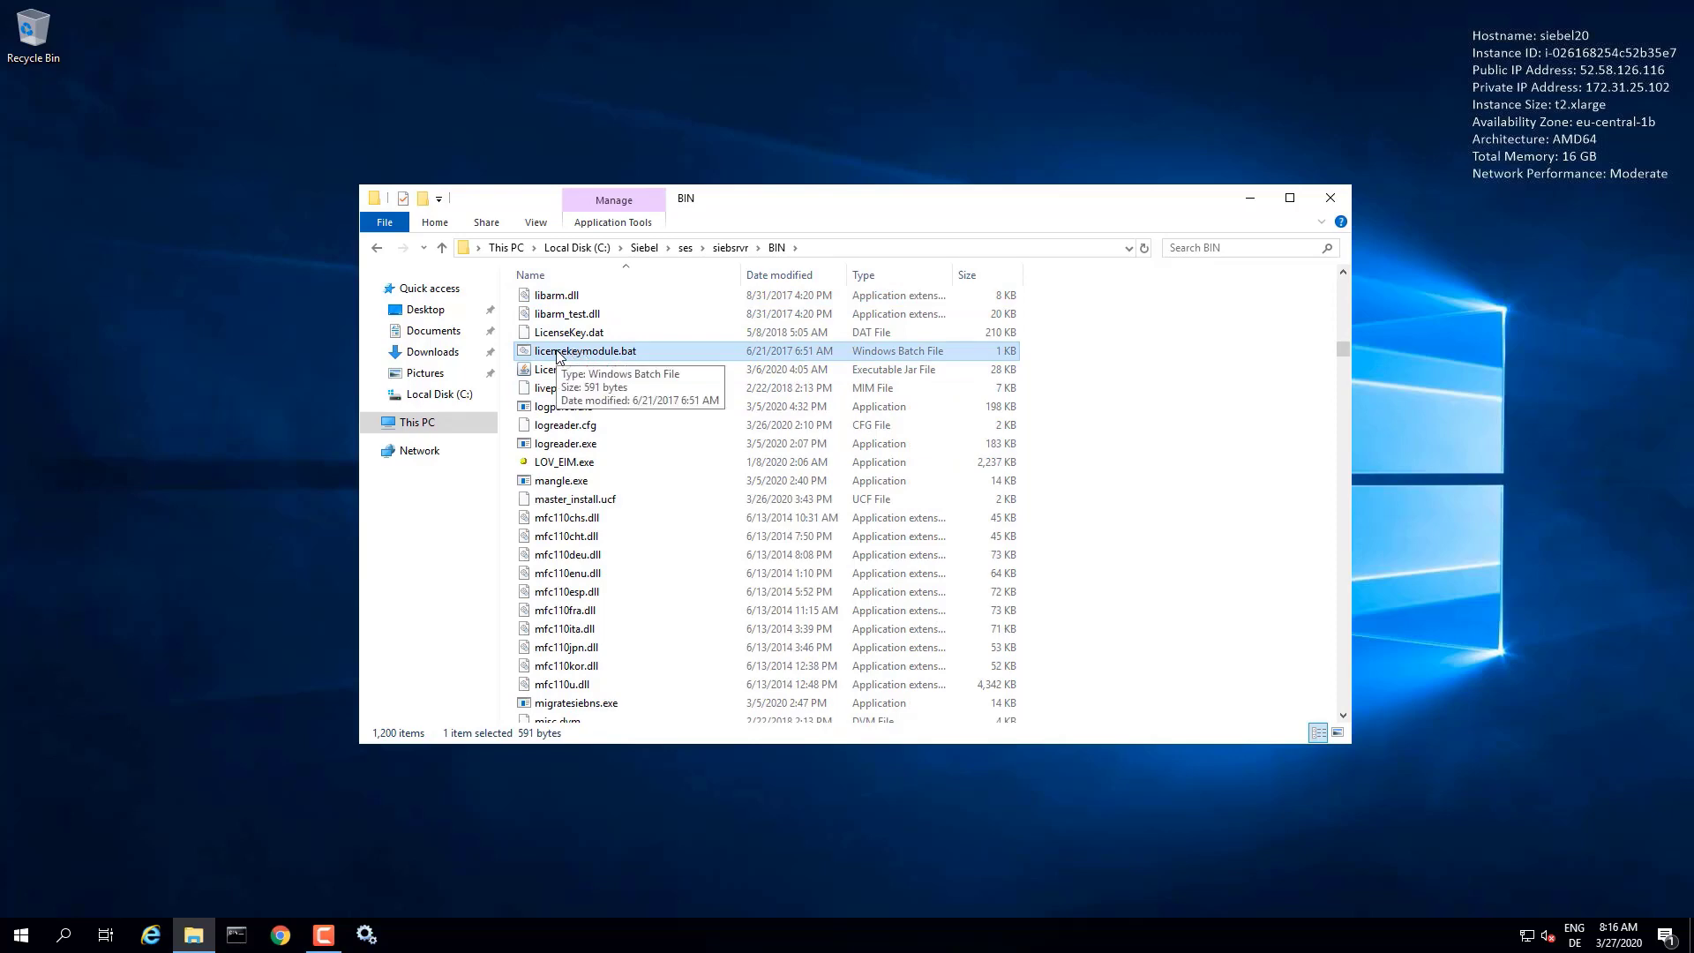
pyautogui.doubleClick(589, 350)
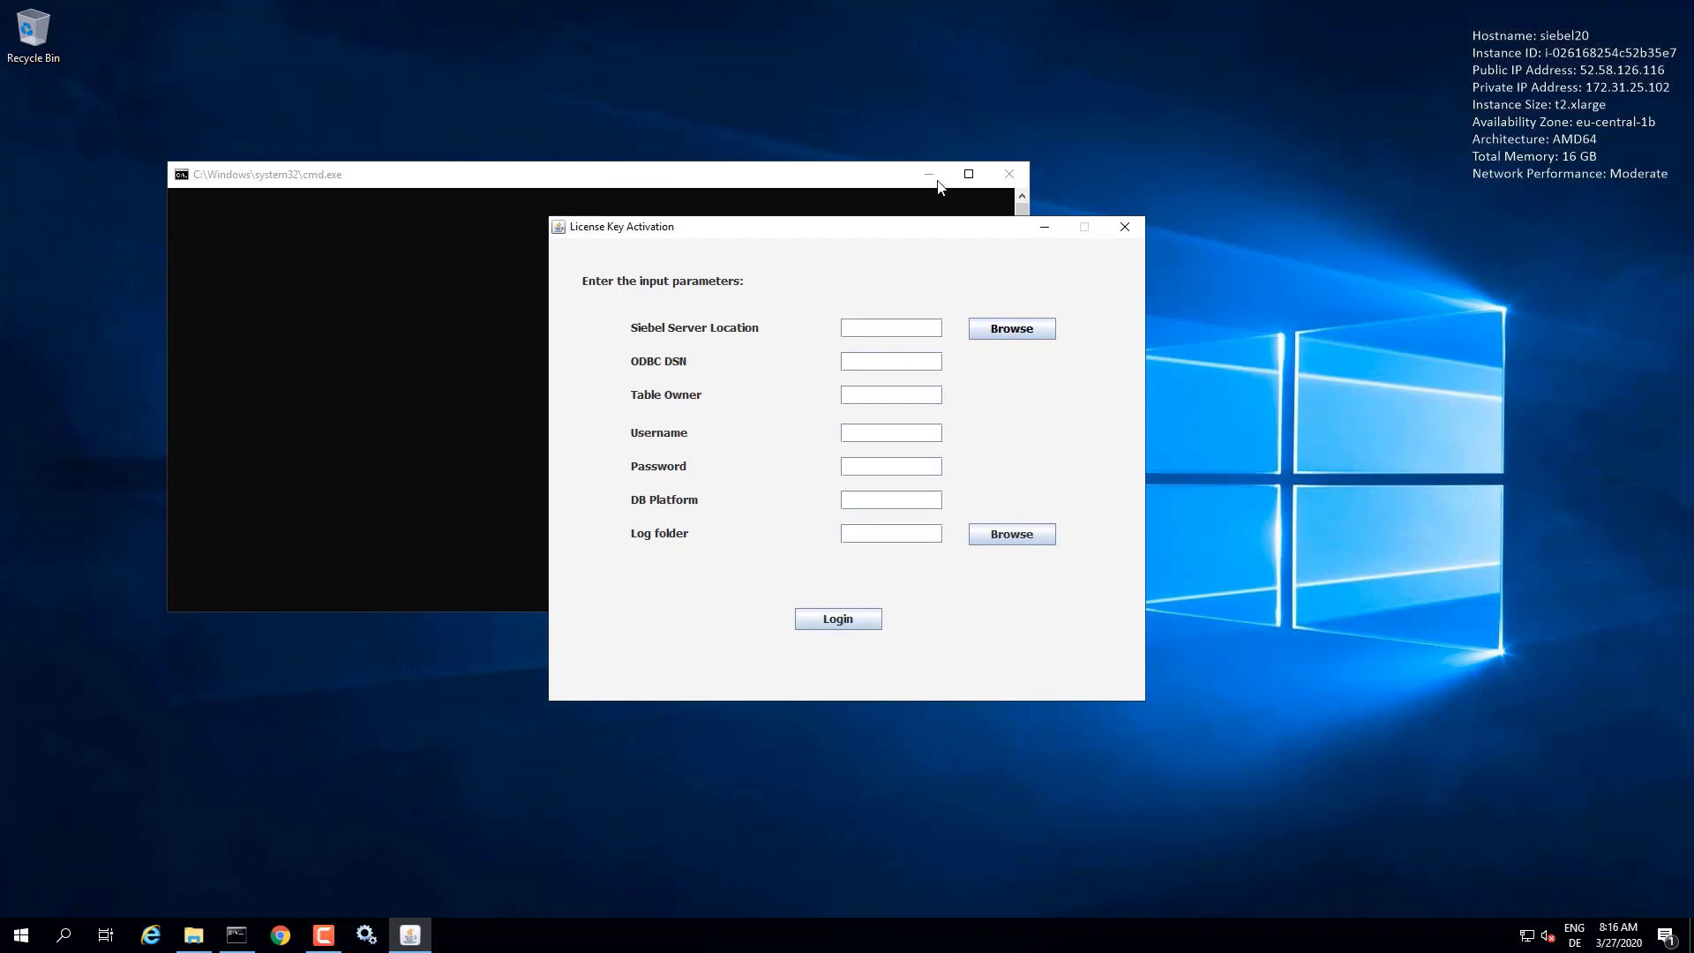
# Browse to C:\Siebel\ses\siebsrvr and set it as the Siebel Server Location.
pyautogui.click(927, 173)
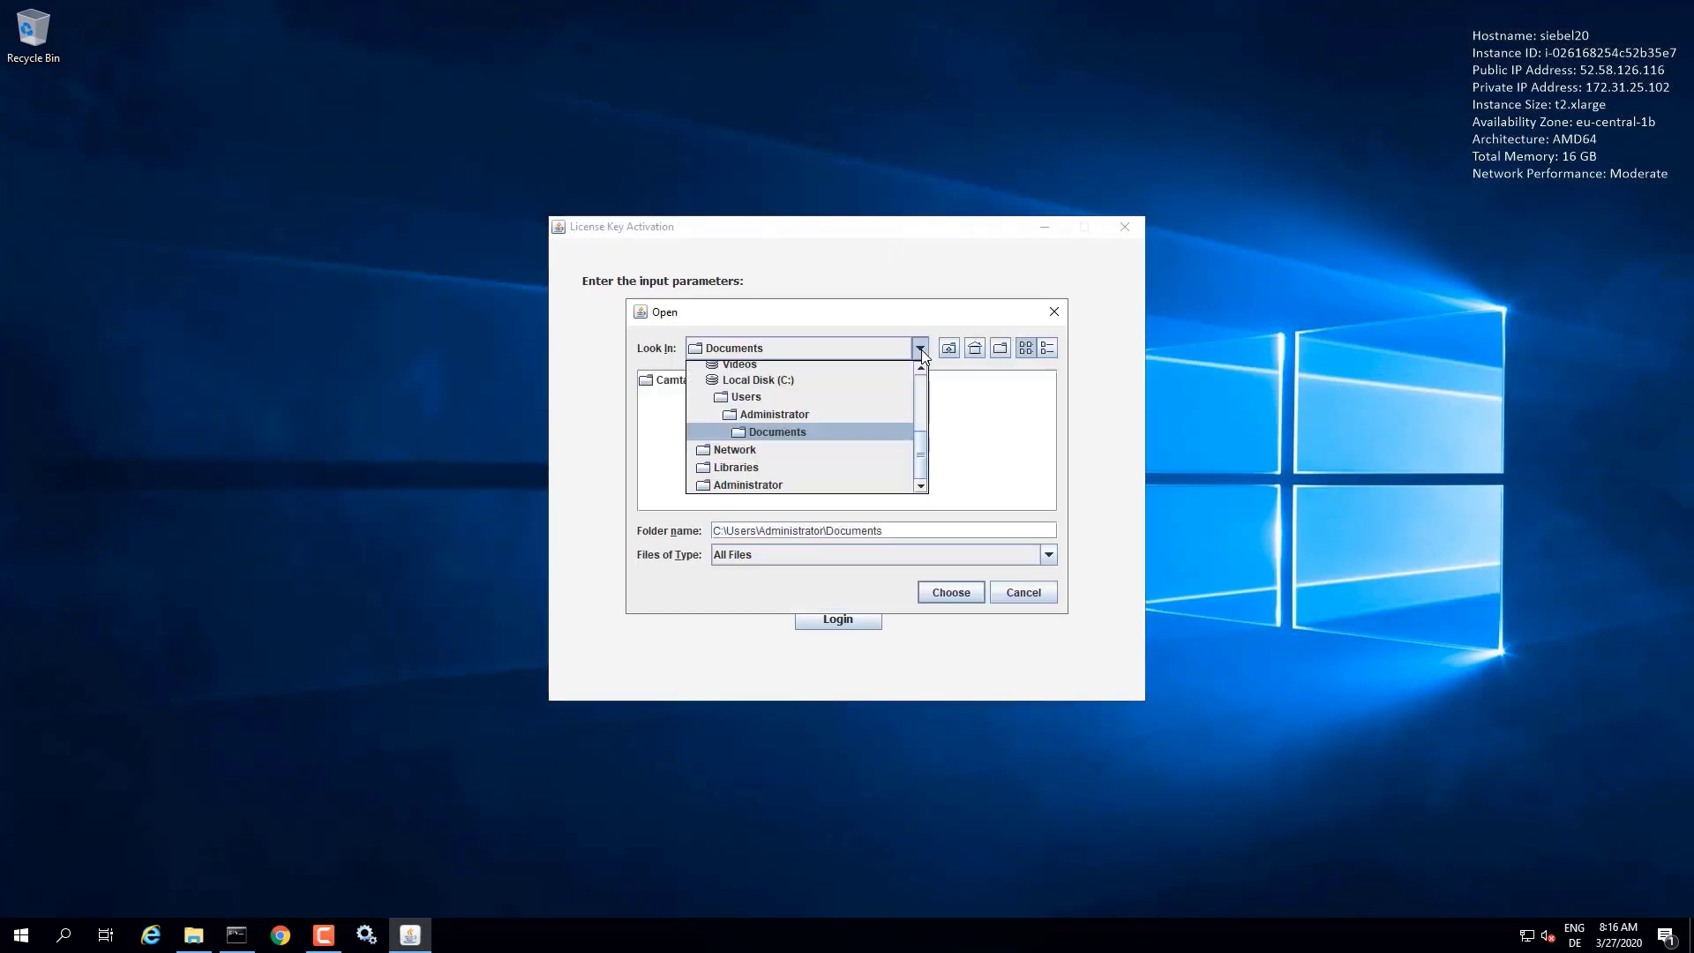
pyautogui.click(757, 379)
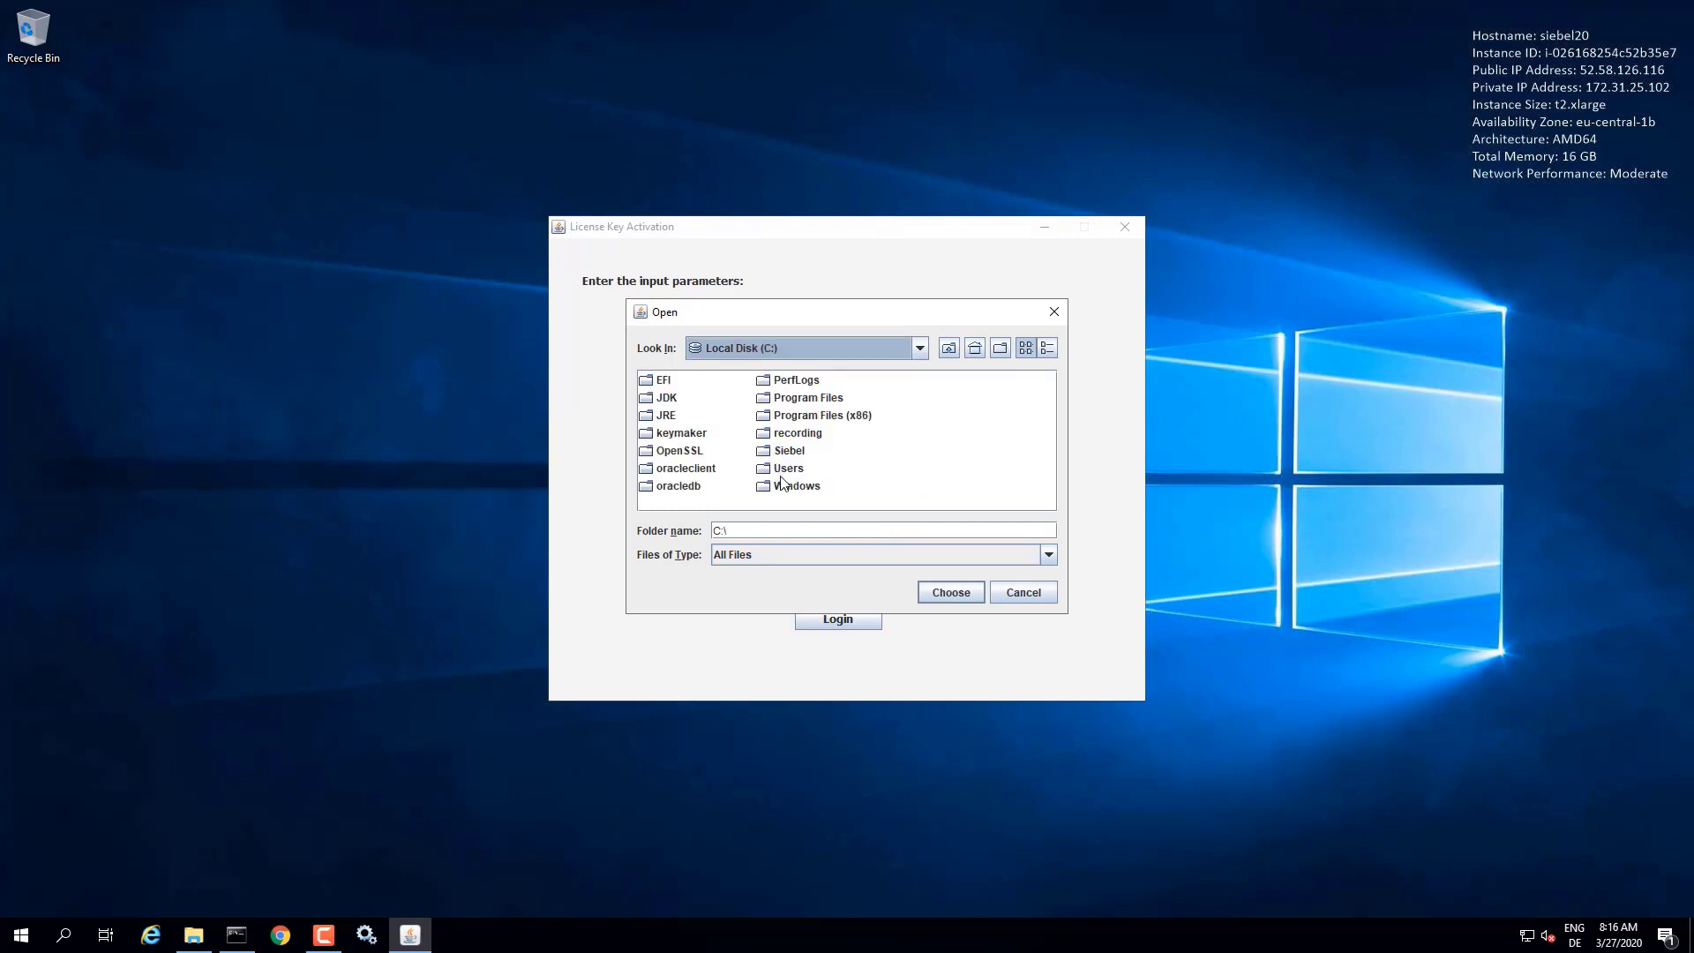
pyautogui.doubleClick(788, 449)
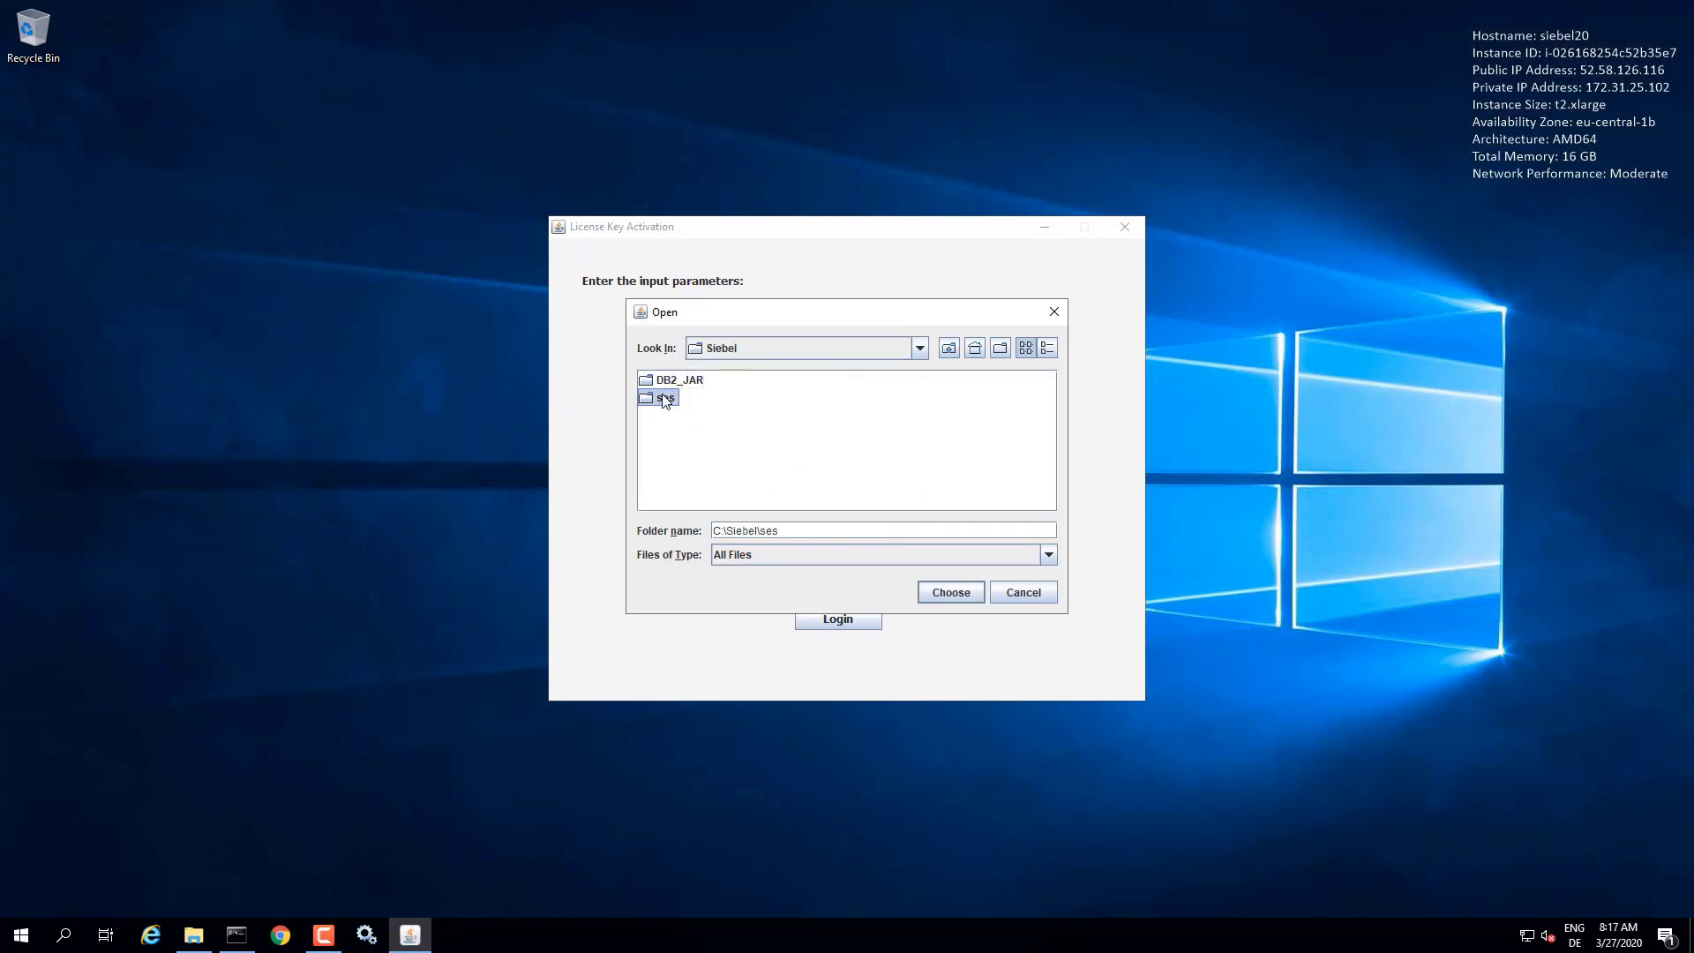
pyautogui.doubleClick(661, 396)
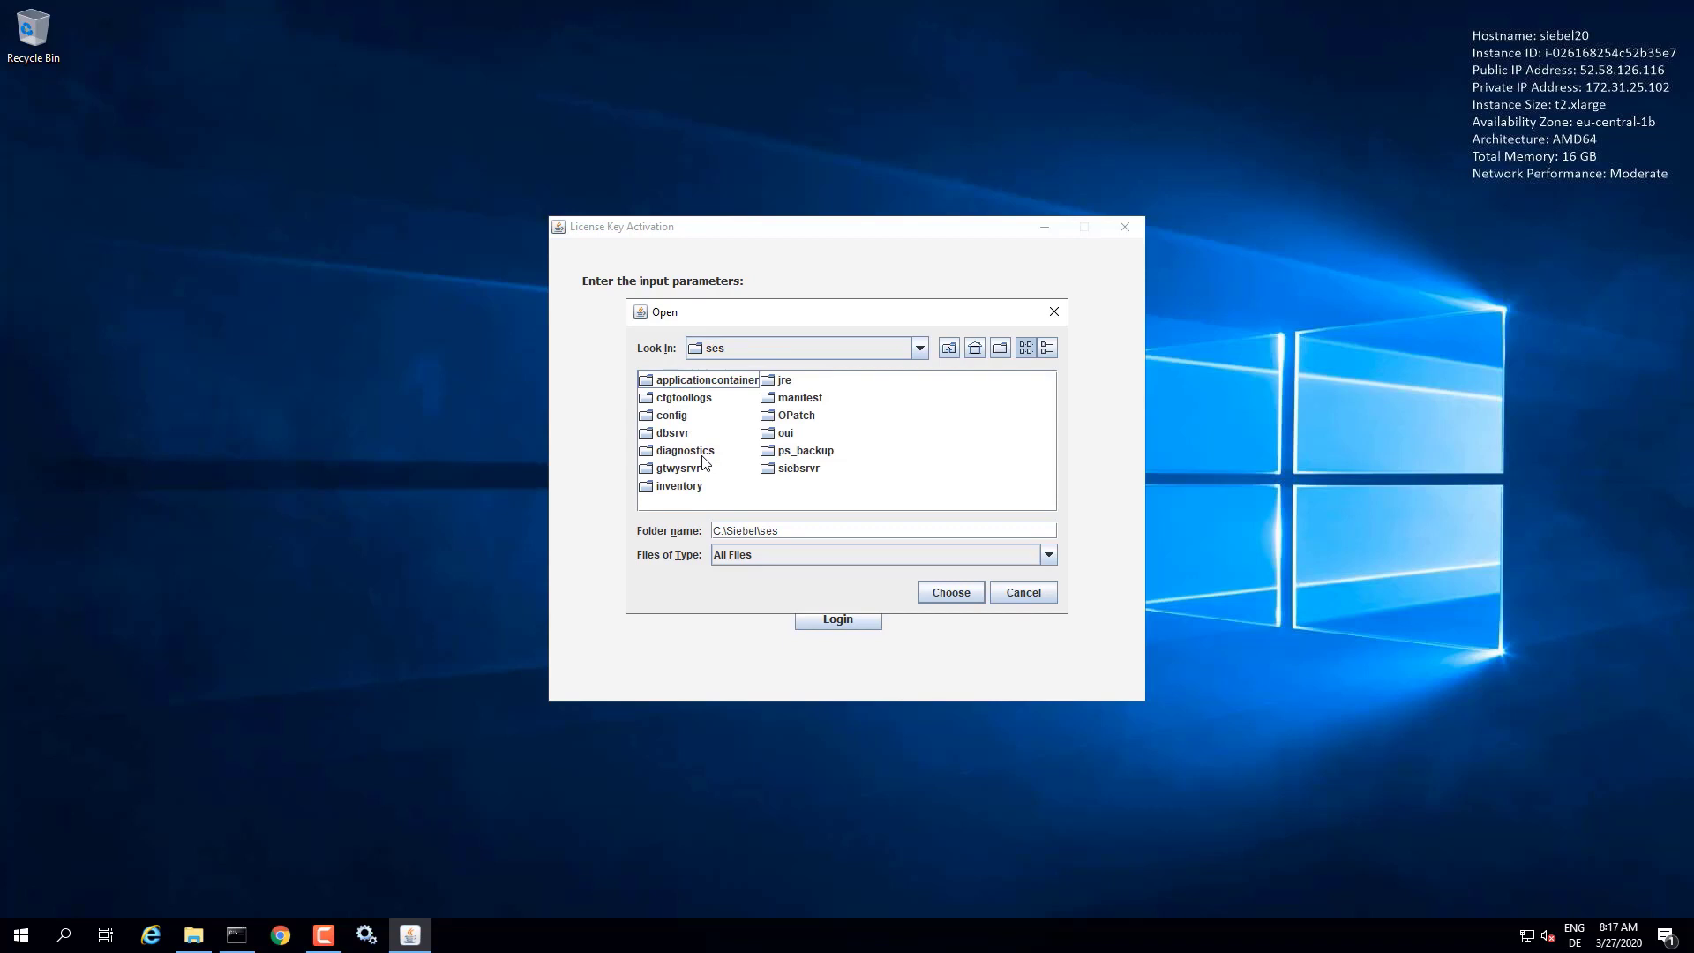
pyautogui.click(798, 467)
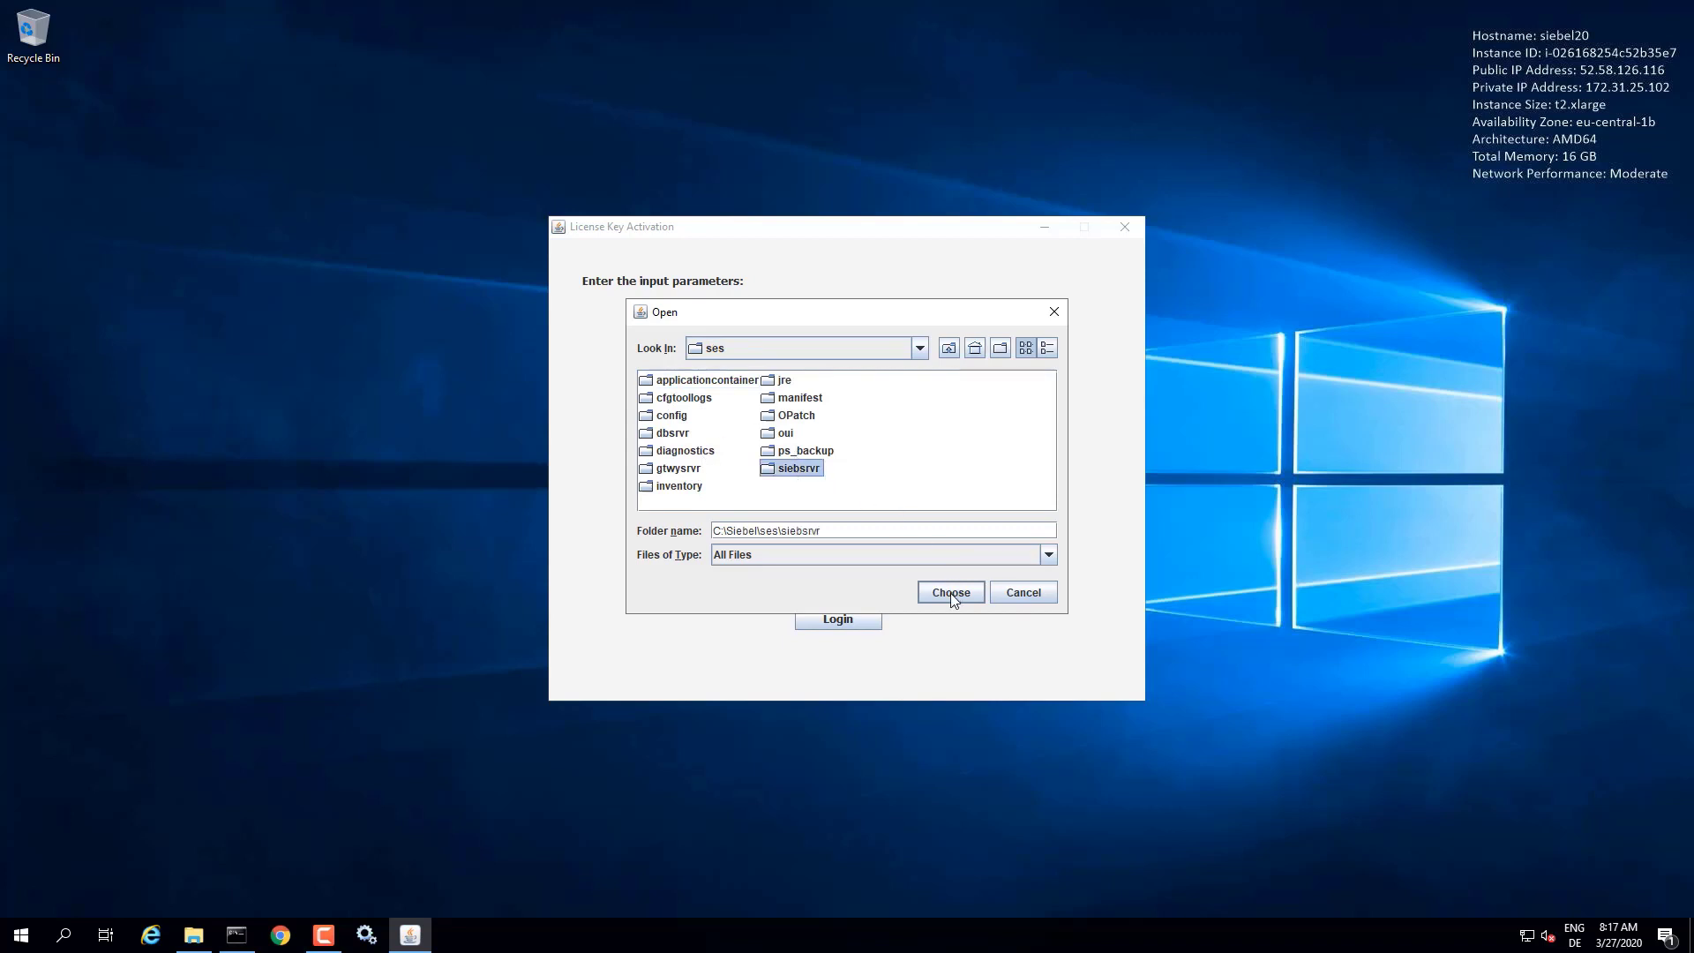
pyautogui.click(948, 592)
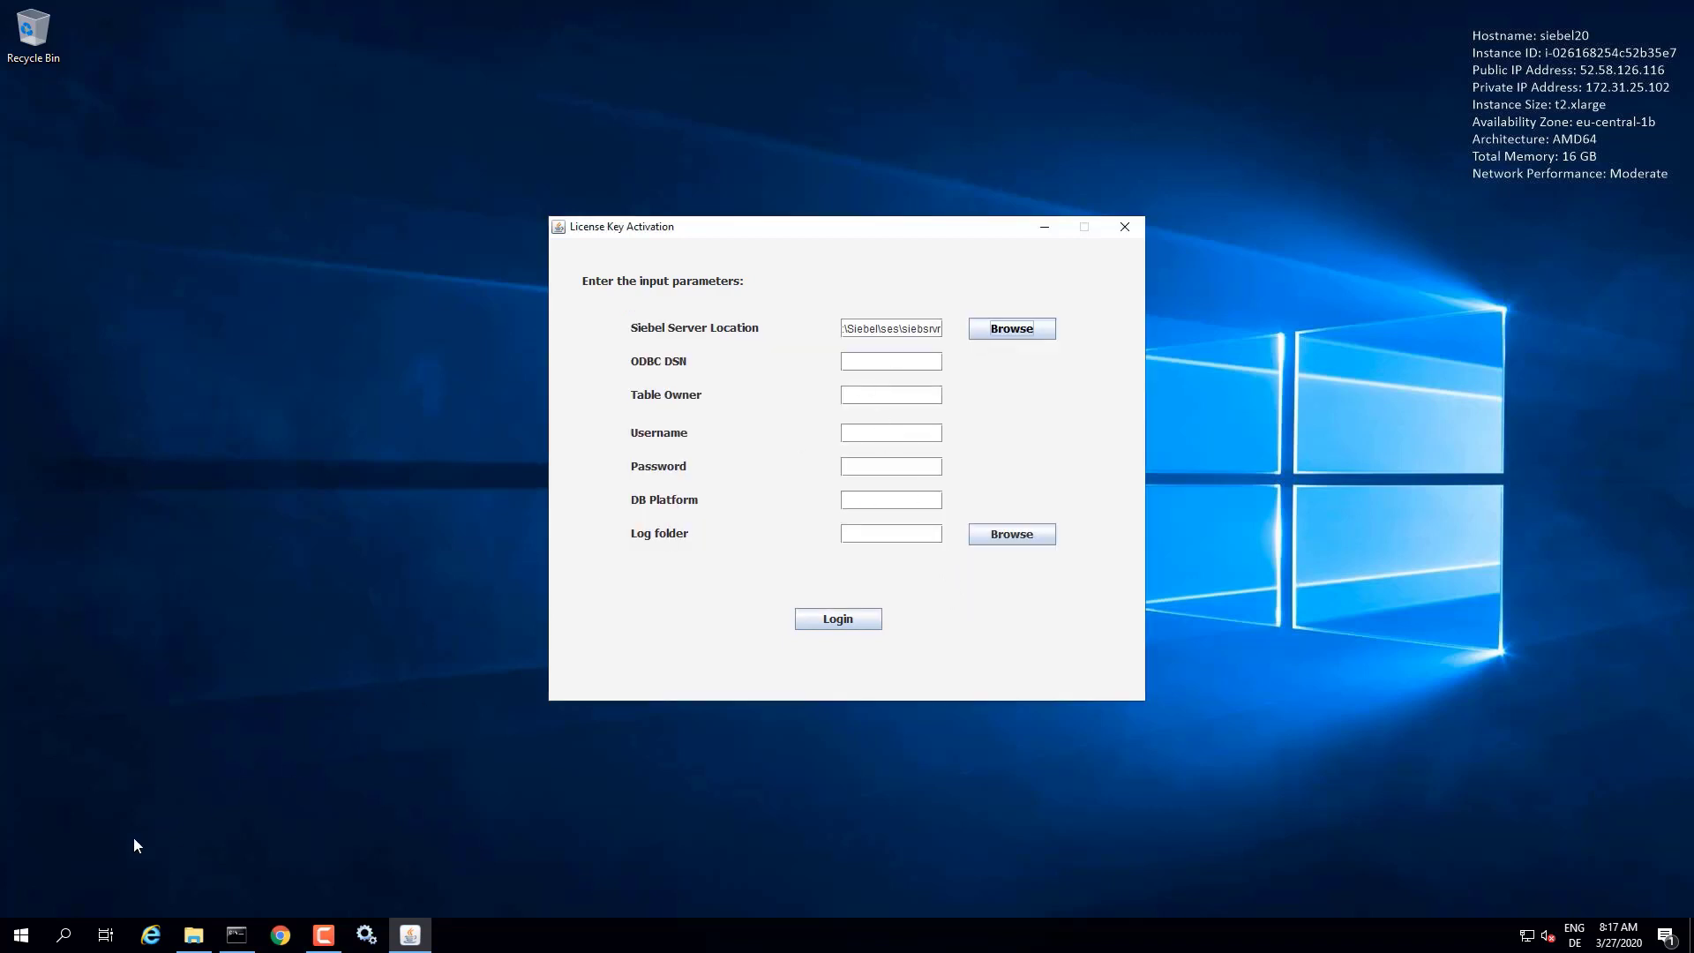
pyautogui.click(19, 934)
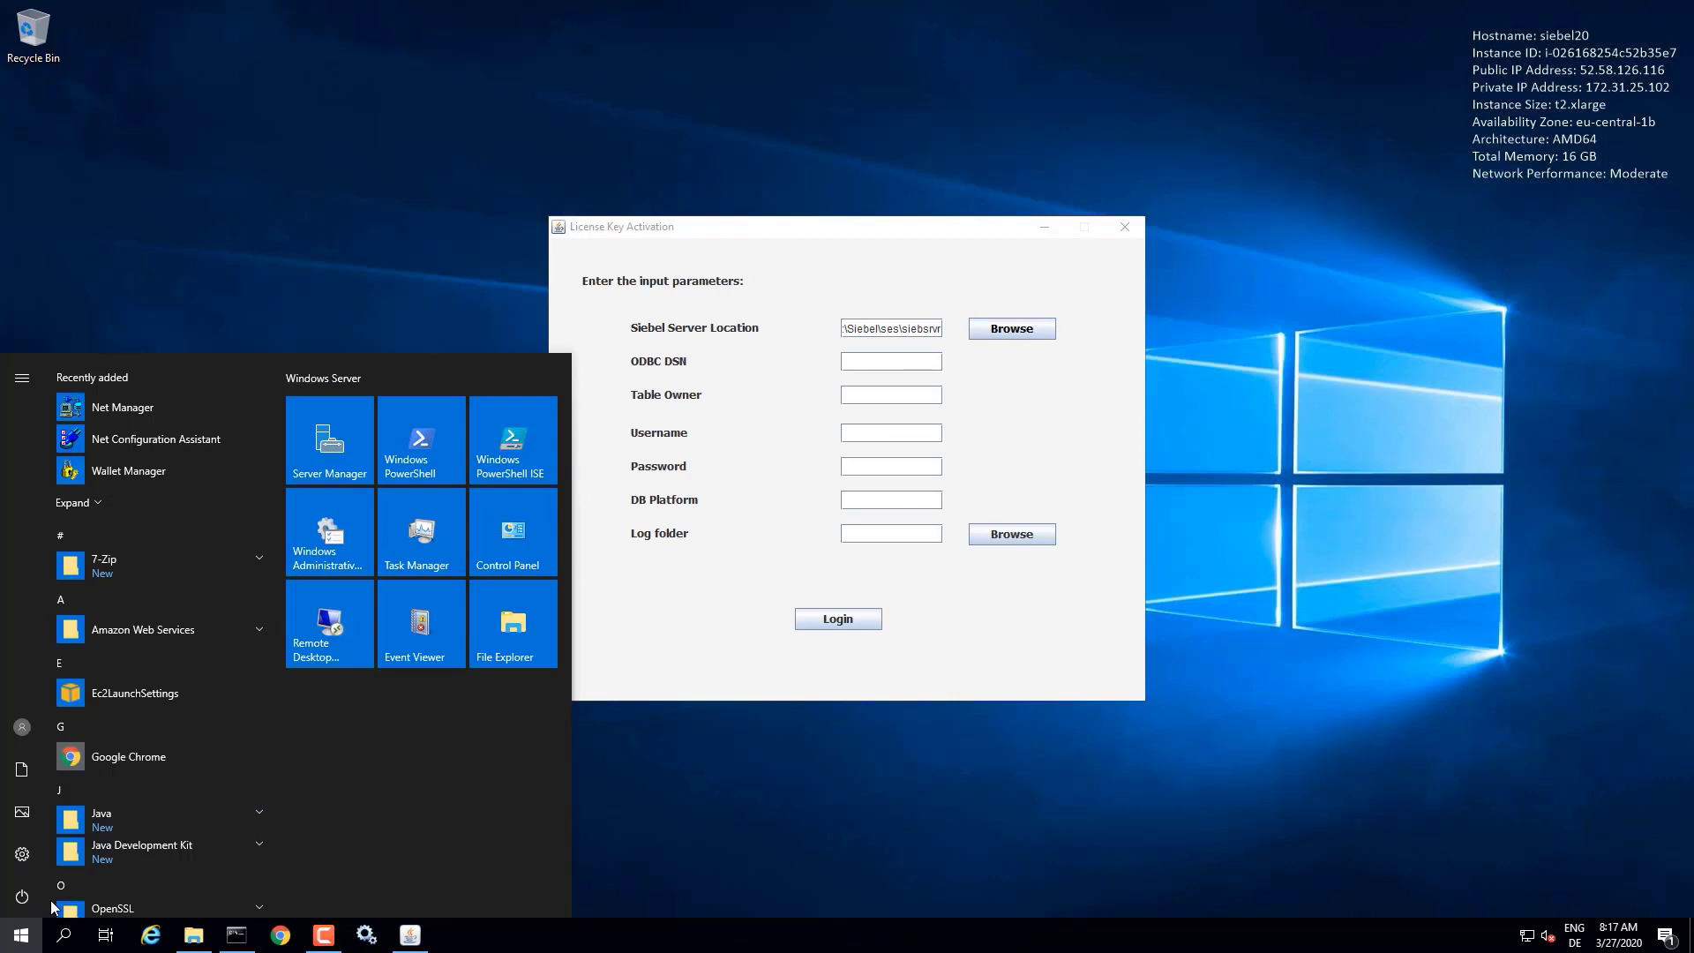
pyautogui.write('odb')
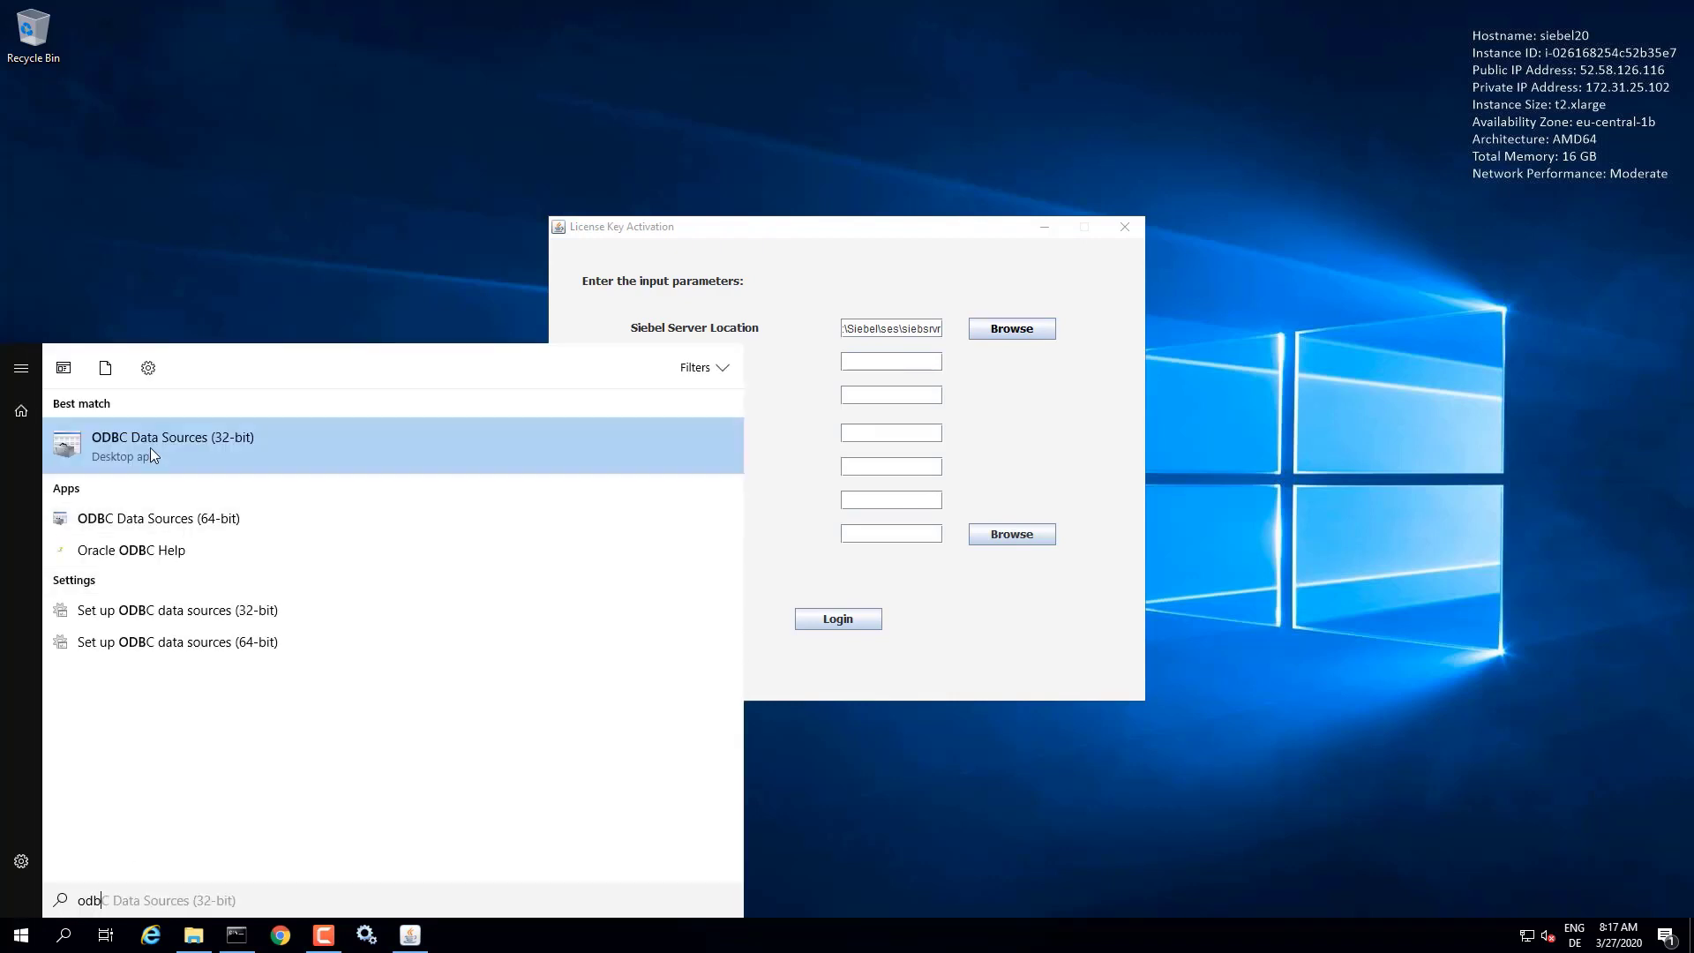
pyautogui.click(172, 444)
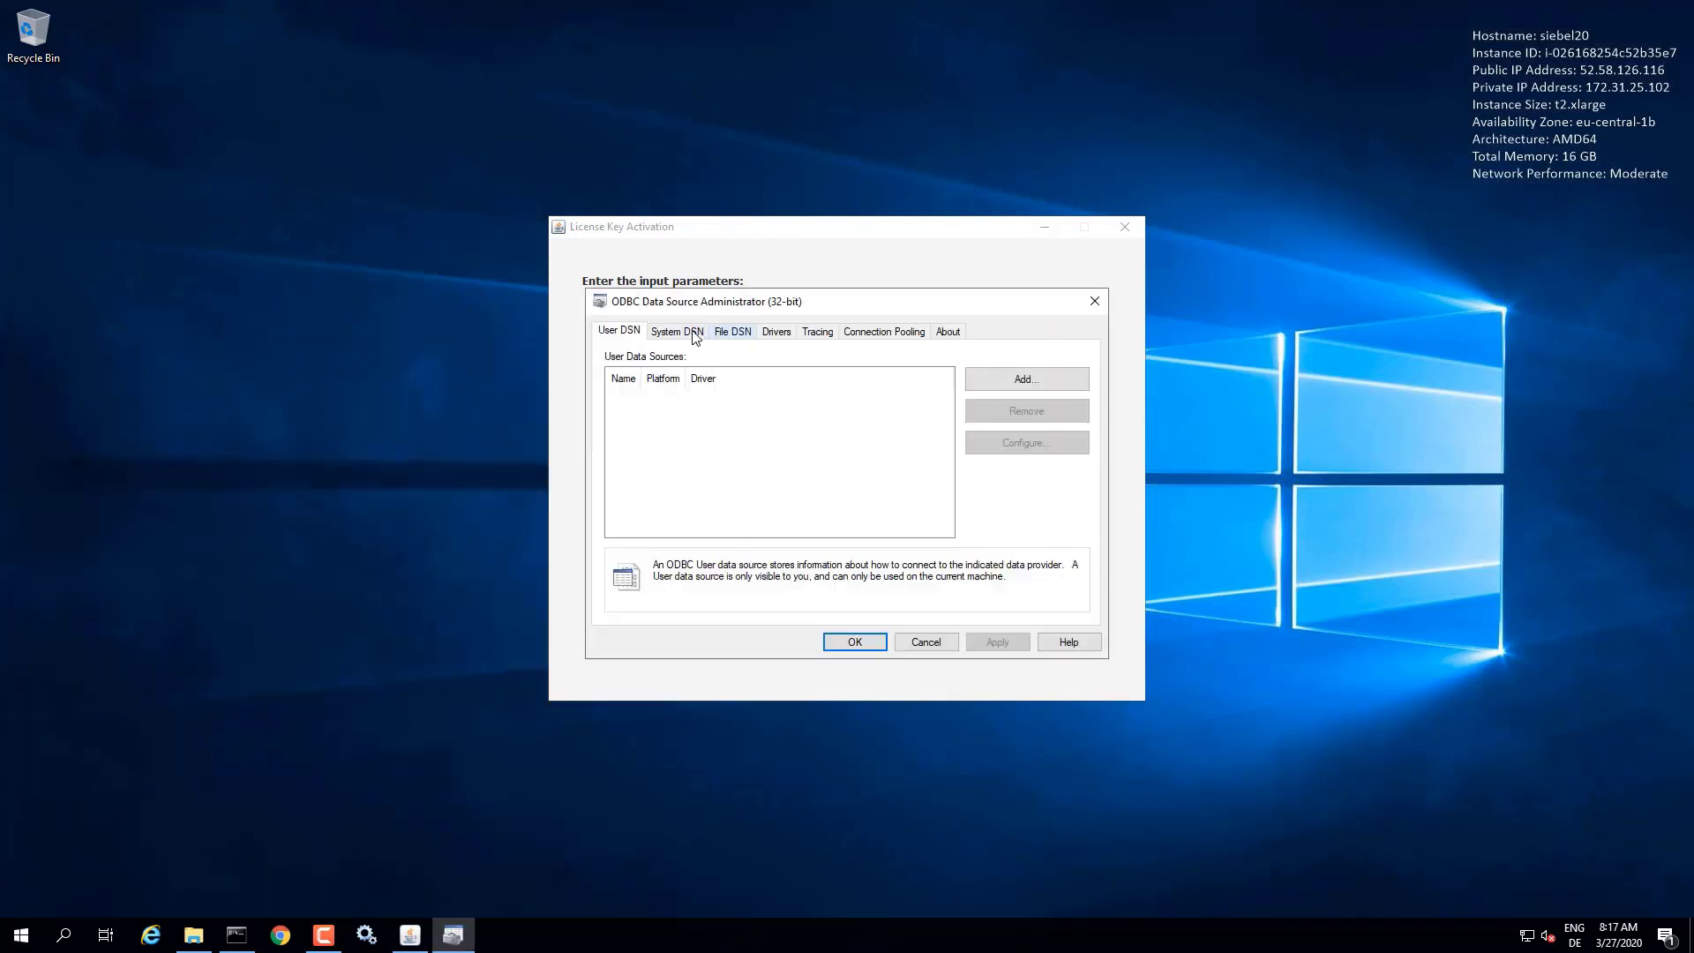
pyautogui.click(675, 331)
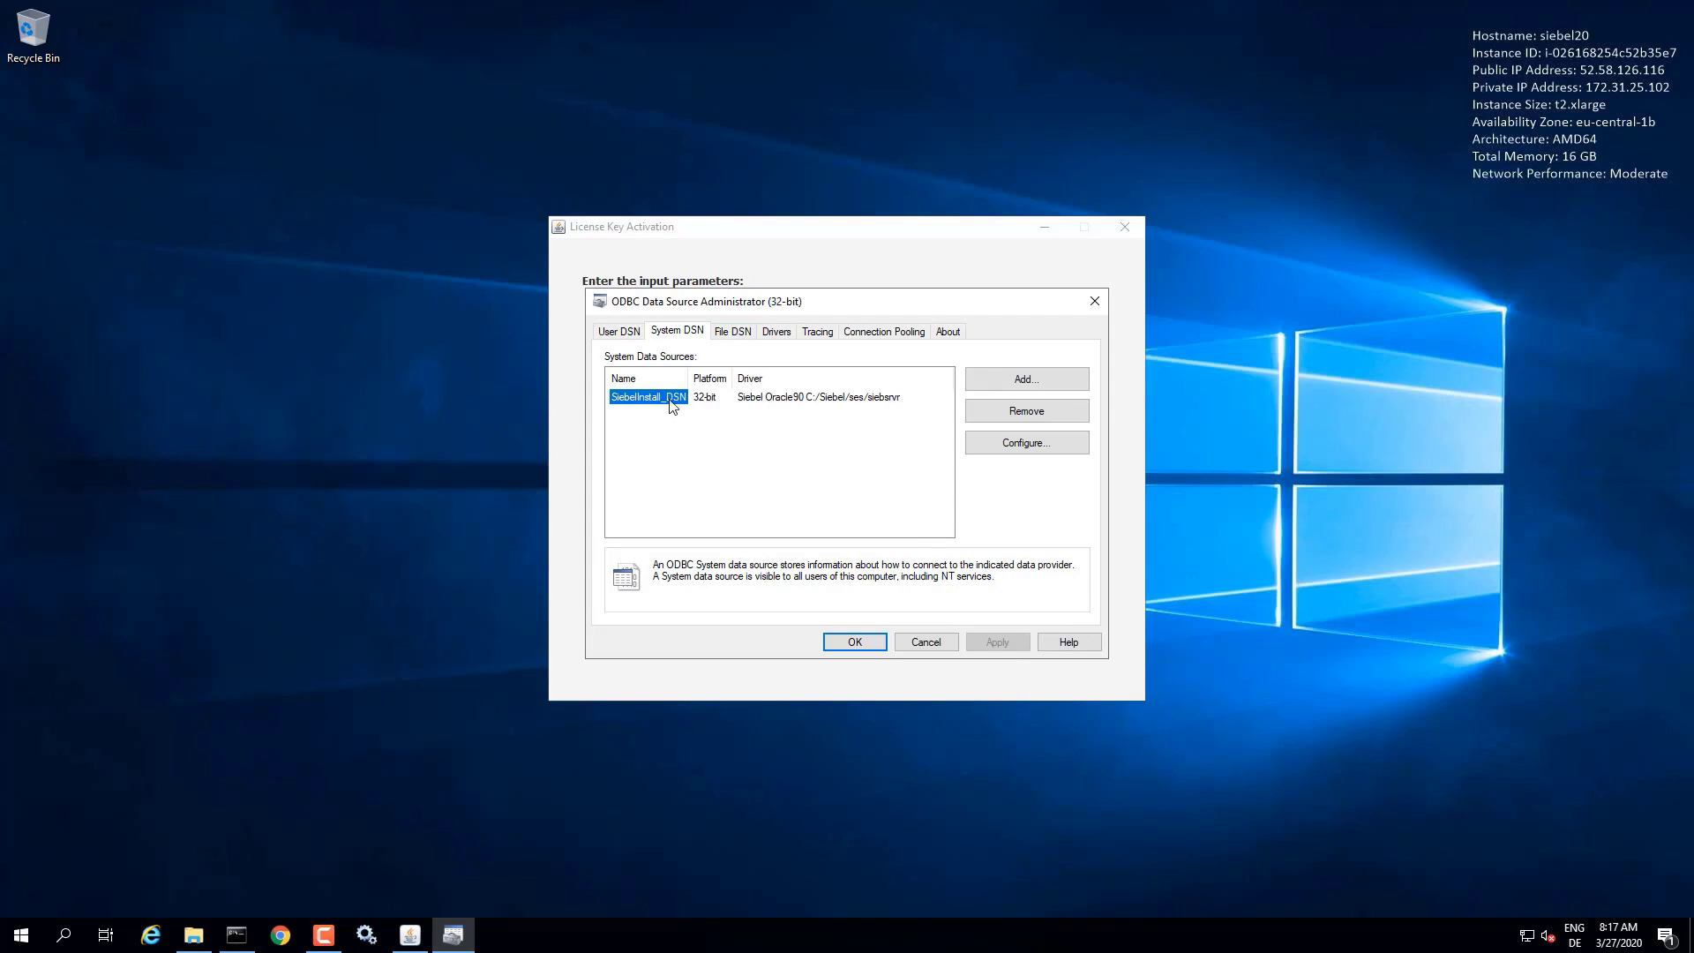
pyautogui.click(1024, 443)
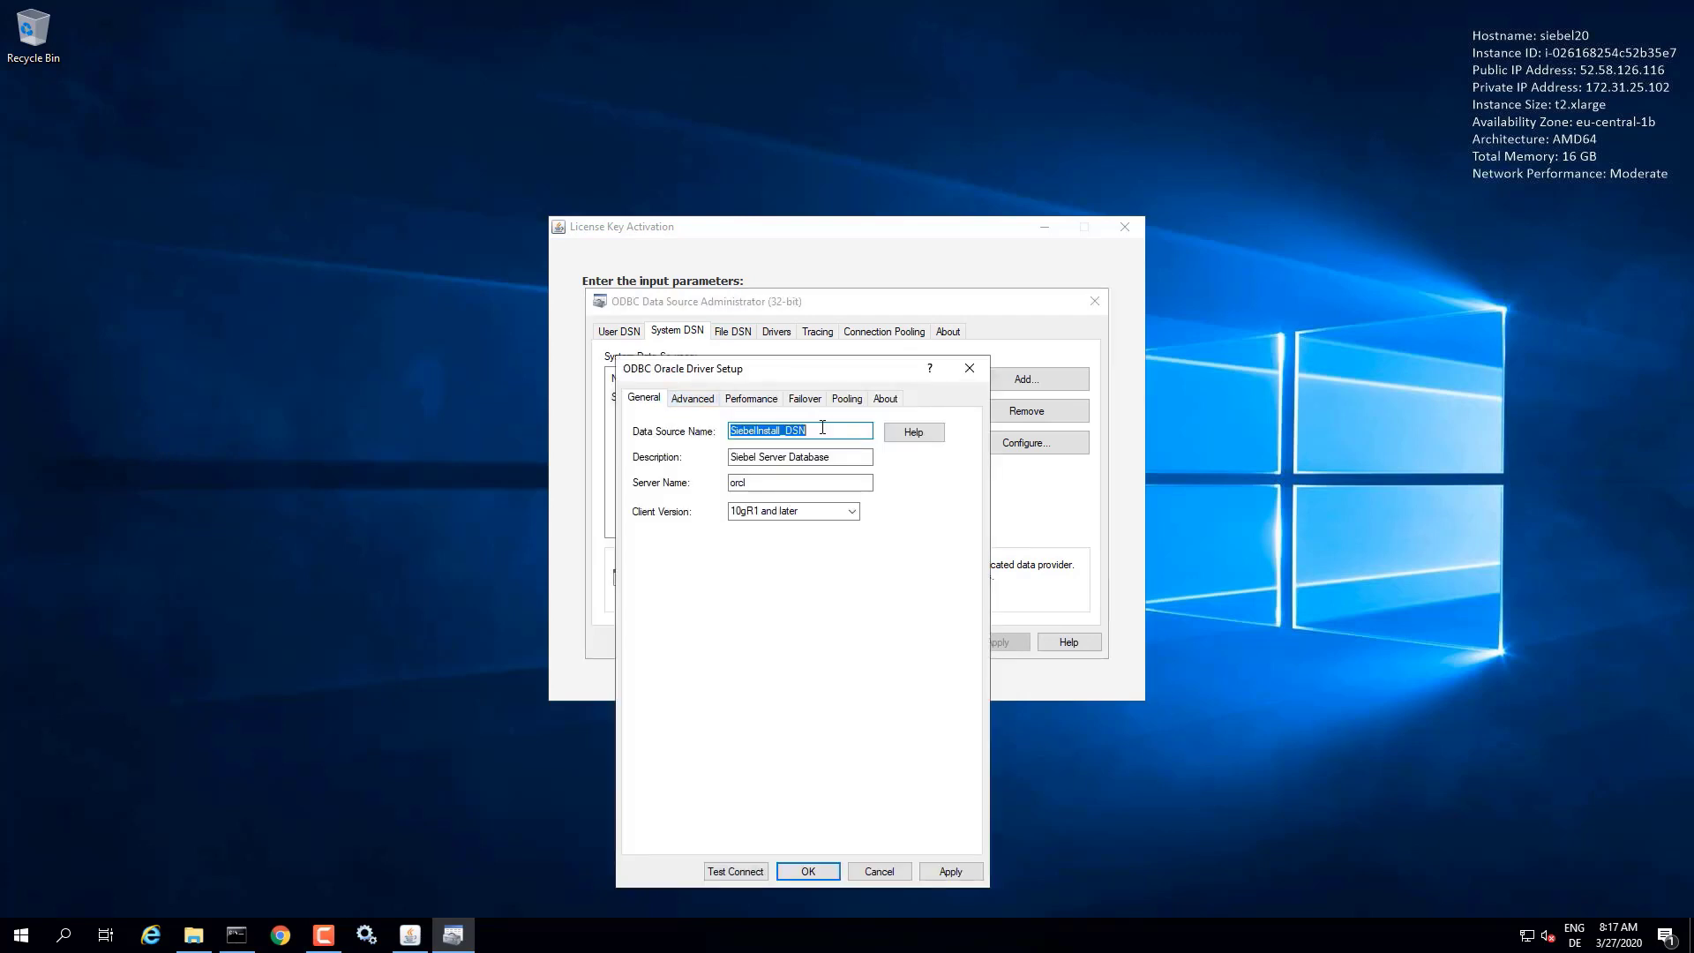
pyautogui.moveTo(976, 667)
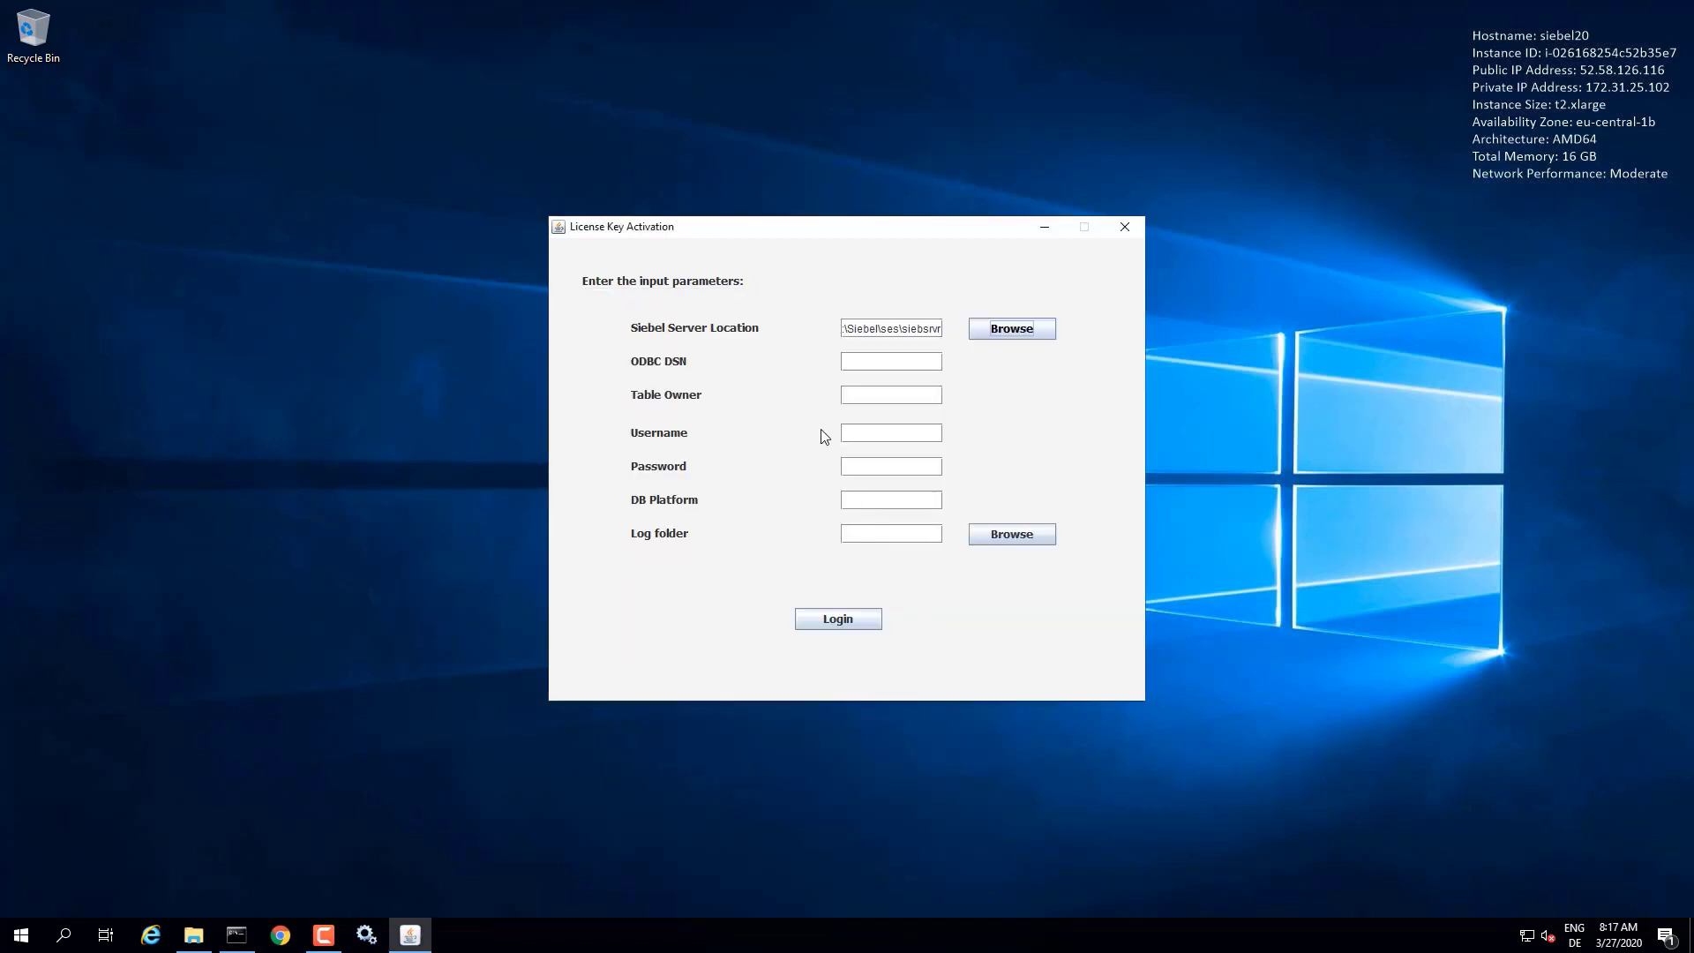
# Enter DSN SiebelInstall_DSN, owner SIEBEL, user SADMIN, password and Oracle platform.
pyautogui.write('SiebelInstall_DSN')
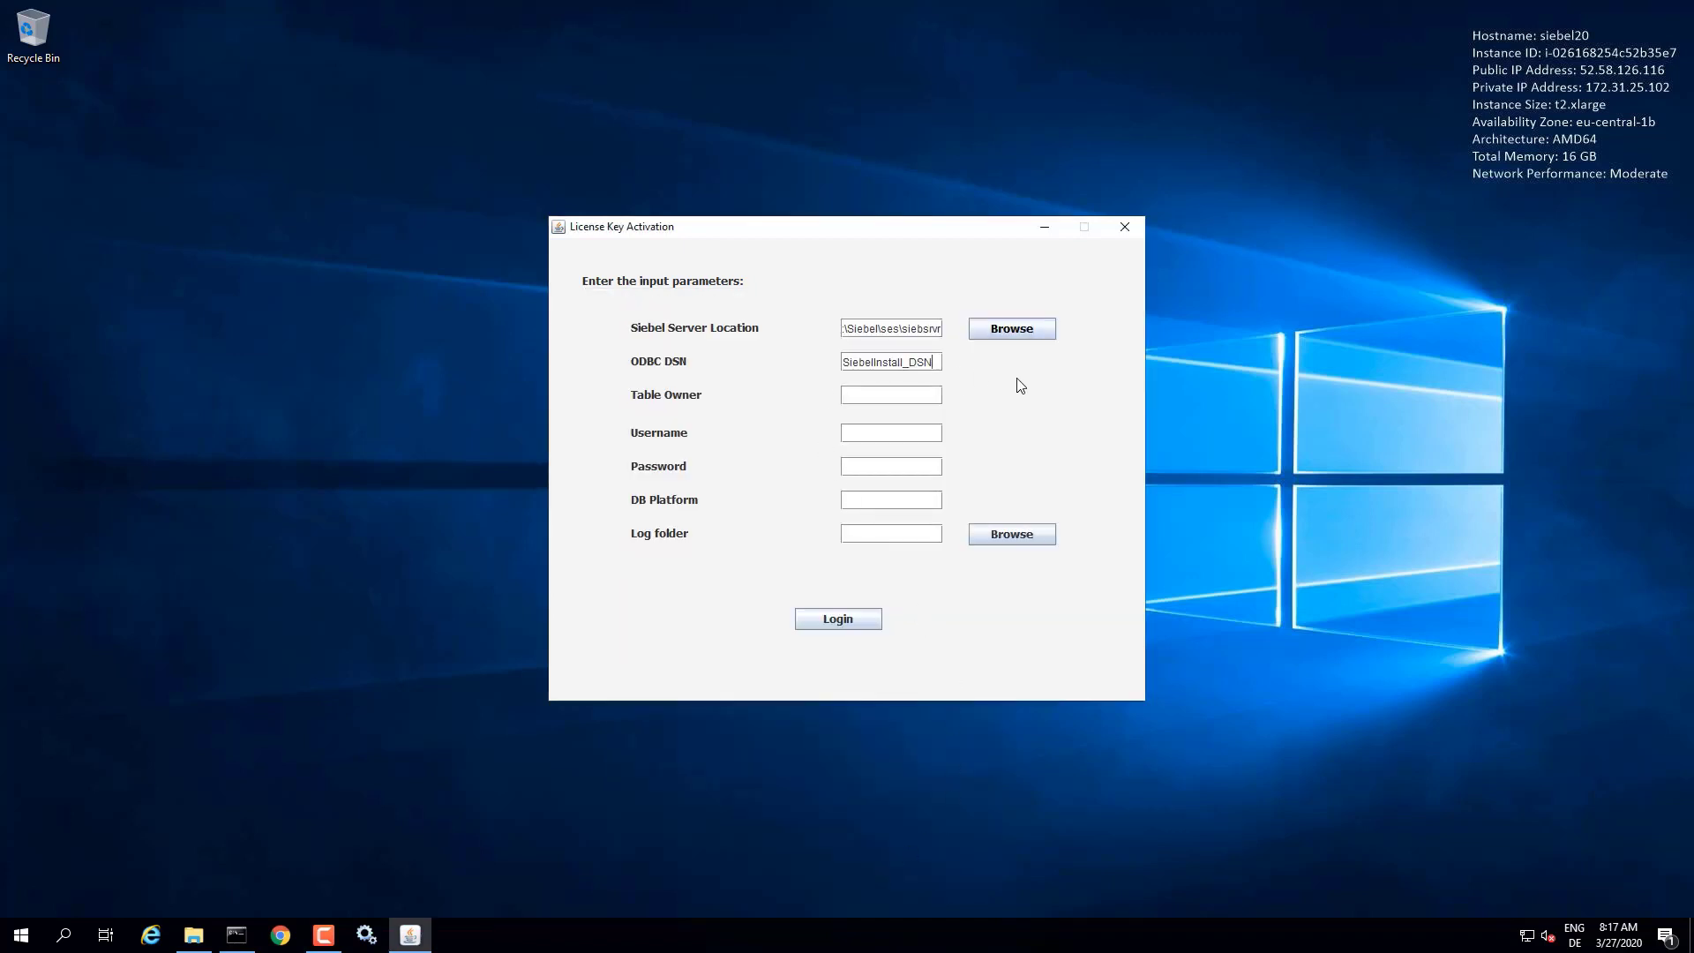
pyautogui.click(890, 395)
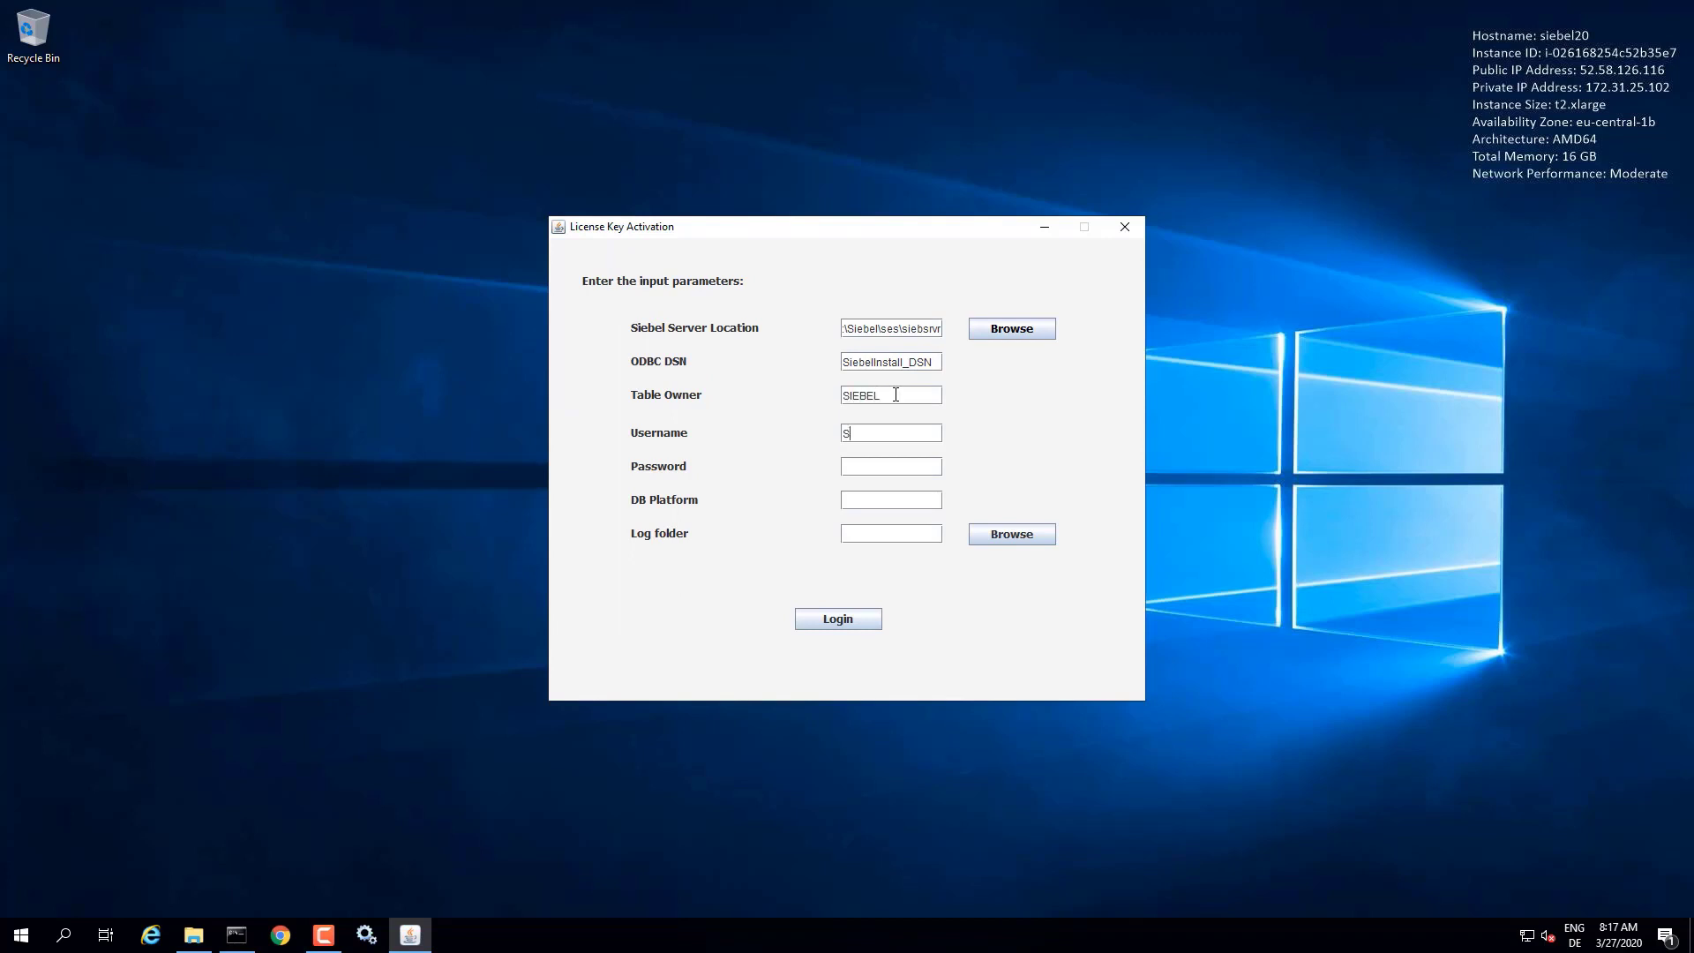
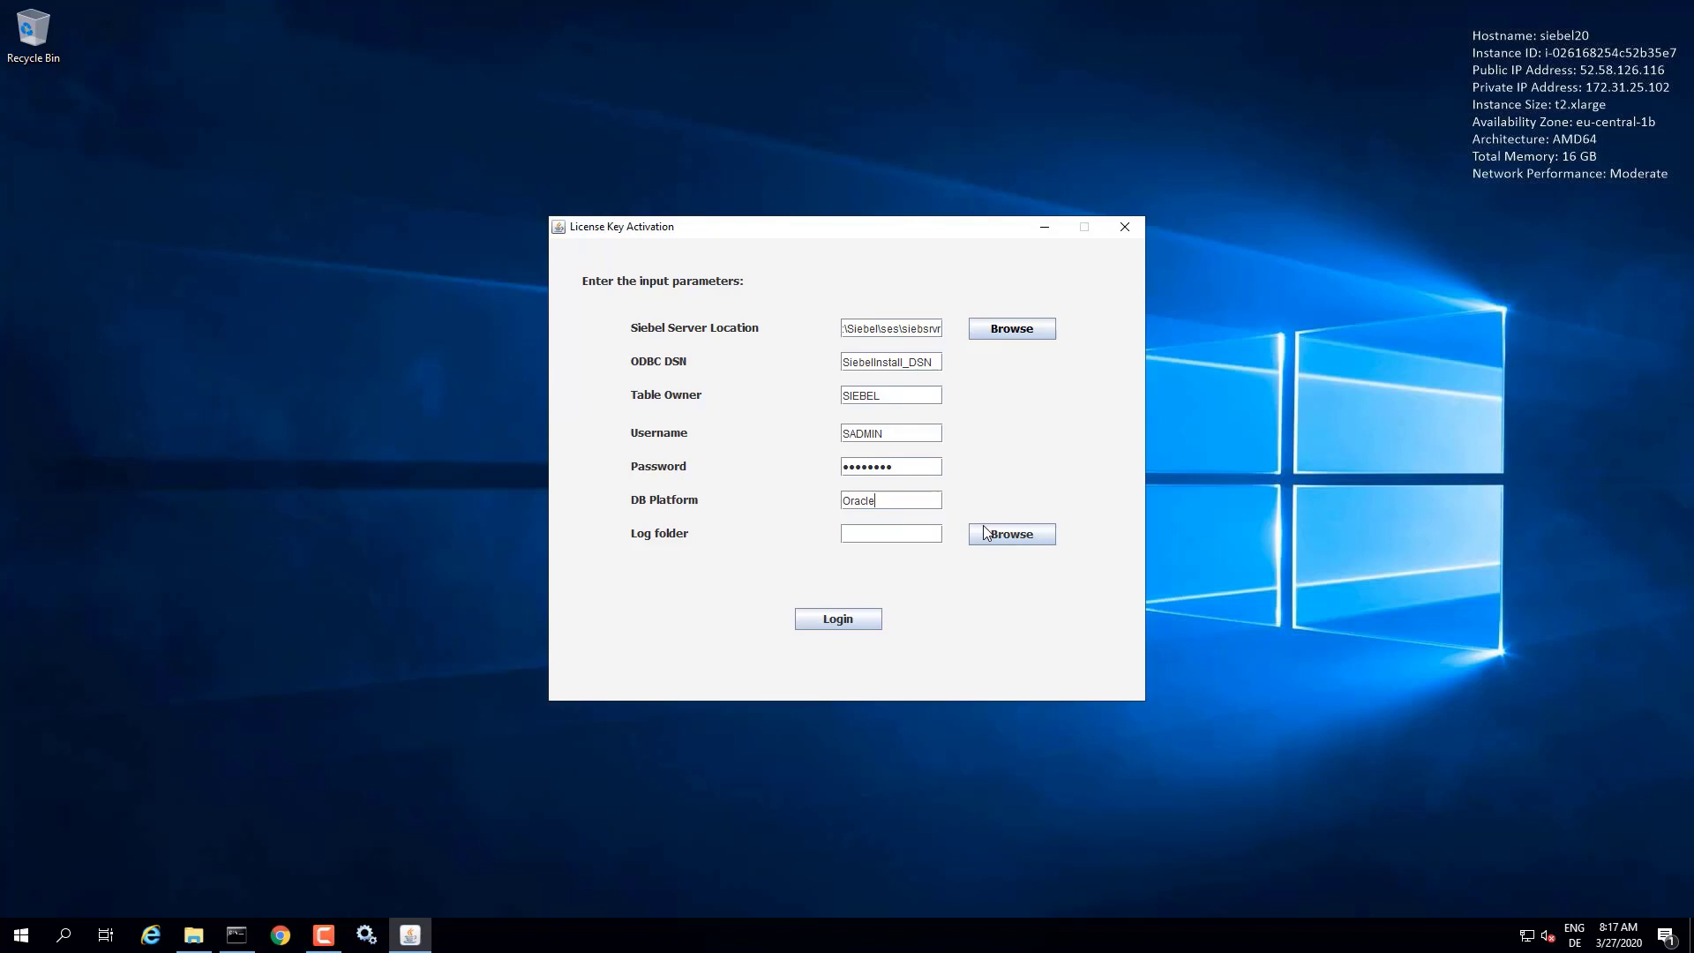
# Set the log folder to C:\Siebel\ses\siebsrvr\log and log in.
pyautogui.click(1010, 534)
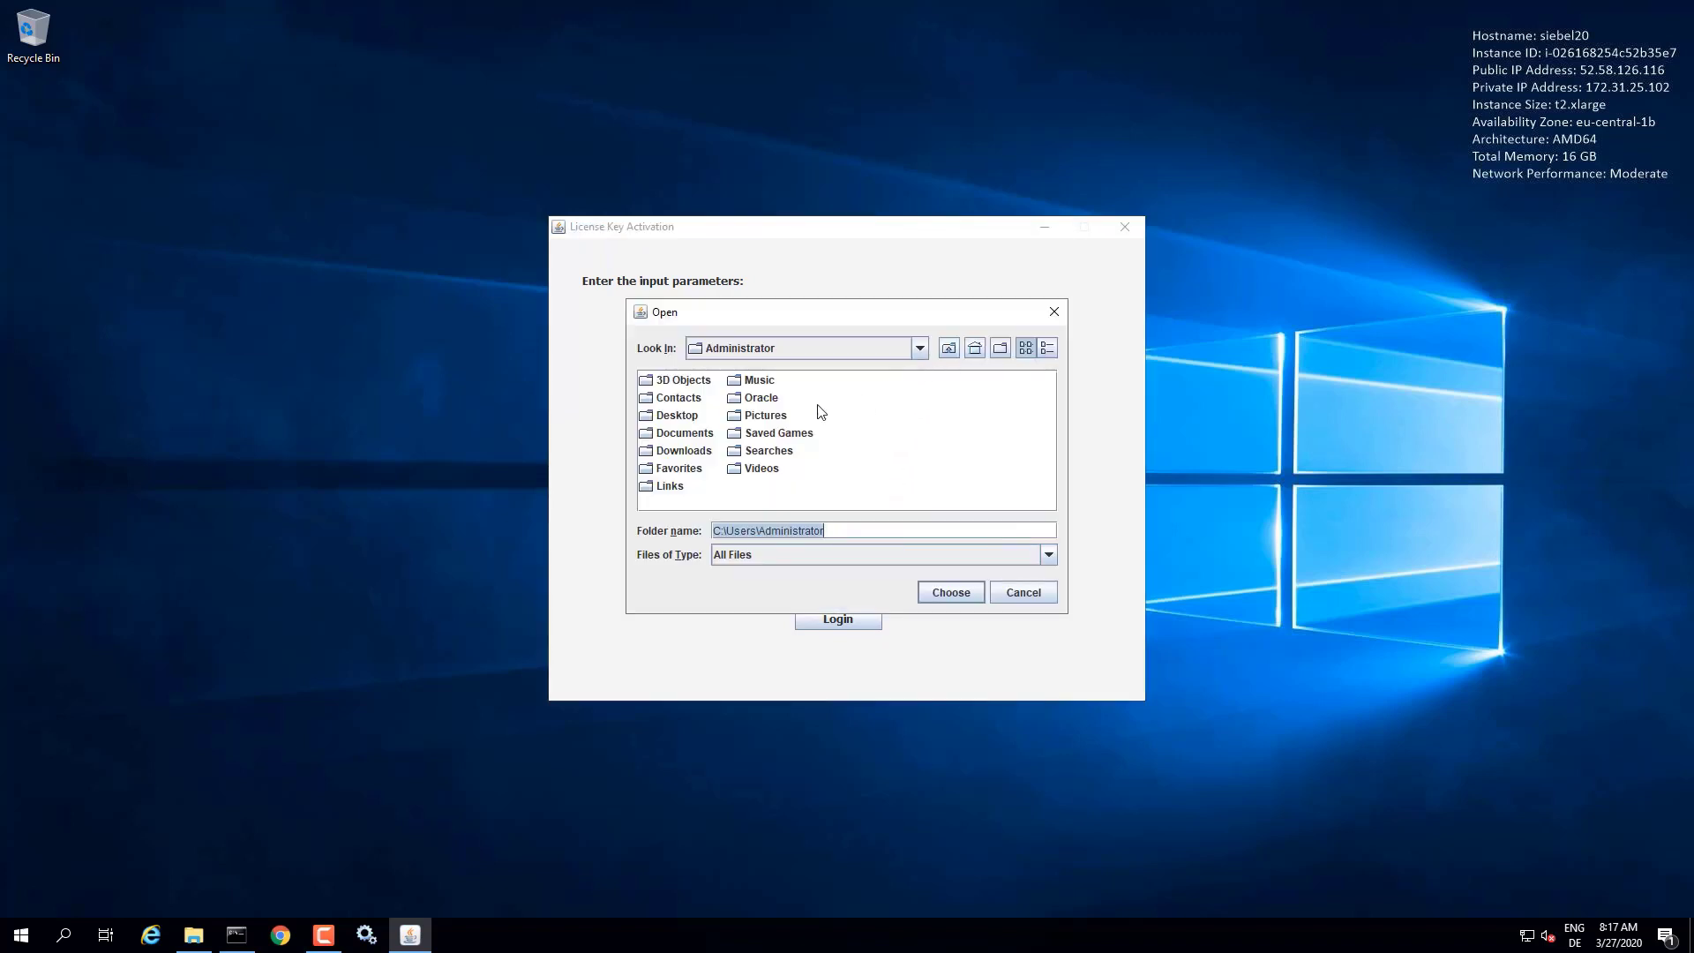
pyautogui.click(918, 347)
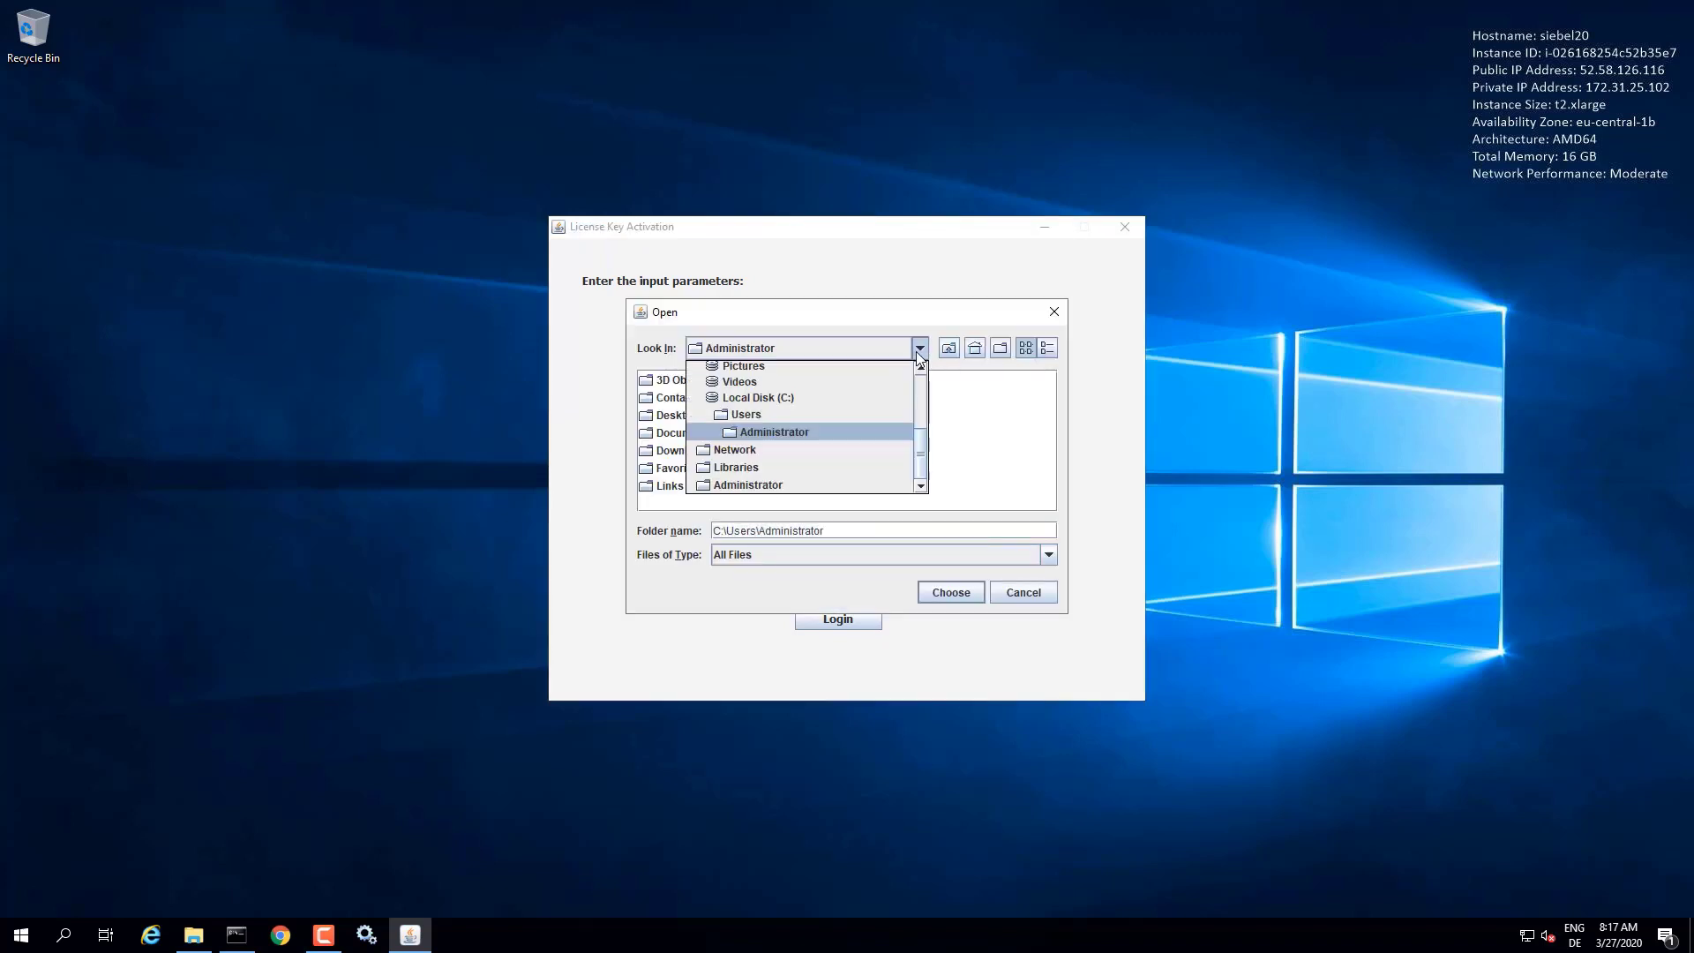
pyautogui.click(758, 396)
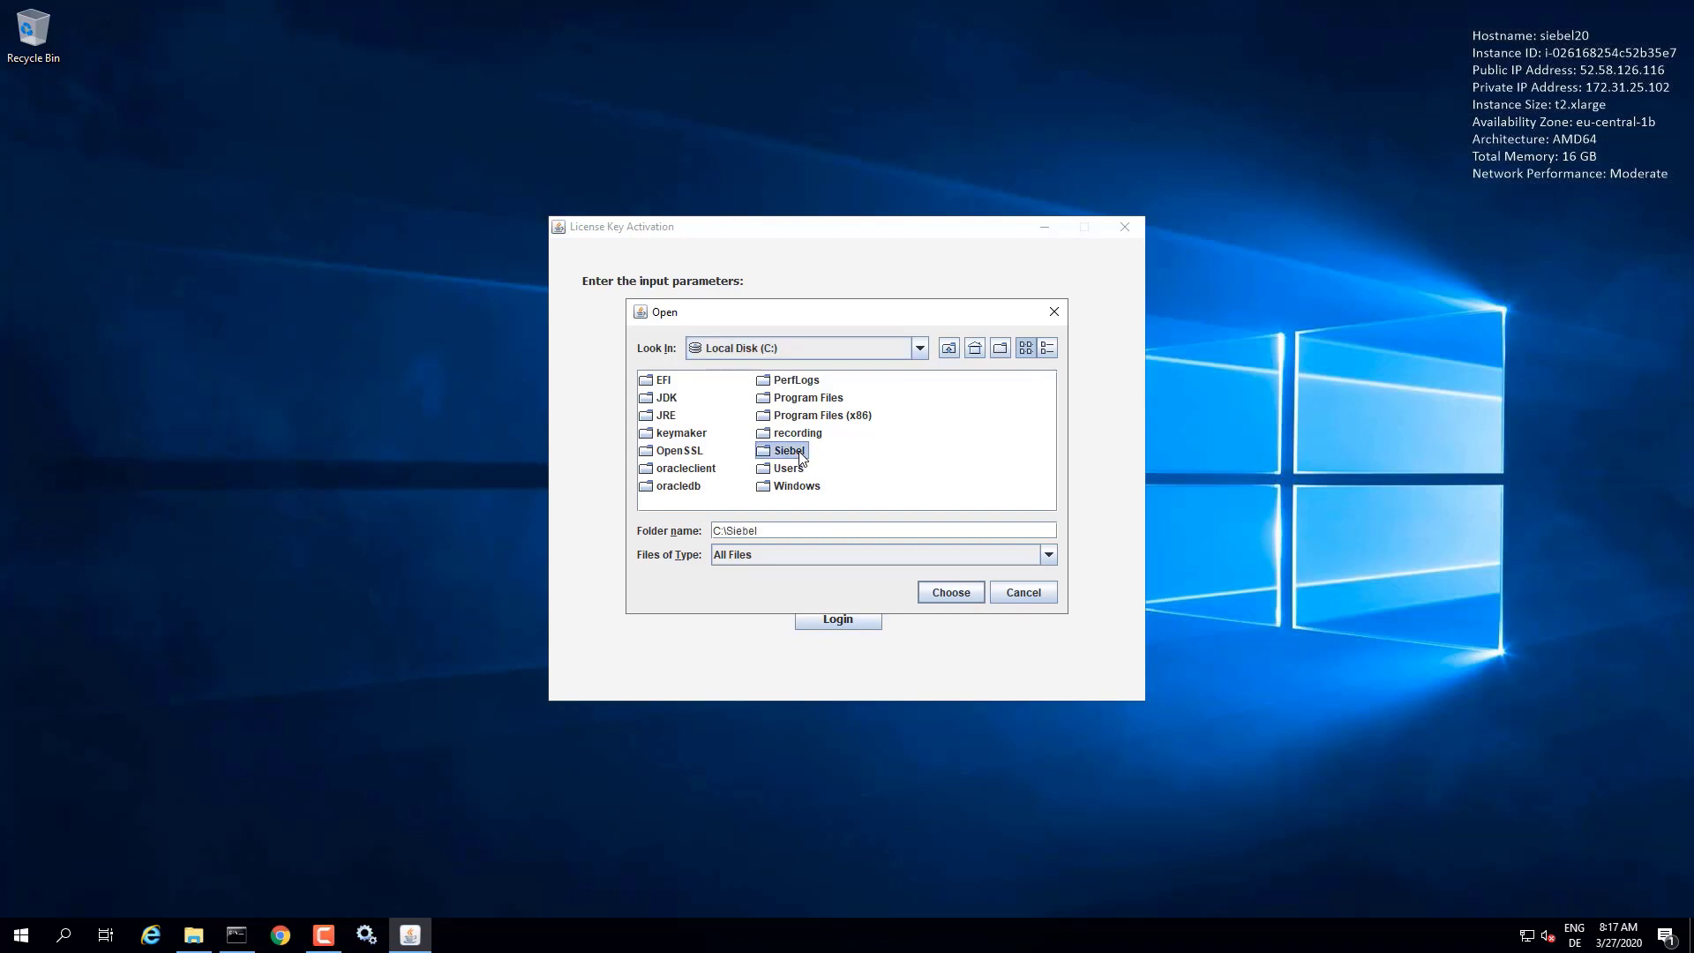
pyautogui.doubleClick(787, 451)
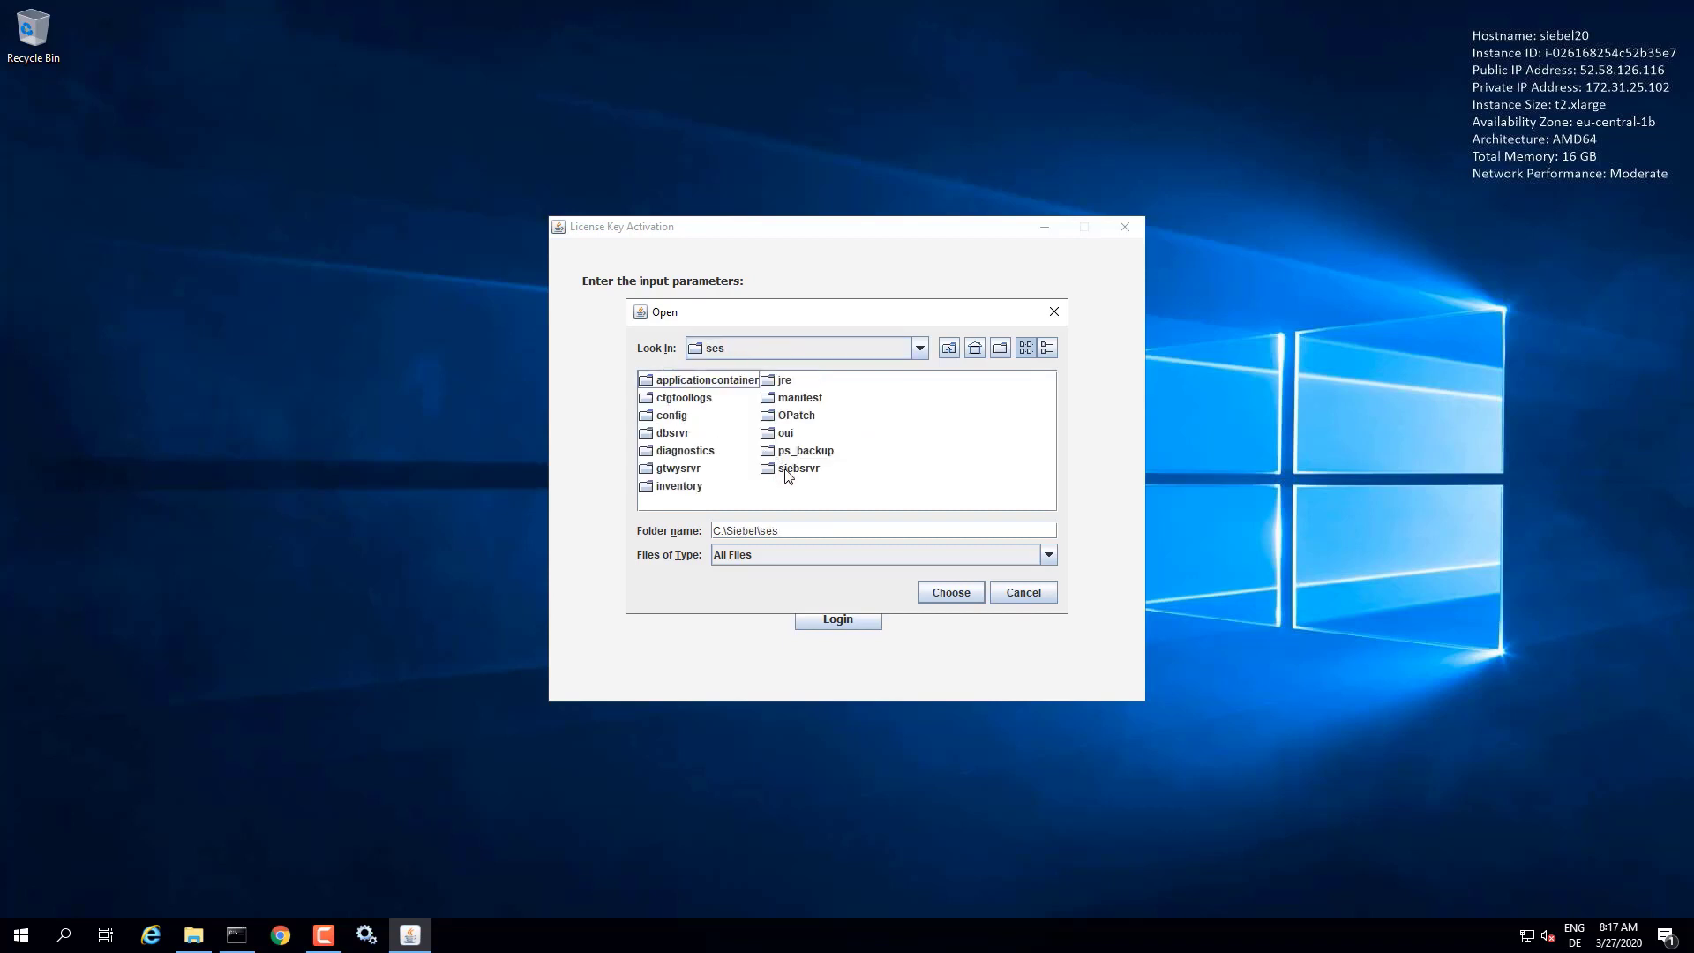
pyautogui.doubleClick(797, 468)
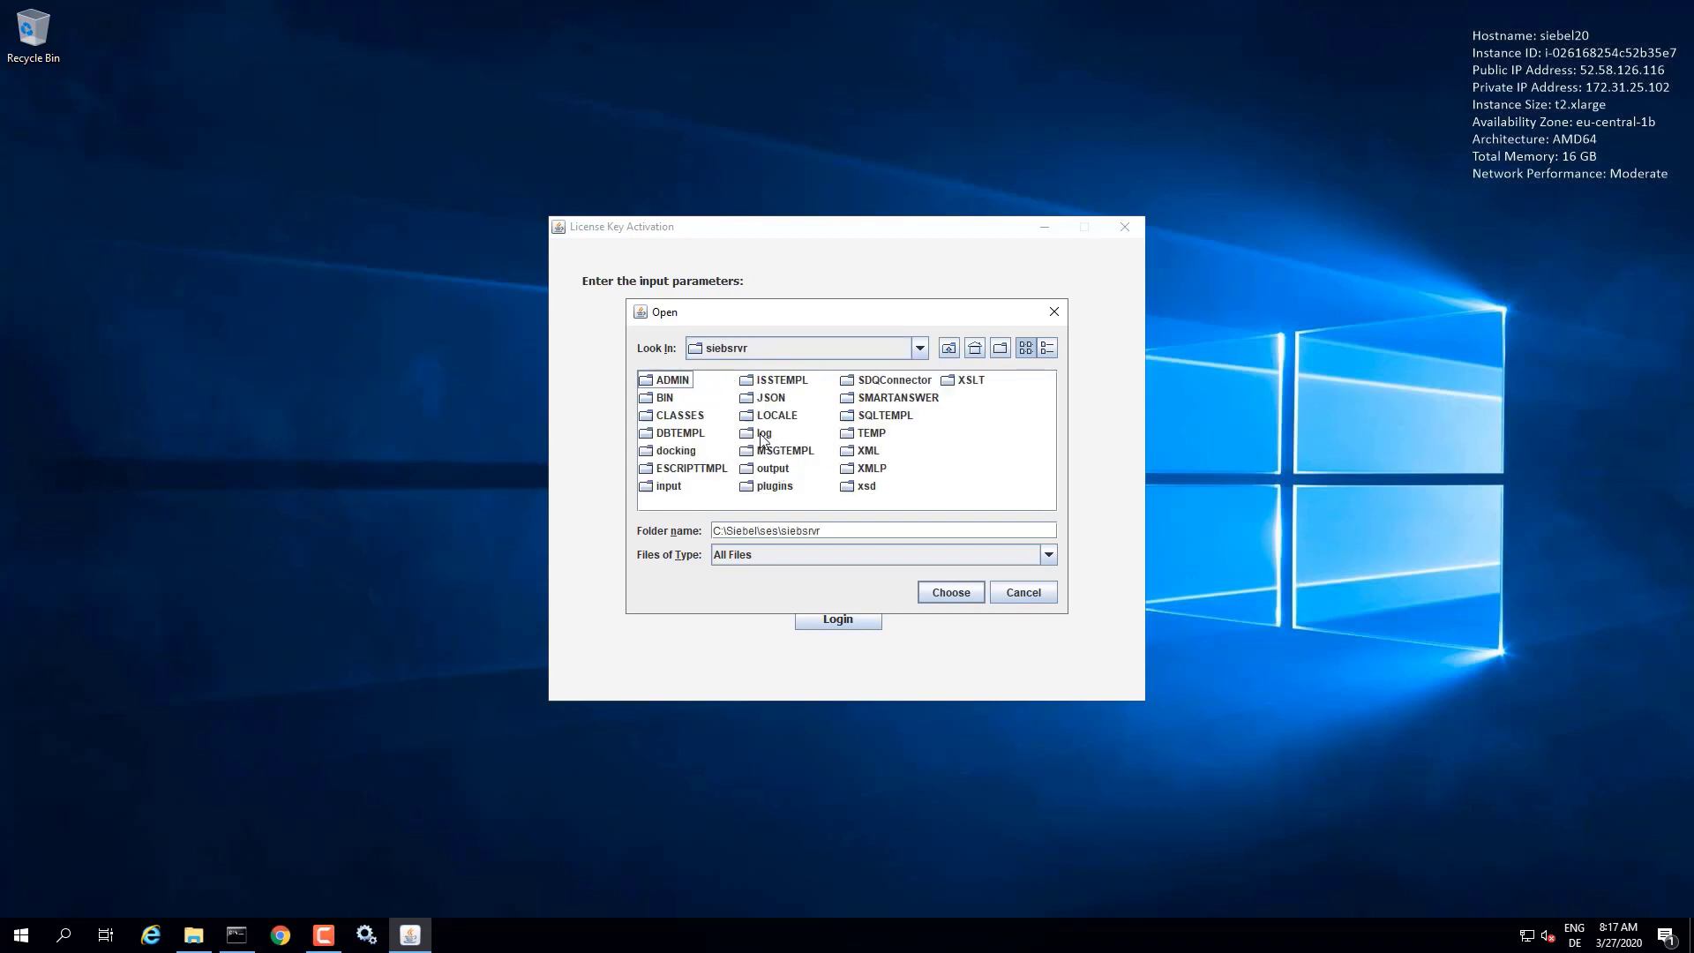
pyautogui.click(948, 592)
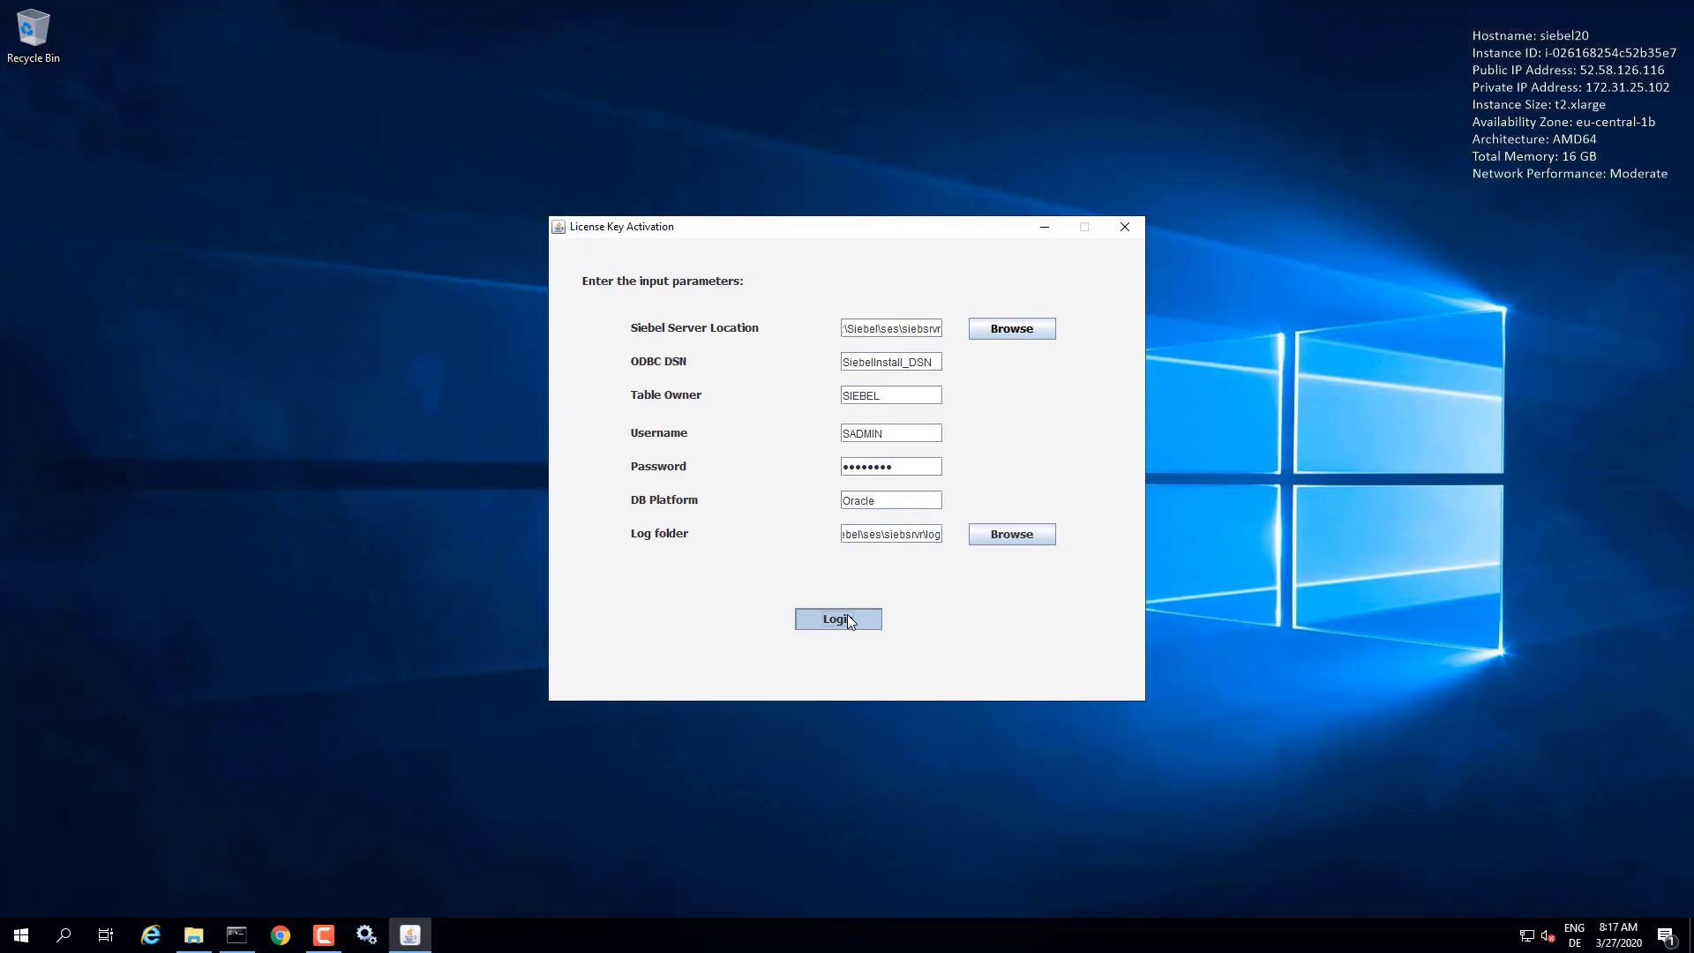
pyautogui.moveTo(845, 658)
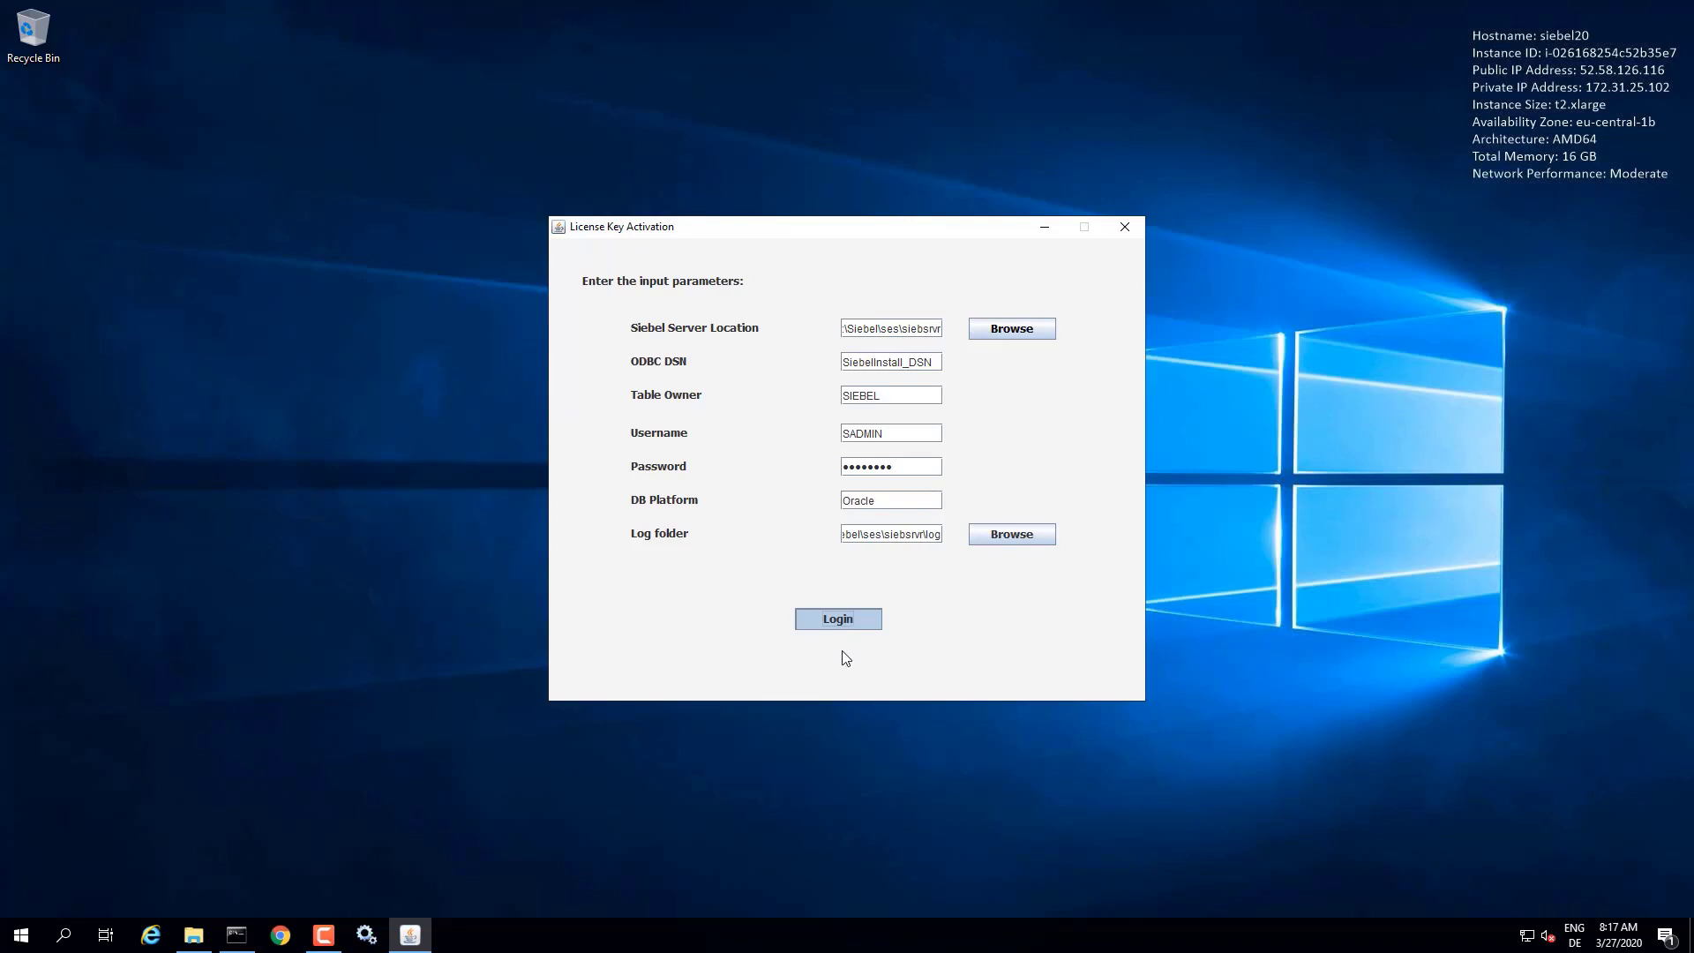
pyautogui.click(837, 618)
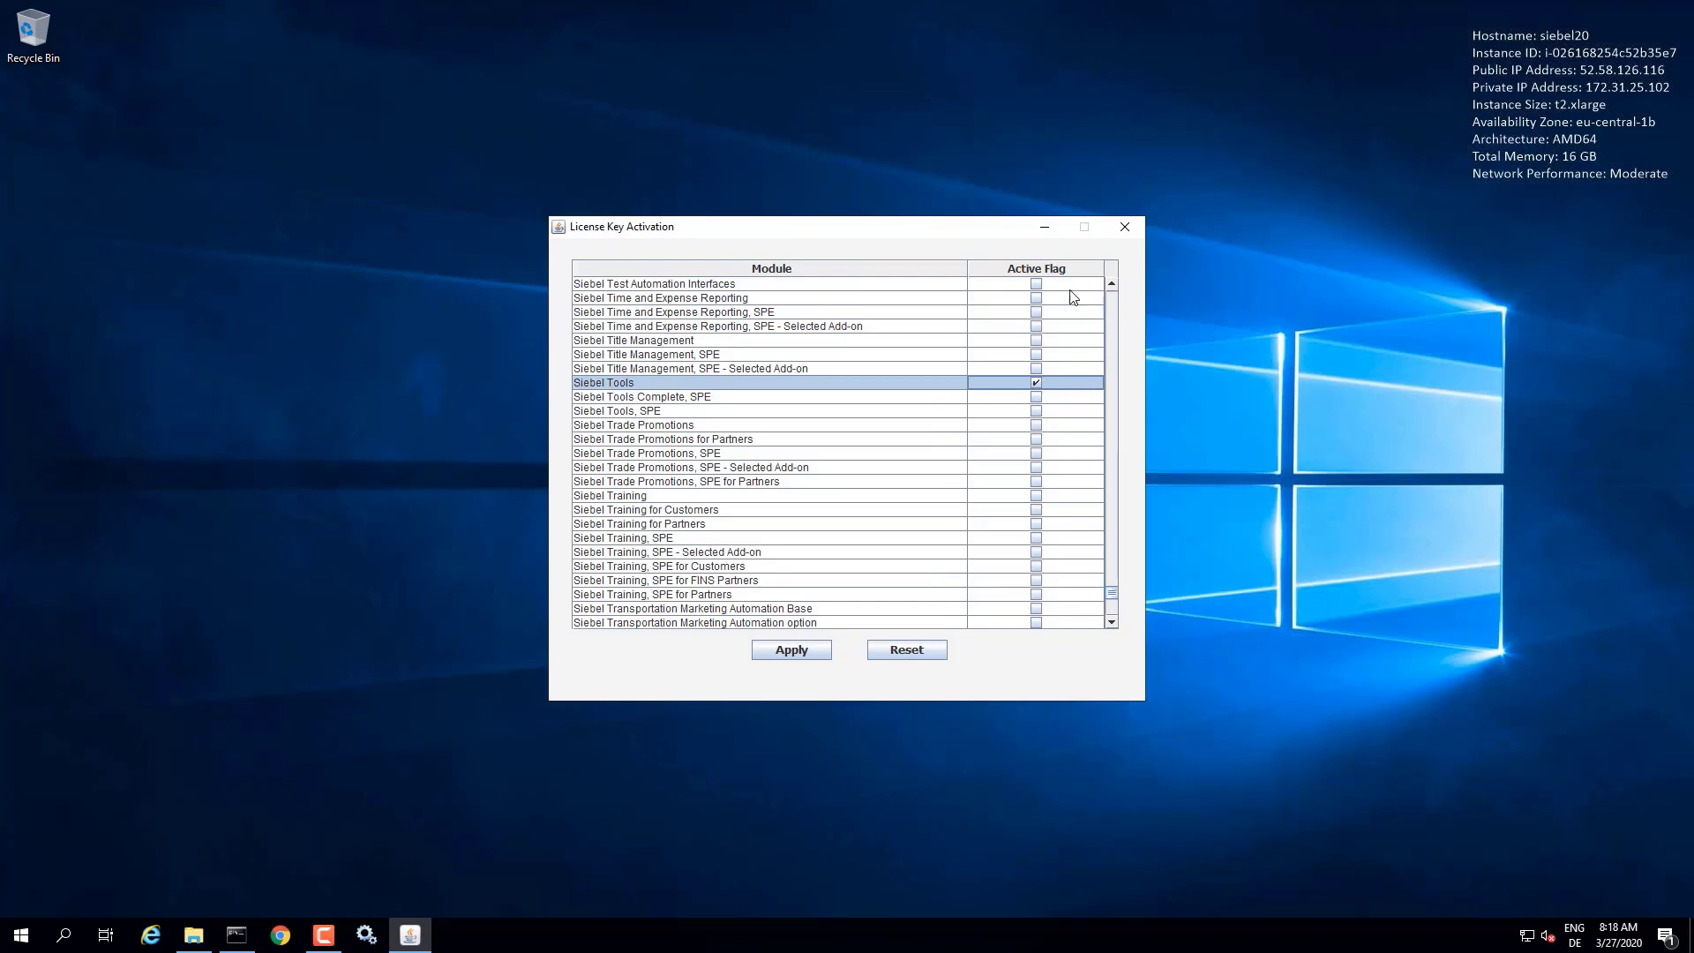
# Apply the module license changes with Siebel Tools active, acknowledge success, and close the tool.
pyautogui.scroll(3)
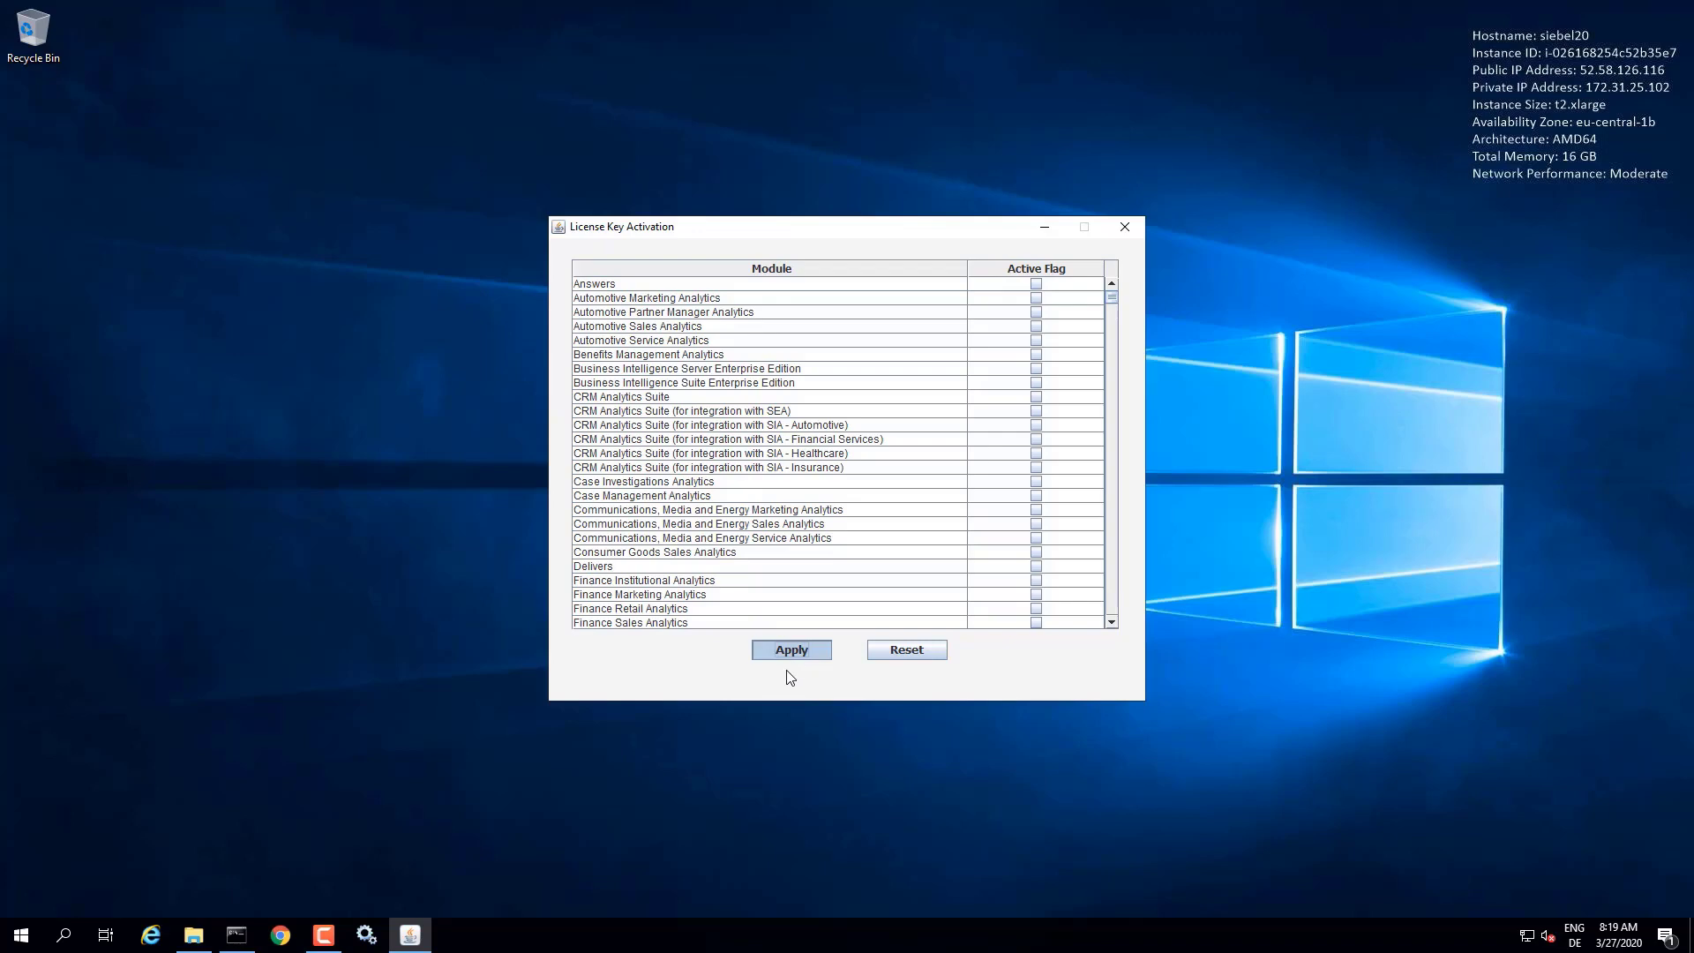
pyautogui.click(789, 650)
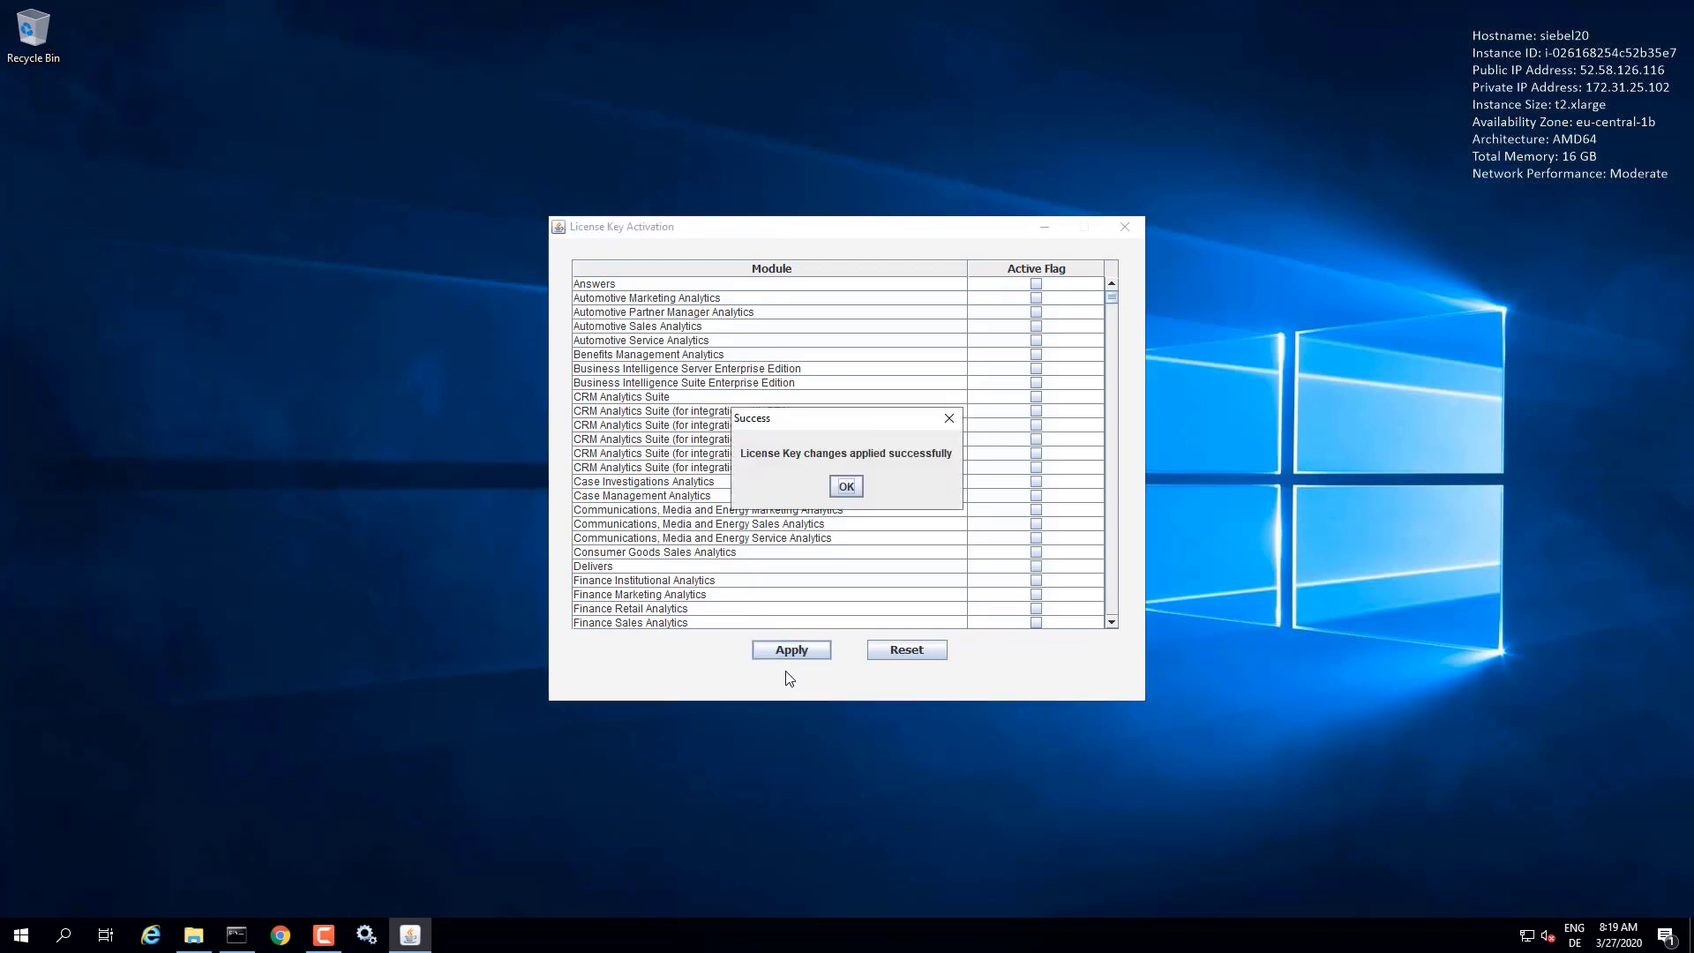
pyautogui.click(845, 486)
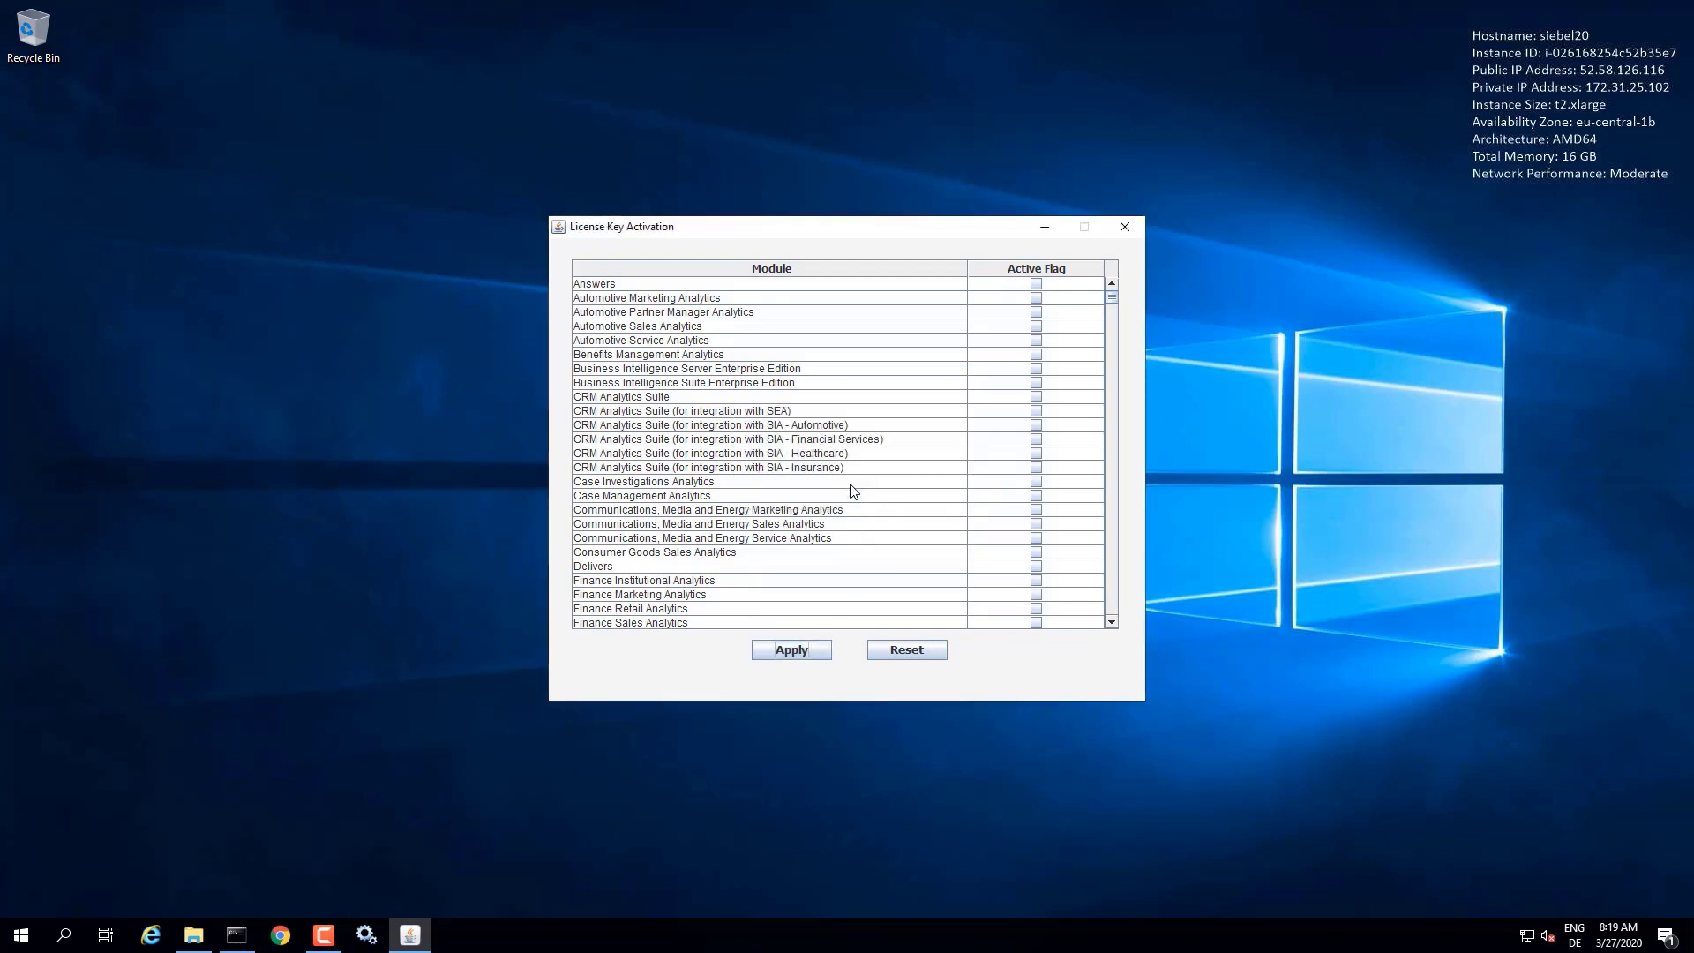
pyautogui.click(16, 934)
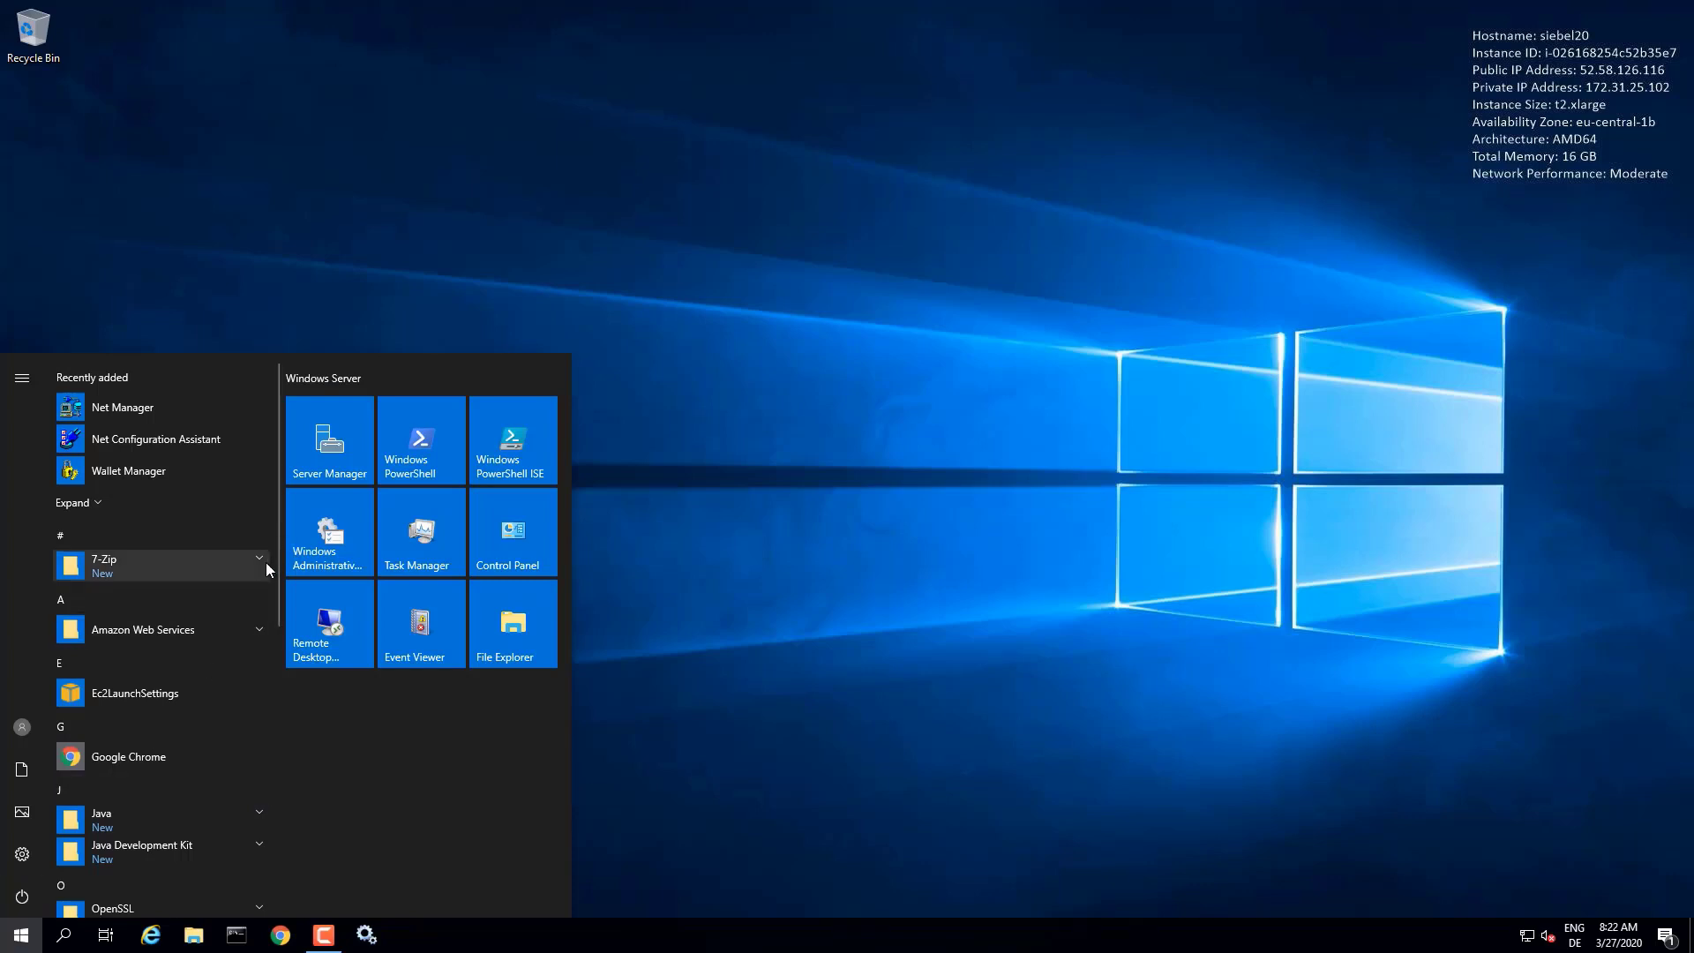
# Copy the Database Server Configuration shortcut to the desktop, placed beneath the Recycle Bin.
pyautogui.scroll(-3)
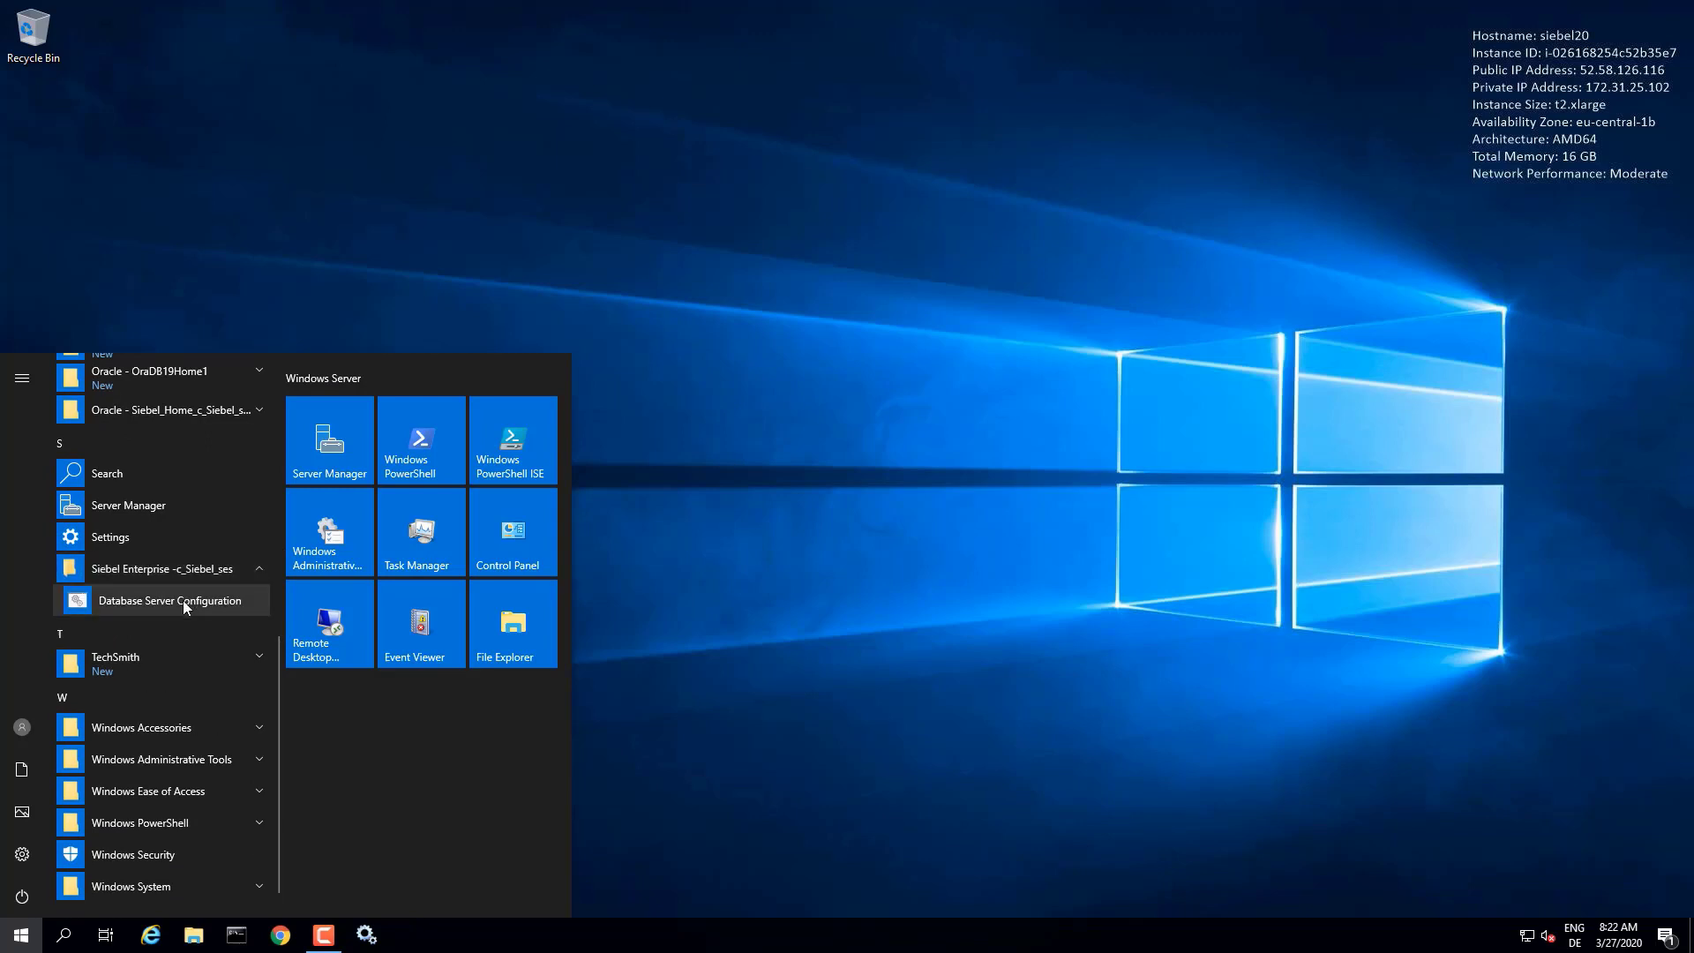
pyautogui.rightClick(169, 600)
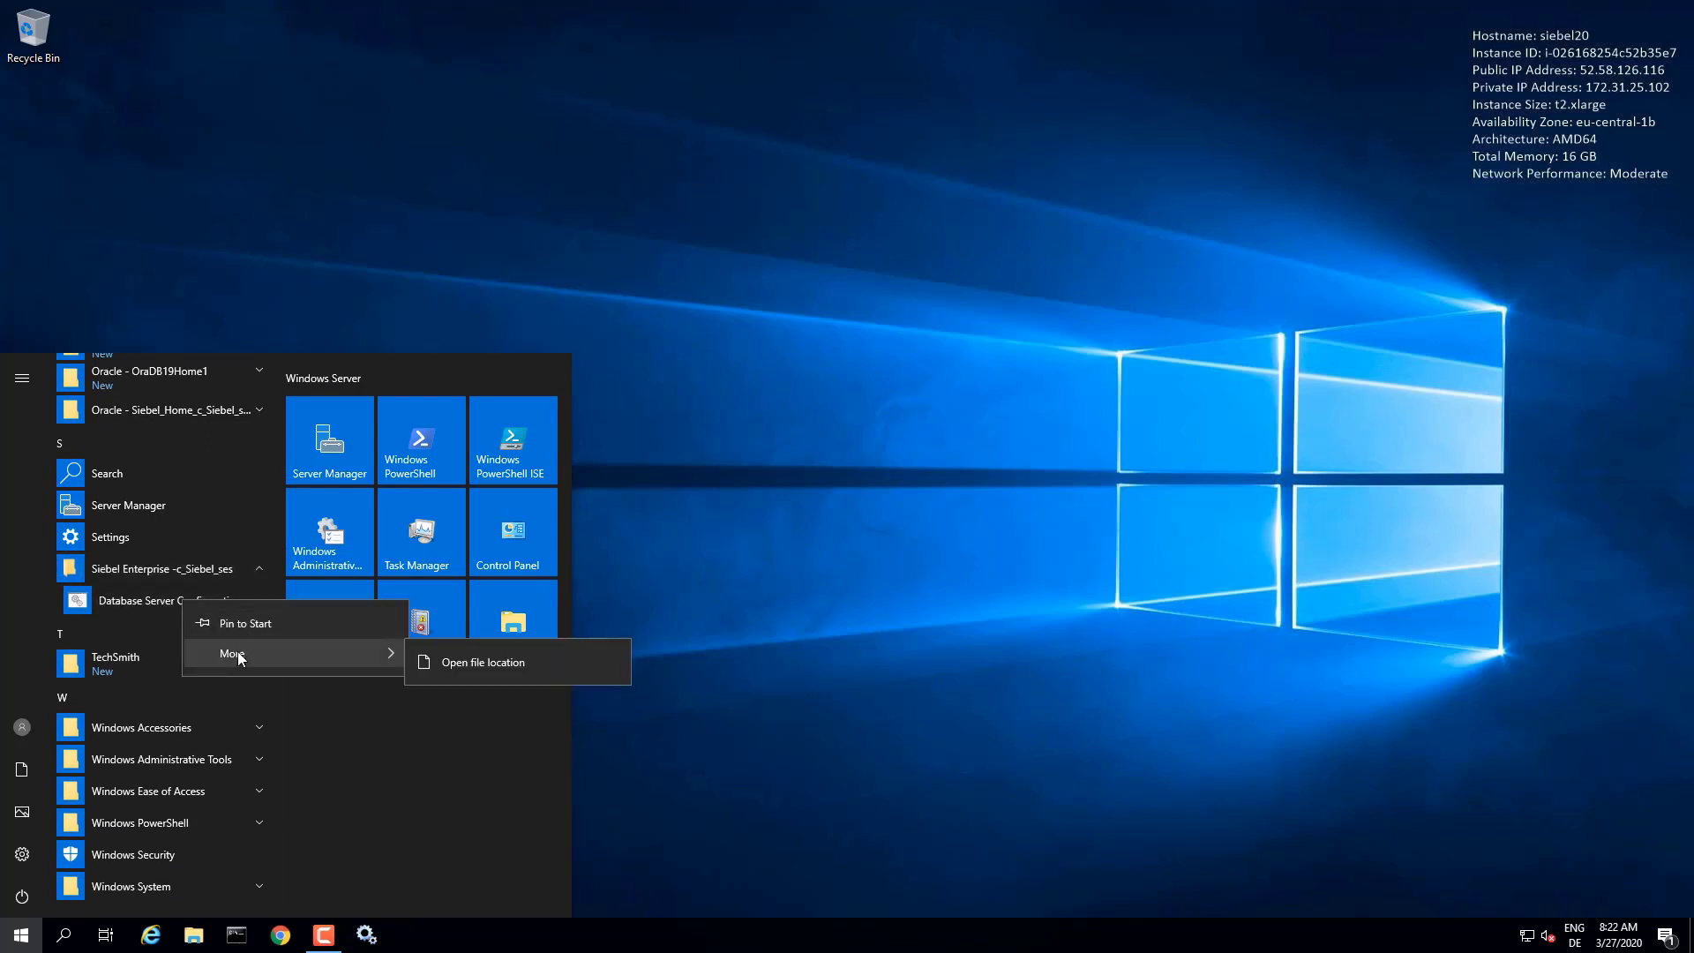
pyautogui.click(481, 663)
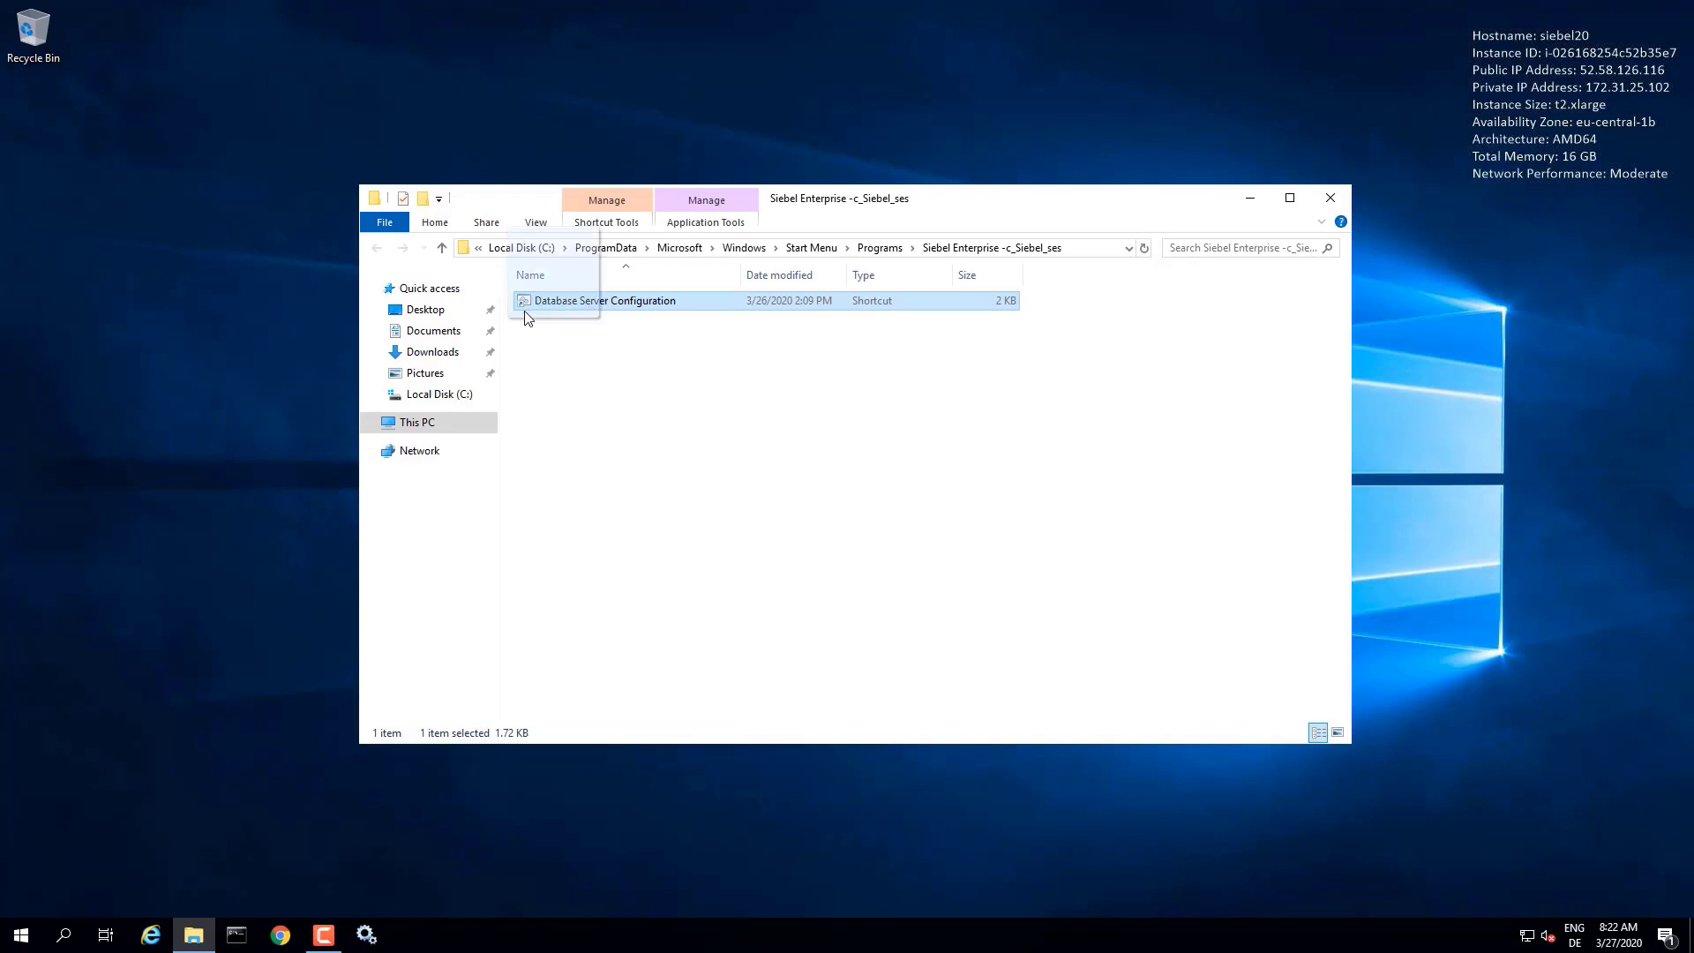
pyautogui.moveTo(606, 300); pyautogui.dragTo(171, 241)
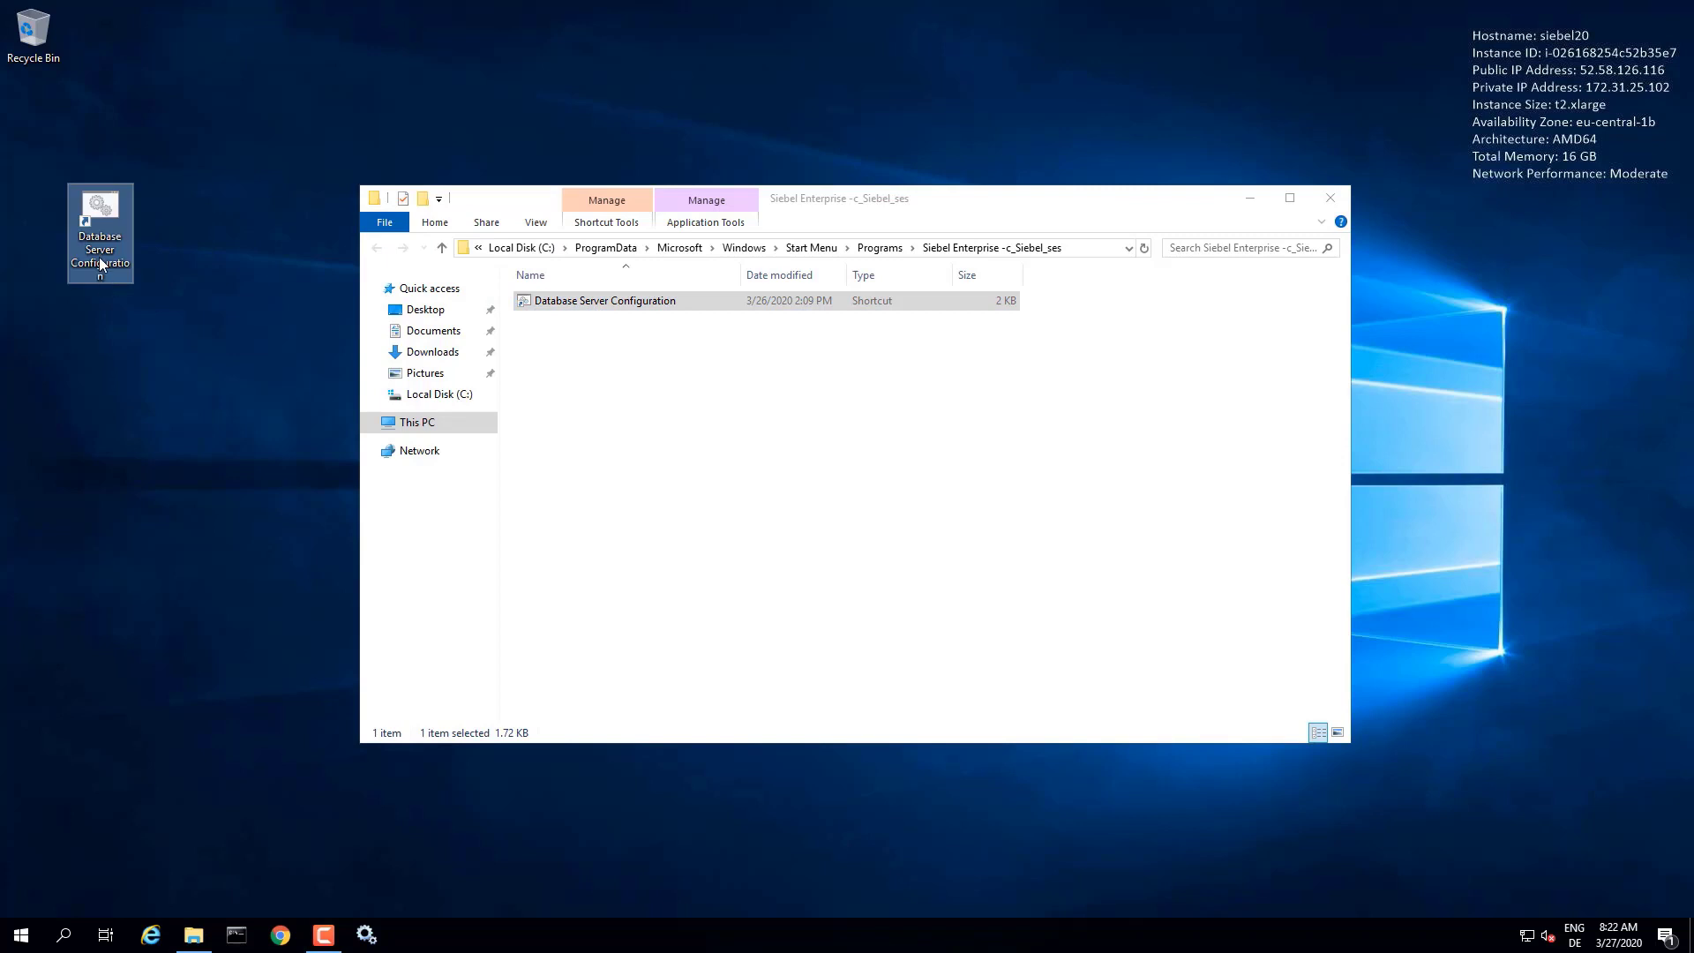
pyautogui.moveTo(105, 240)
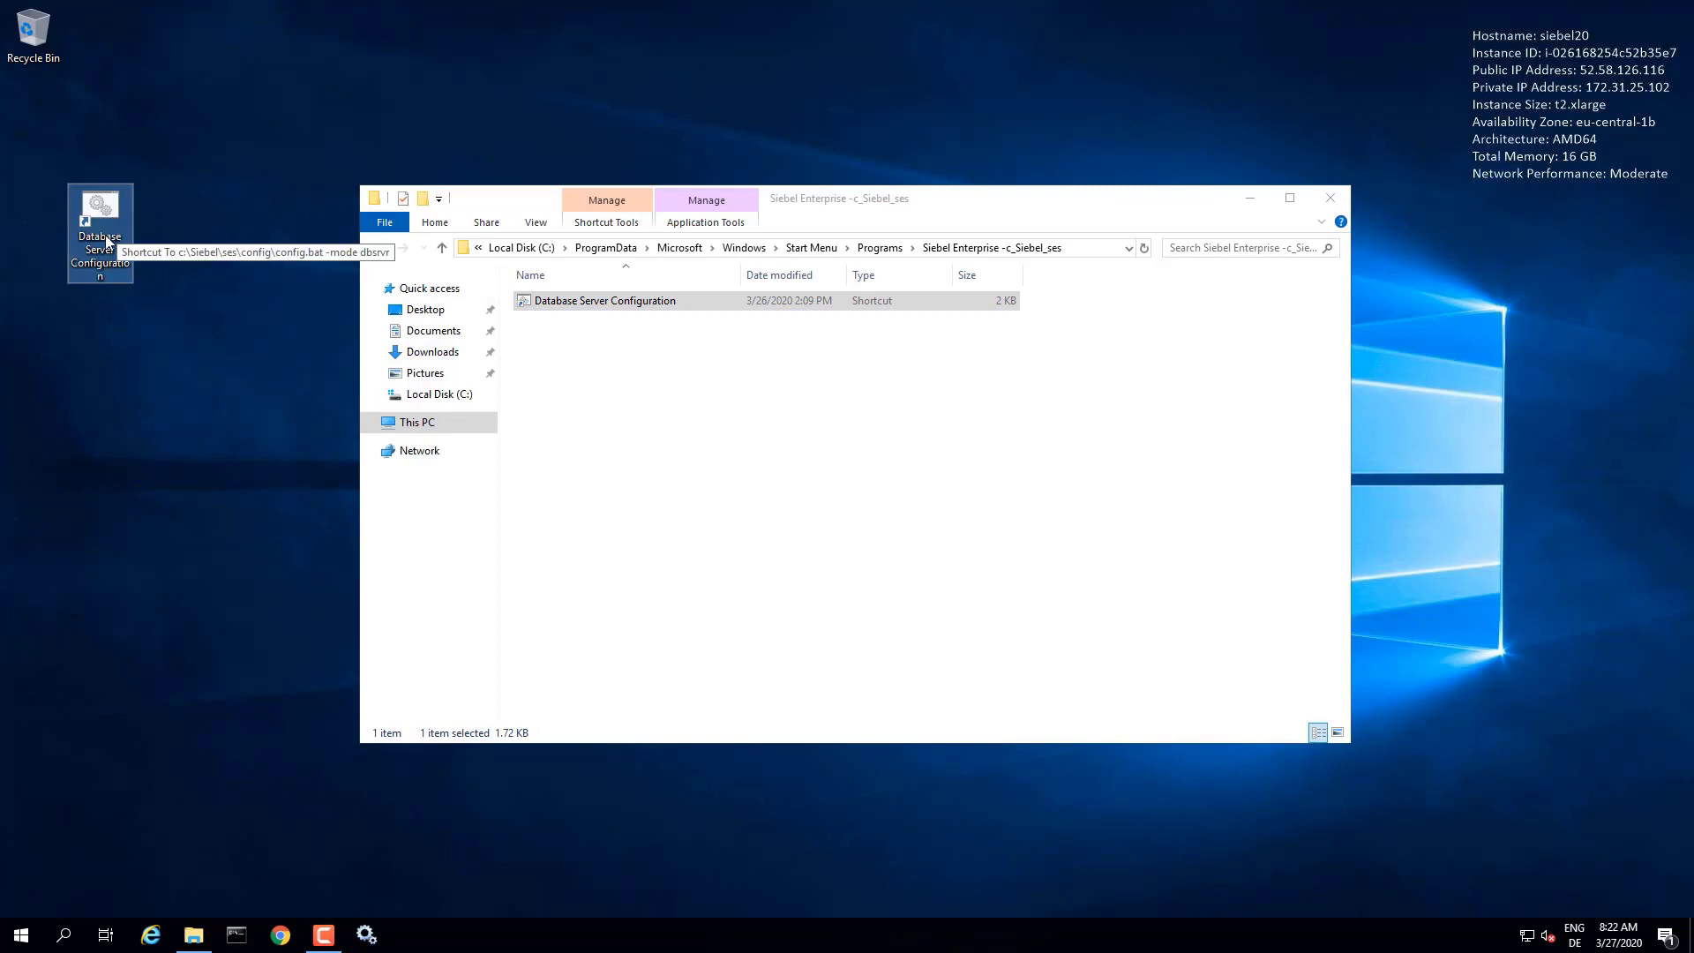
pyautogui.click(1329, 198)
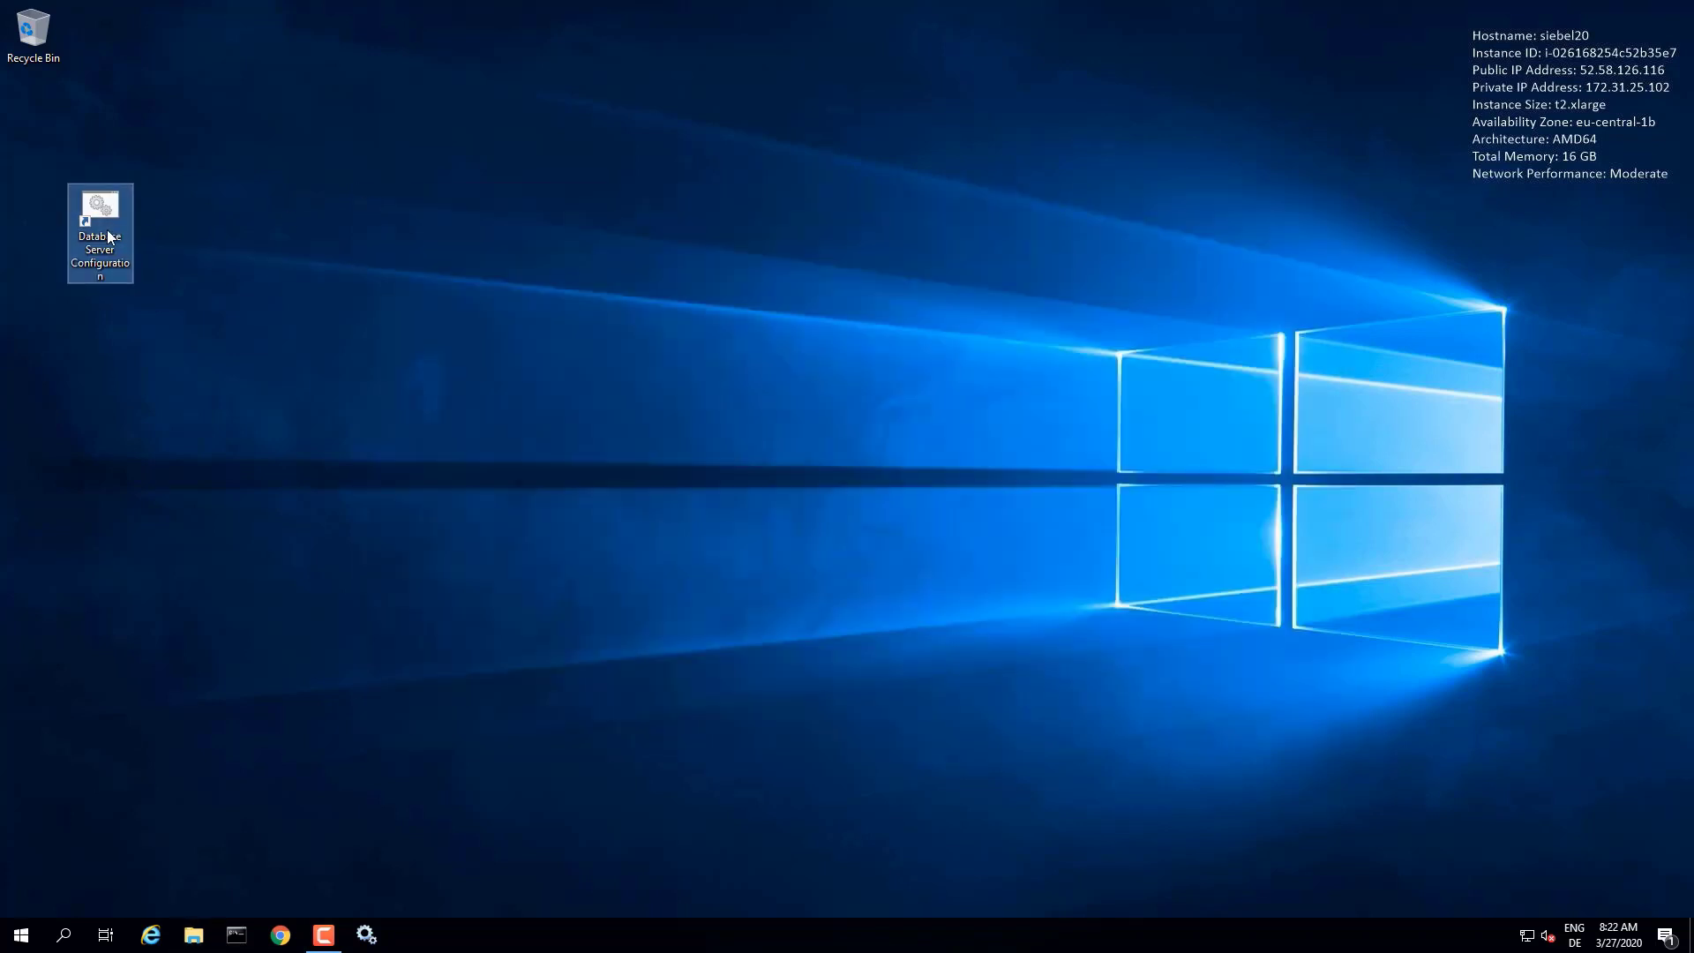
pyautogui.moveTo(100, 232); pyautogui.dragTo(33, 144)
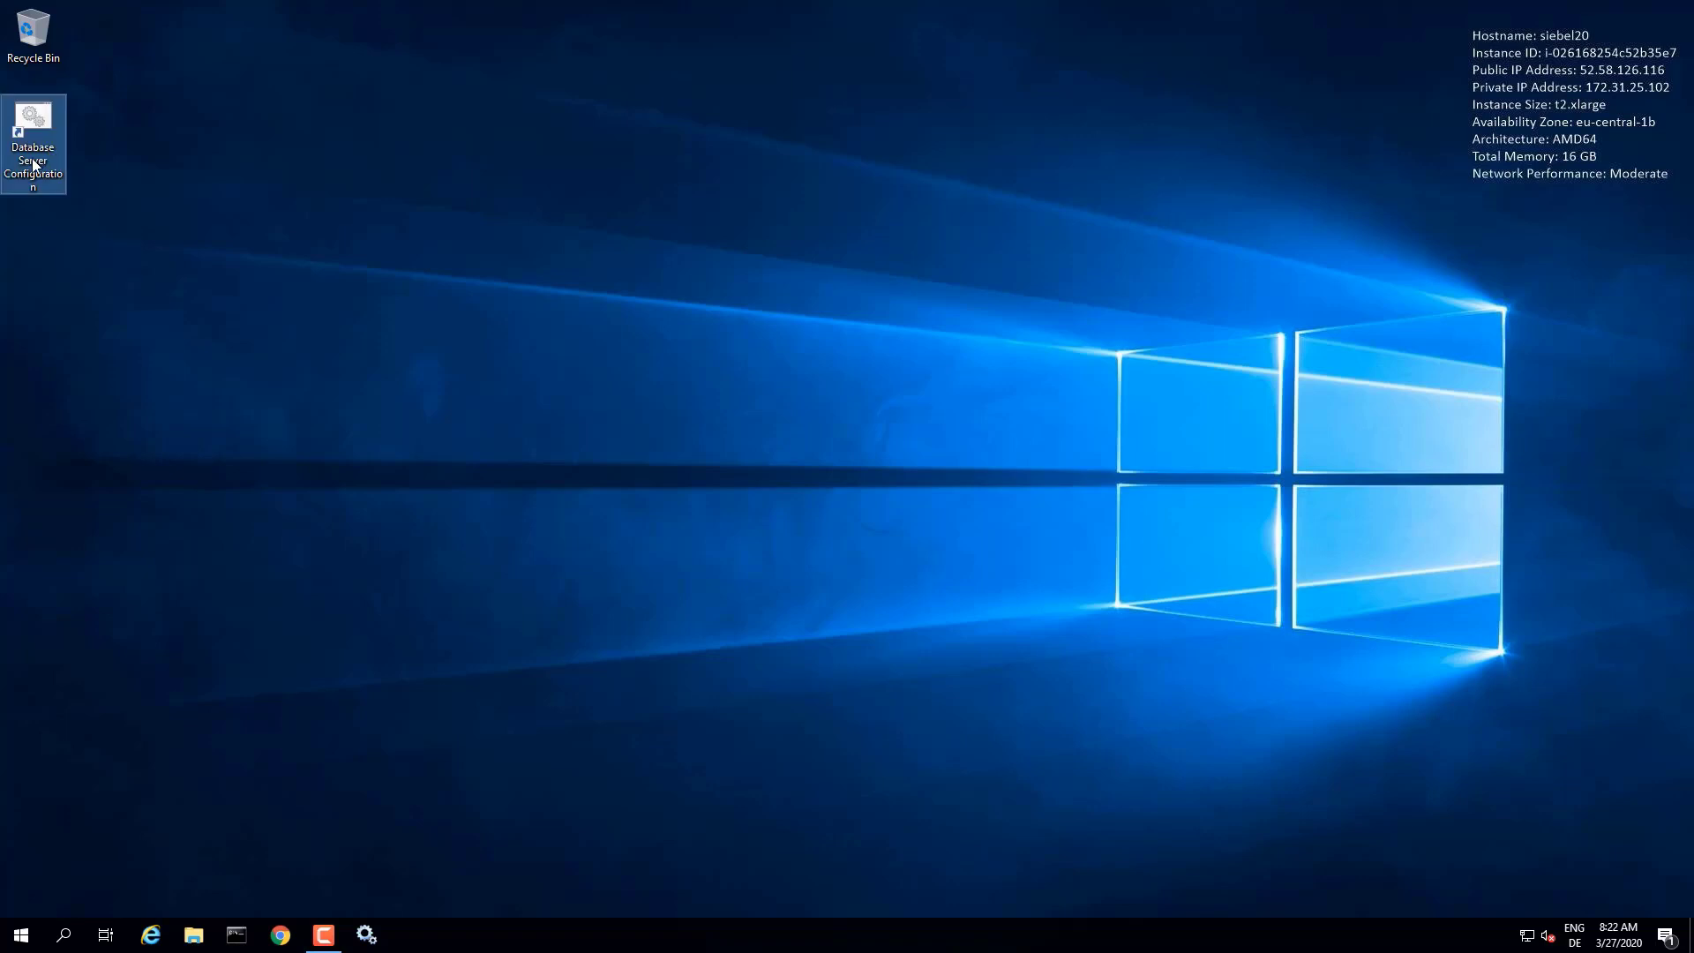
# Launch the wizard with Oracle platform, Add a language operation, and GRANTUSR.SQL already run.
pyautogui.doubleClick(33, 144)
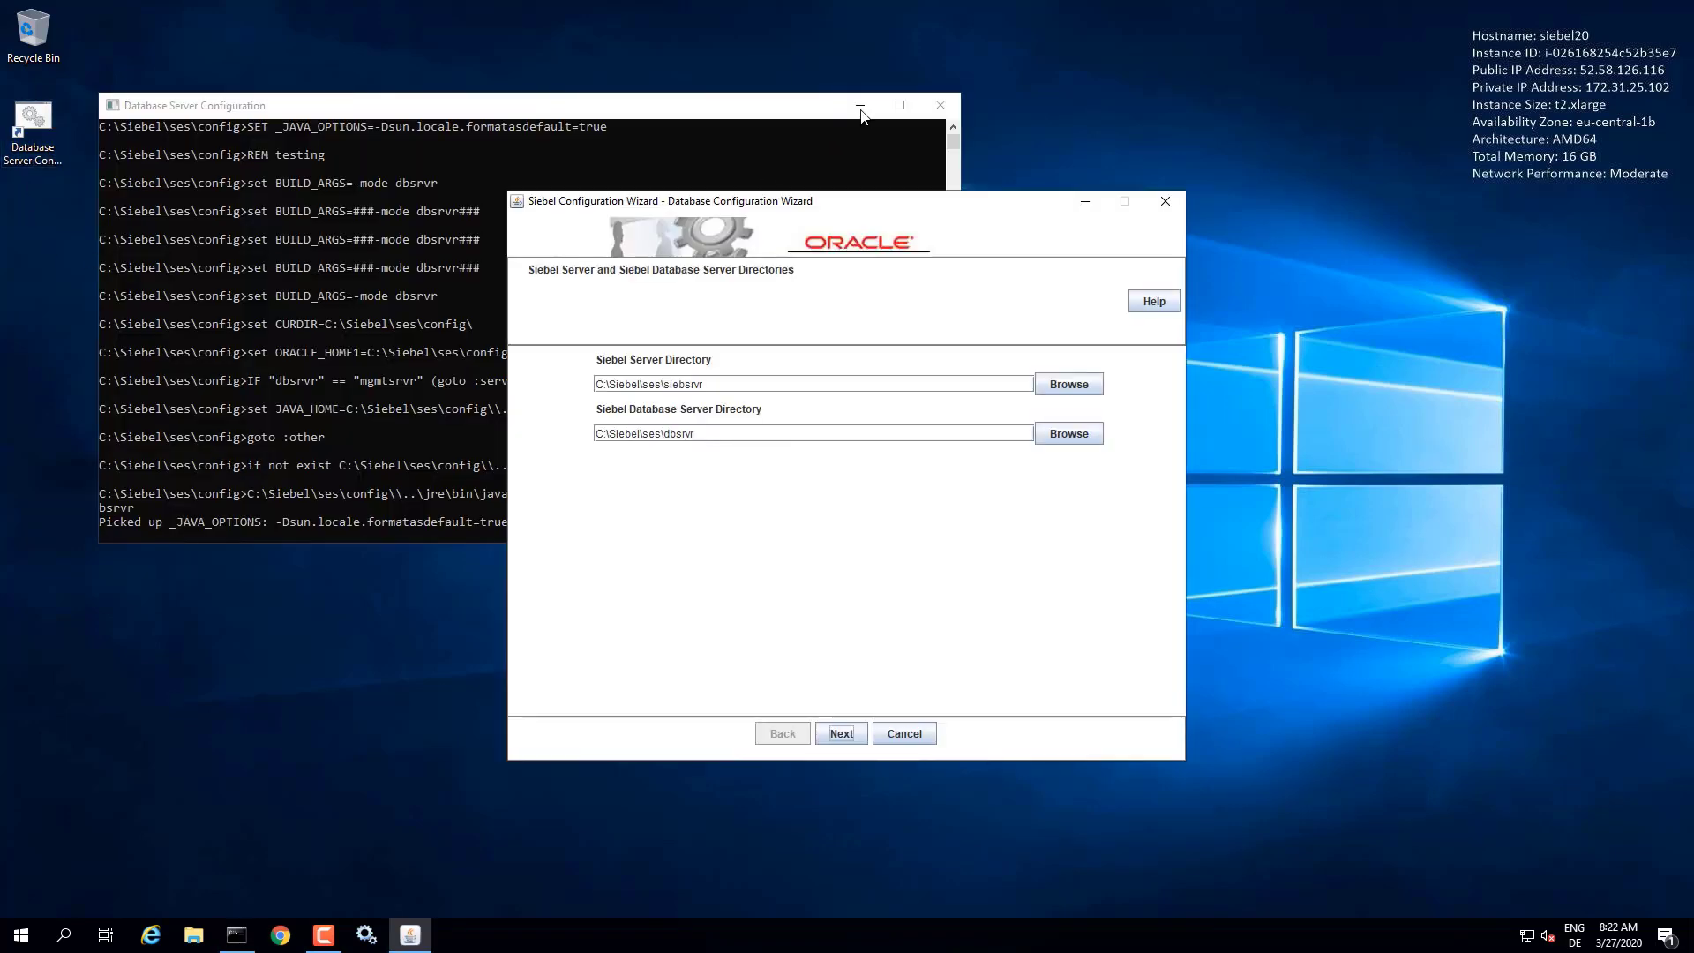
pyautogui.click(858, 105)
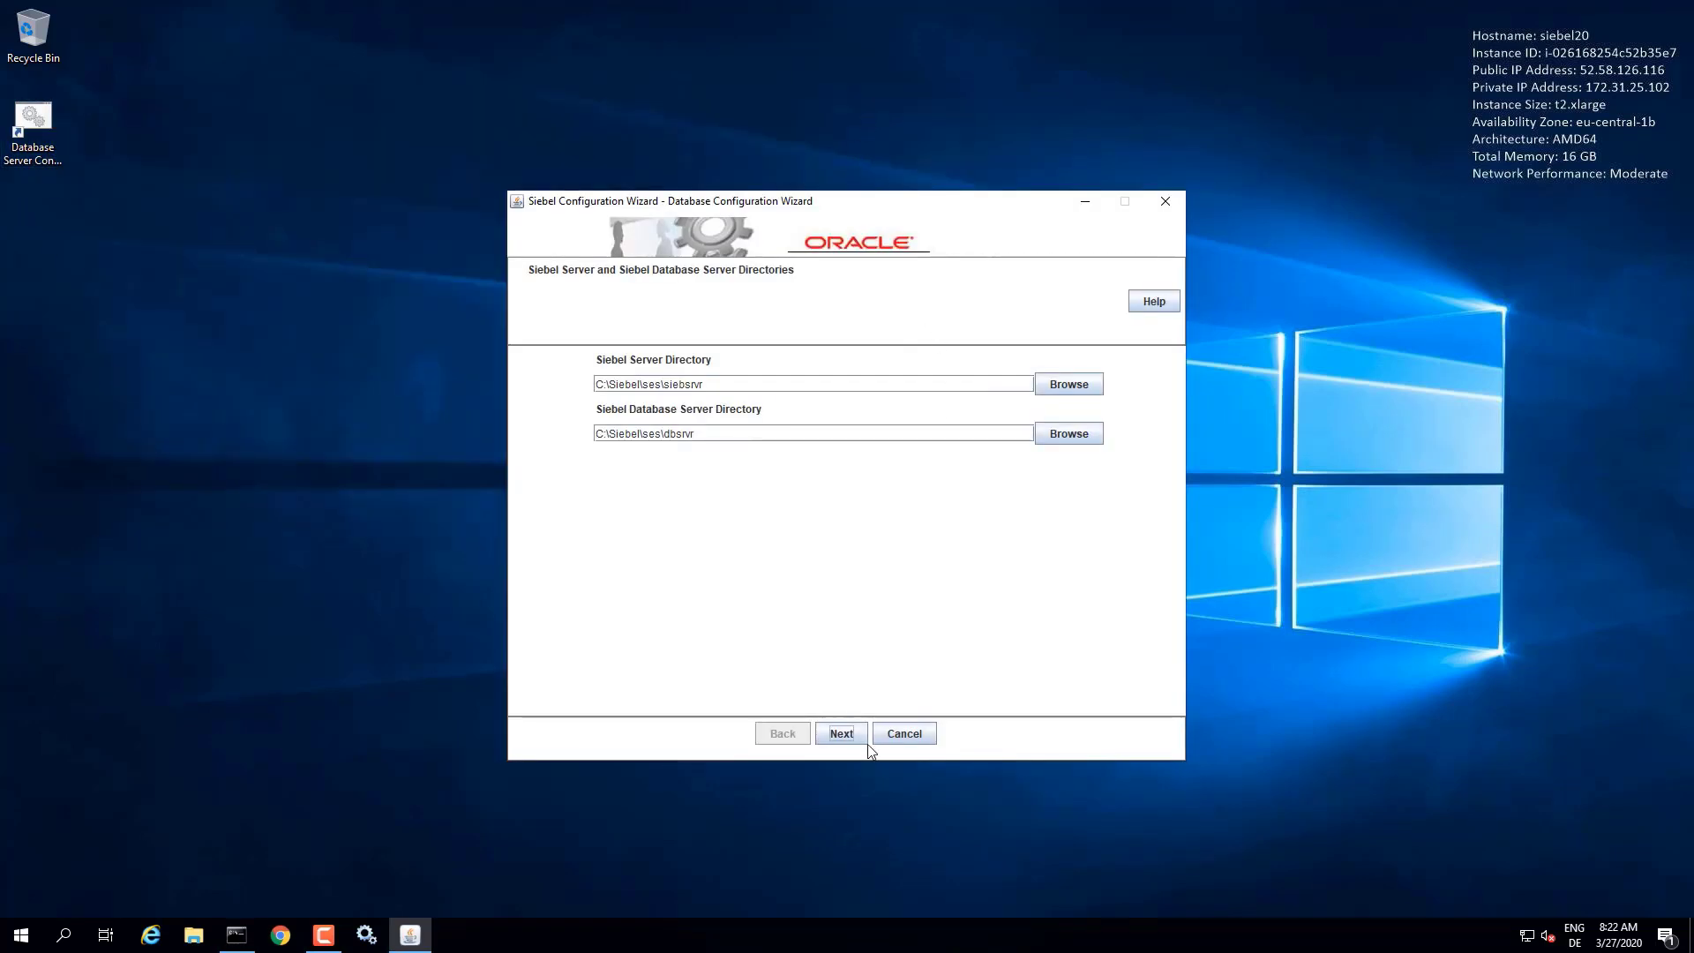
pyautogui.click(839, 733)
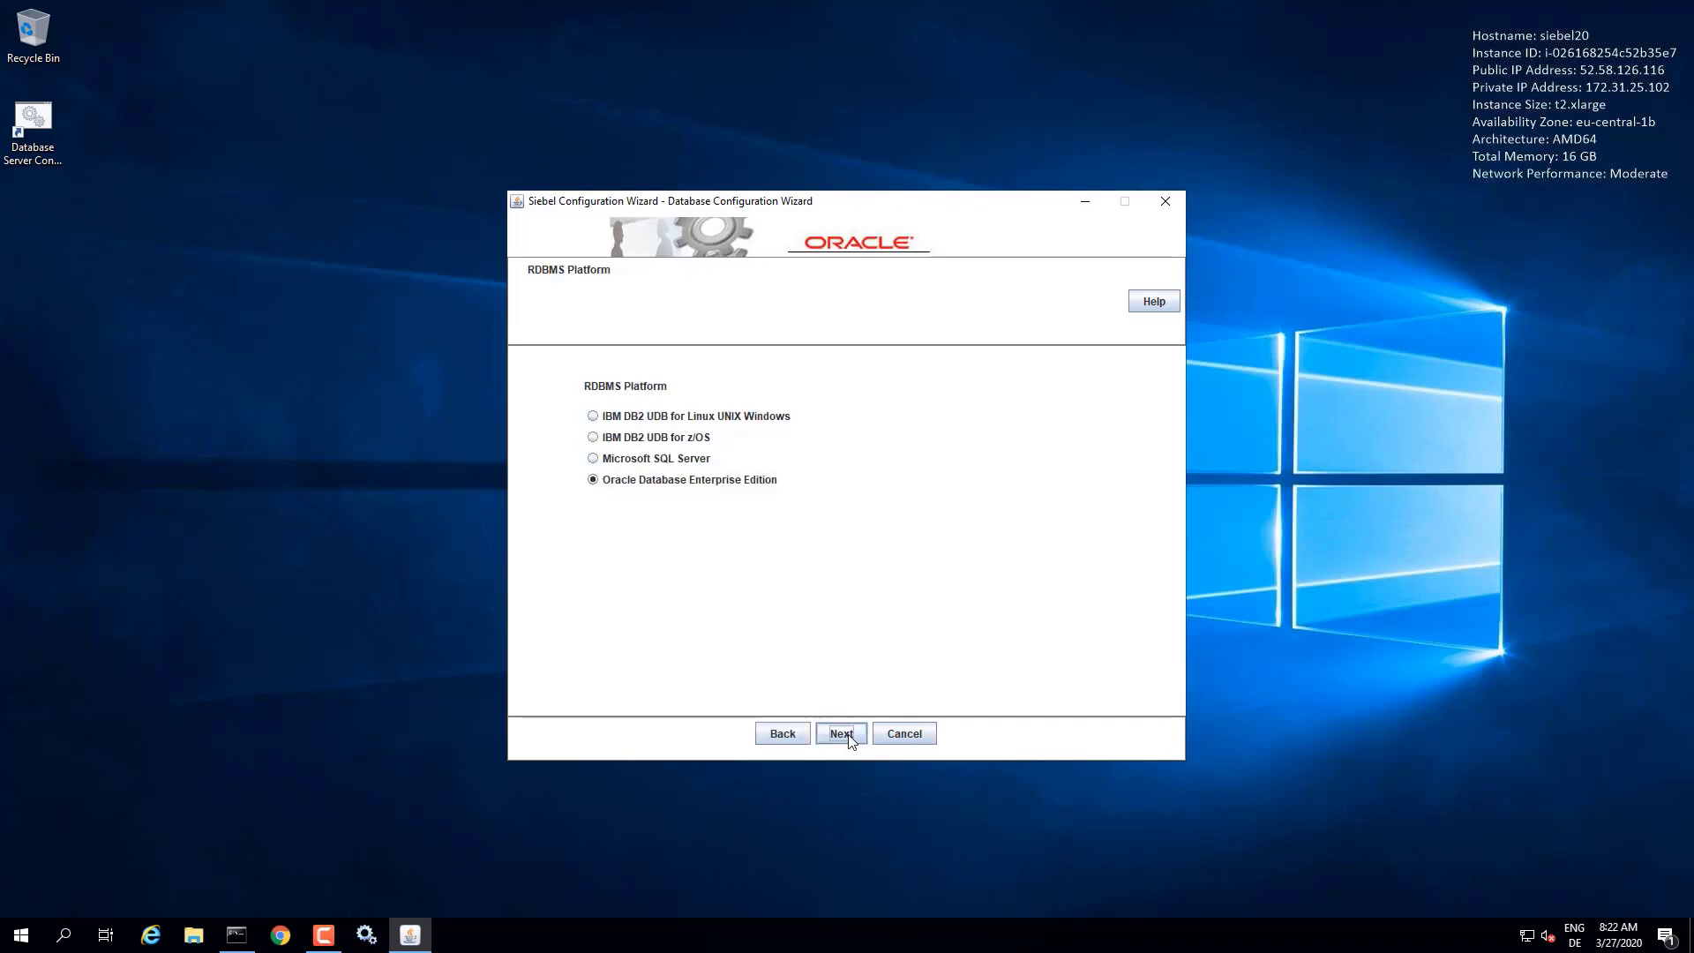
pyautogui.click(839, 733)
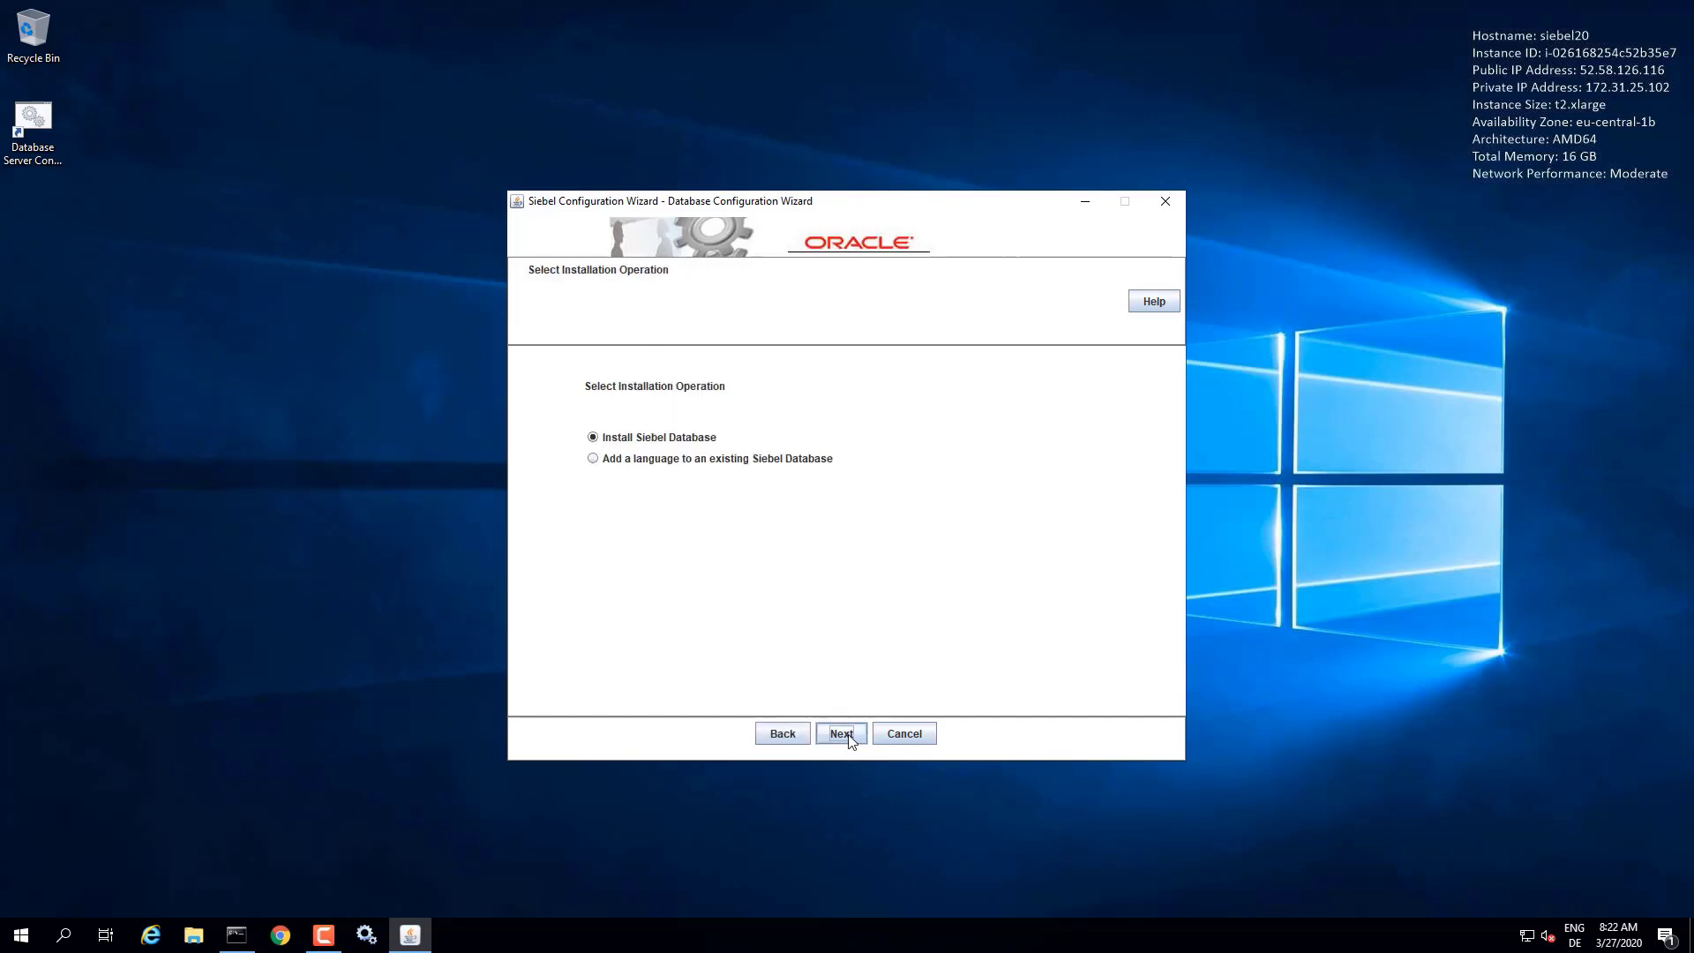
pyautogui.click(592, 458)
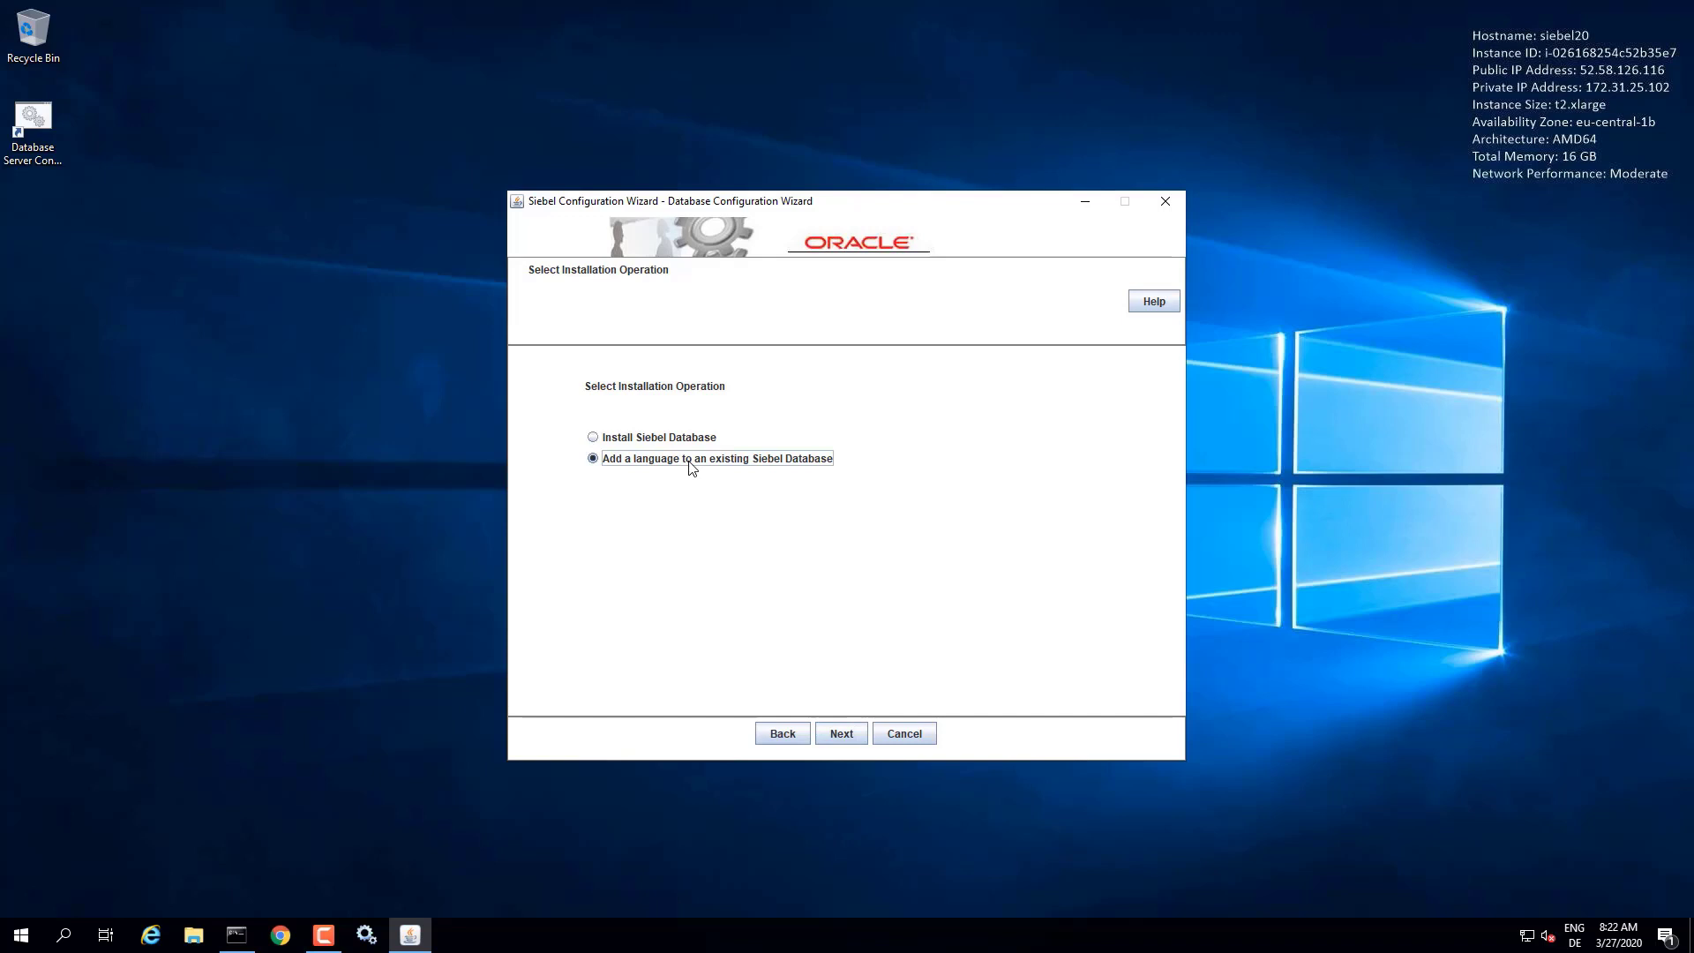
pyautogui.click(841, 733)
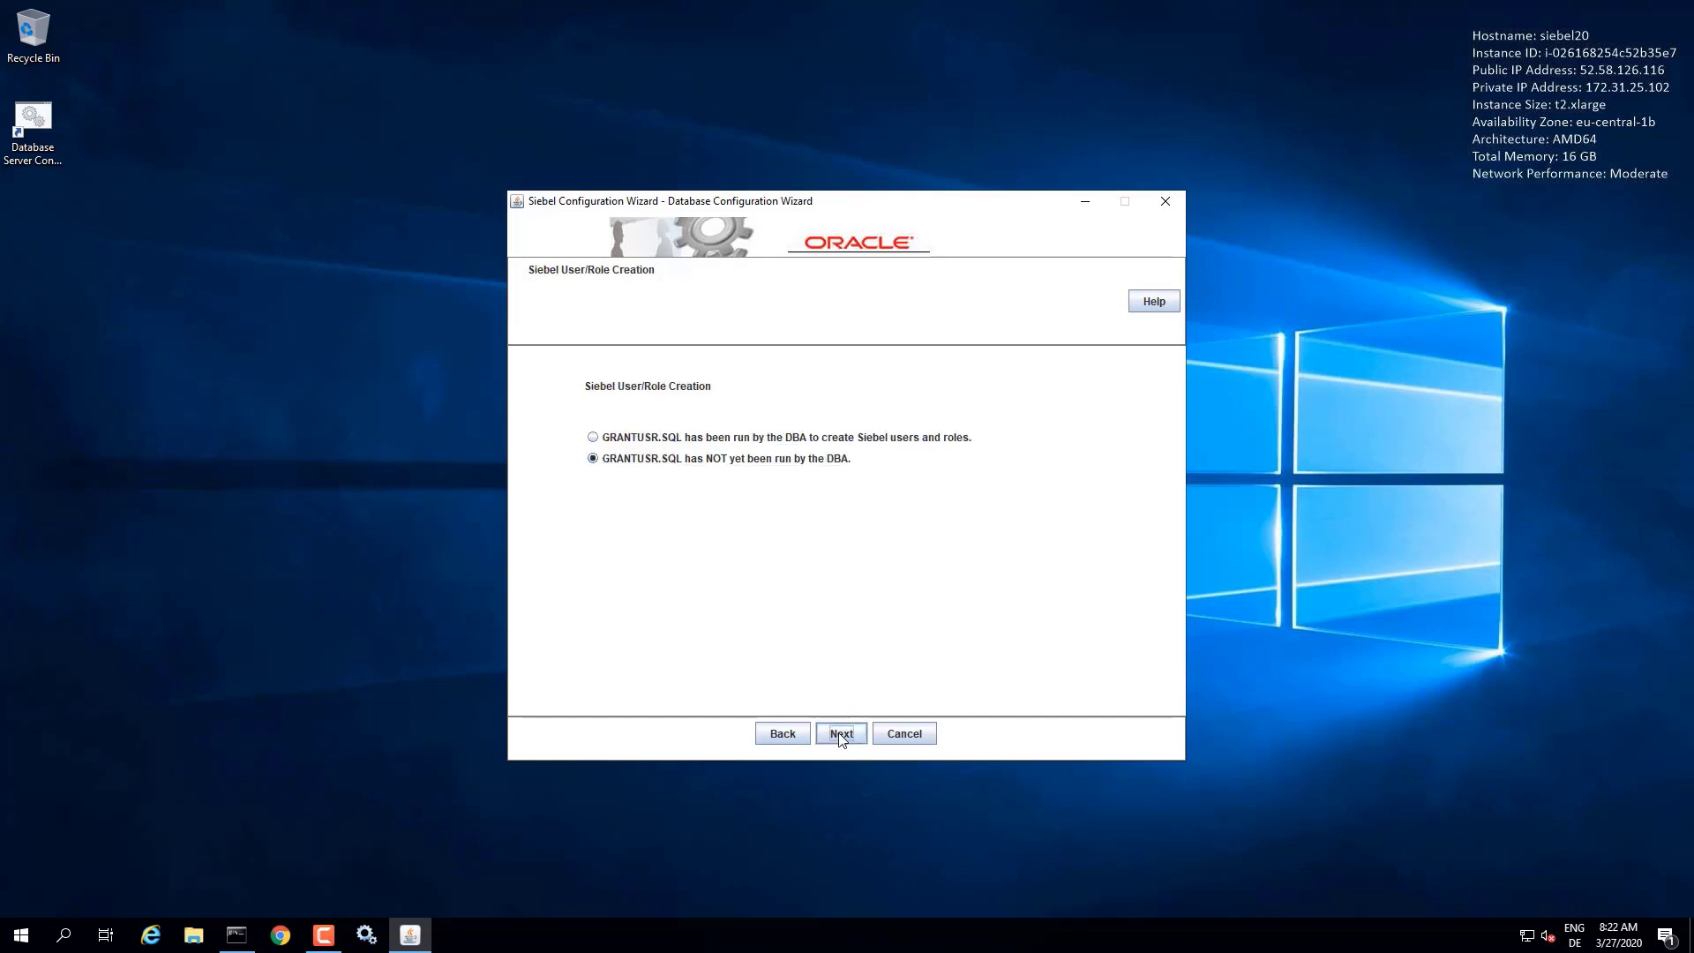
pyautogui.click(592, 436)
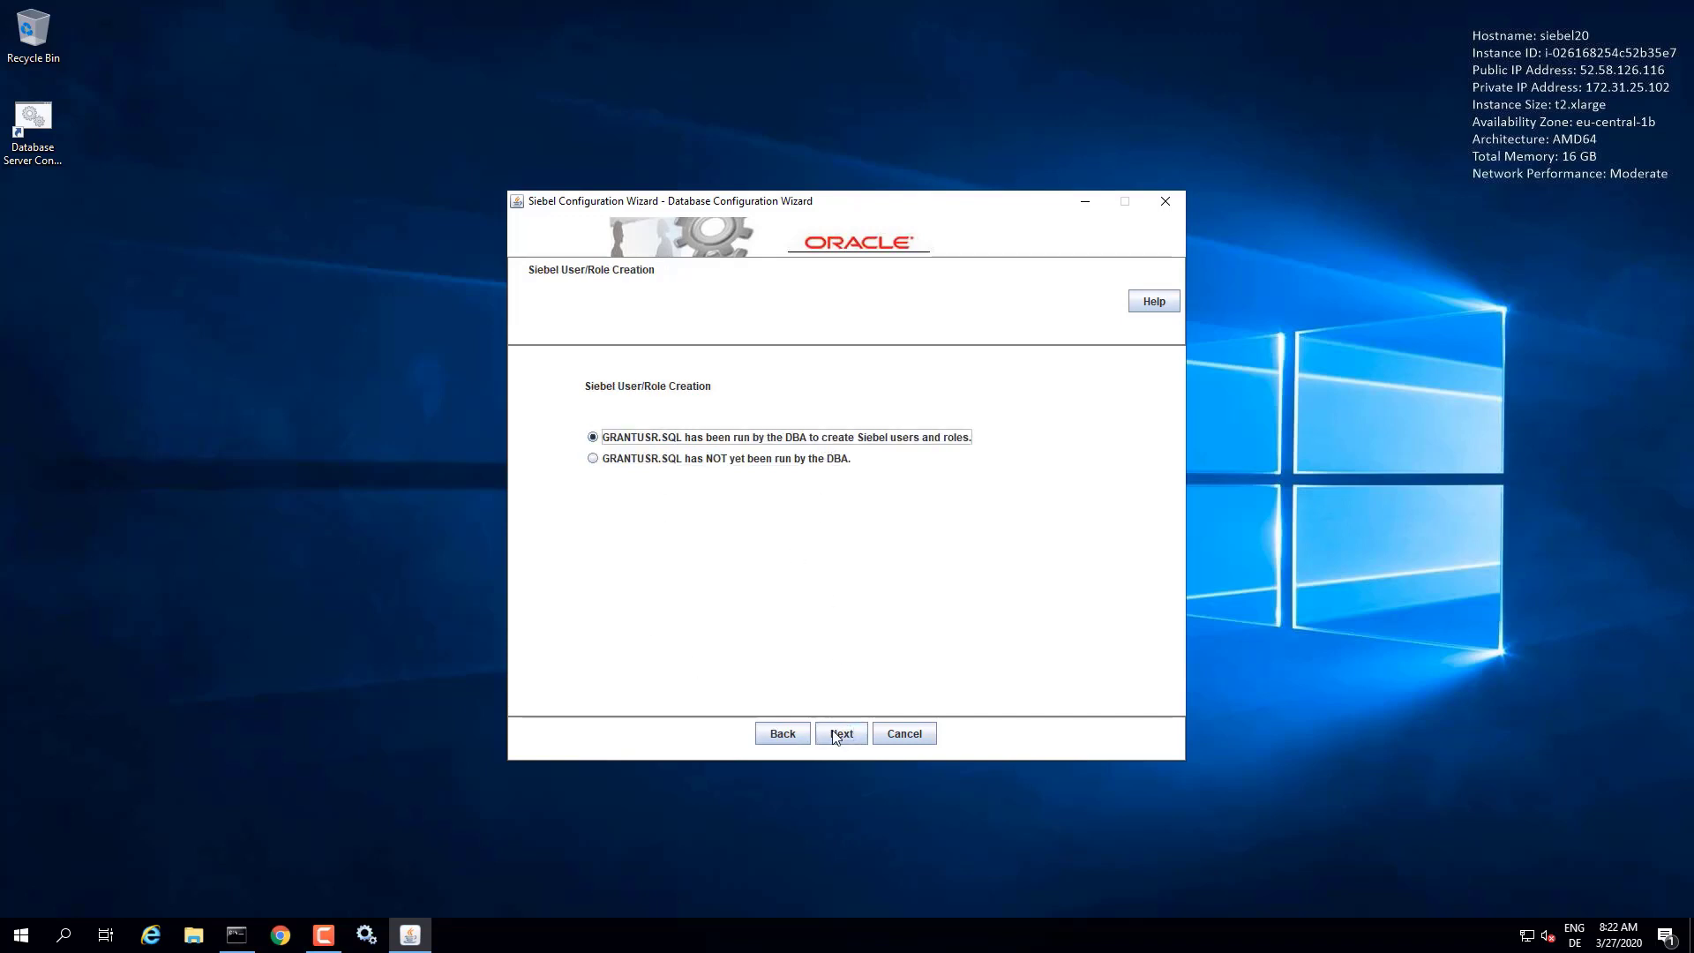
pyautogui.click(839, 733)
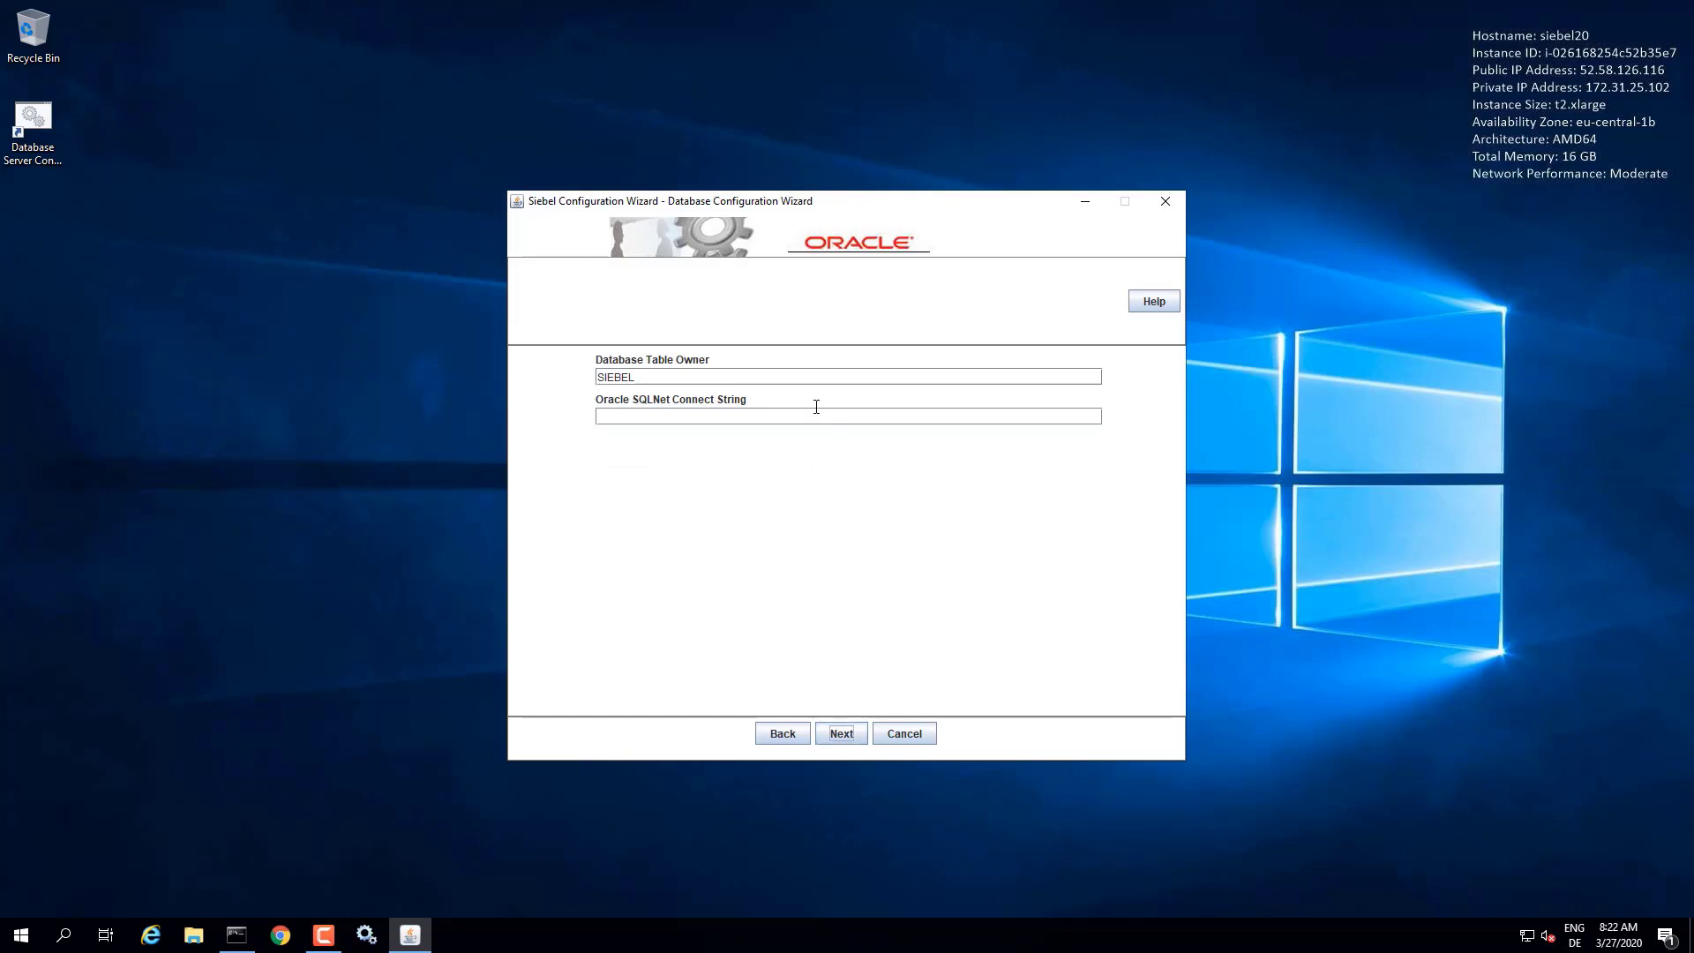
# Use connect string orcl, English (American) base, and German (Standard) as the added language.
pyautogui.write('orcl')
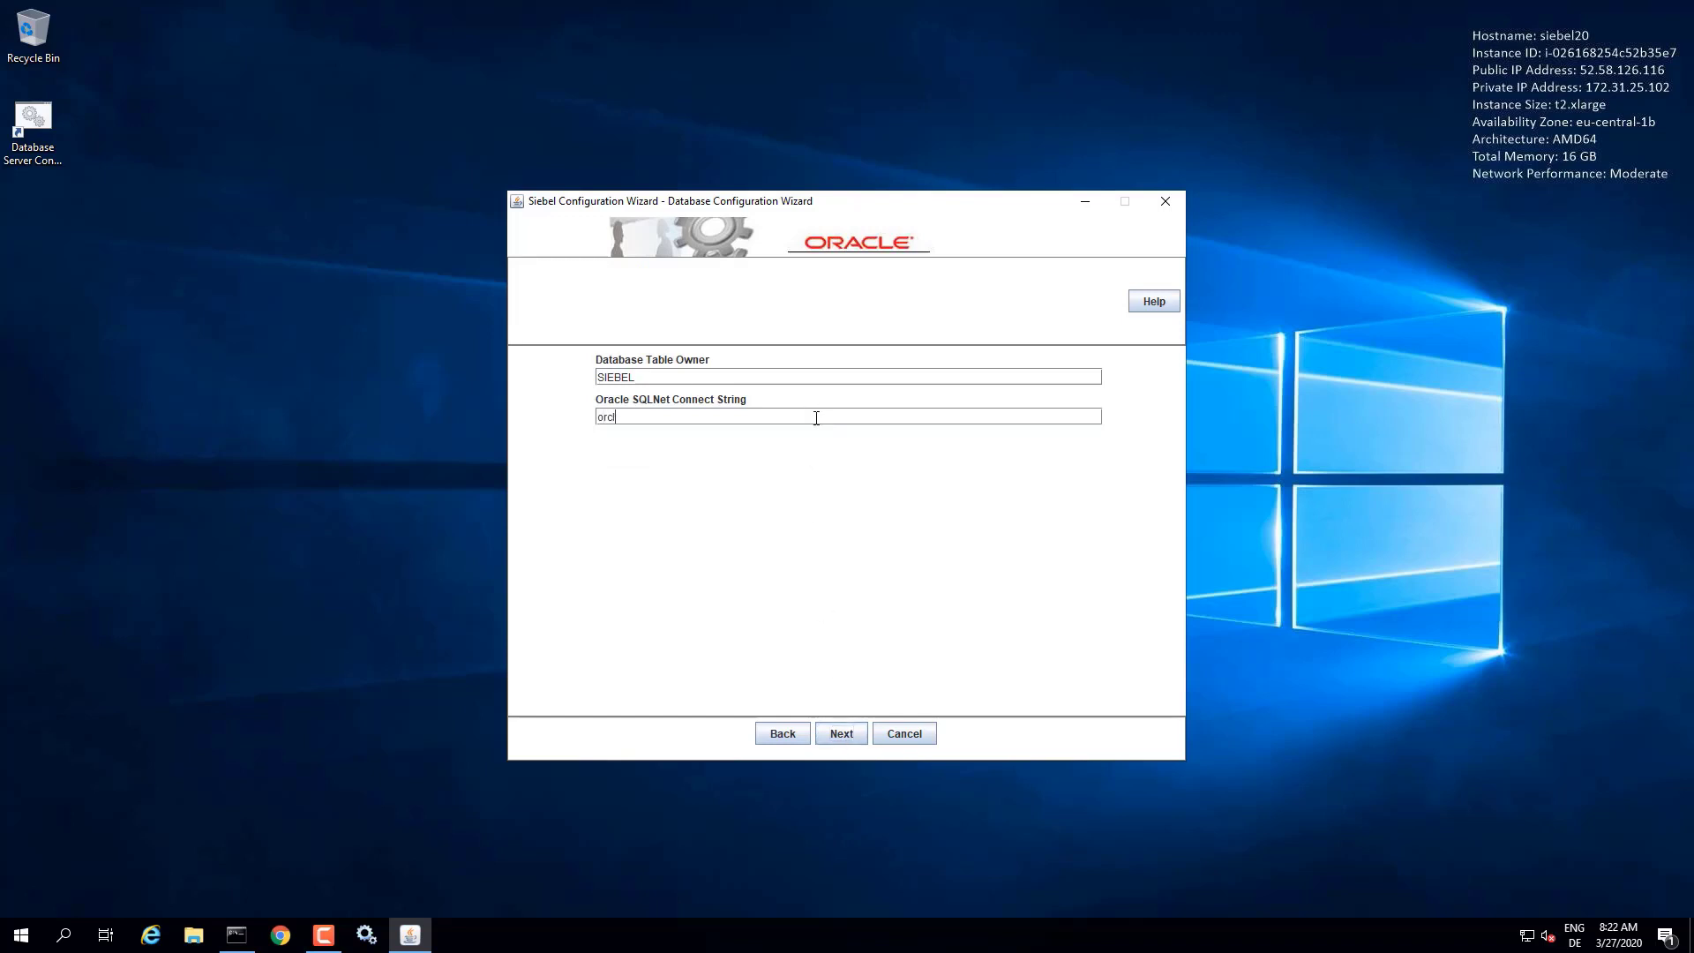
pyautogui.click(841, 733)
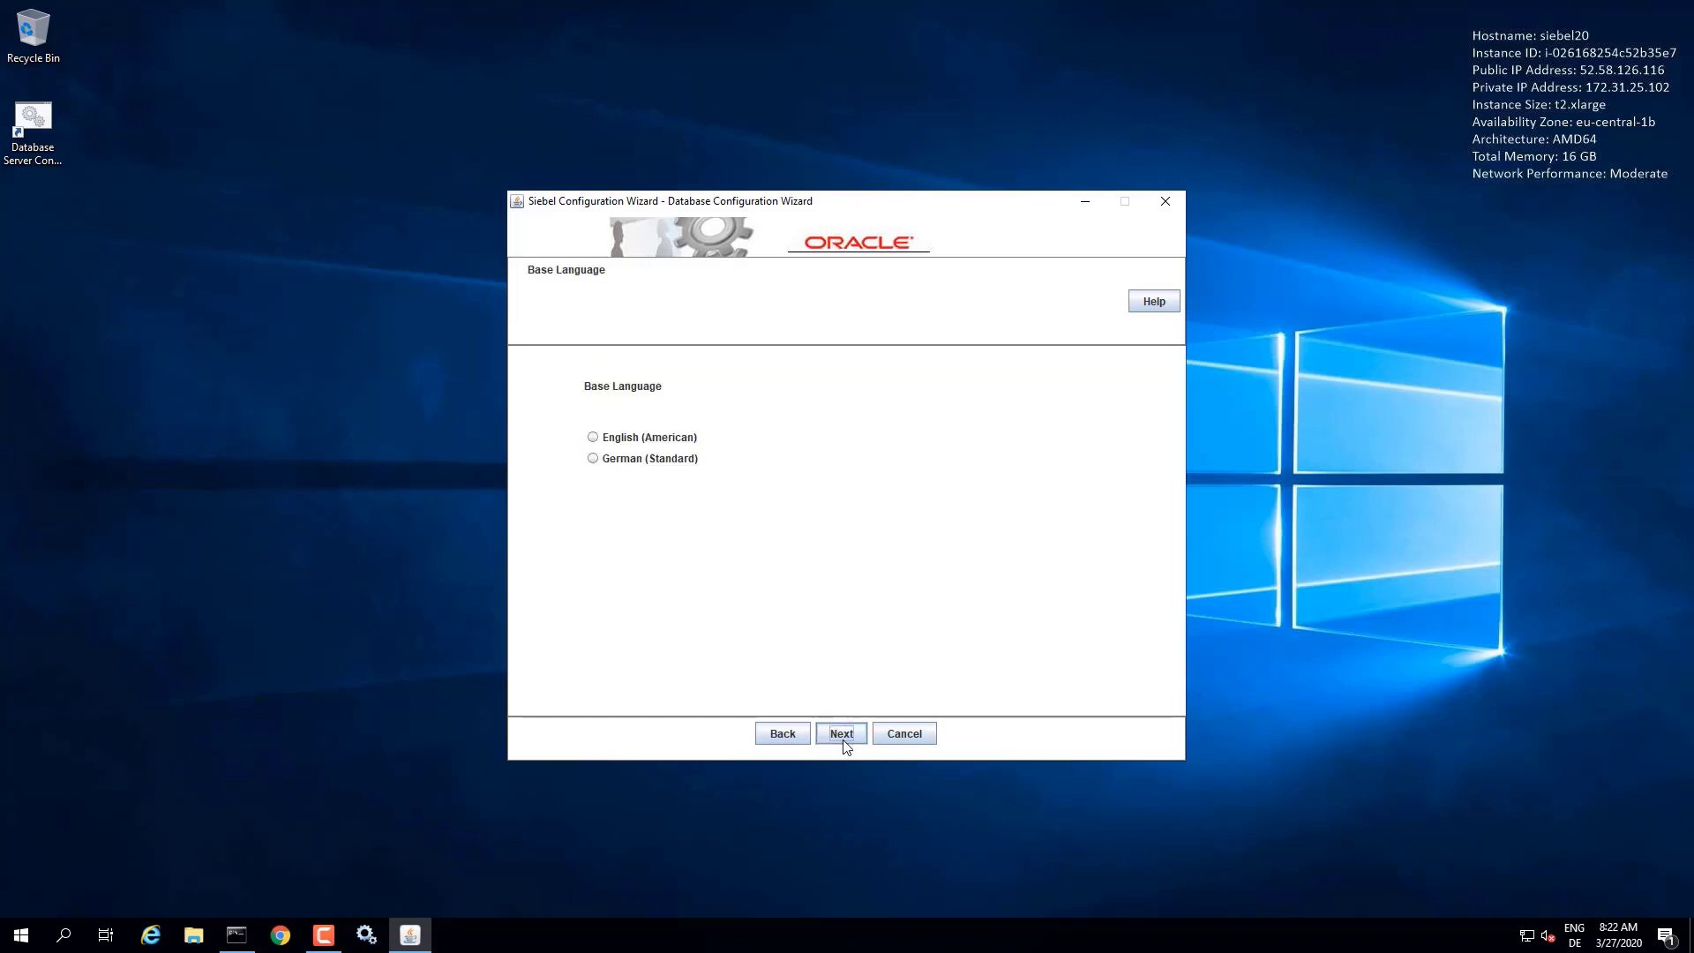
pyautogui.click(592, 437)
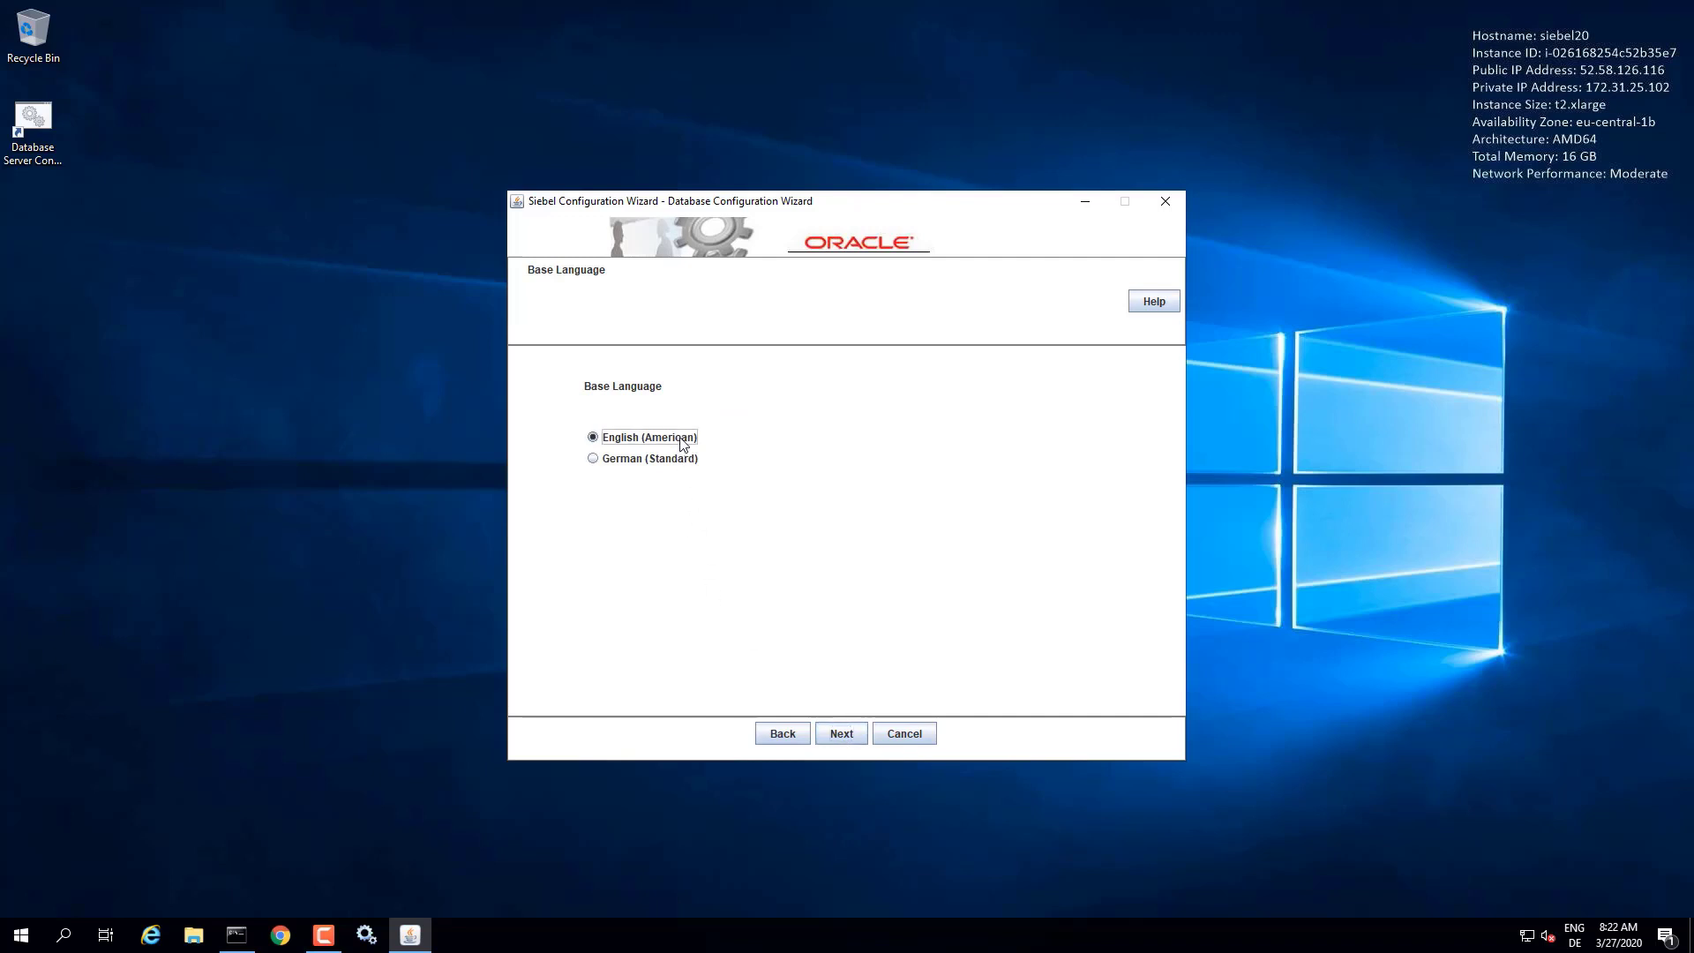
pyautogui.click(841, 732)
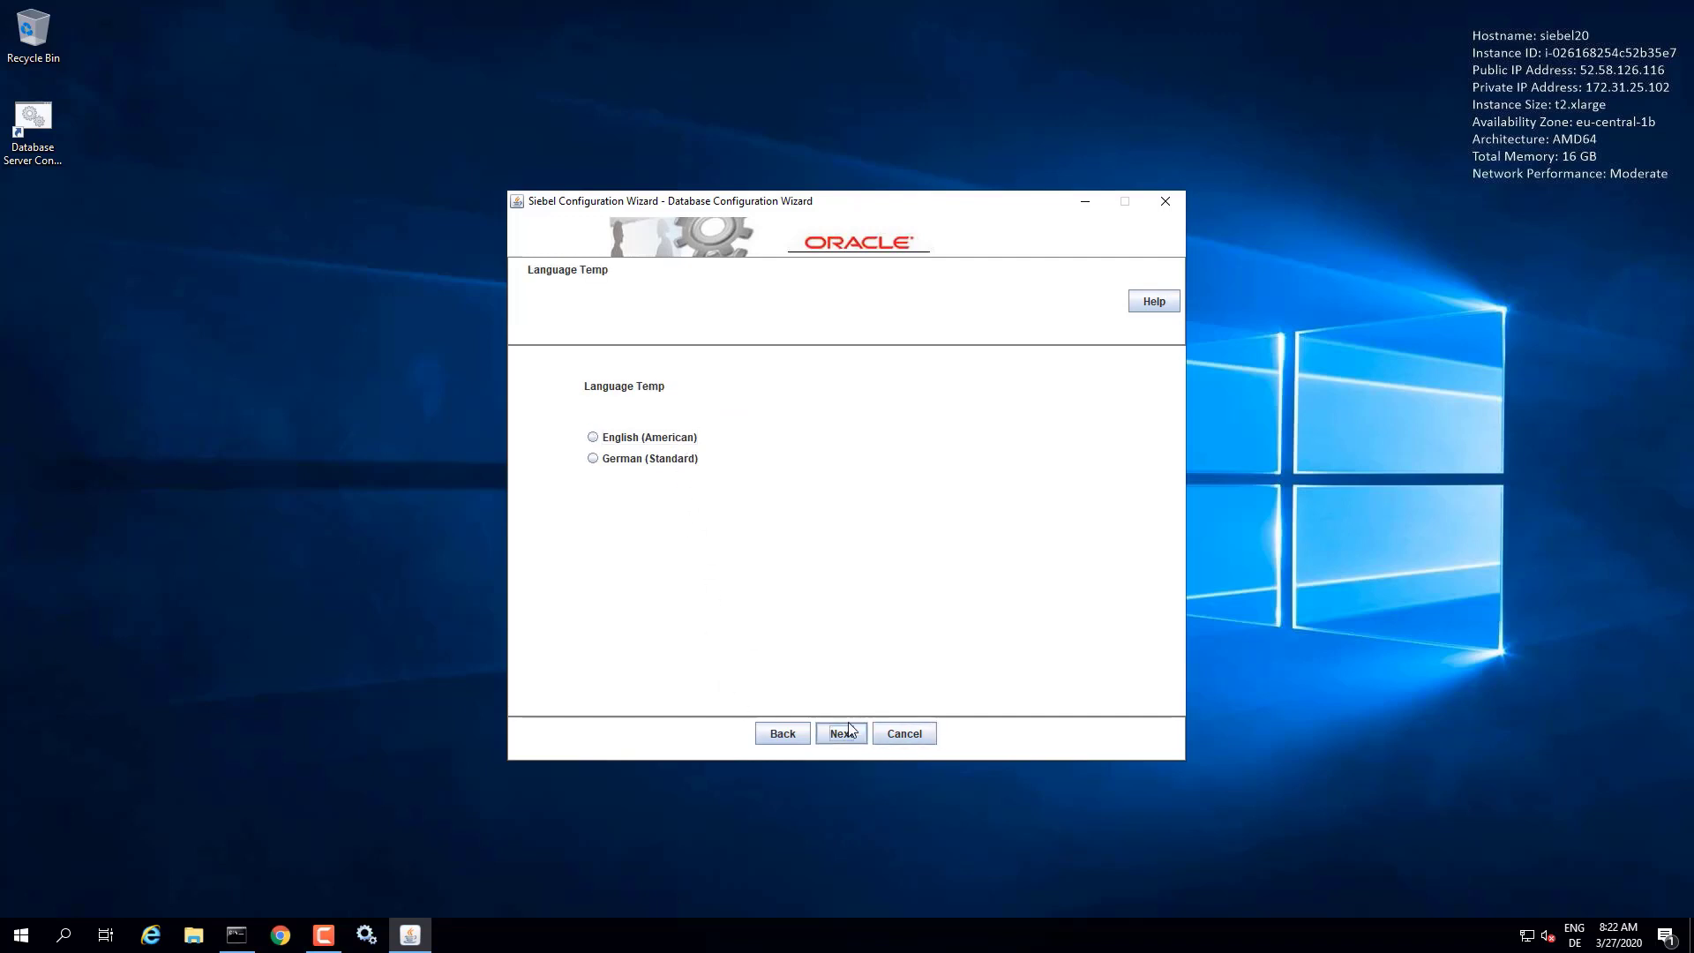
pyautogui.click(592, 458)
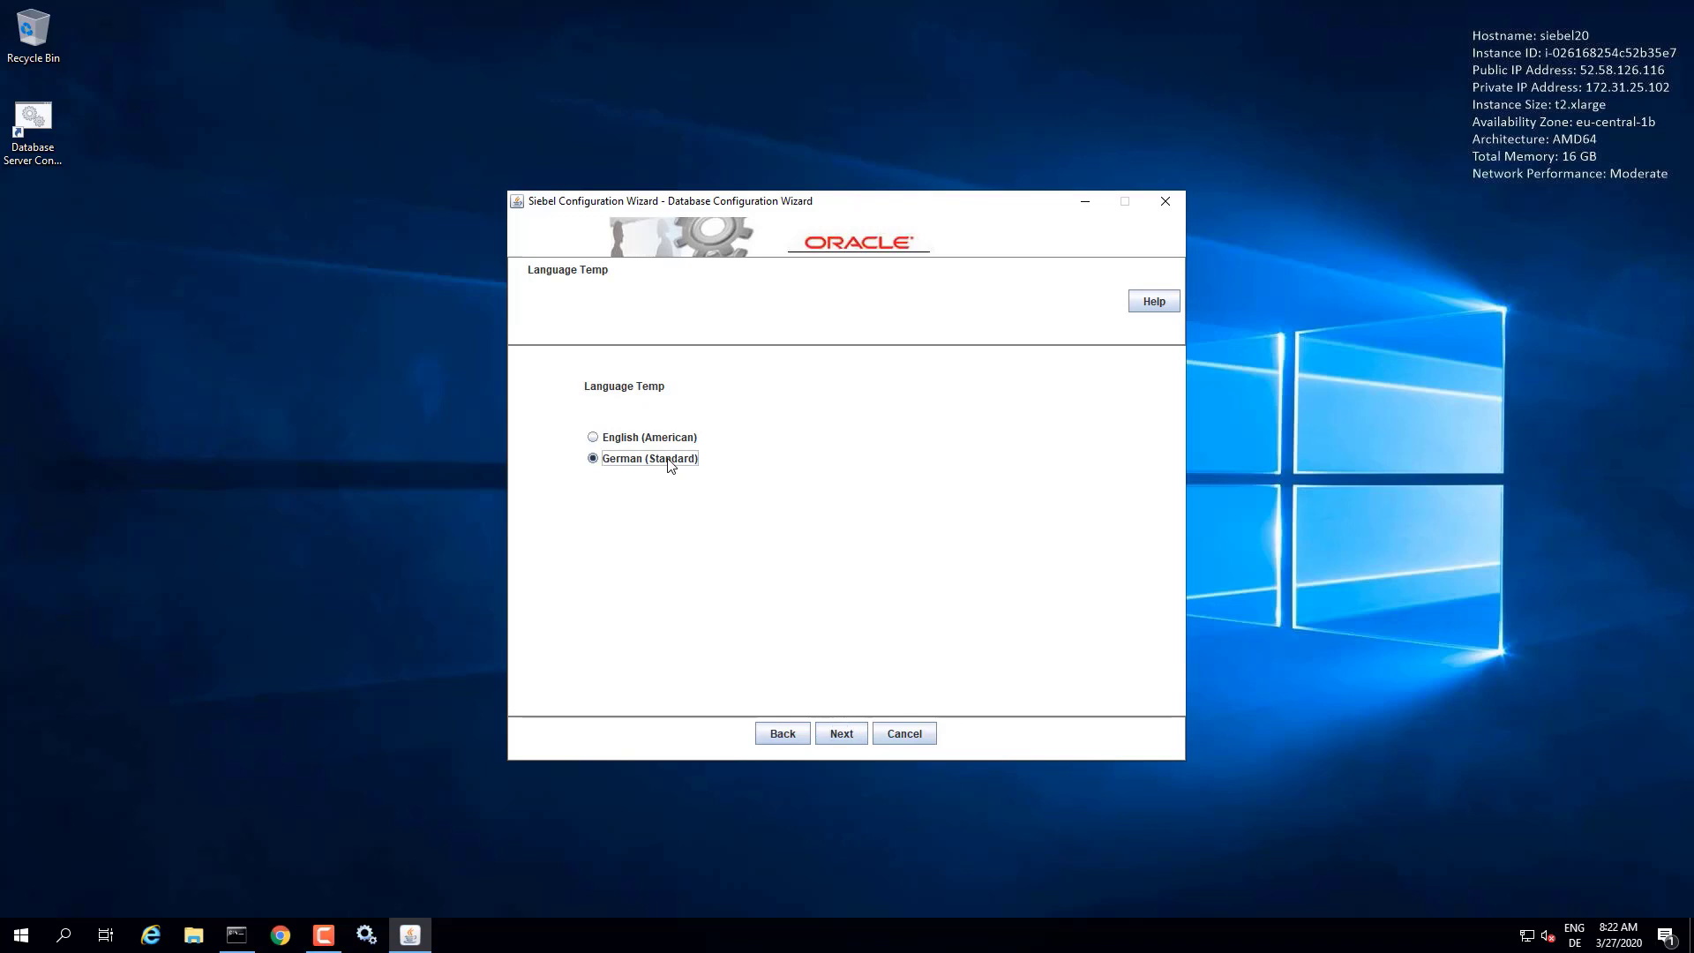
pyautogui.click(841, 733)
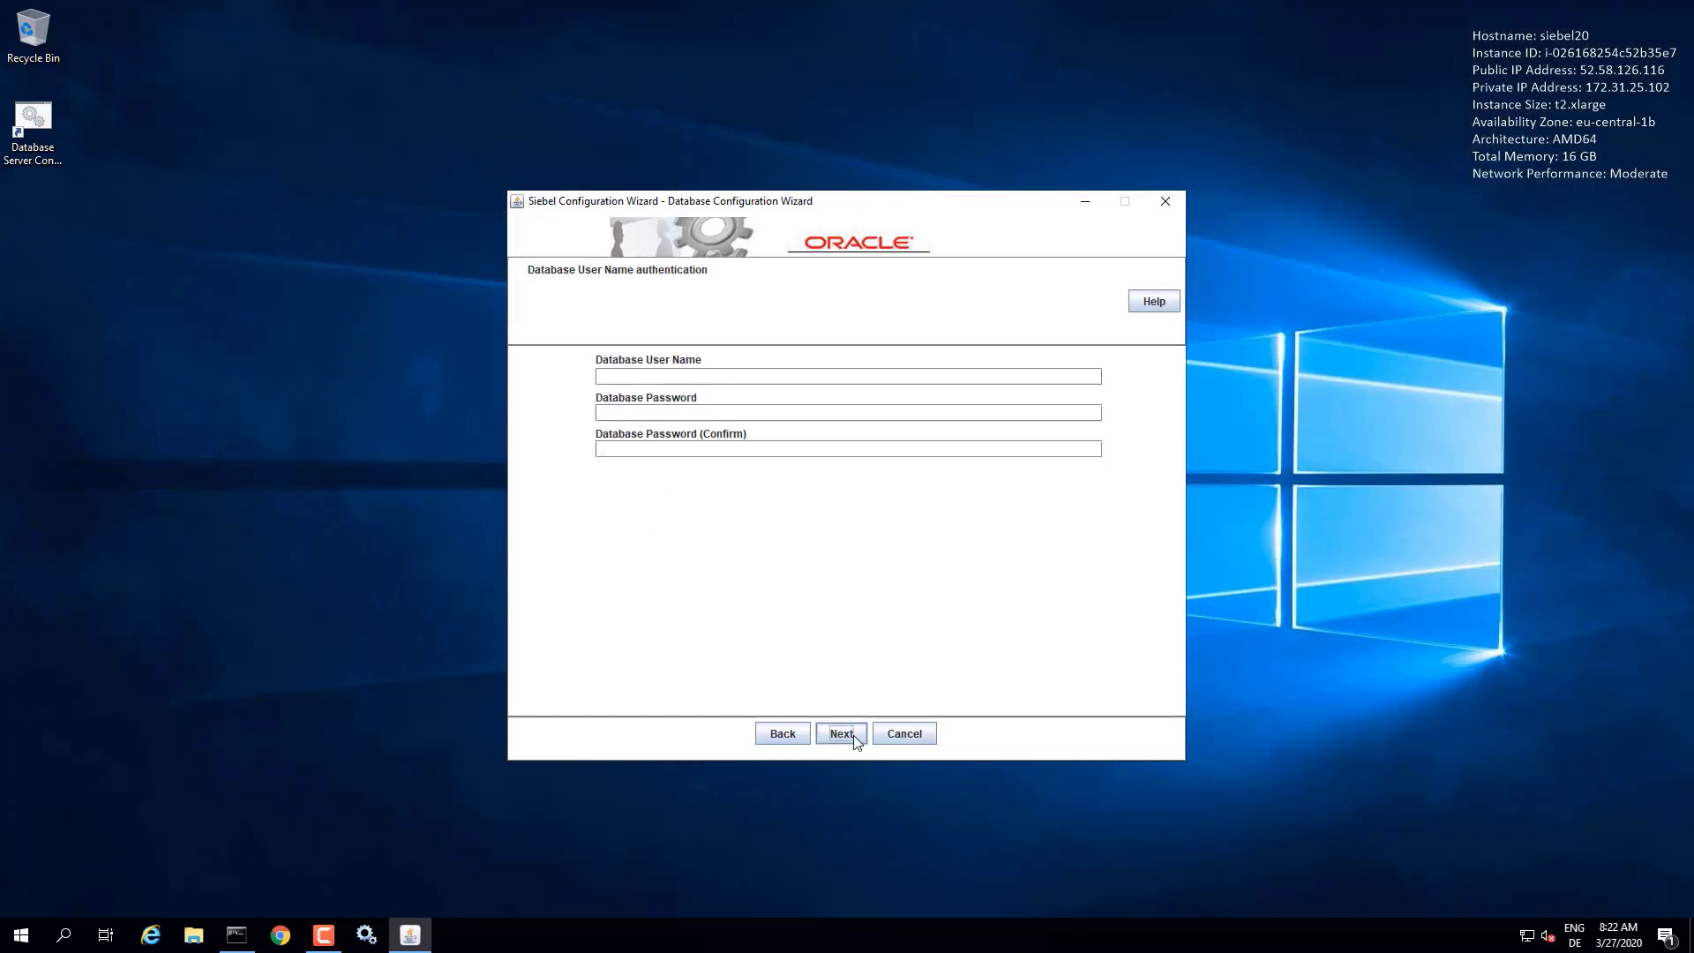
# Enter SADMIN user credentials and the SIEBEL table owner password.
pyautogui.write('S')
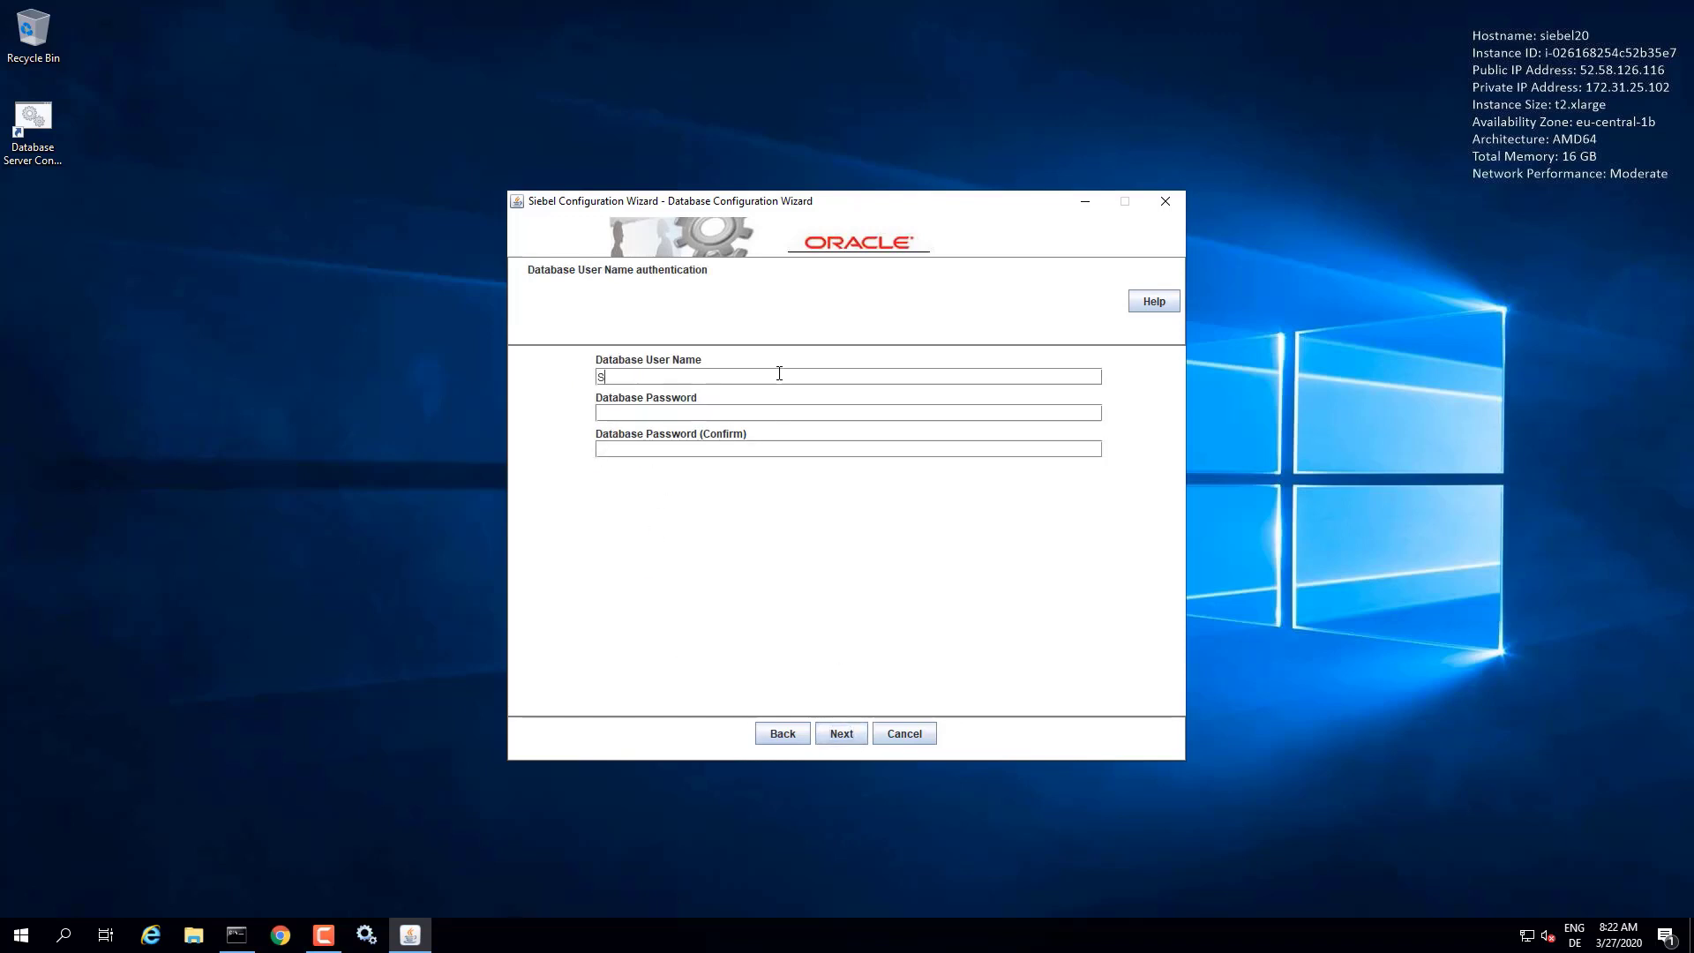
pyautogui.write('ADMIN')
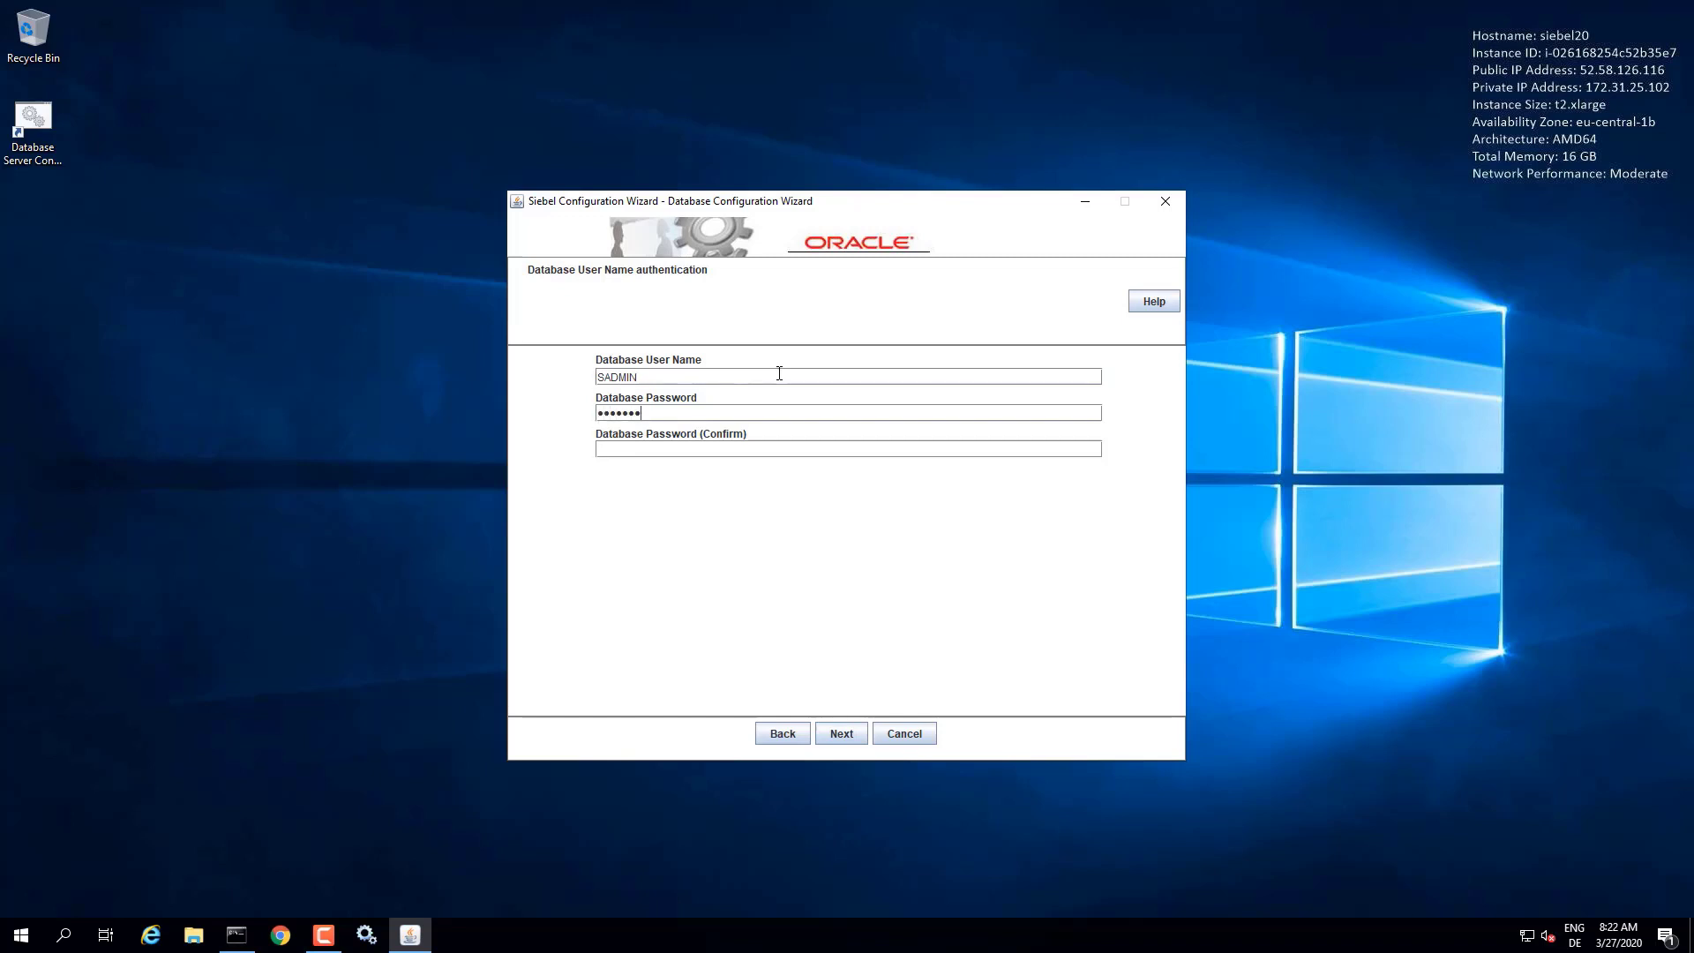
pyautogui.write('•••')
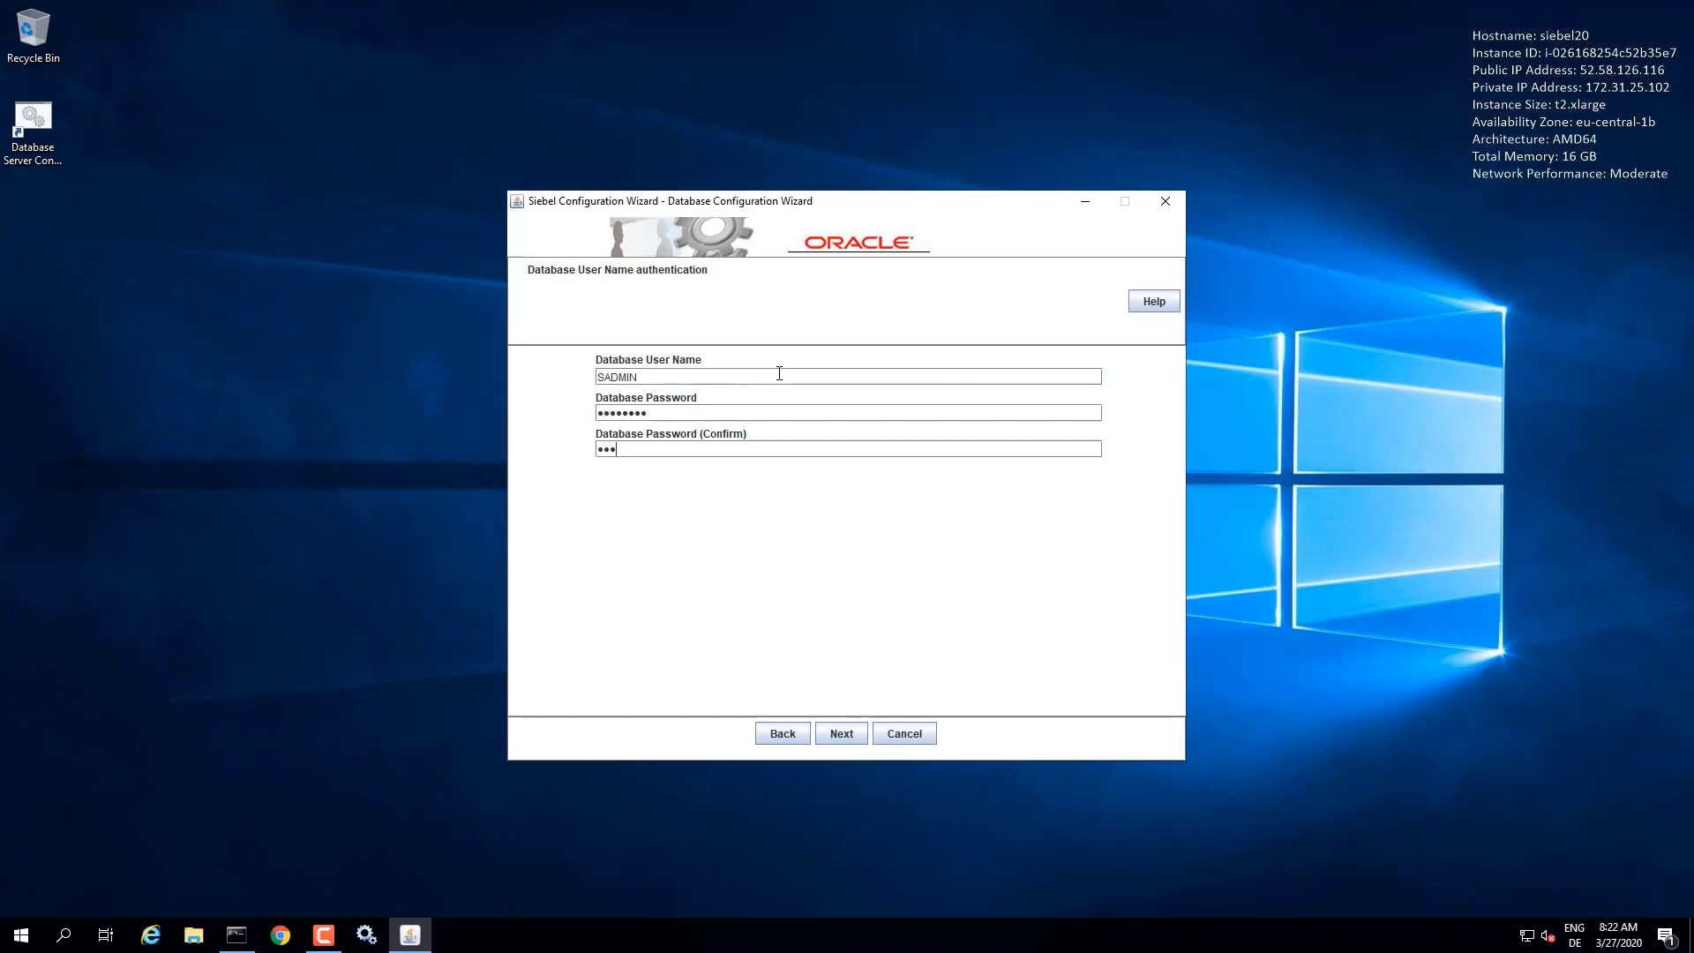
pyautogui.write('•••••')
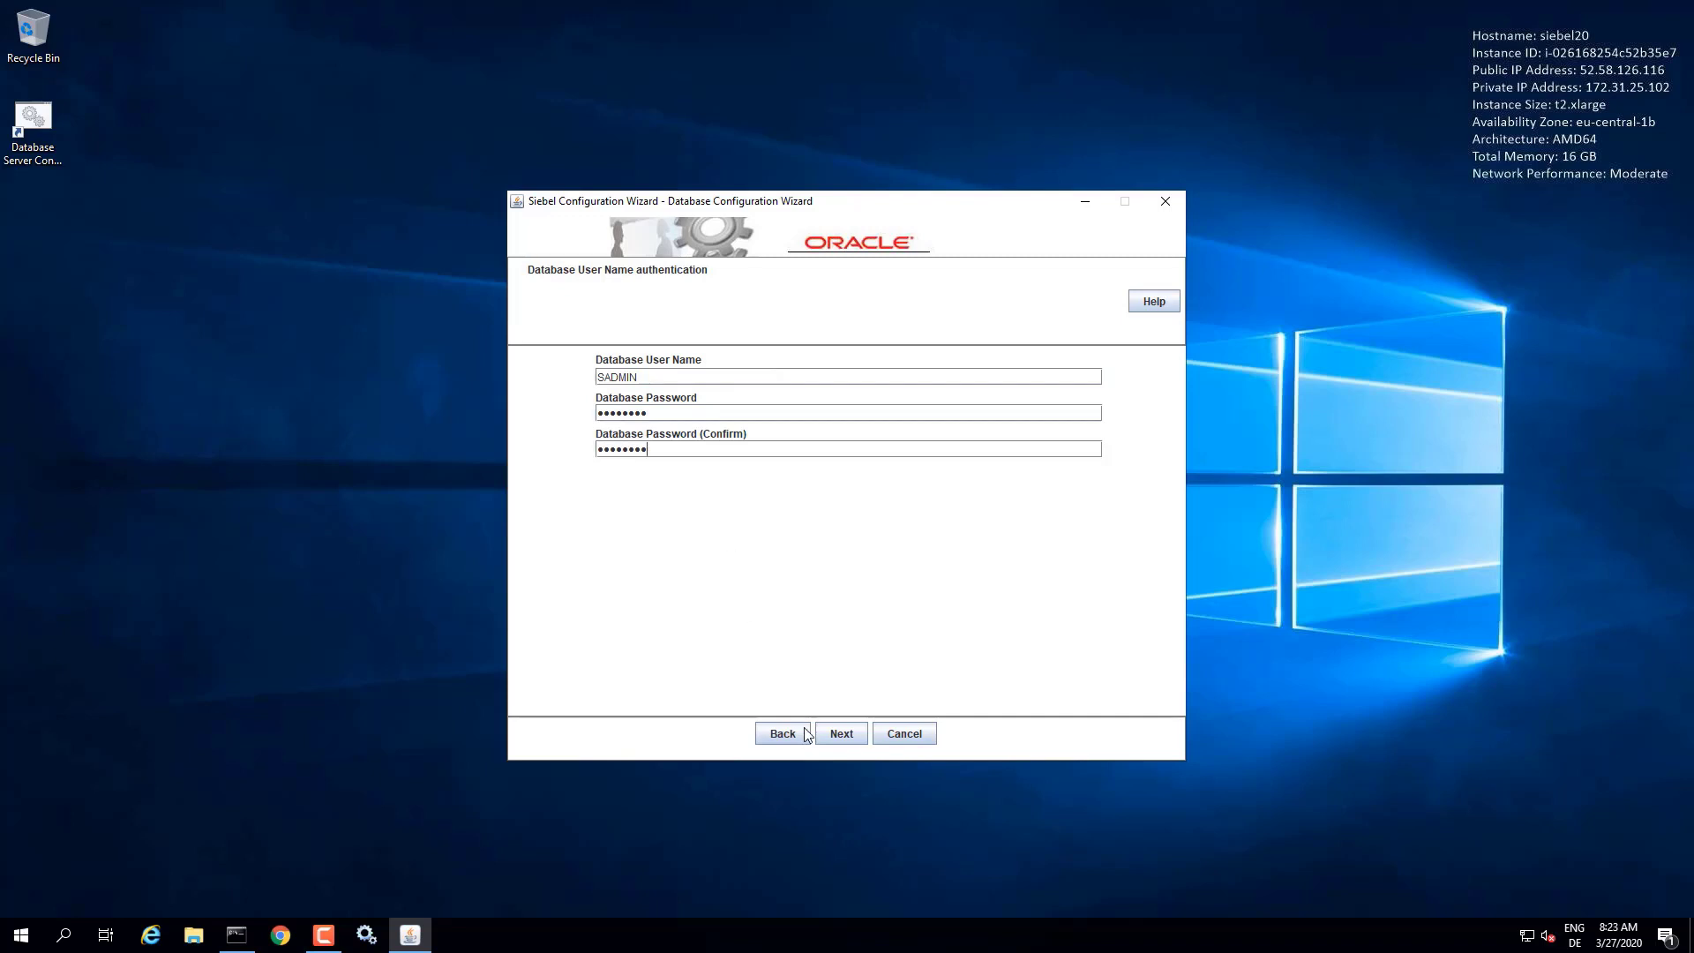
pyautogui.click(839, 732)
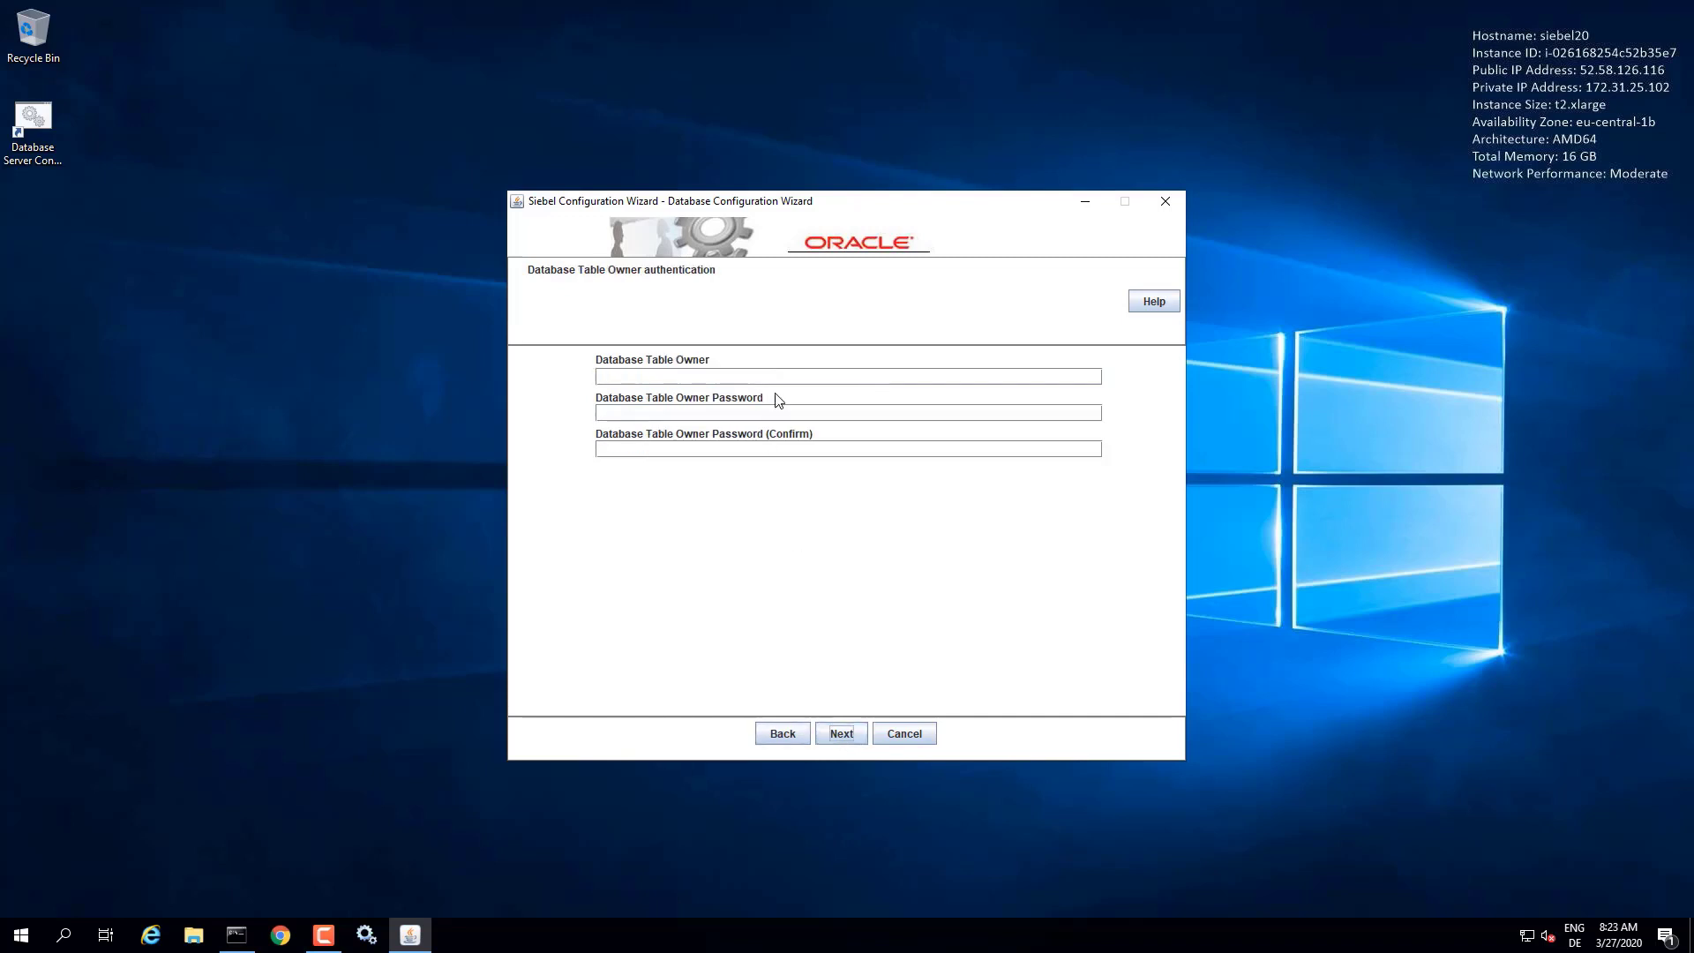
pyautogui.write('SIEBE')
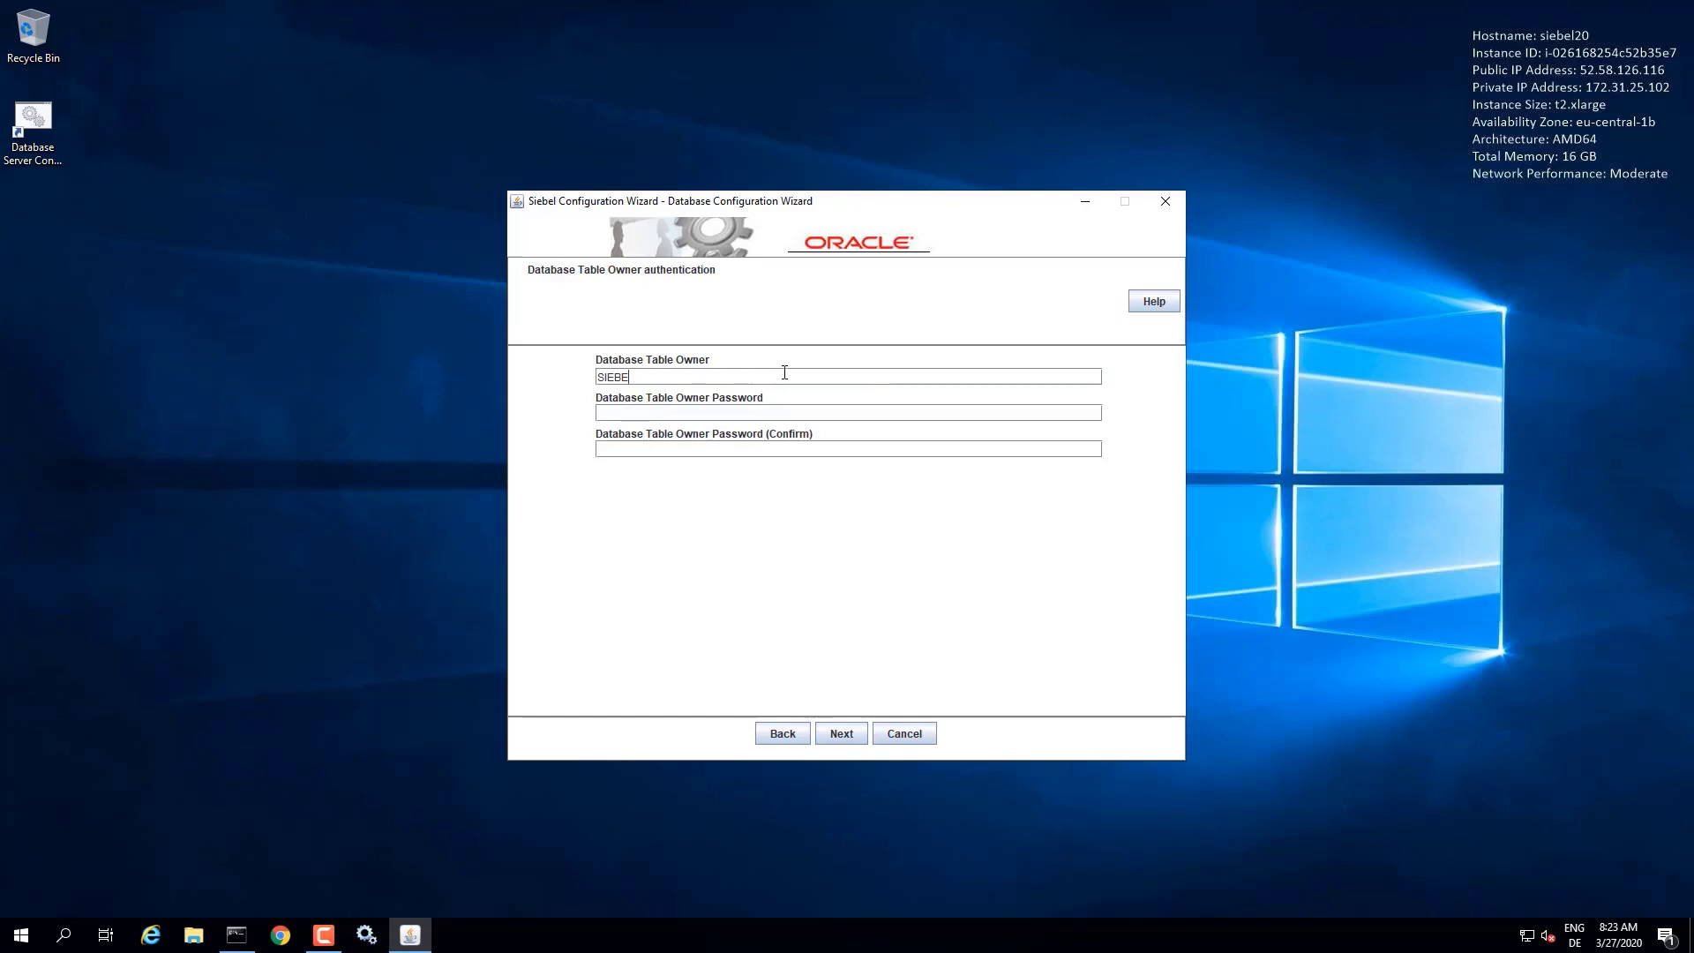
pyautogui.write('L')
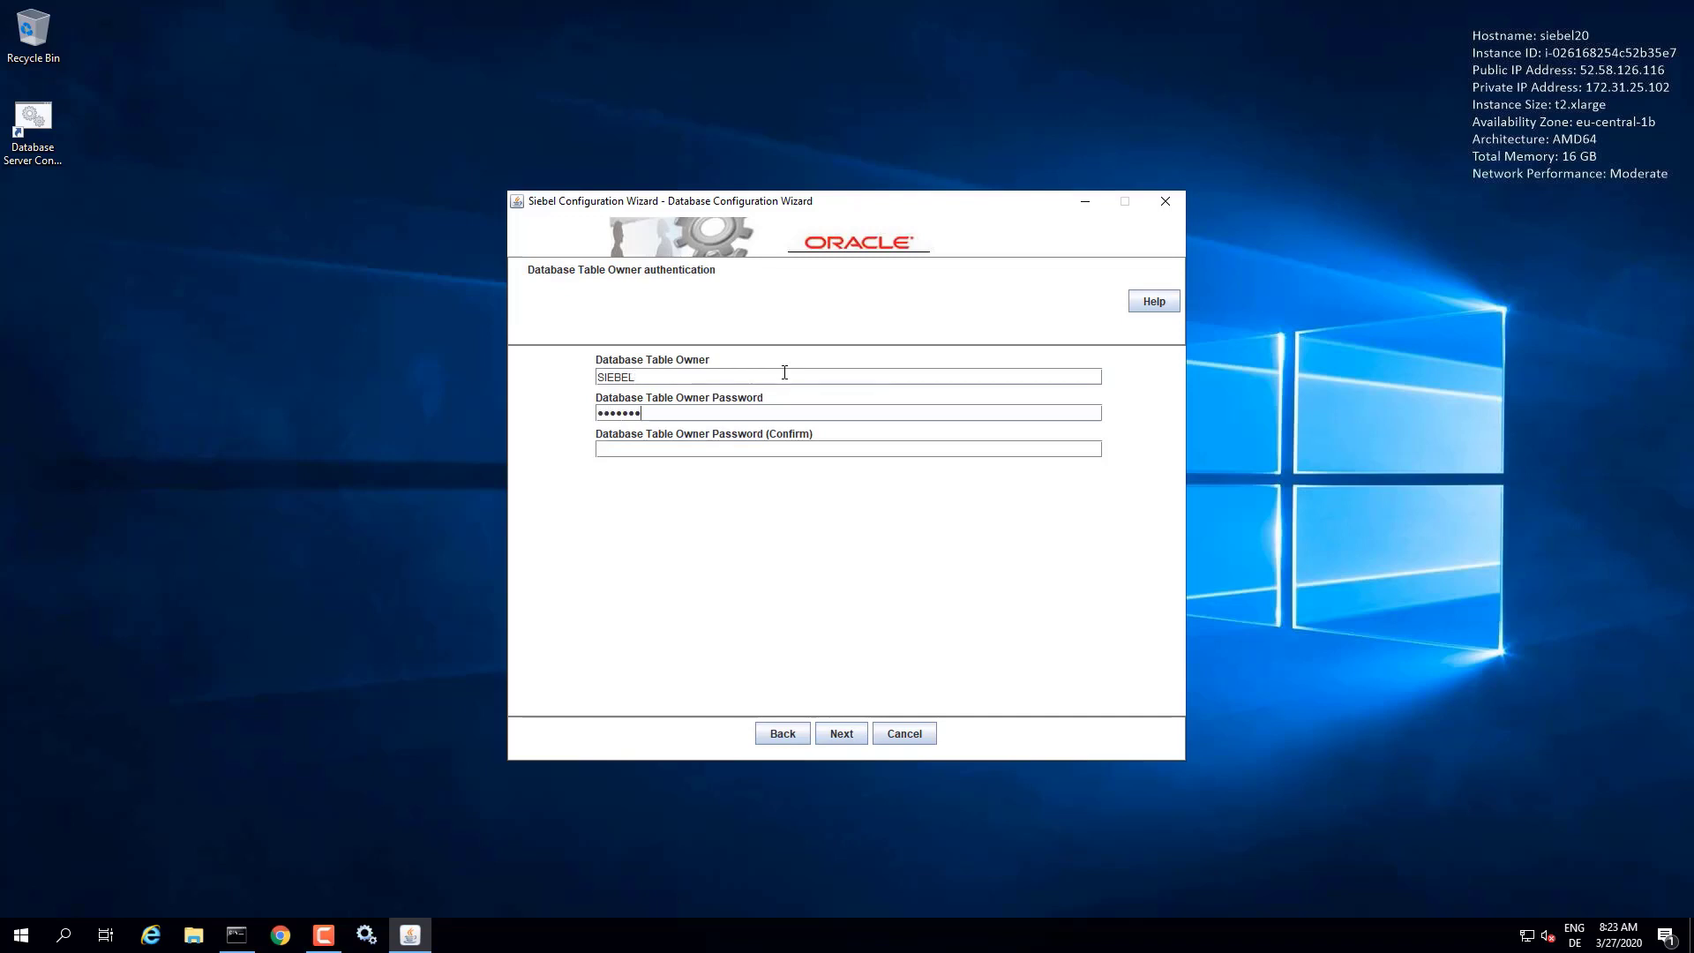
pyautogui.write('••')
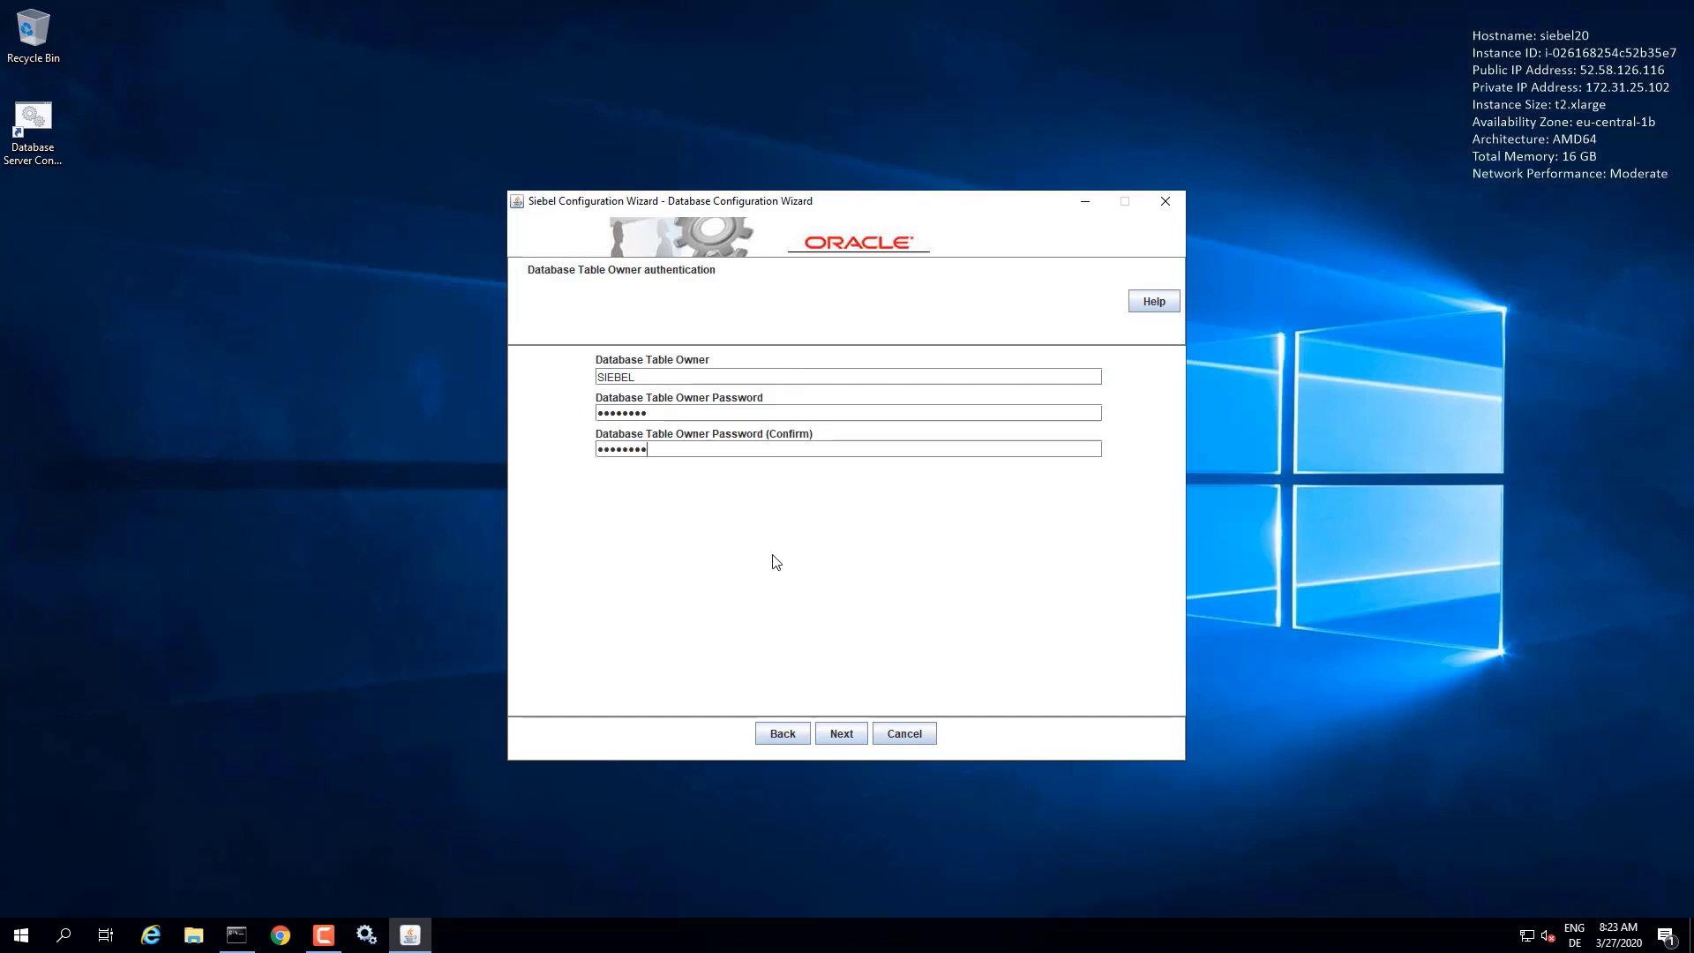
pyautogui.click(839, 732)
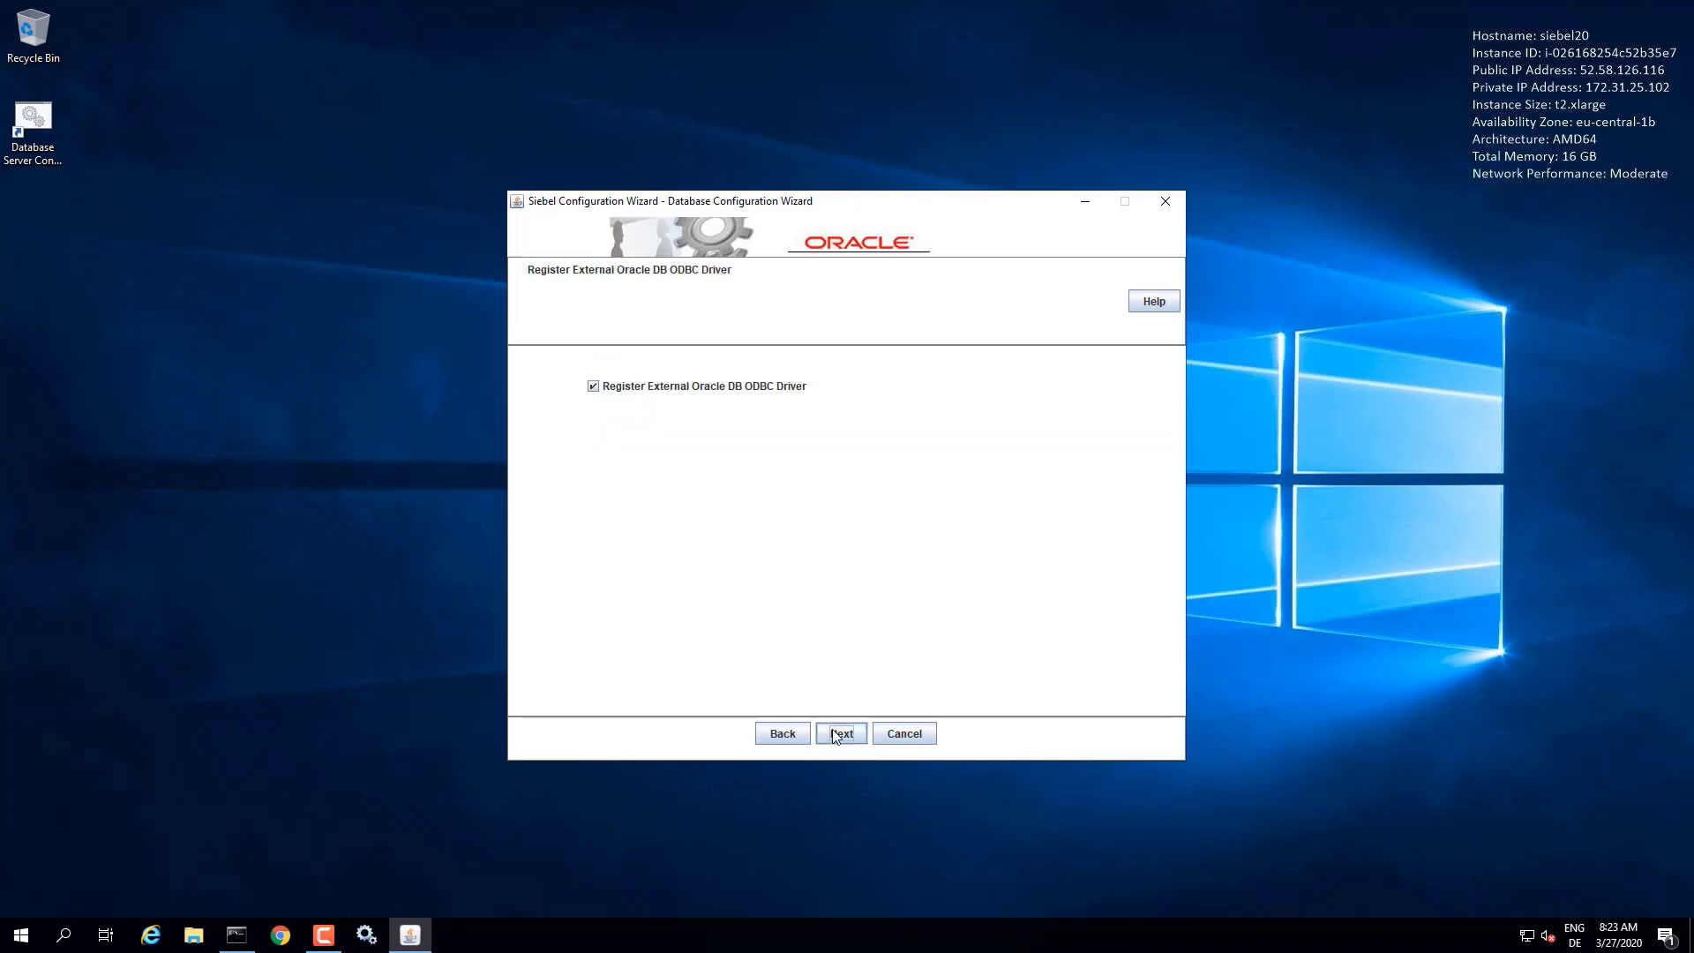
# Accept Siebel Repository, SSE_ROLE grantee, install_lang log directory, and run the configuration.
pyautogui.click(839, 733)
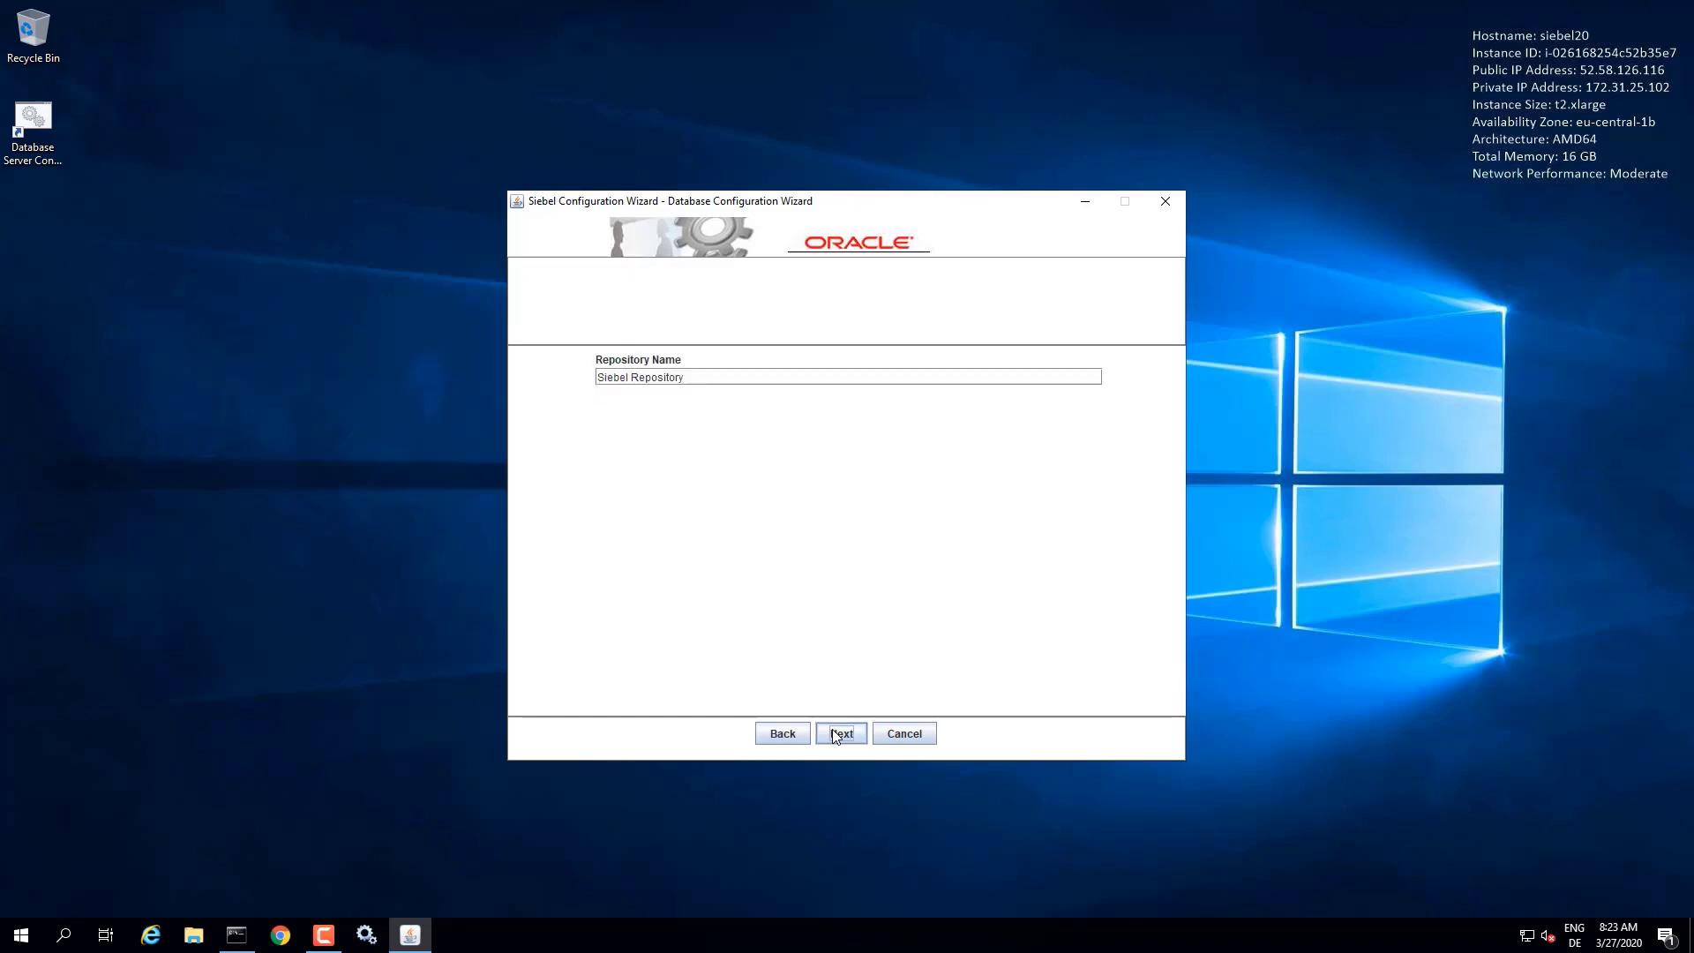
pyautogui.click(840, 734)
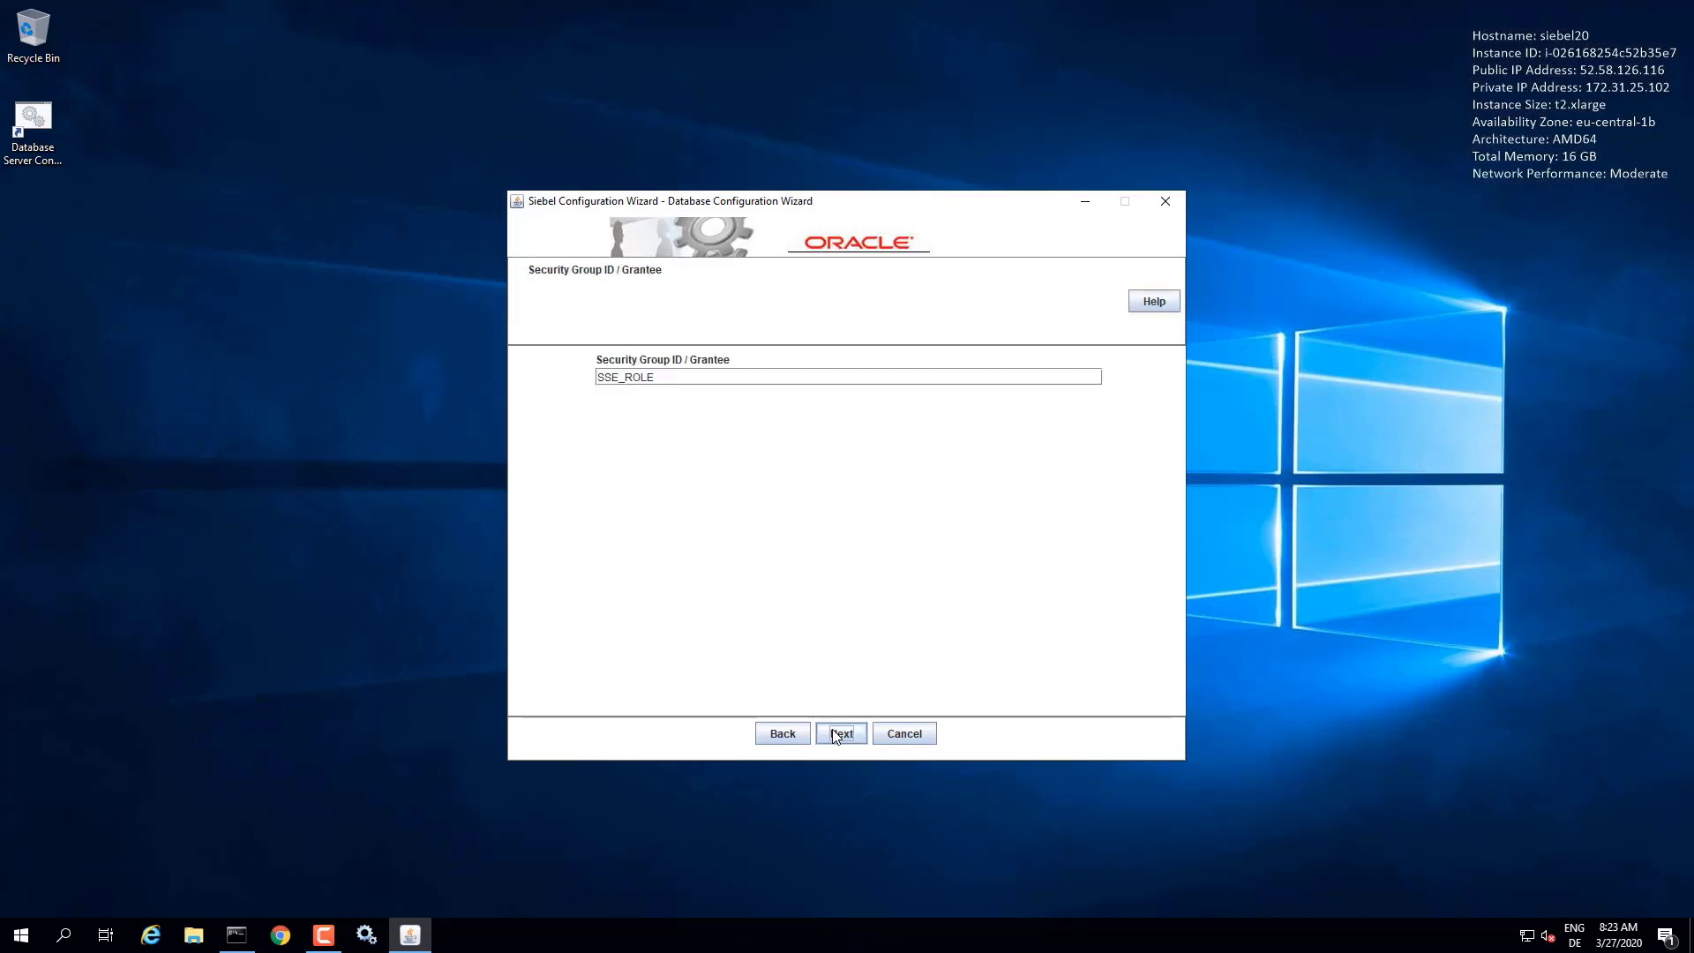
pyautogui.click(839, 732)
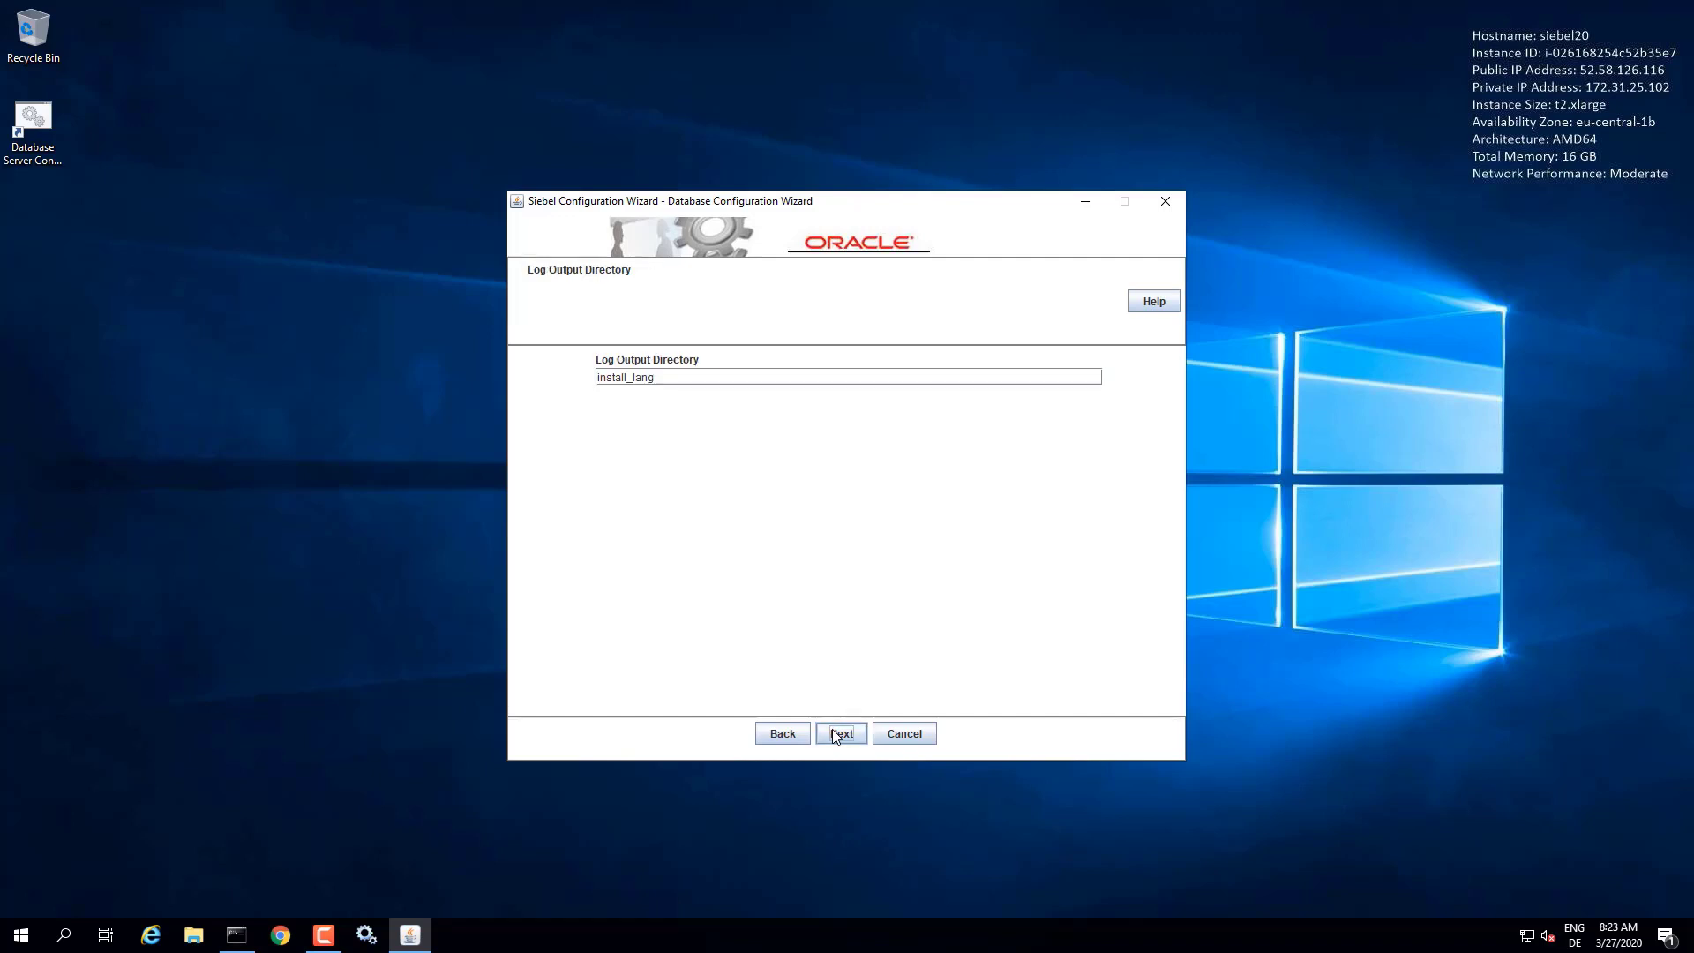
pyautogui.click(839, 732)
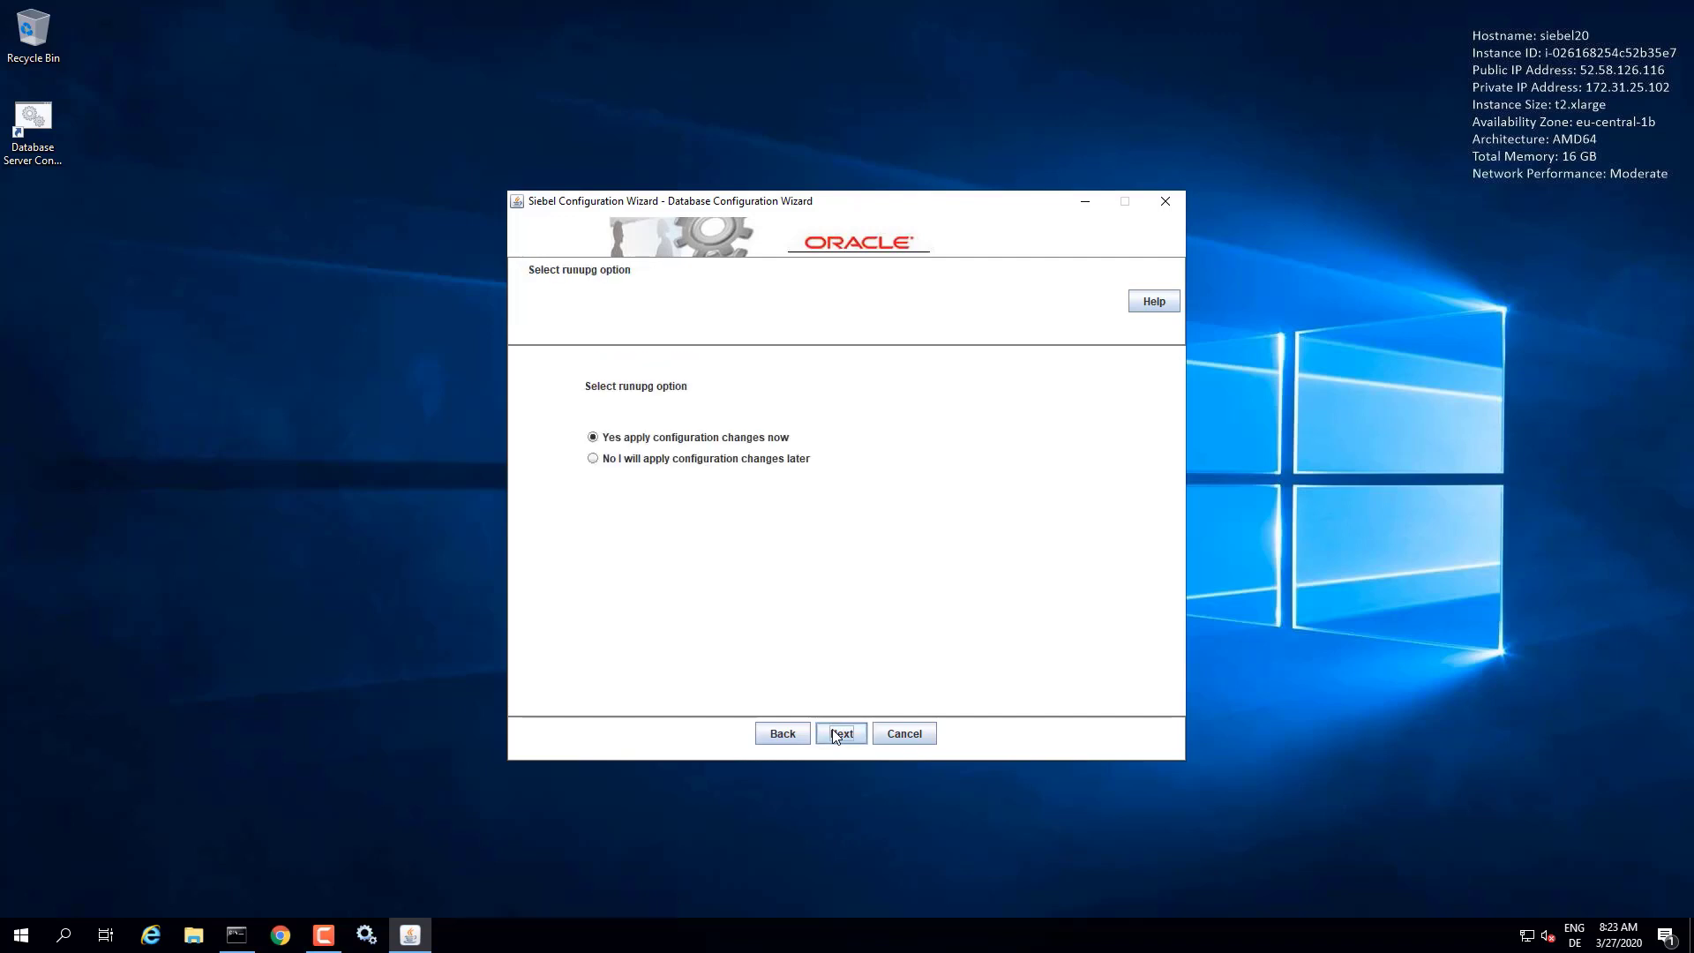
pyautogui.click(841, 734)
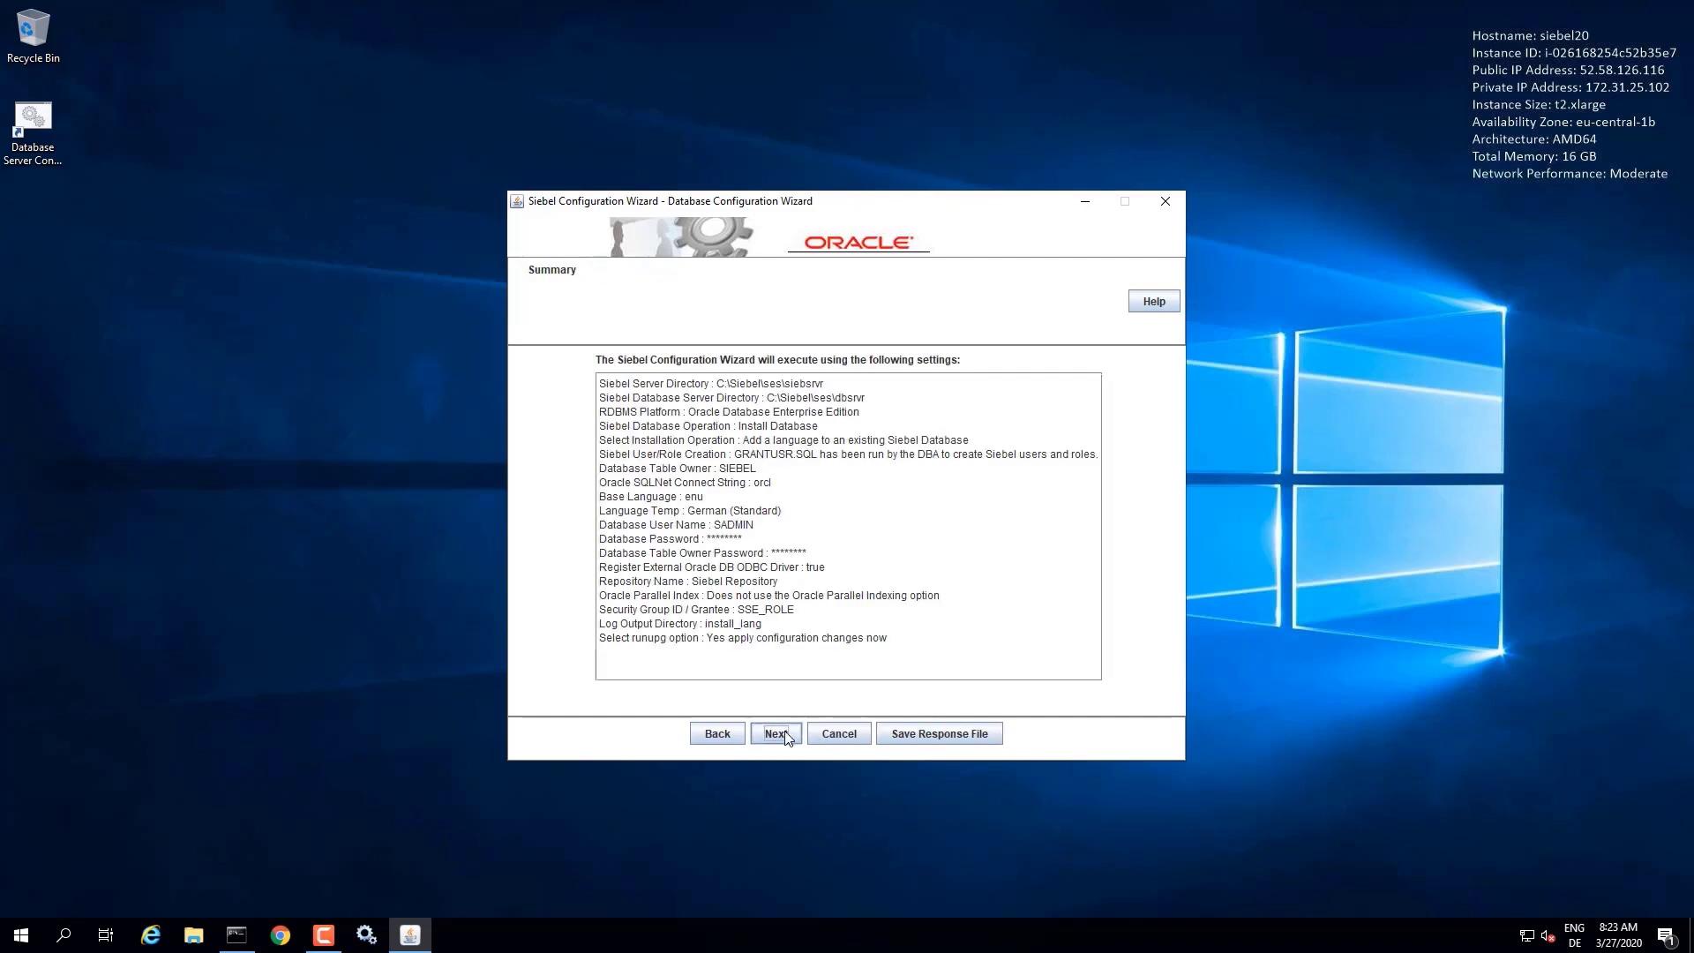
pyautogui.click(775, 733)
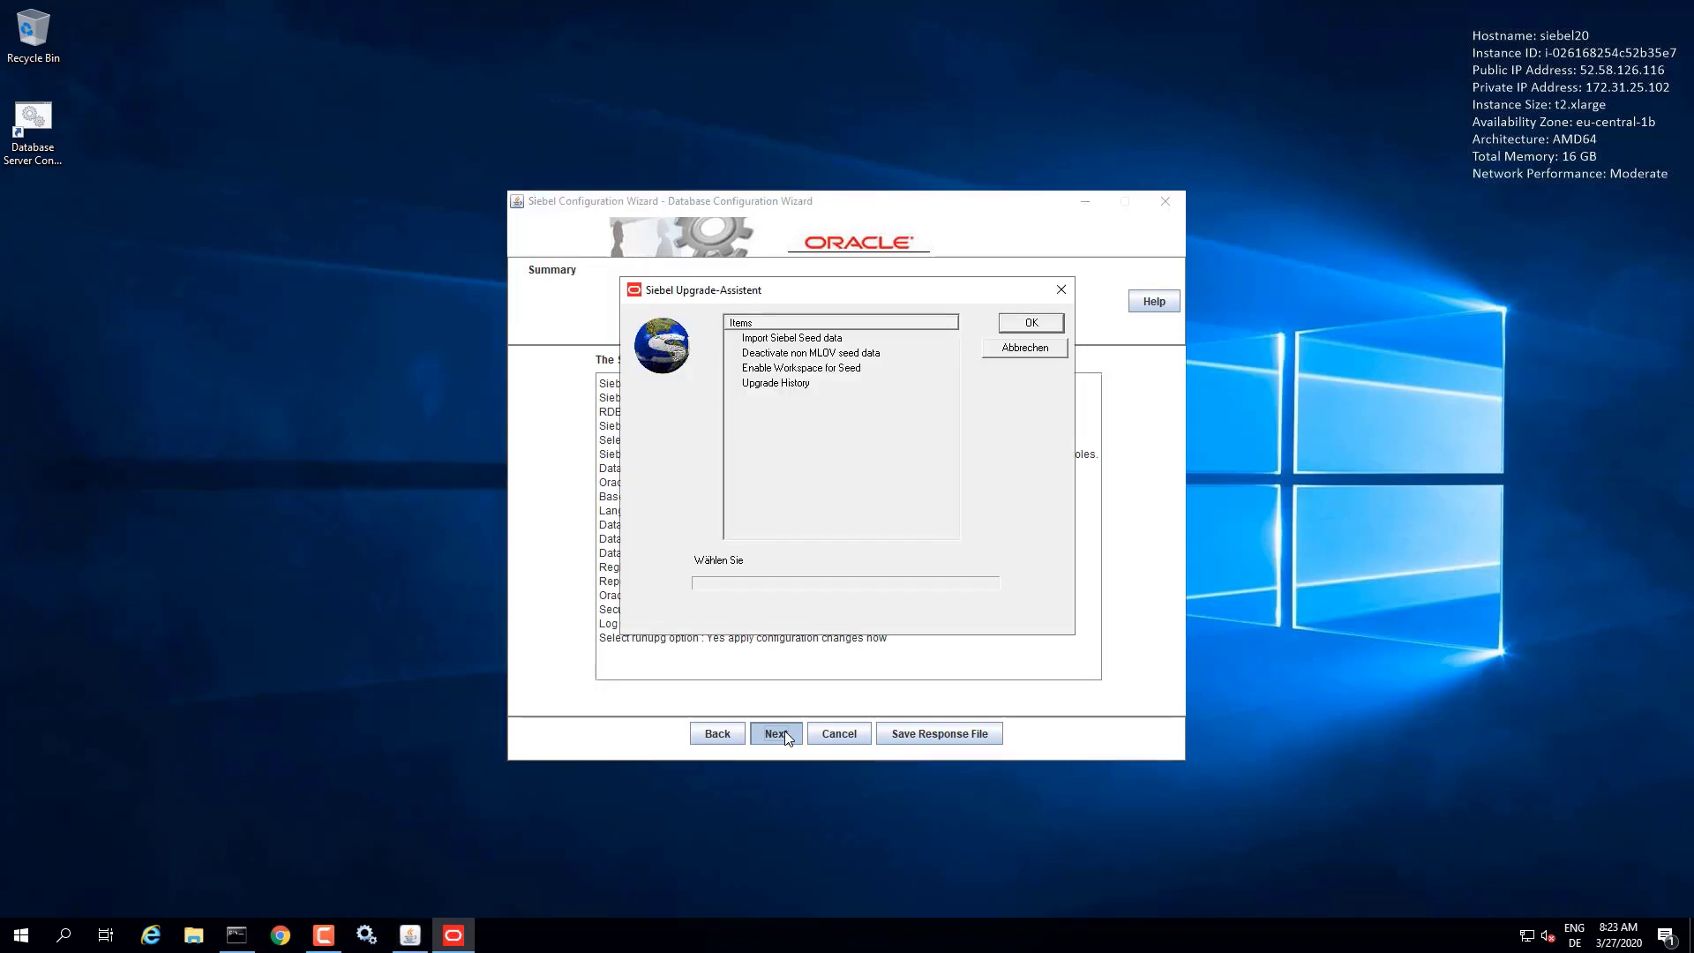
pyautogui.moveTo(1015, 319)
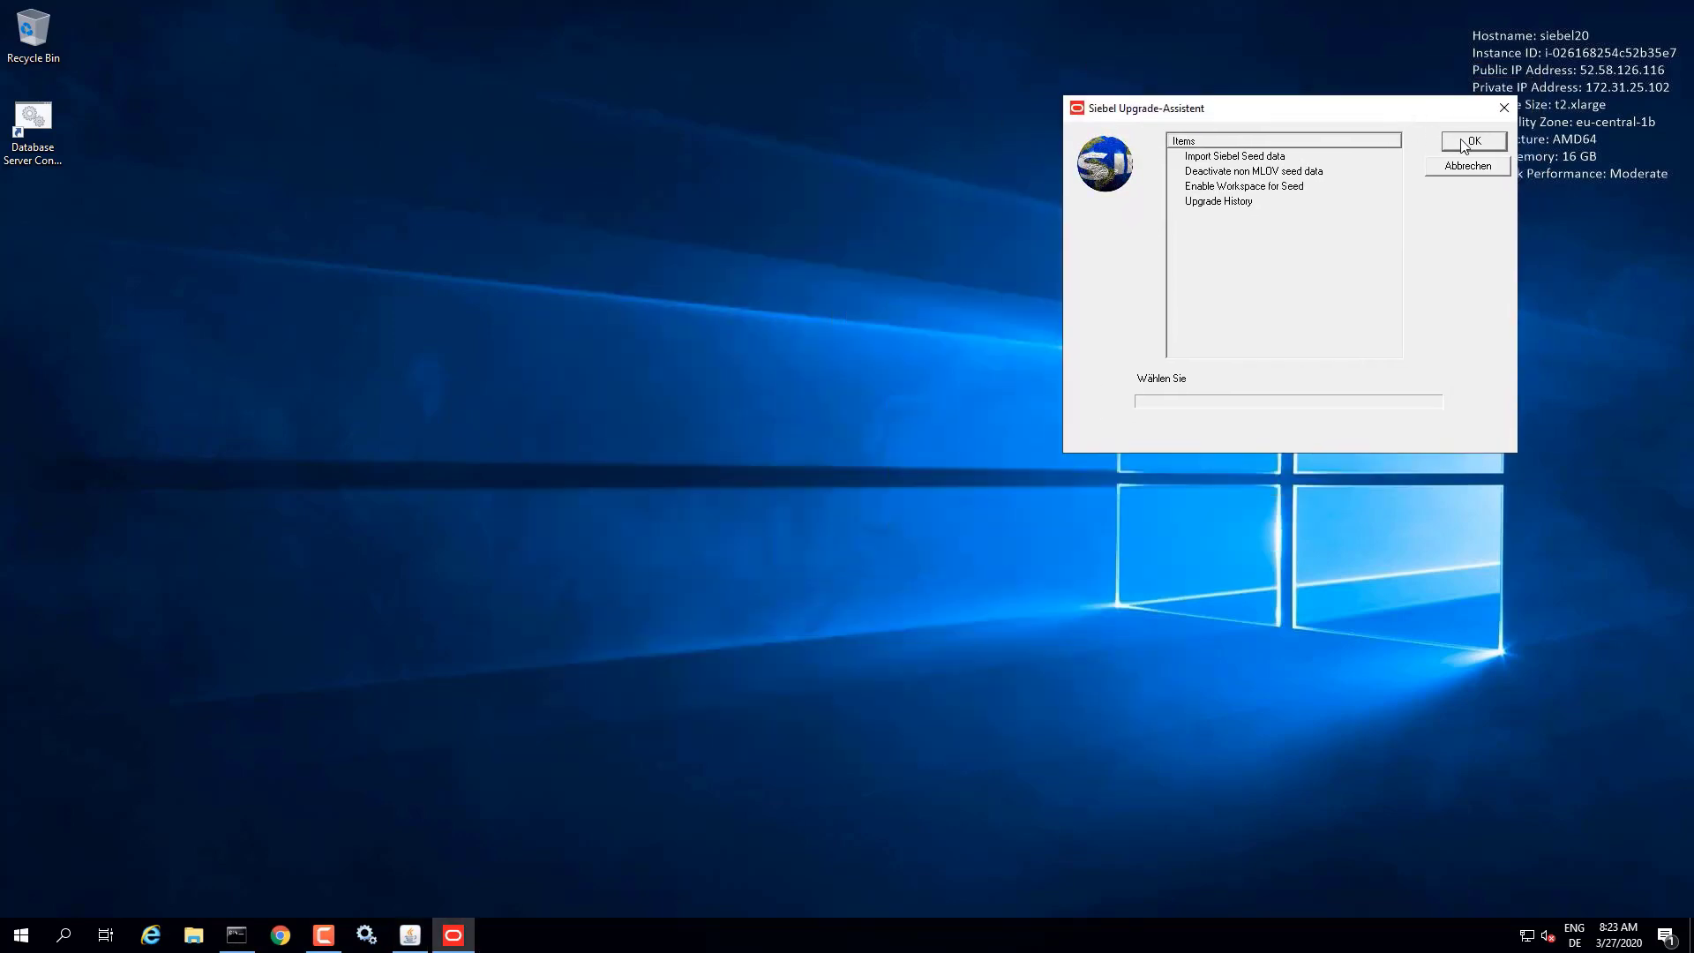
# Run the German seed-data steps in the Upgrade Assistant and acknowledge completion.
pyautogui.click(1471, 141)
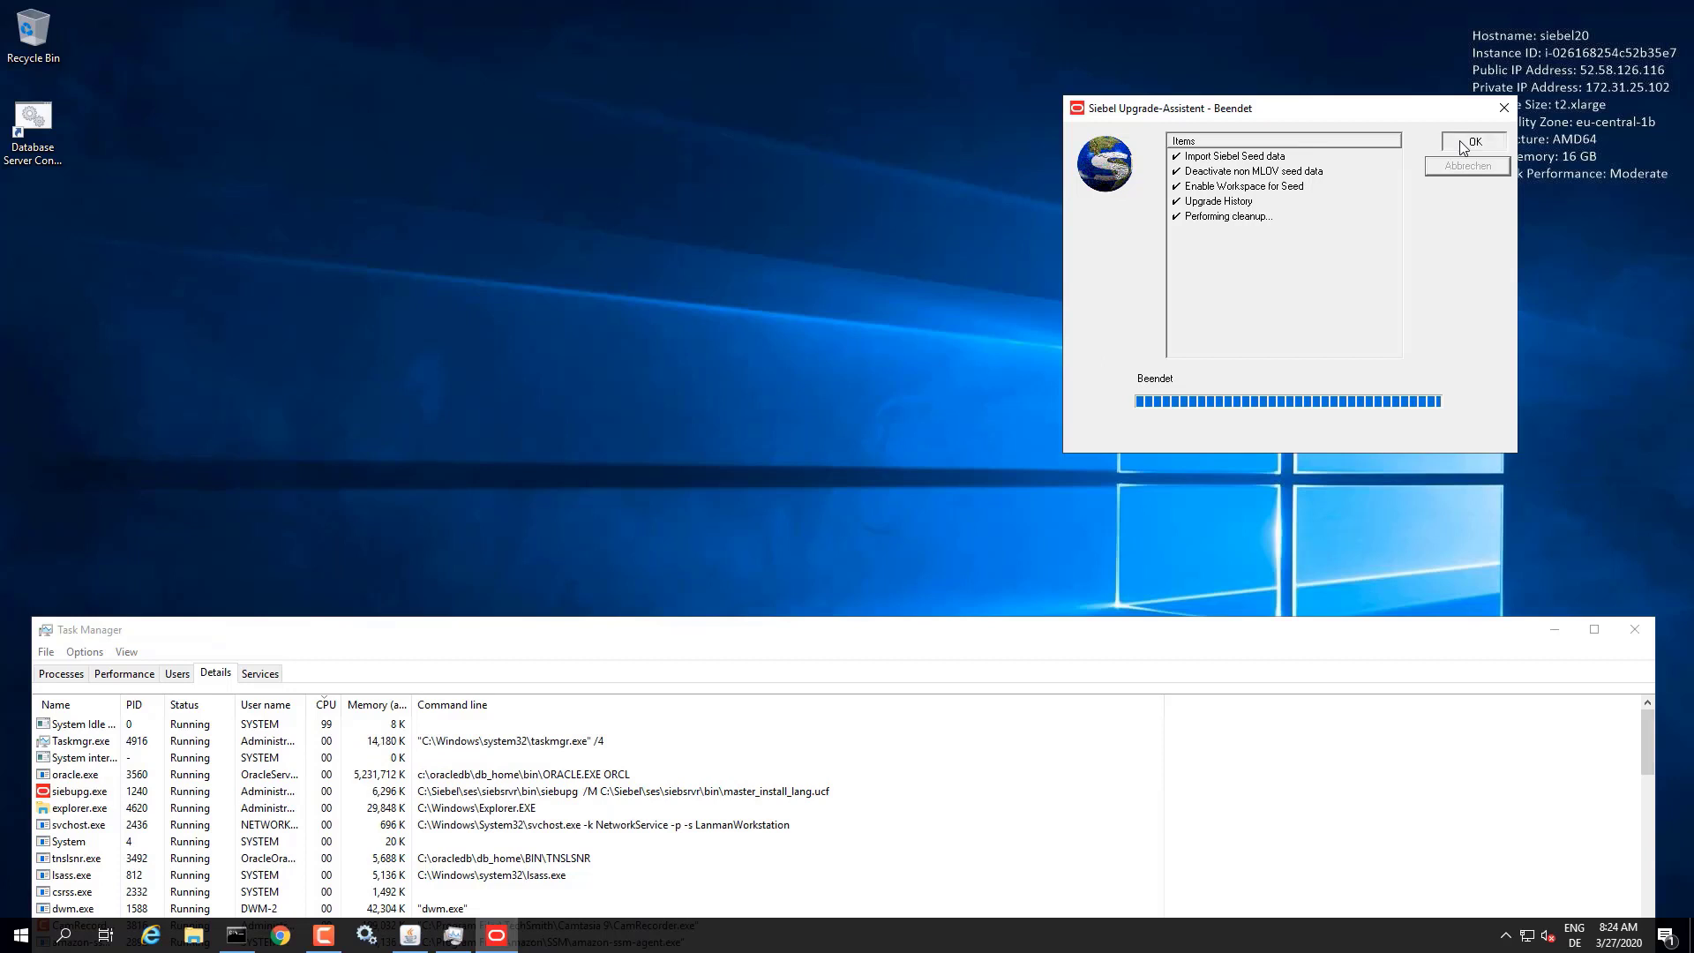
pyautogui.click(1472, 141)
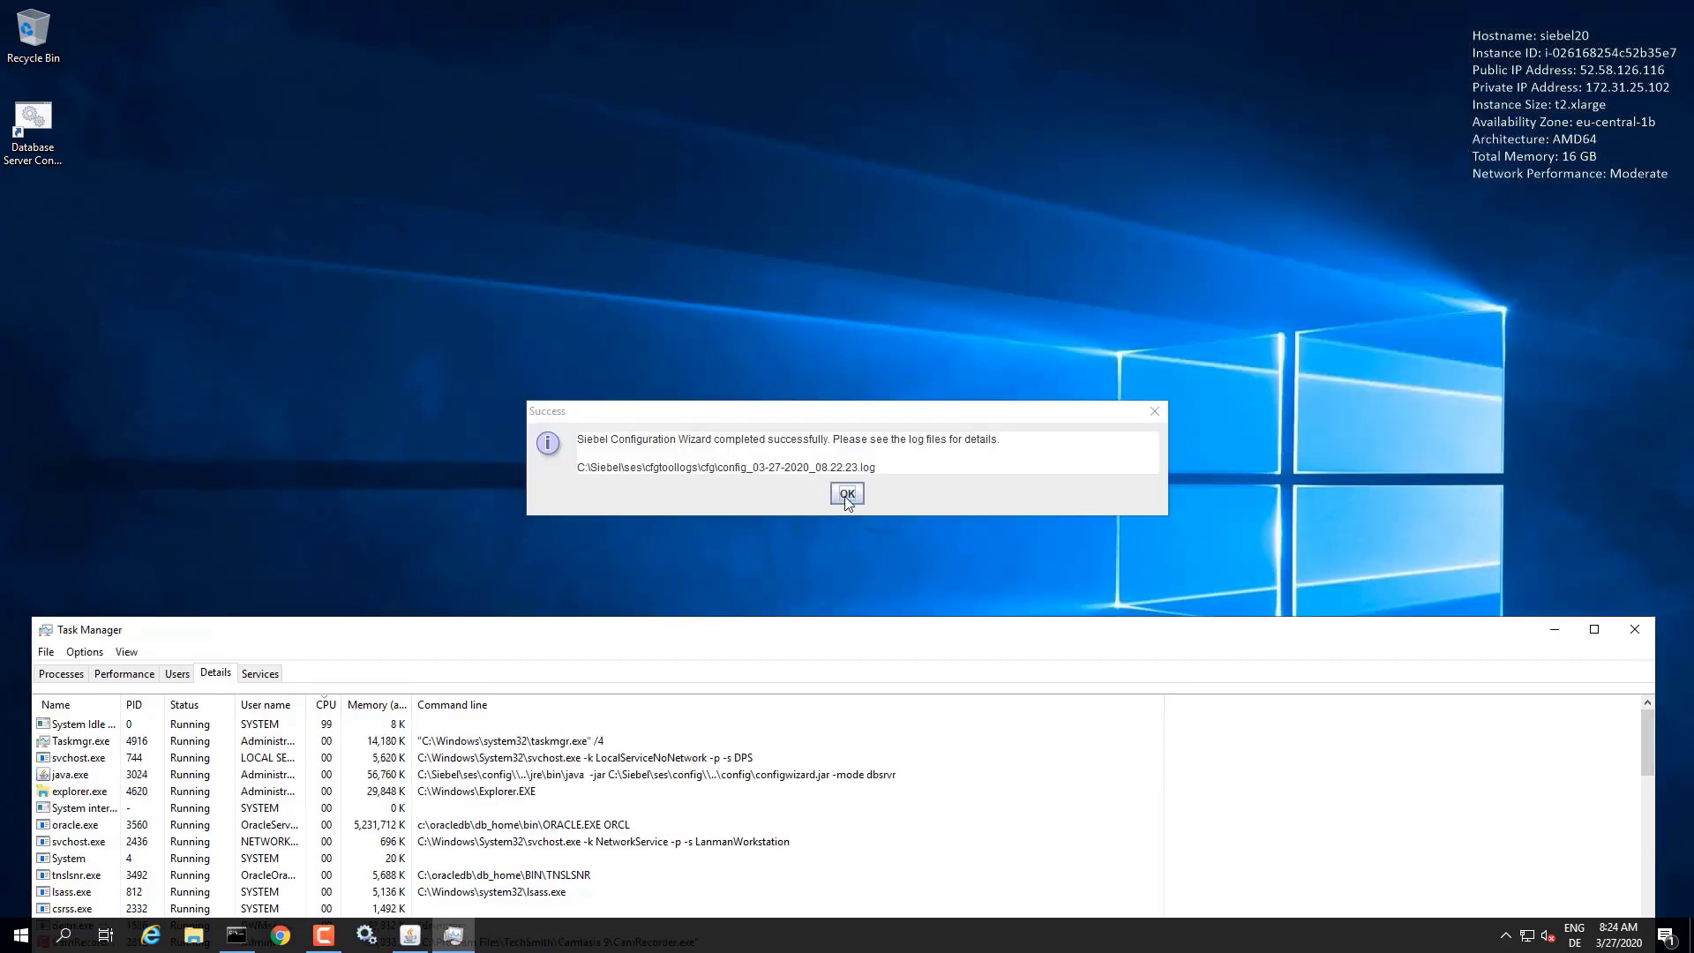
# Relaunch the wizard: Oracle, Import/Export Repository, add German (Standard) to the existing repository.
pyautogui.click(847, 494)
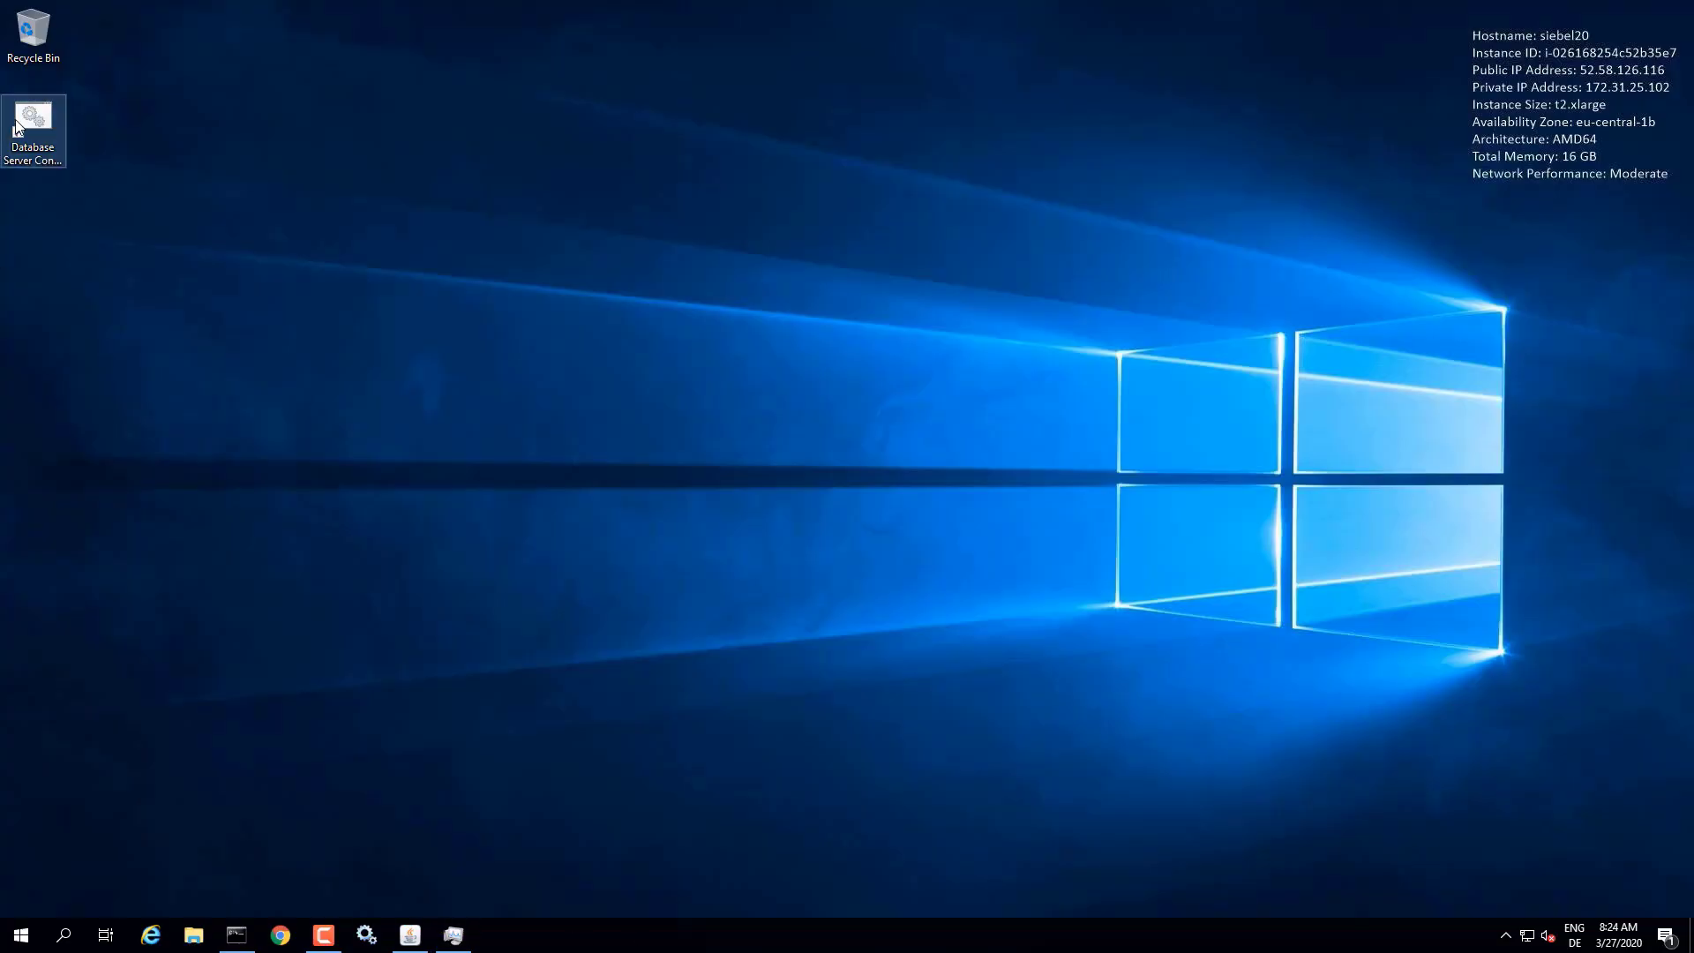
pyautogui.doubleClick(33, 125)
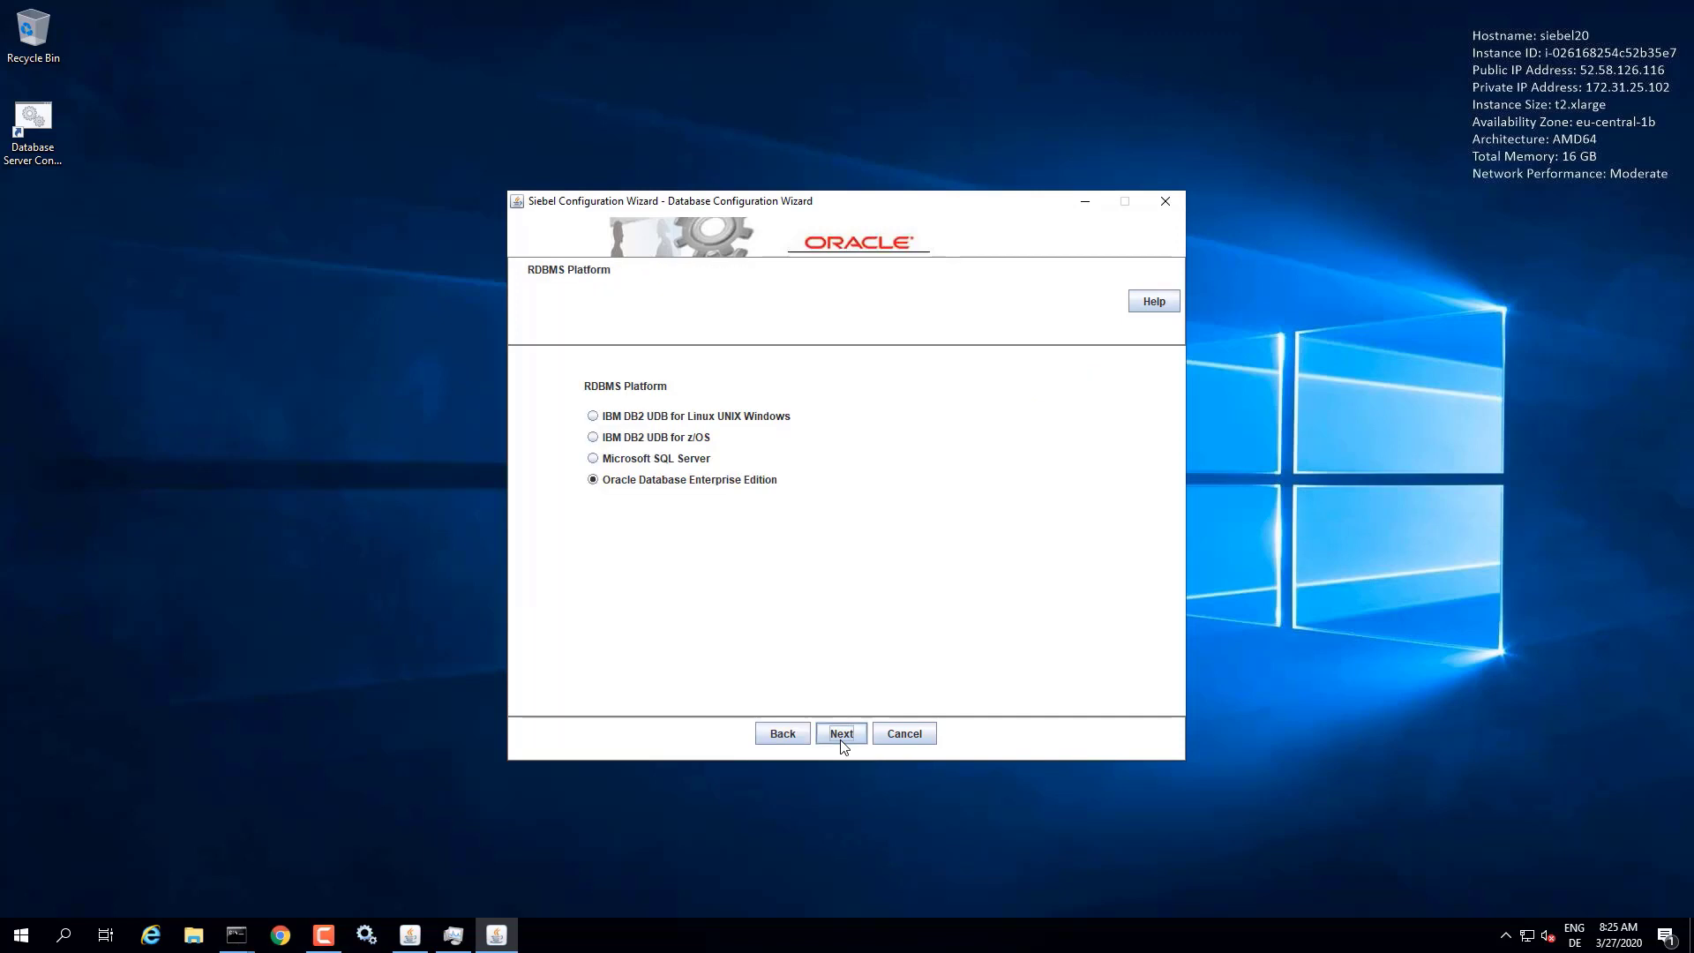
pyautogui.click(840, 734)
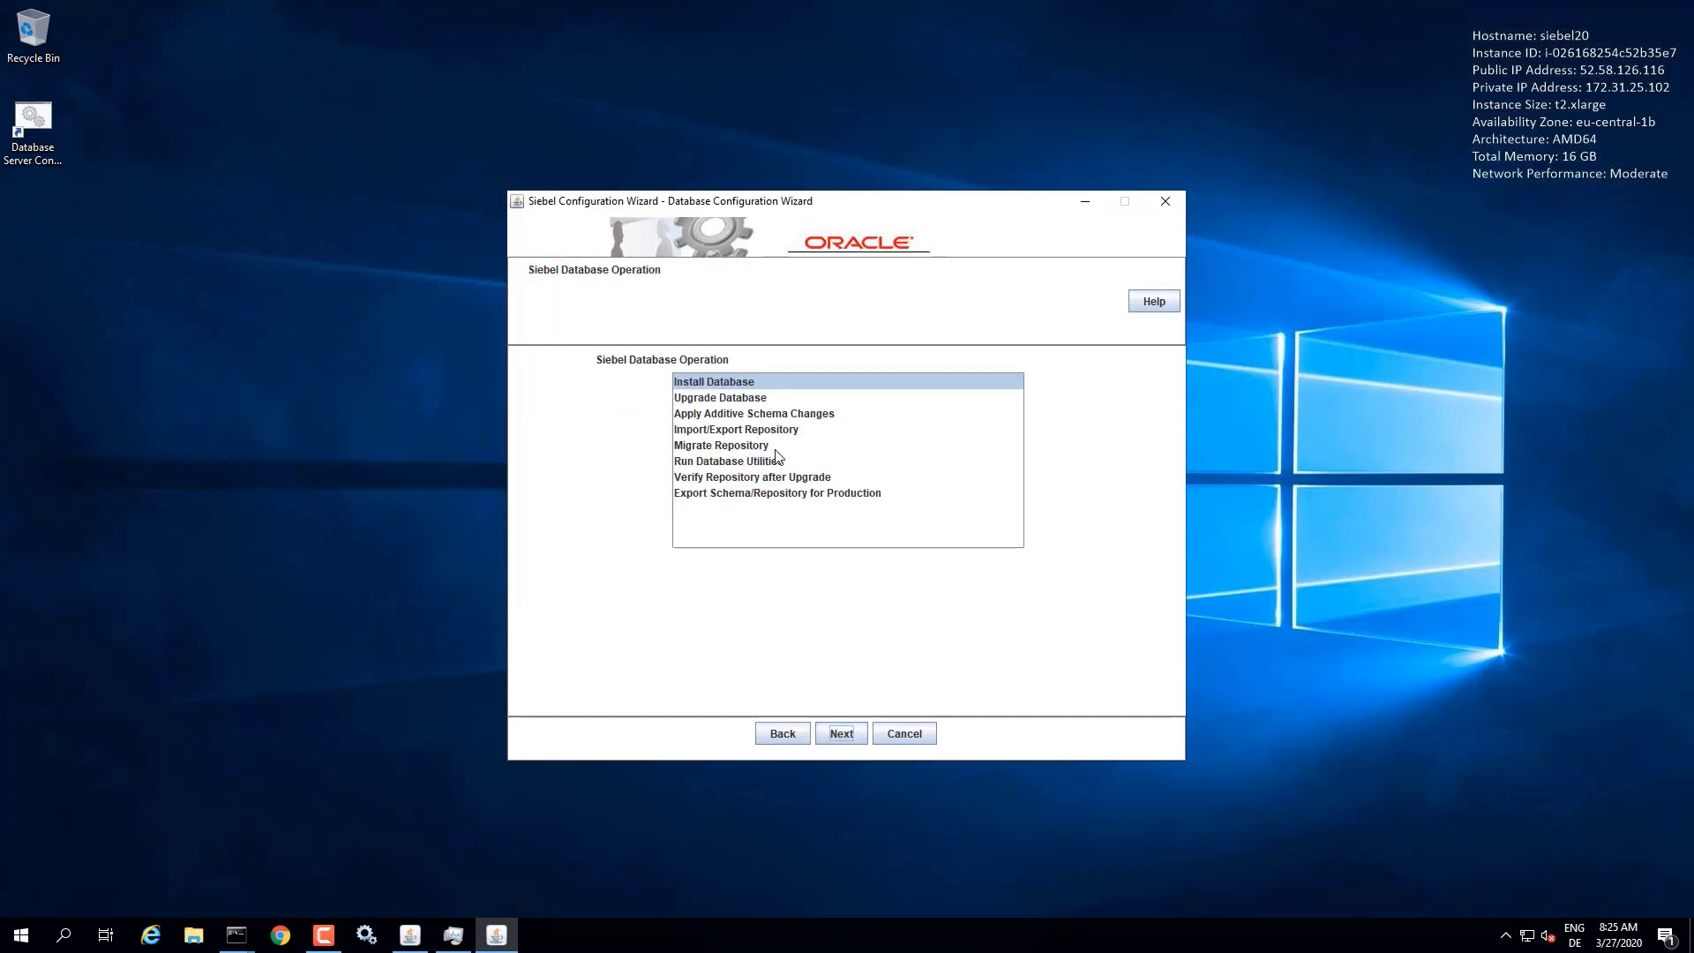
pyautogui.click(735, 429)
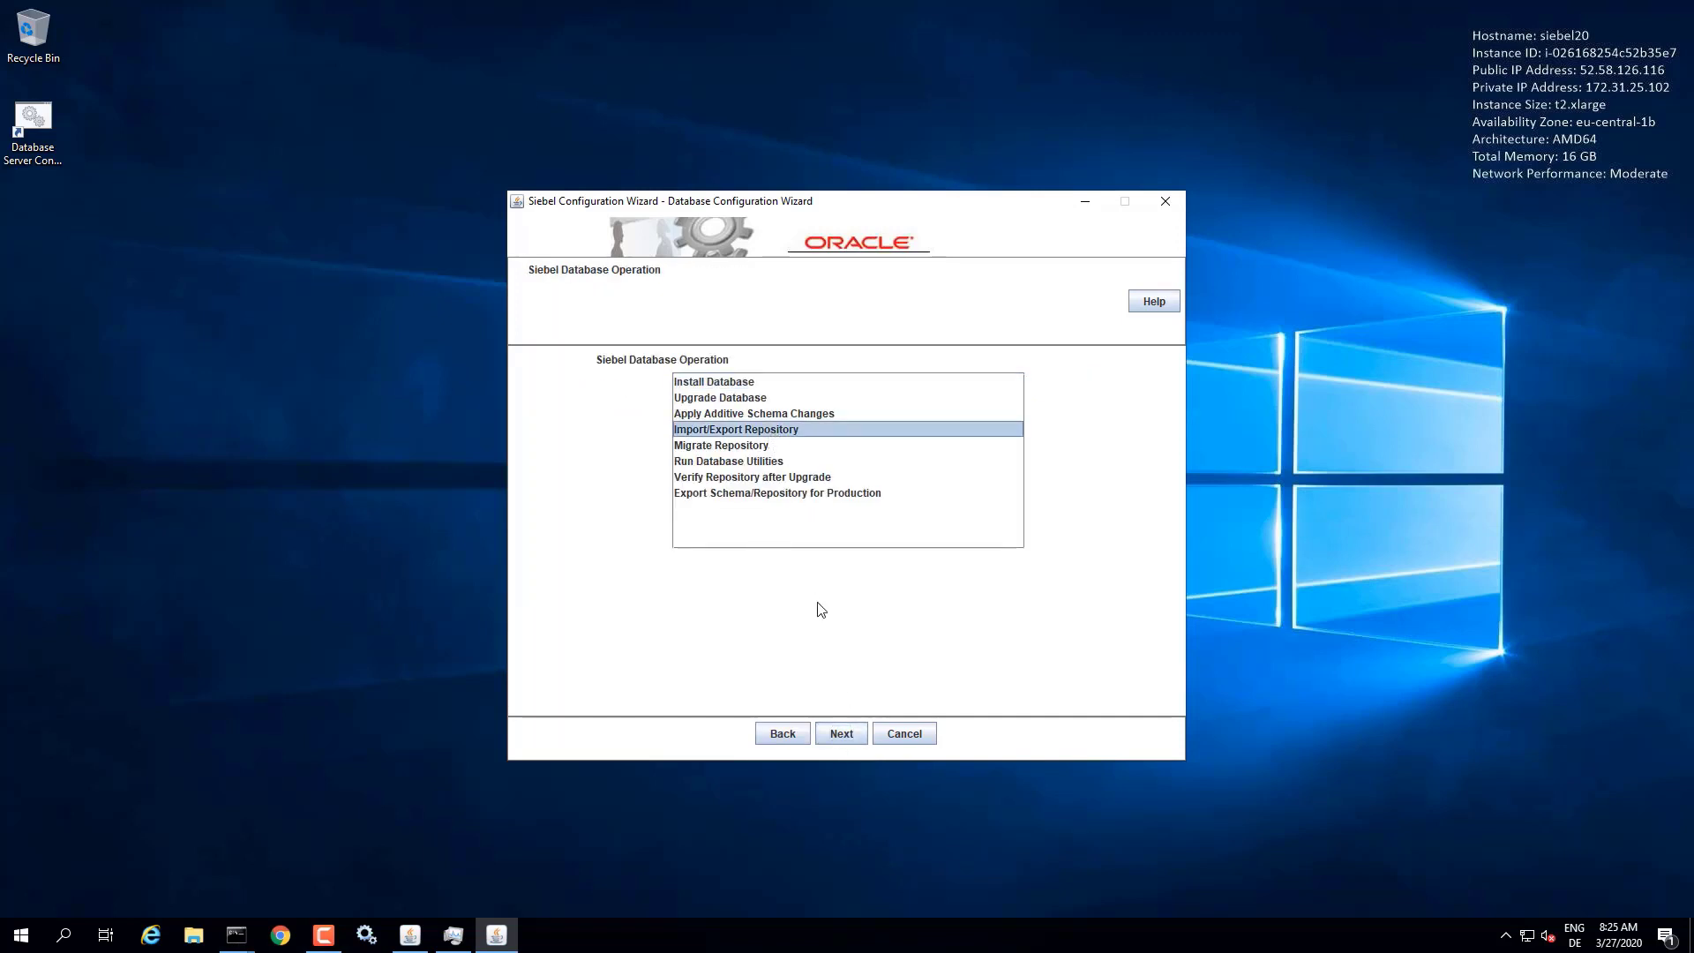
pyautogui.click(841, 732)
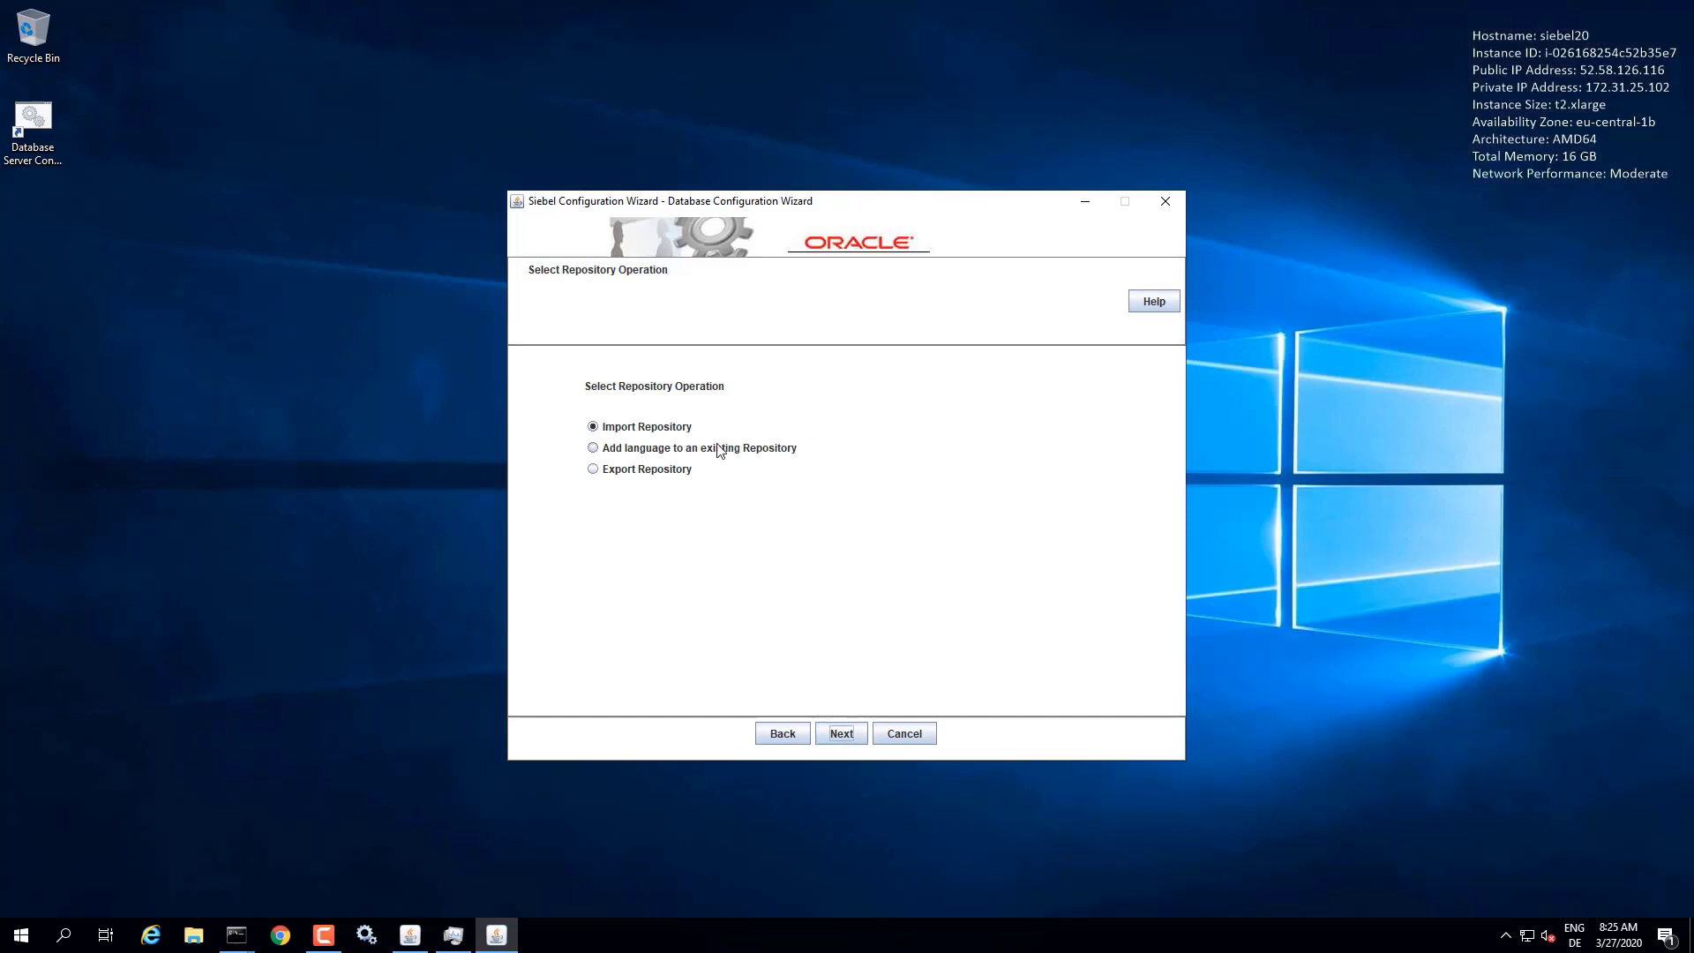
pyautogui.click(592, 447)
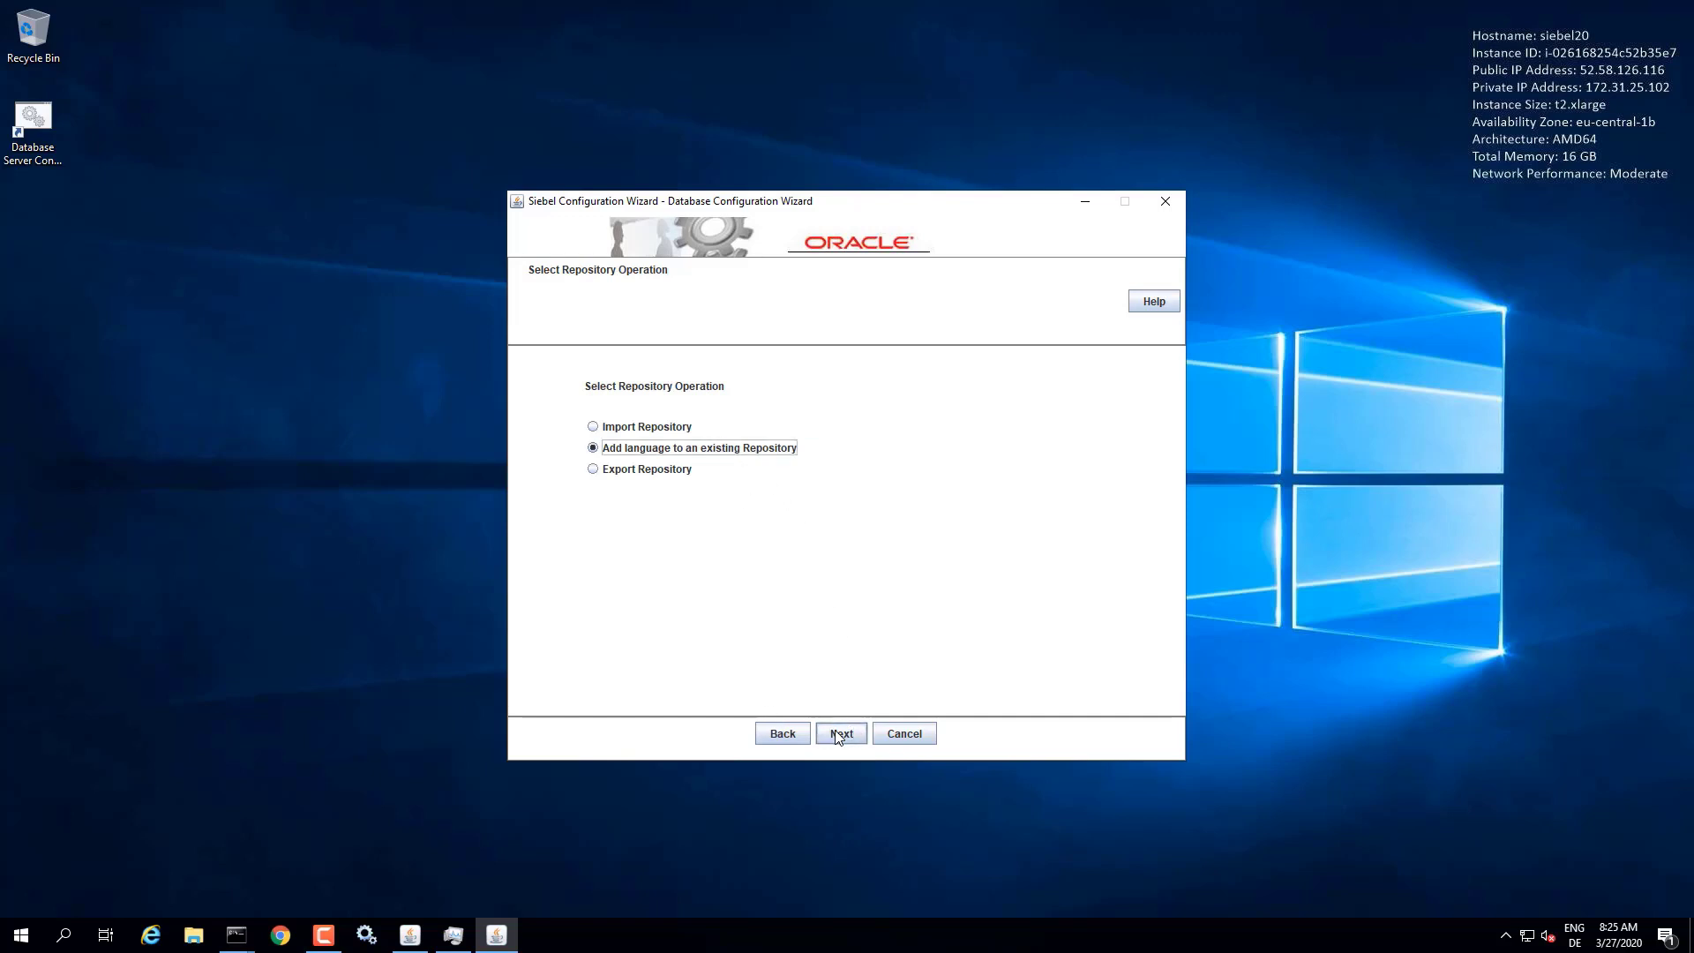
pyautogui.click(839, 733)
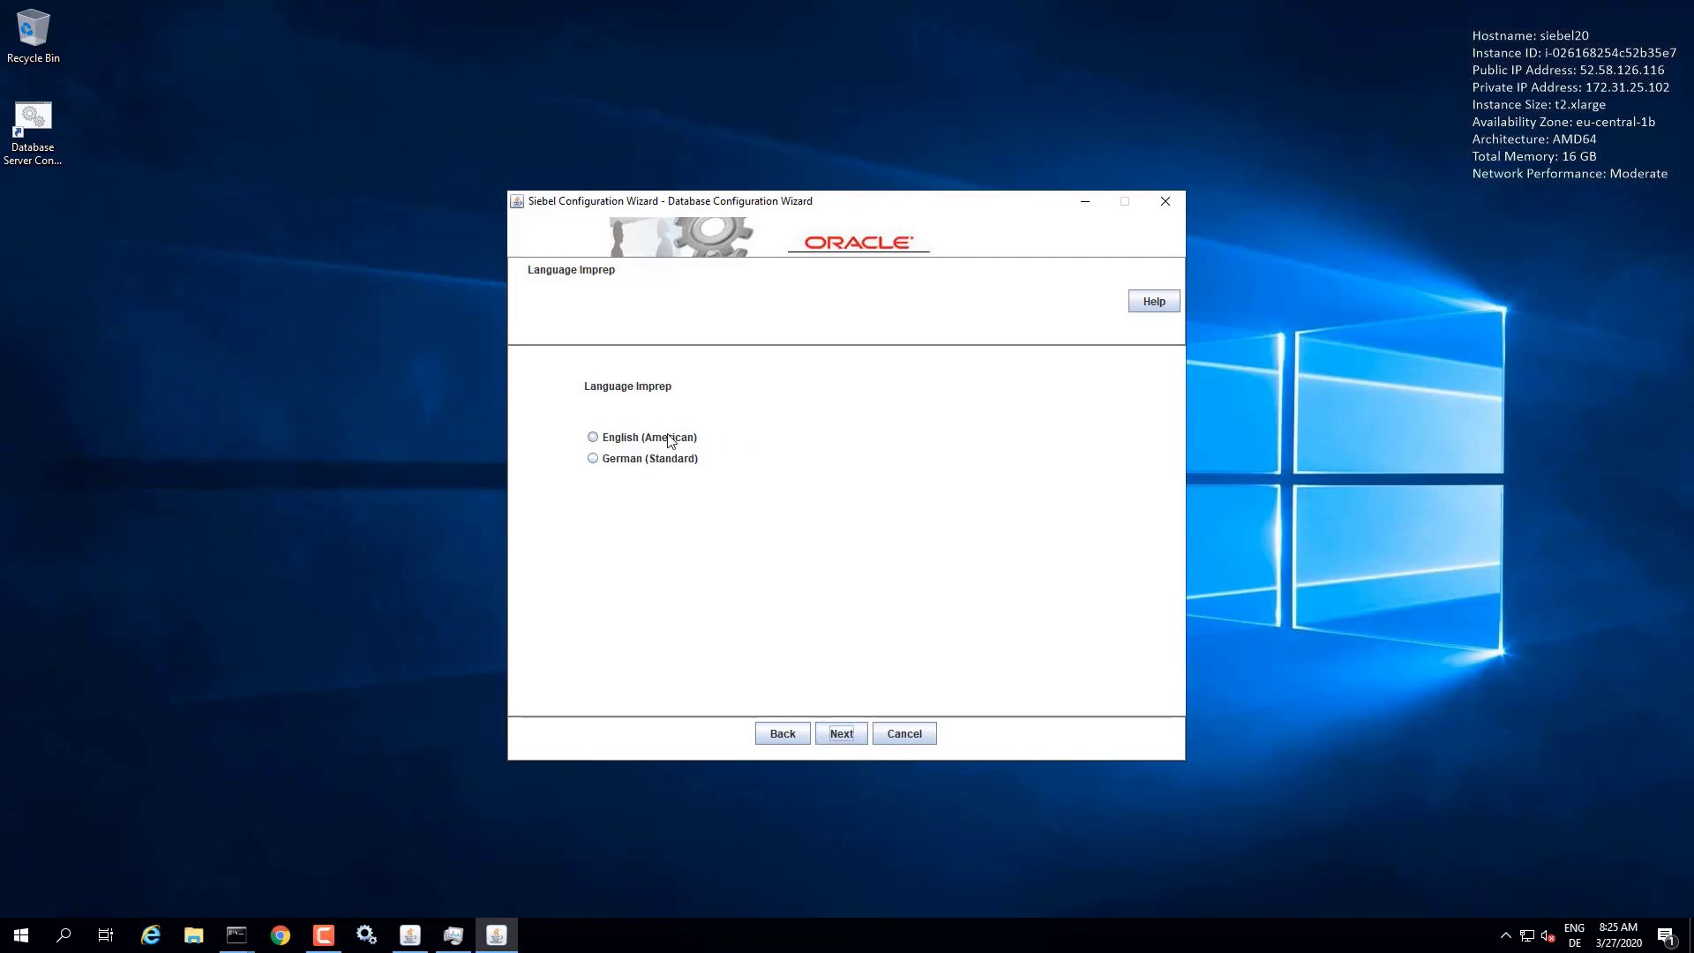
pyautogui.click(592, 458)
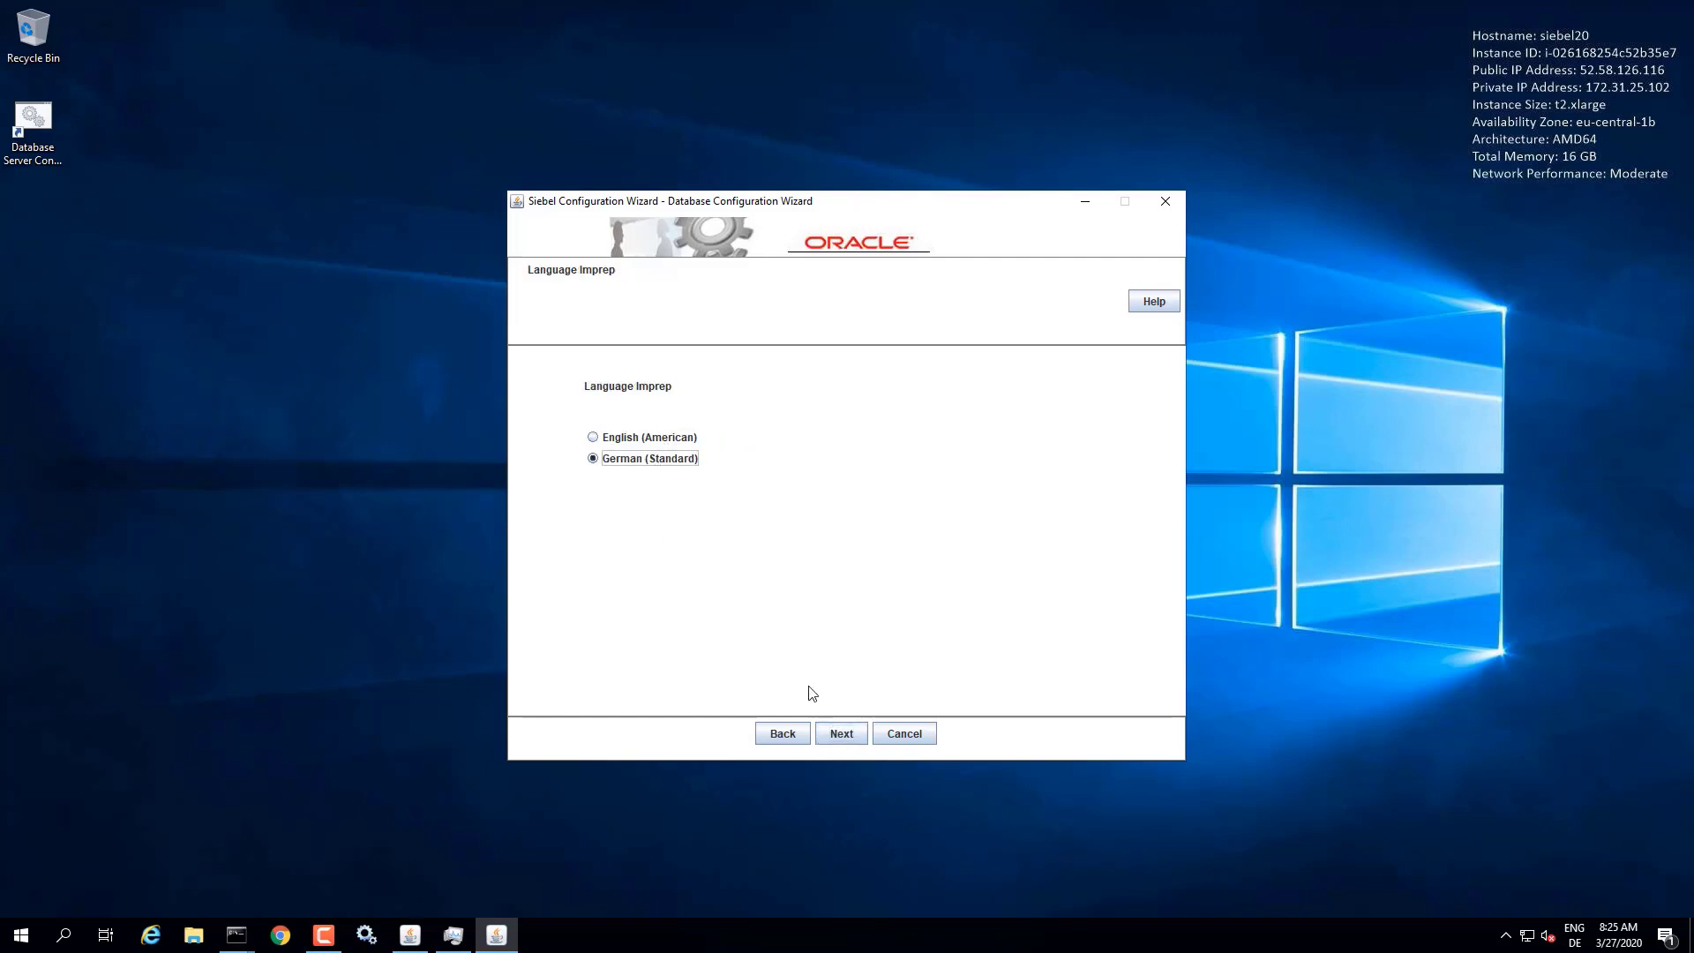
pyautogui.click(841, 733)
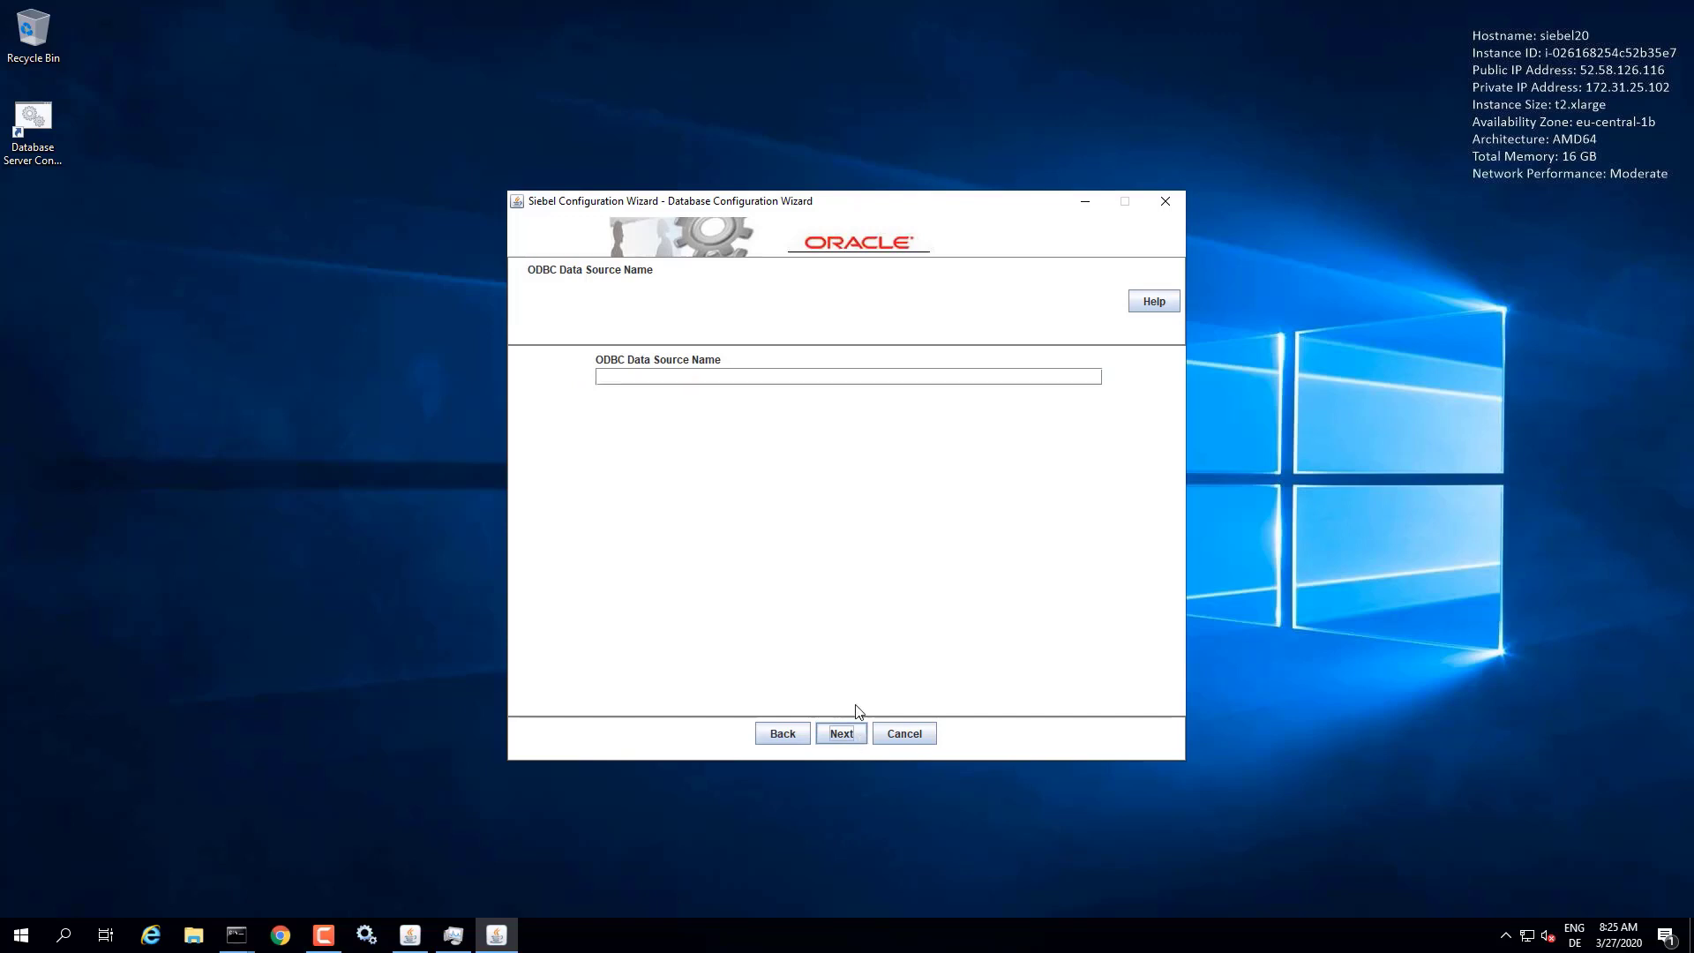
# Check the DSN name in the 32-bit ODBC Data Sources administrator.
pyautogui.click(847, 375)
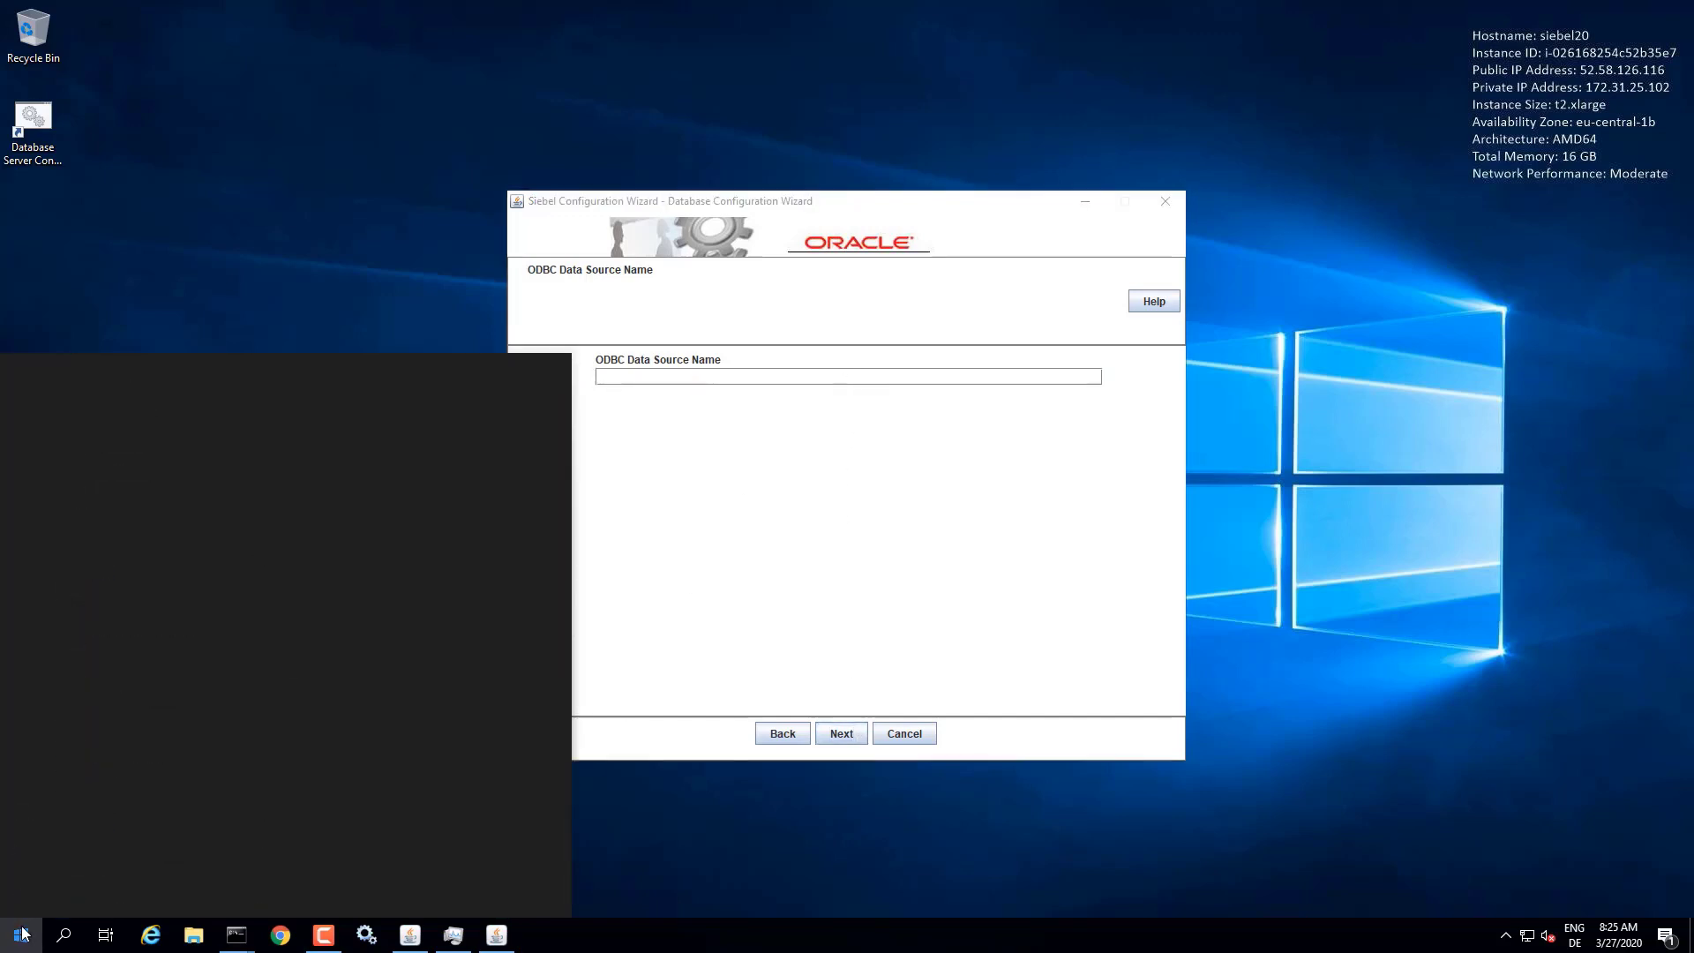
pyautogui.write('odb')
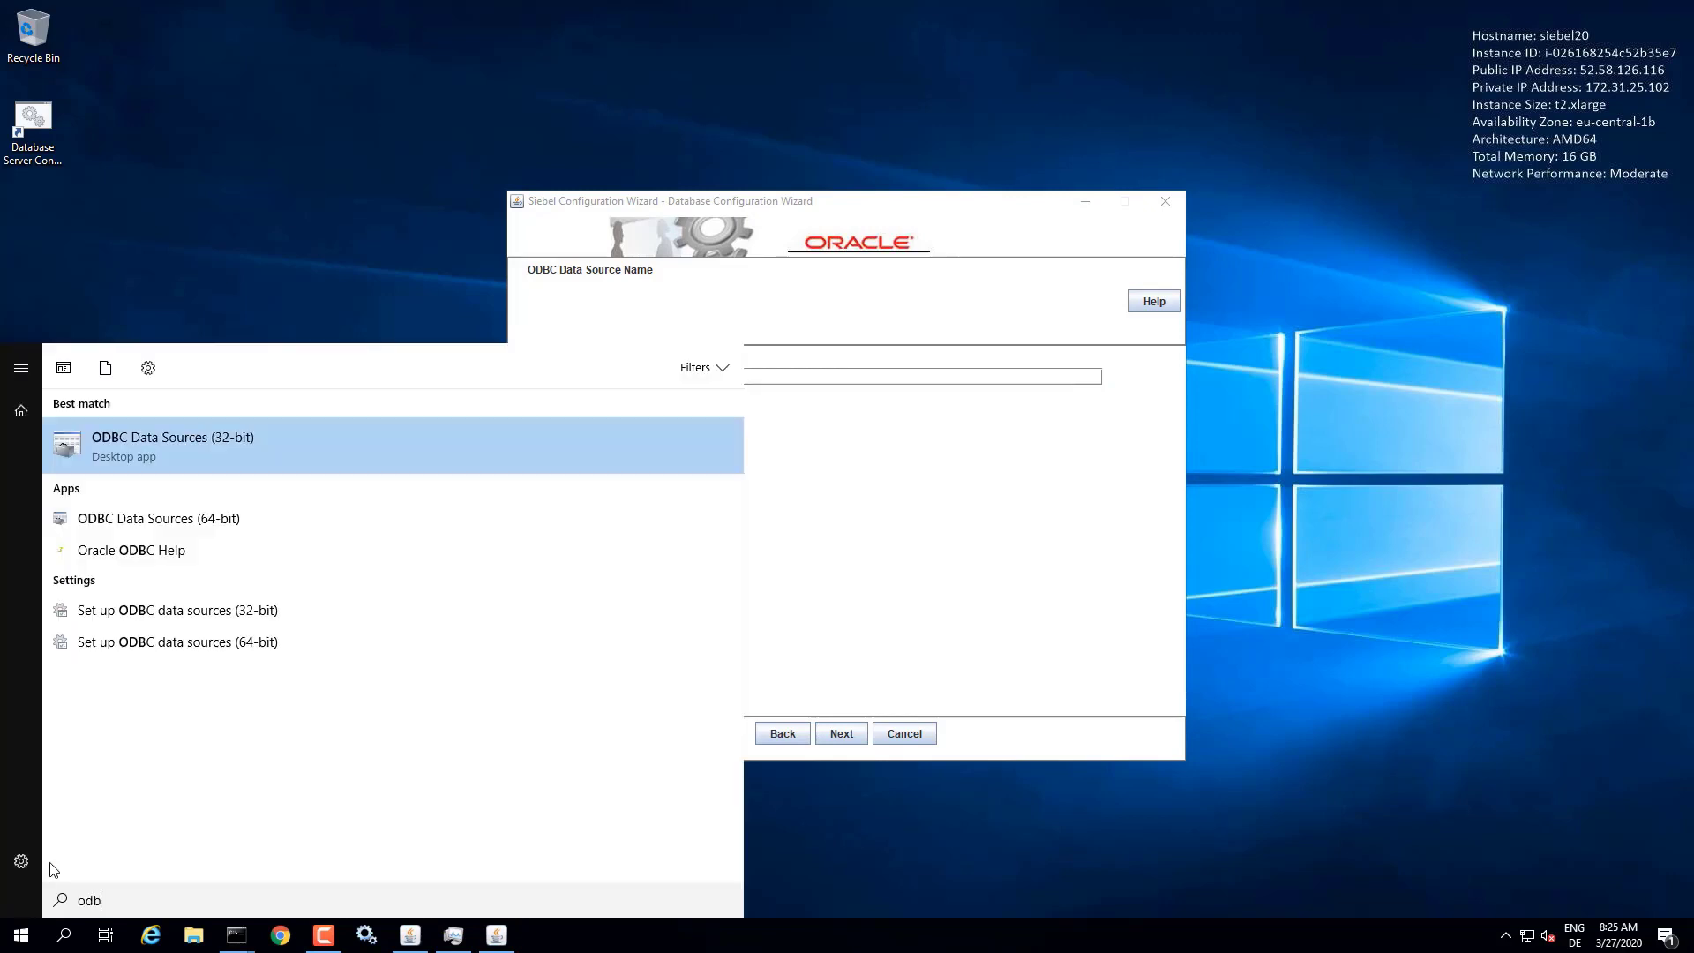
pyautogui.click(172, 444)
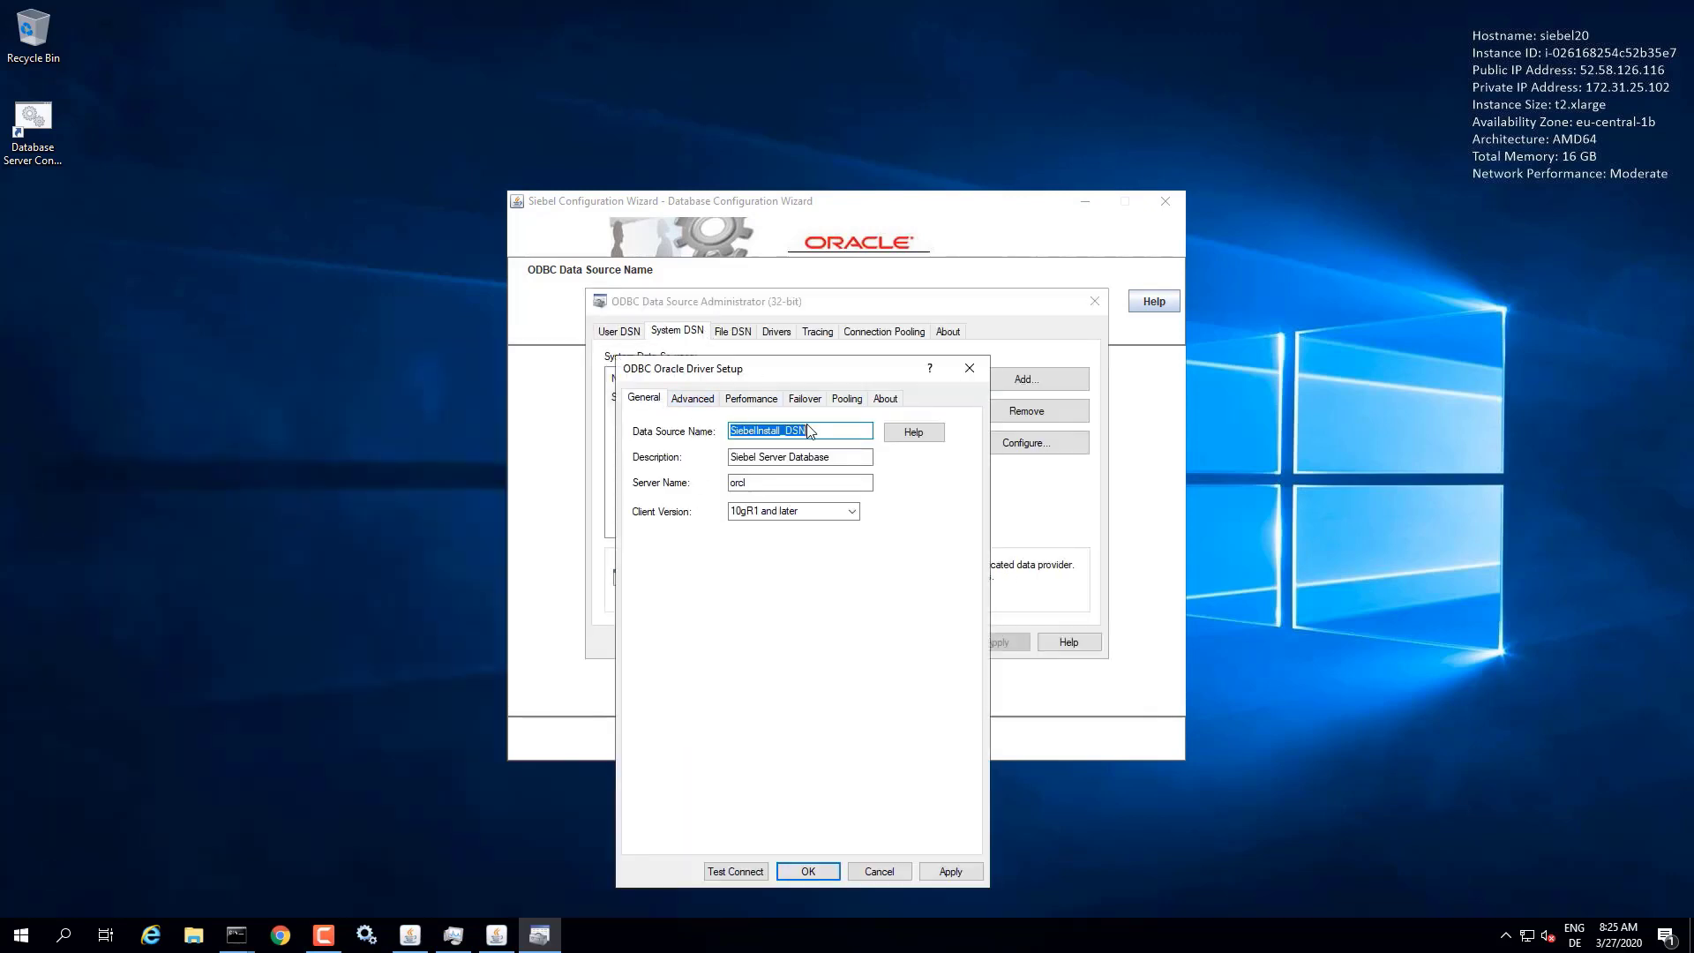
pyautogui.click(807, 871)
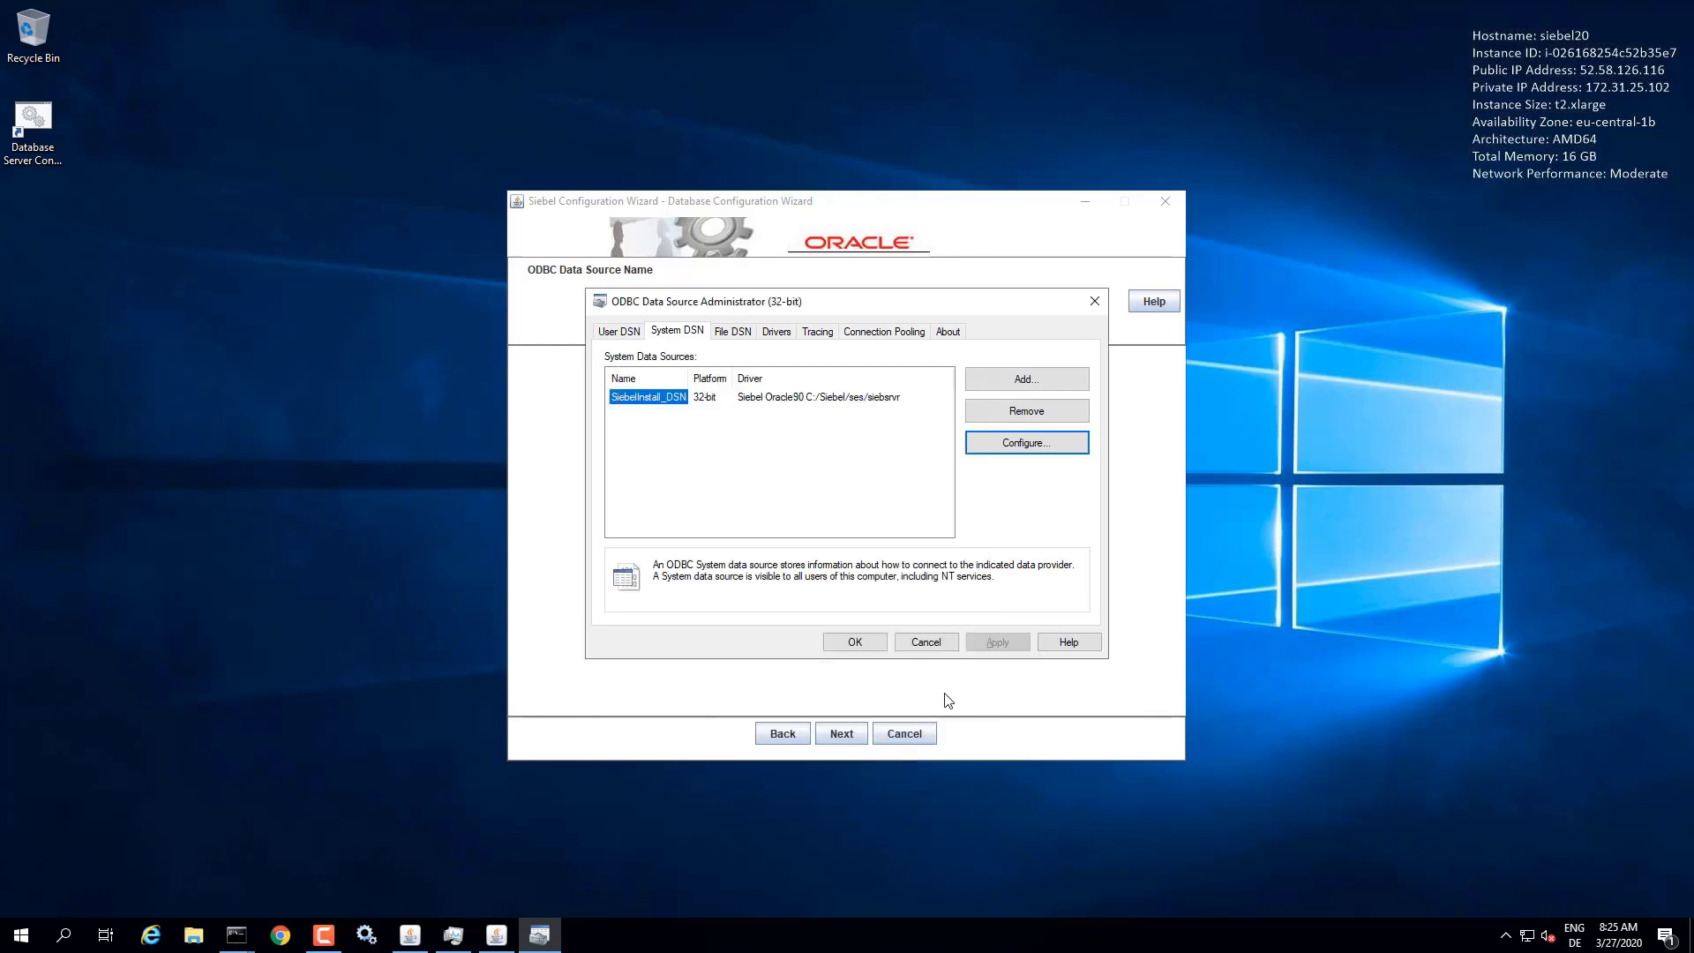
pyautogui.click(852, 642)
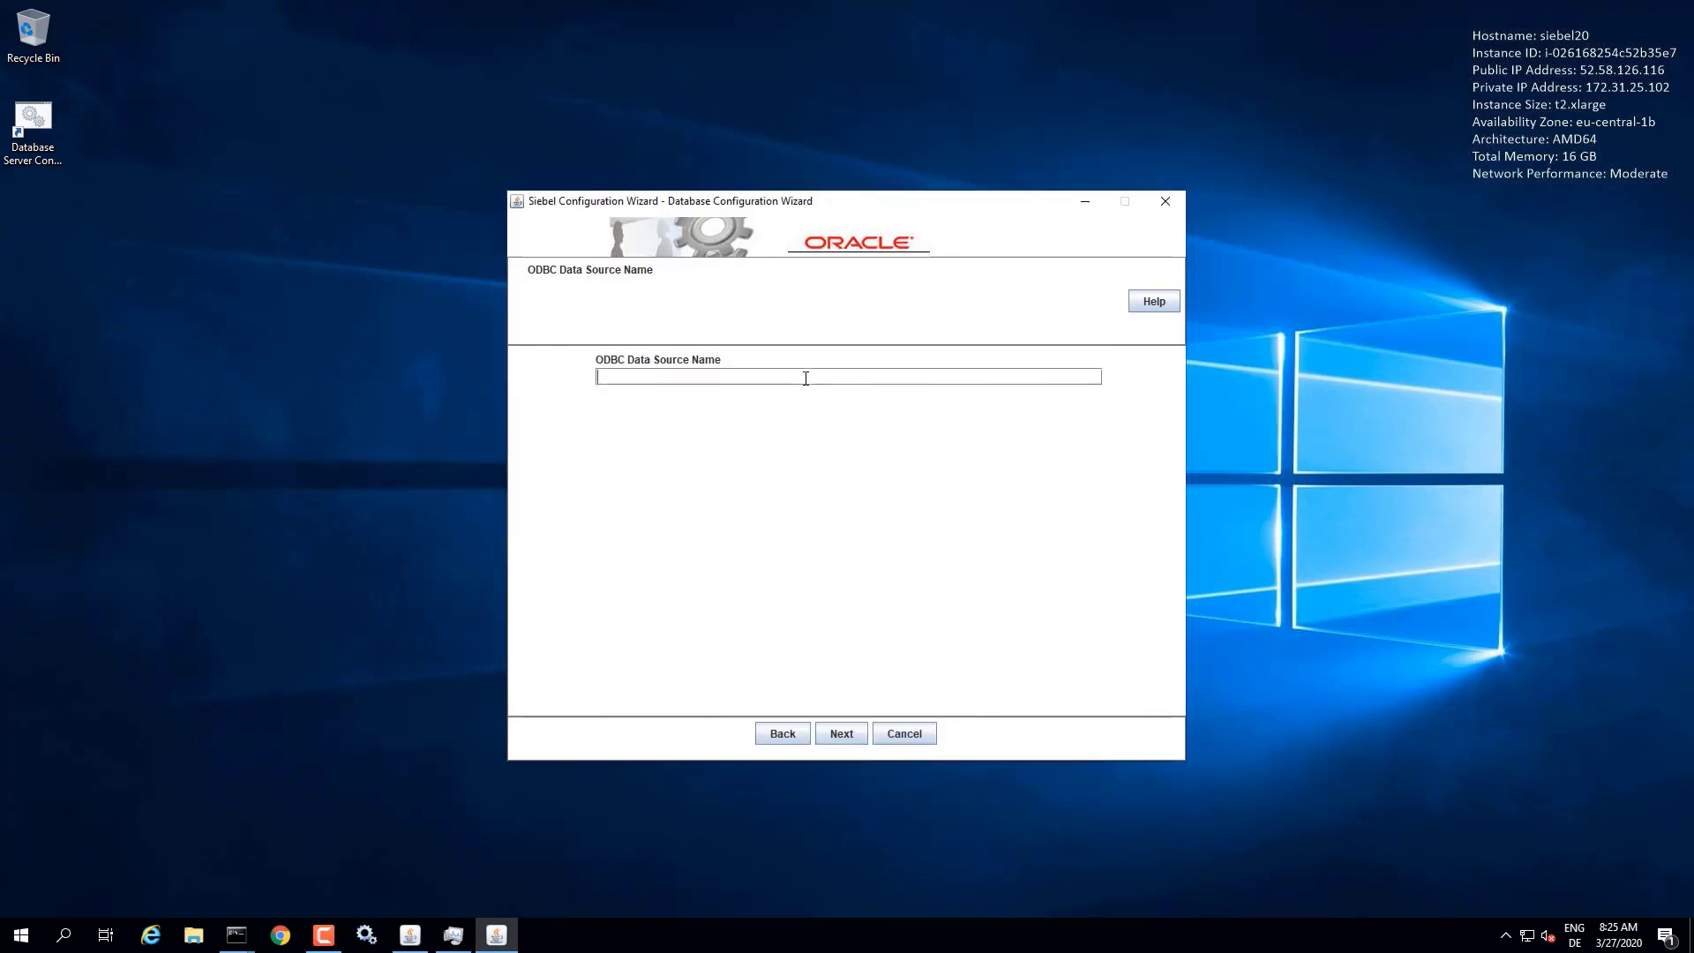
# Enter SADMIN credentials, then the SIEBEL table owner password and its confirmation.
pyautogui.click(841, 734)
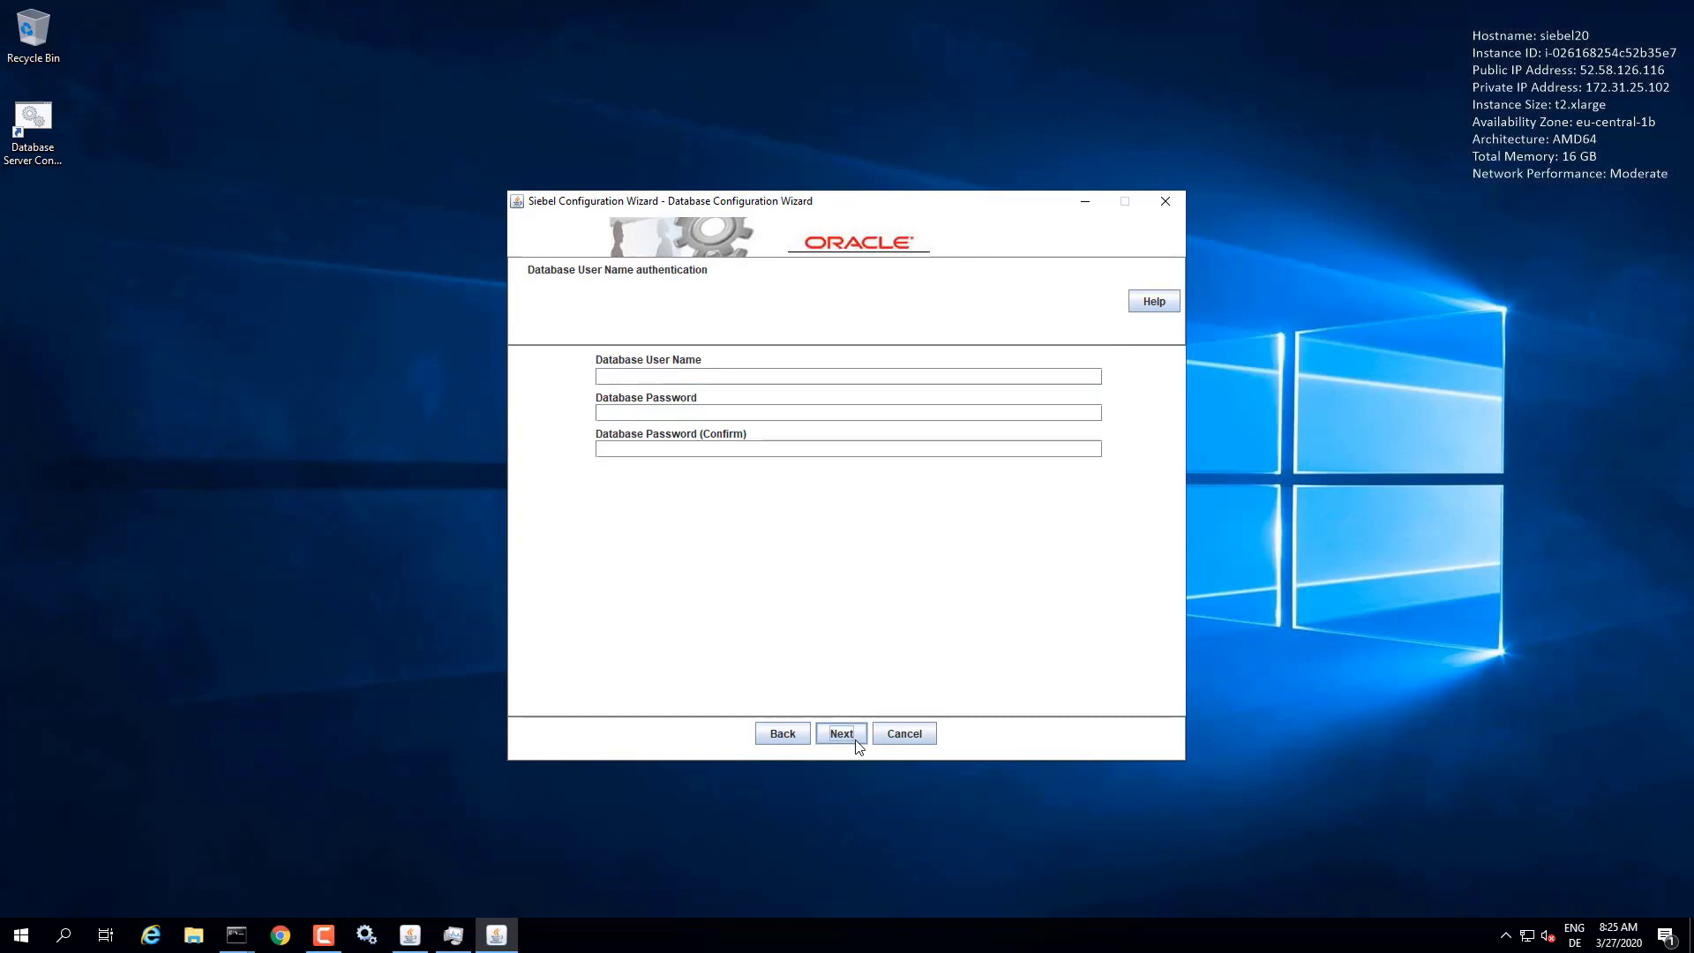
pyautogui.write('S')
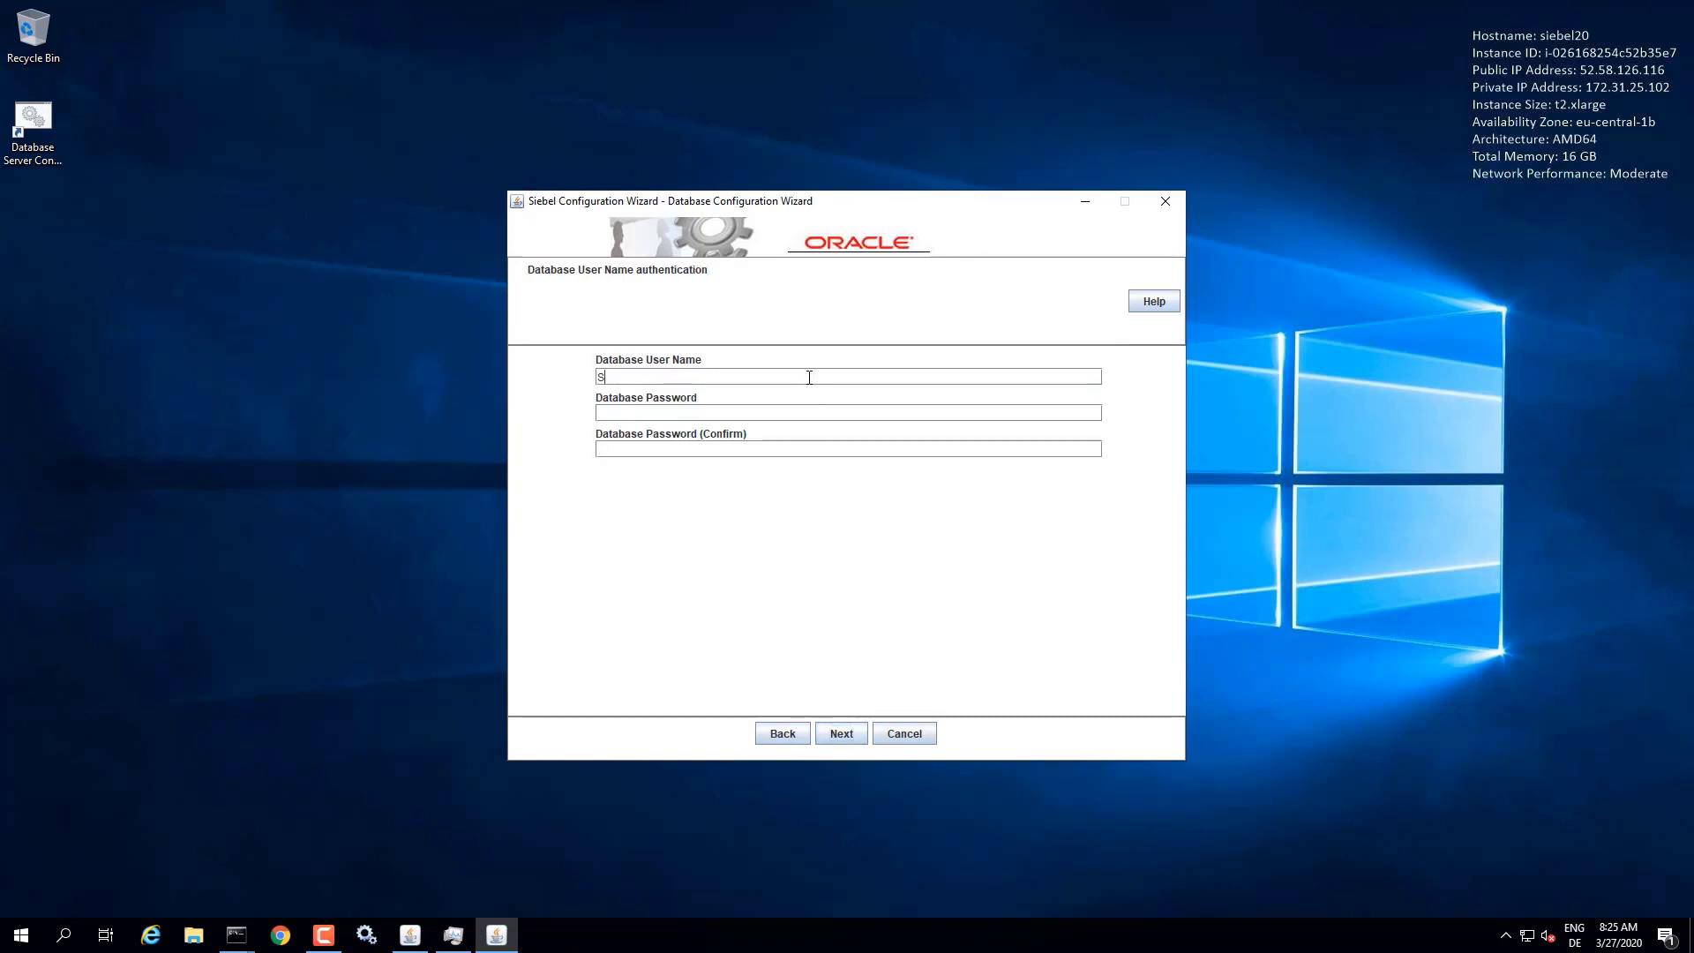
pyautogui.write('ADMIN')
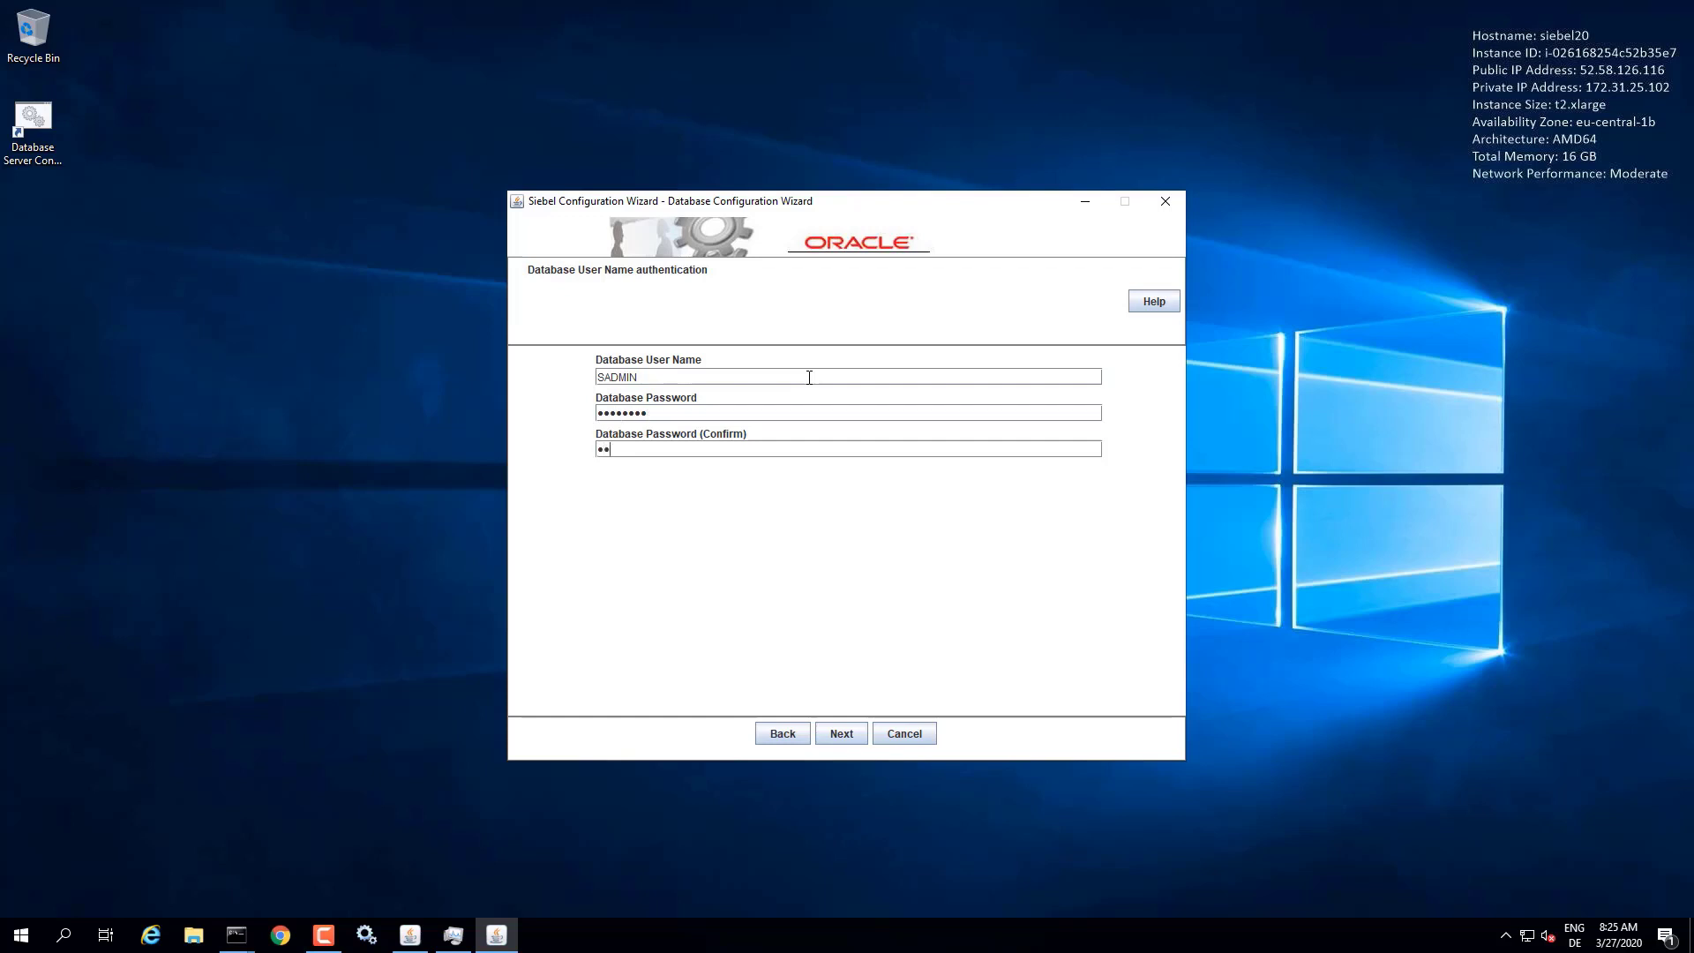
pyautogui.write('password')
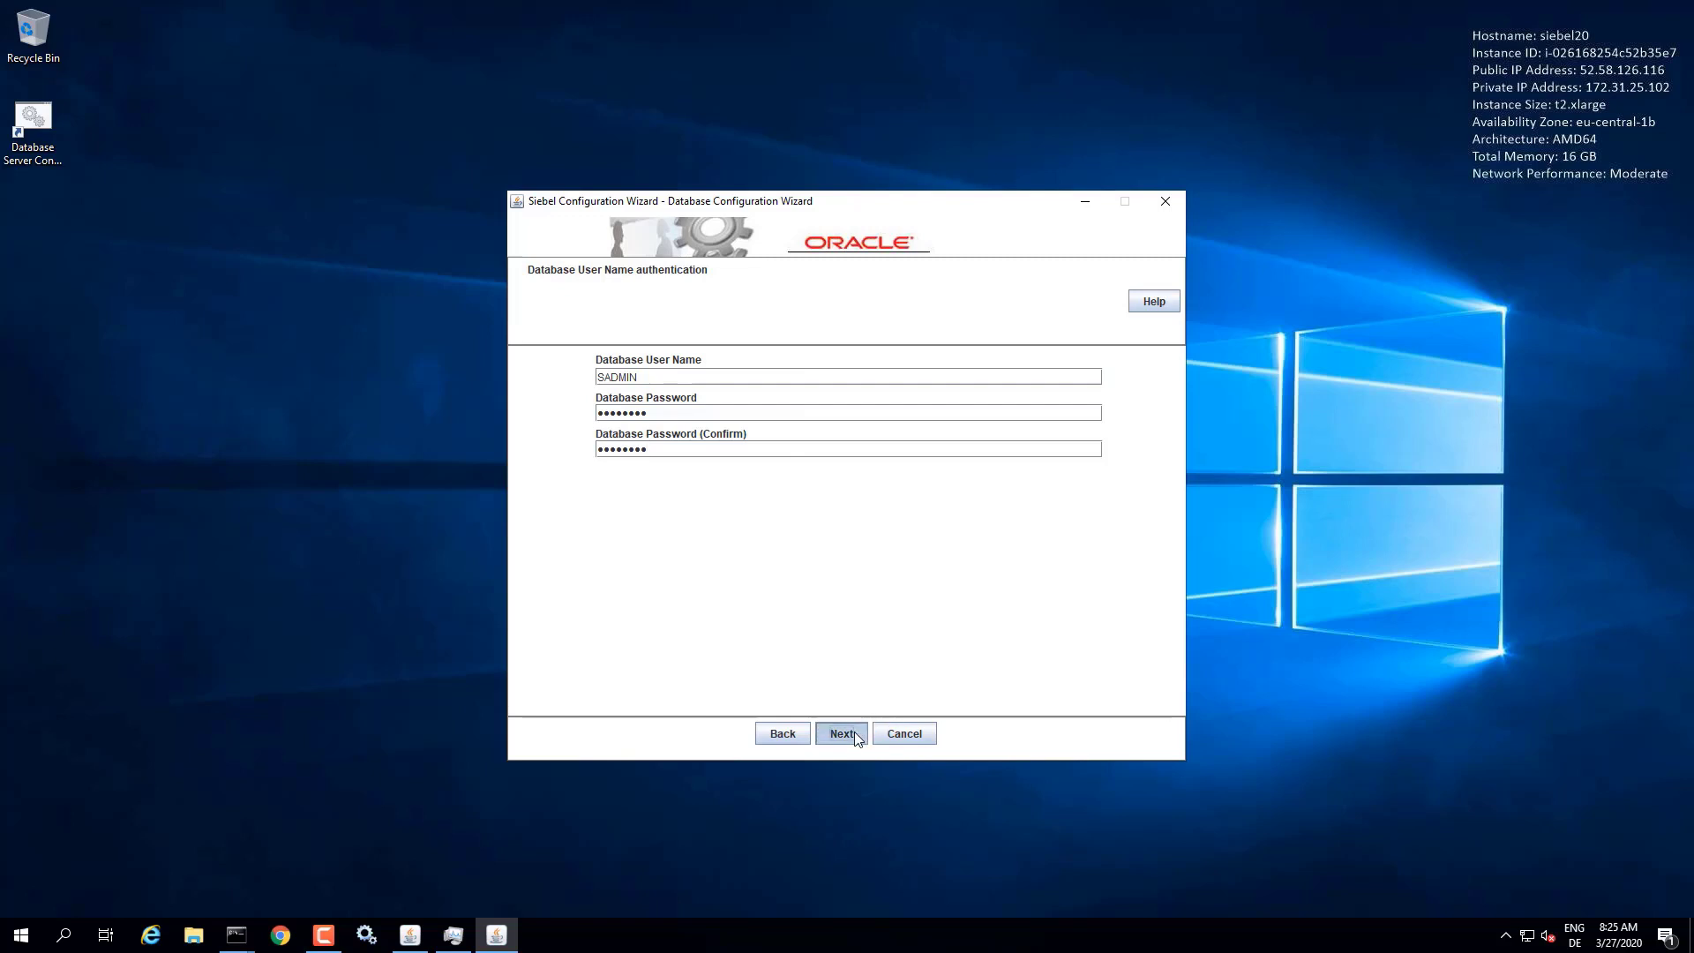
pyautogui.click(841, 733)
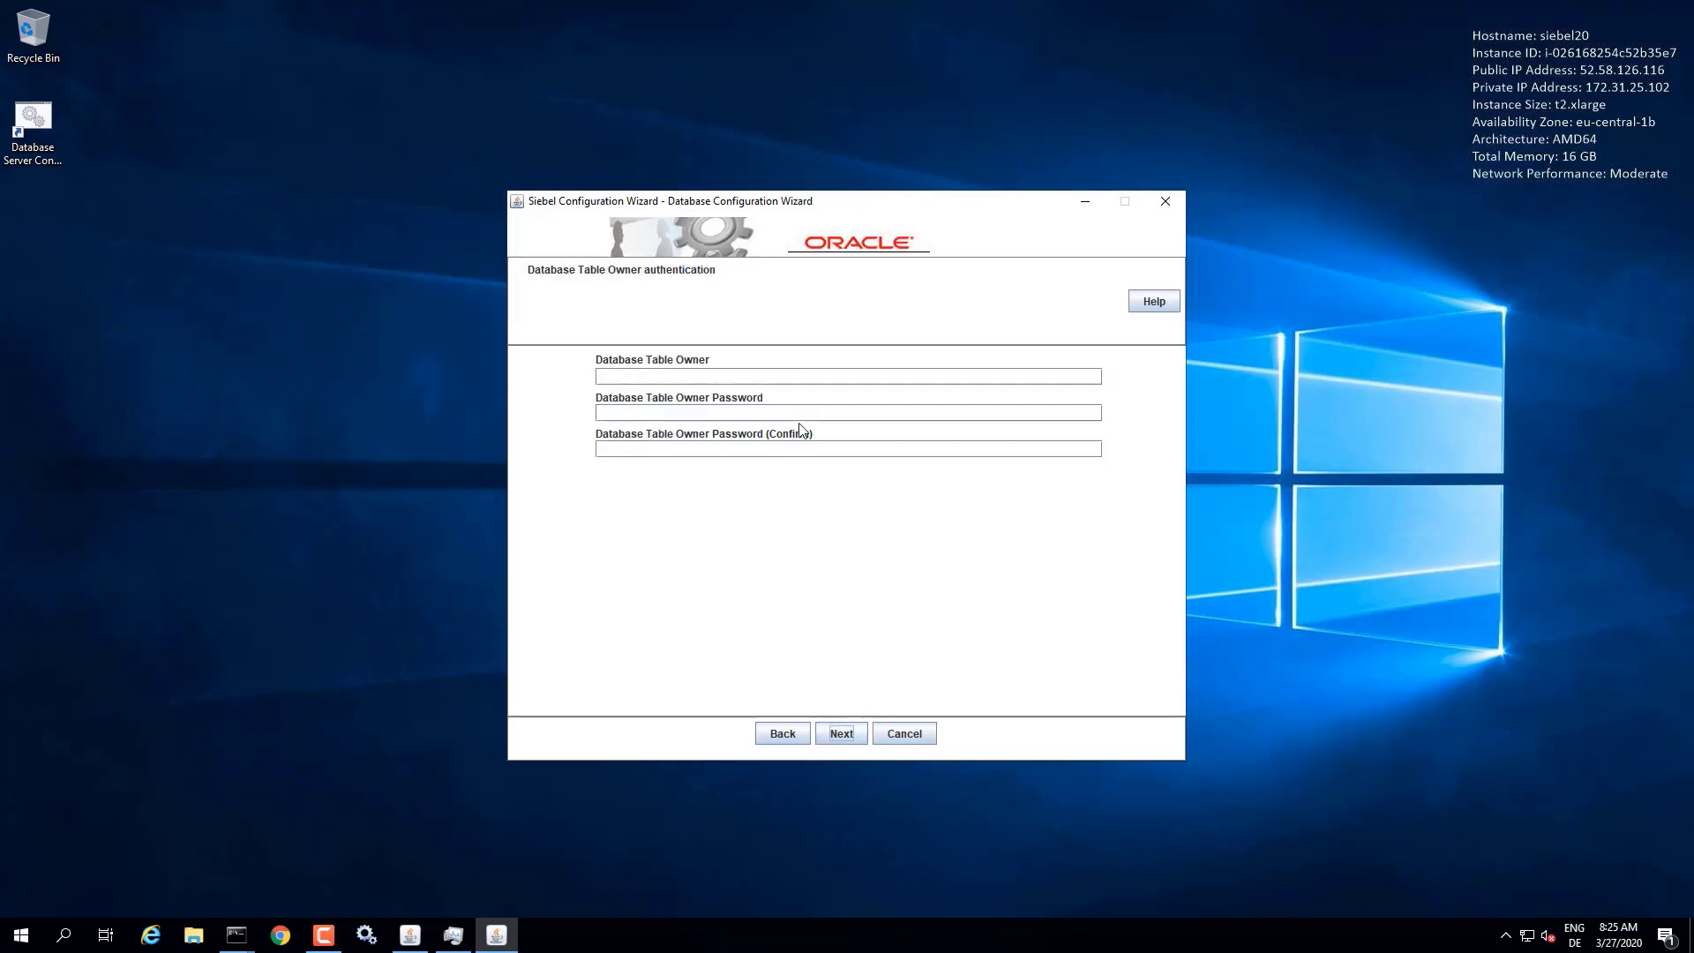
pyautogui.write('SIEBEL')
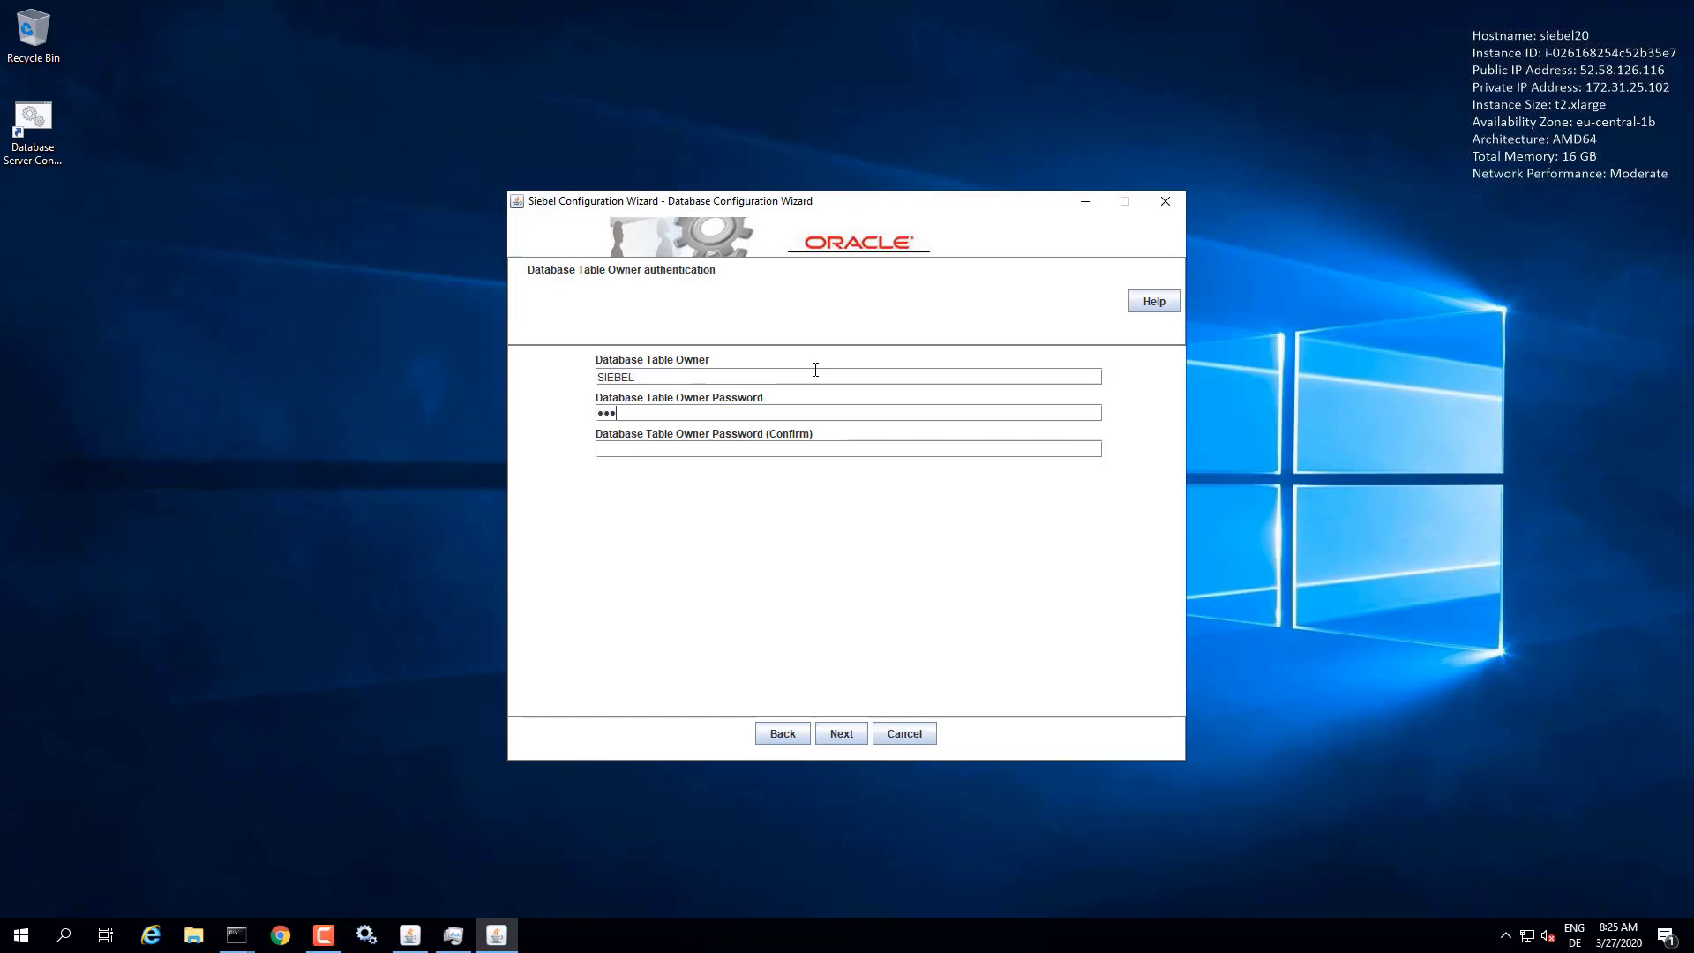
pyautogui.write('password')
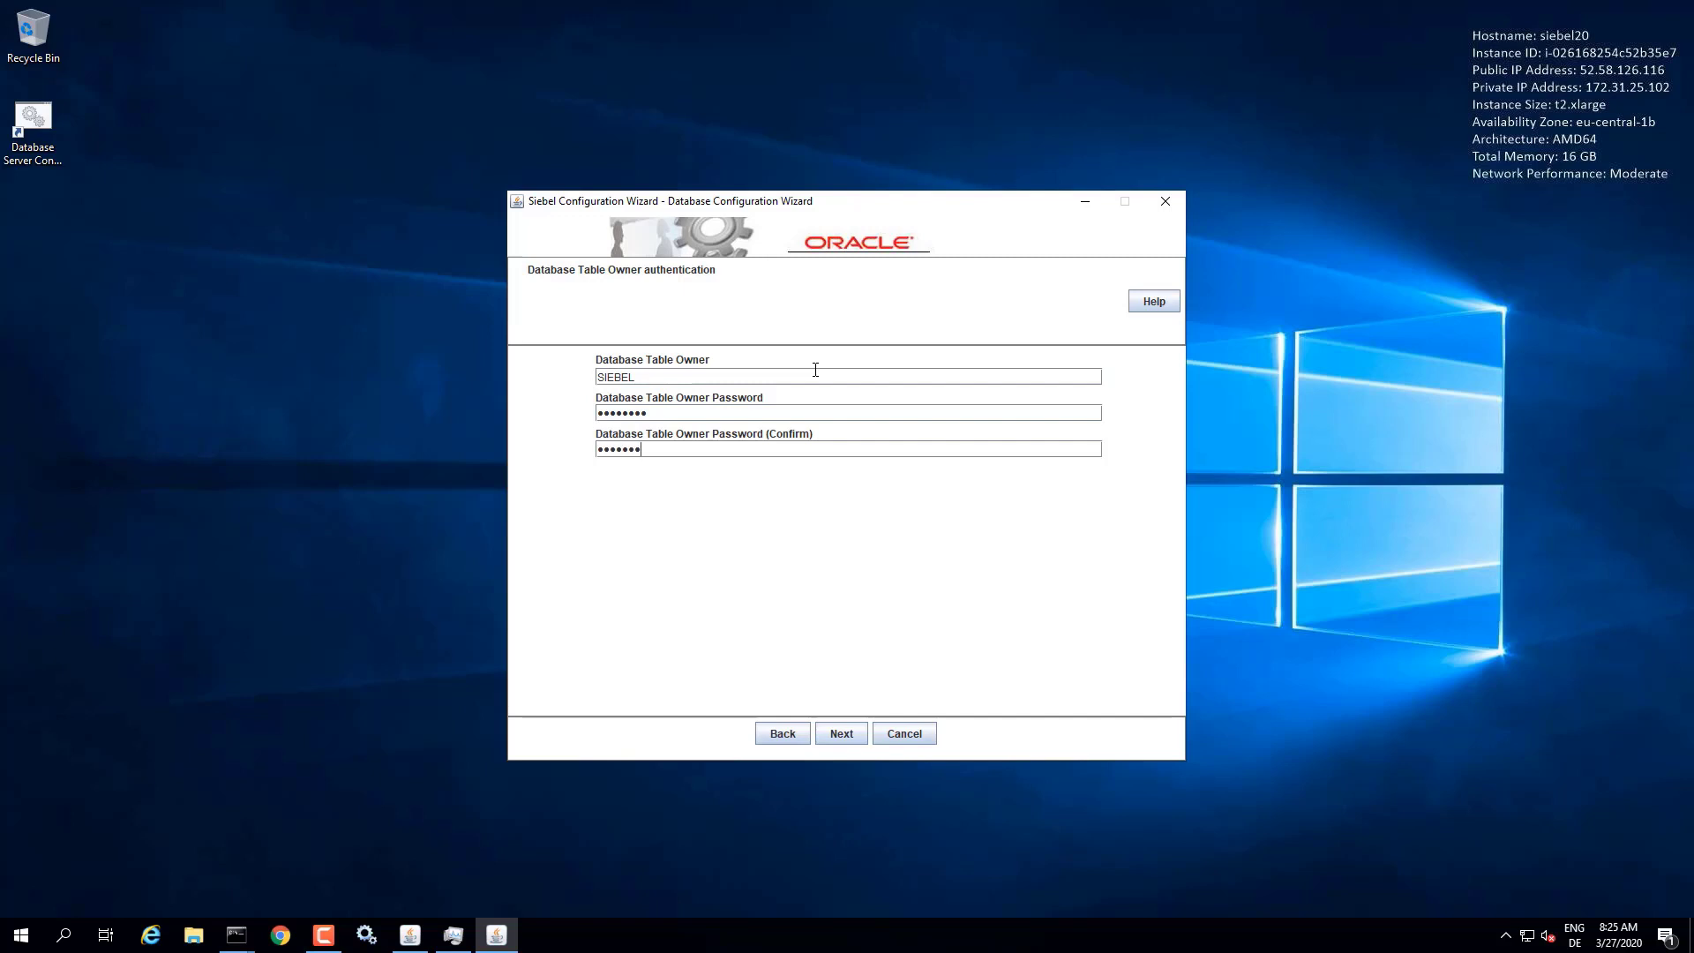
pyautogui.click(839, 733)
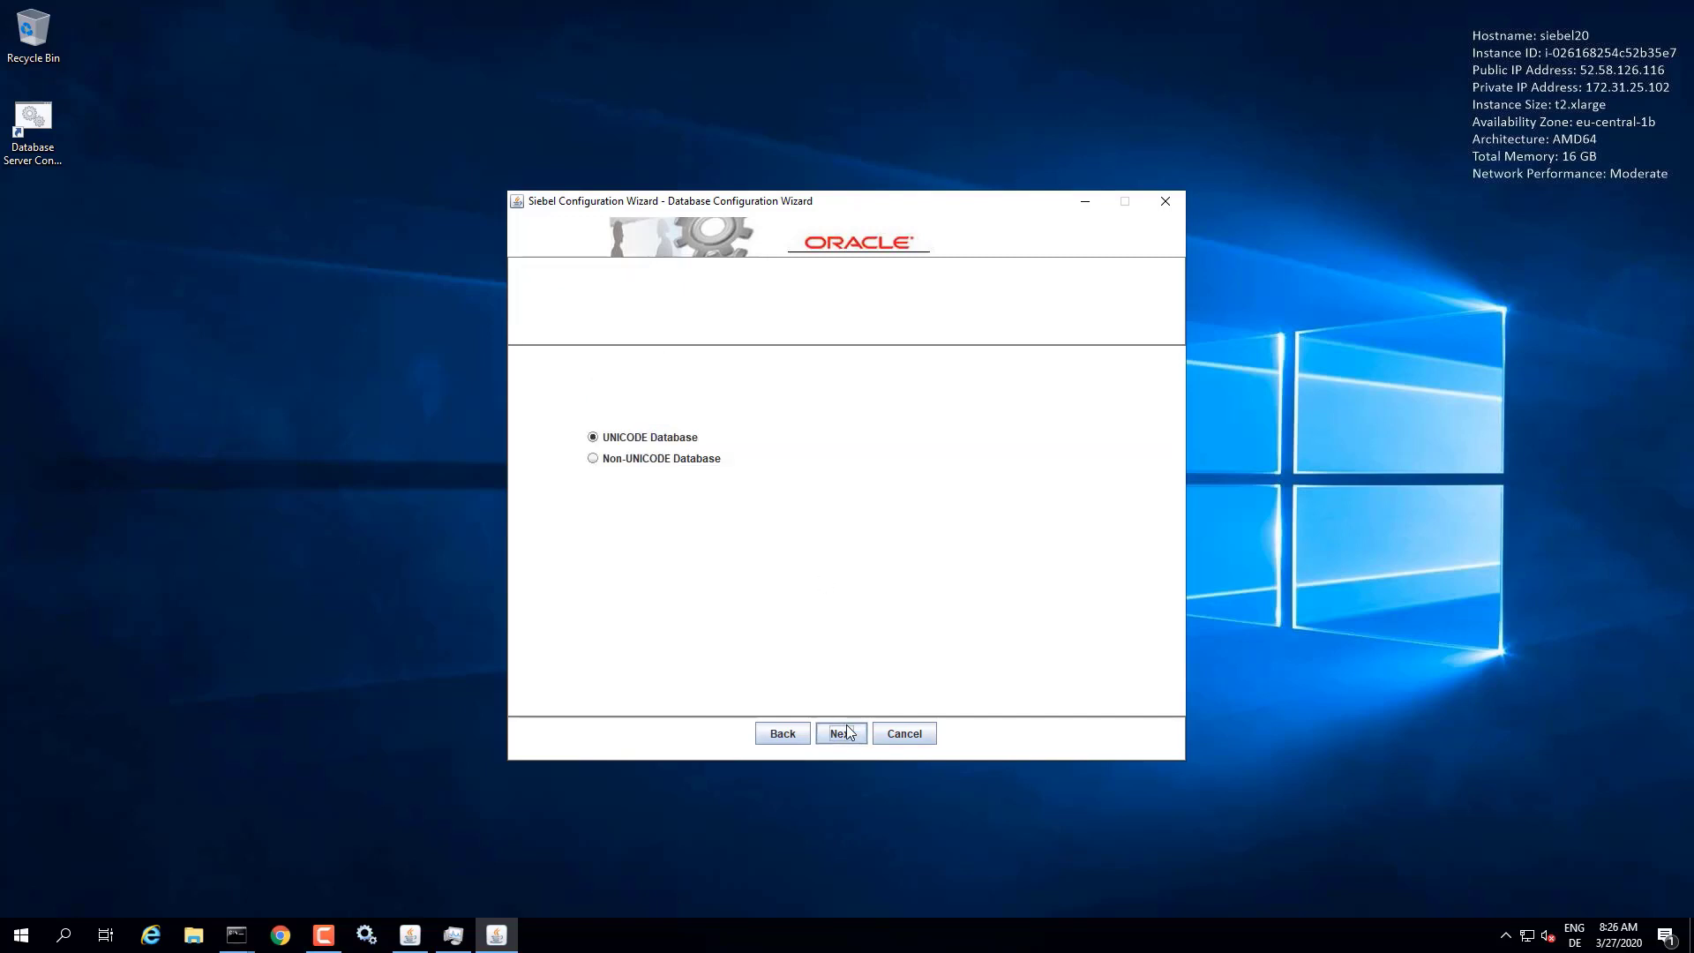
# Keep UNICODE, Siebel Repository, German file, no parallel indexing, imprep_lang log; start the import.
pyautogui.click(841, 732)
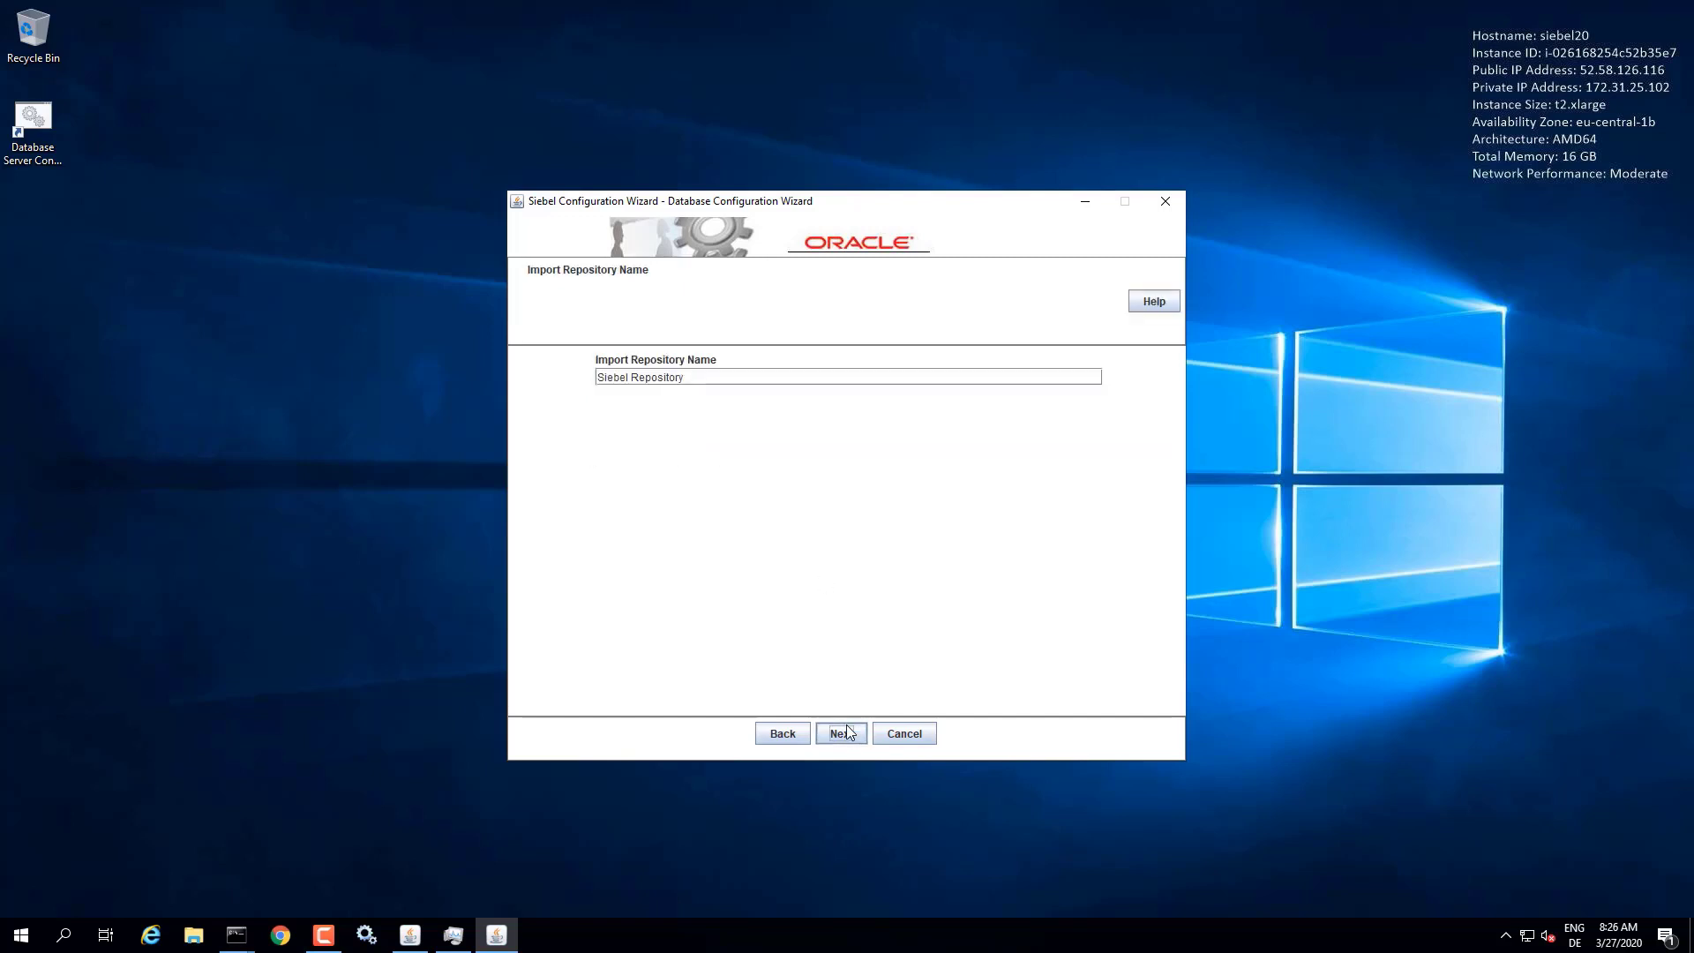
pyautogui.click(841, 732)
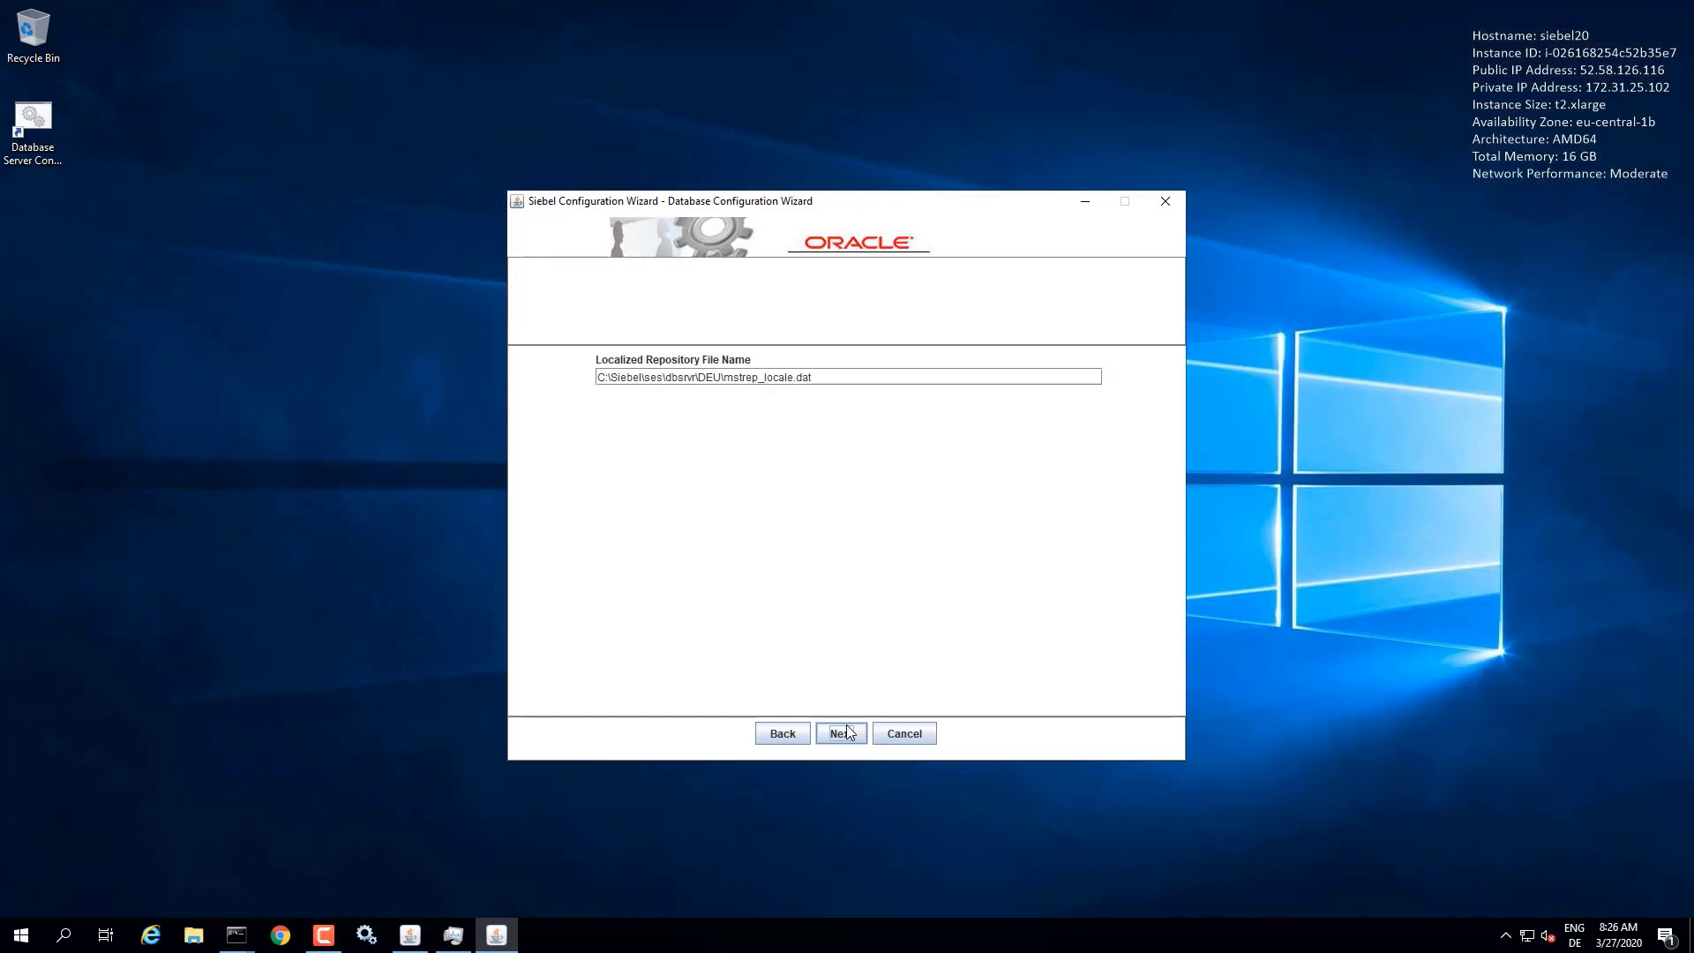
pyautogui.click(839, 734)
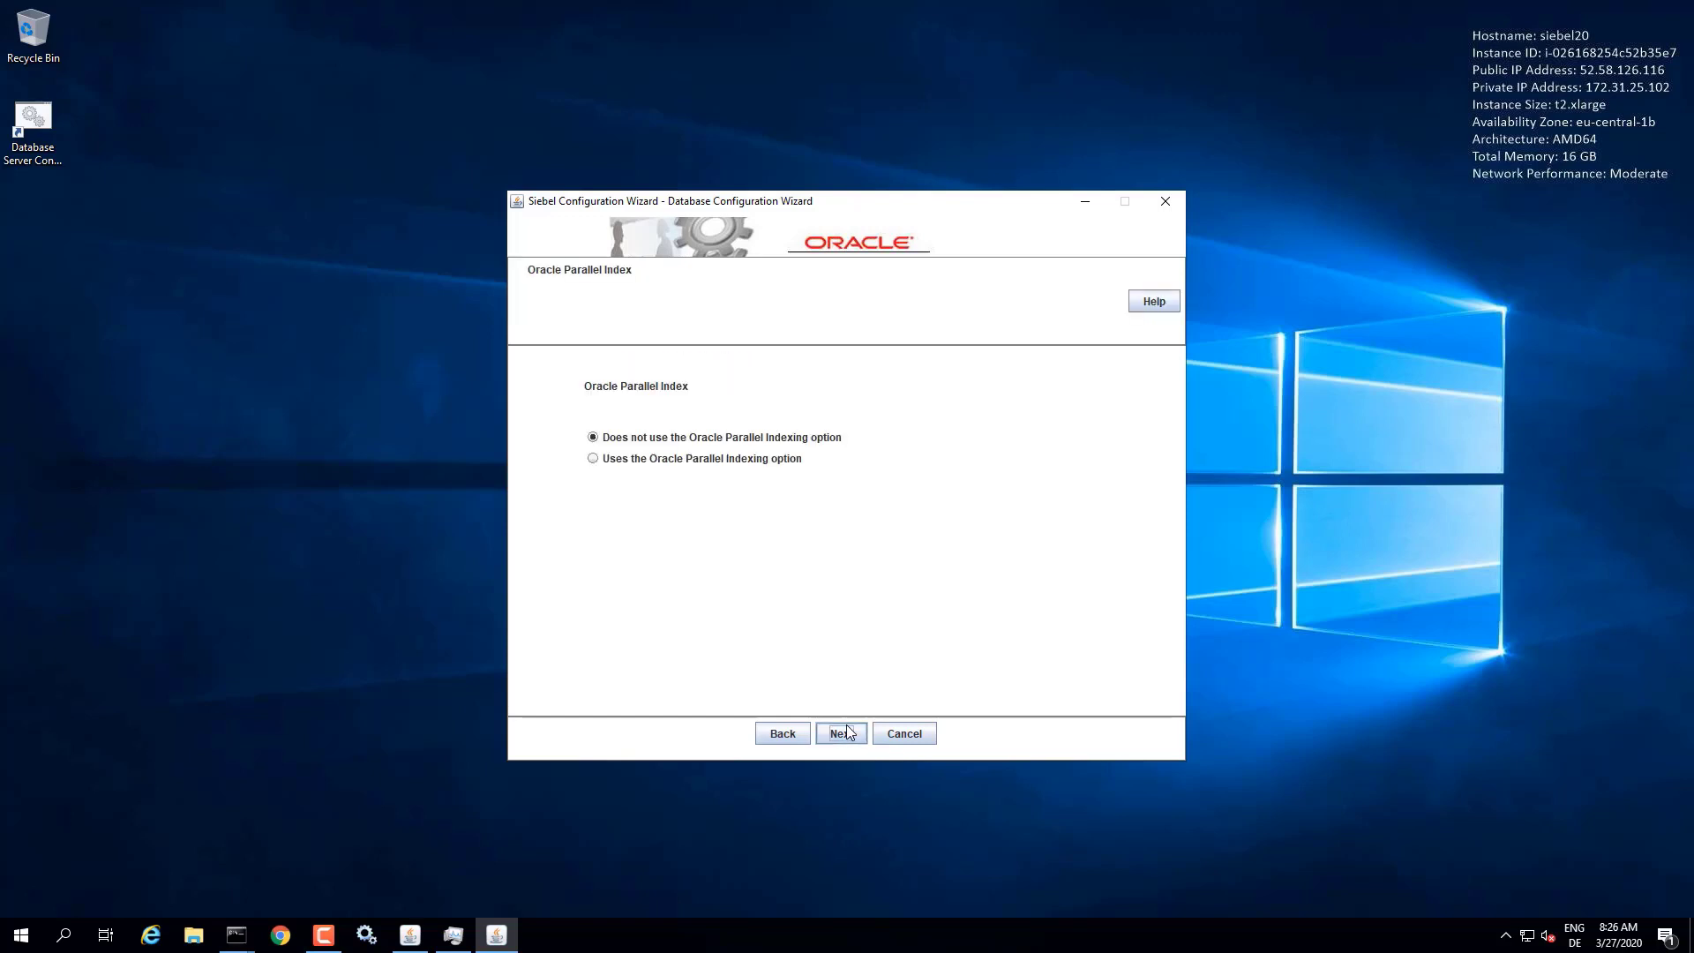
pyautogui.click(840, 732)
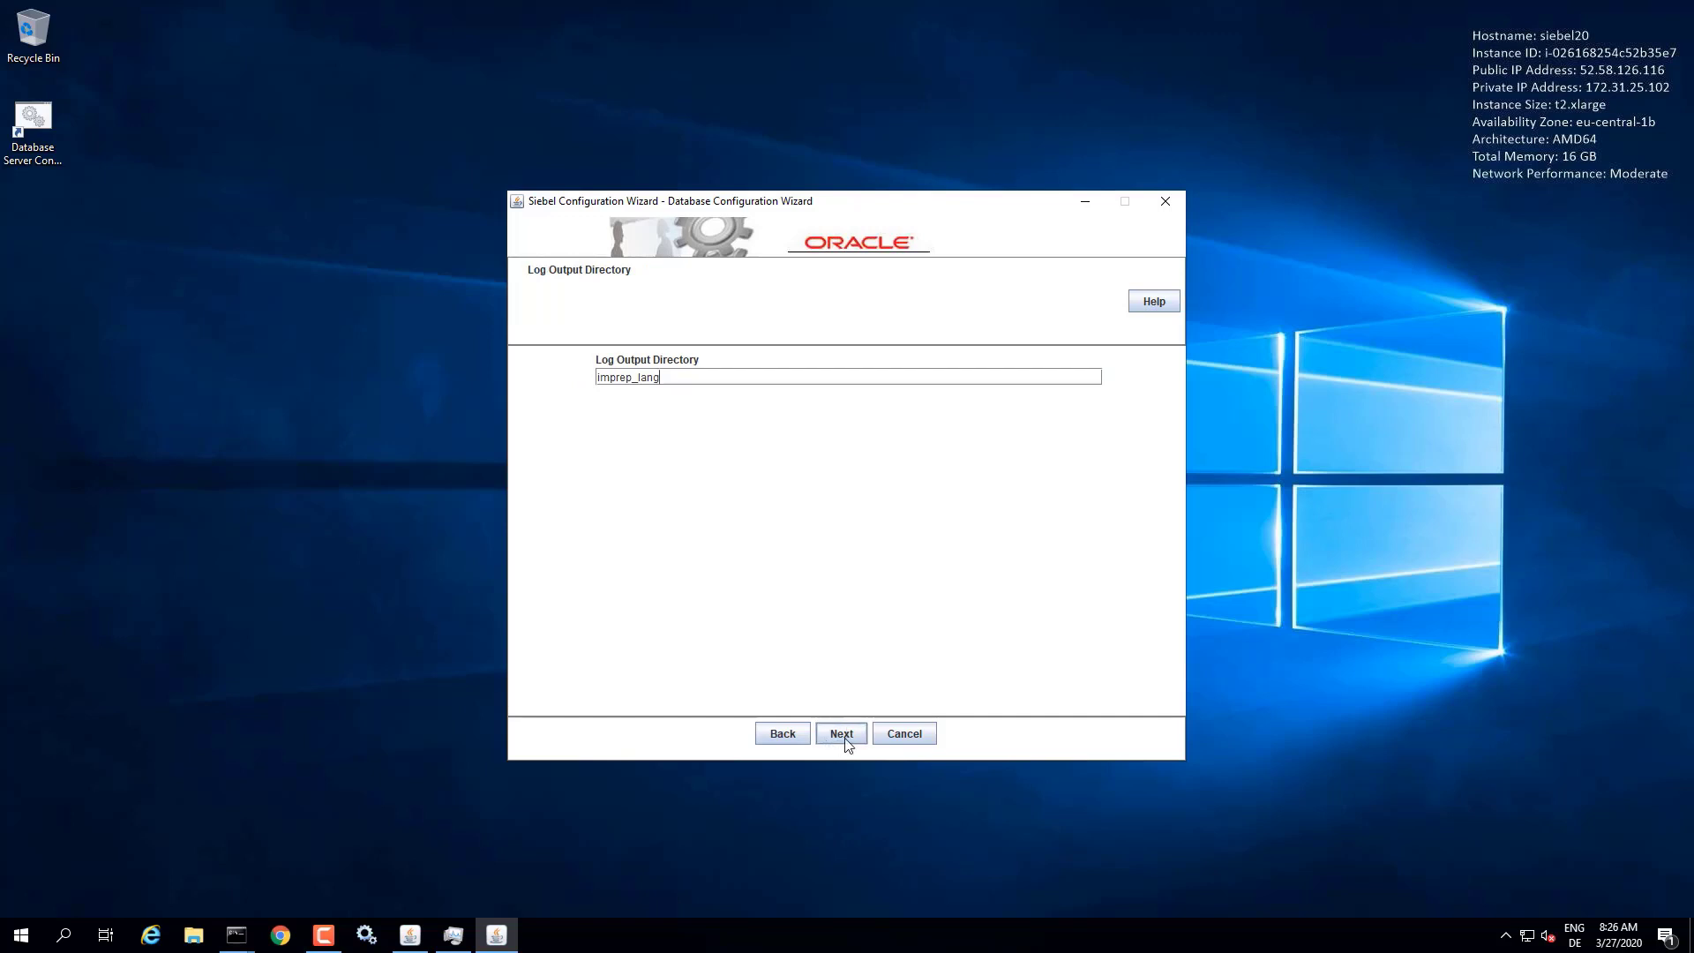
pyautogui.click(841, 733)
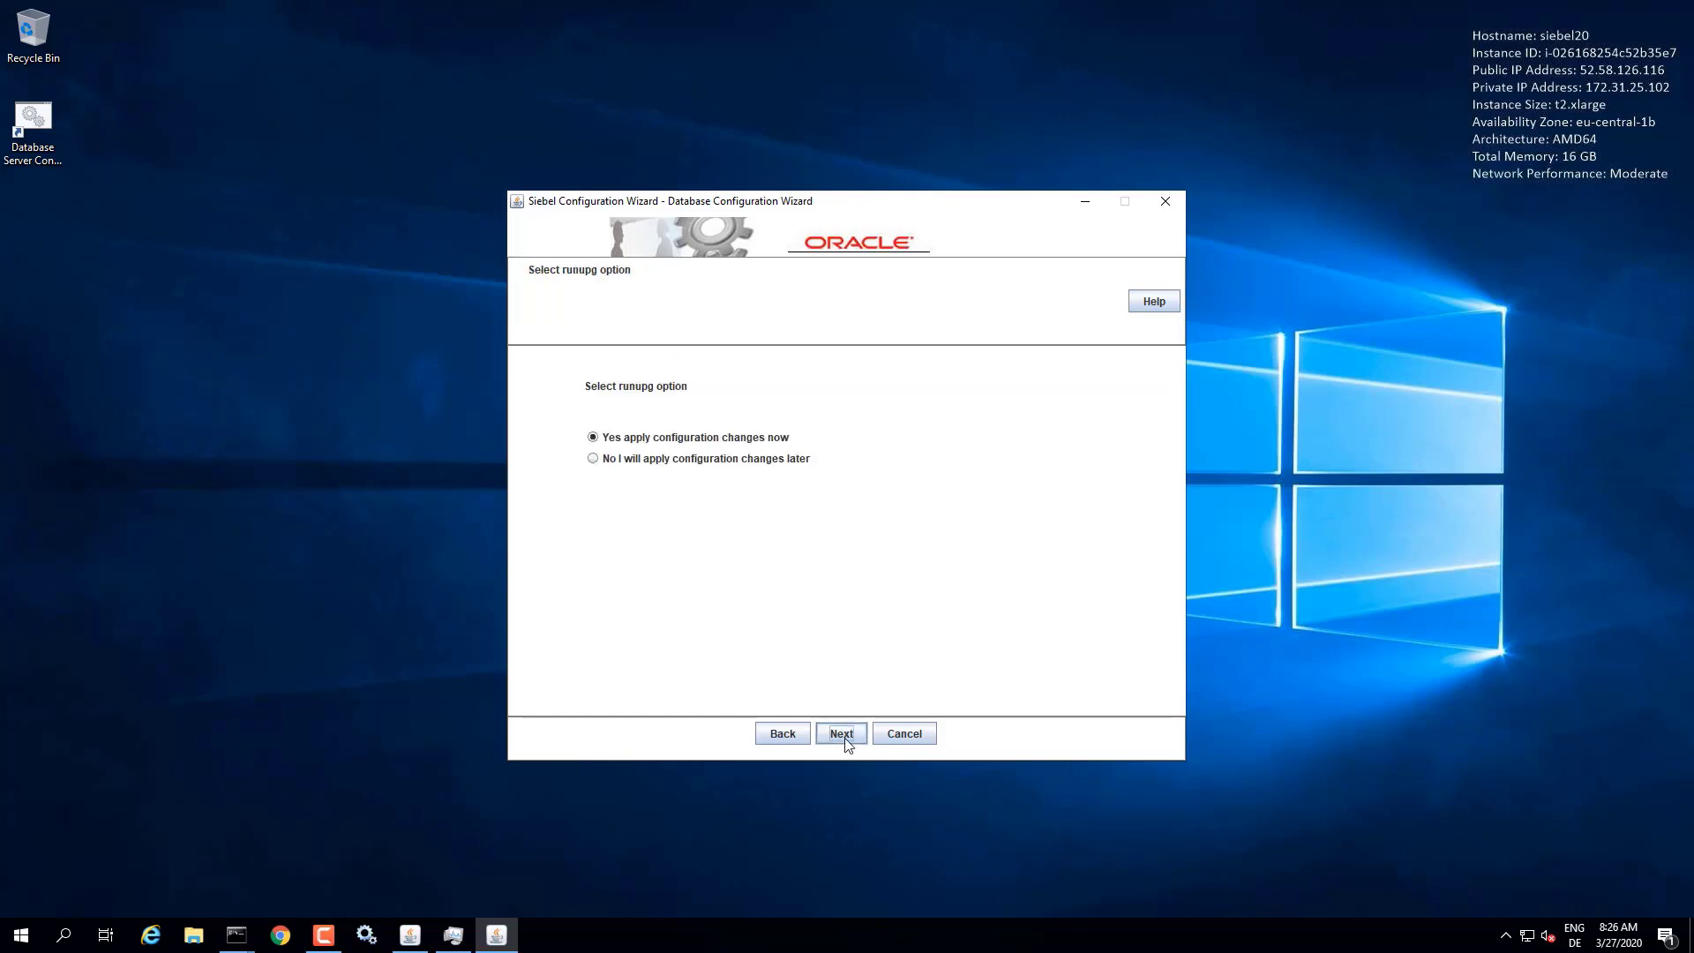
pyautogui.click(839, 732)
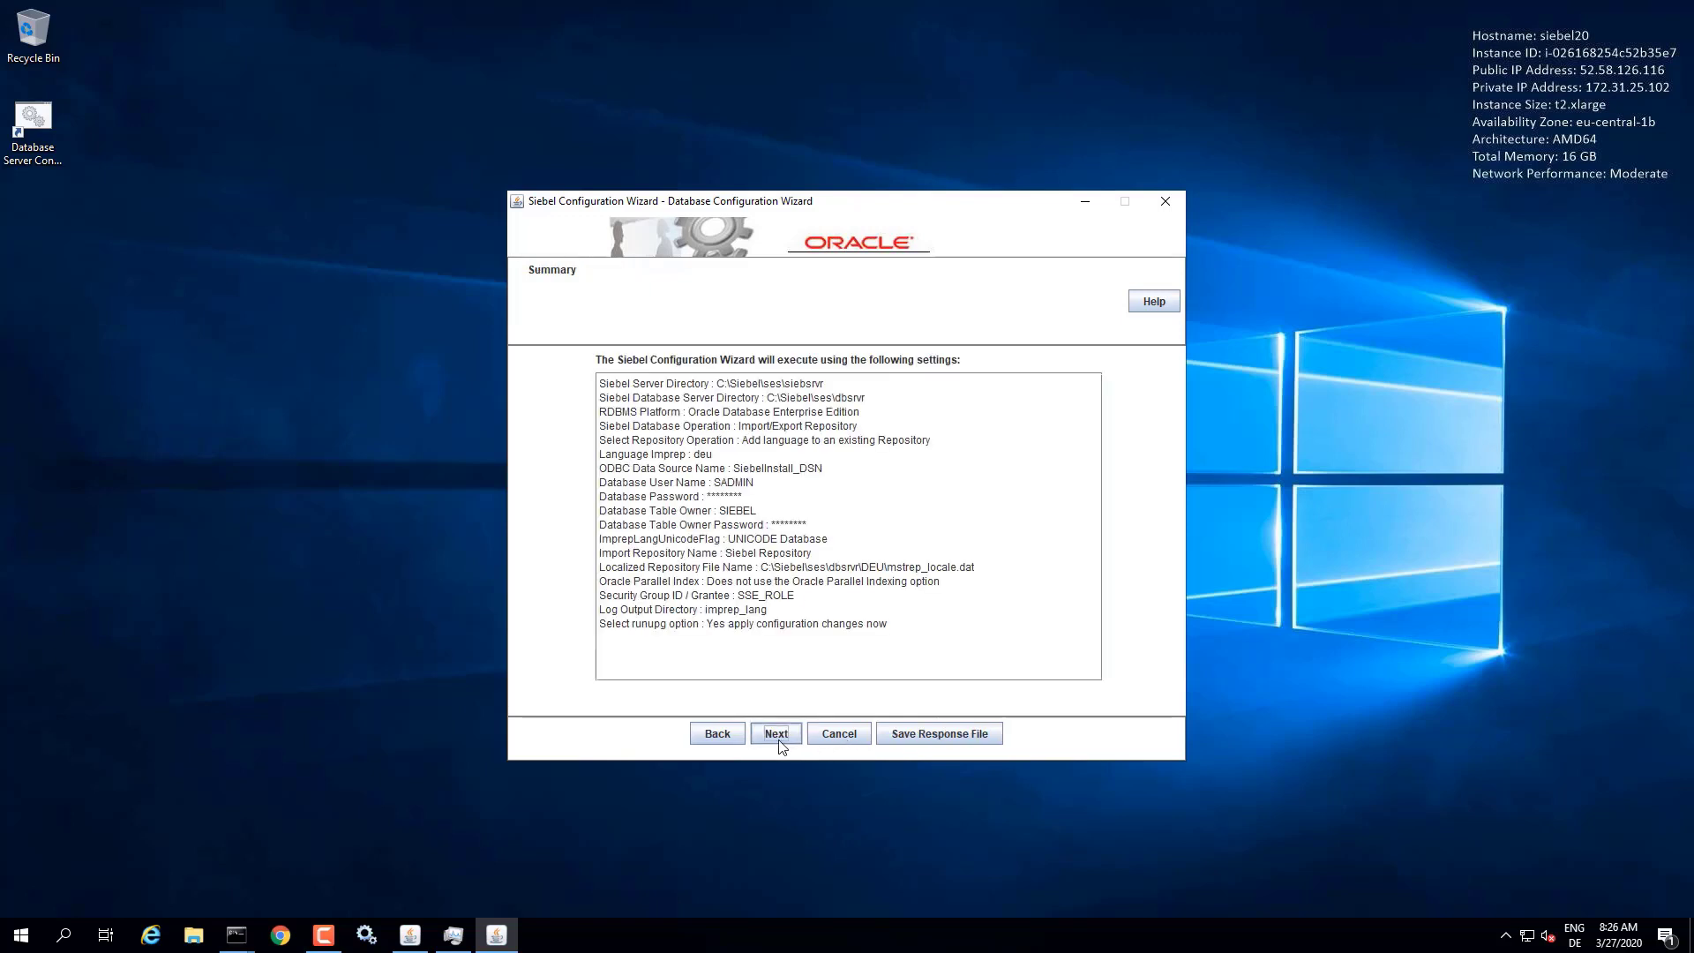
pyautogui.click(774, 733)
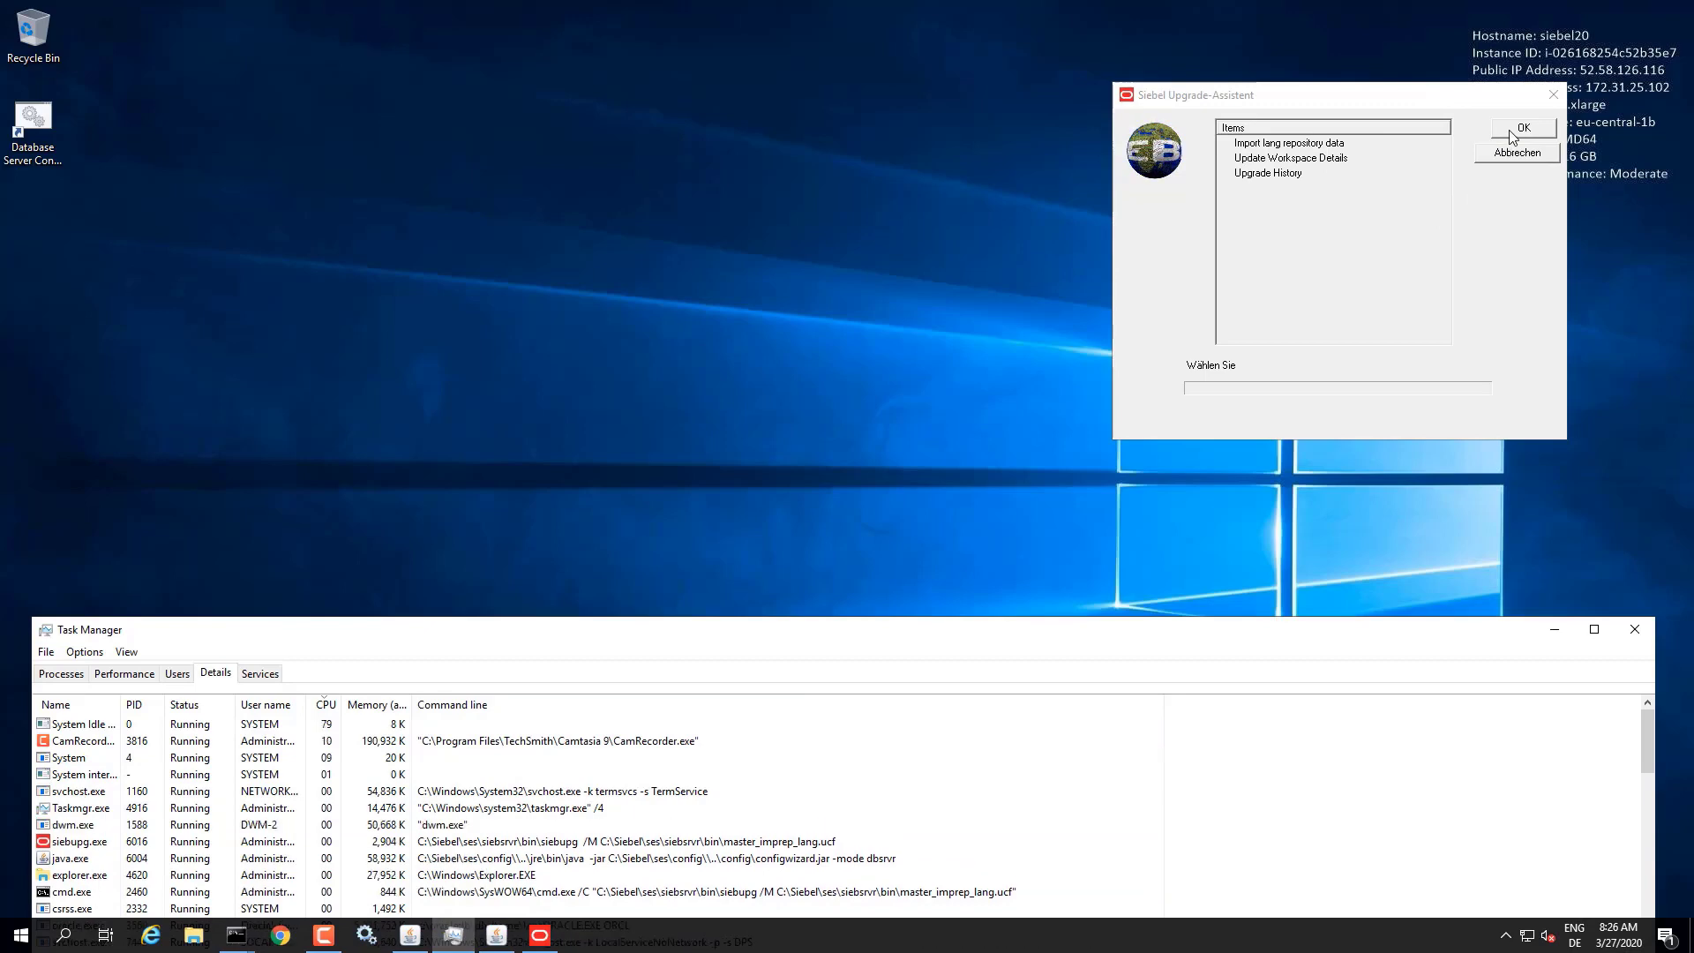
# Run the German repository data import in Upgrade Assistant and acknowledge the completion and success messages.
pyautogui.click(1521, 126)
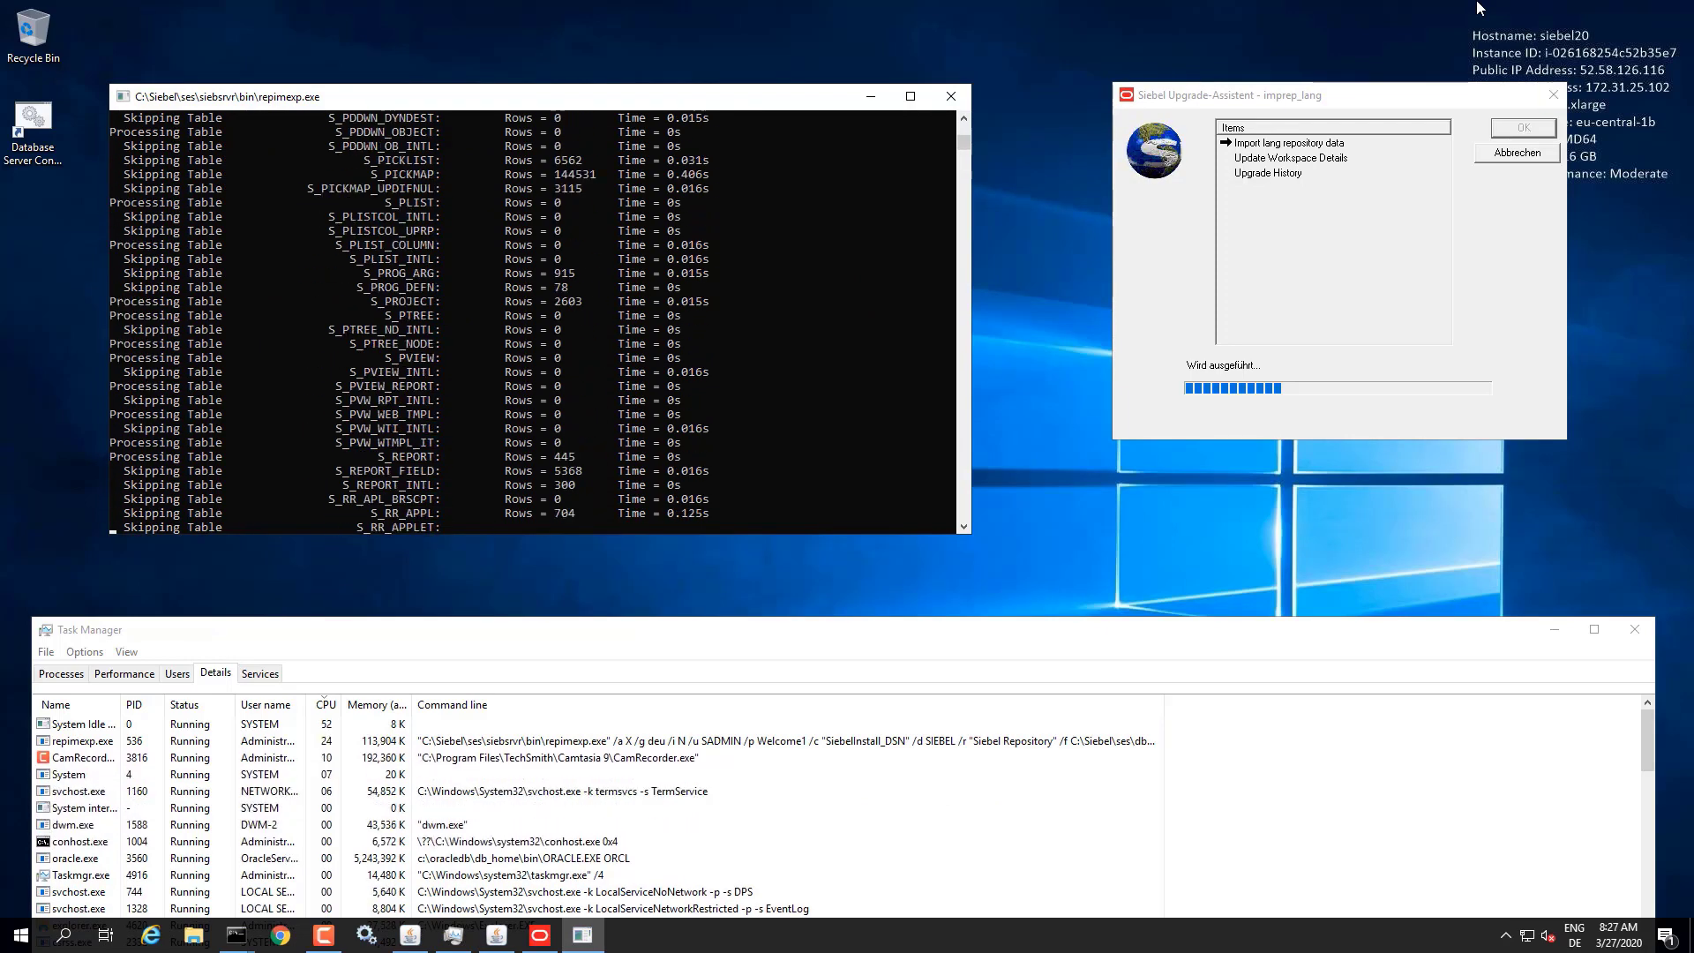
pyautogui.moveTo(1126, 9)
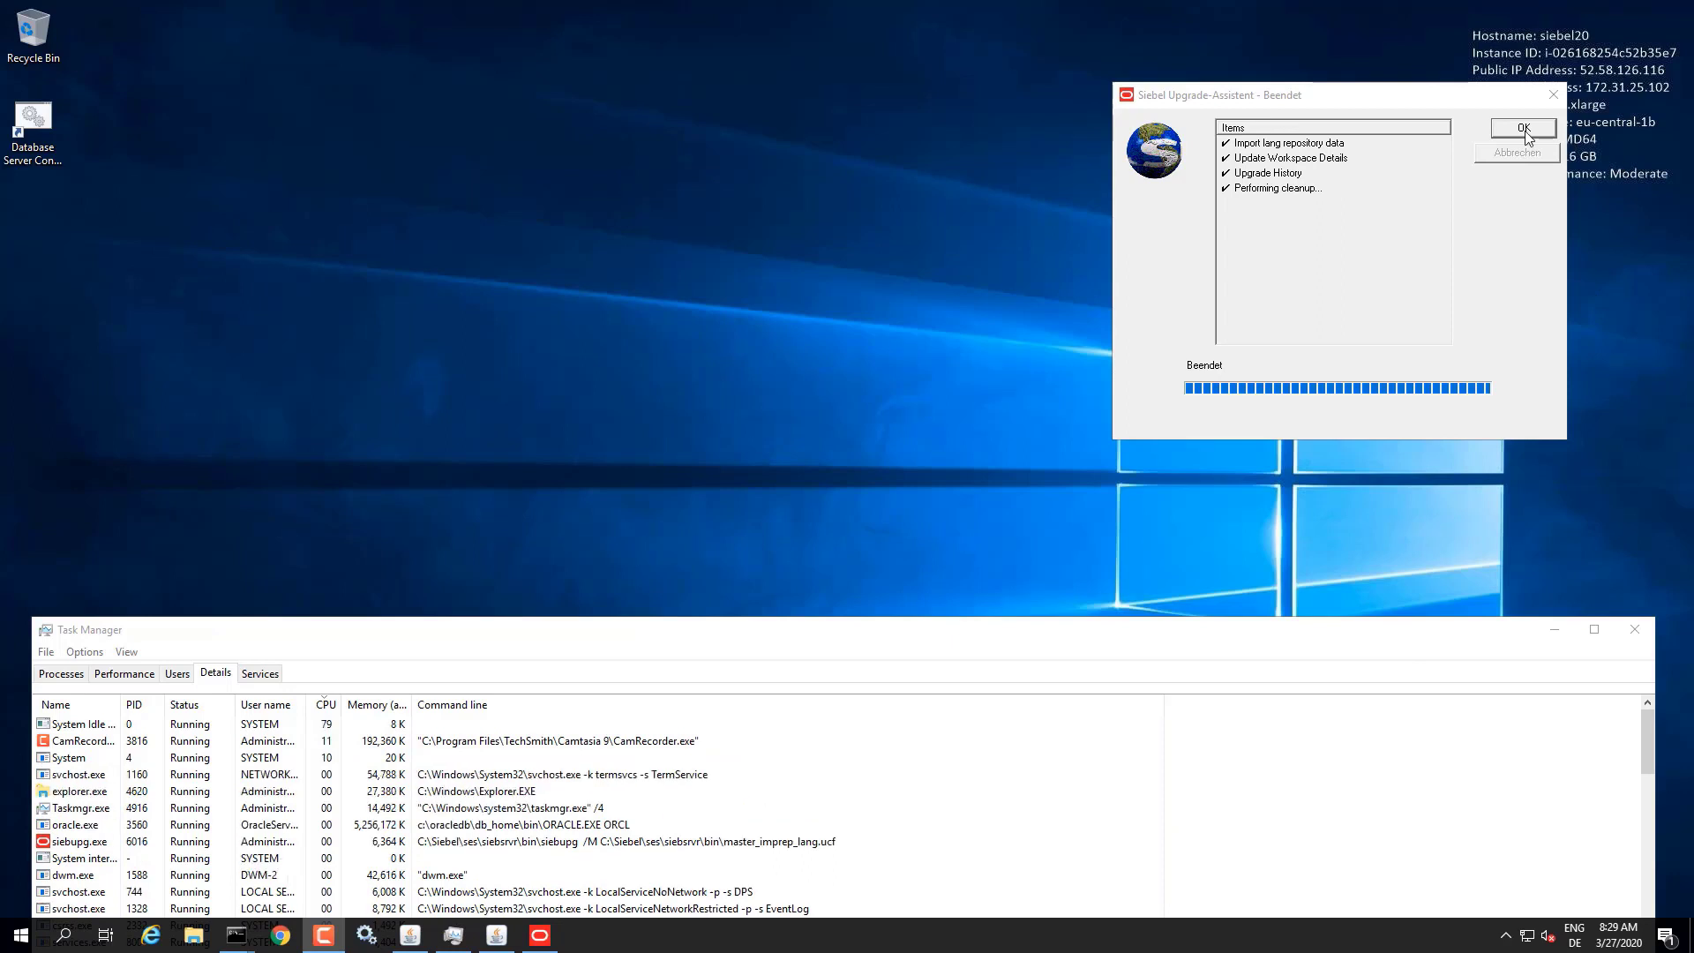
pyautogui.click(1521, 127)
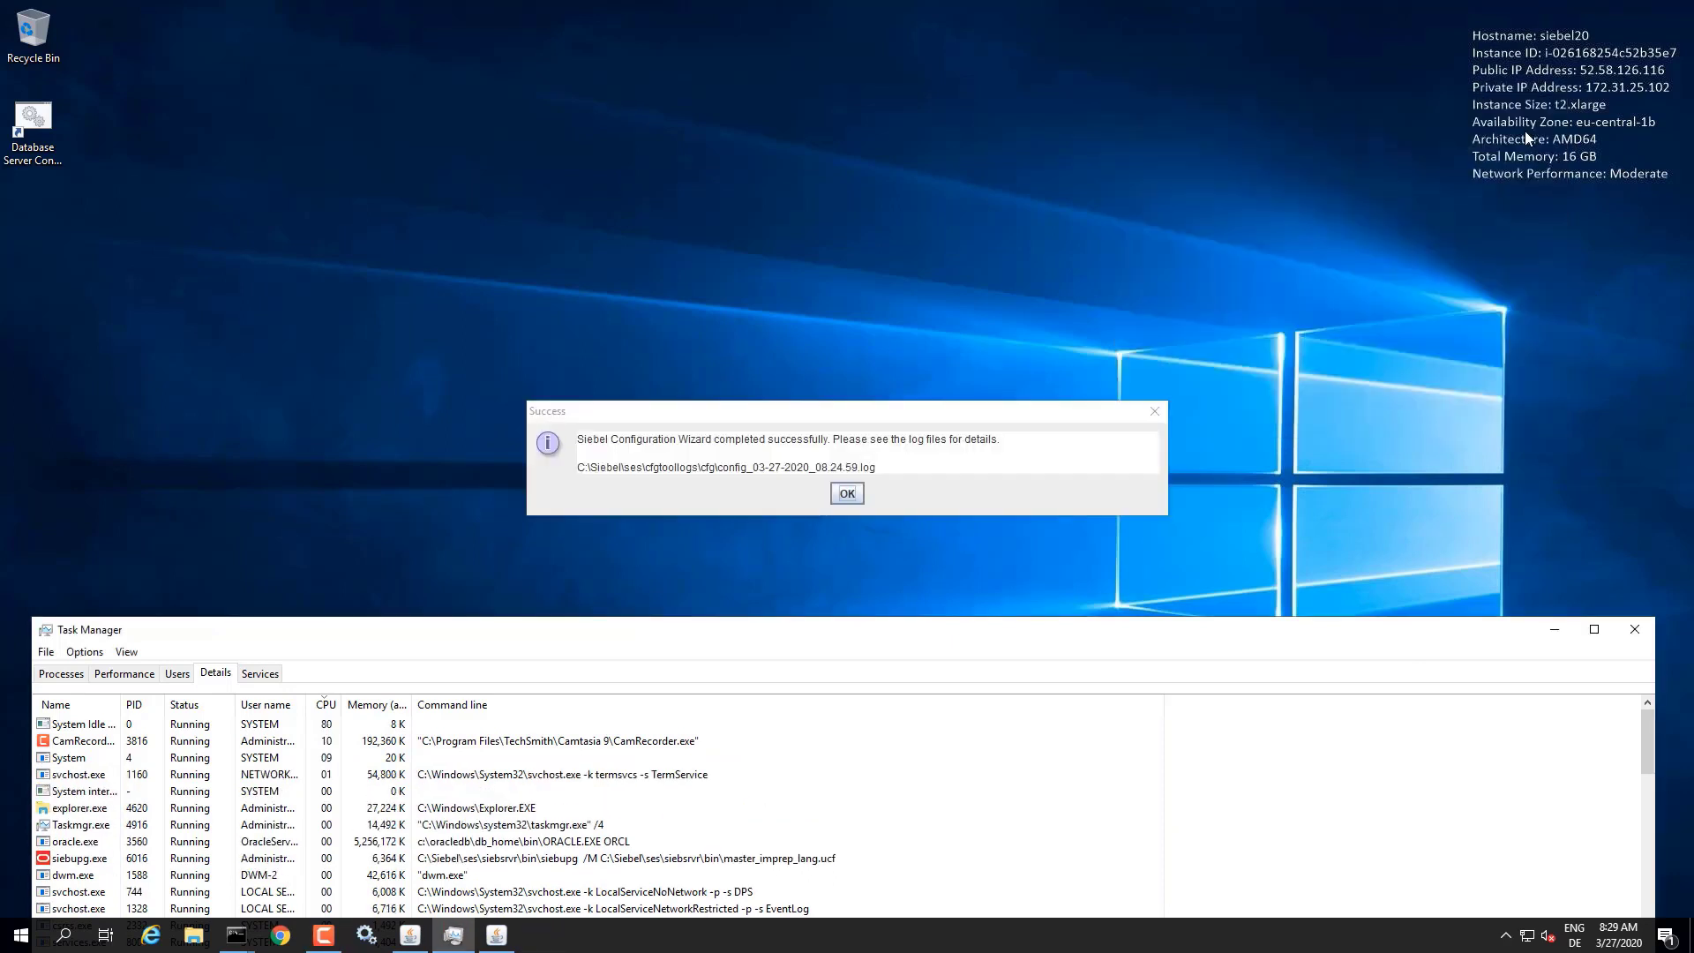
pyautogui.click(846, 493)
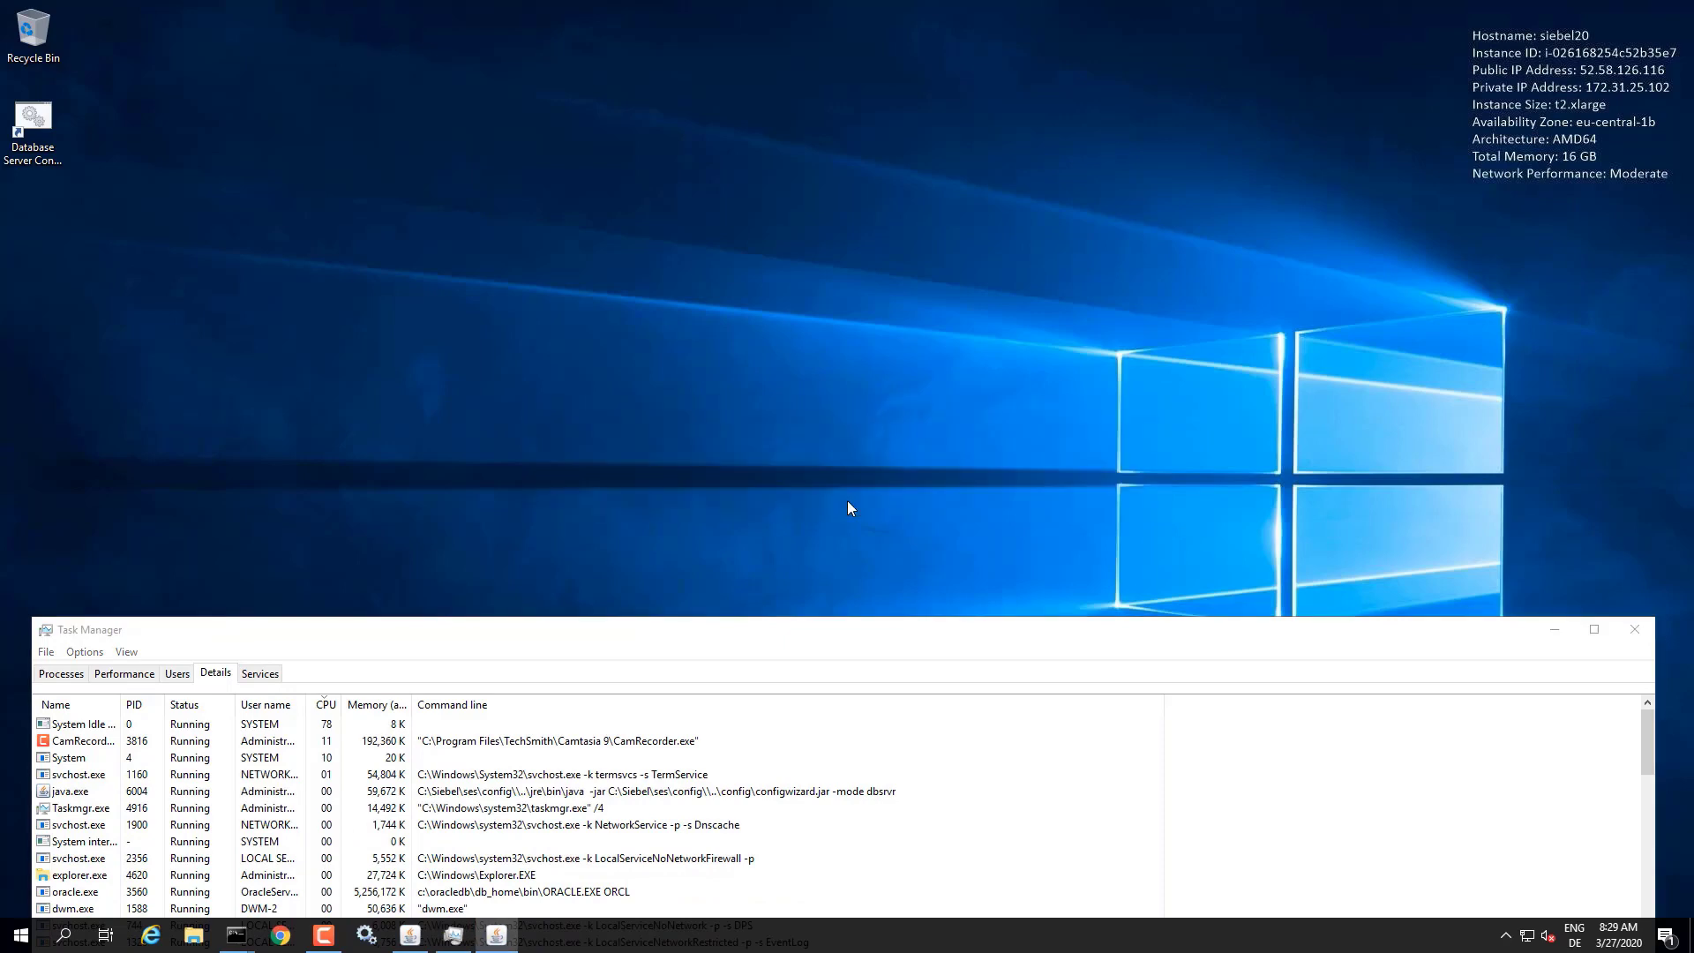
pyautogui.moveTo(499, 936)
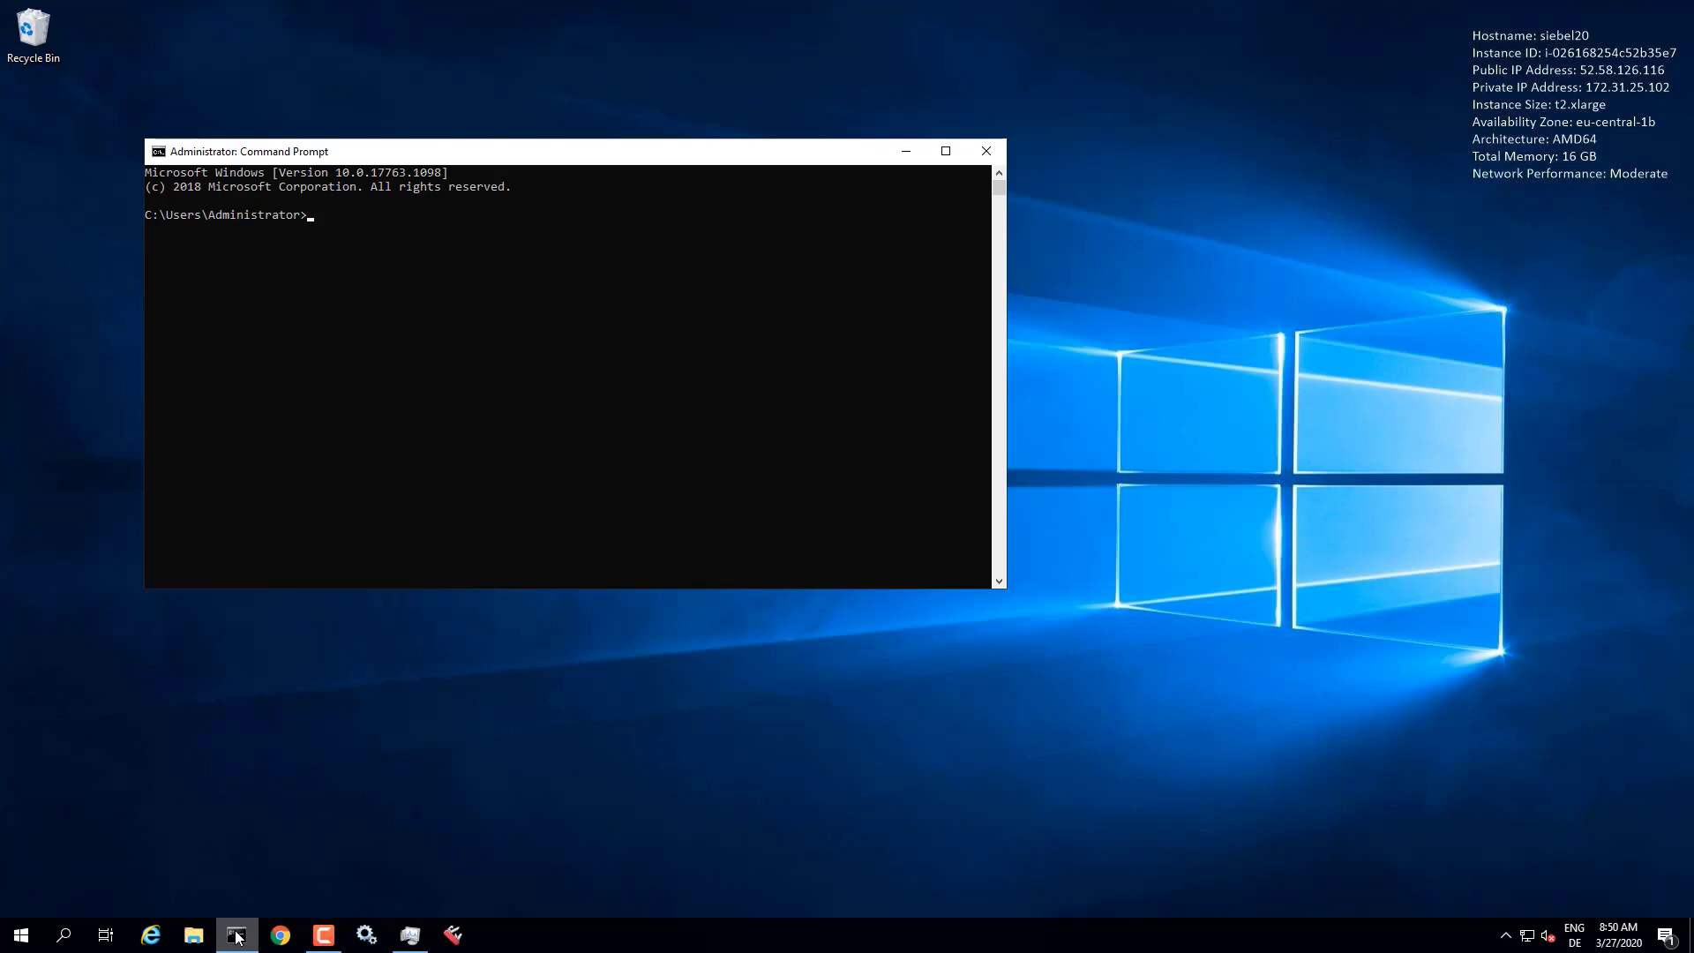
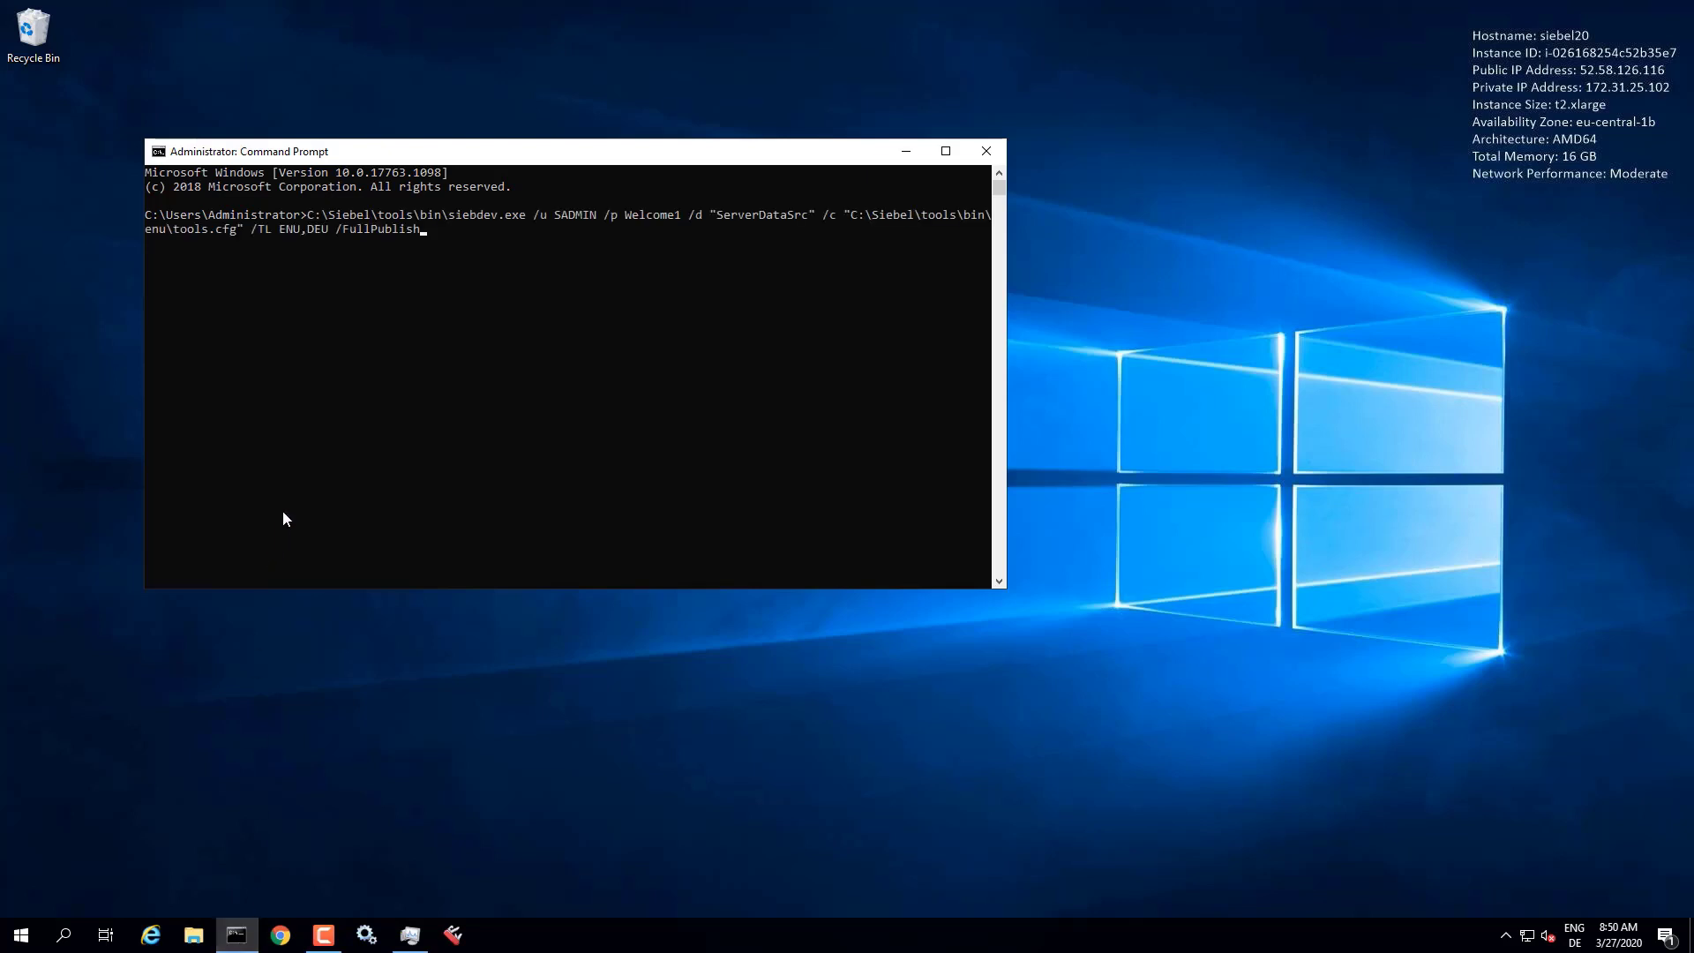
# Run siebdev.exe as SADMIN on ServerDataSrc with /TL ENU,DEU /FullPublish.
pyautogui.moveTo(392, 232)
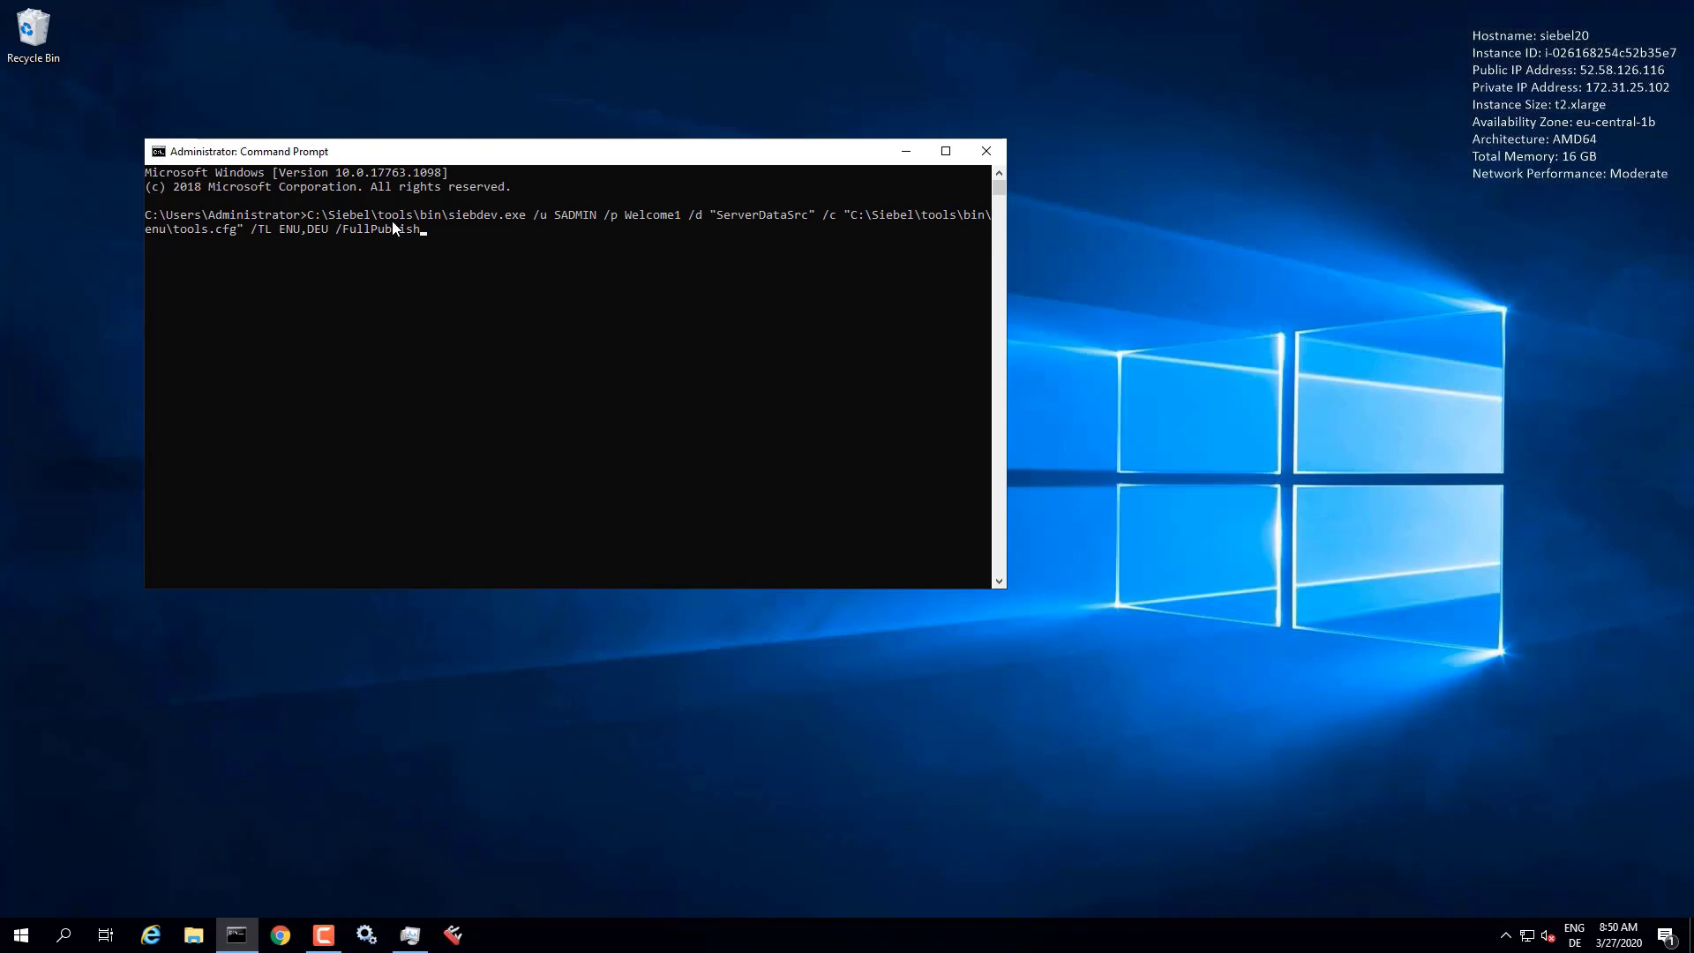
pyautogui.moveTo(266, 240)
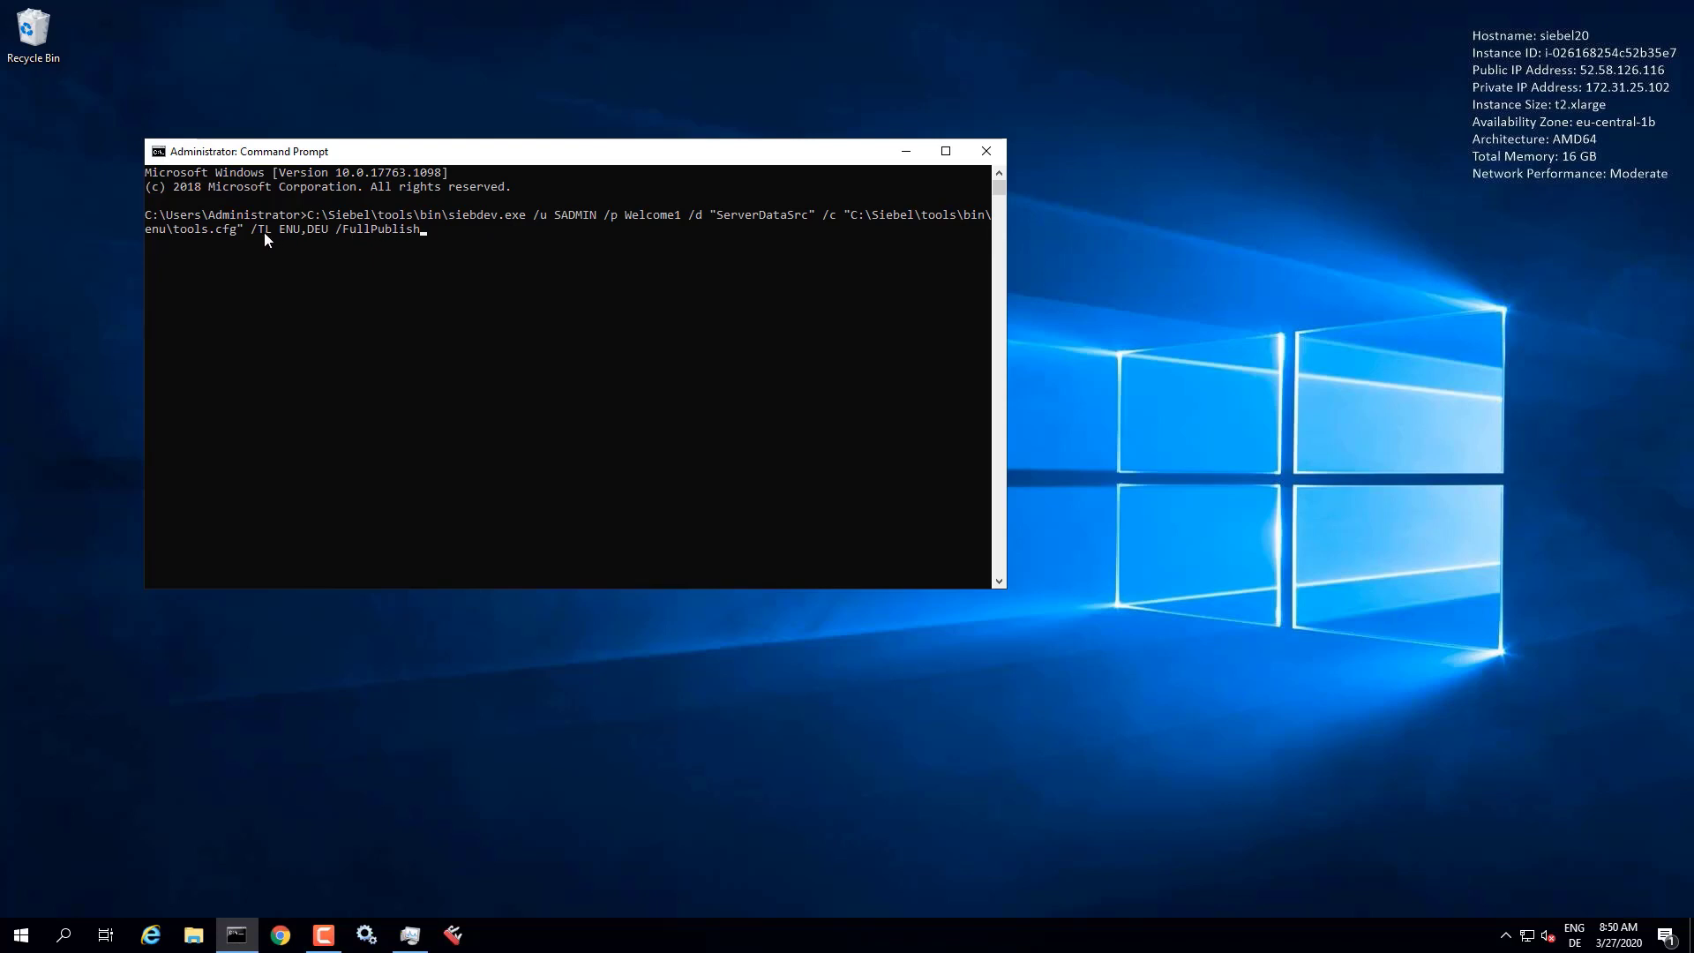
pyautogui.moveTo(317, 244)
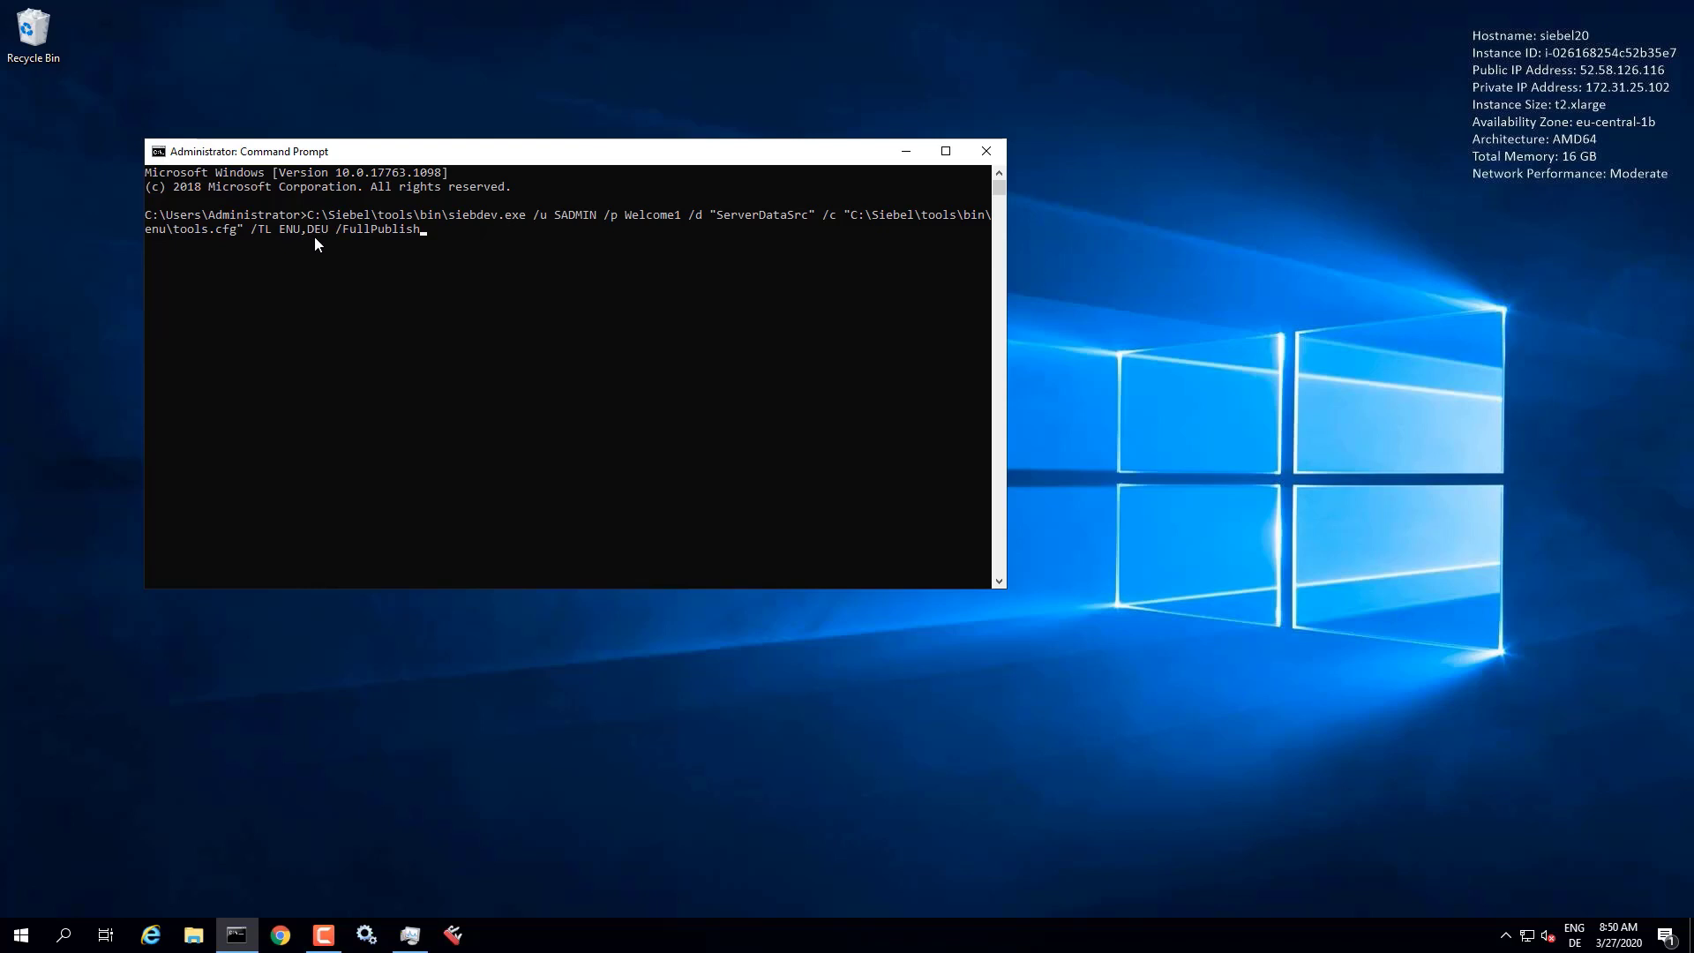
pyautogui.moveTo(461, 235)
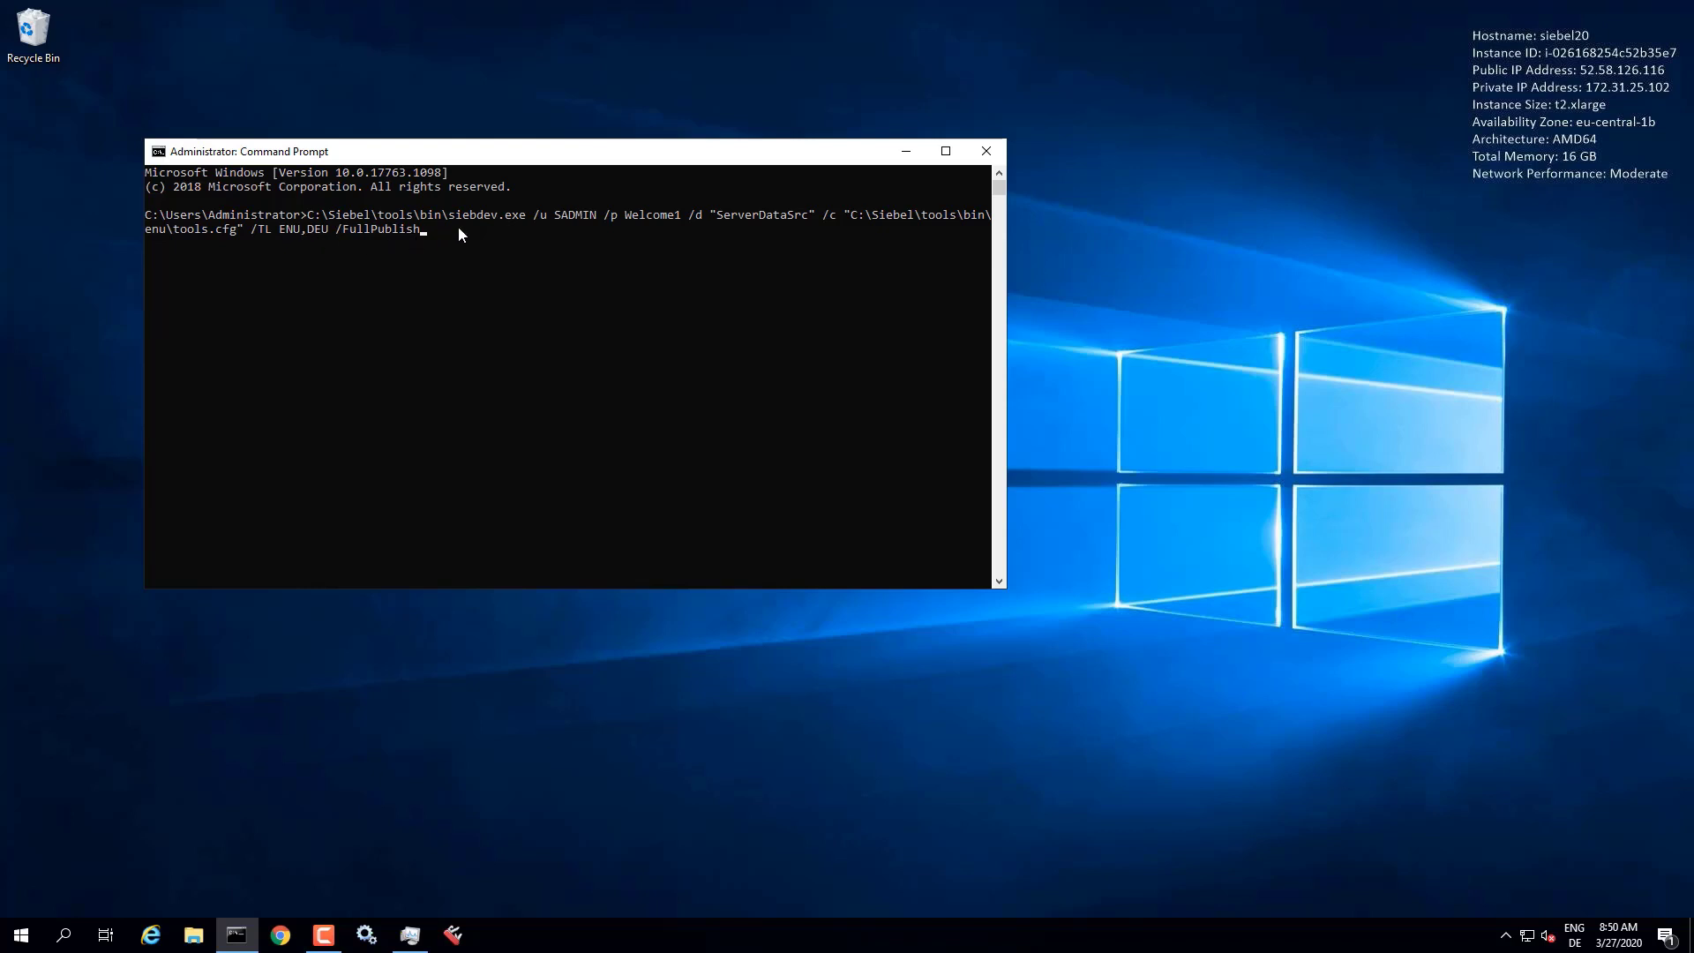
pyautogui.moveTo(554, 157)
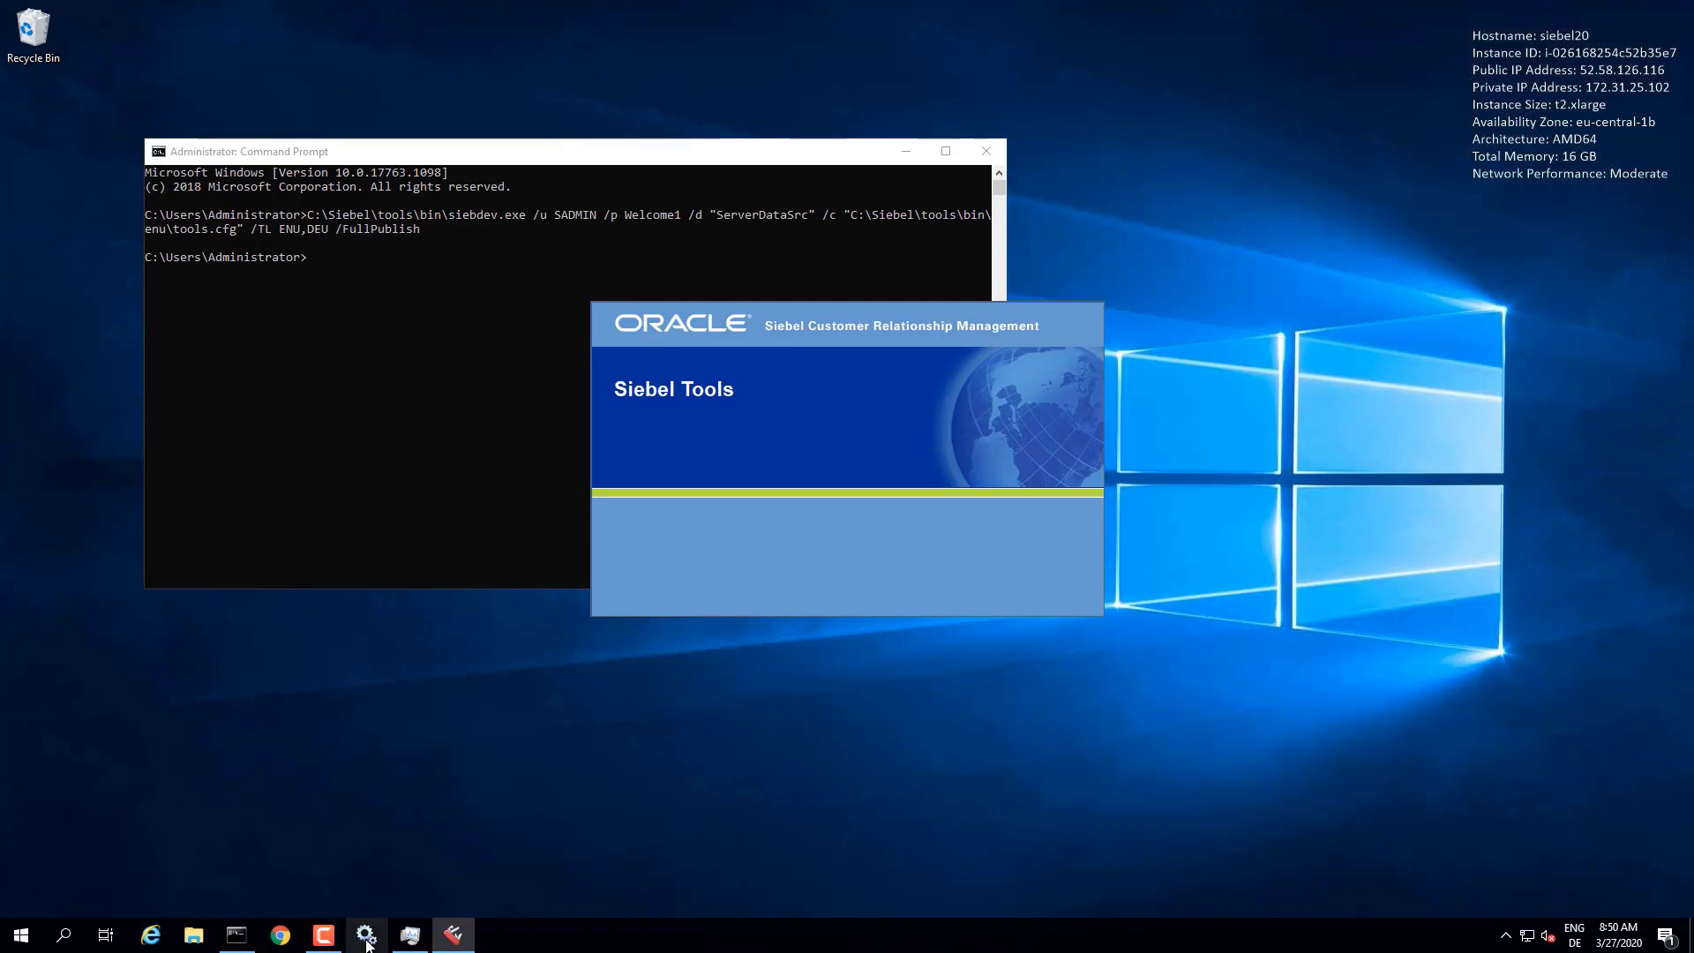
pyautogui.click(408, 934)
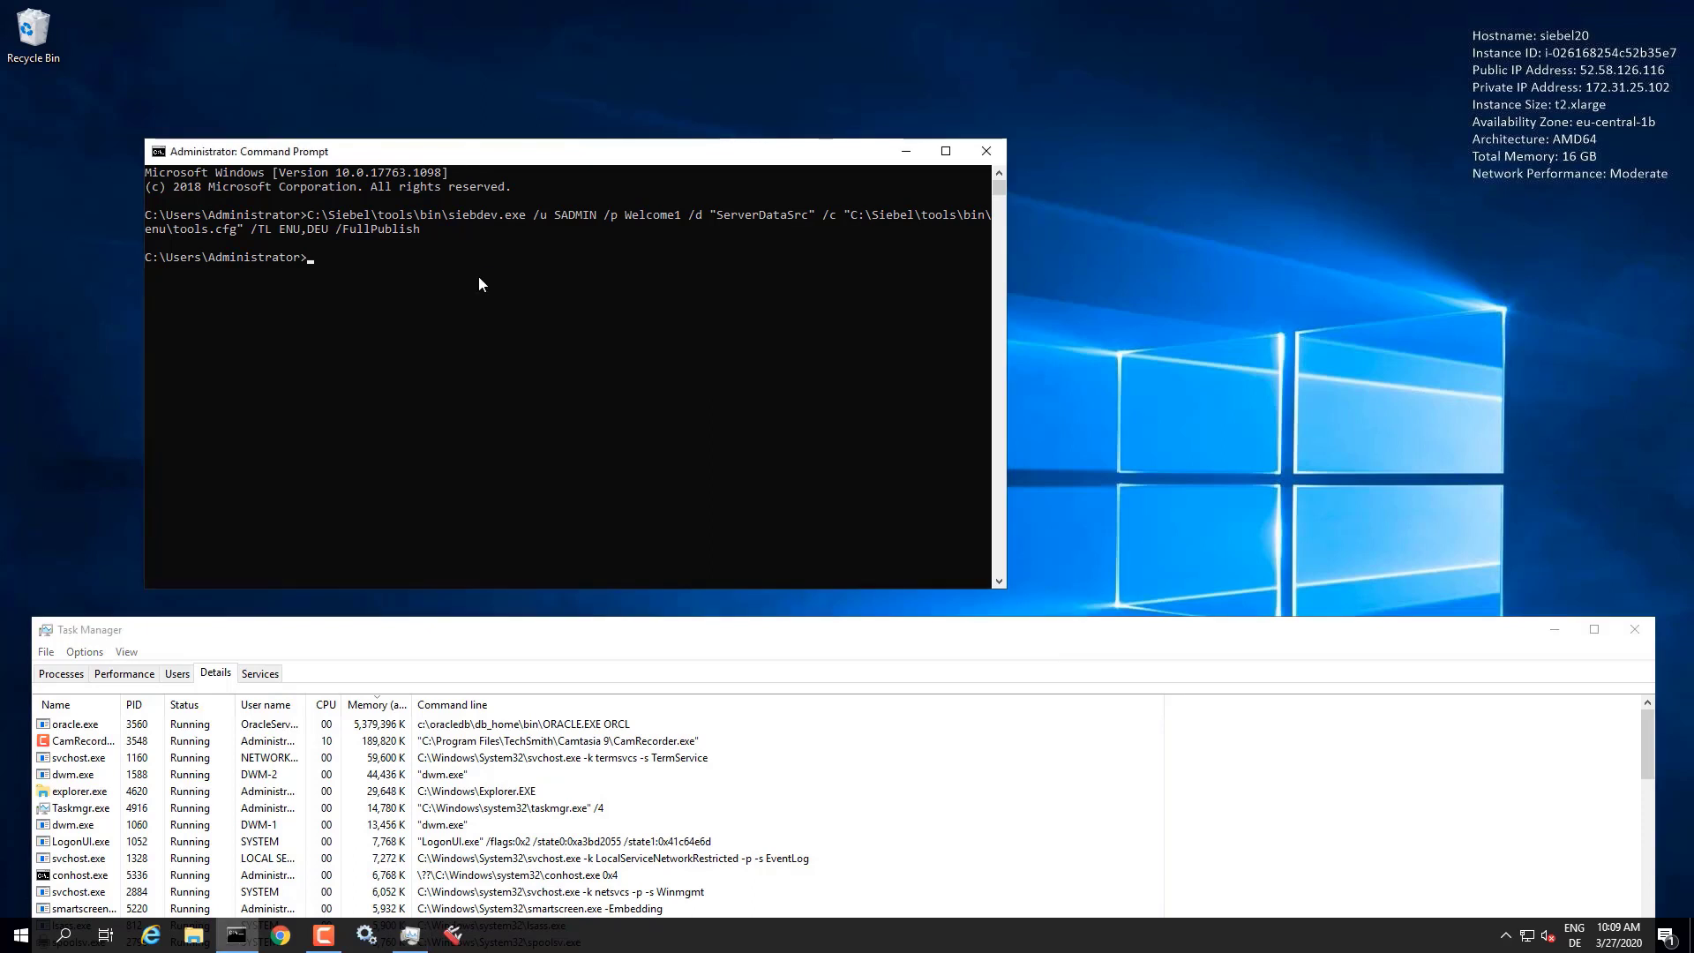
# Connect SQL*Plus to orcl as sysdba and run DBMS_STATS.gather_schema_stats for SIEBEL with cascade.
pyautogui.write('sqlplus s')
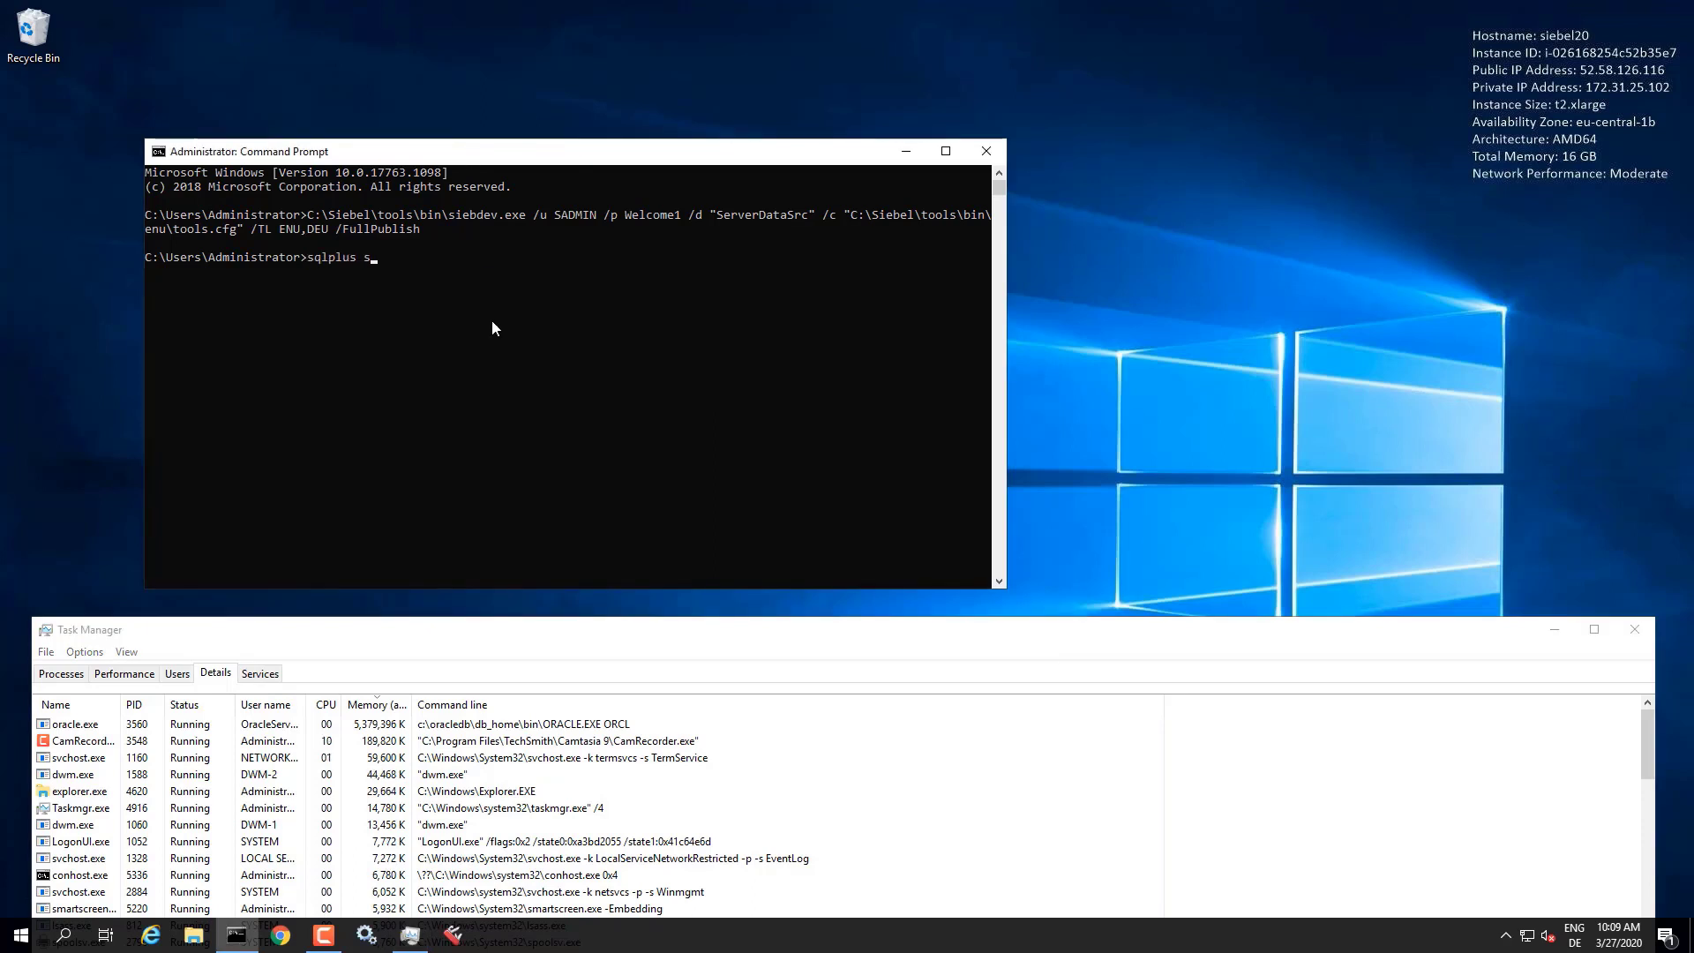
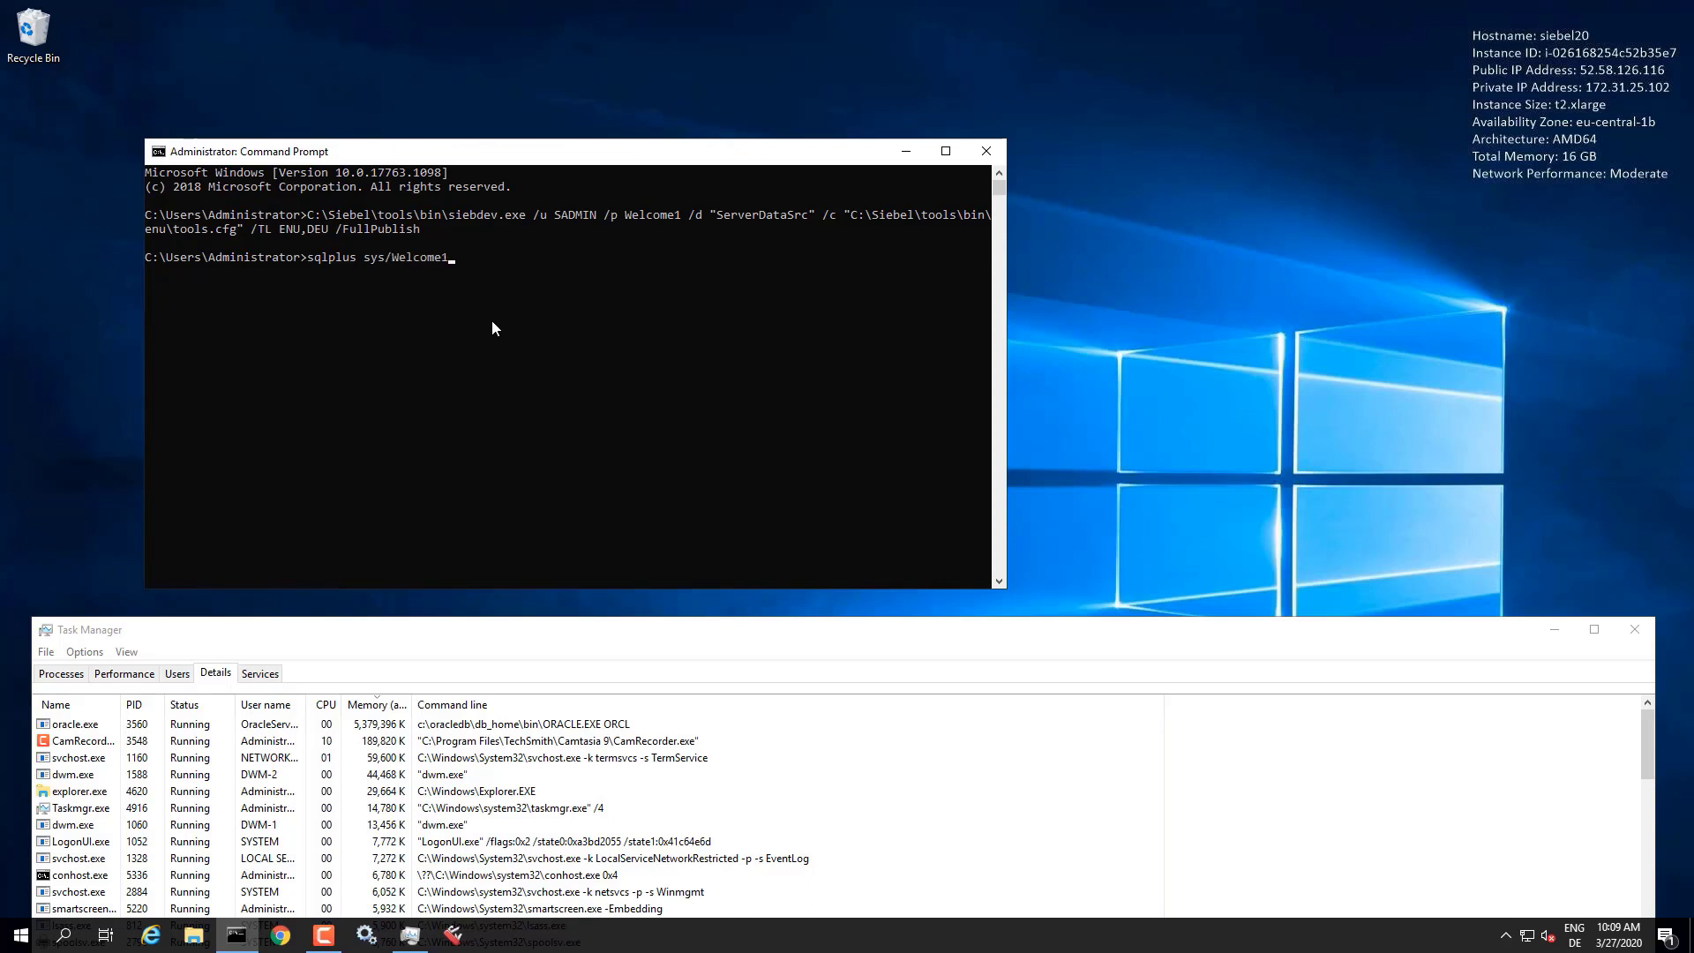
pyautogui.write('@orcl as sy')
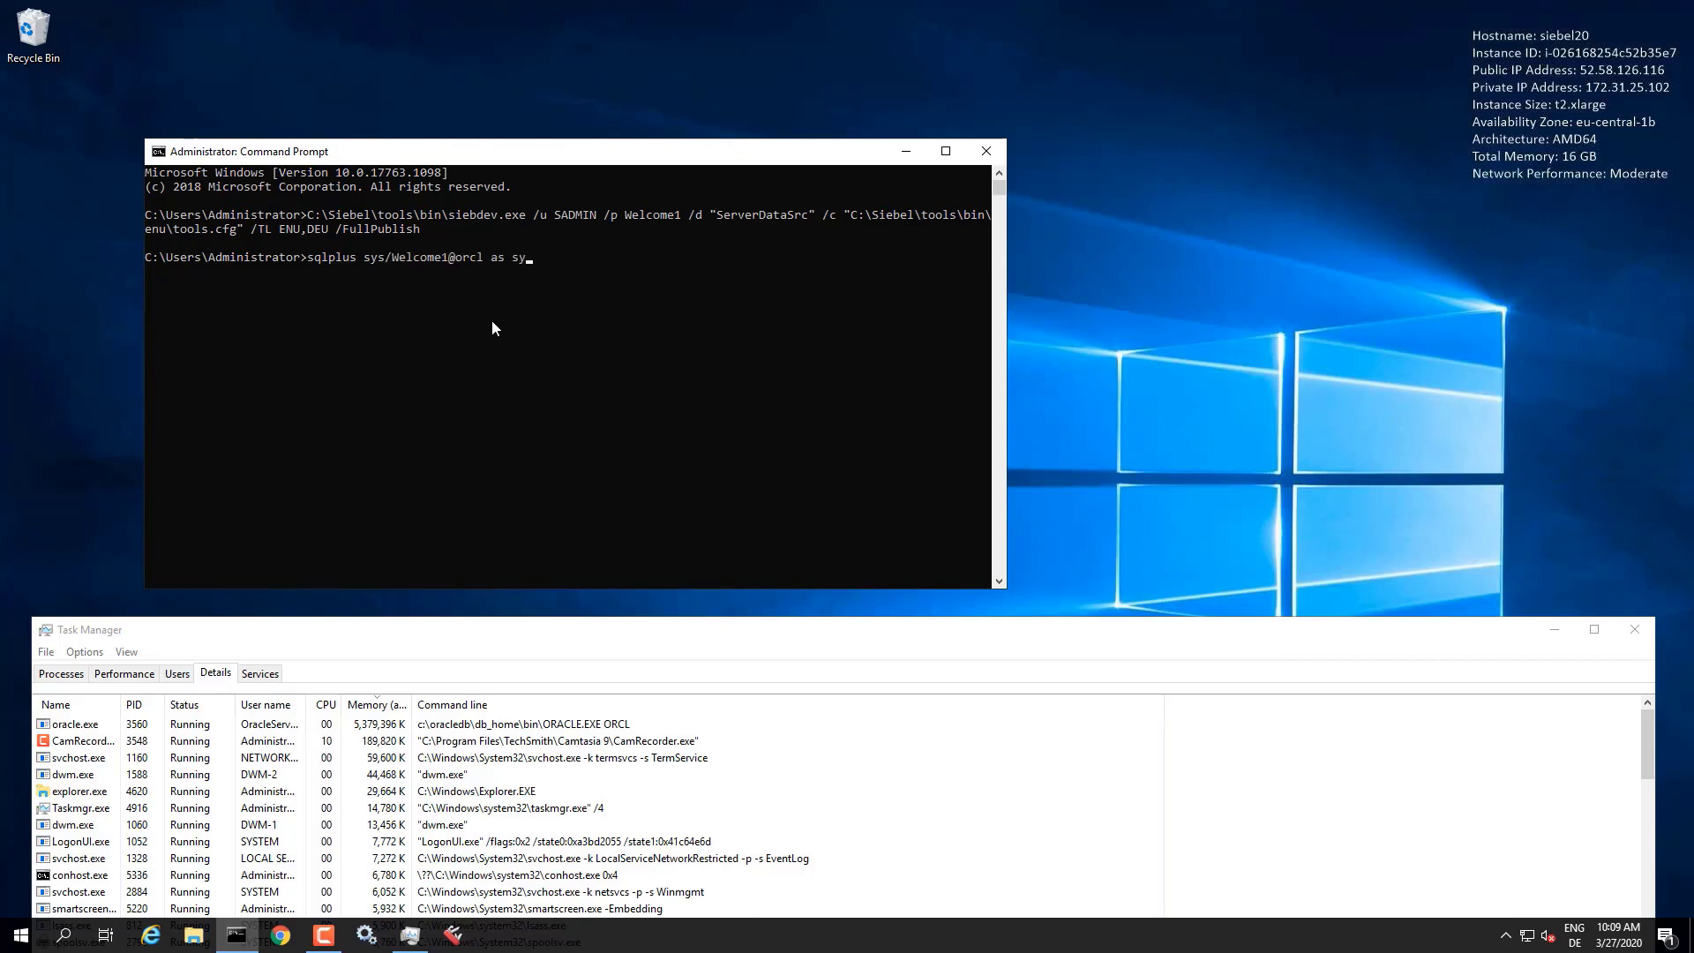
pyautogui.press('Return')
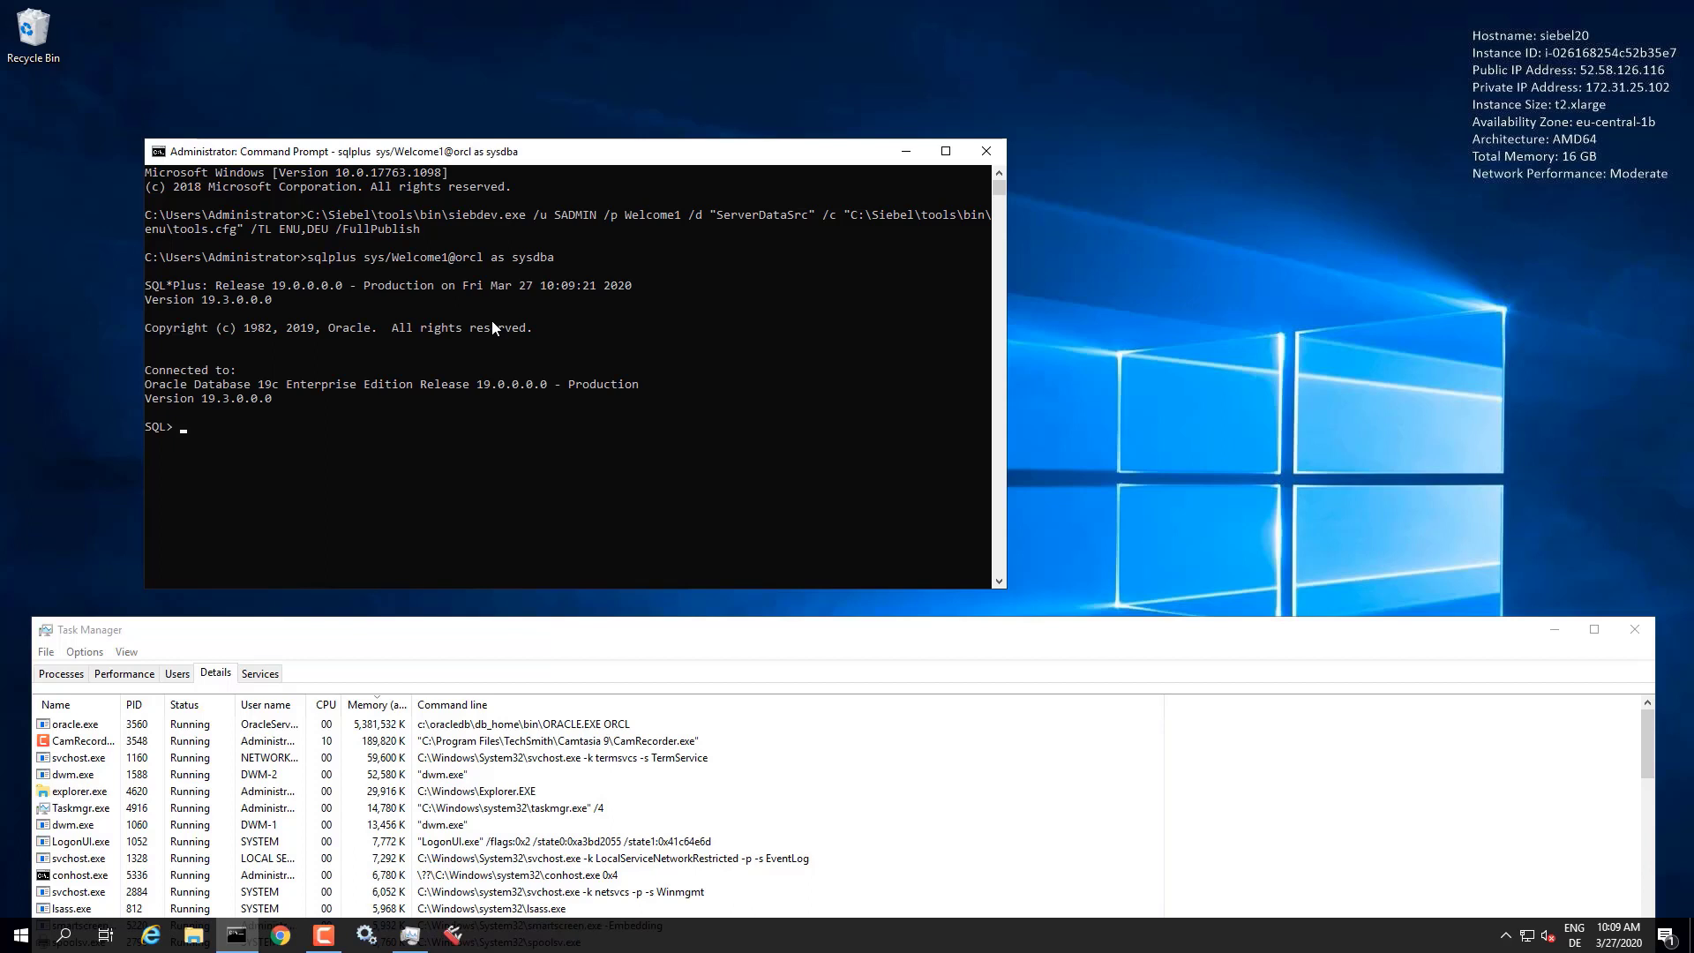
pyautogui.write("EXEC DBMS_STATS.gather_schema_stats (ownname => 'SIEBEL', cascade => true,estimate_percent => dbms_stats.auto_sample_size);")
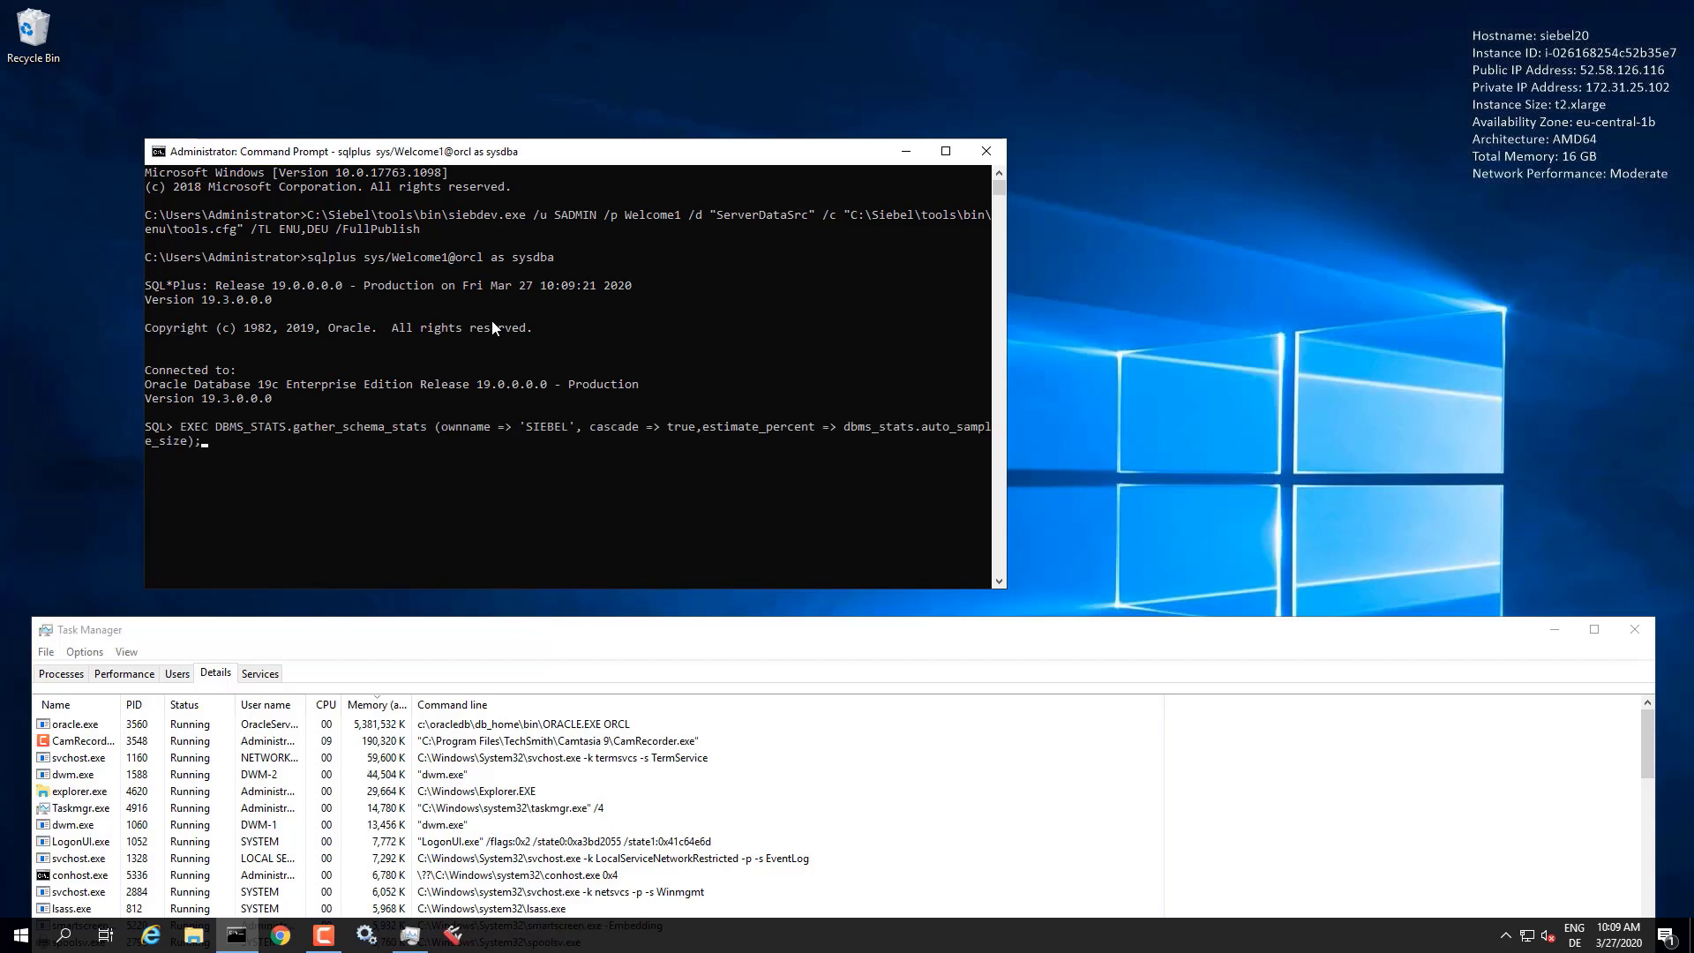
pyautogui.press('Return')
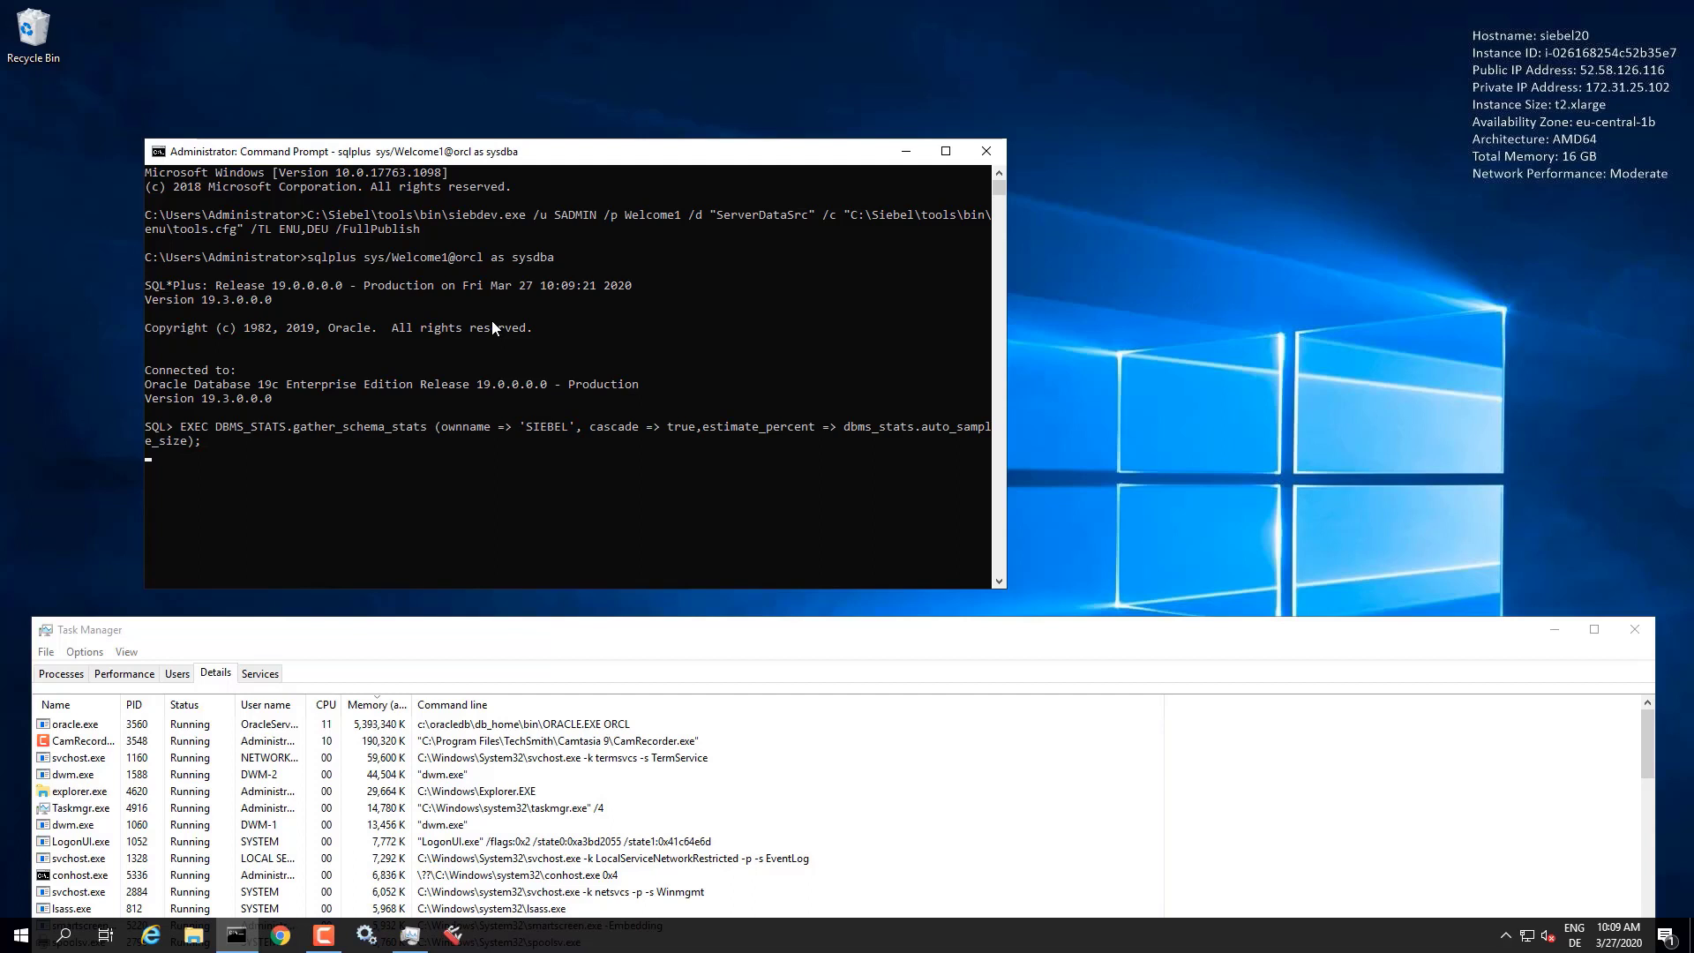